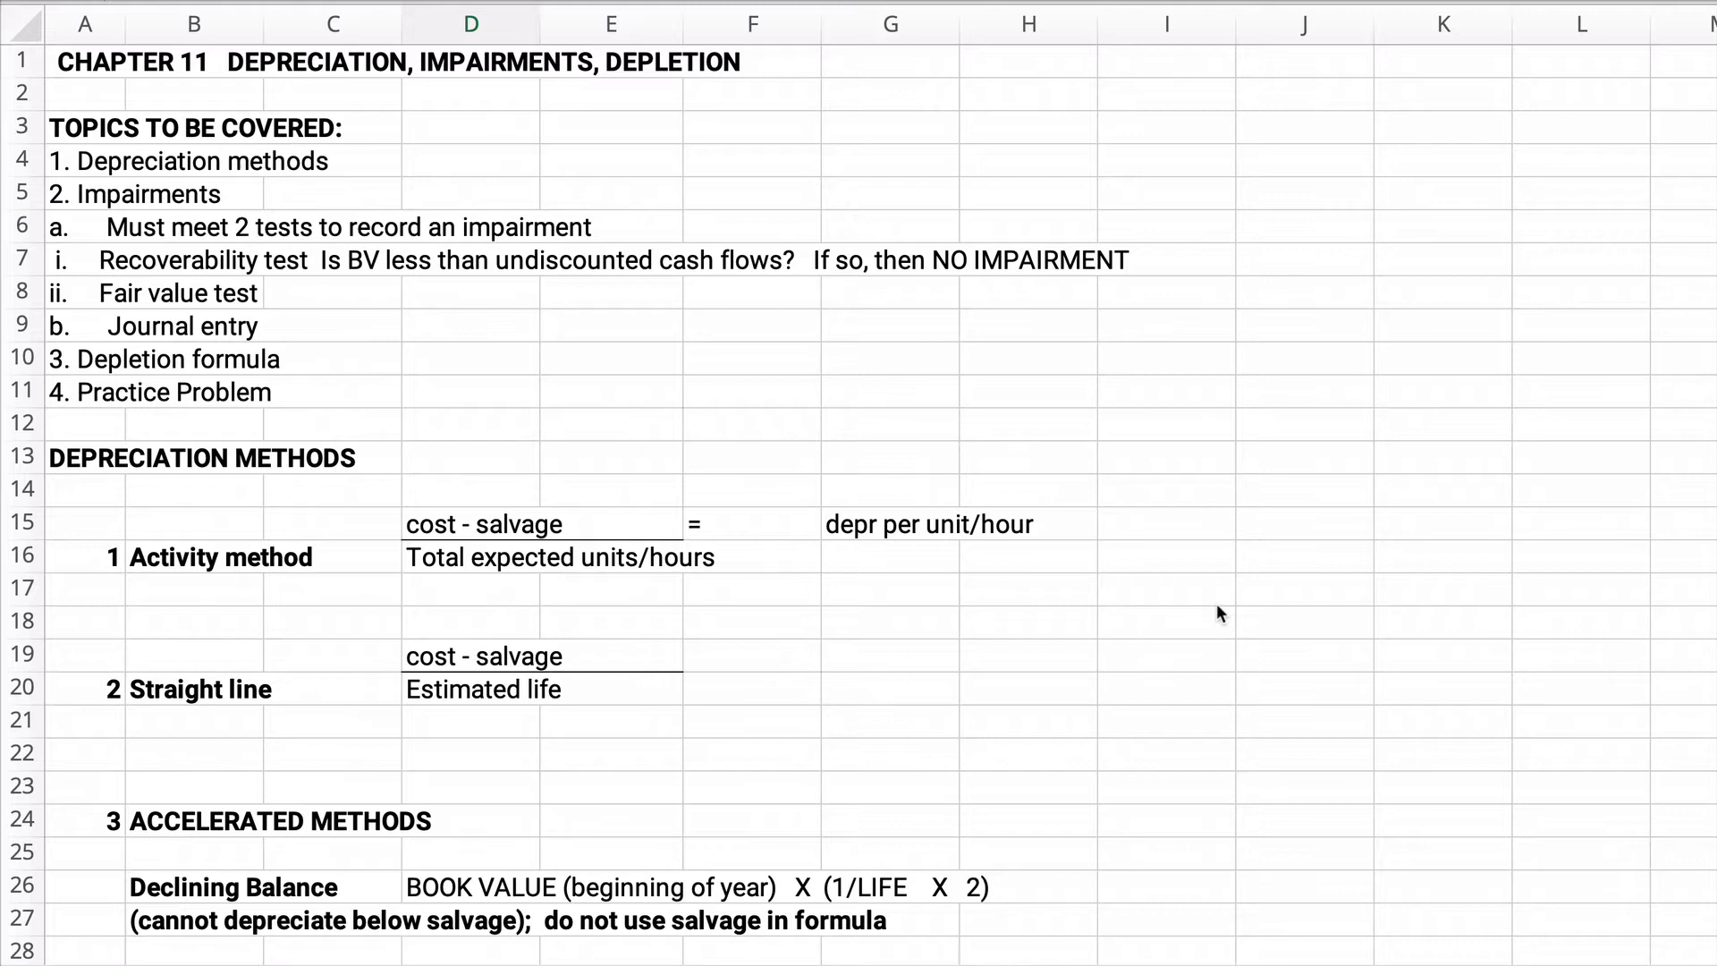
mouse_move(948, 655)
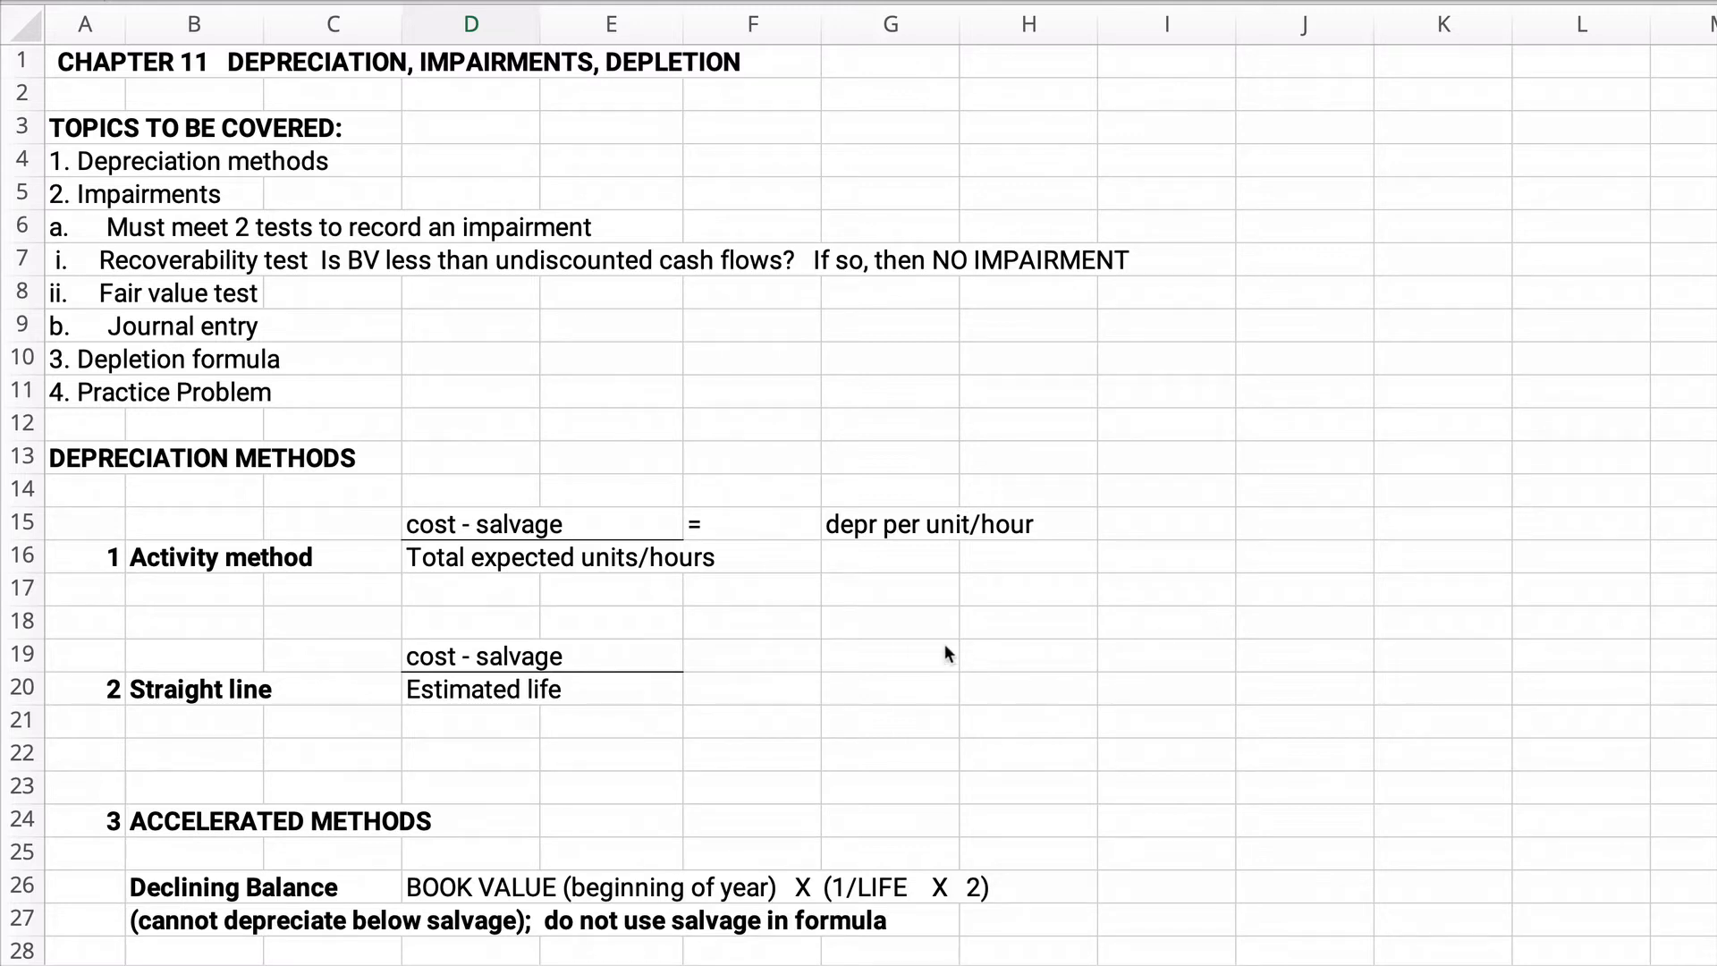
mouse_move(131, 213)
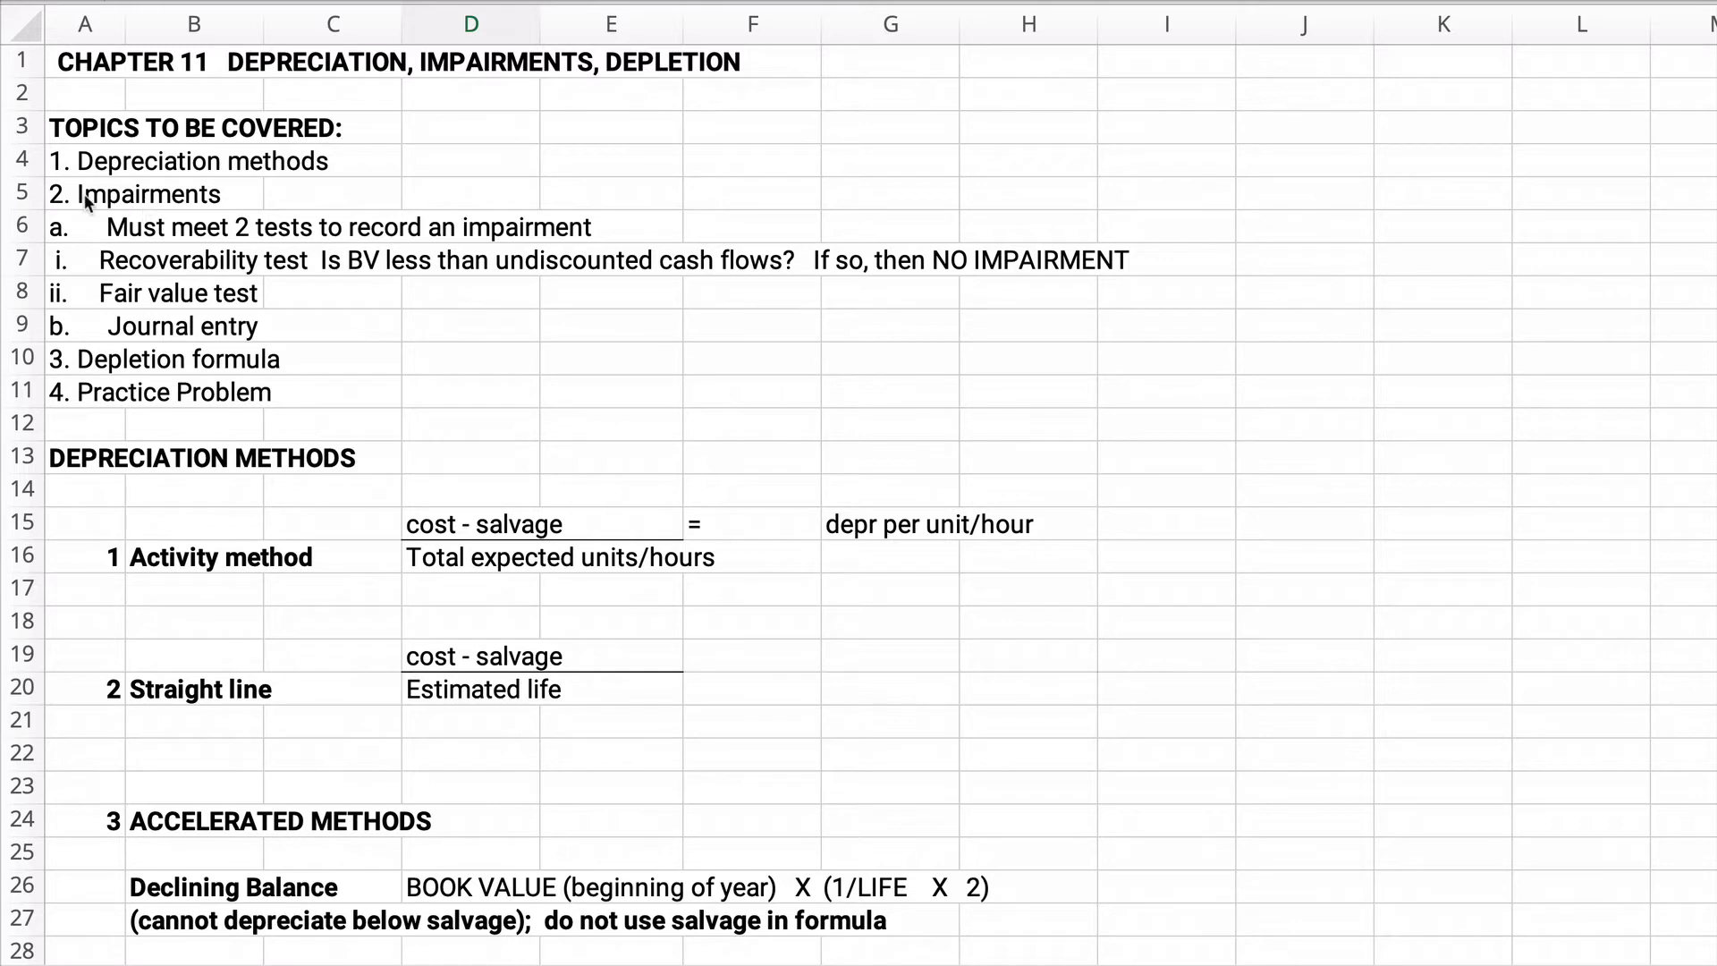
Review the impairment-test and straight-line notes, scrolling down to the activity-method example
click(85, 193)
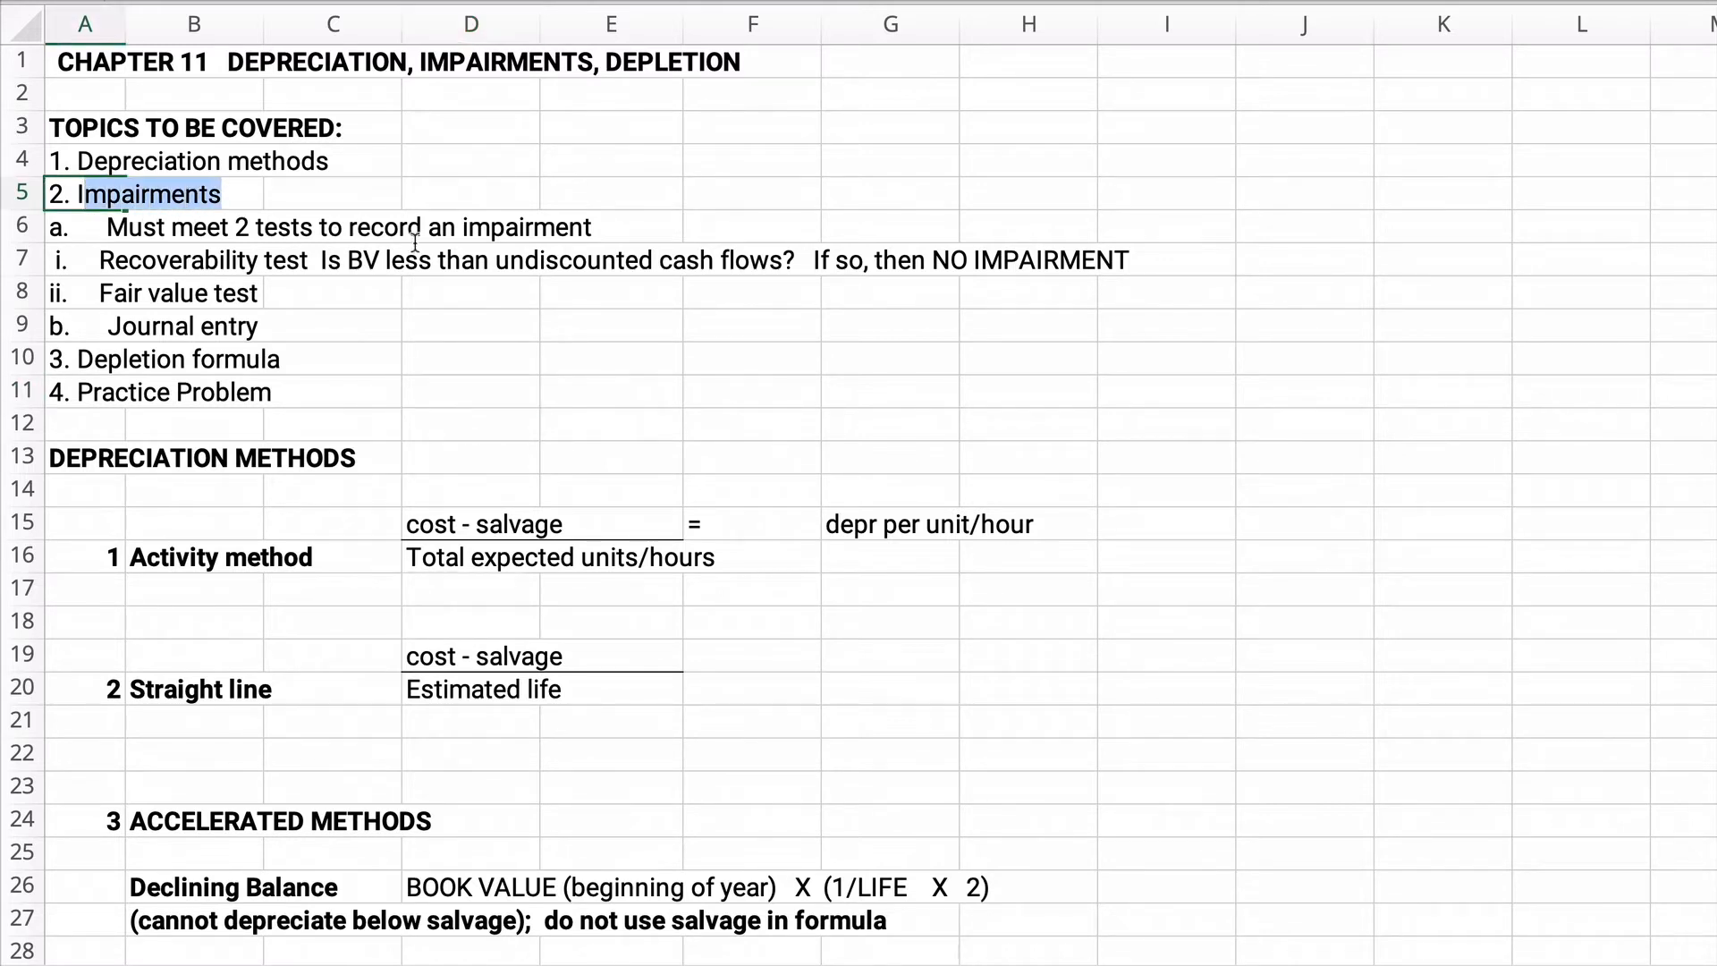
click(195, 227)
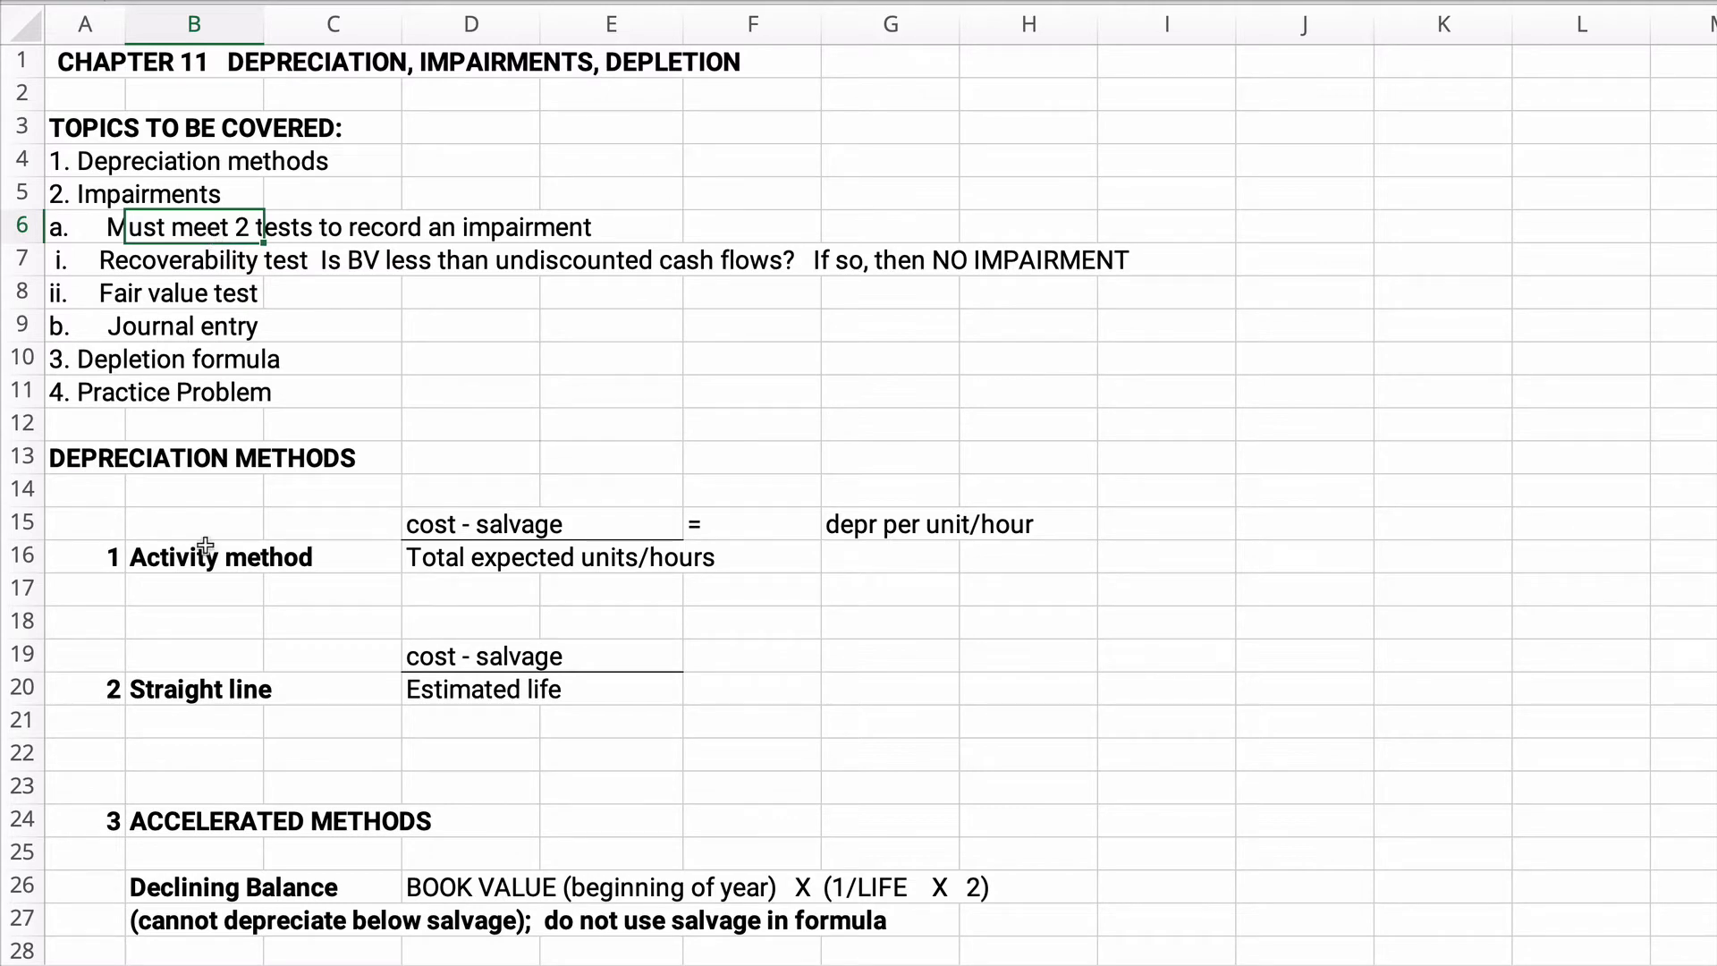
scroll(down, 3)
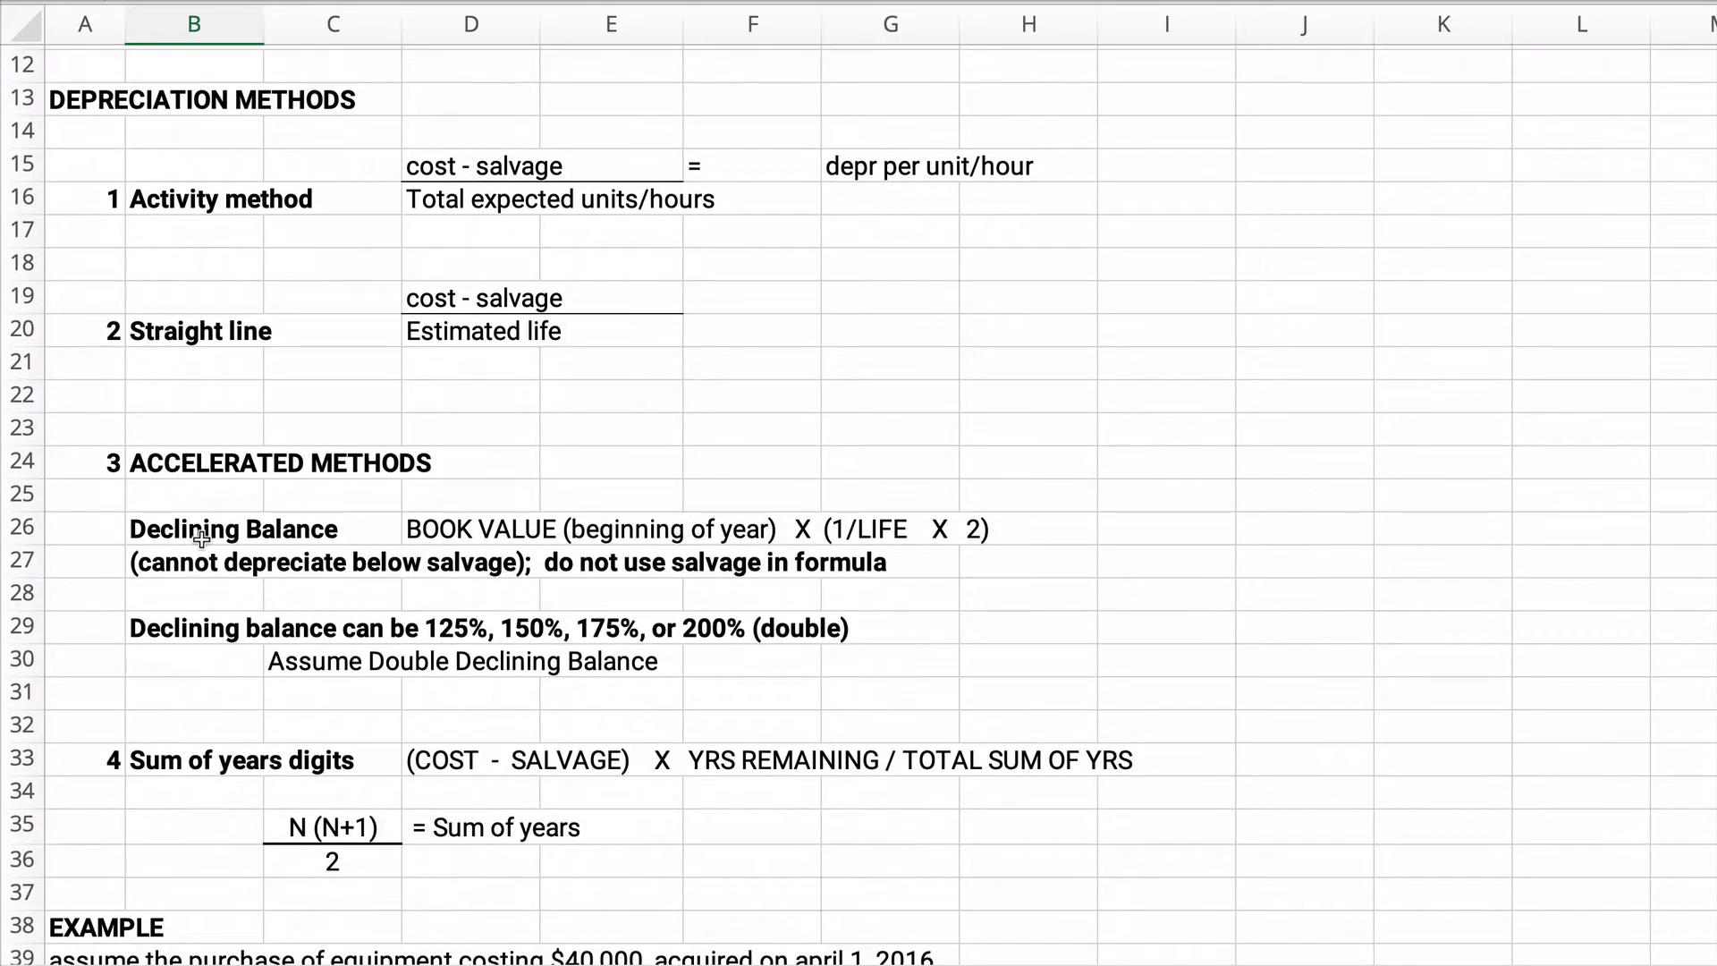
click(195, 165)
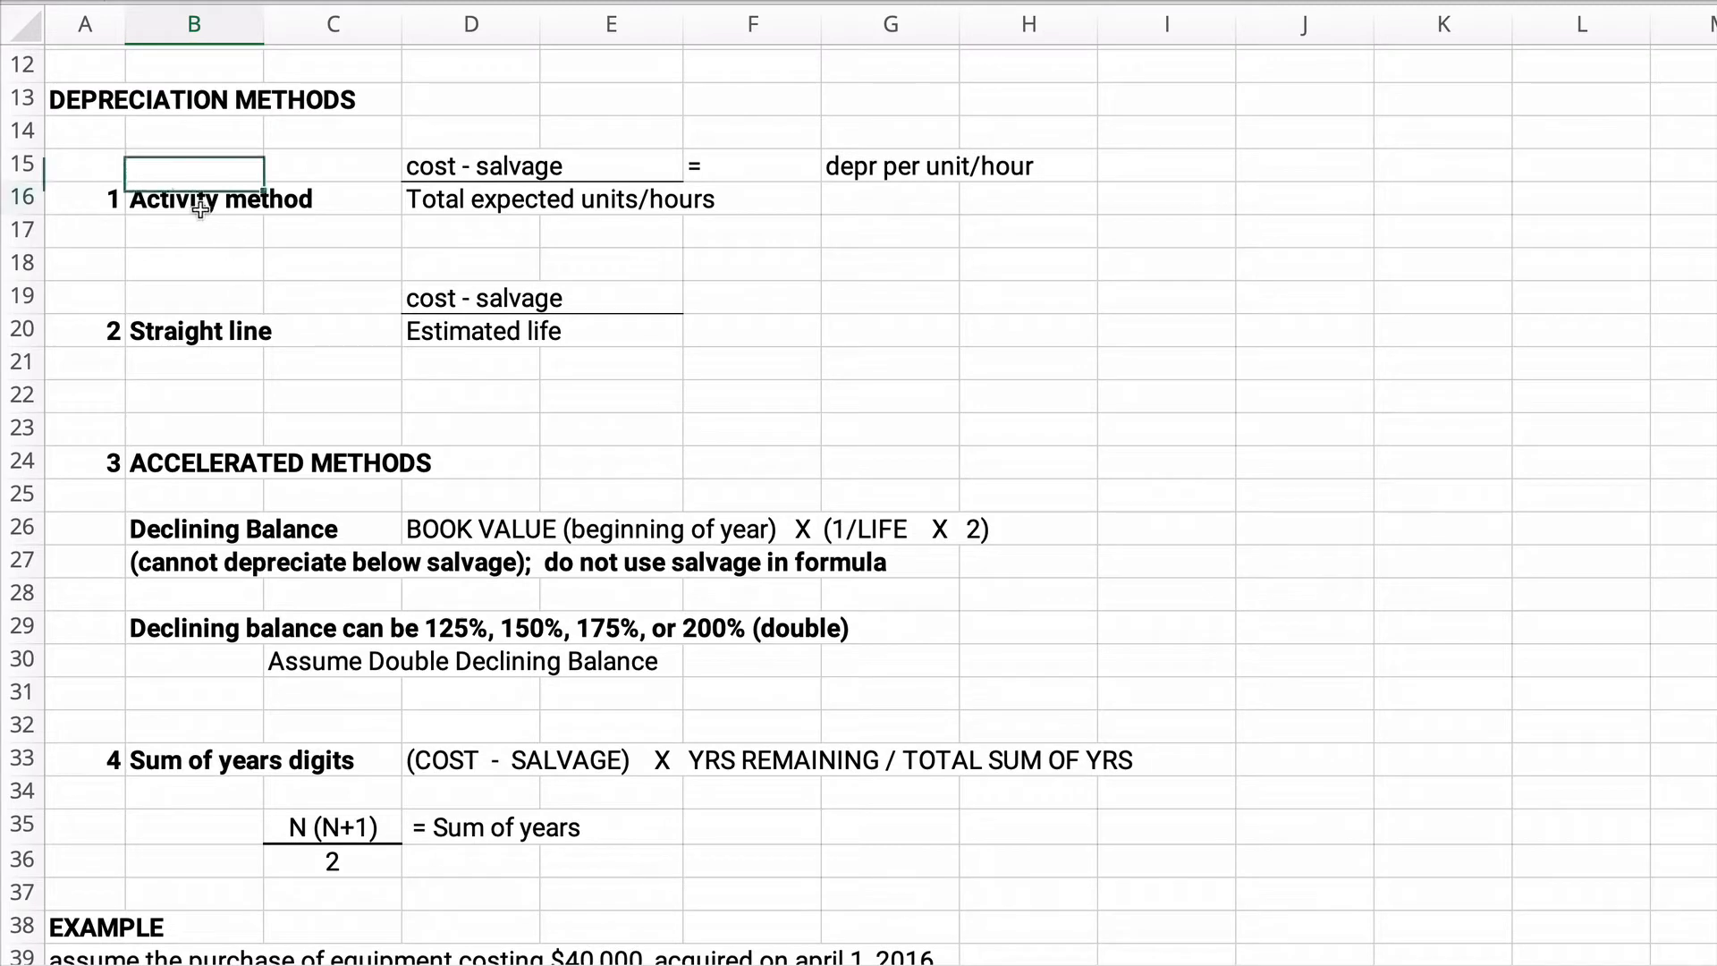
click(195, 198)
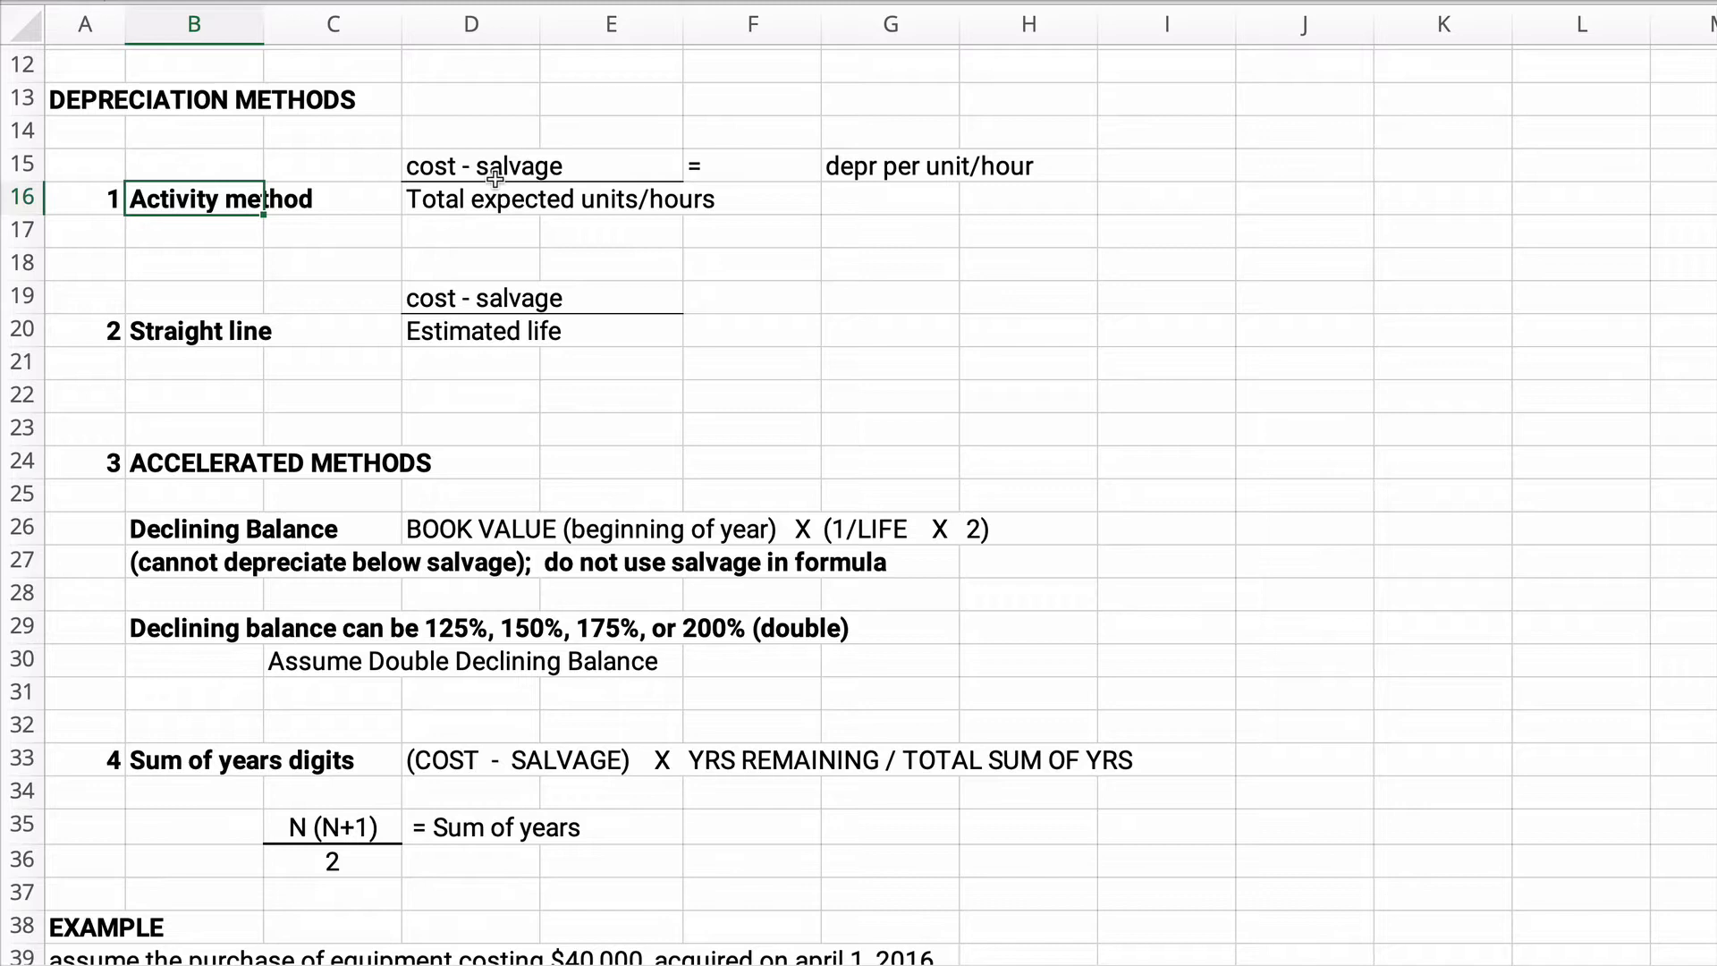
mouse_move(526, 211)
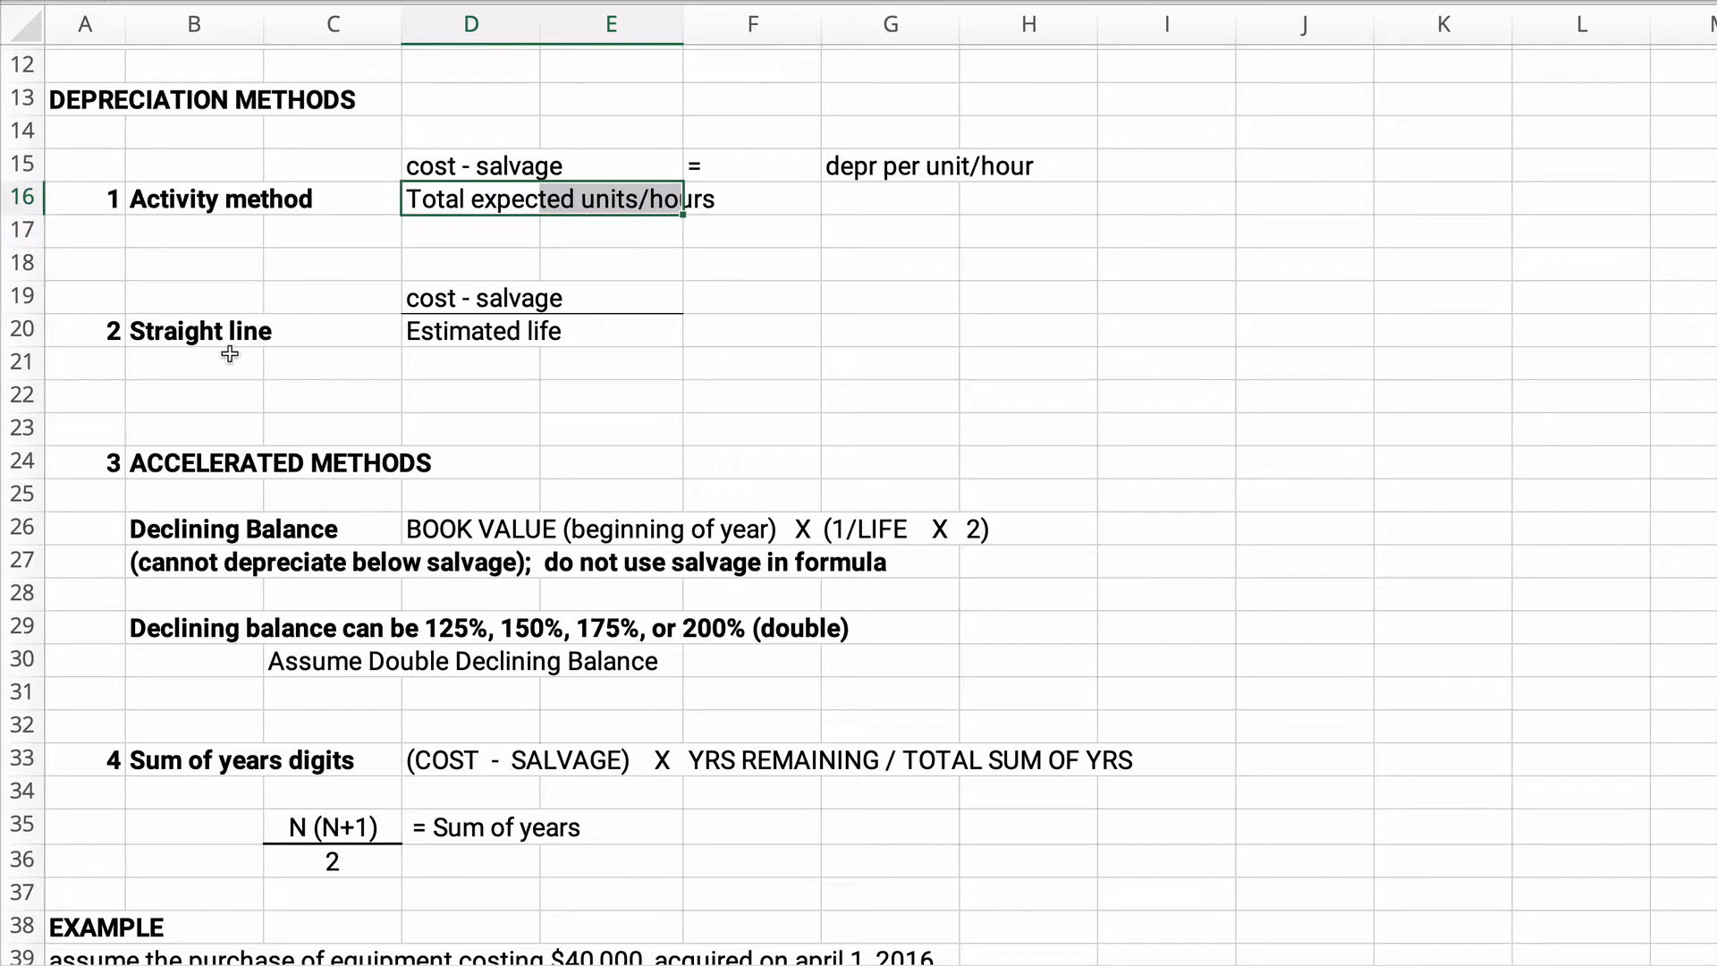
mouse_move(414, 356)
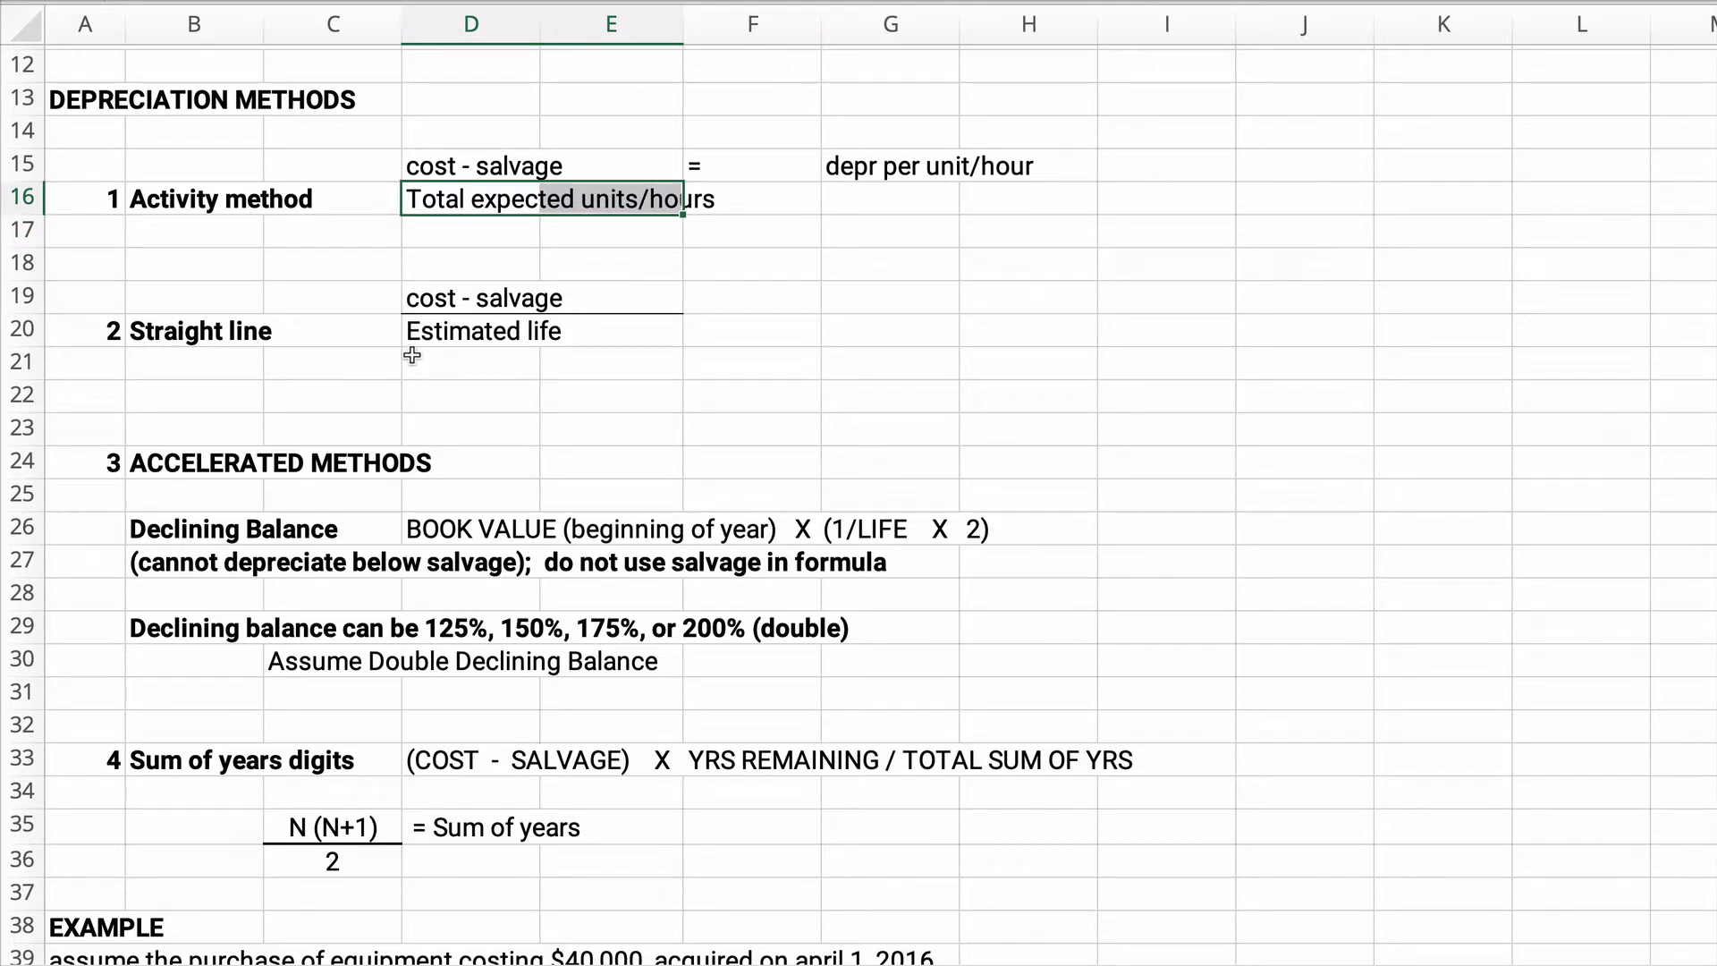
click(197, 329)
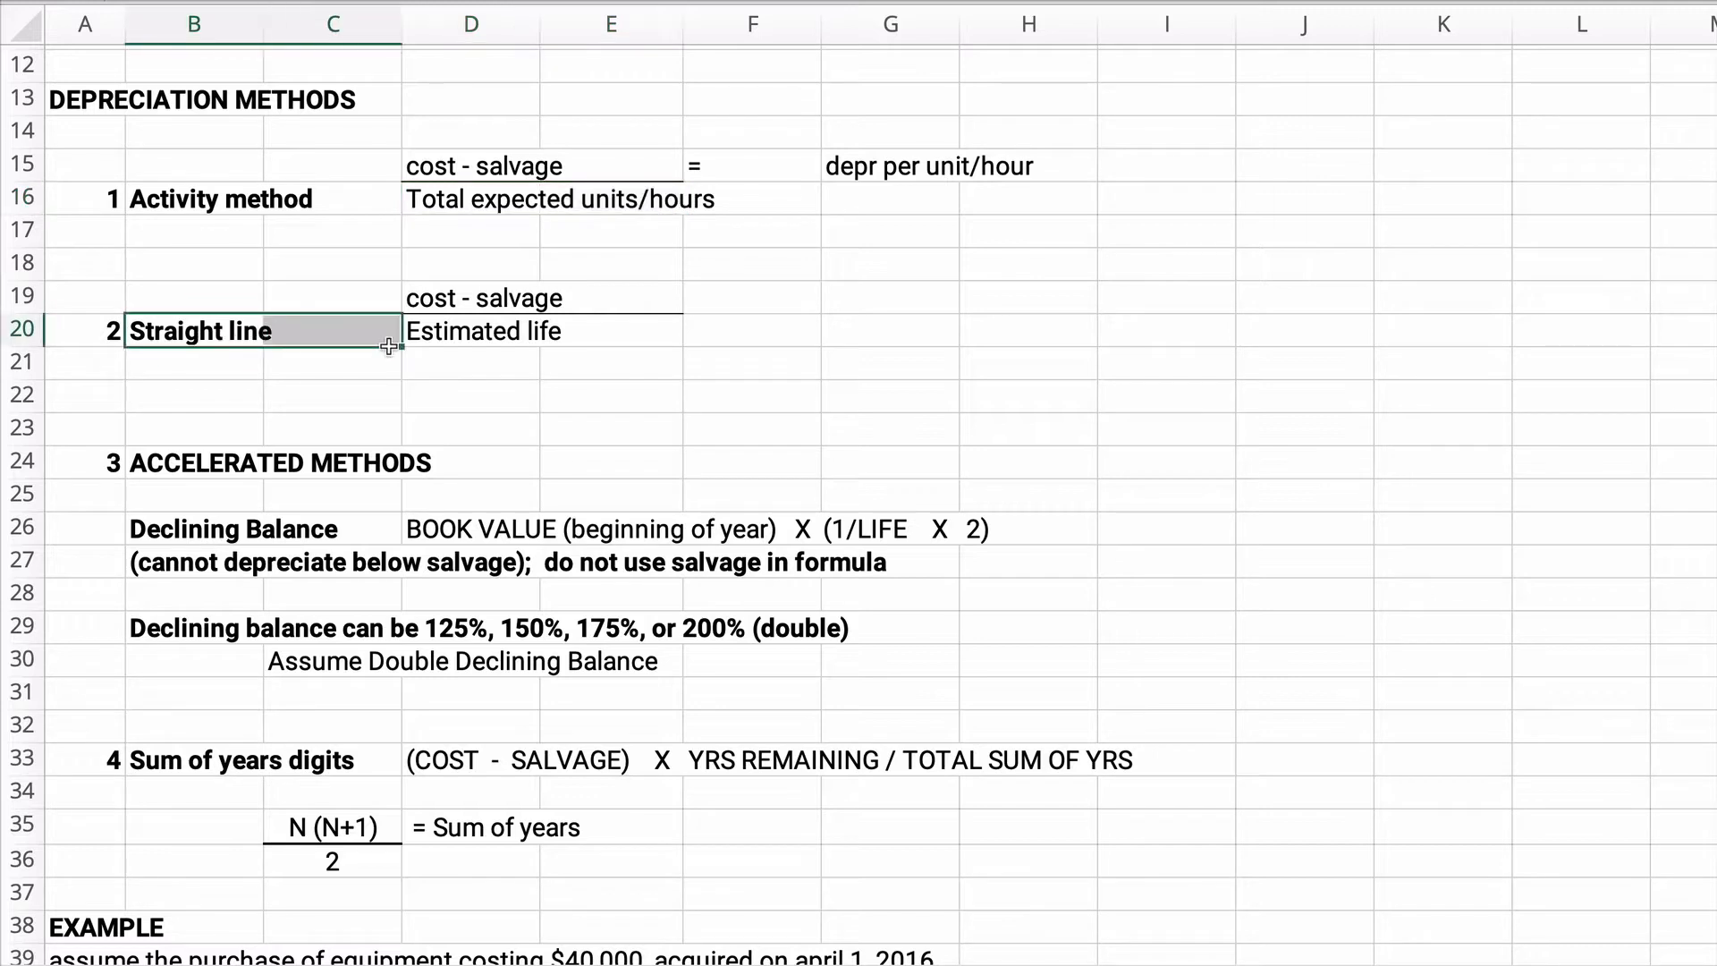
click(470, 297)
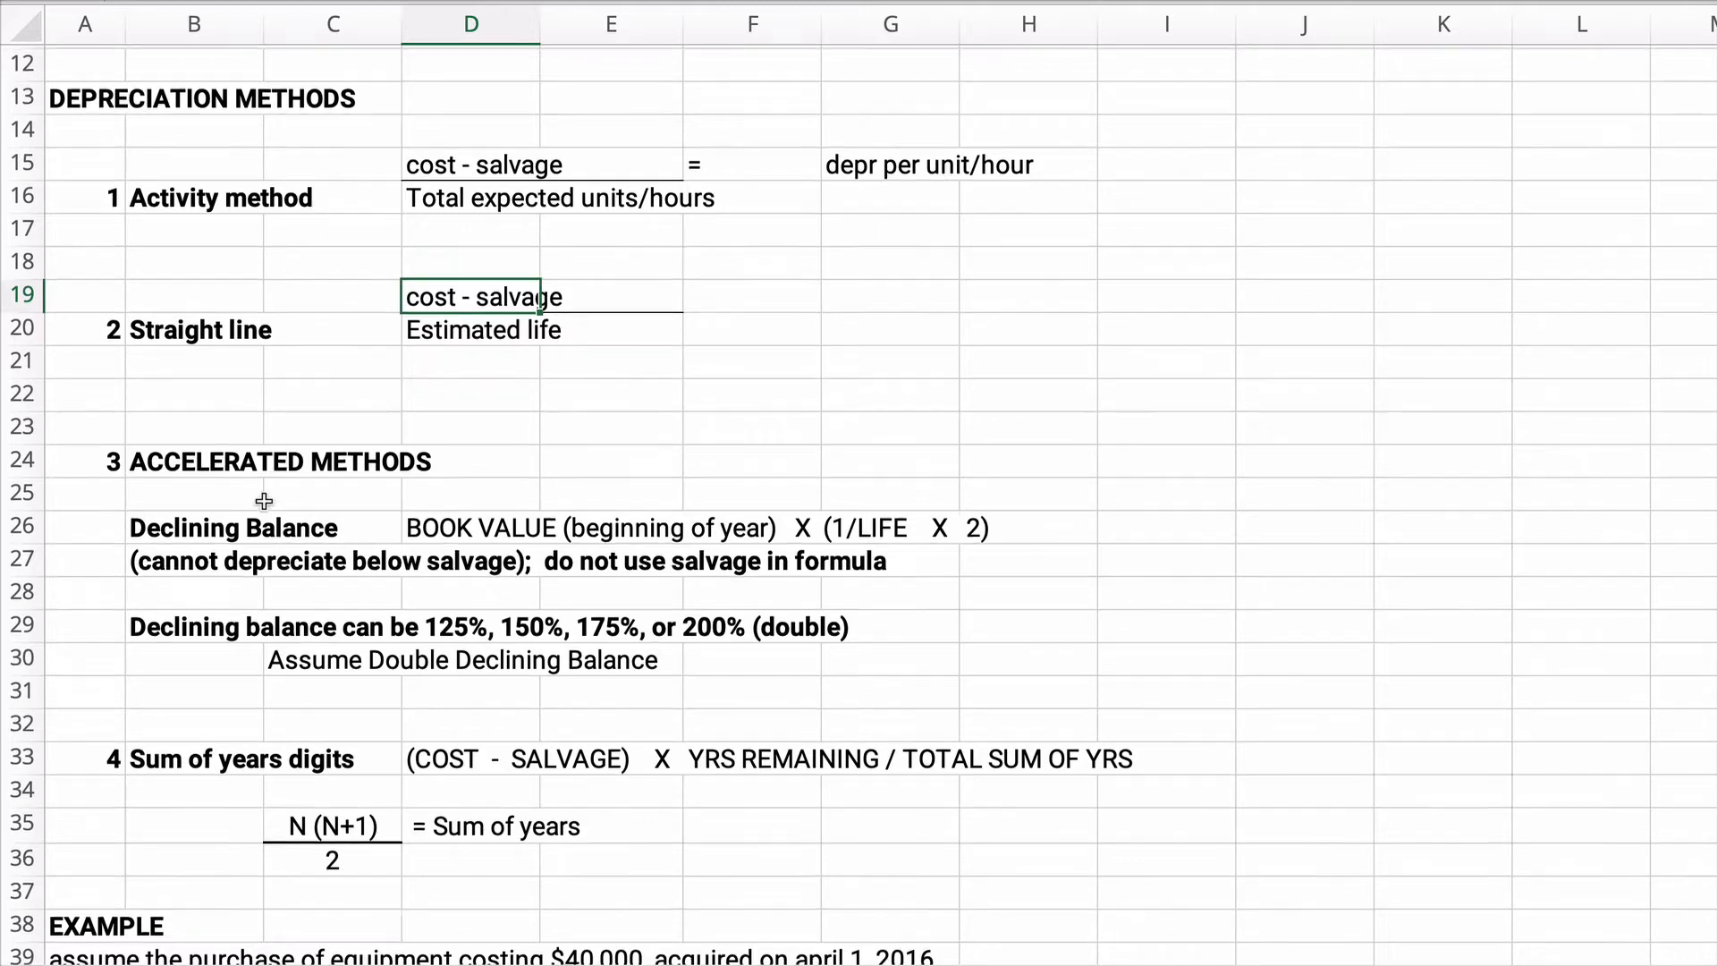
scroll(down, 3)
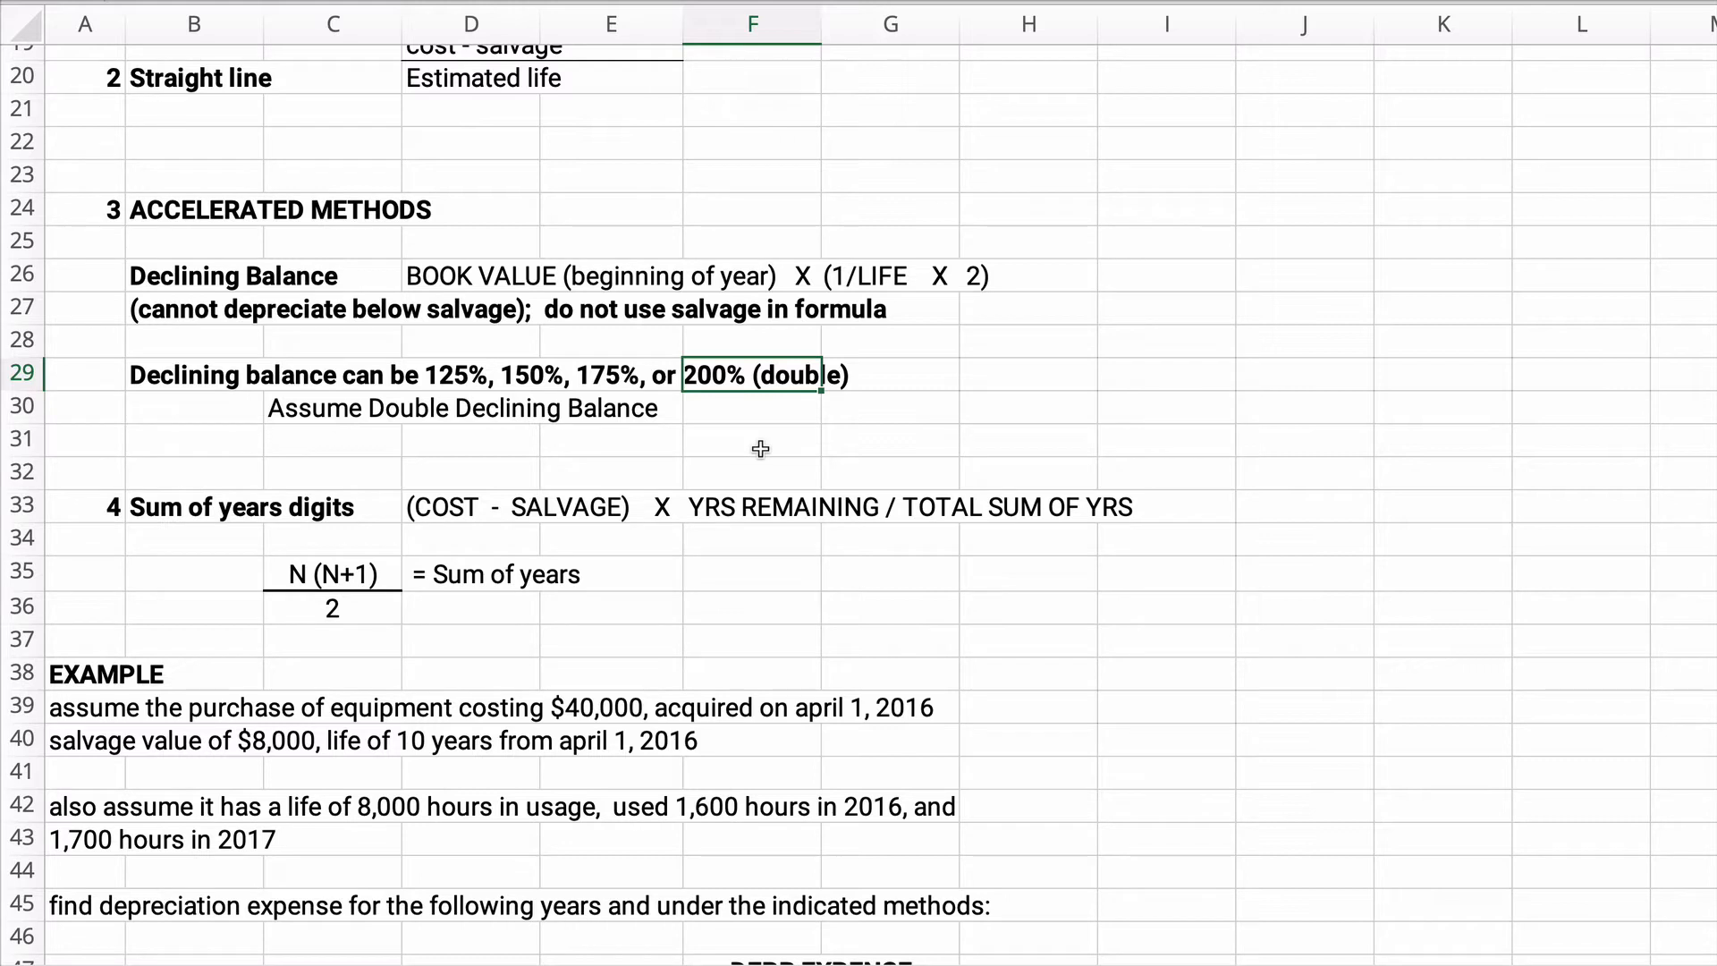
mouse_move(399, 290)
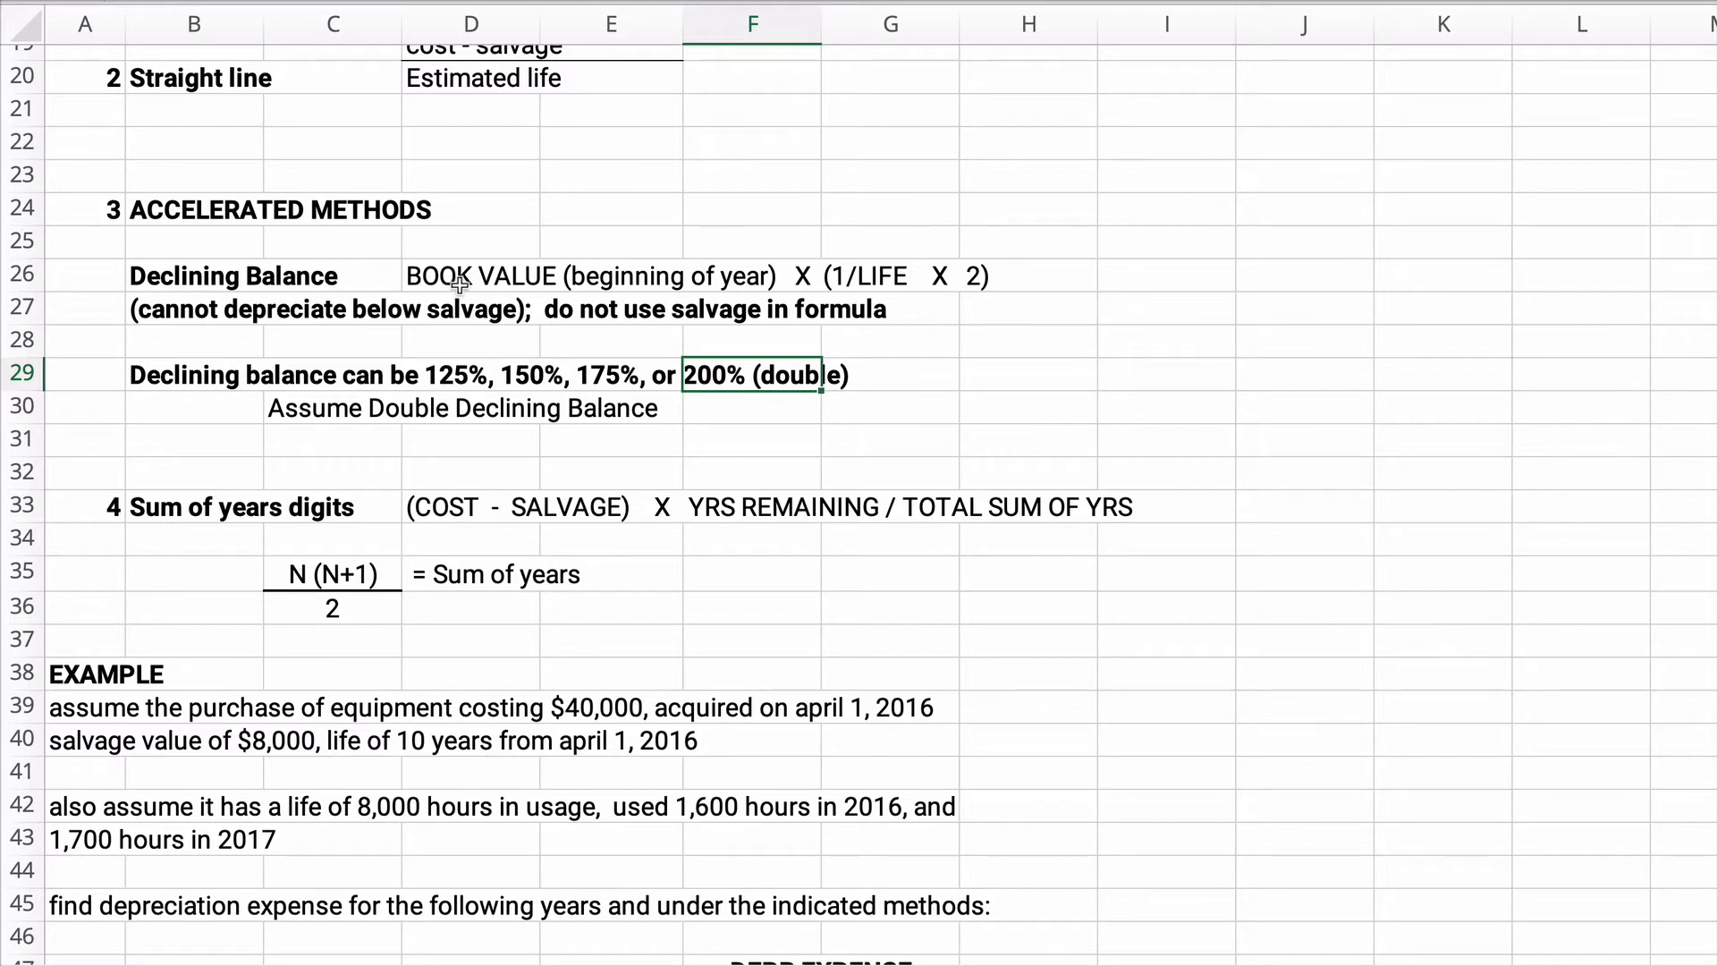
mouse_move(667, 275)
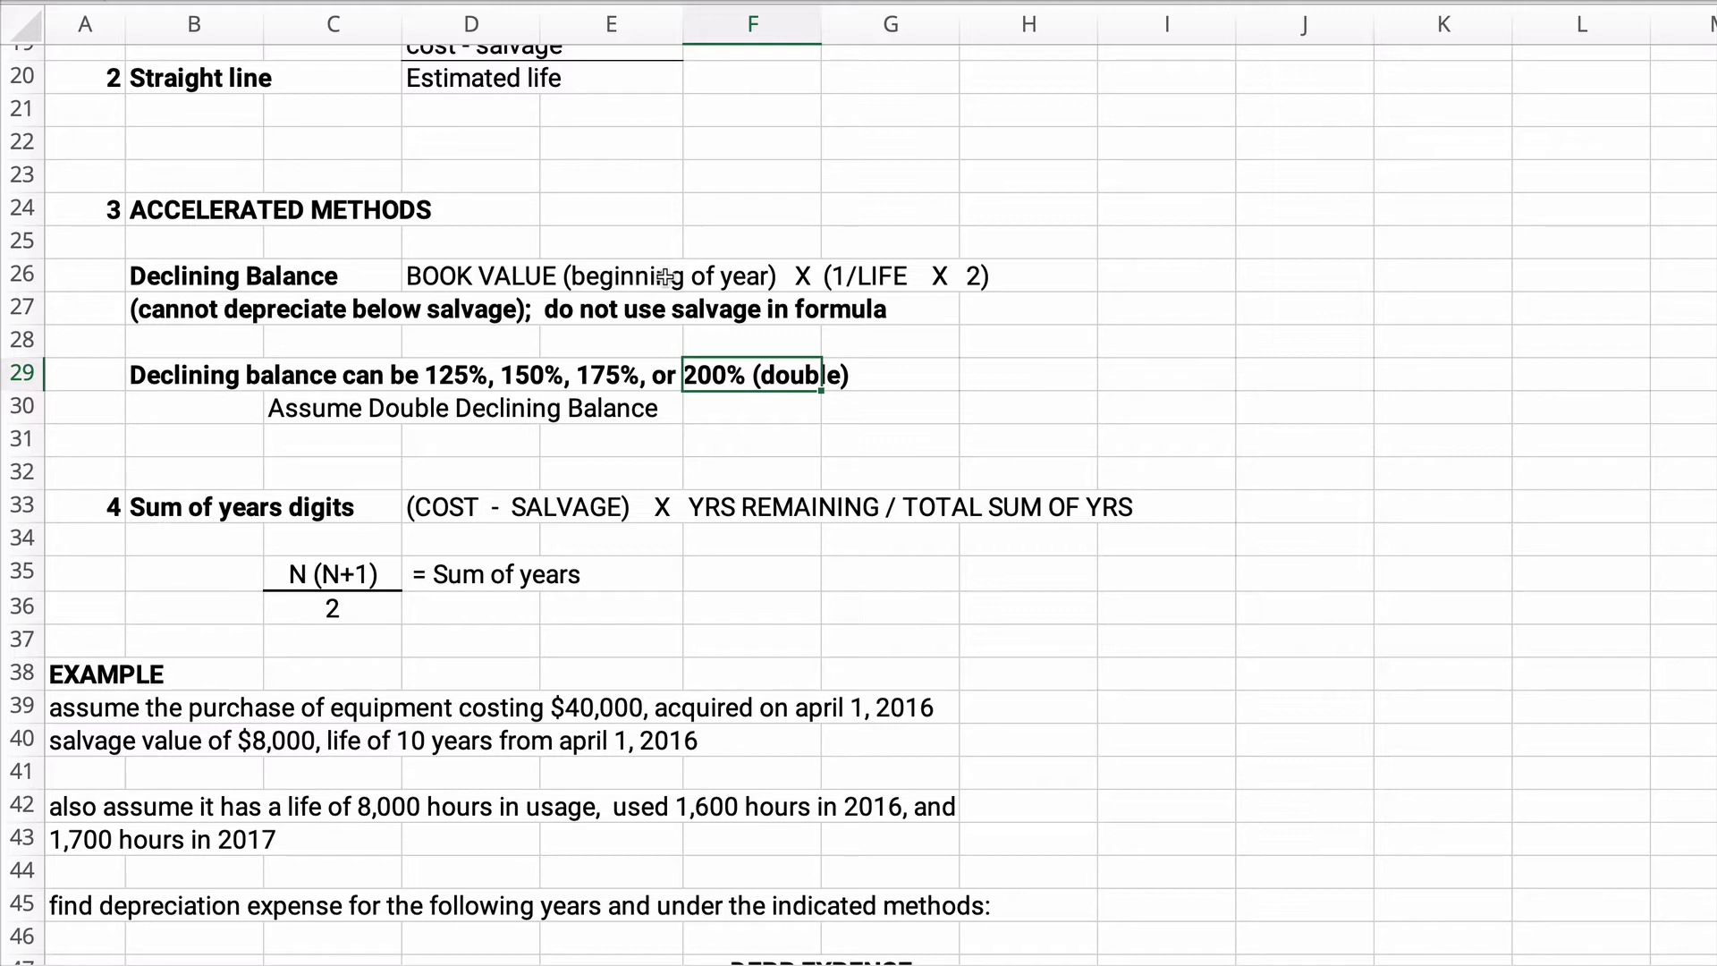
mouse_move(1125, 288)
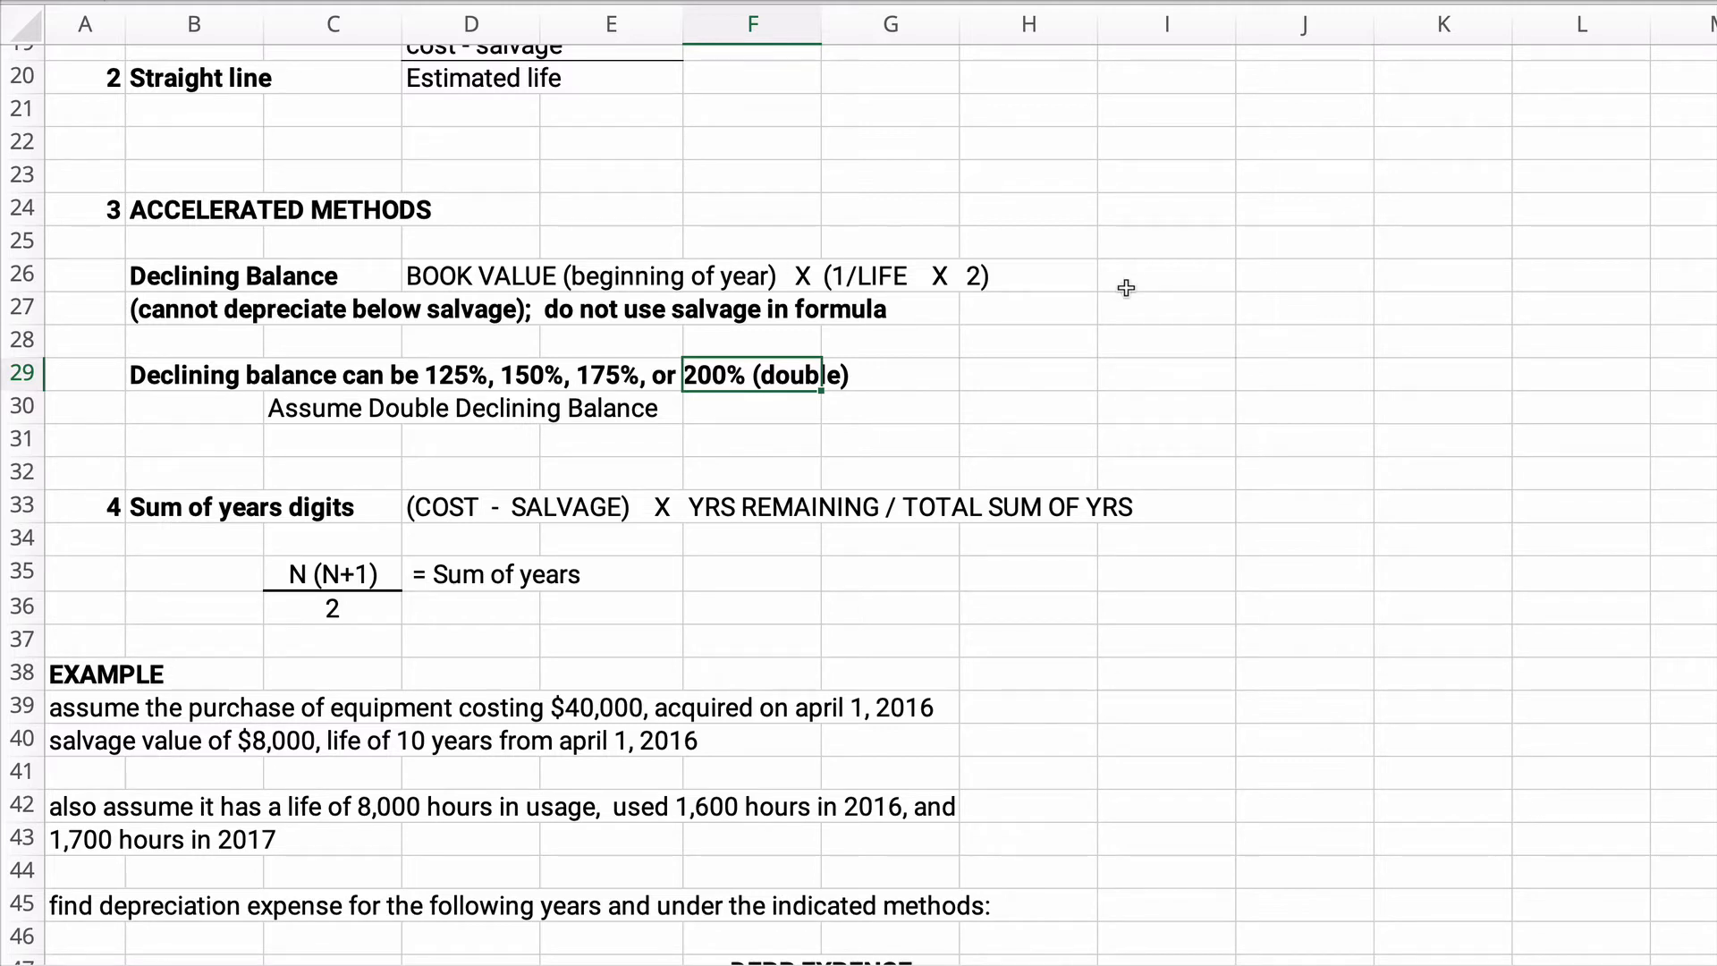
mouse_move(425, 369)
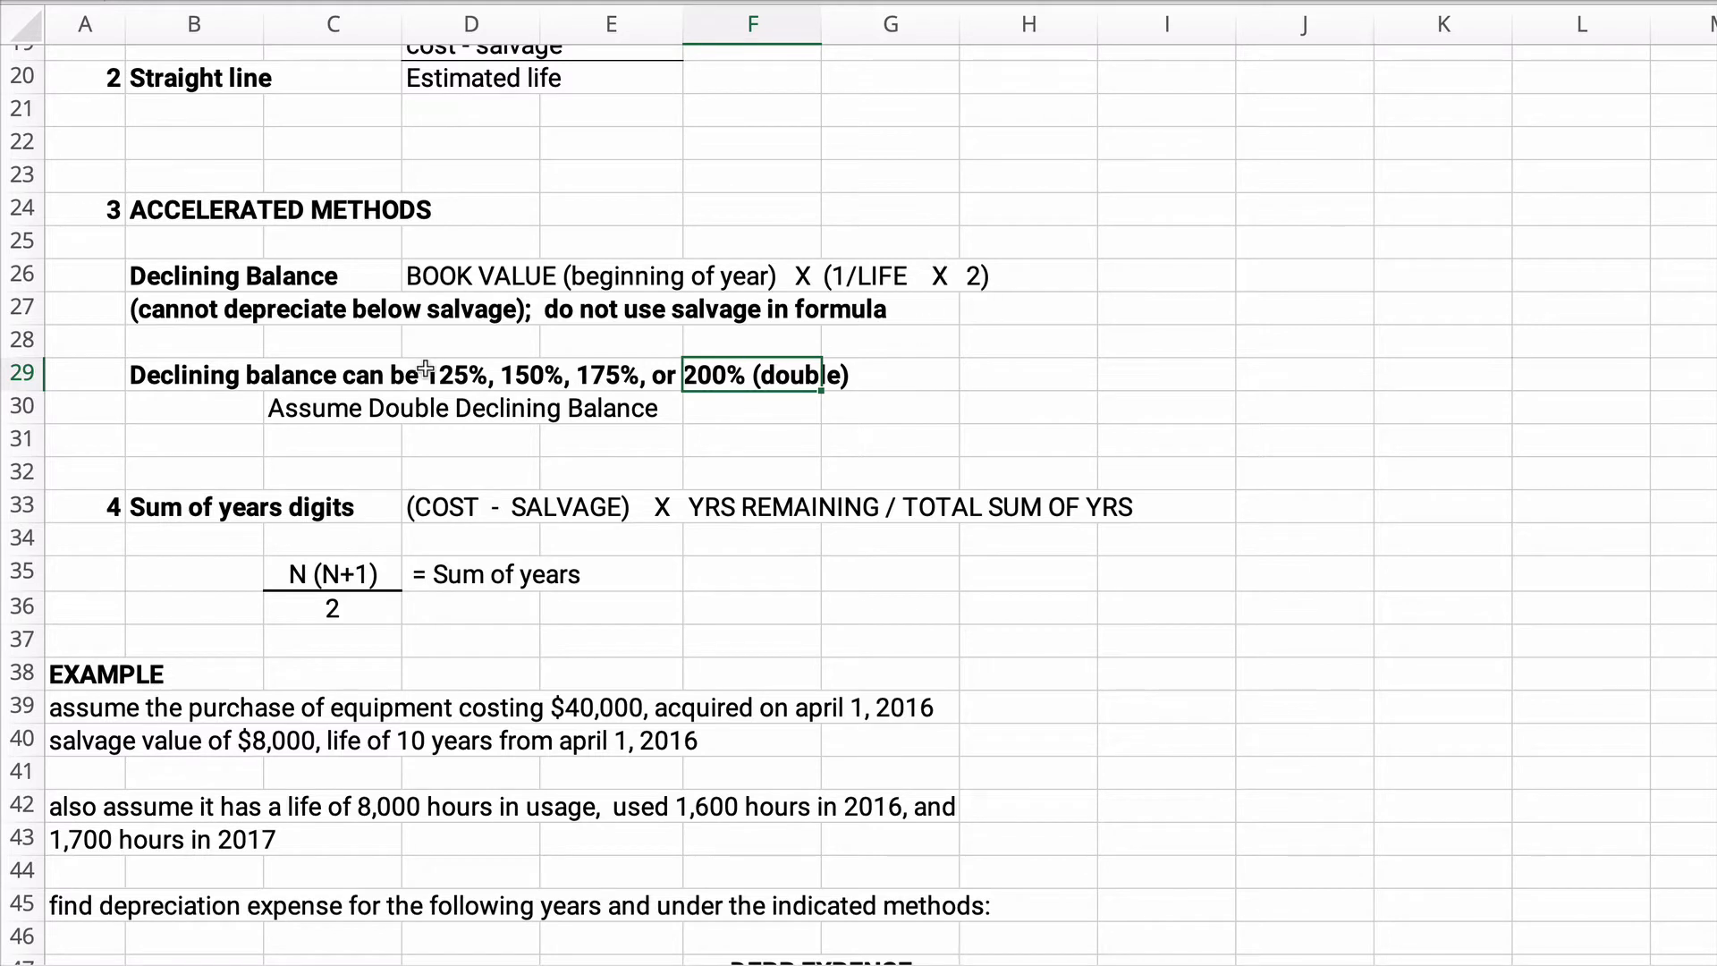
mouse_move(506, 377)
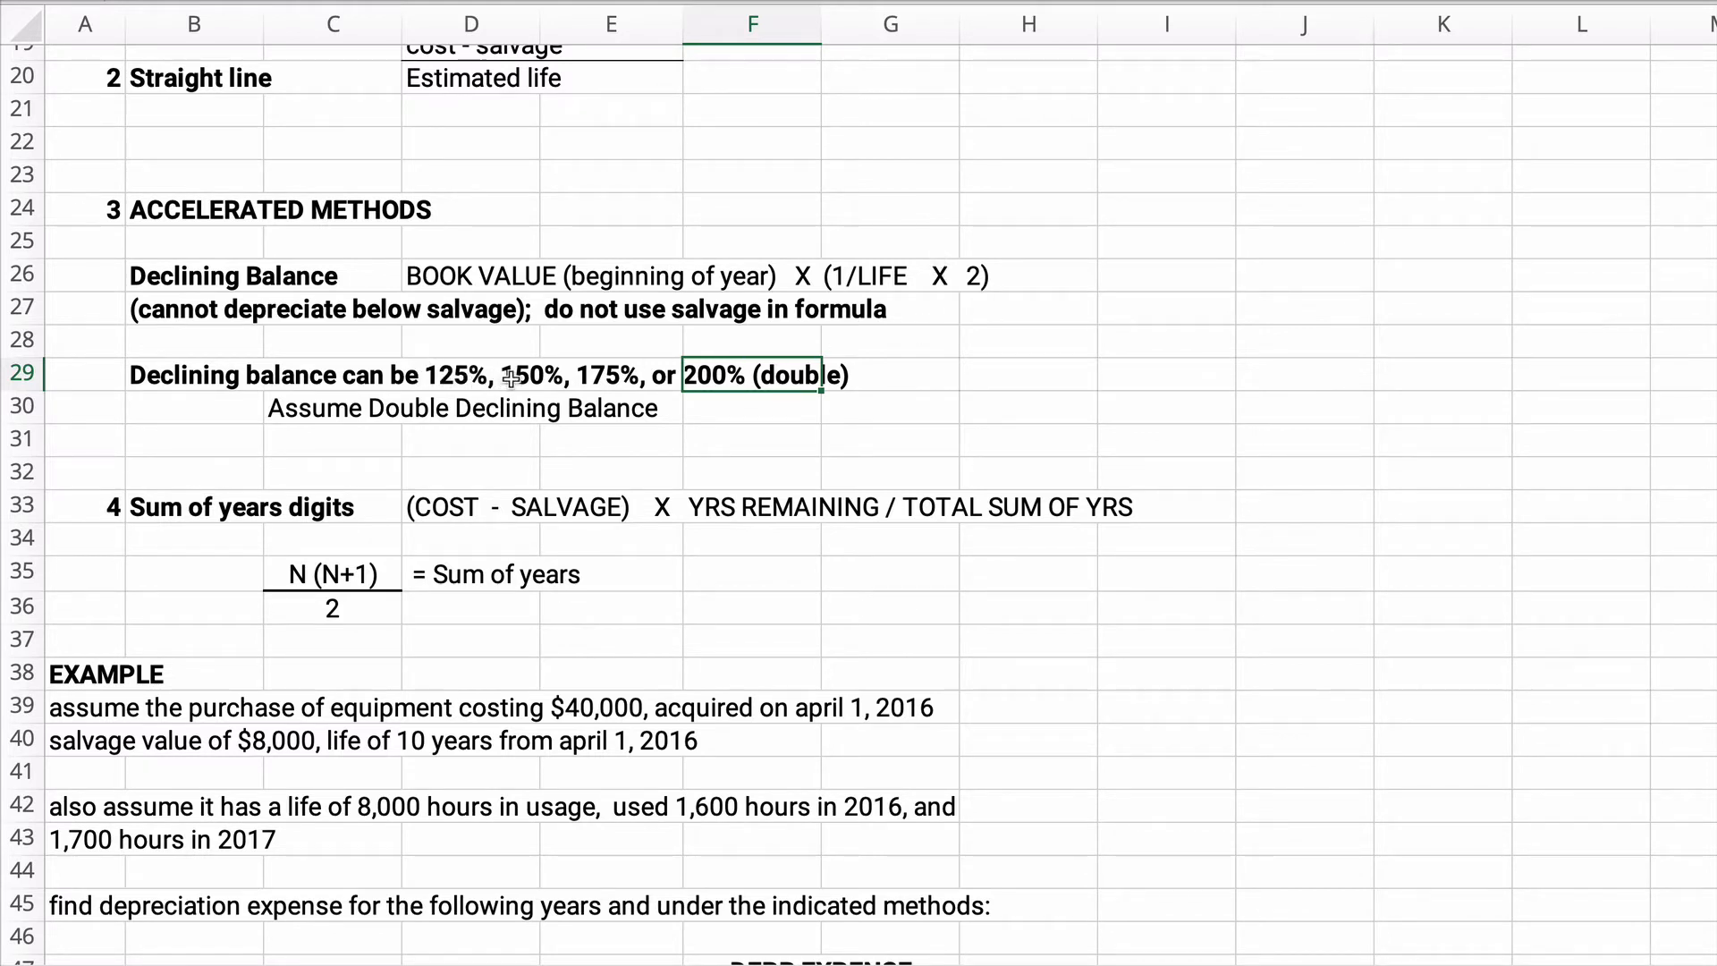
mouse_move(558, 377)
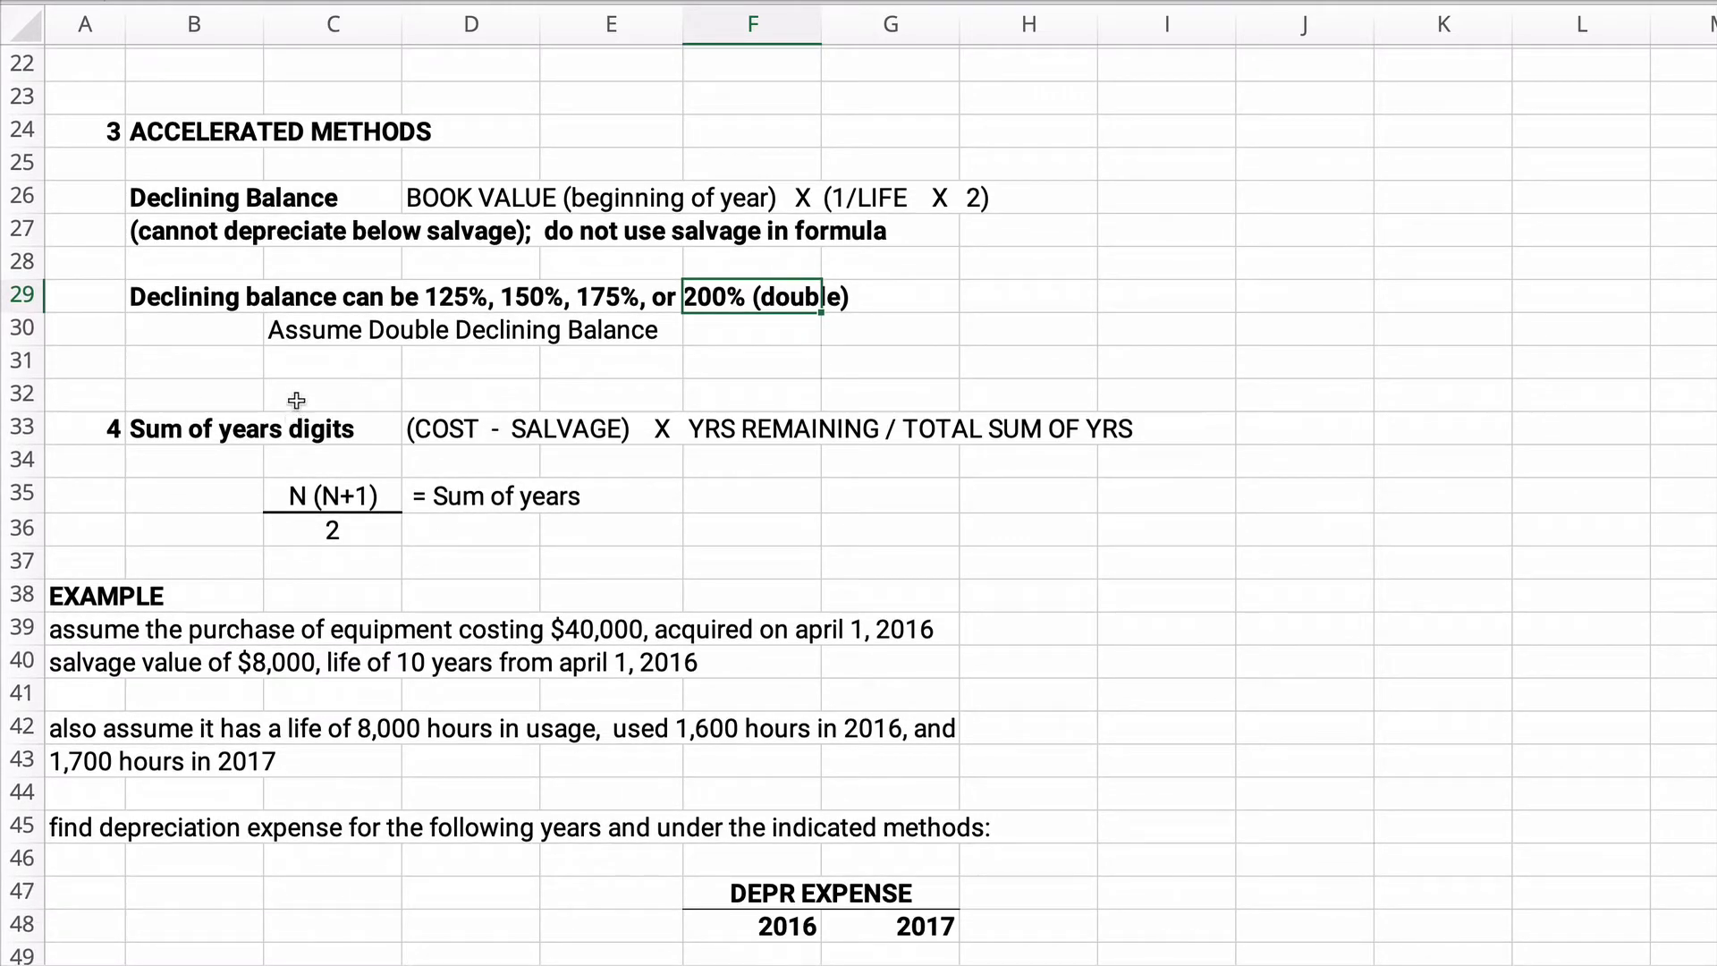
scroll(down, 3)
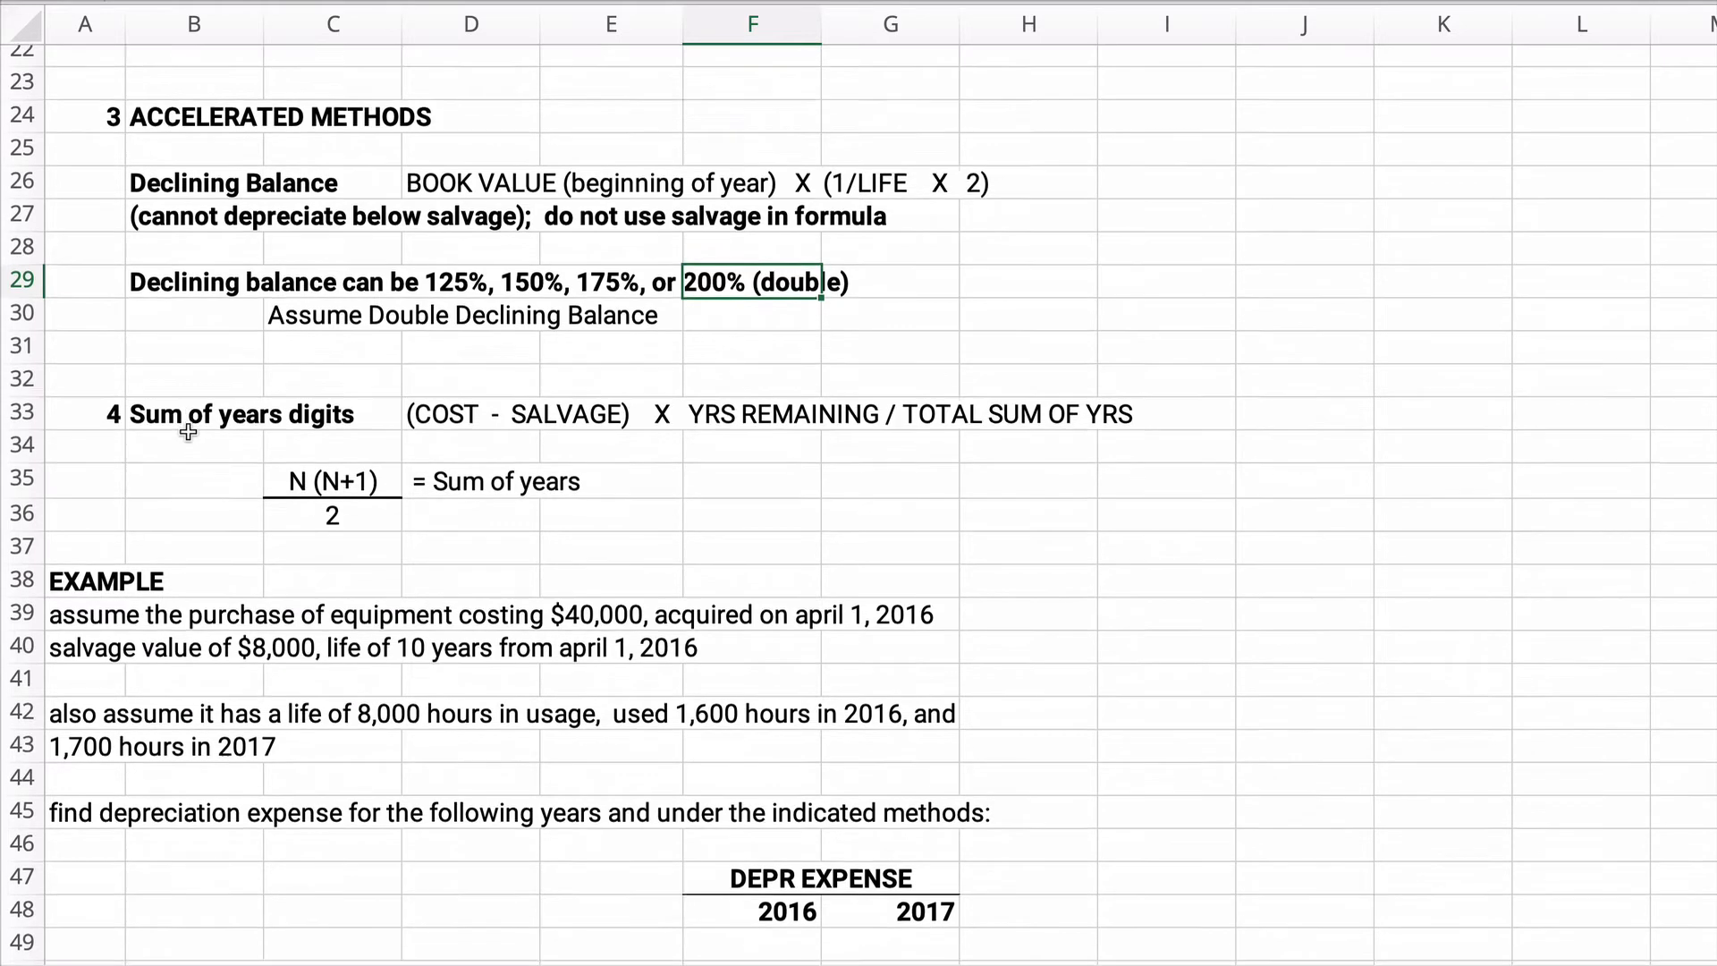
scroll(down, 3)
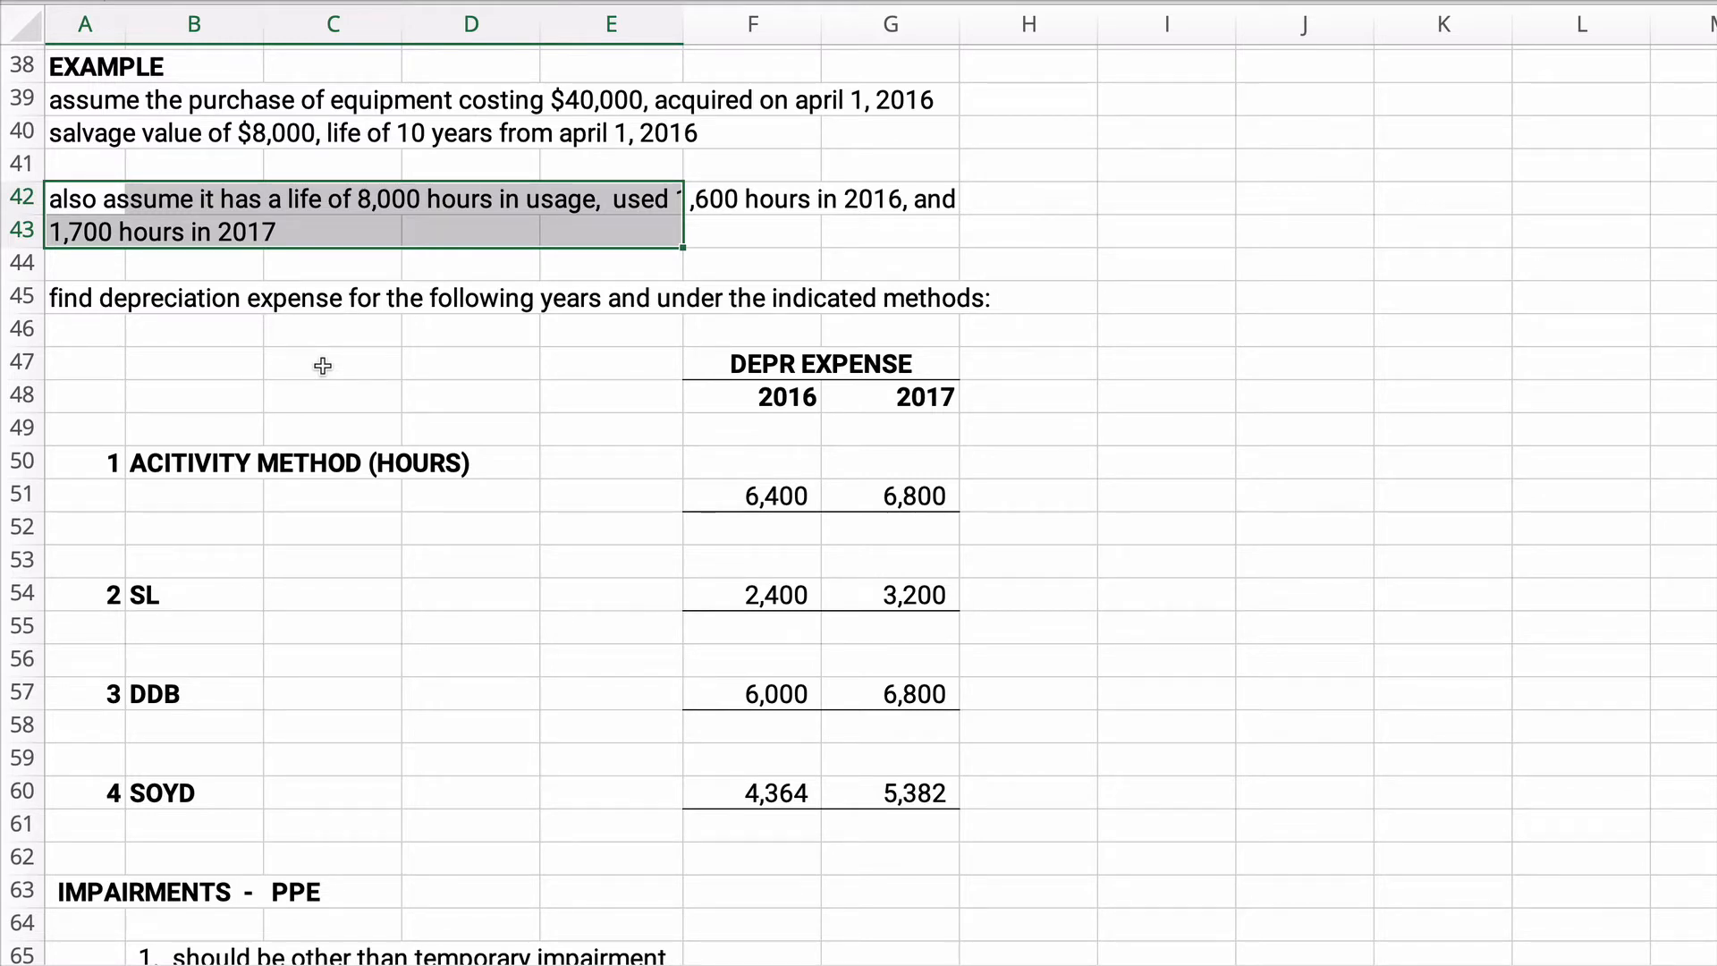
mouse_move(1139, 495)
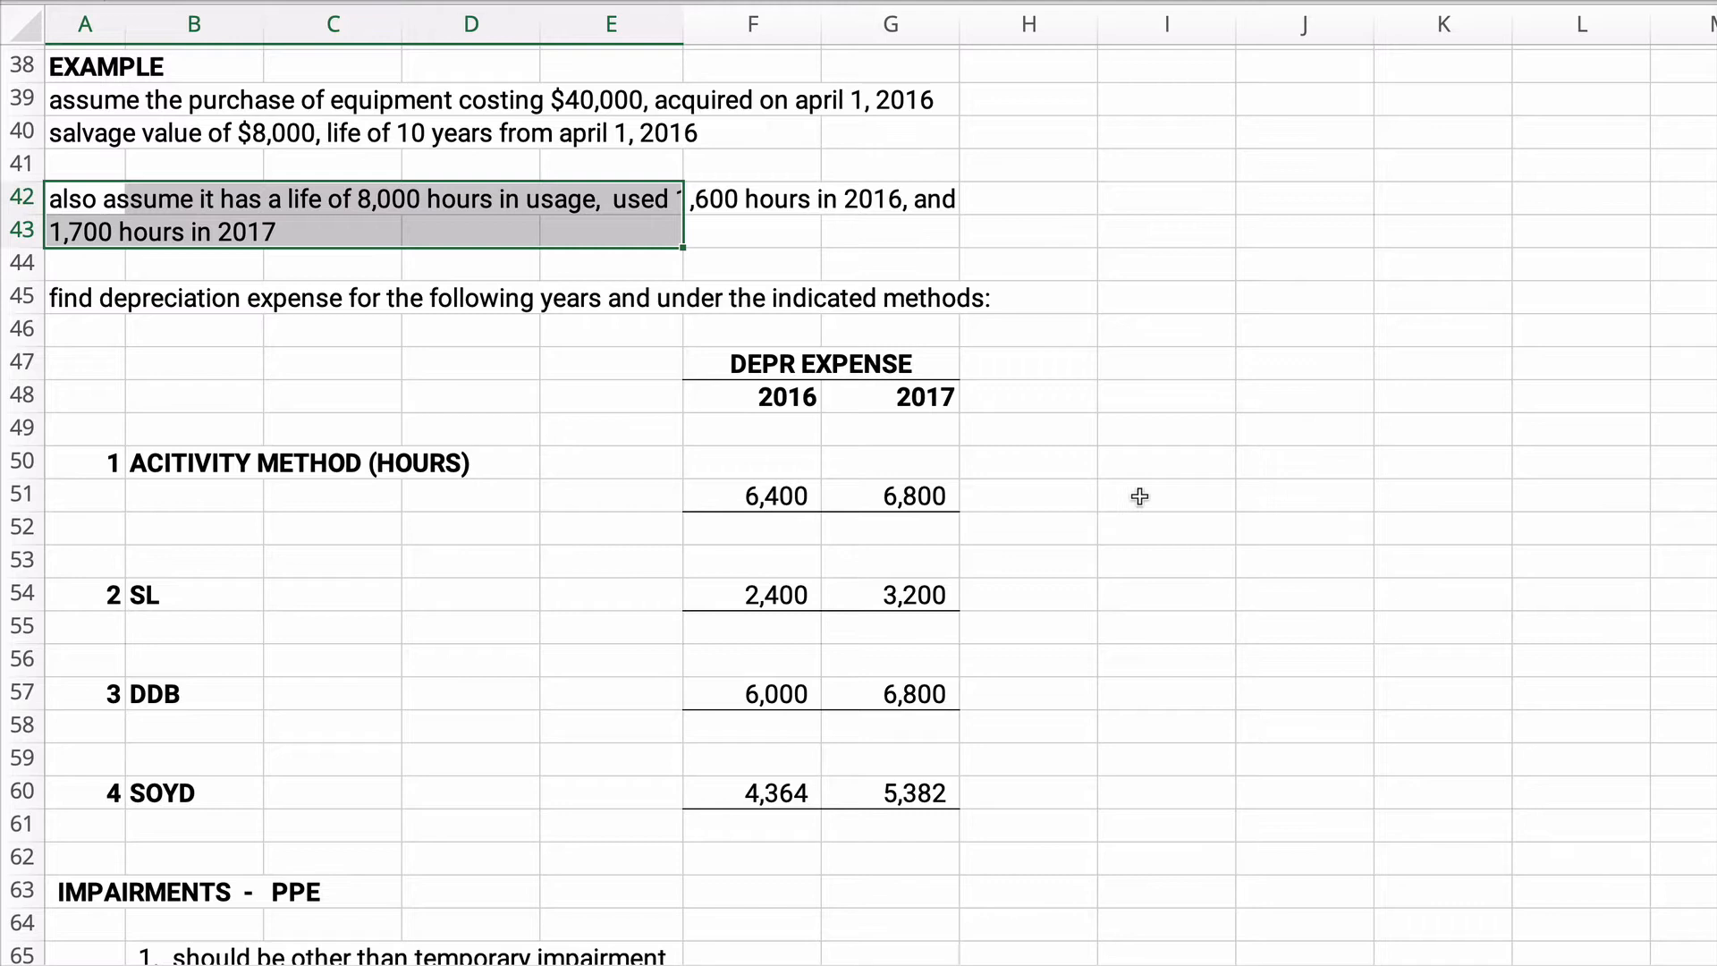
Work out $40,000 - 8,000 = $32,000 over 8000 hours, giving $4.00 per hour
click(753, 496)
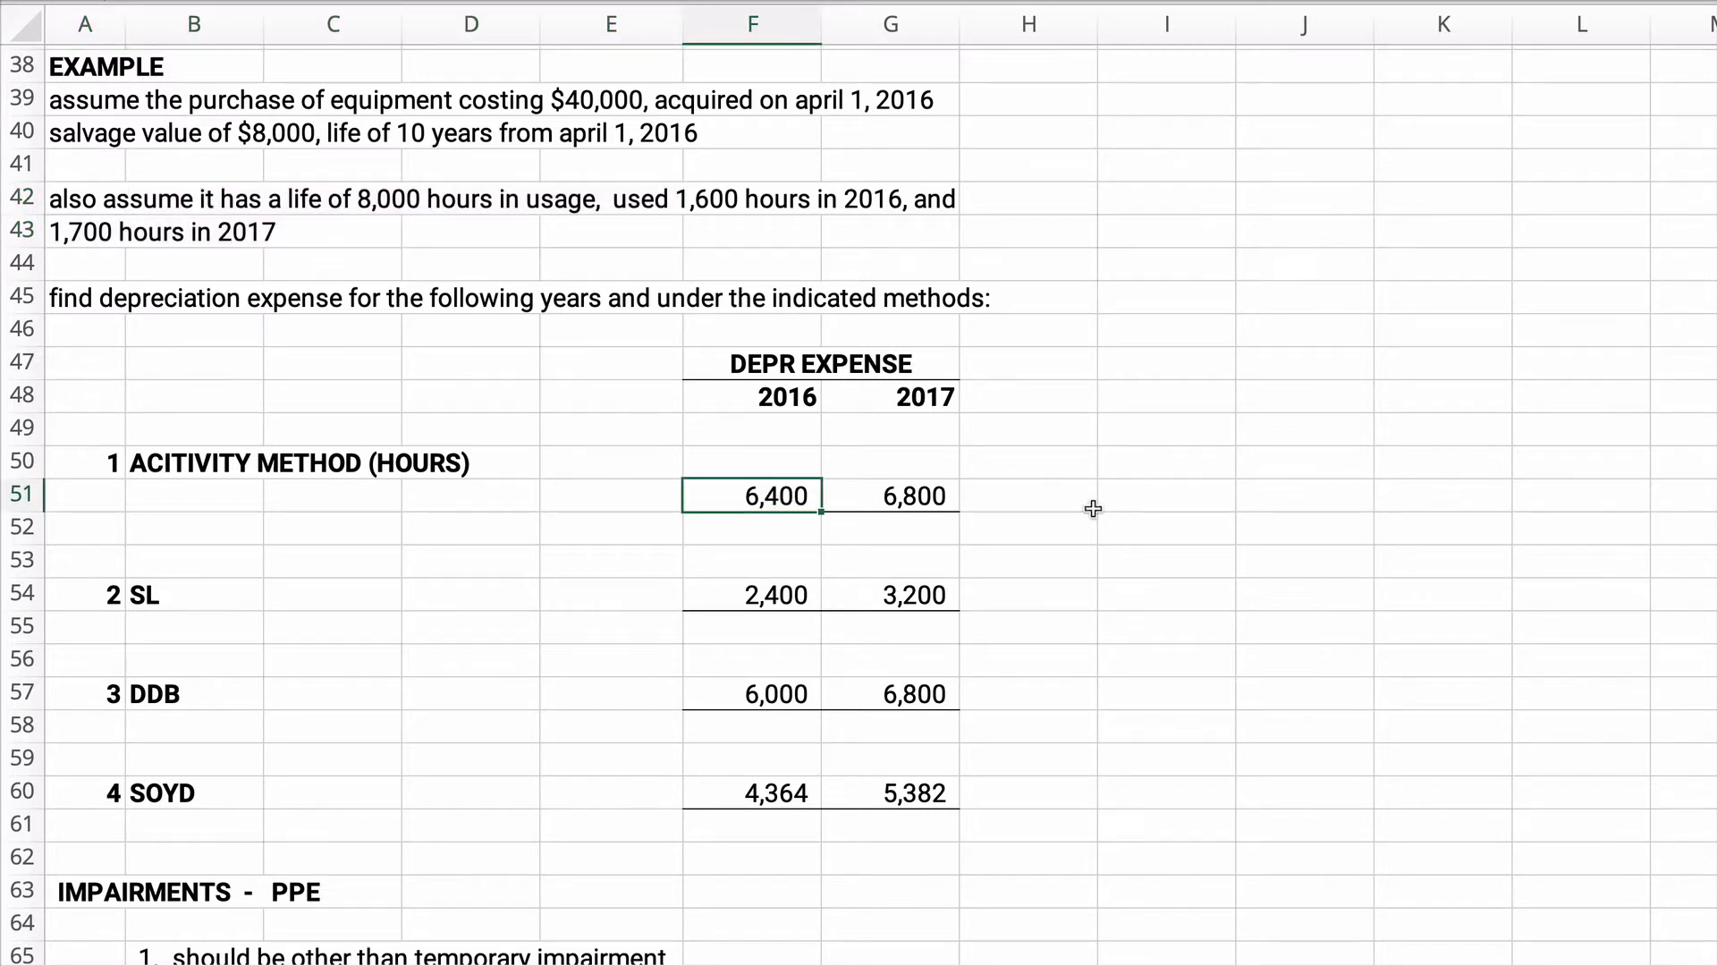
click(1164, 496)
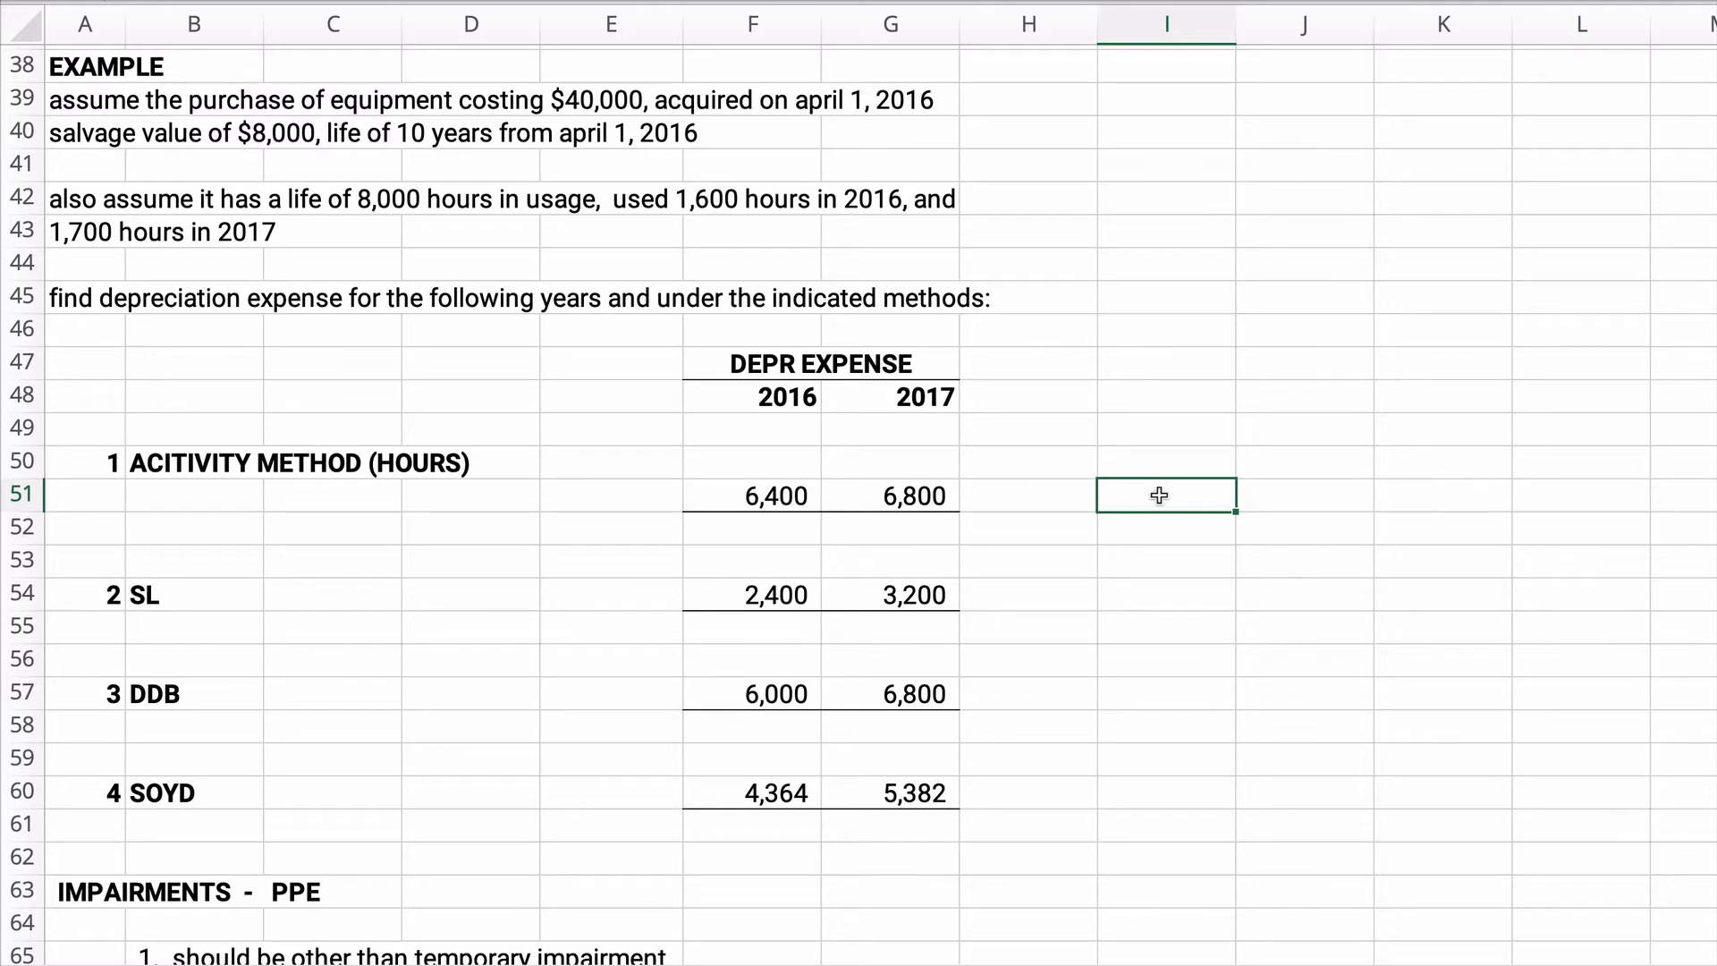
text(=)
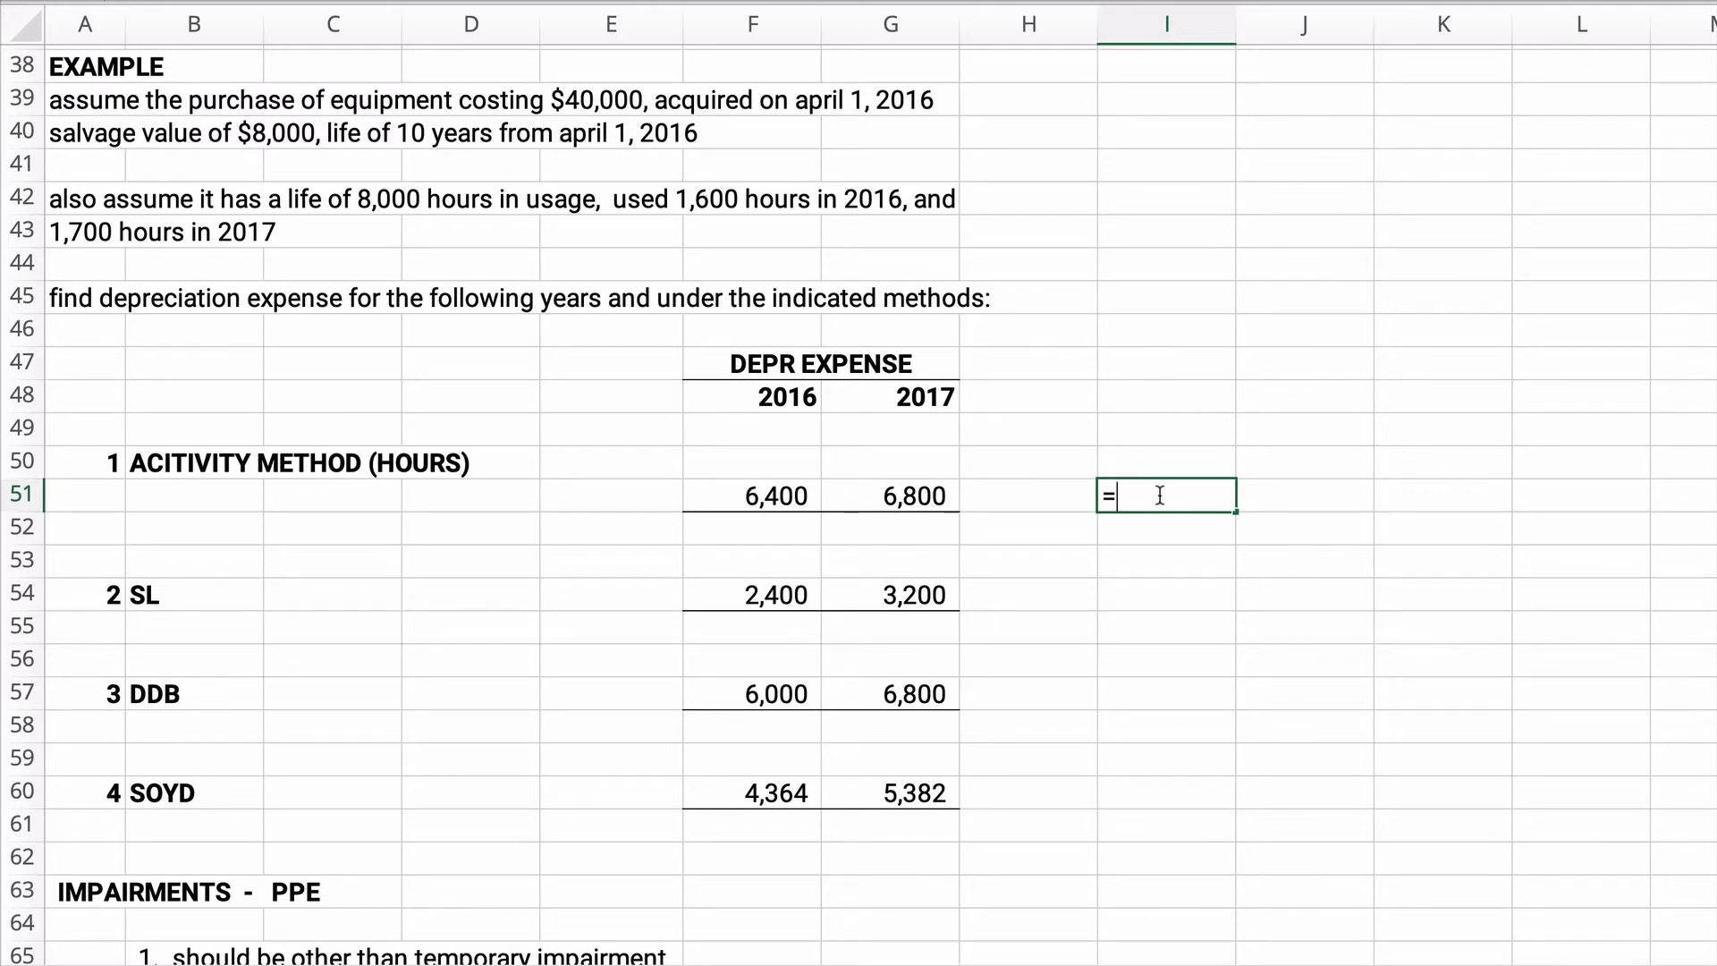
text(40000)
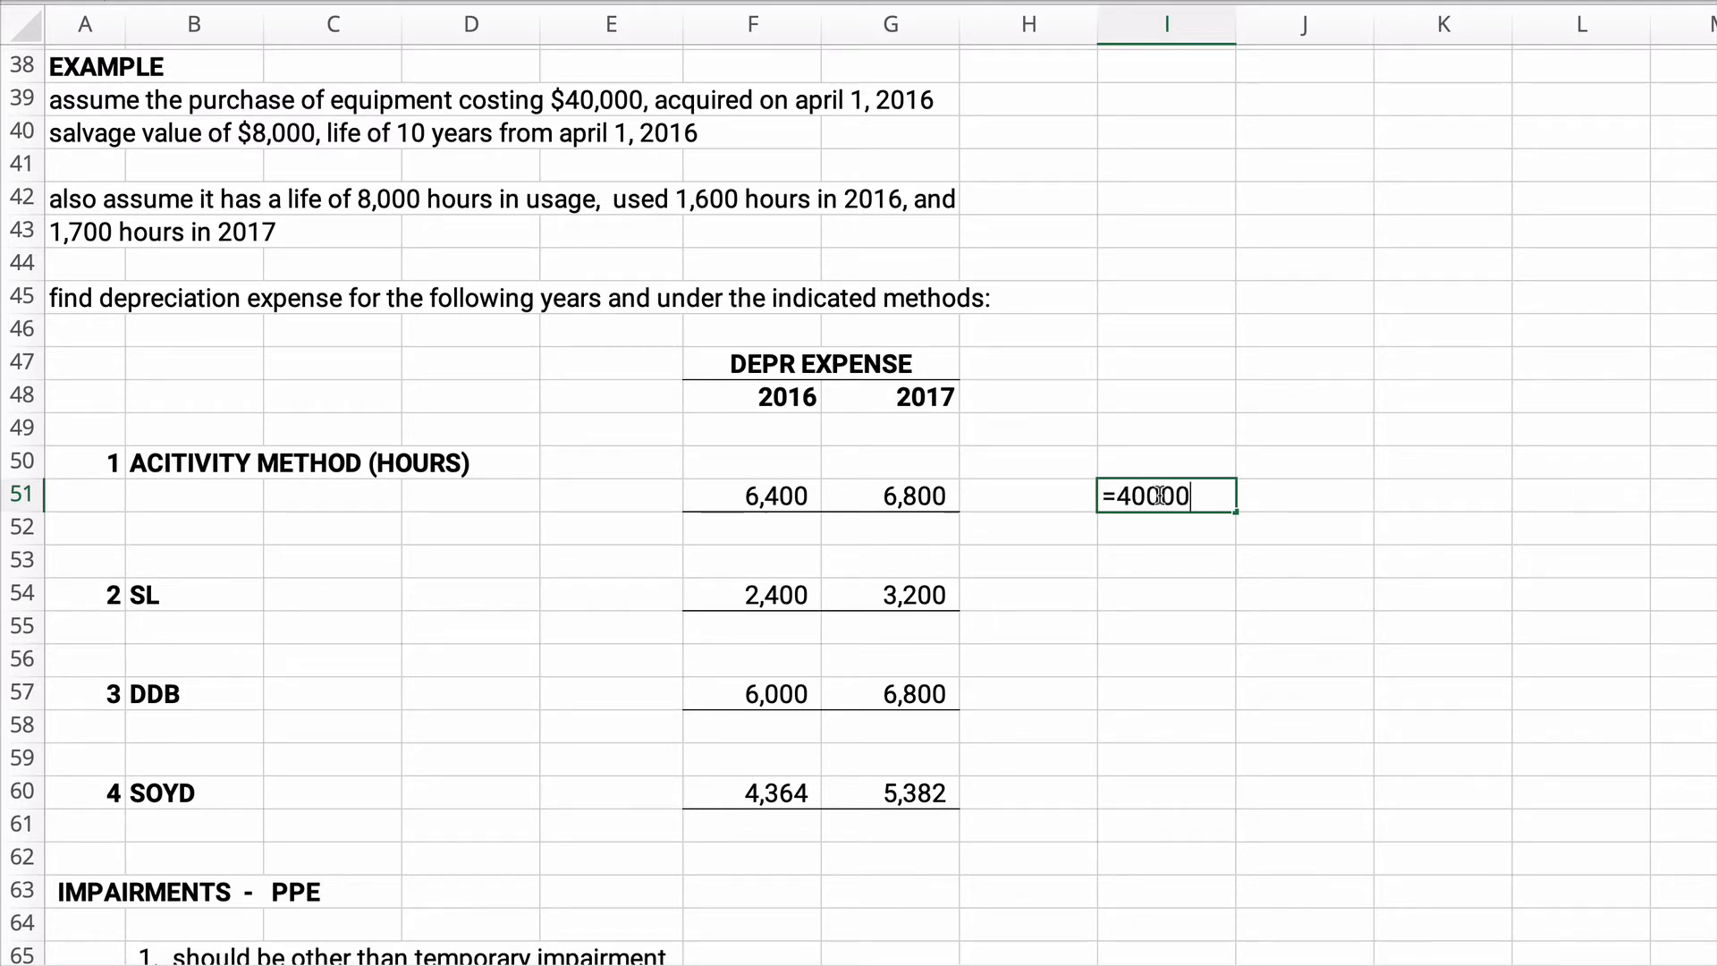
text(-800)
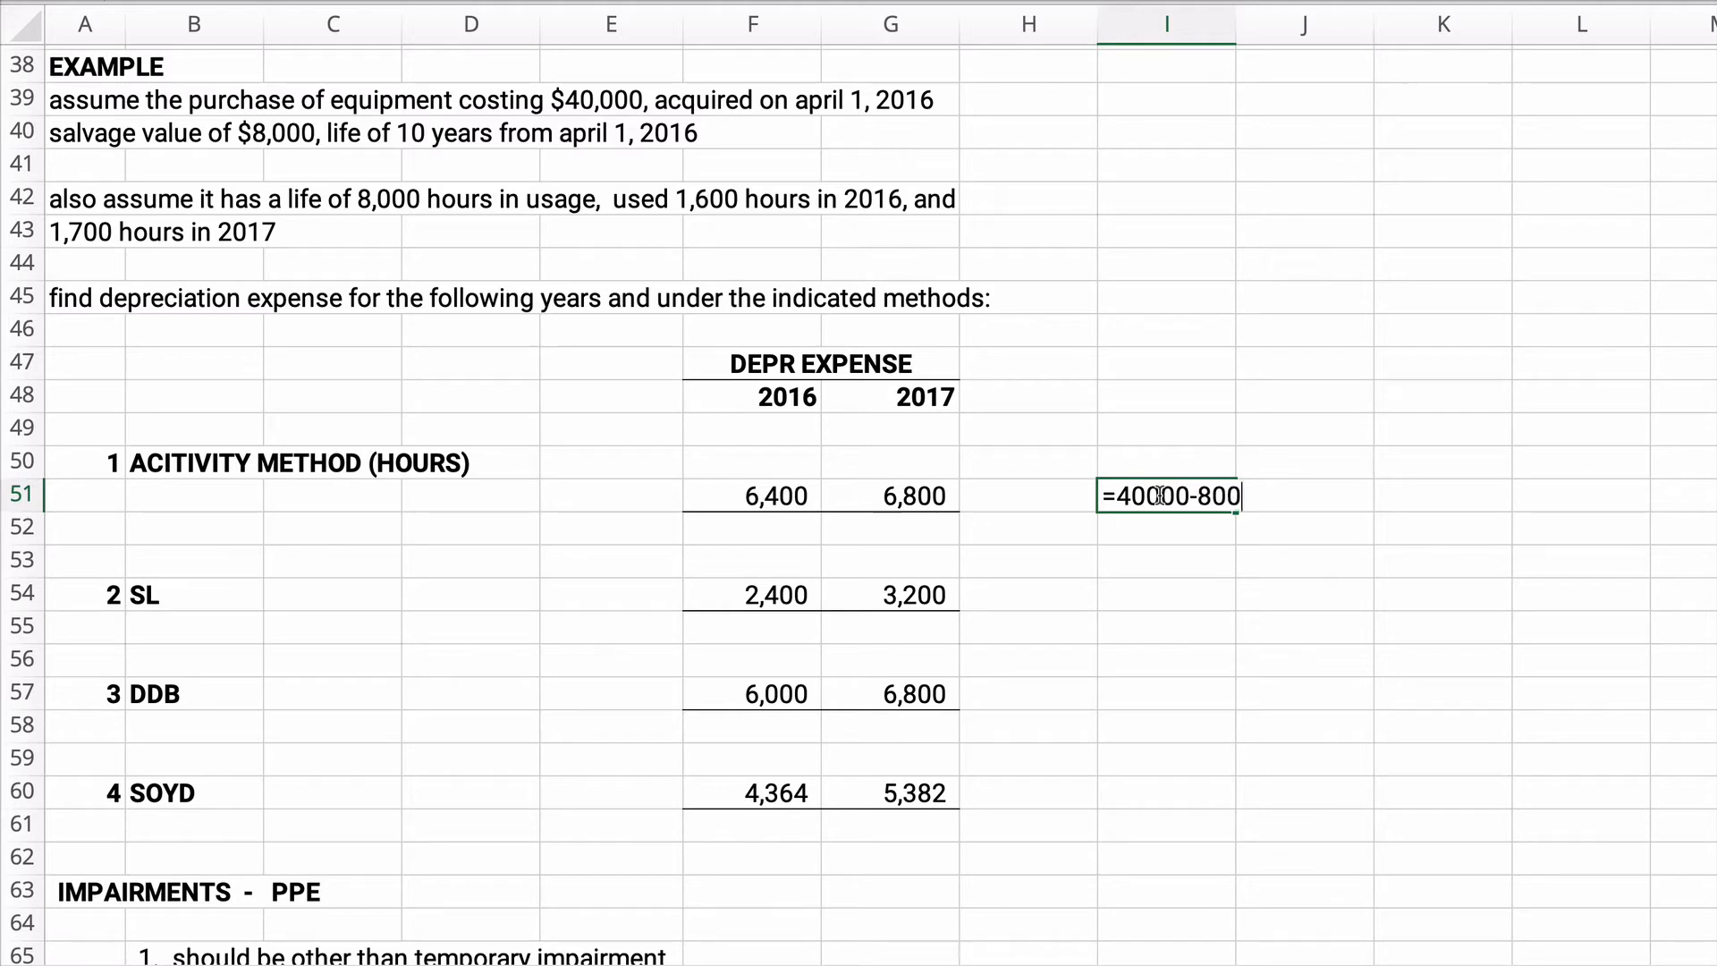
key(enter)
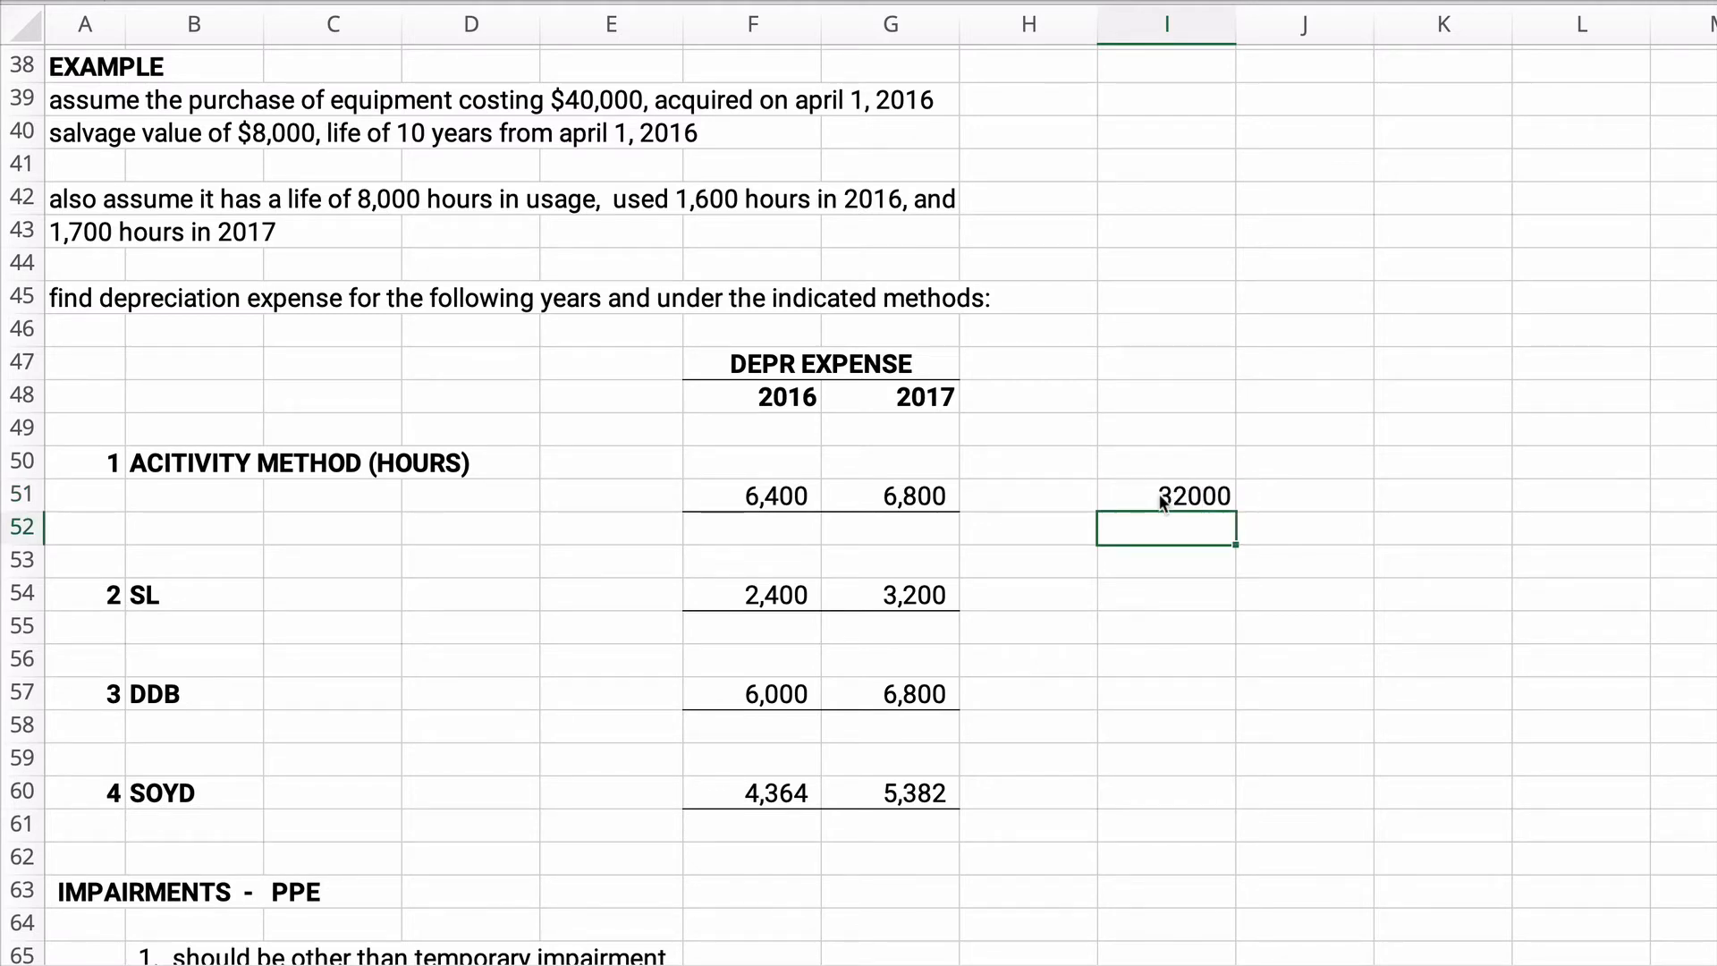
click(1164, 495)
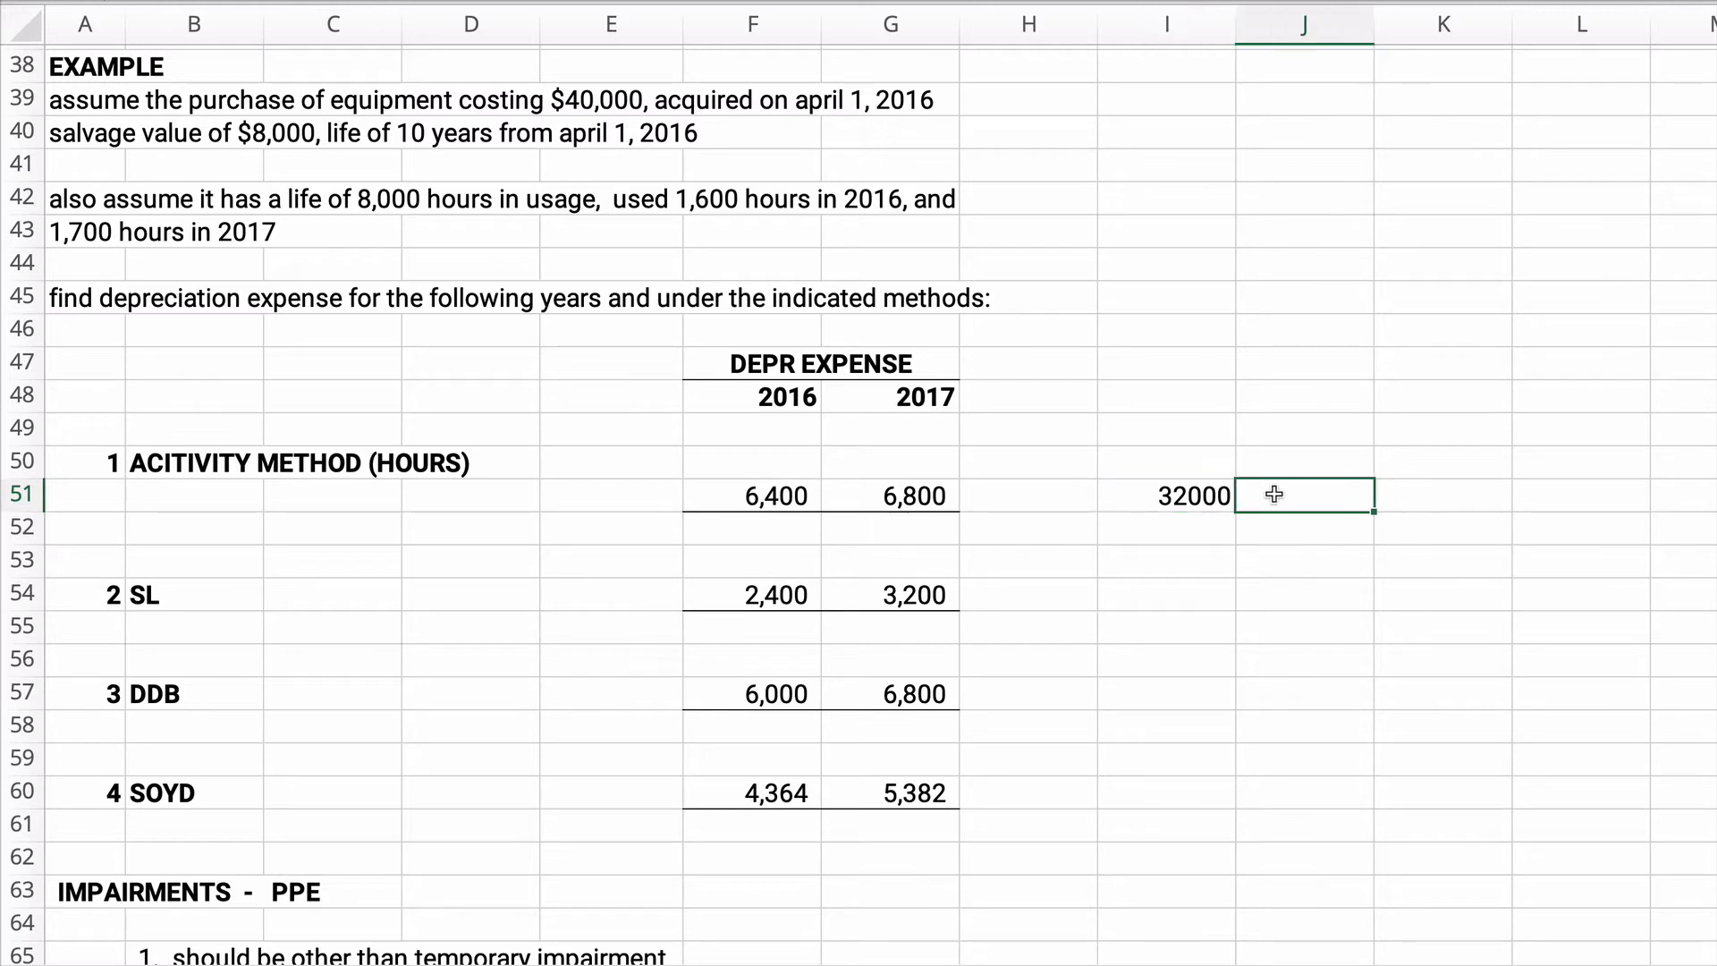
text(8000)
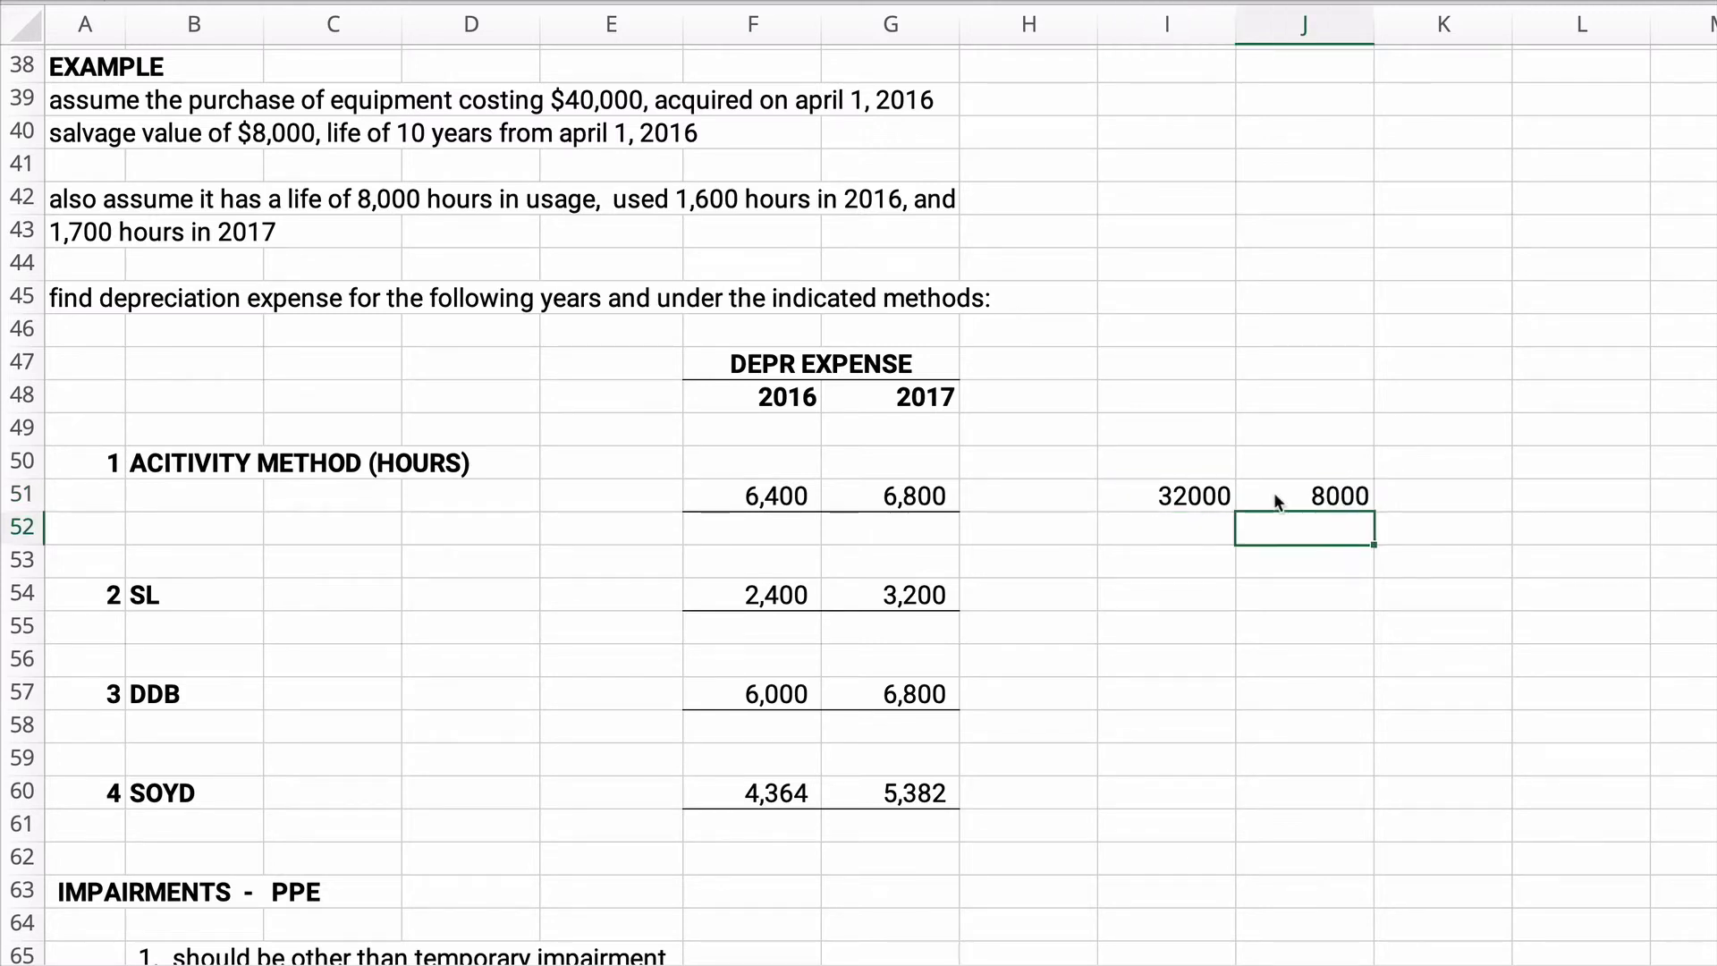
click(1441, 495)
text(=)
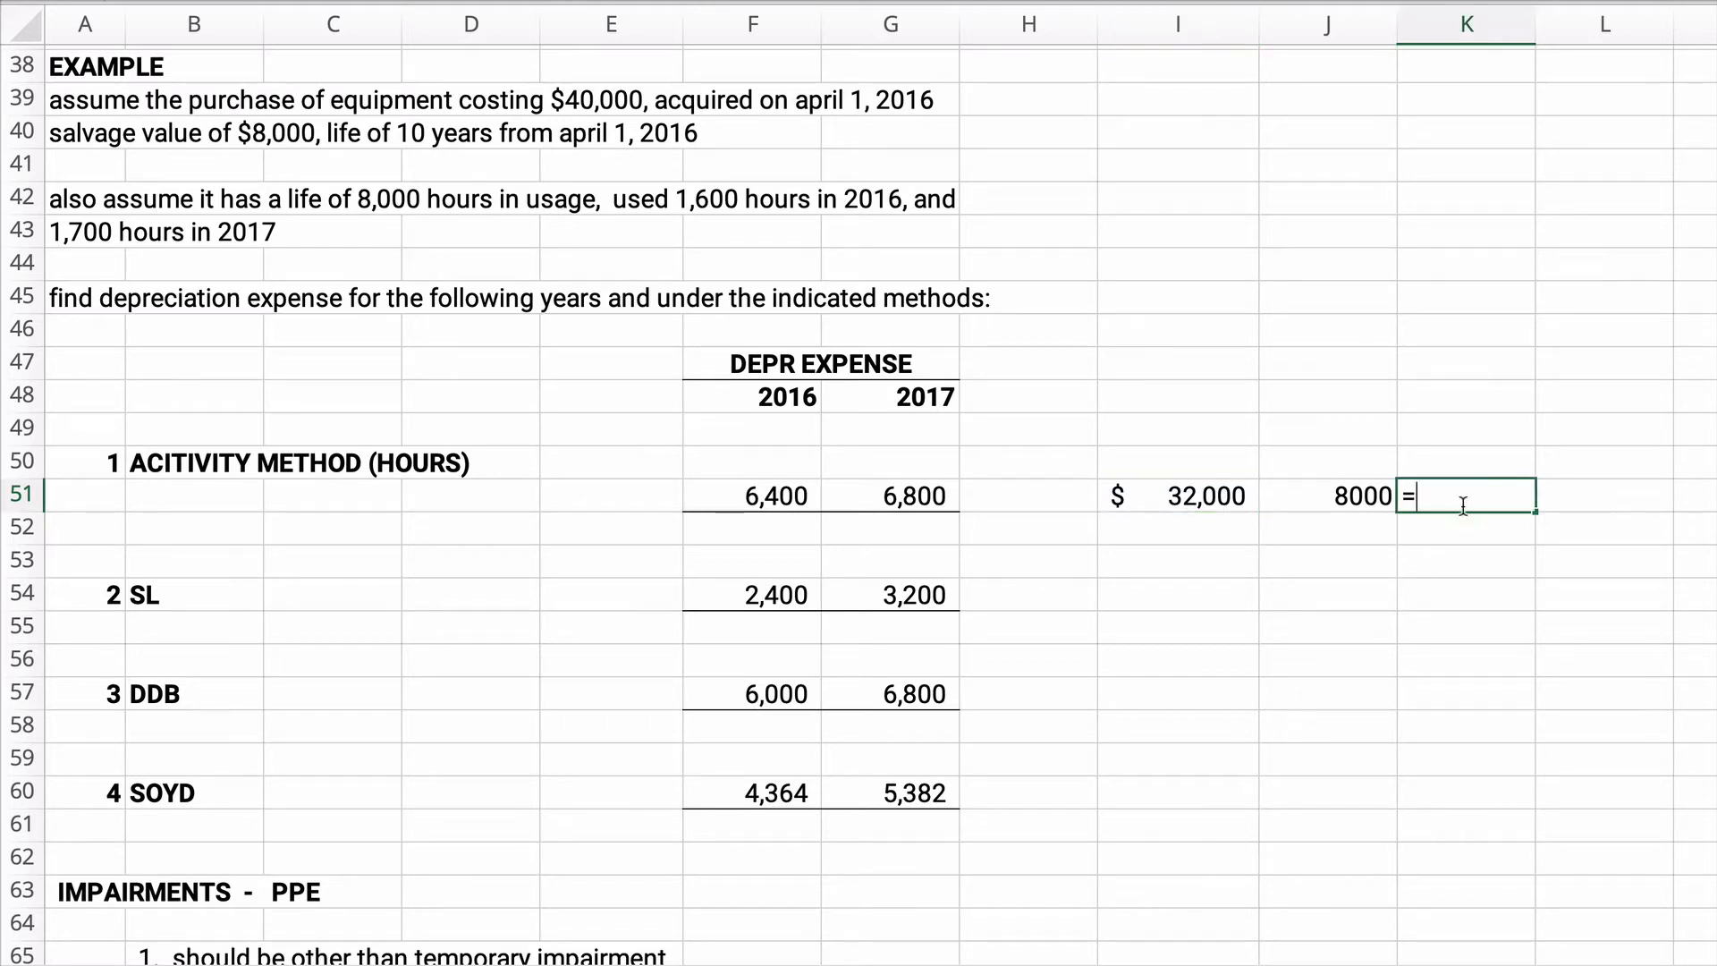
click(1179, 495)
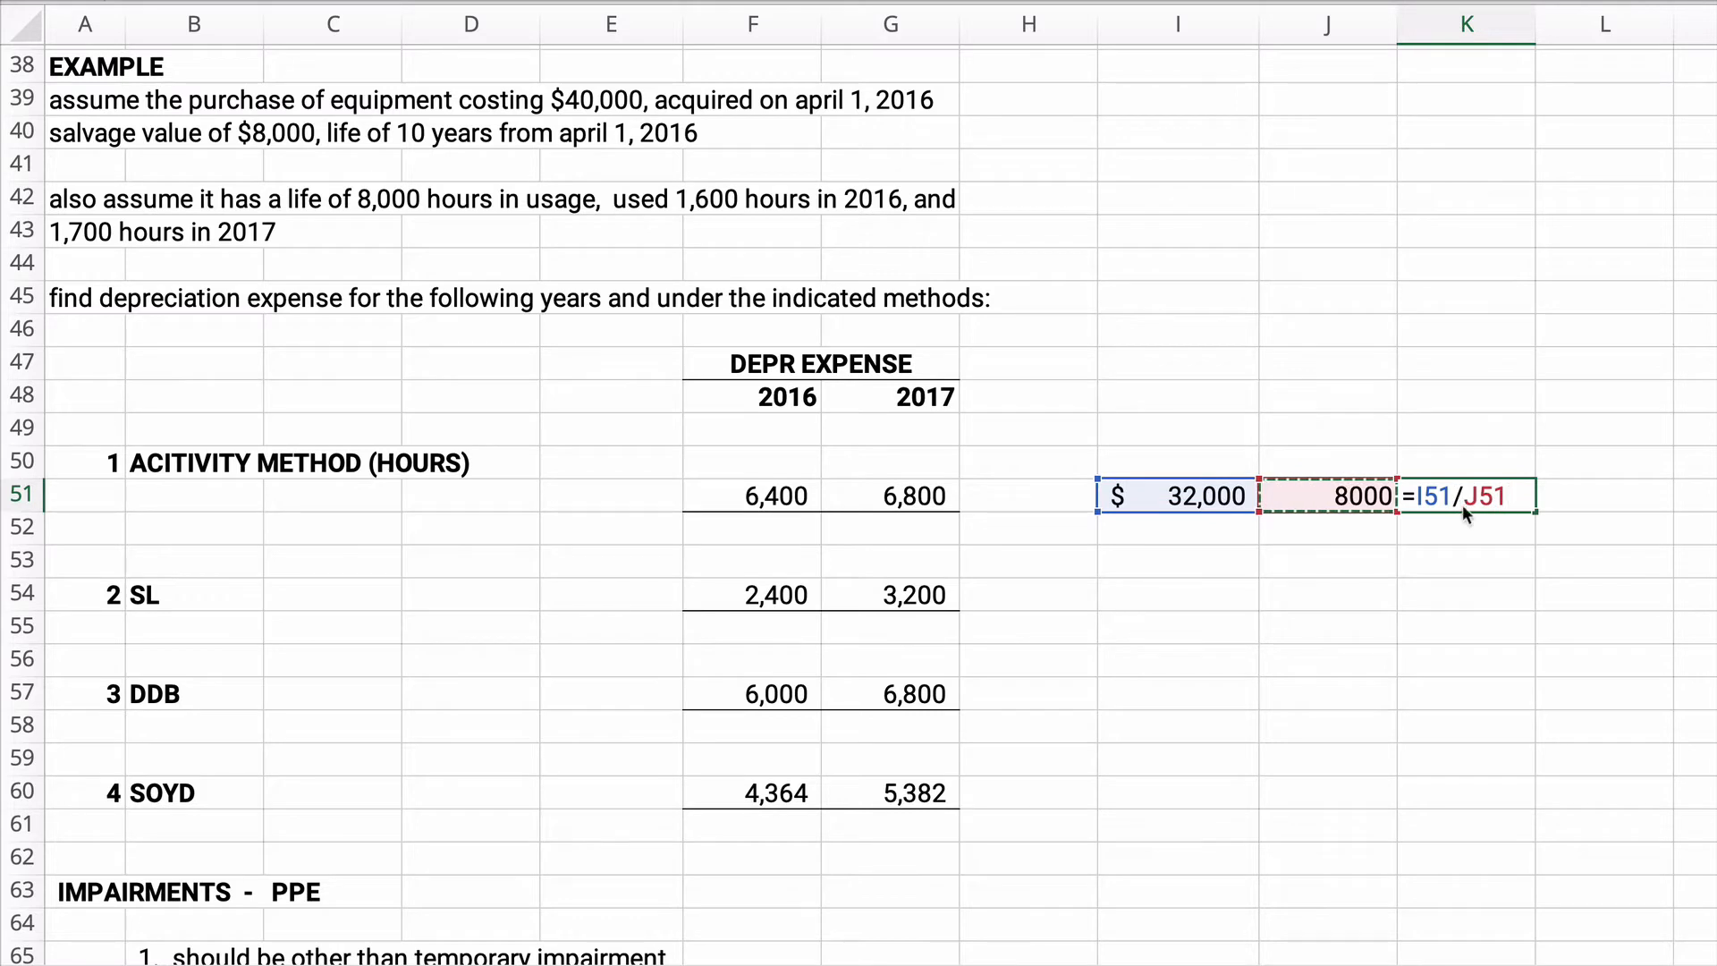
key(Enter)
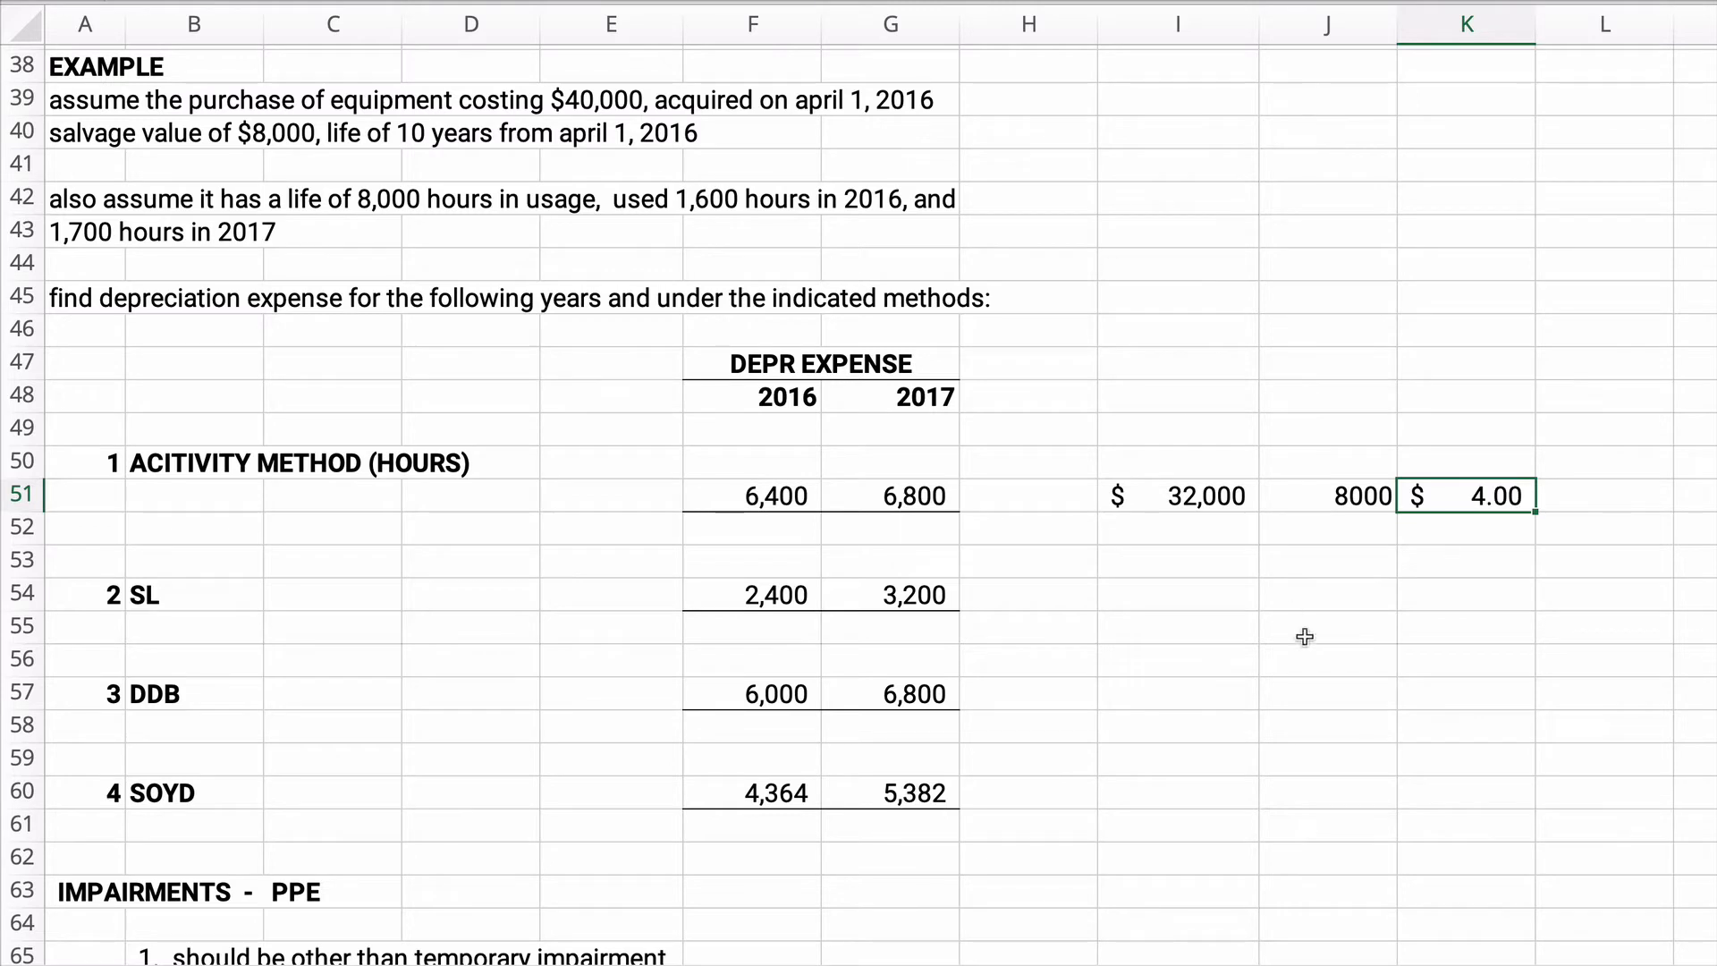
mouse_move(669, 253)
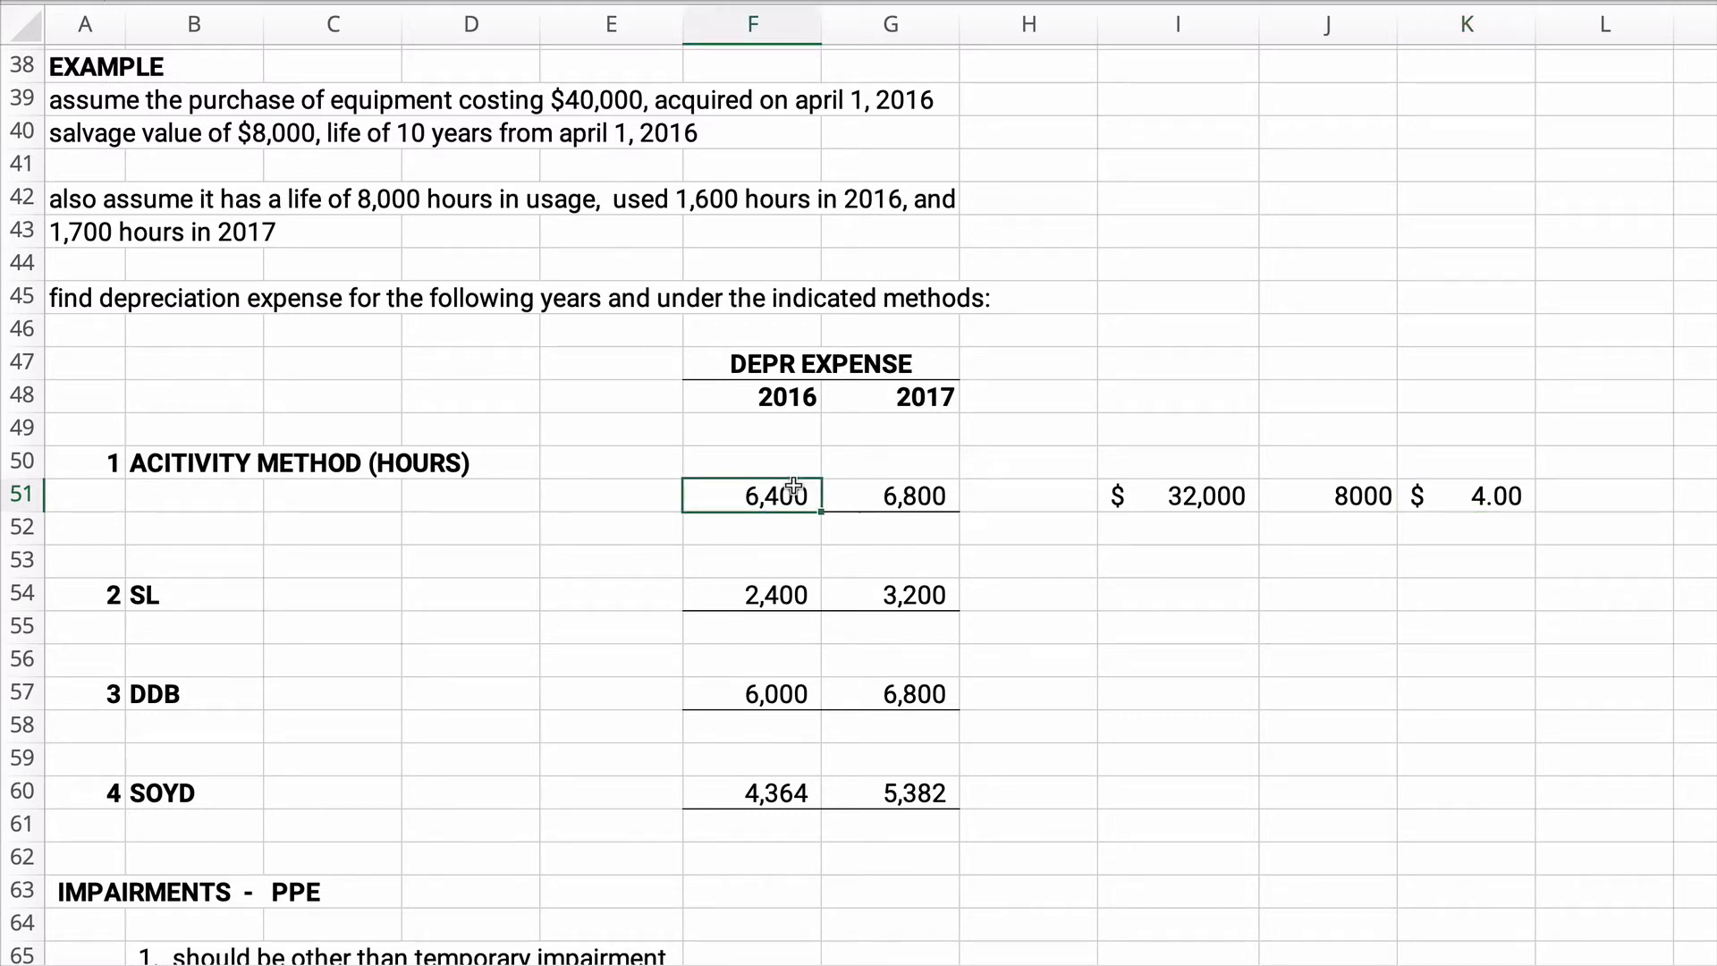
Restate the 2016 and 2017 activity expenses as 1600 x 4 = 6,400 and 1700 x 4 = 6,800
text(1)
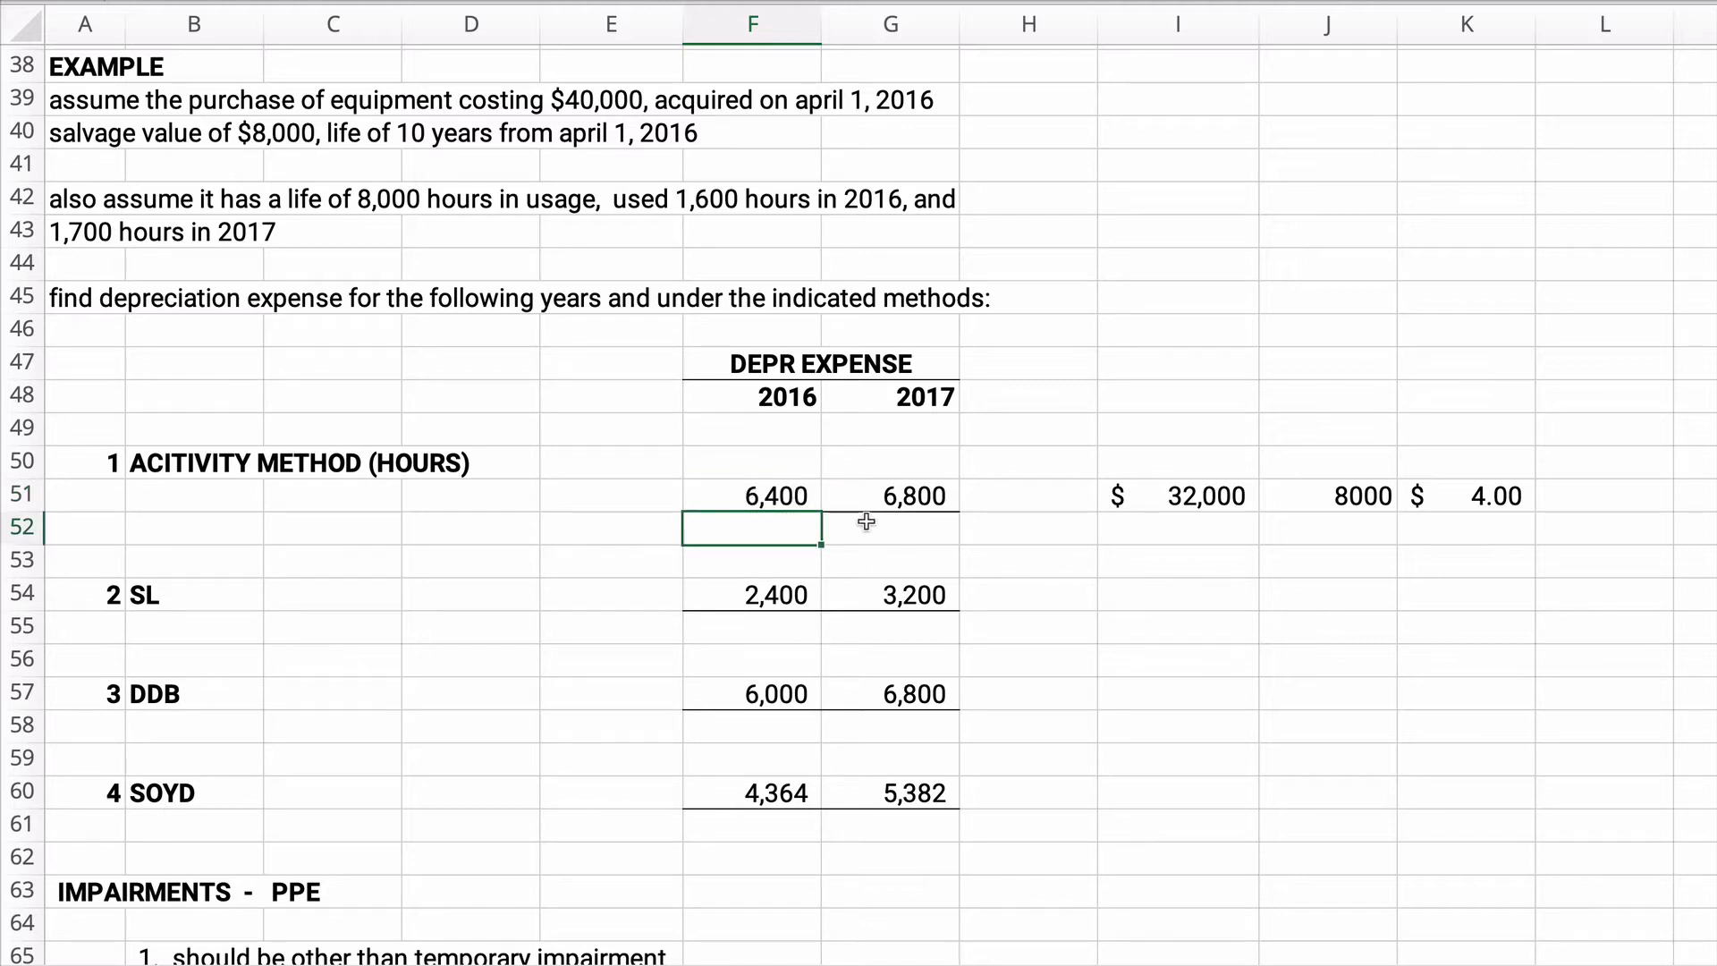
click(774, 496)
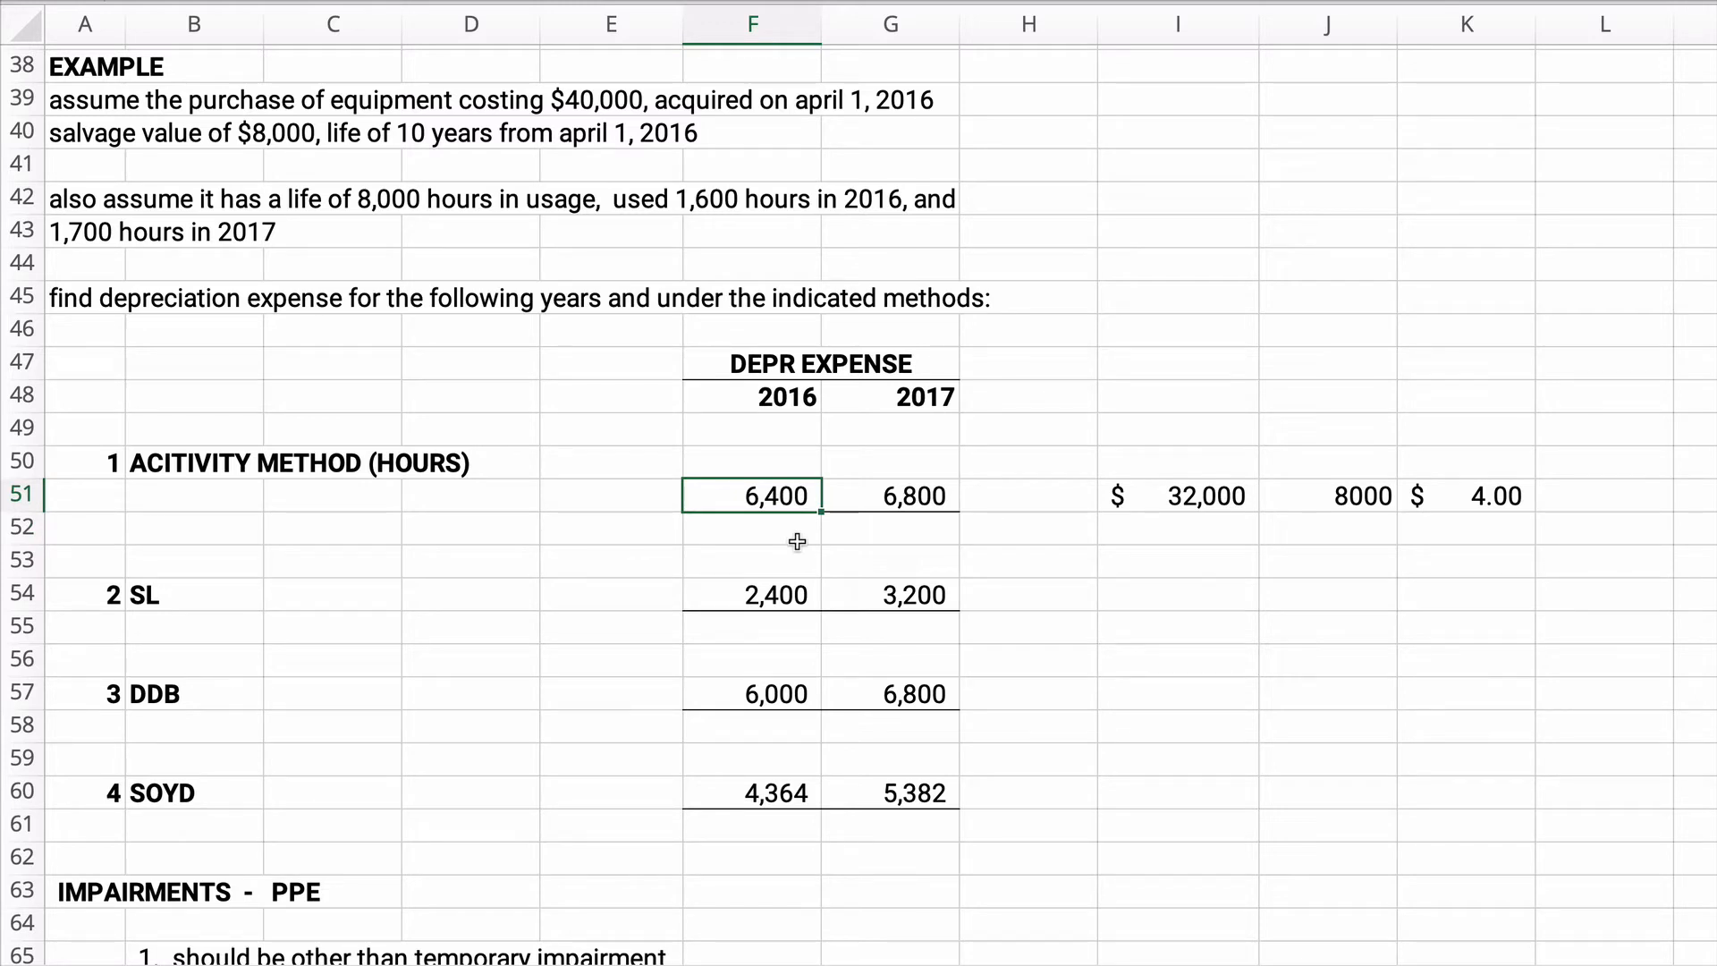
click(890, 495)
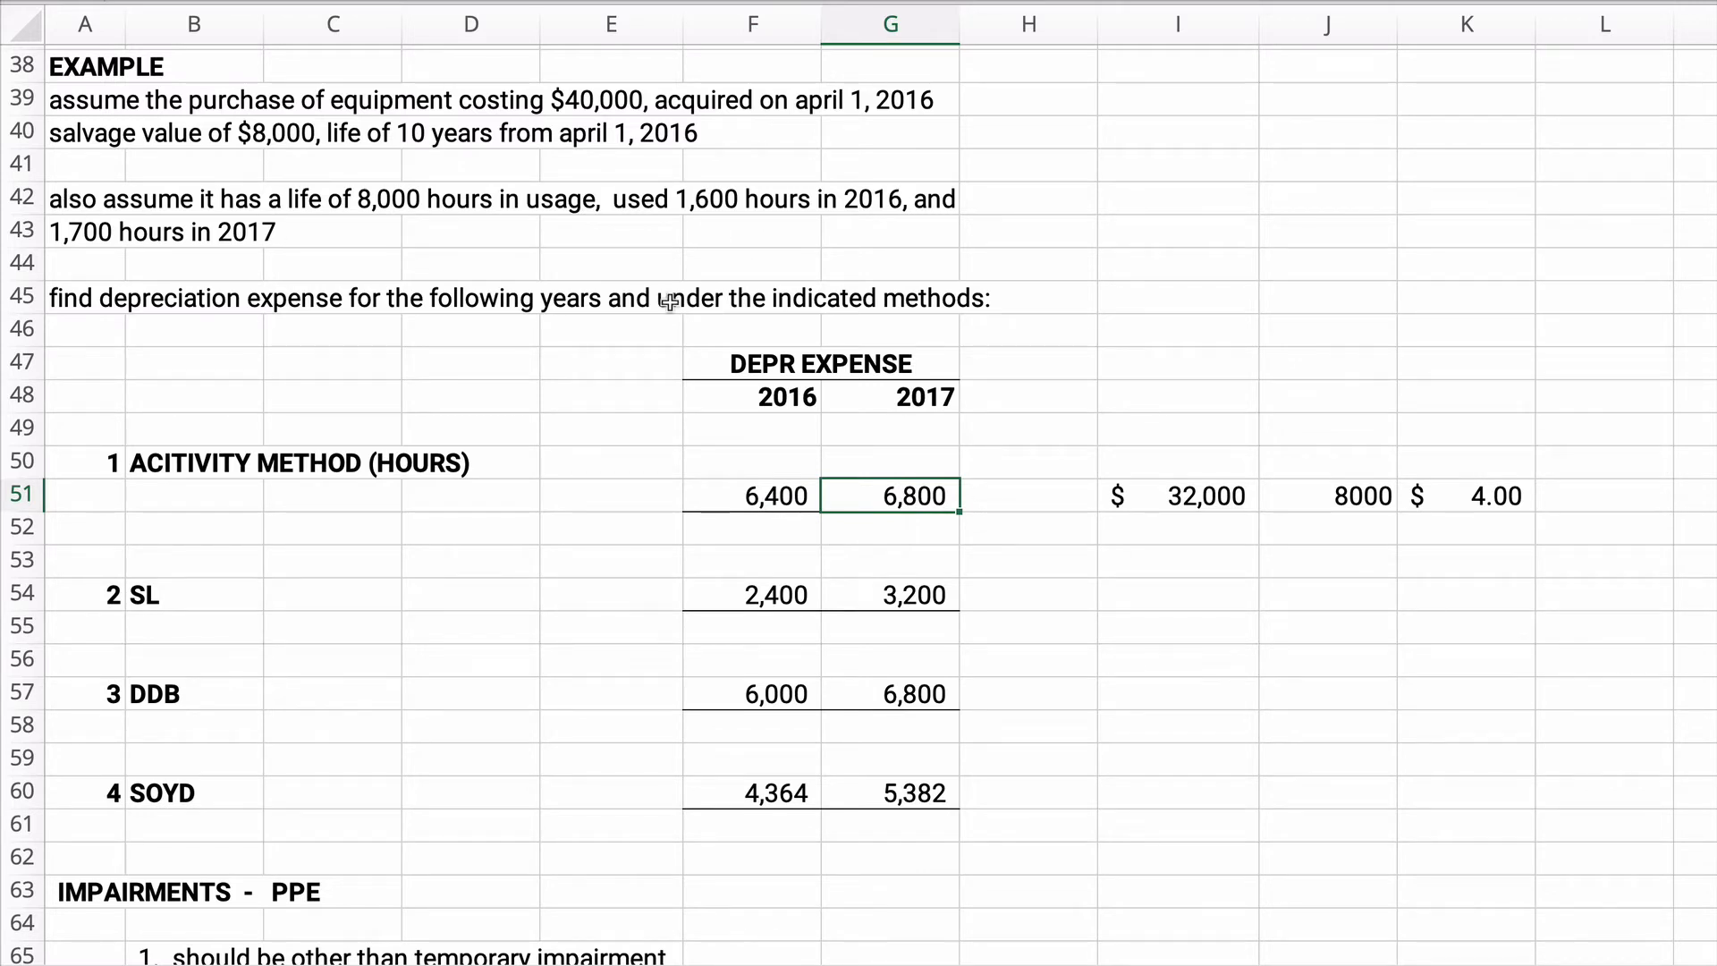
text(=1700*4)
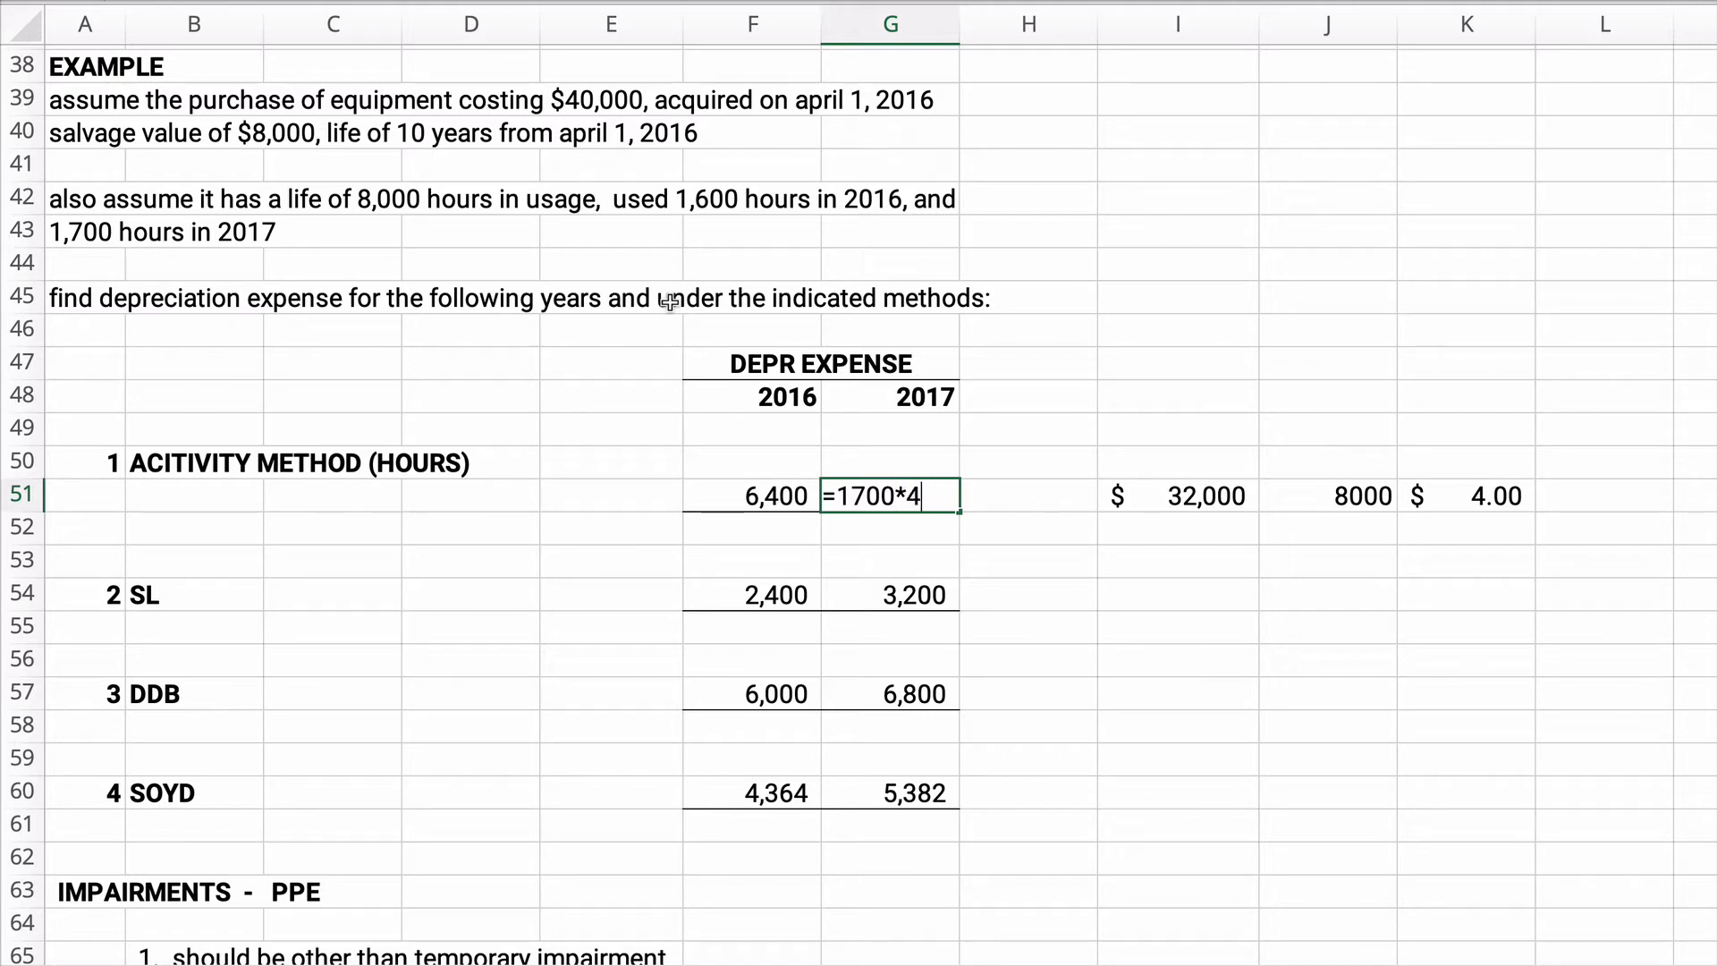
key(enter)
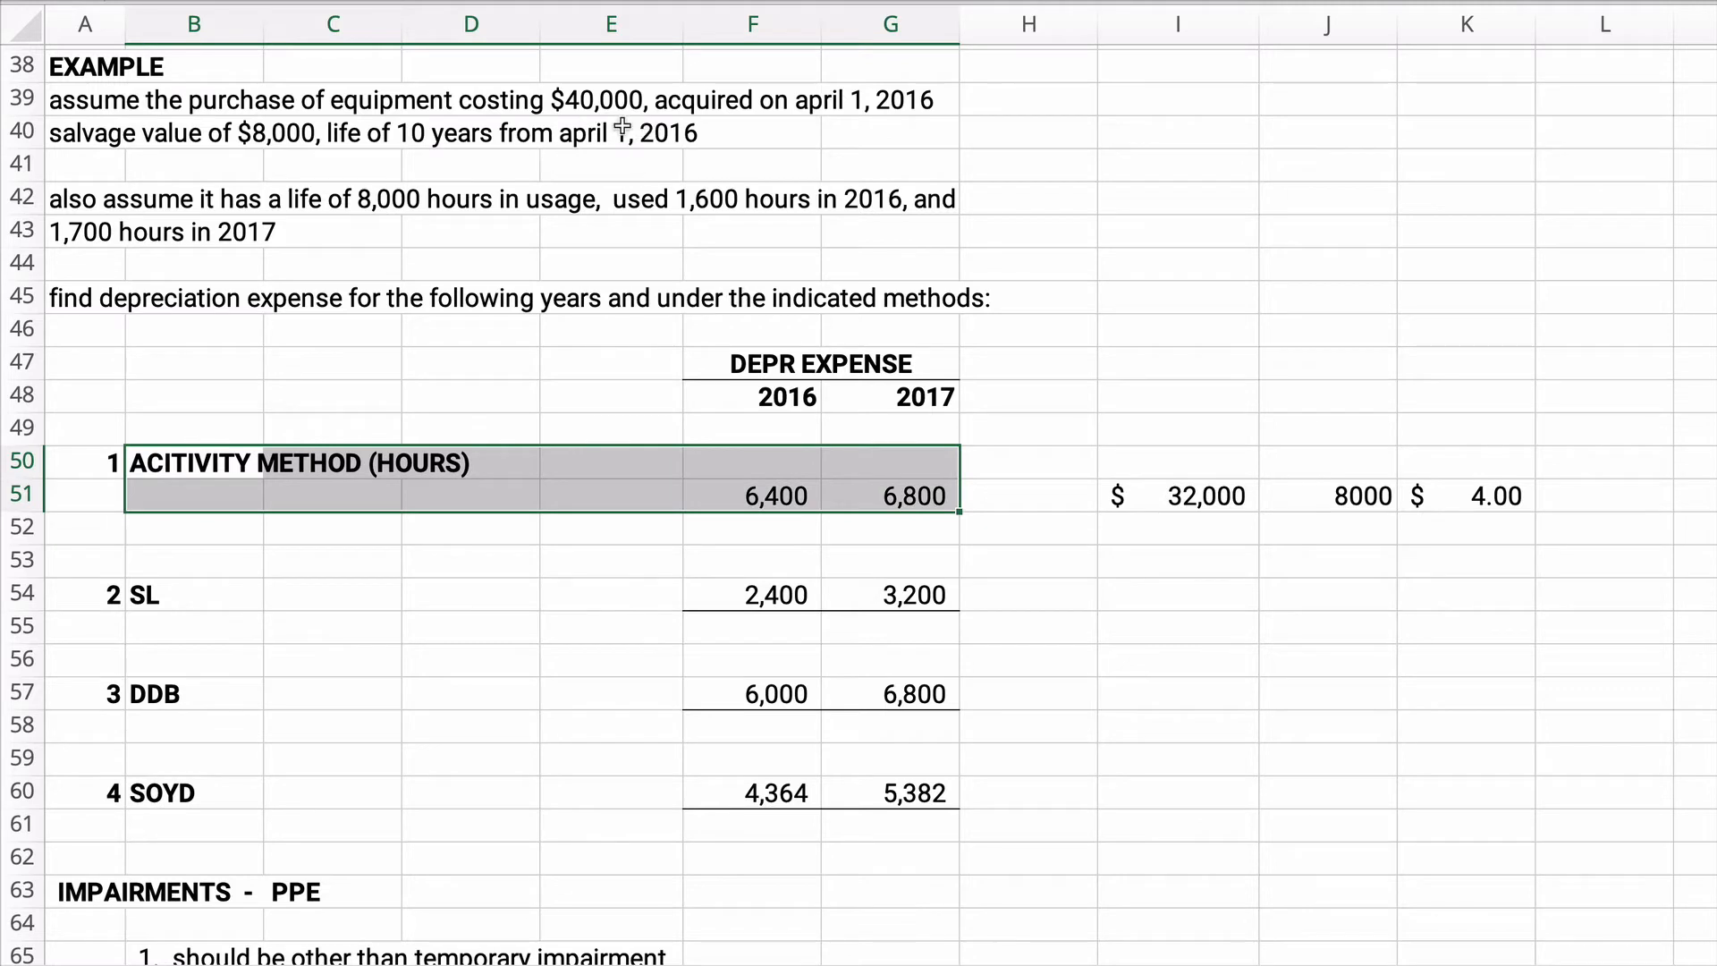
mouse_move(726, 626)
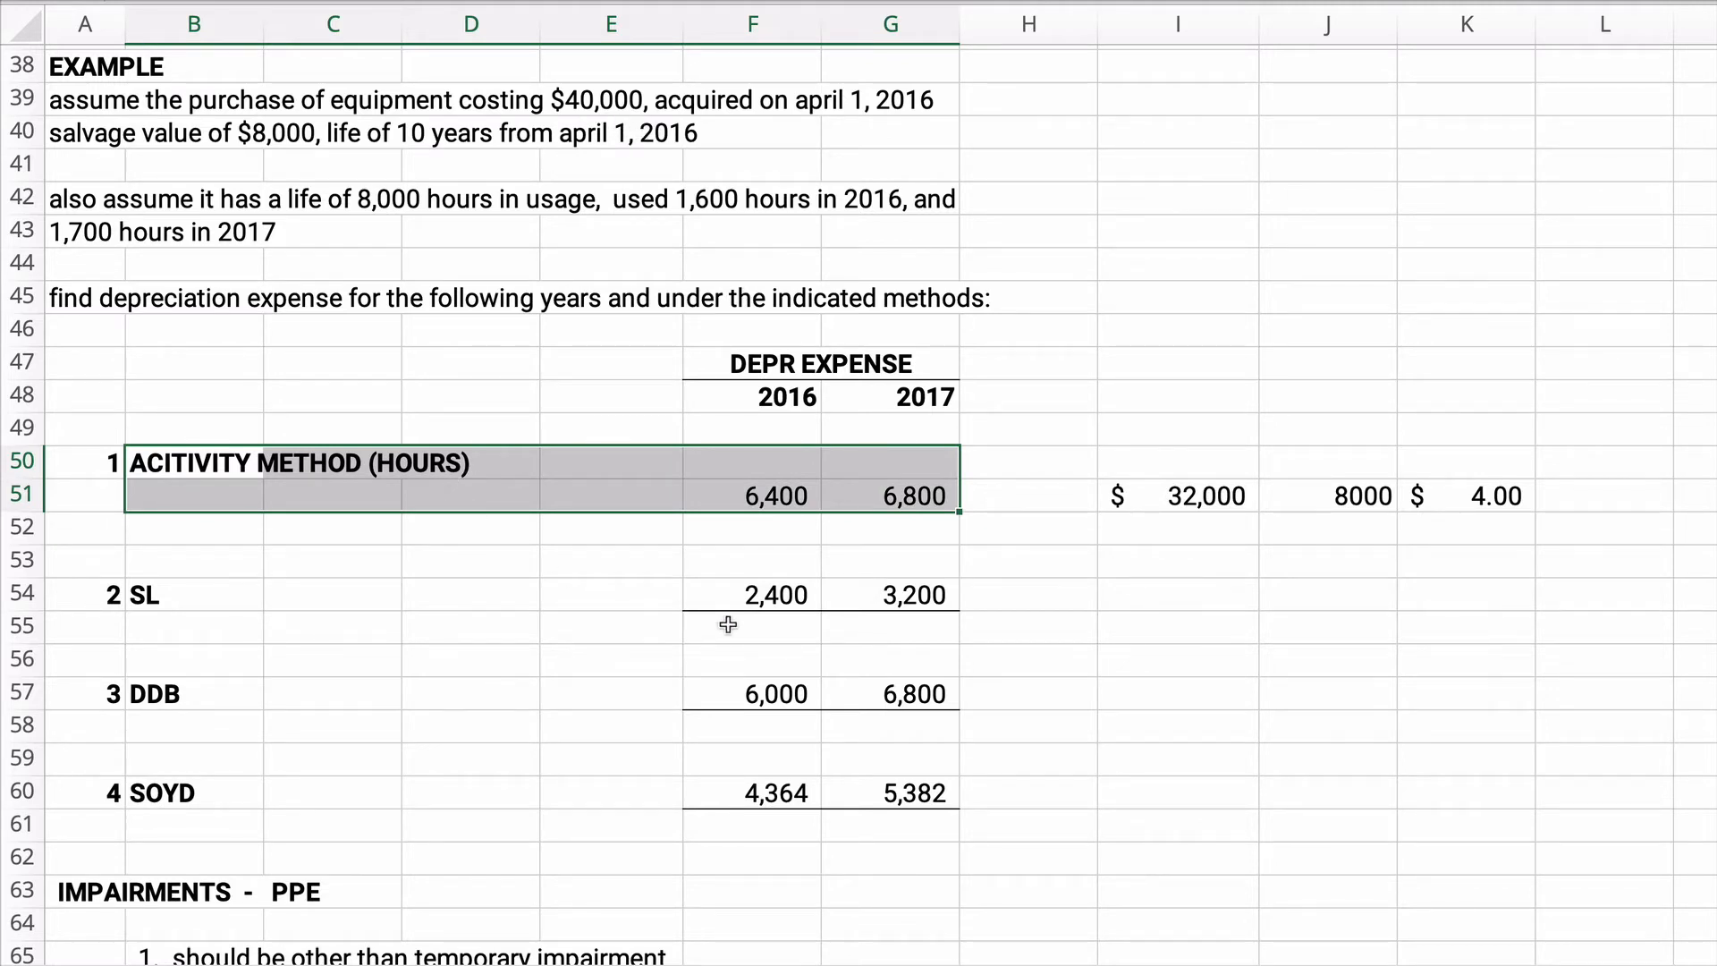
Work out the SL base =40000-8000 over 10 years, =I54/J54 giving $3,200
click(753, 594)
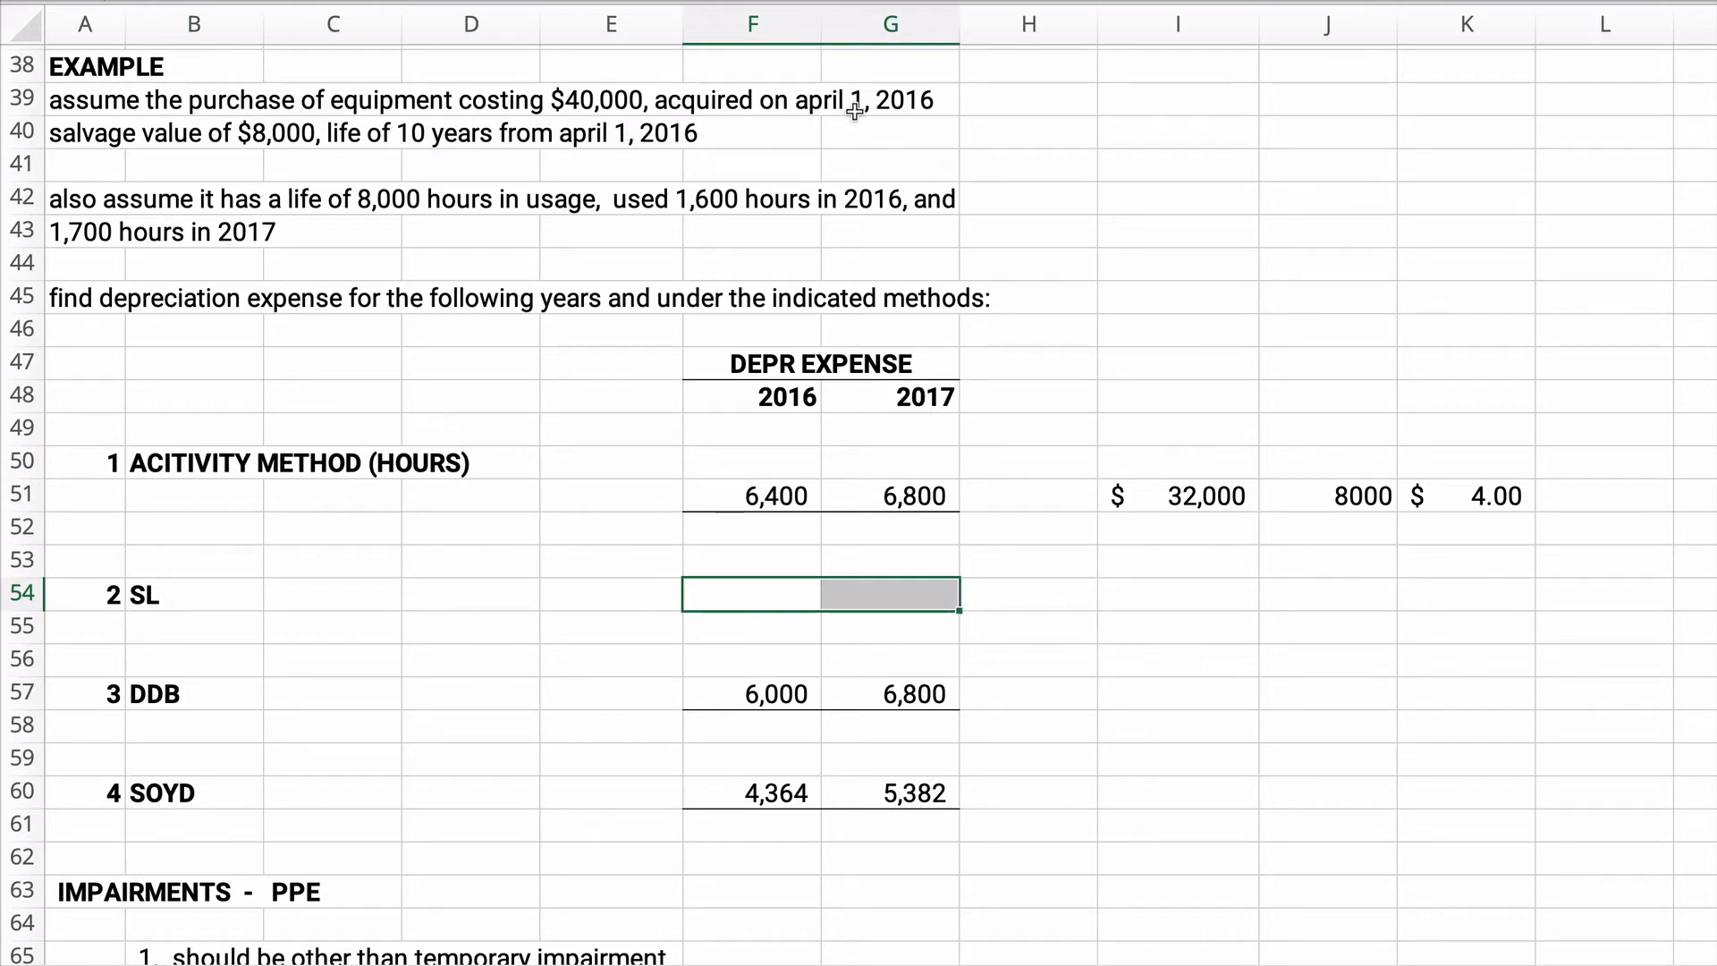
click(1177, 594)
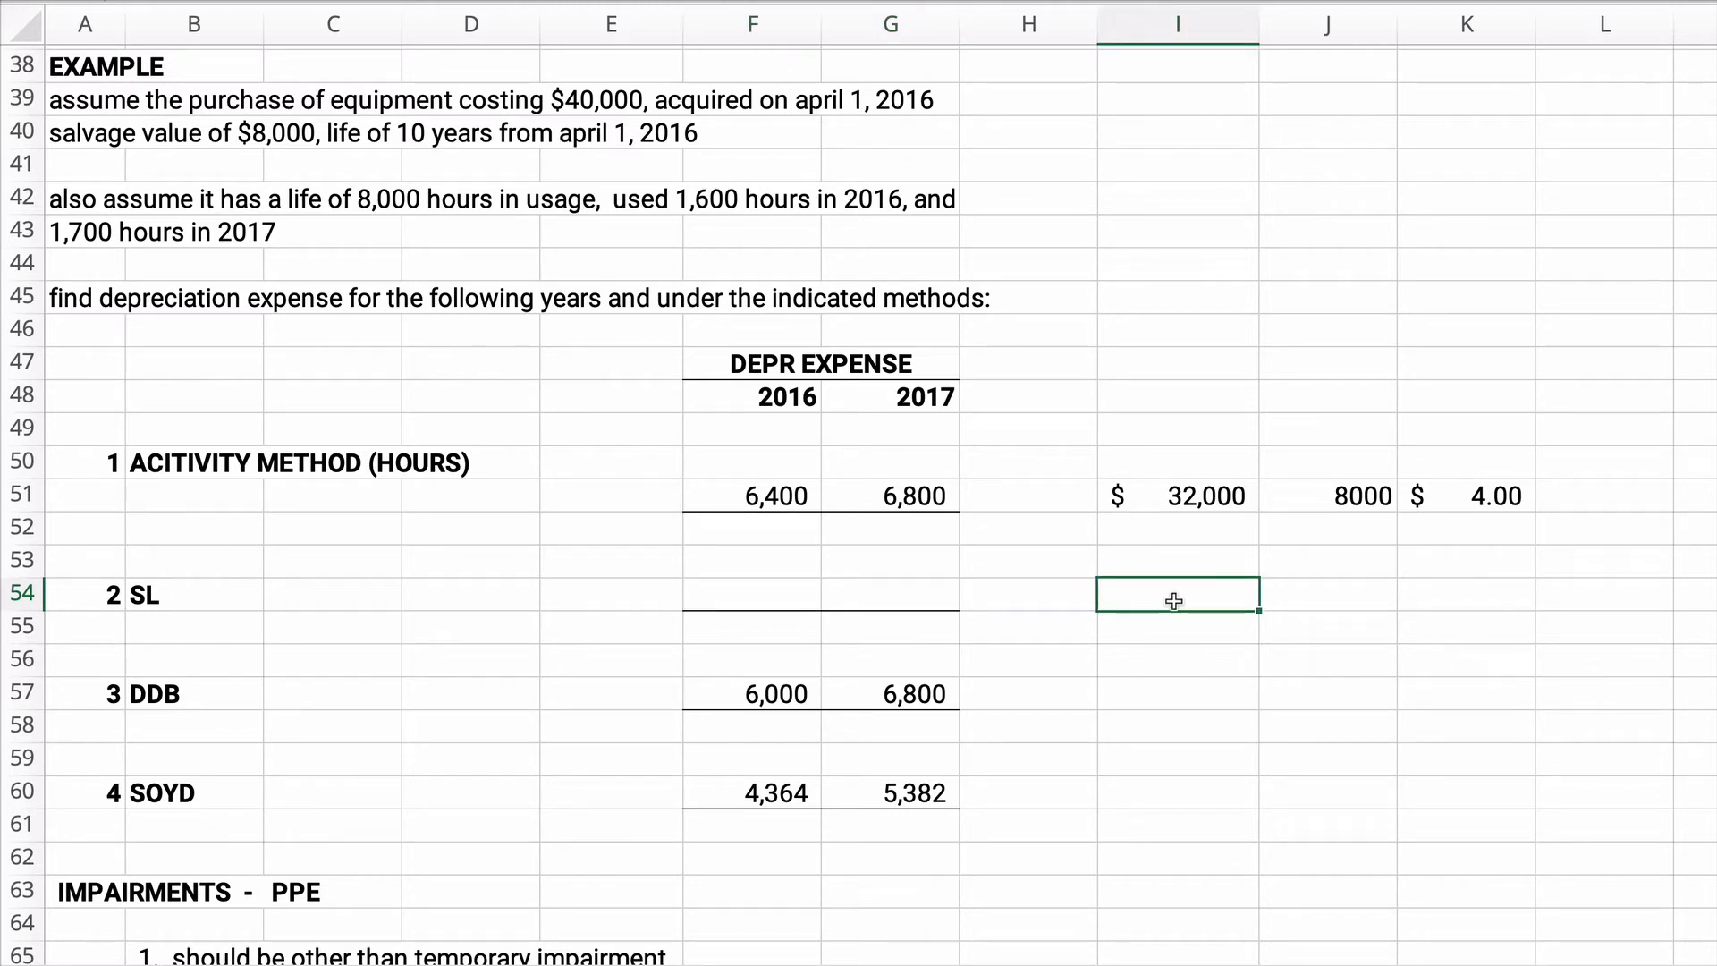
text(=40000)
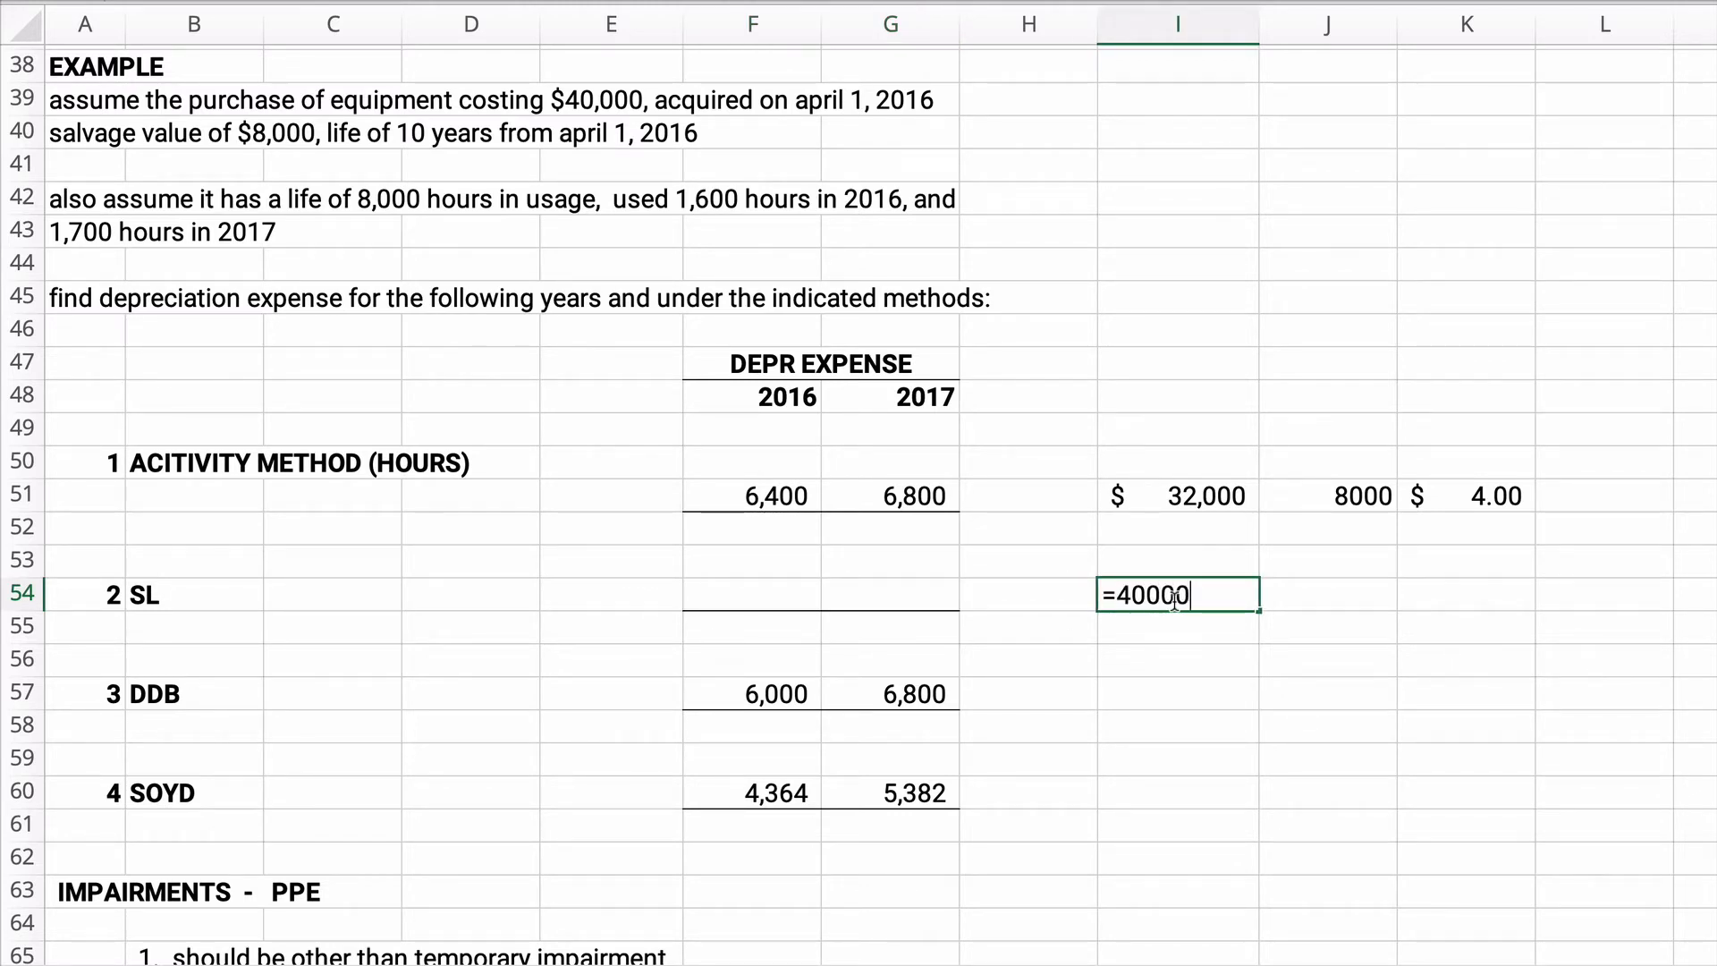
text(-80)
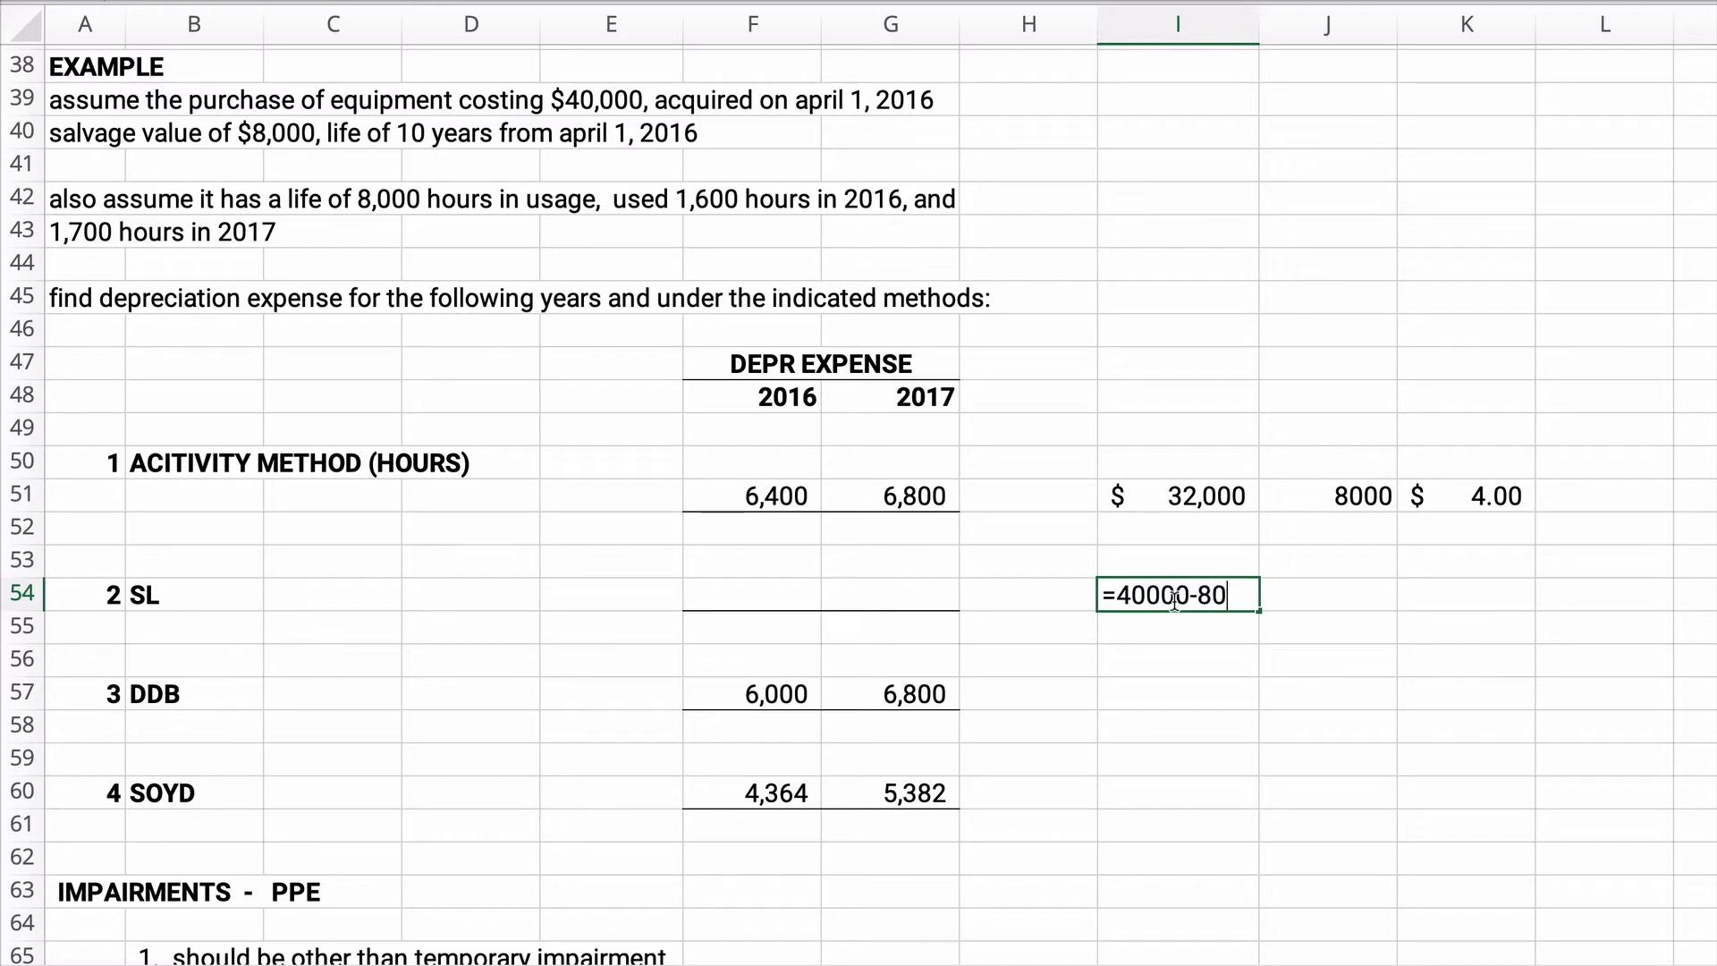
text(00)
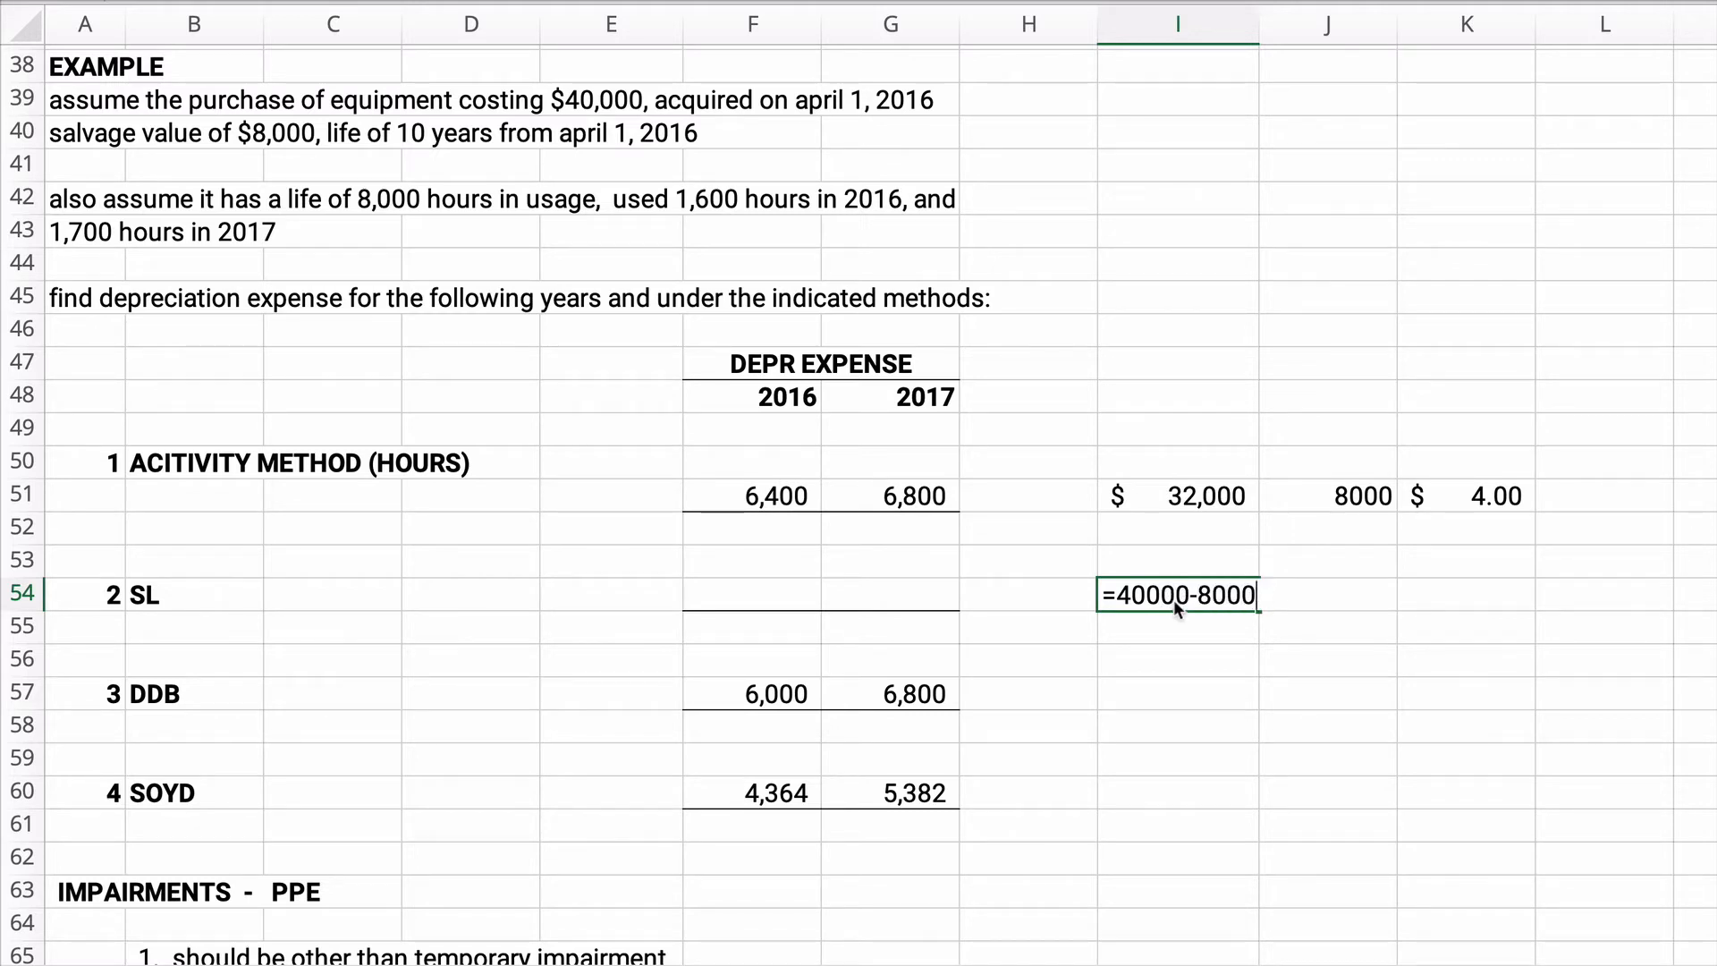
key(Enter)
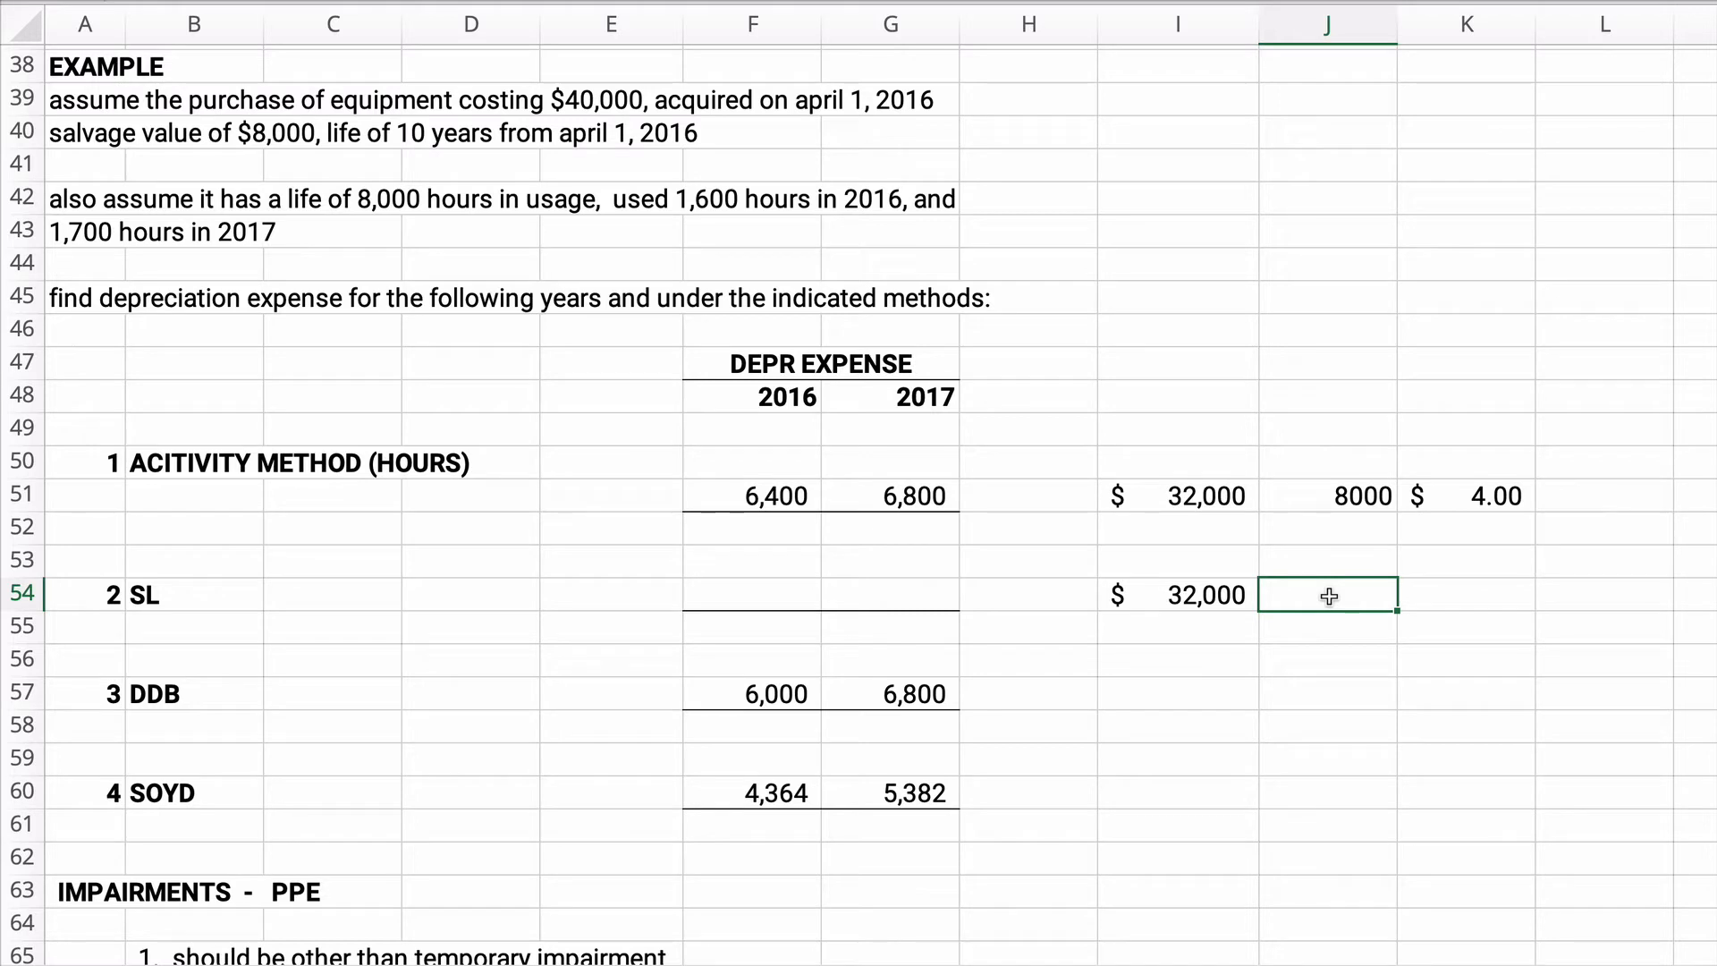
text(10)
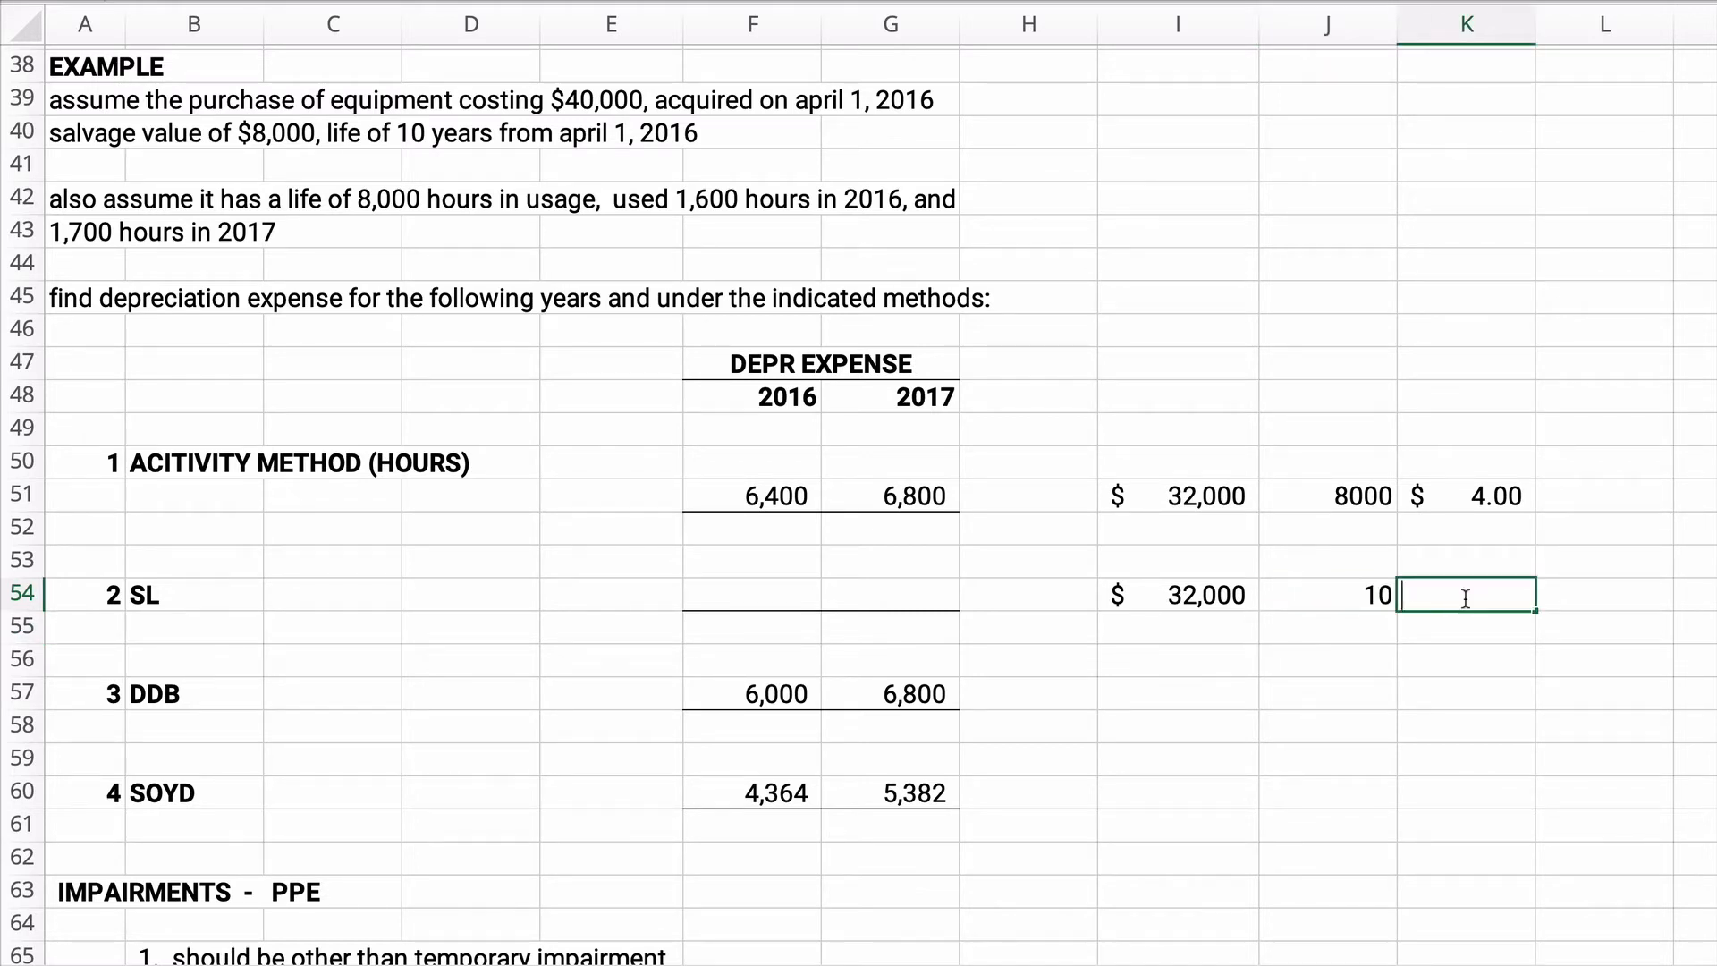
text(=I54)
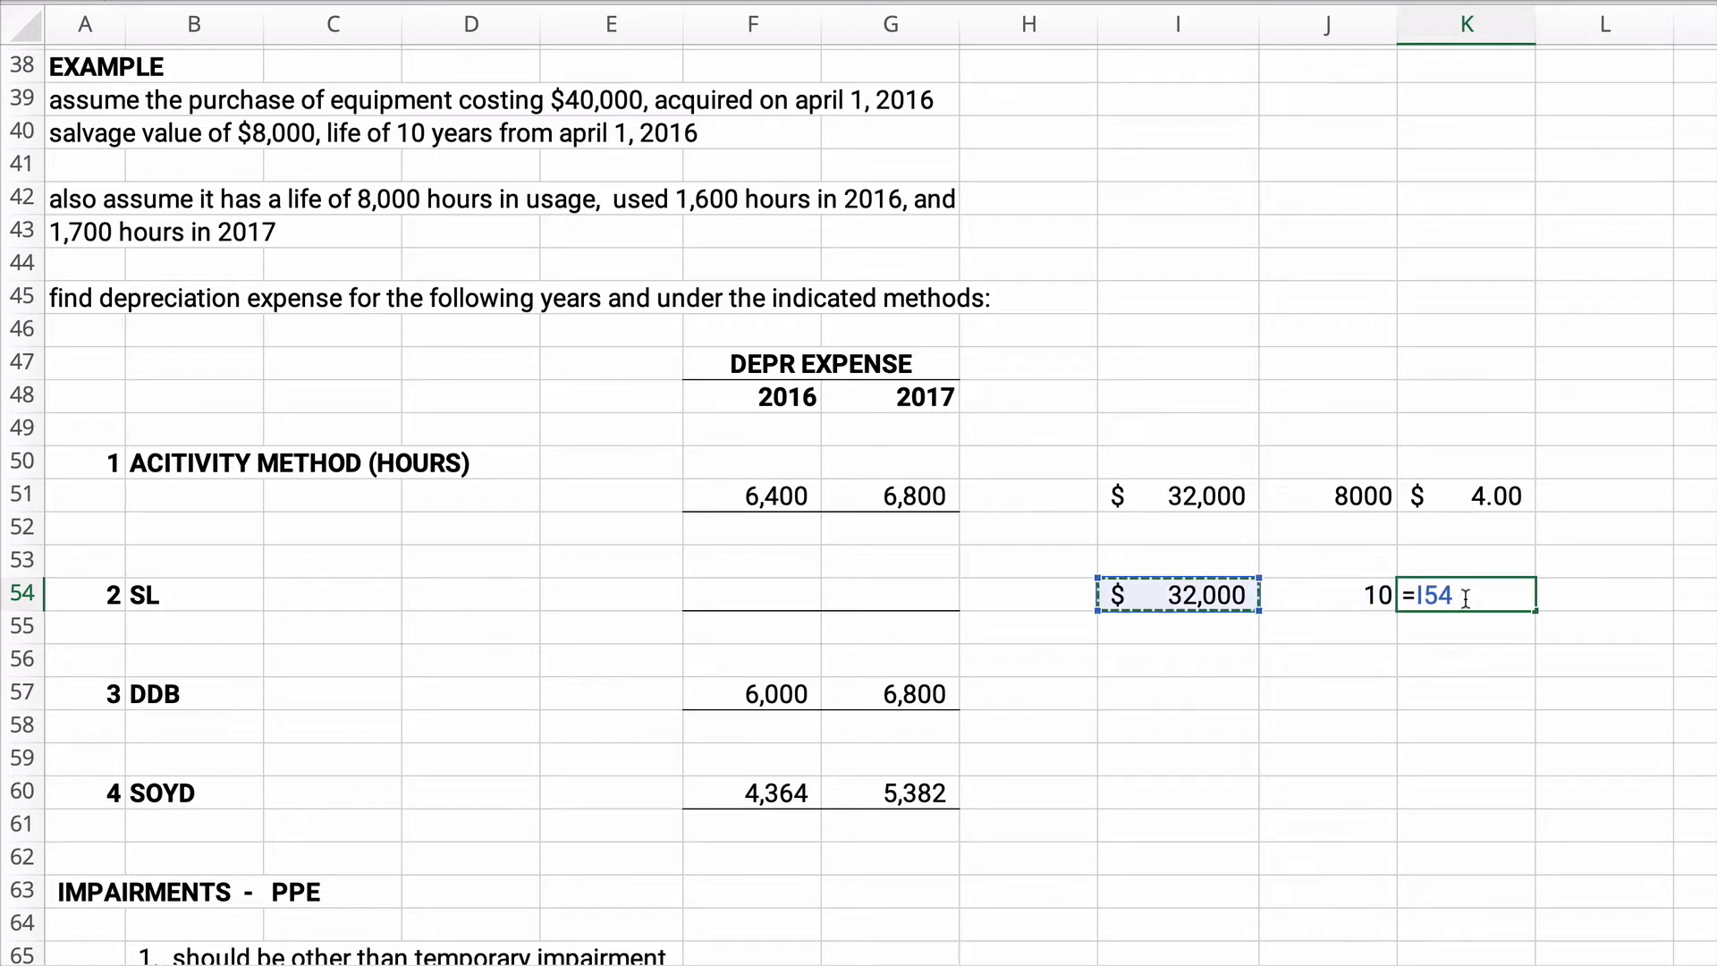
text(/J54)
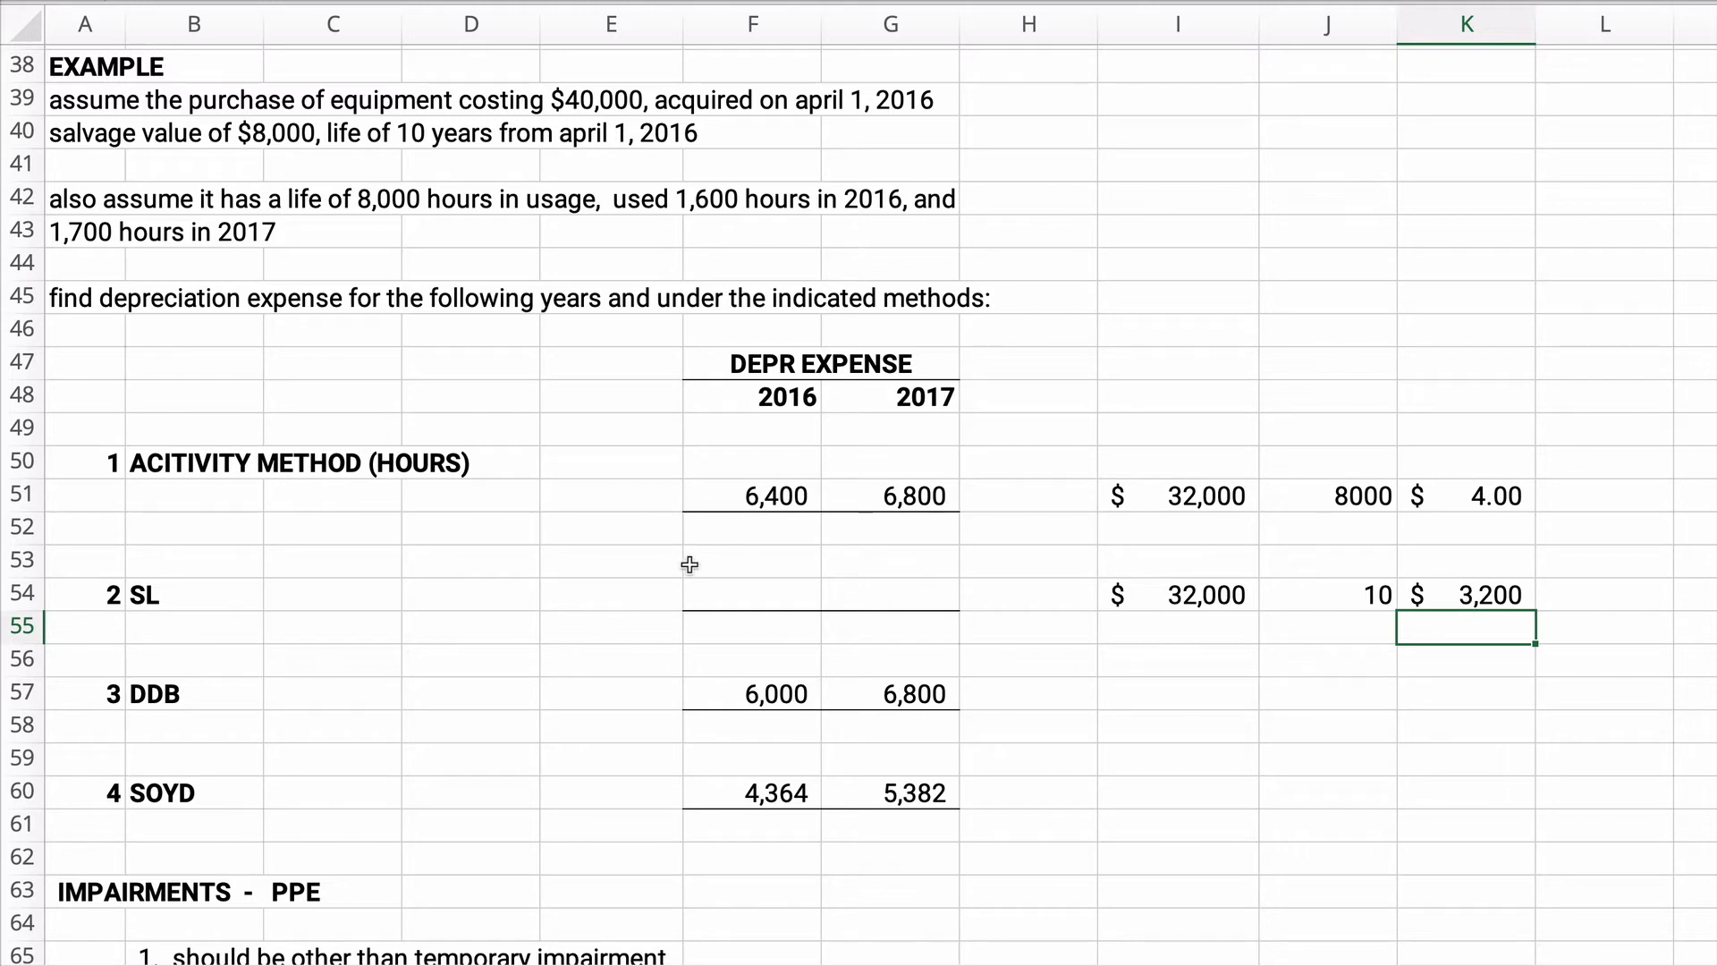
Fill the SL expenses as =3200*9/12 = 2,400 for 2016 and 3,200 for 2017
click(751, 593)
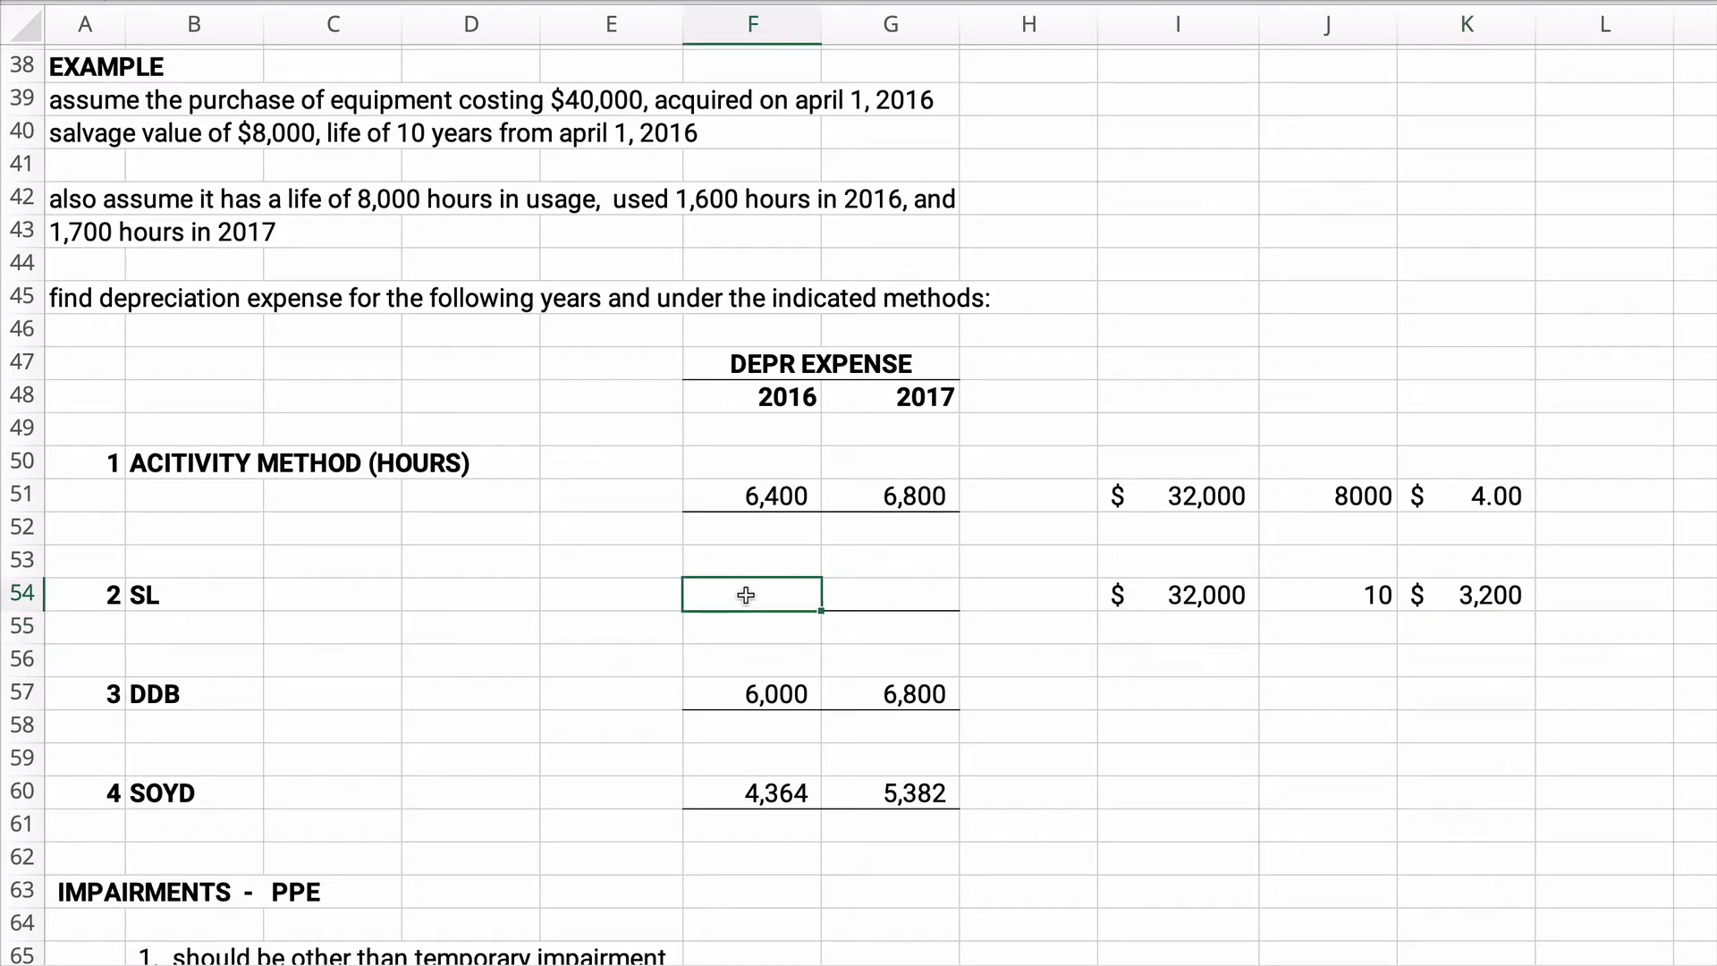
text(=3200)
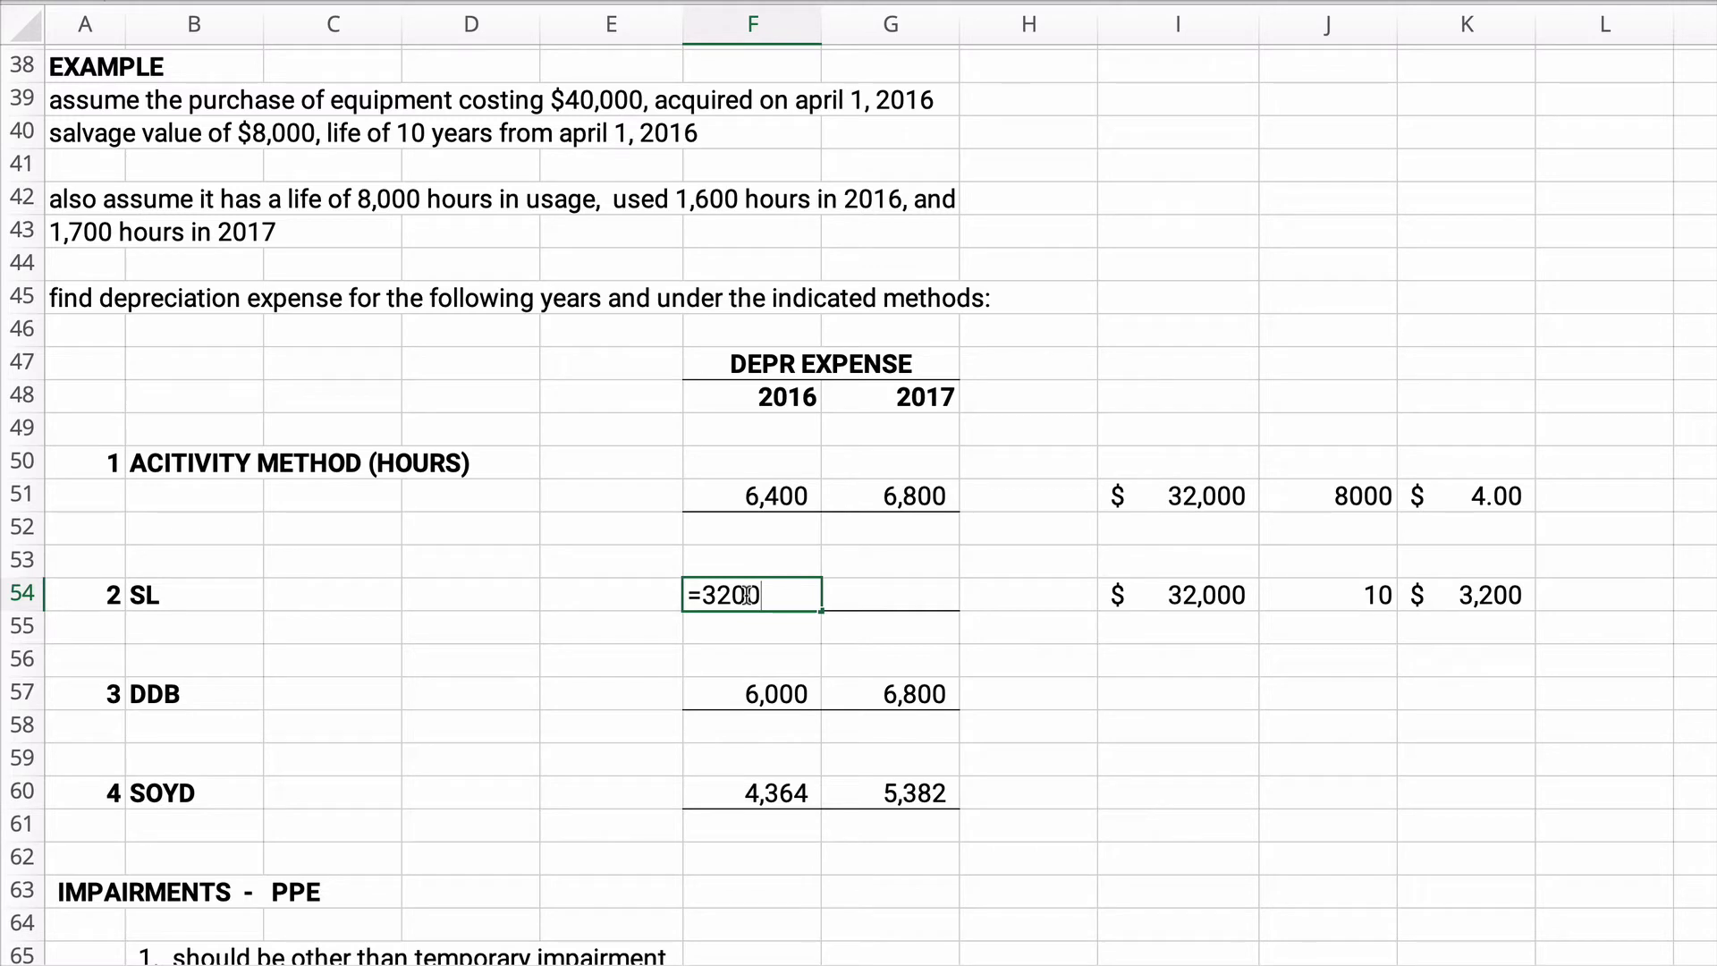
text(*9)
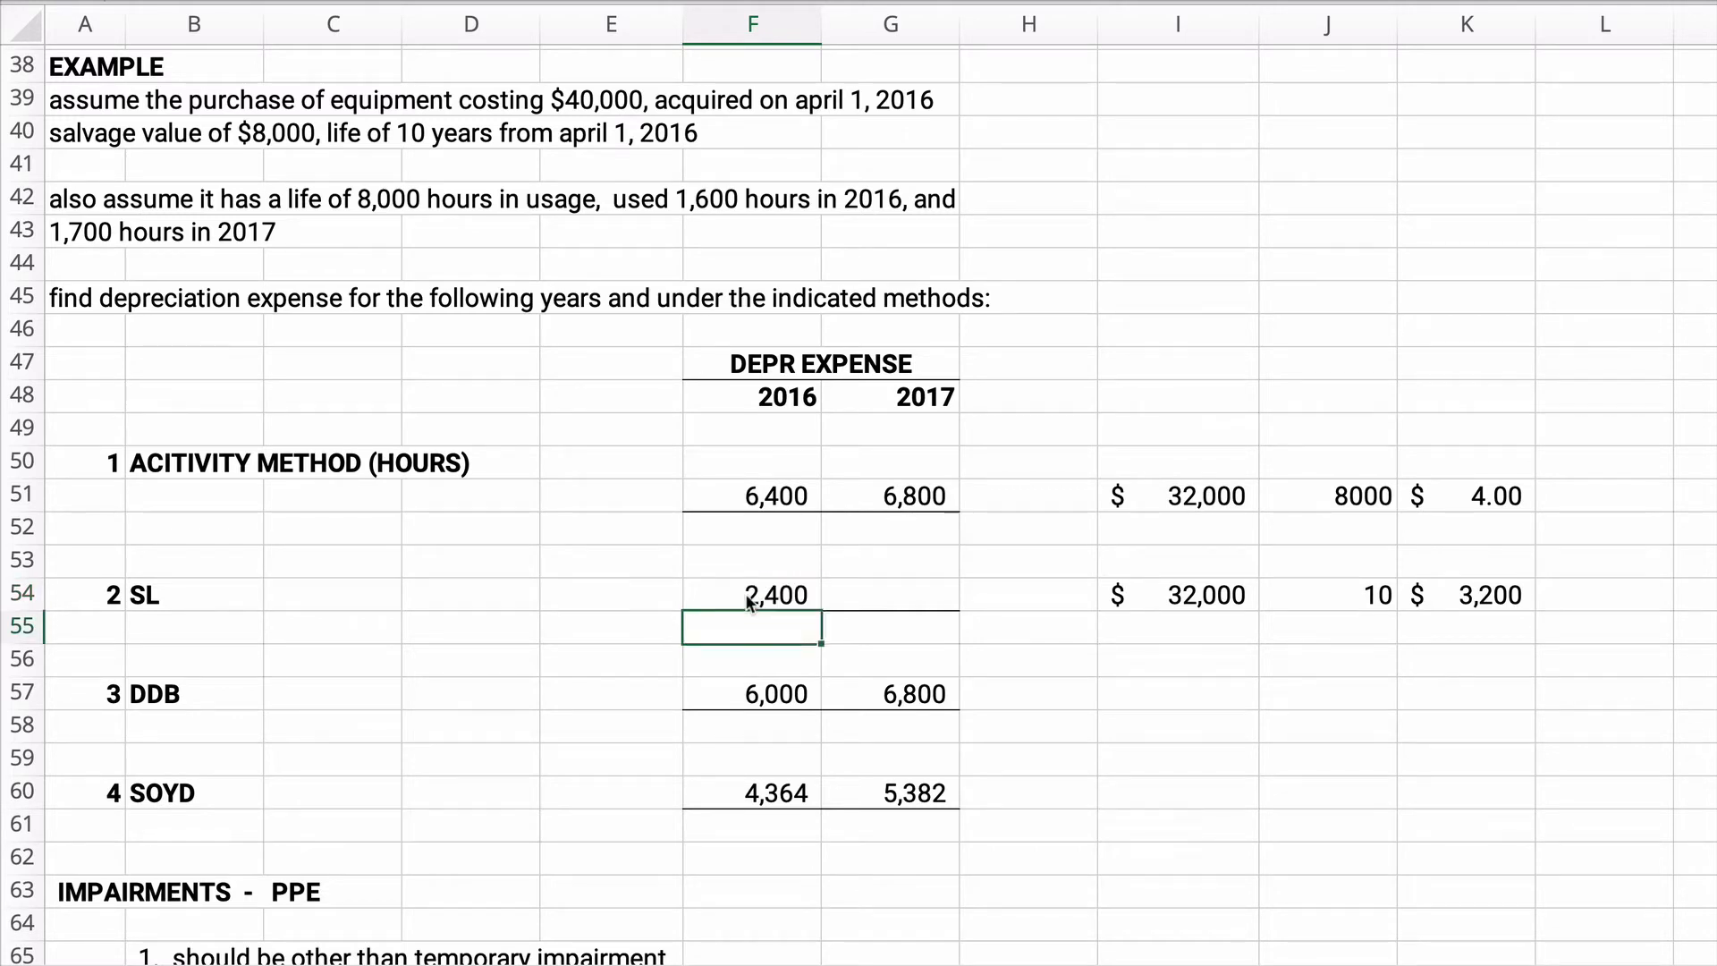
click(753, 594)
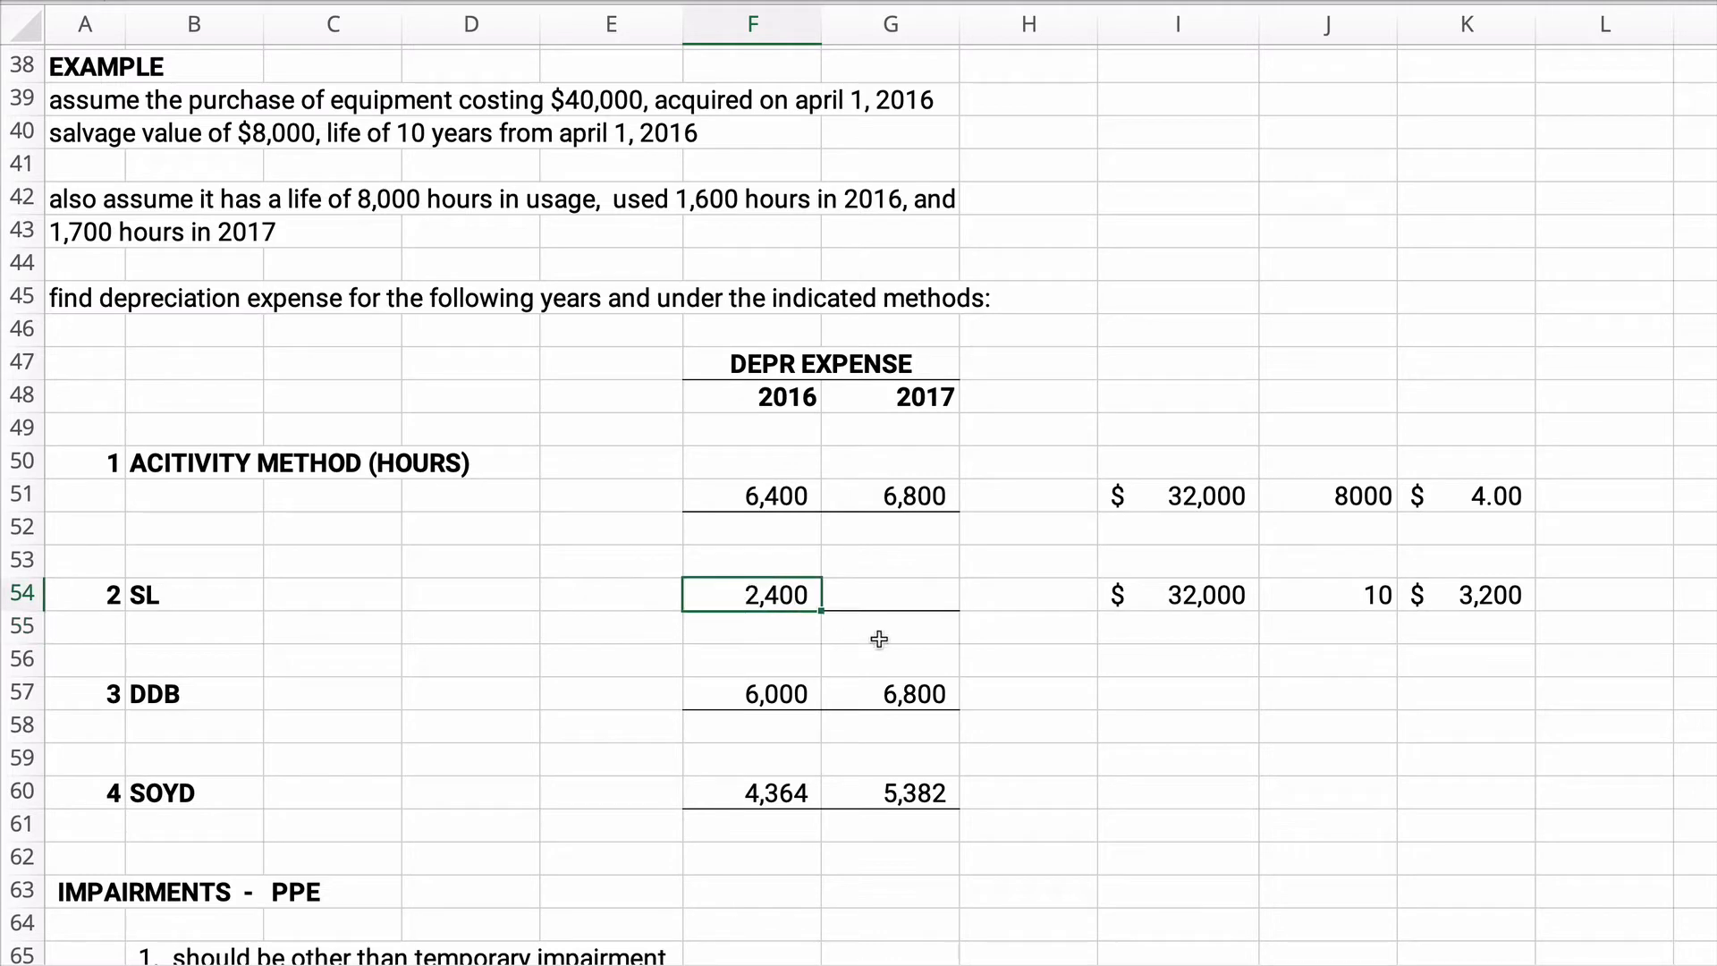
mouse_move(1055, 685)
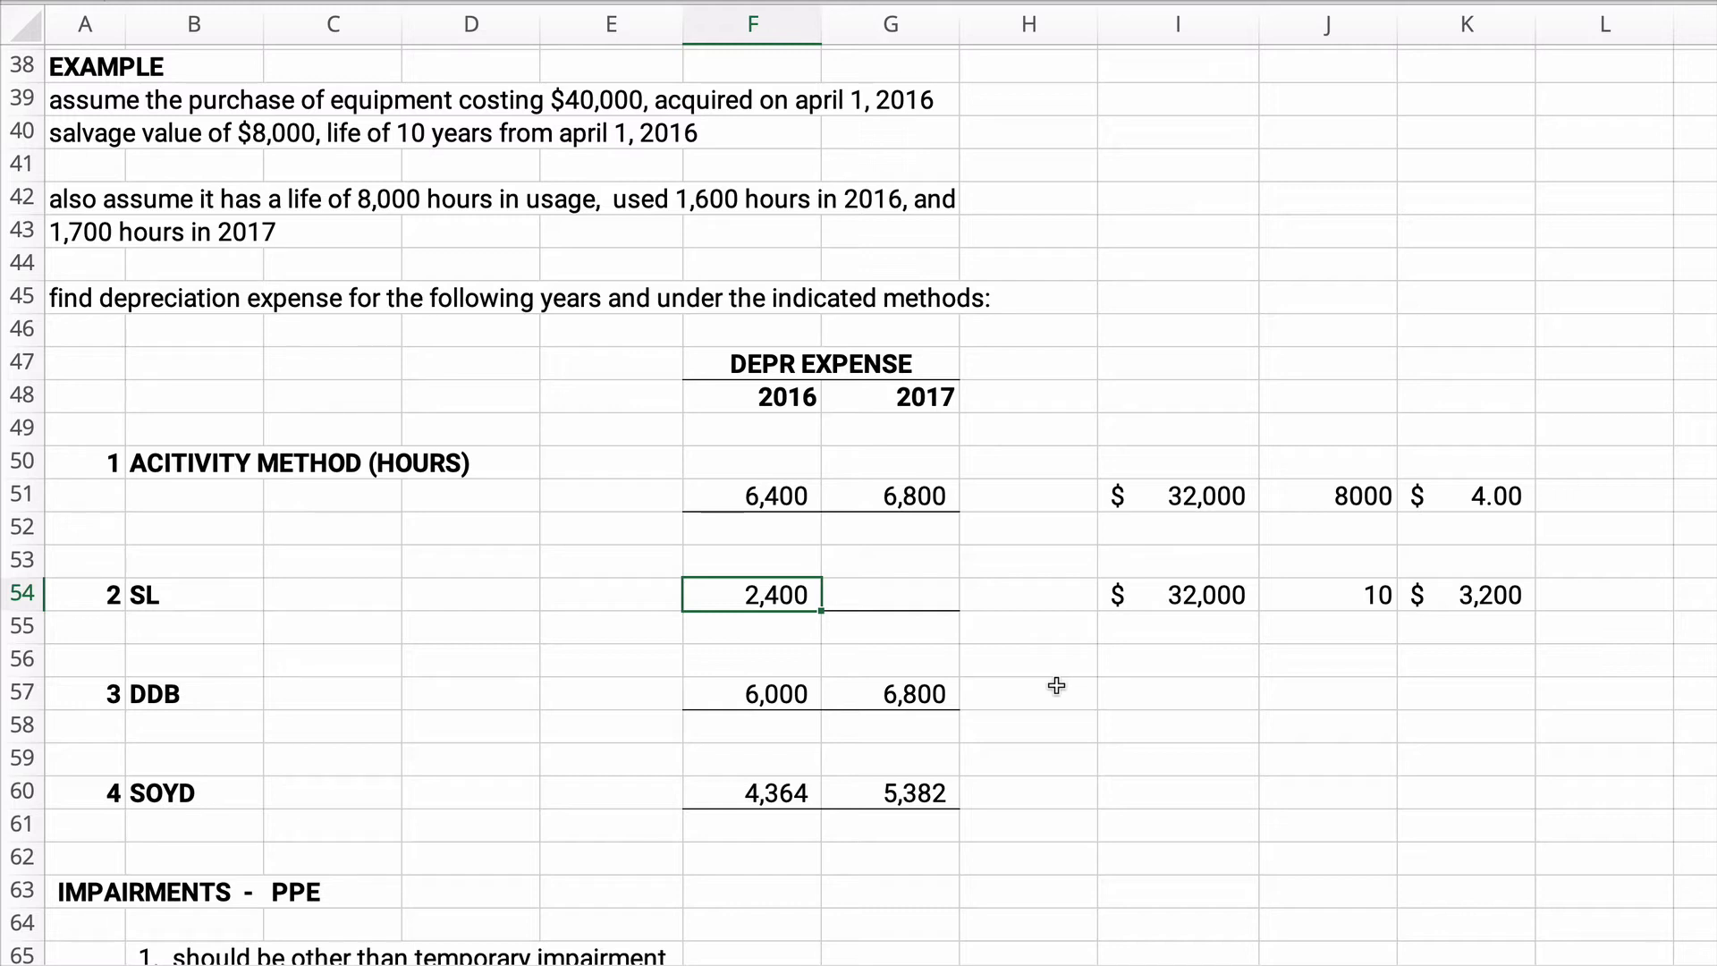
mouse_move(832, 521)
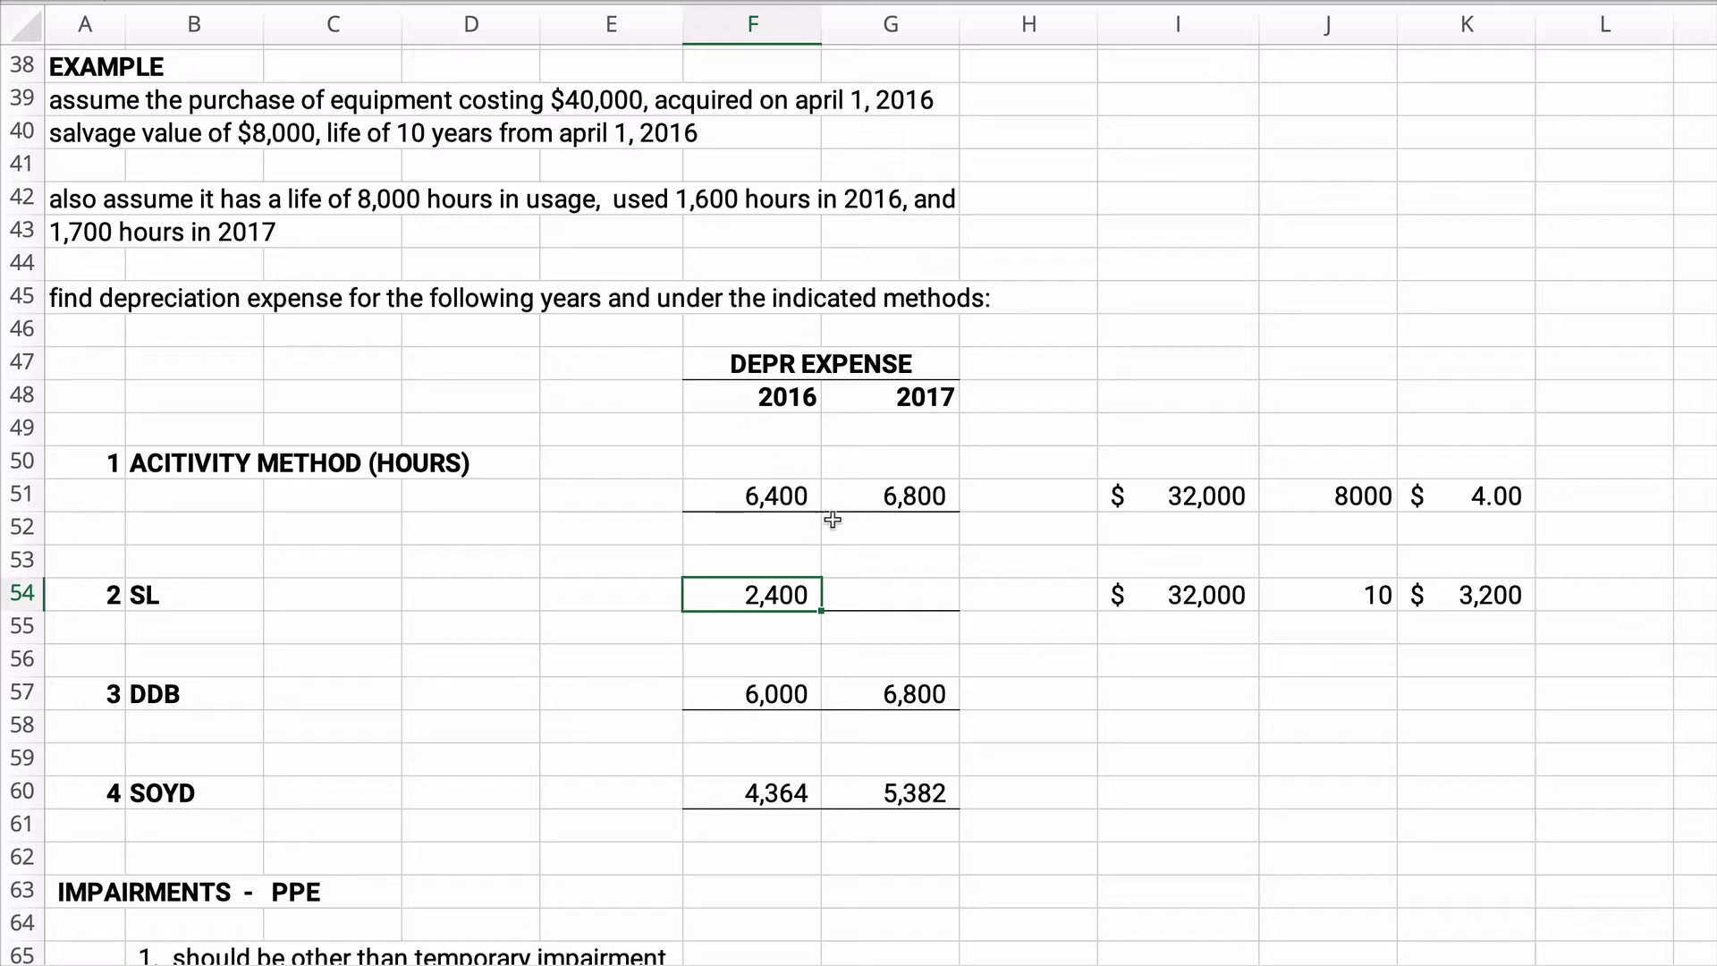
click(891, 594)
text(3,200)
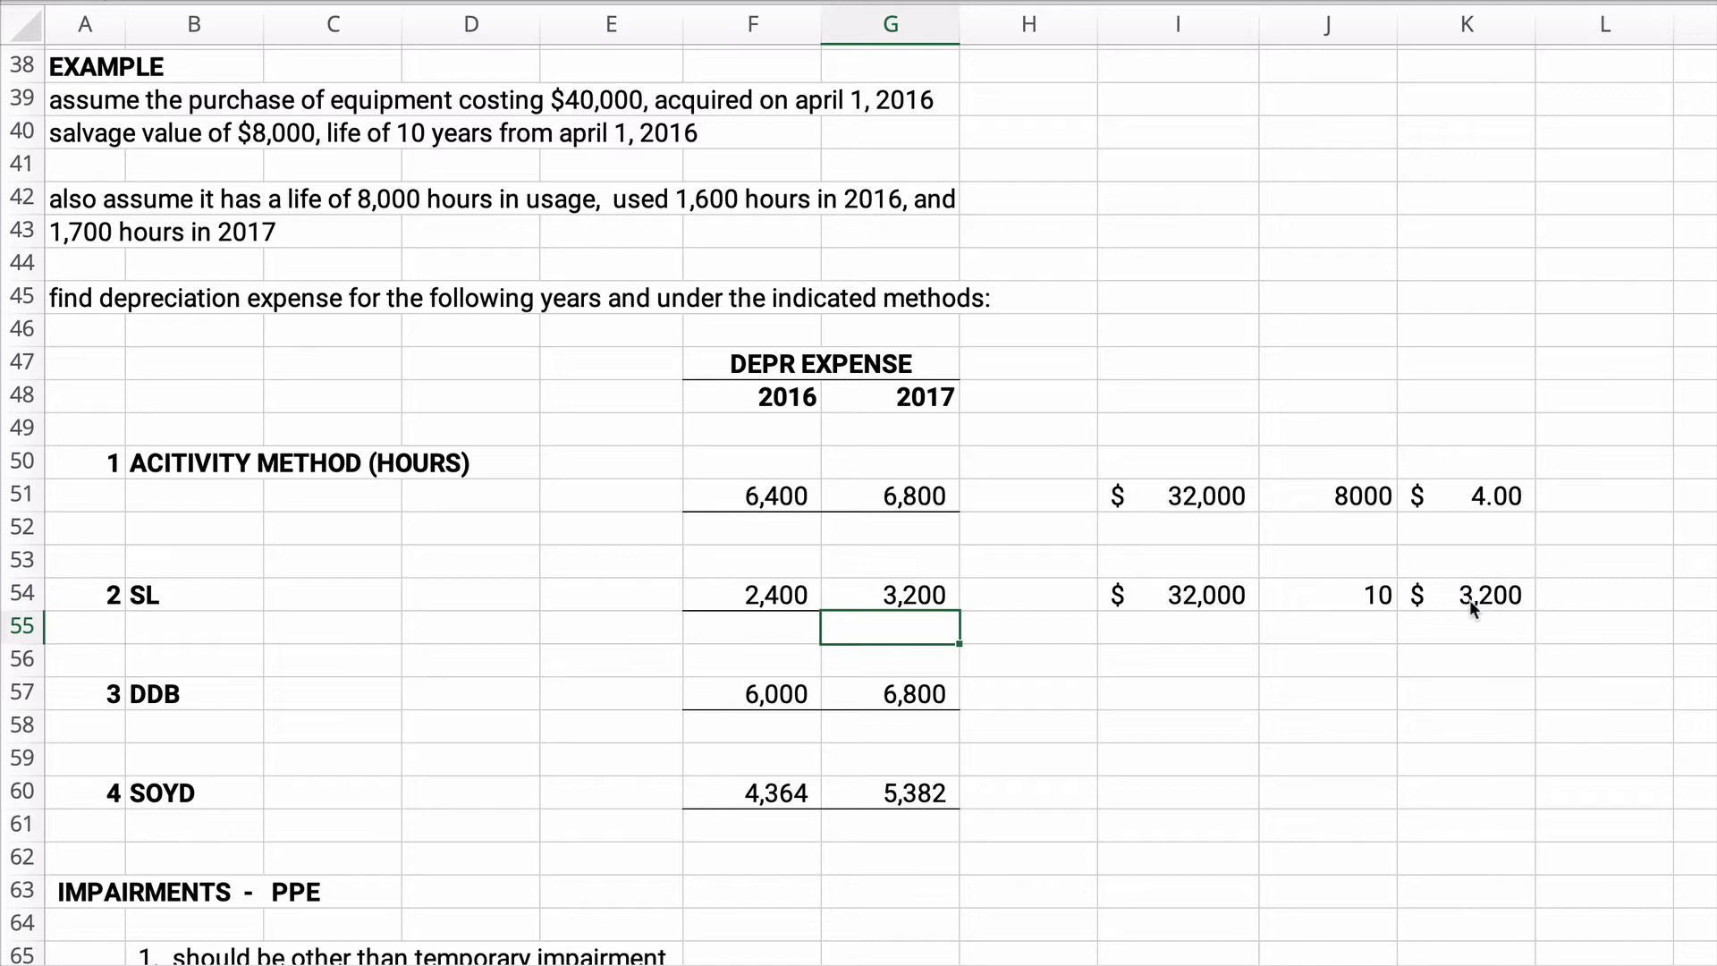
mouse_move(1467, 607)
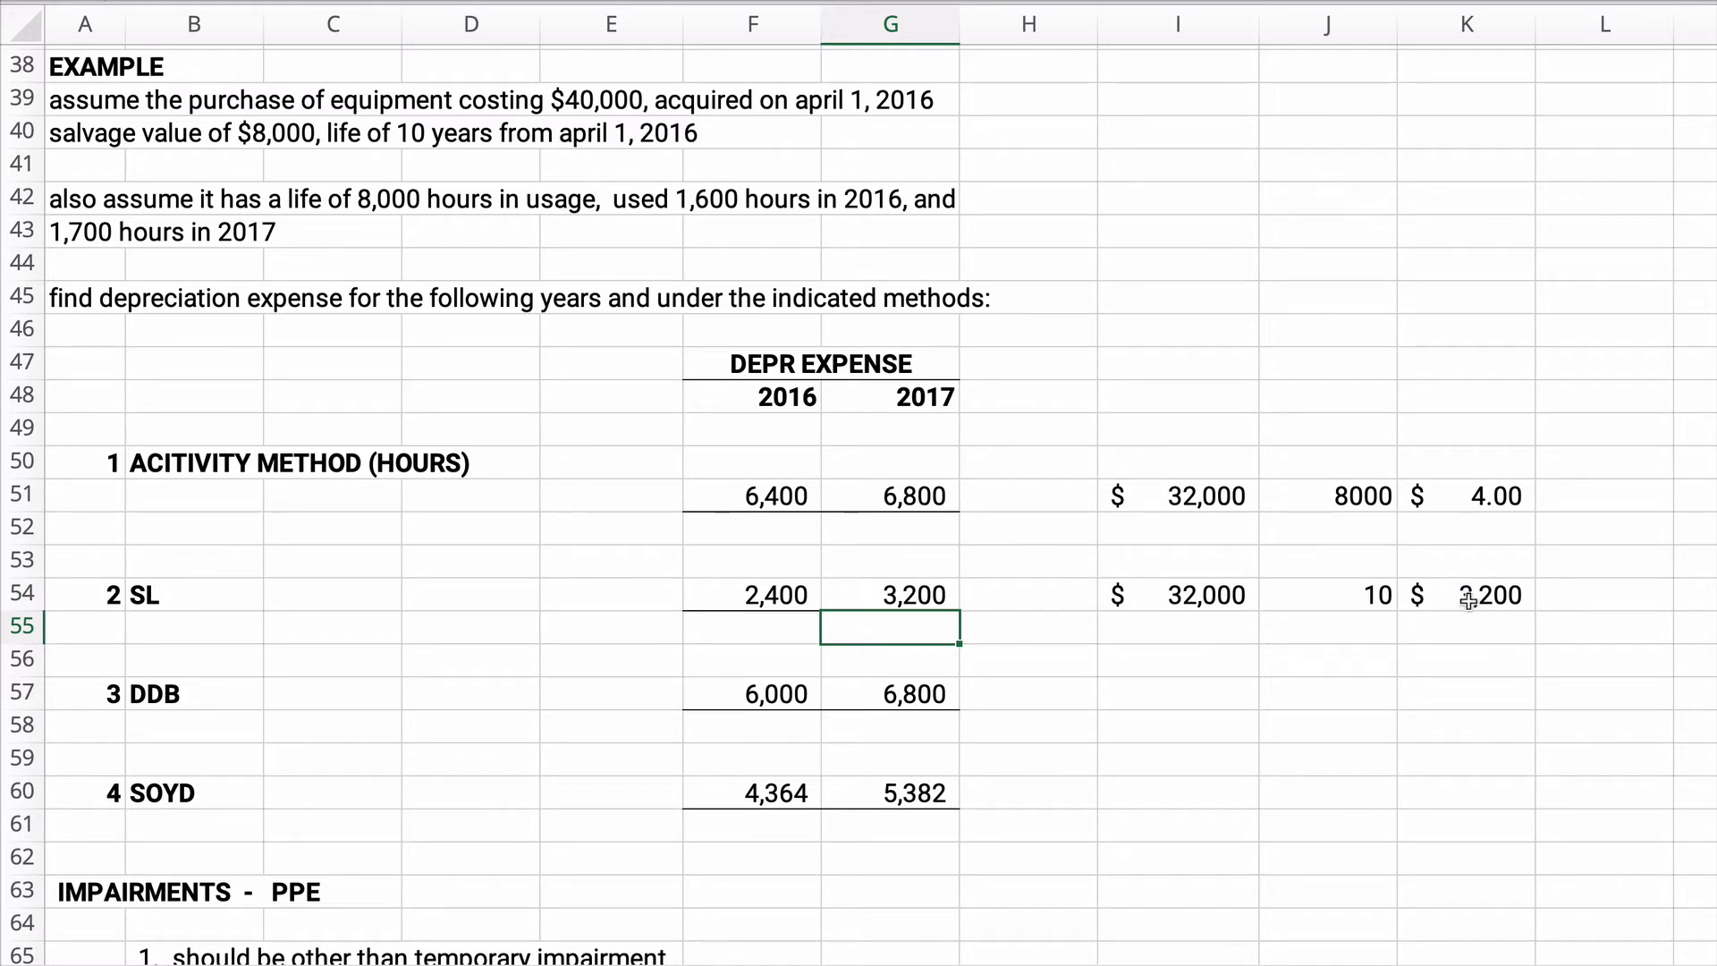
mouse_move(735, 694)
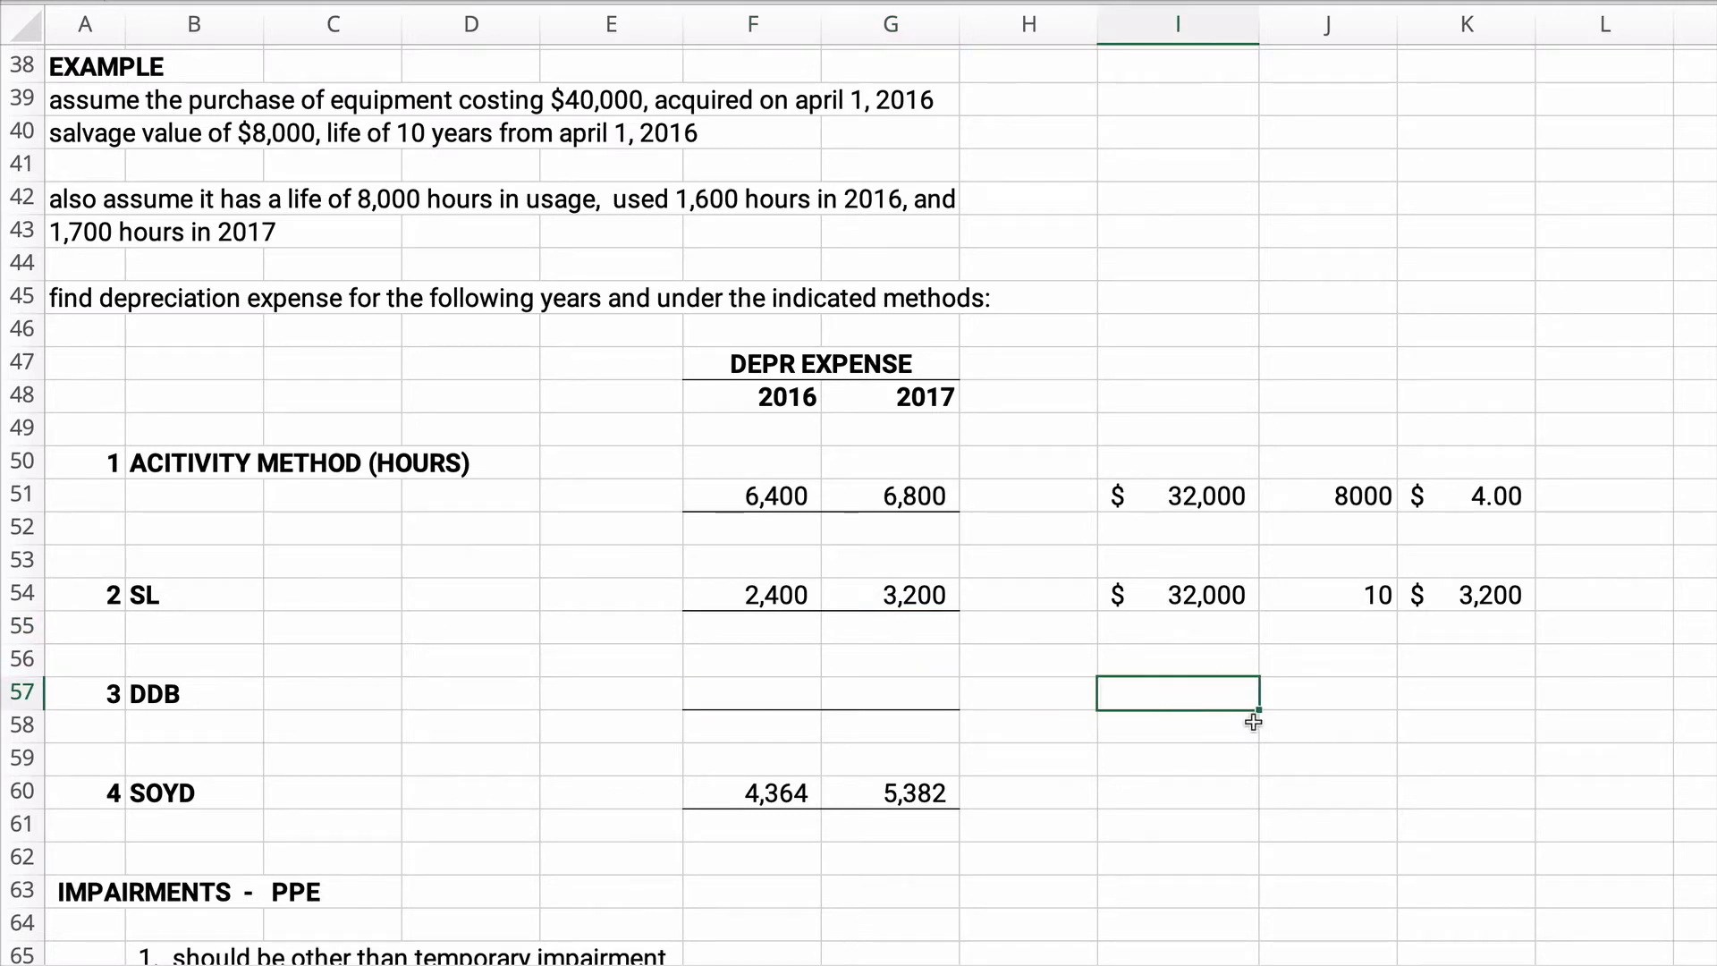
mouse_move(1306, 748)
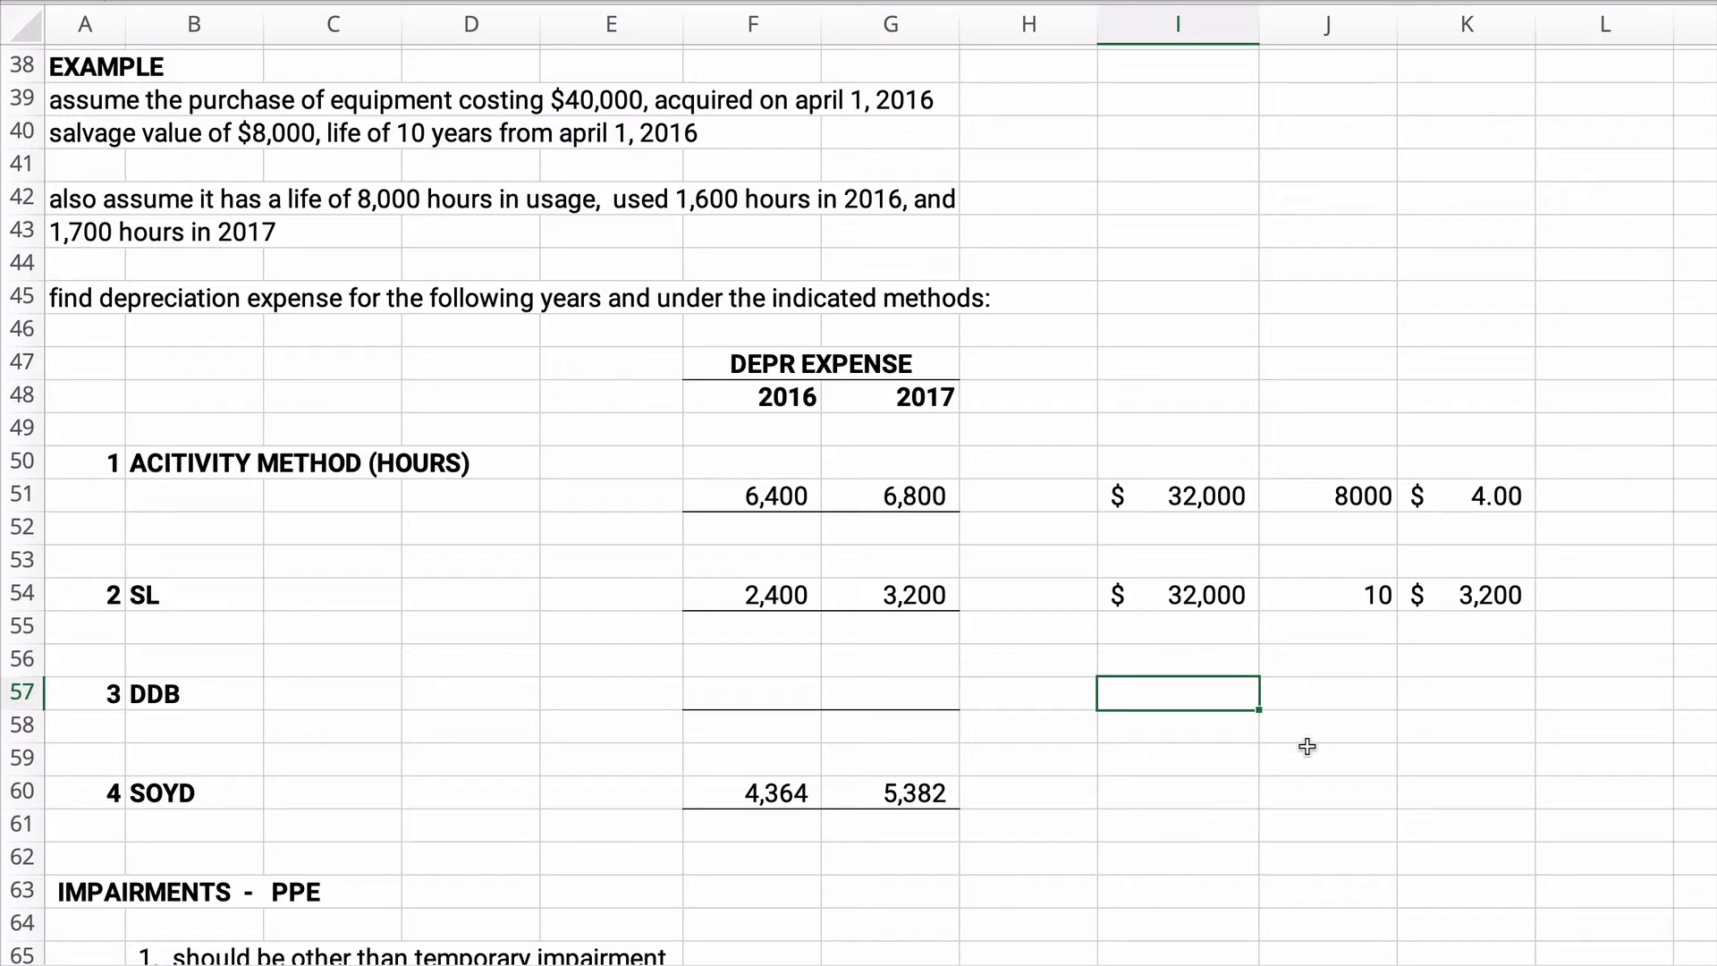
Note the 2016 DDB working 40,000 x 2/10 x 9/12 beside the row
text(40,000)
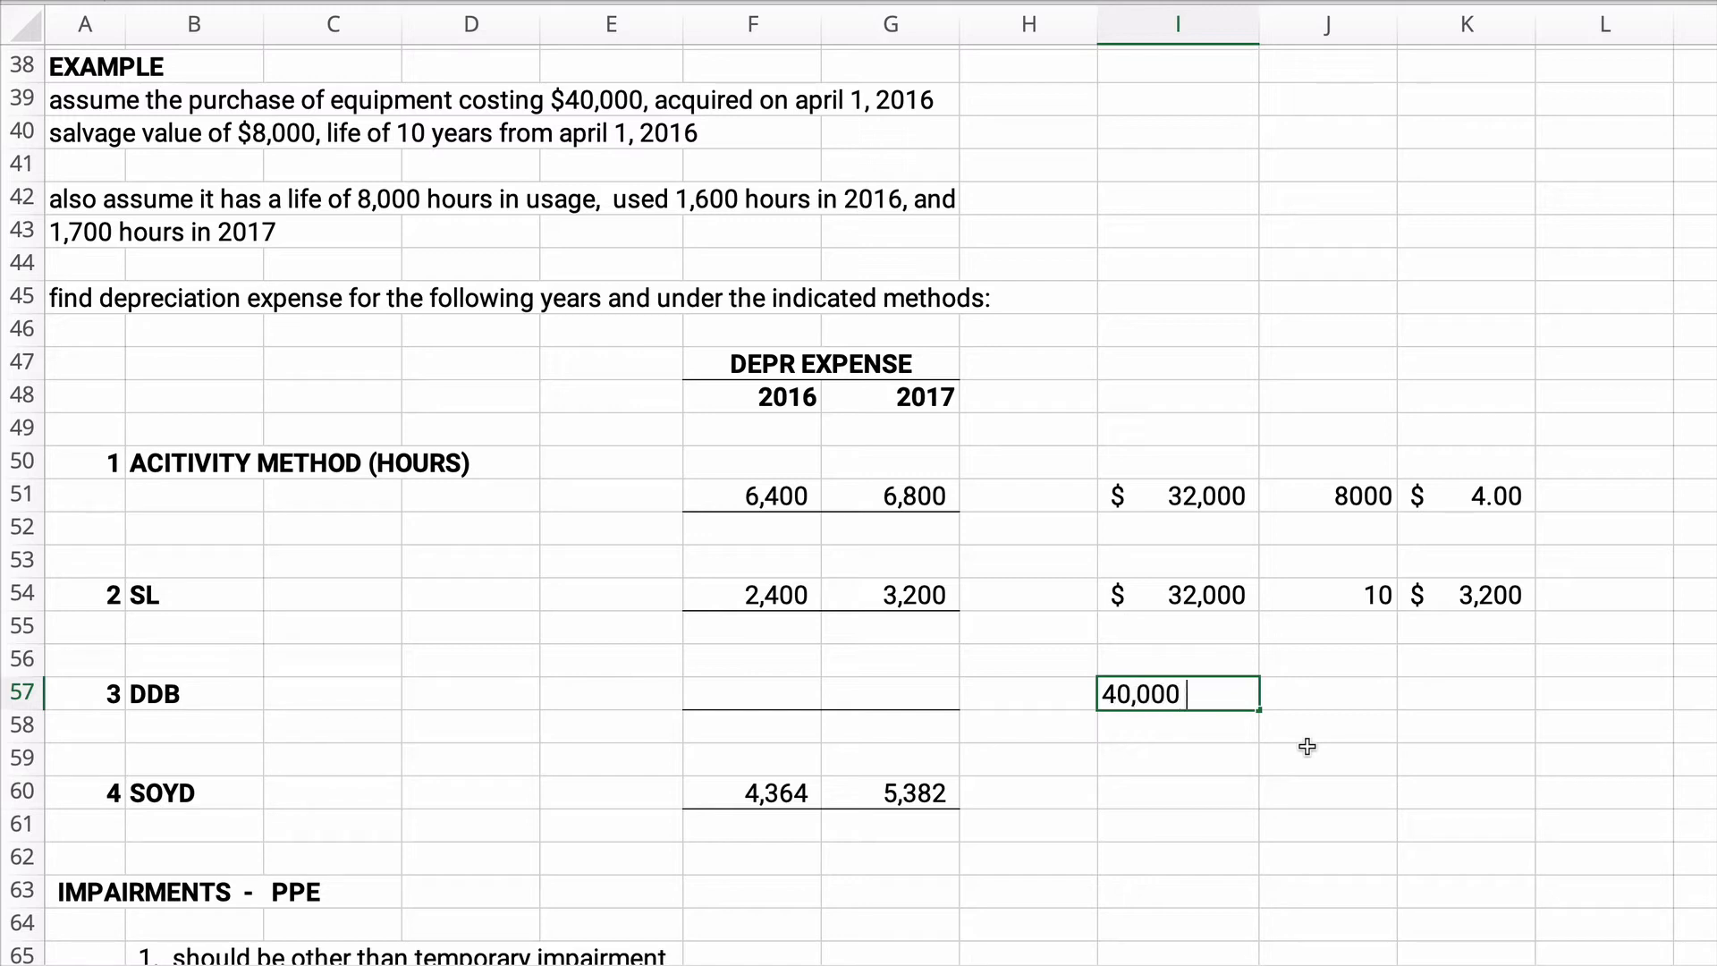
text(x)
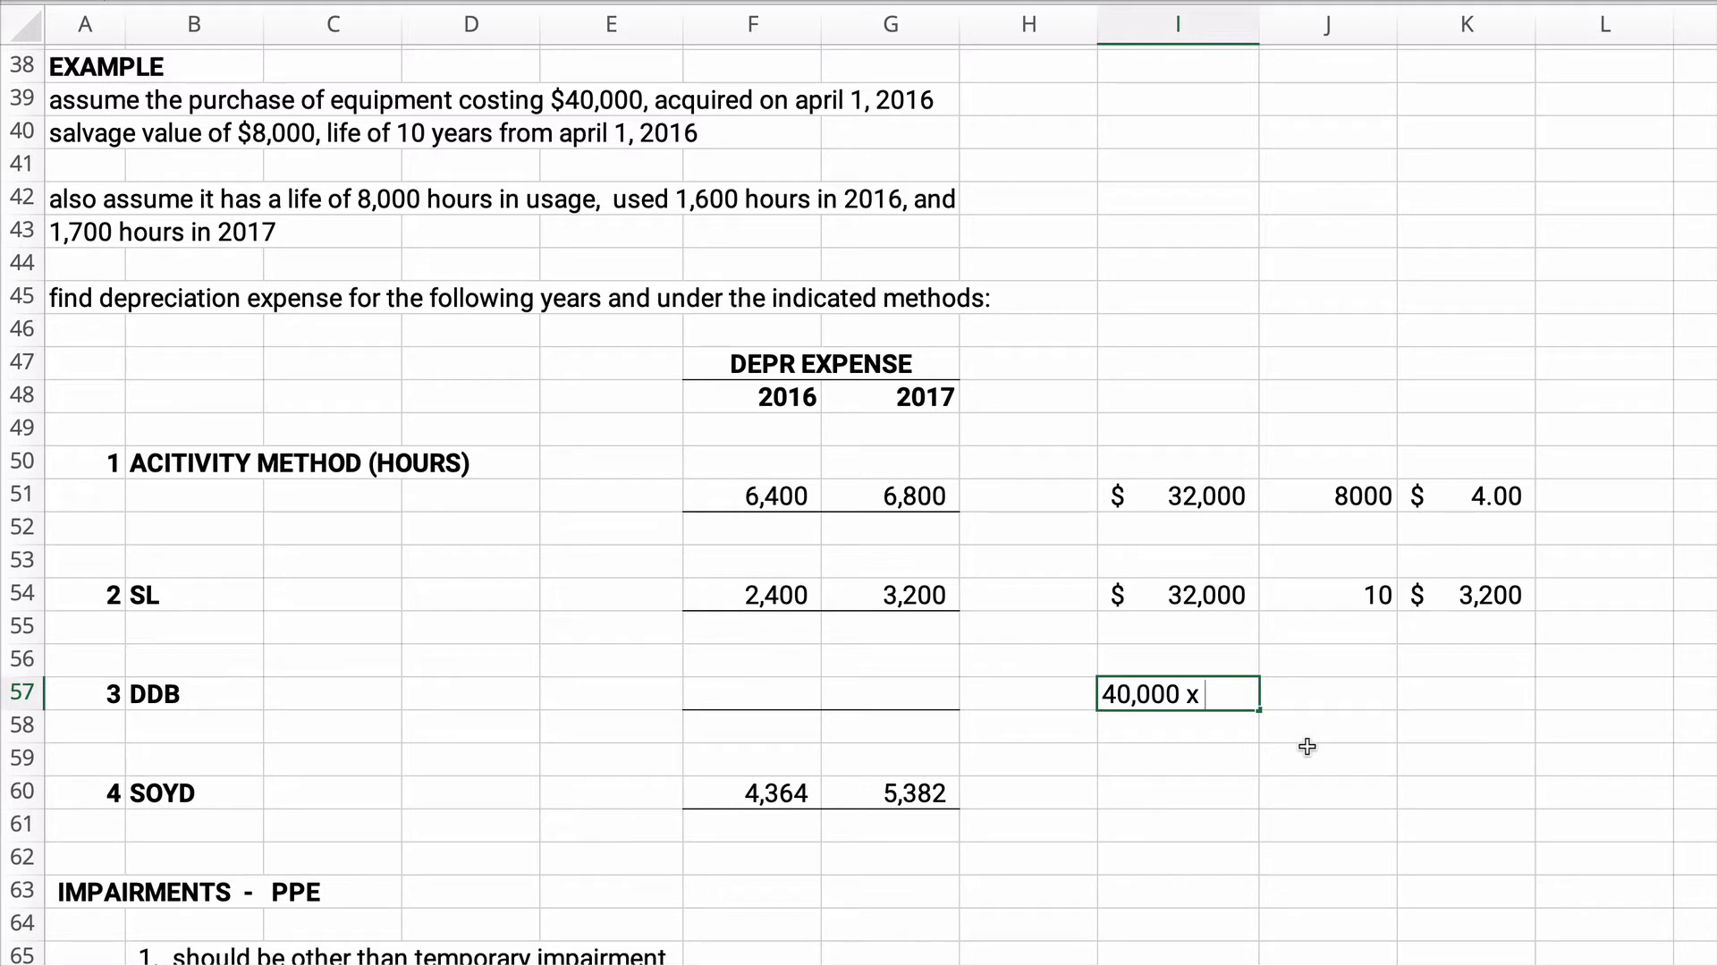
text(2/10)
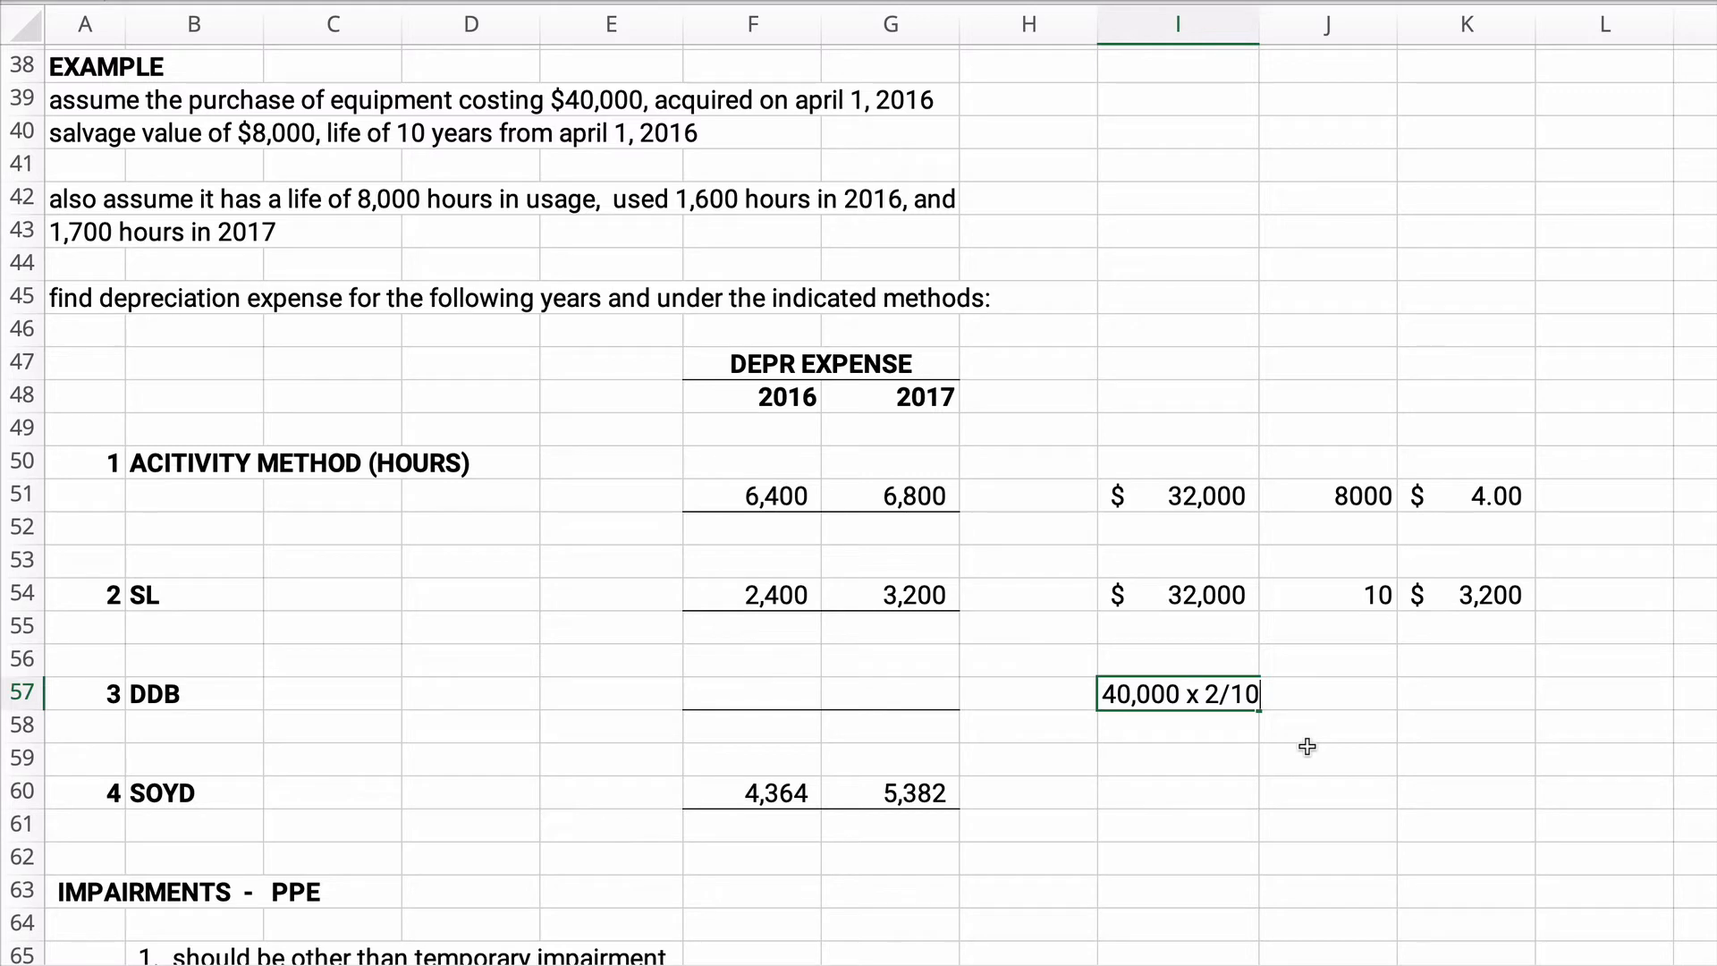
text(x)
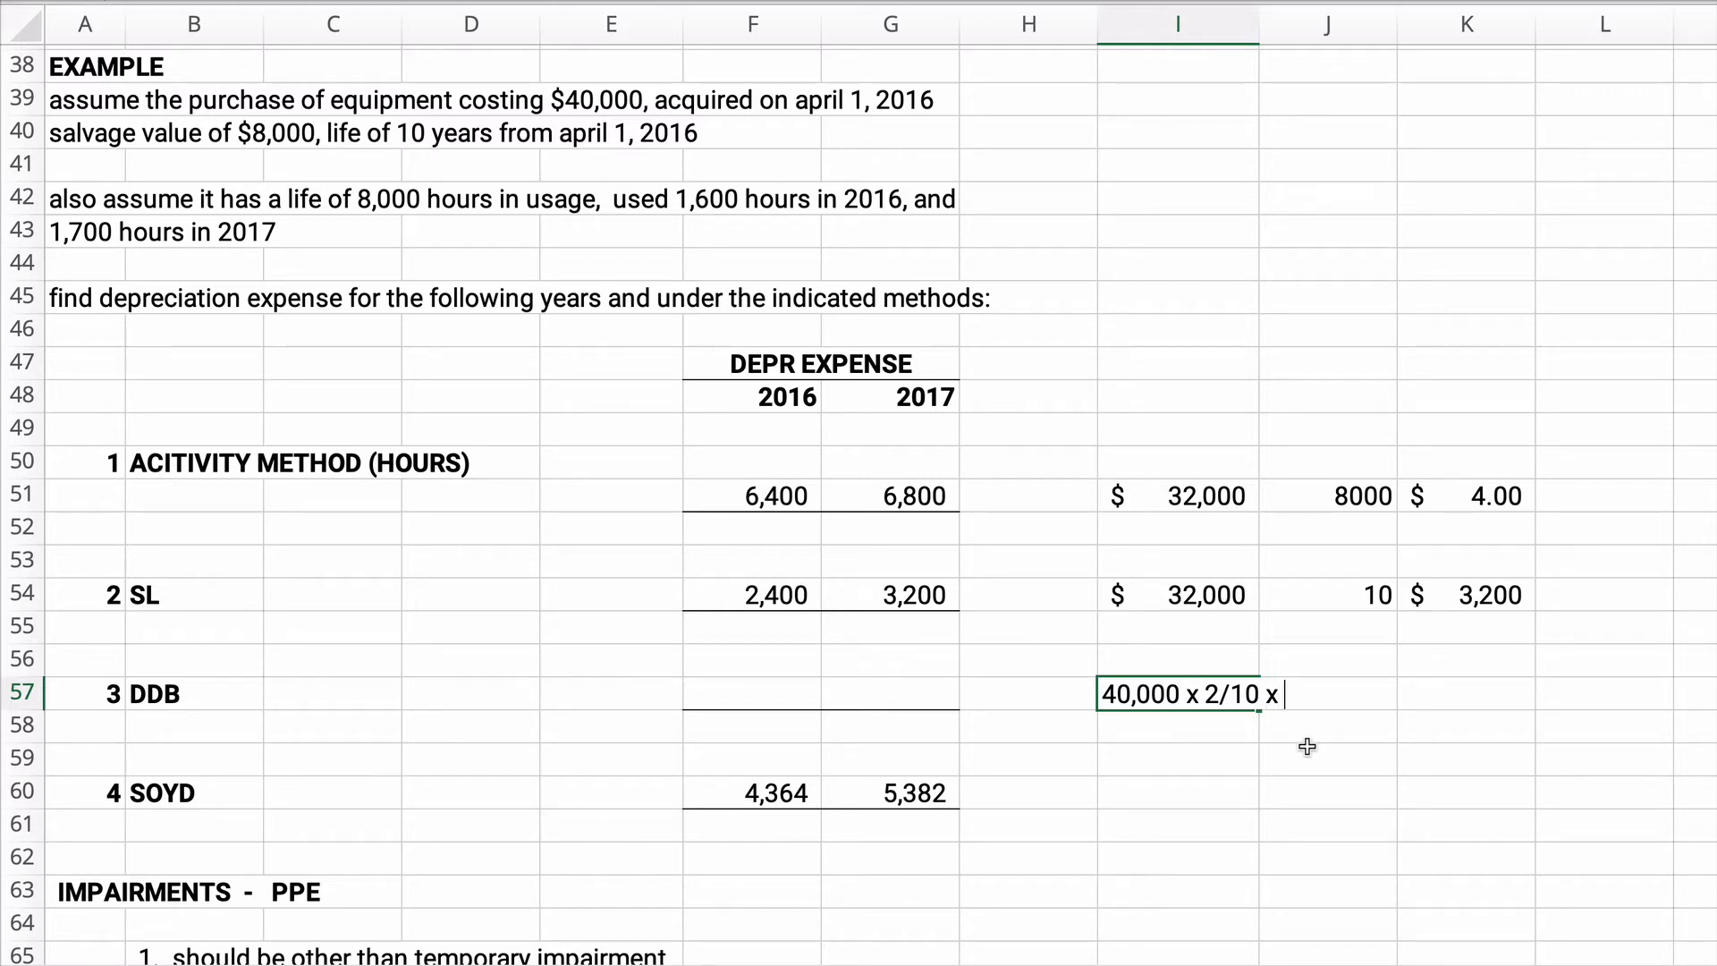
text(9/12)
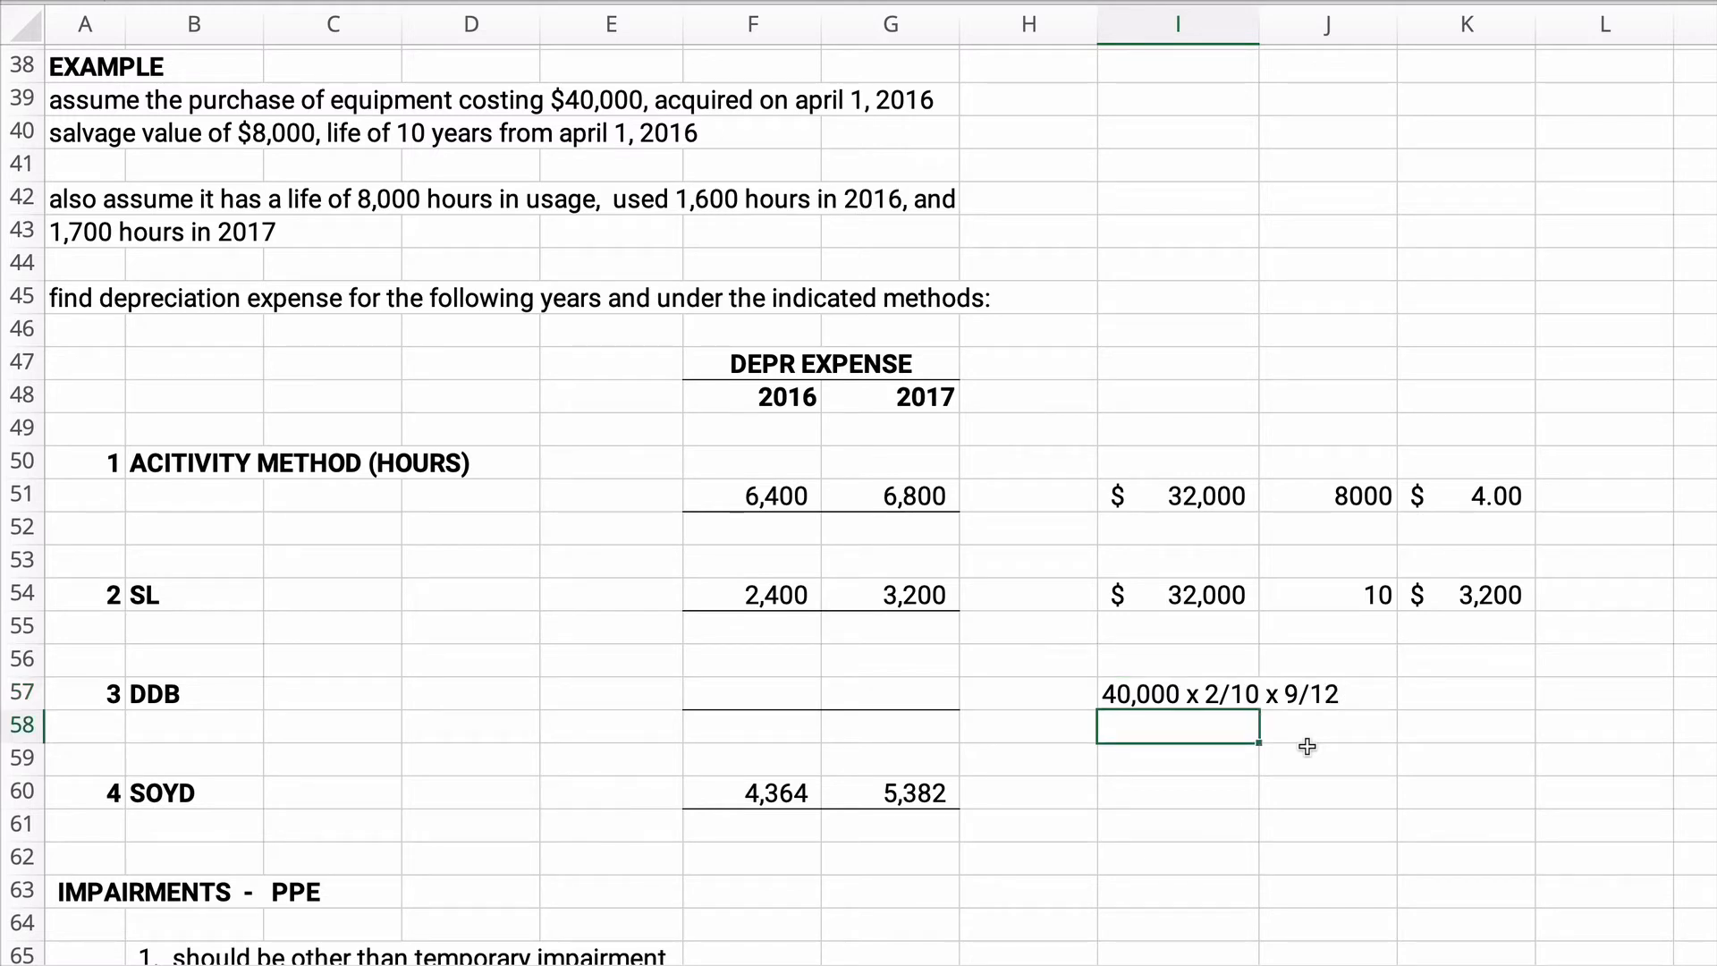
Compute =40000*2/10*9/12 to 6,000 and reference it into the 2016 DDB expense
click(1465, 694)
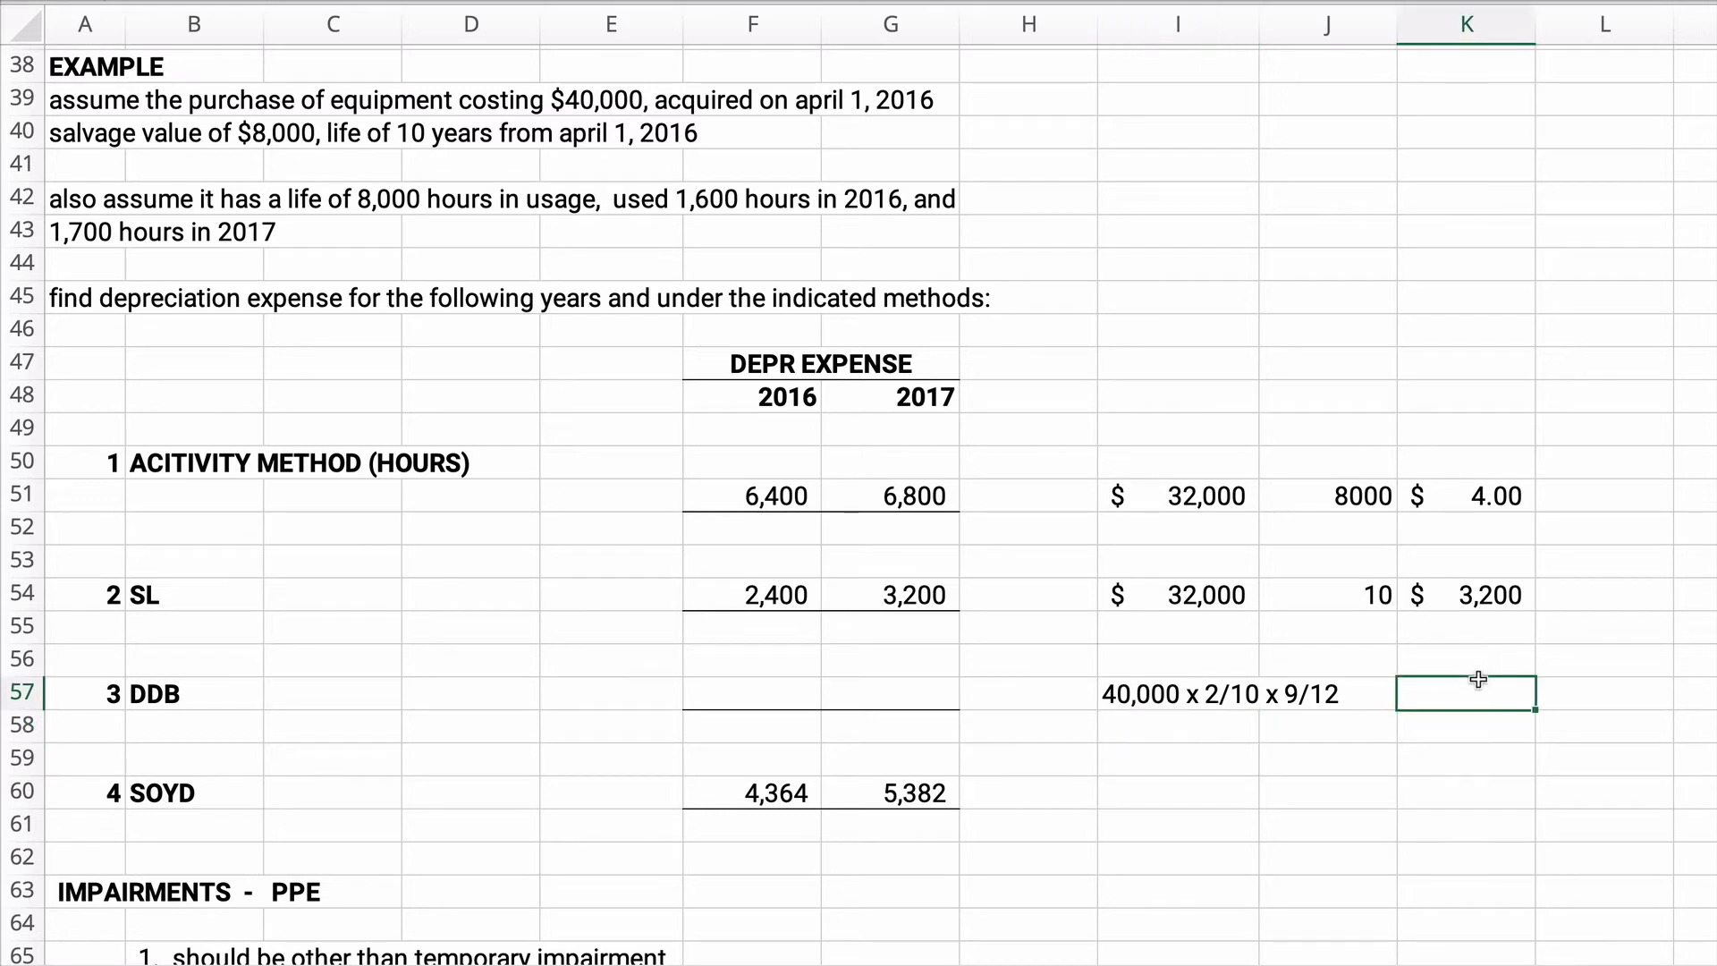
text(=40000*)
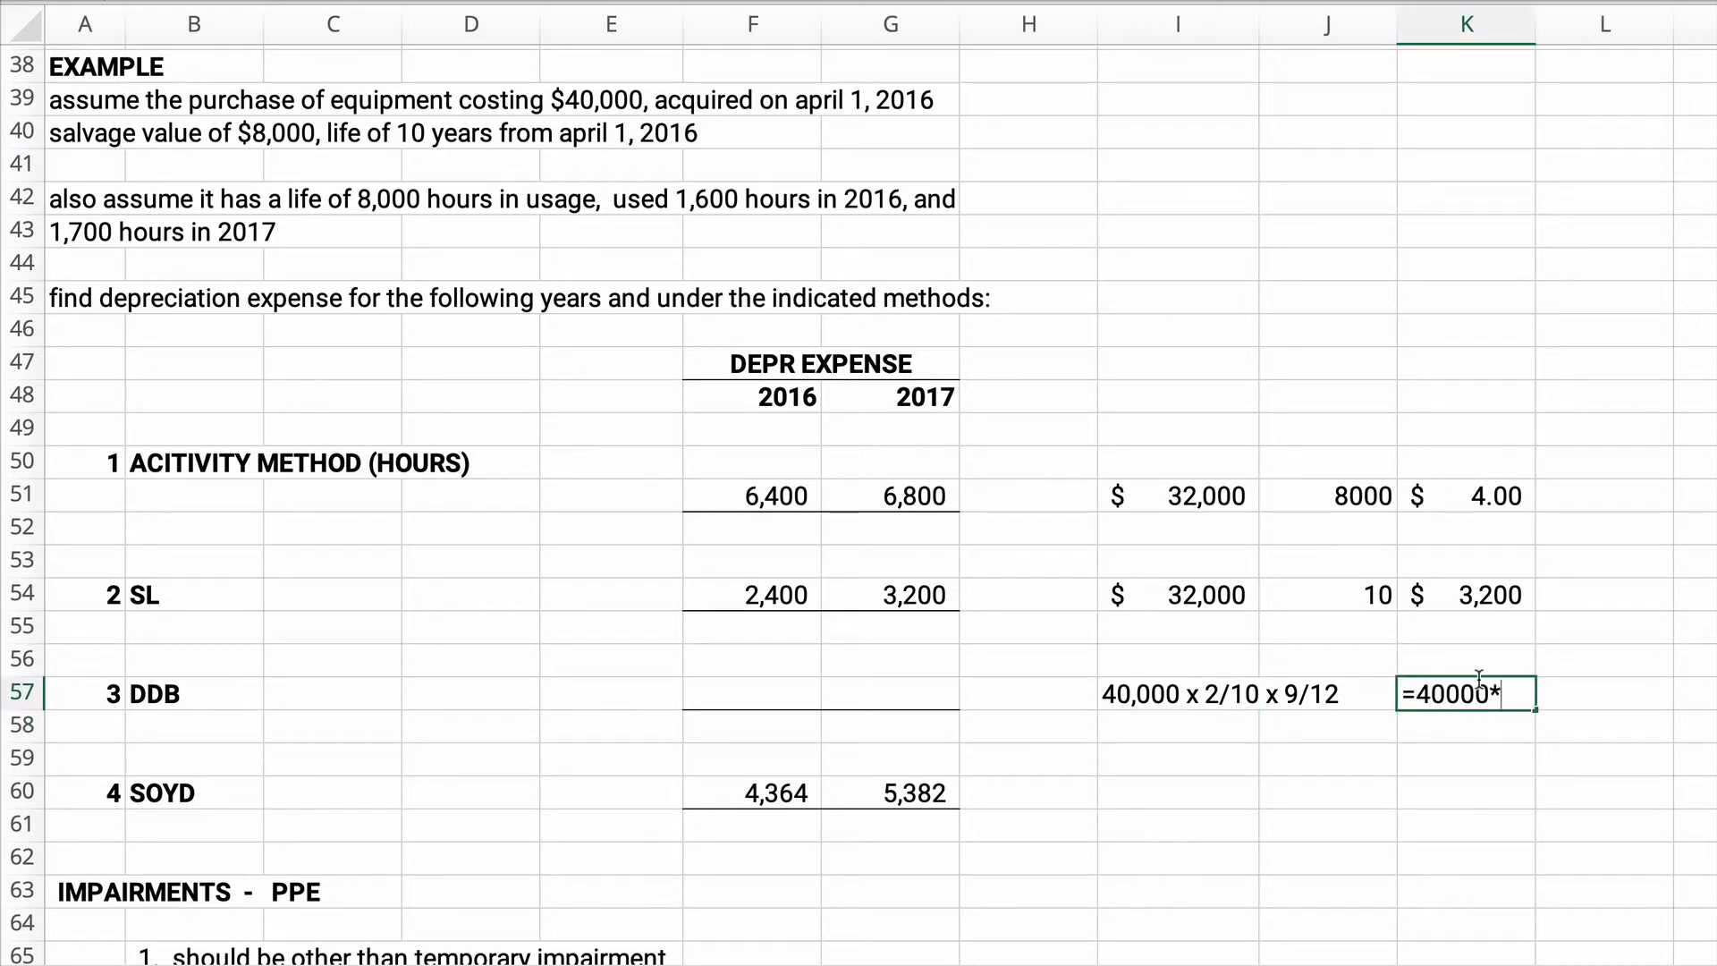
text(2/)
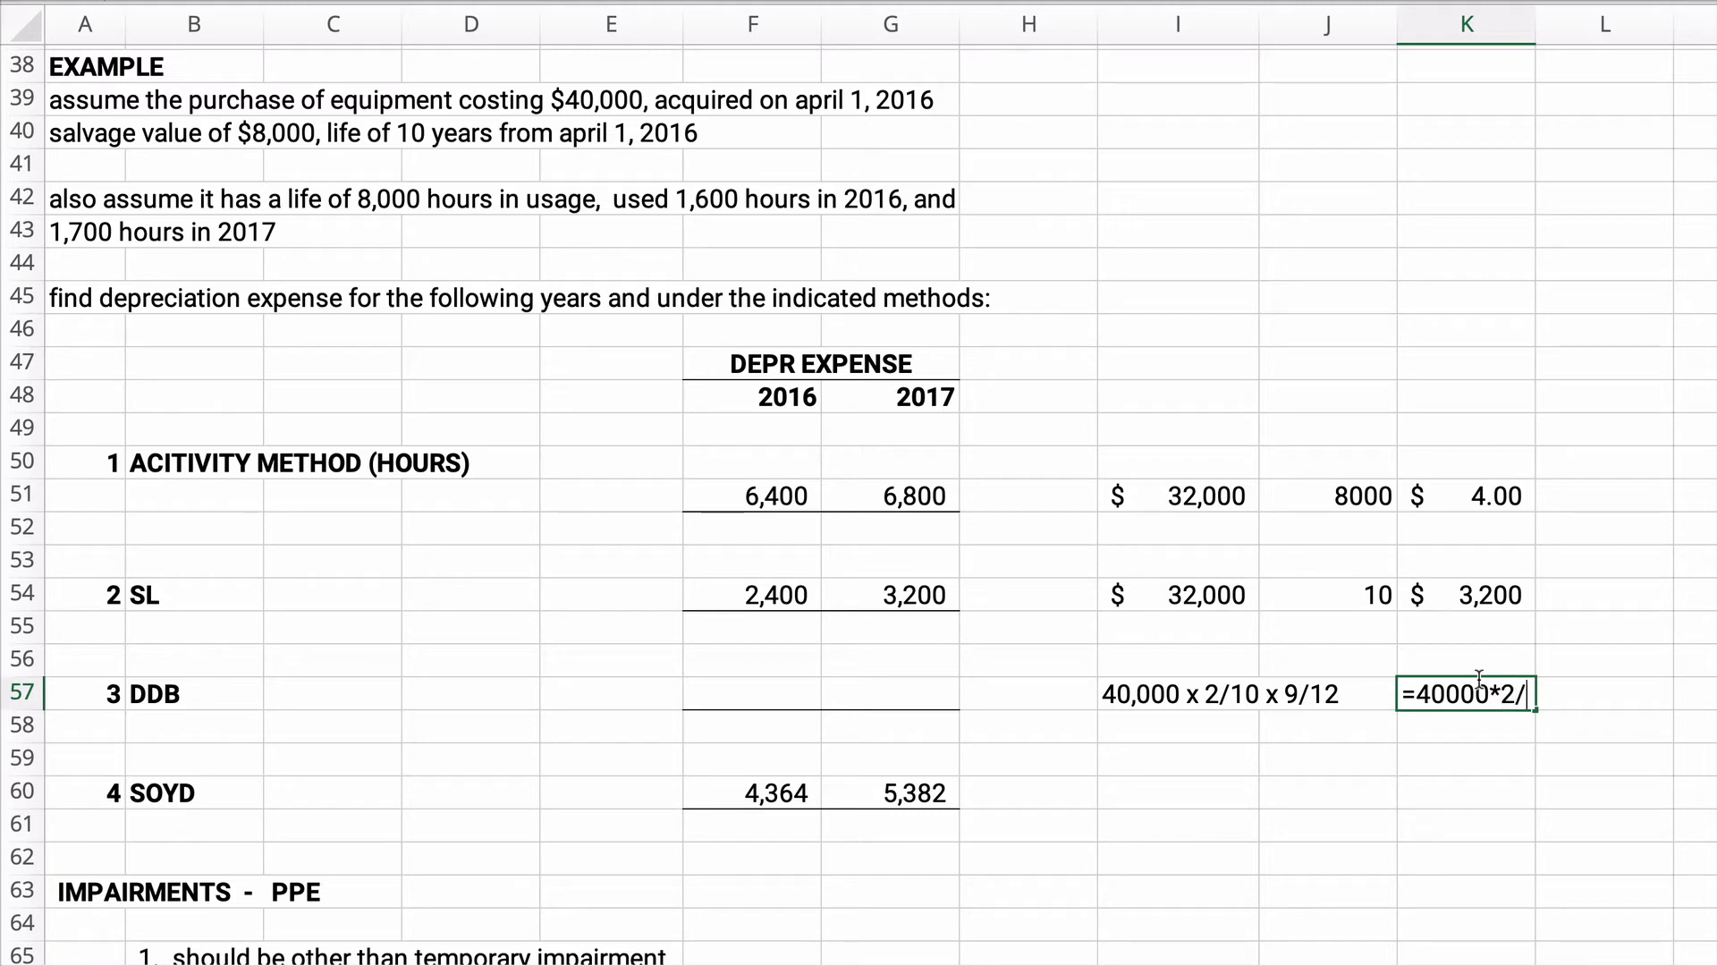
text(10*)
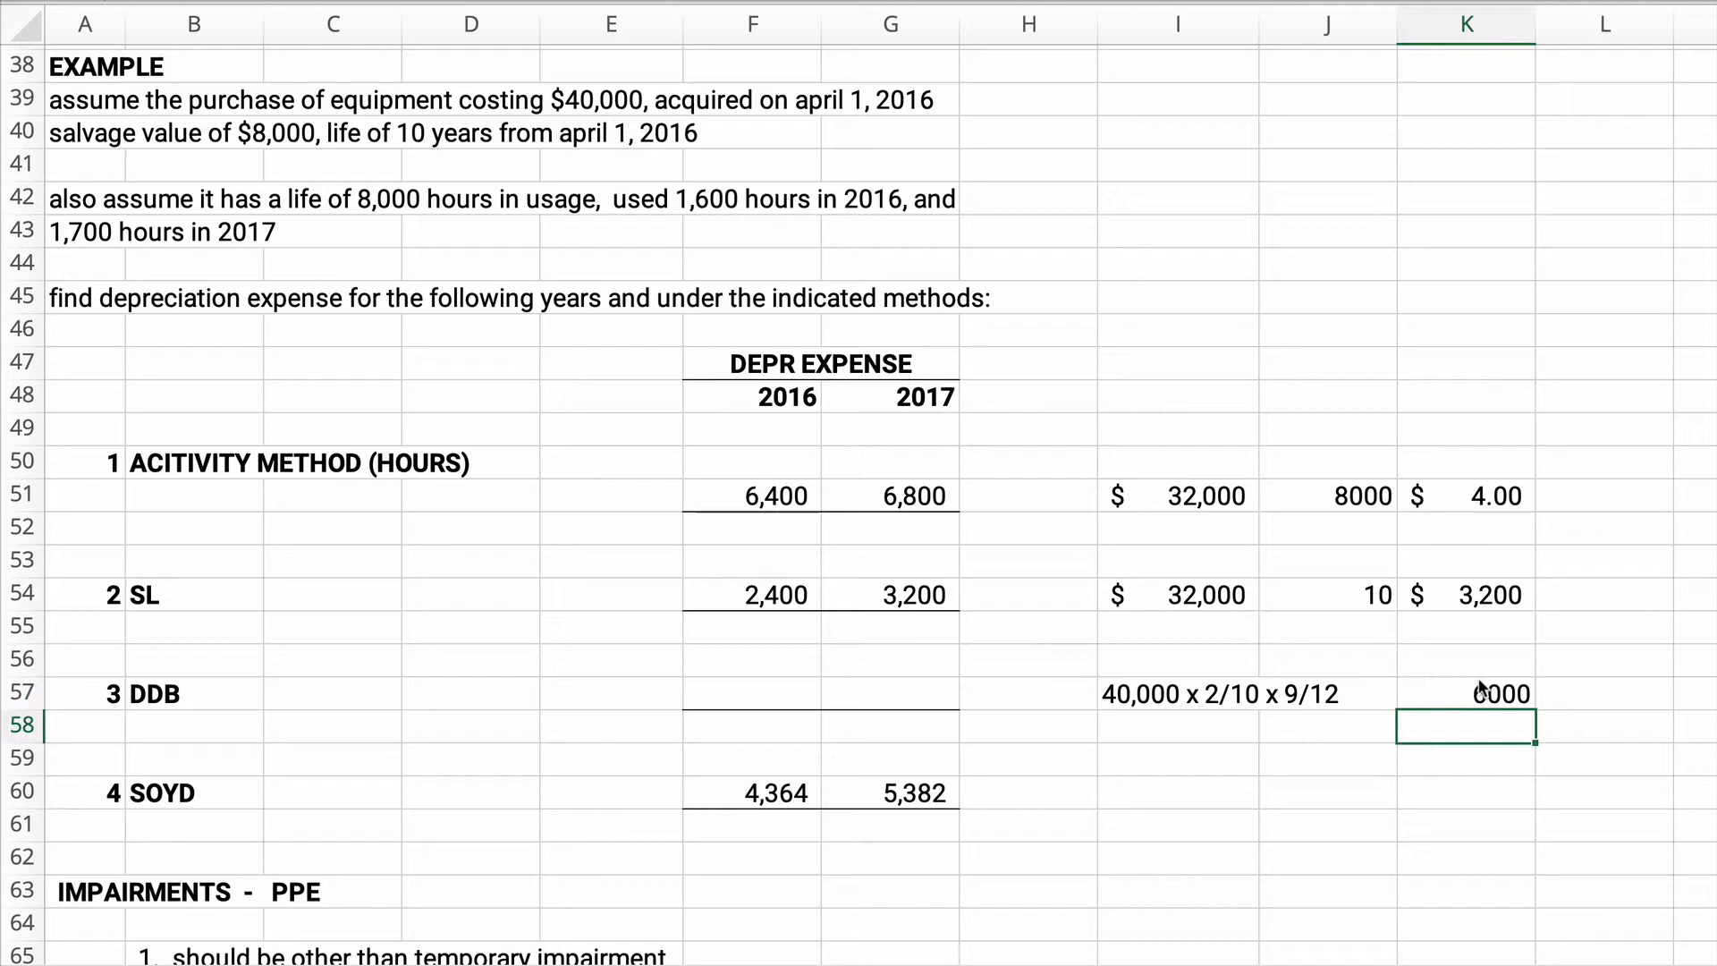
click(1467, 694)
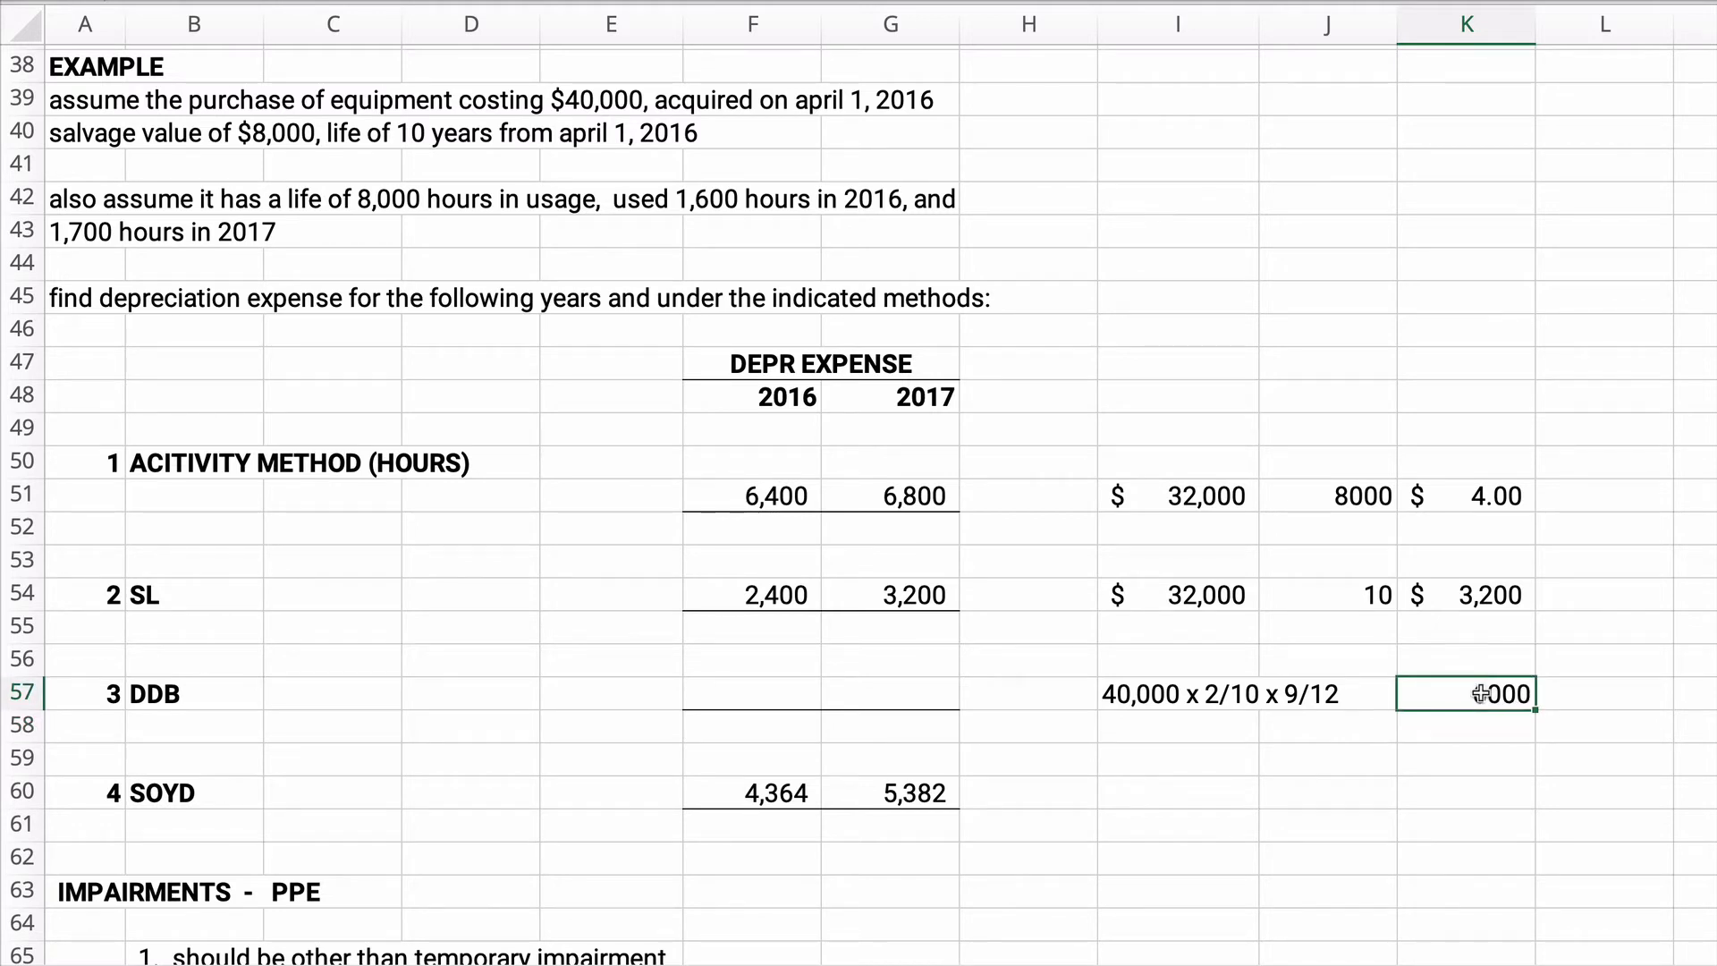
click(752, 694)
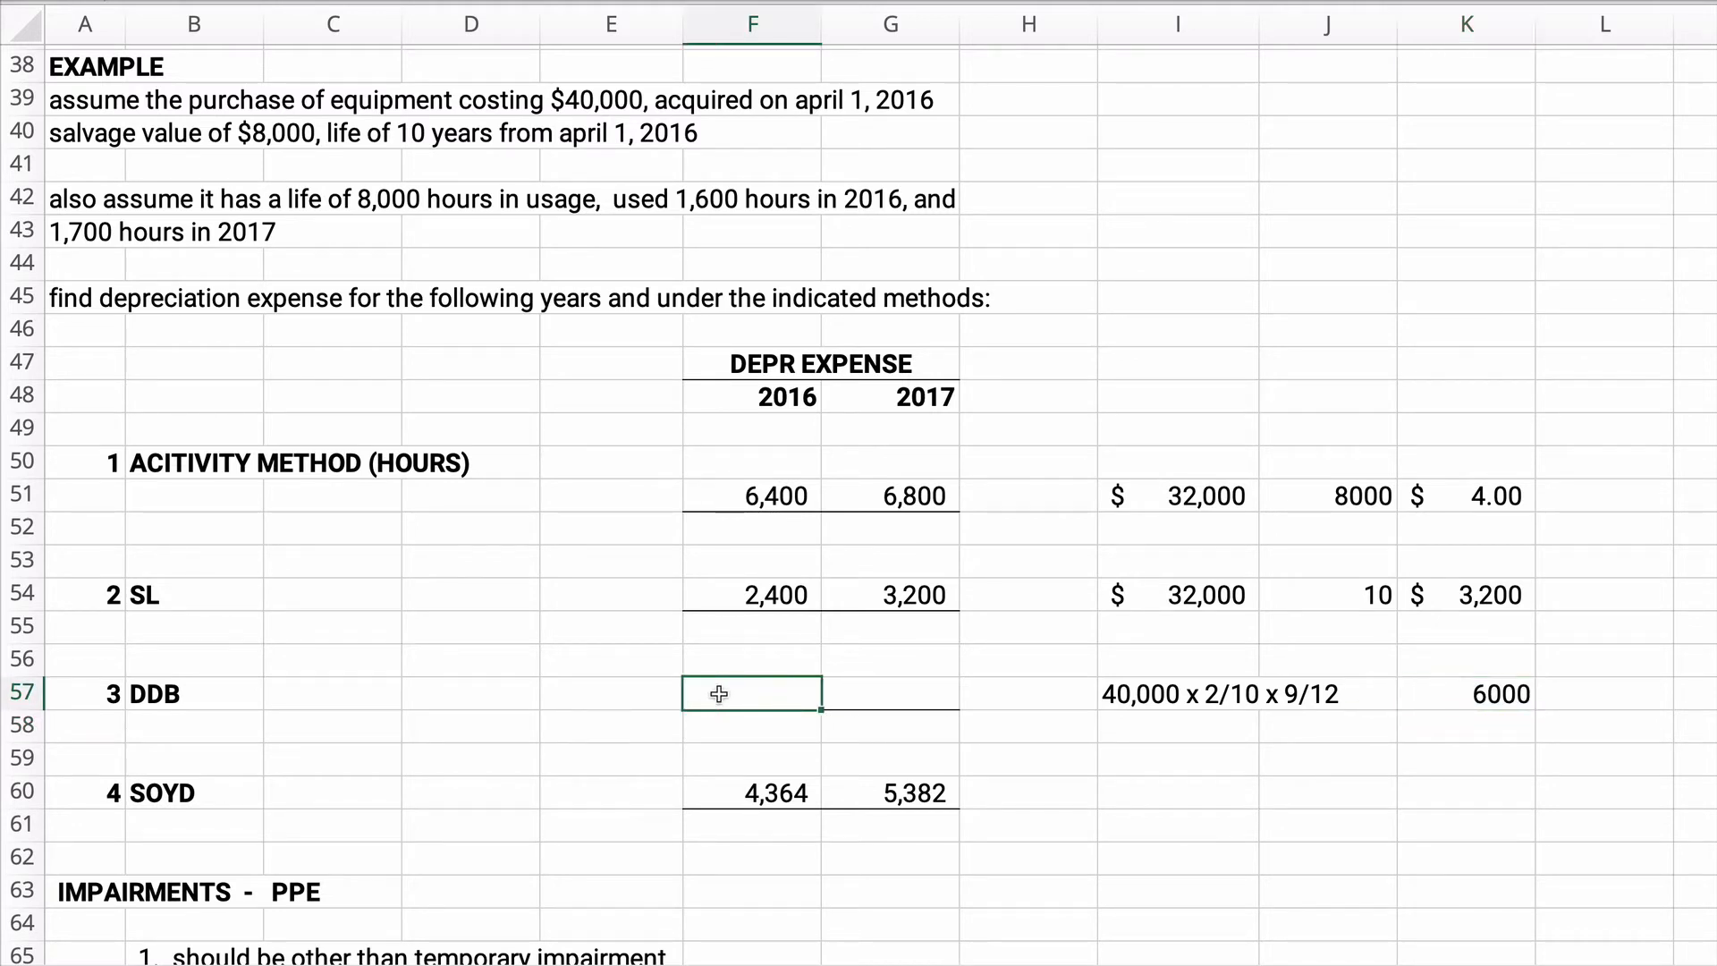
click(1467, 694)
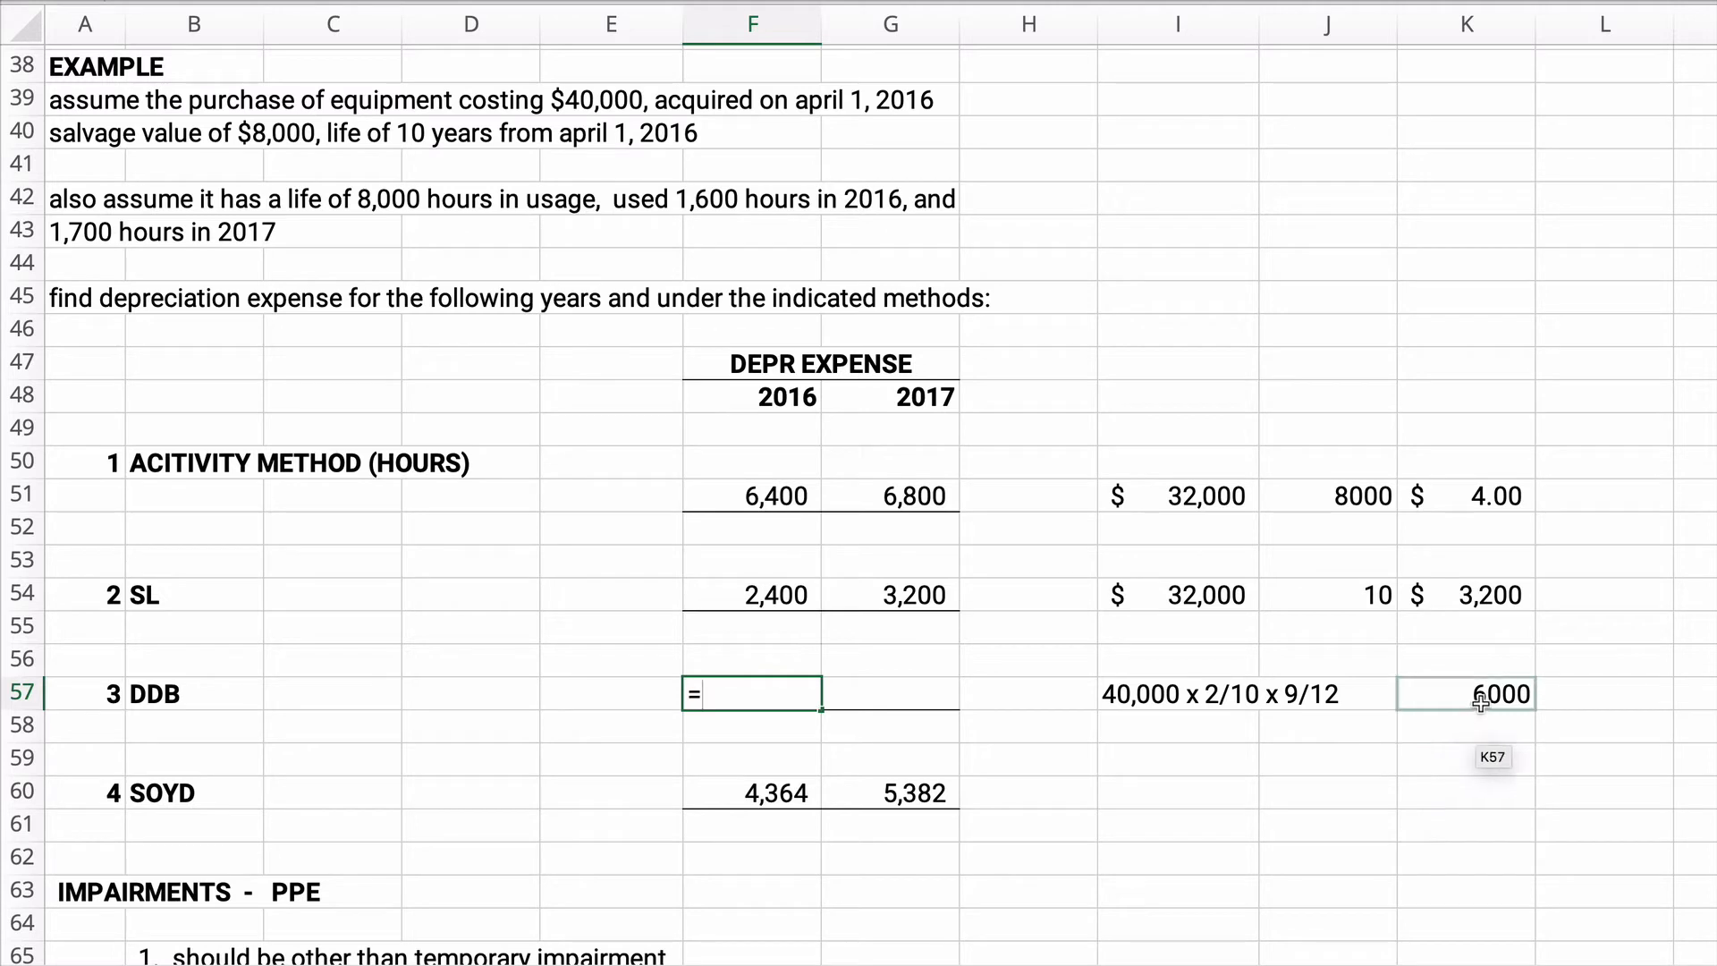
click(1465, 694)
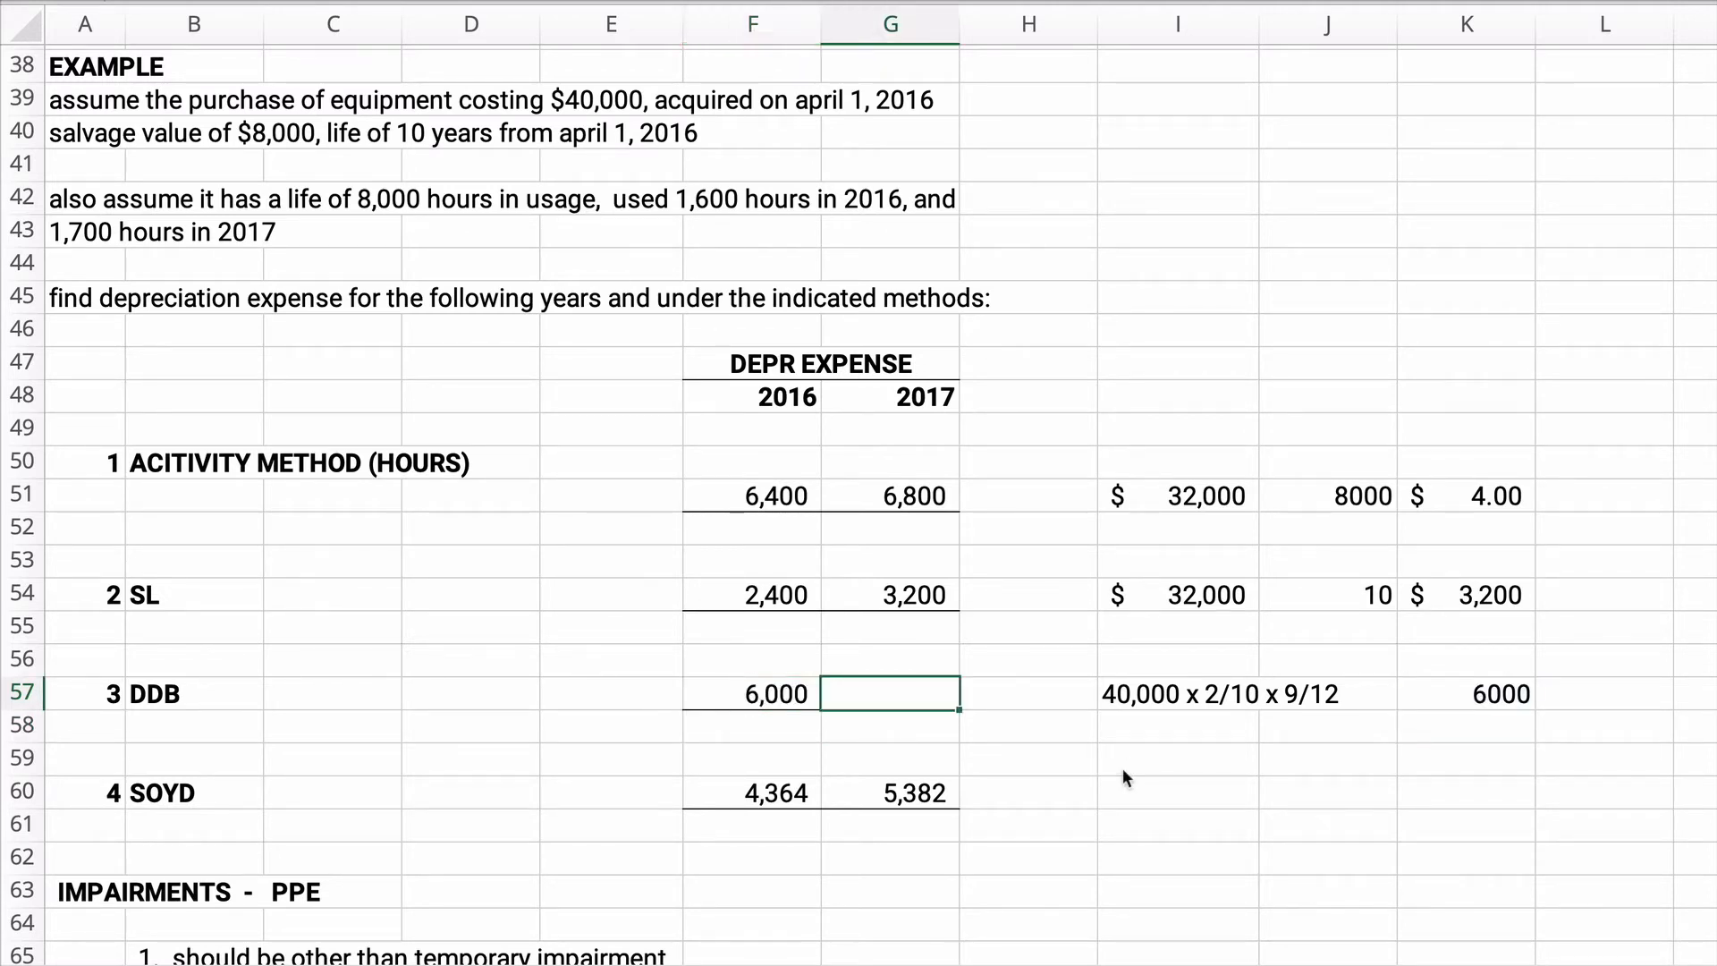
Note the 2017 DDB working 34000 x 2/10 on the next row
click(1179, 724)
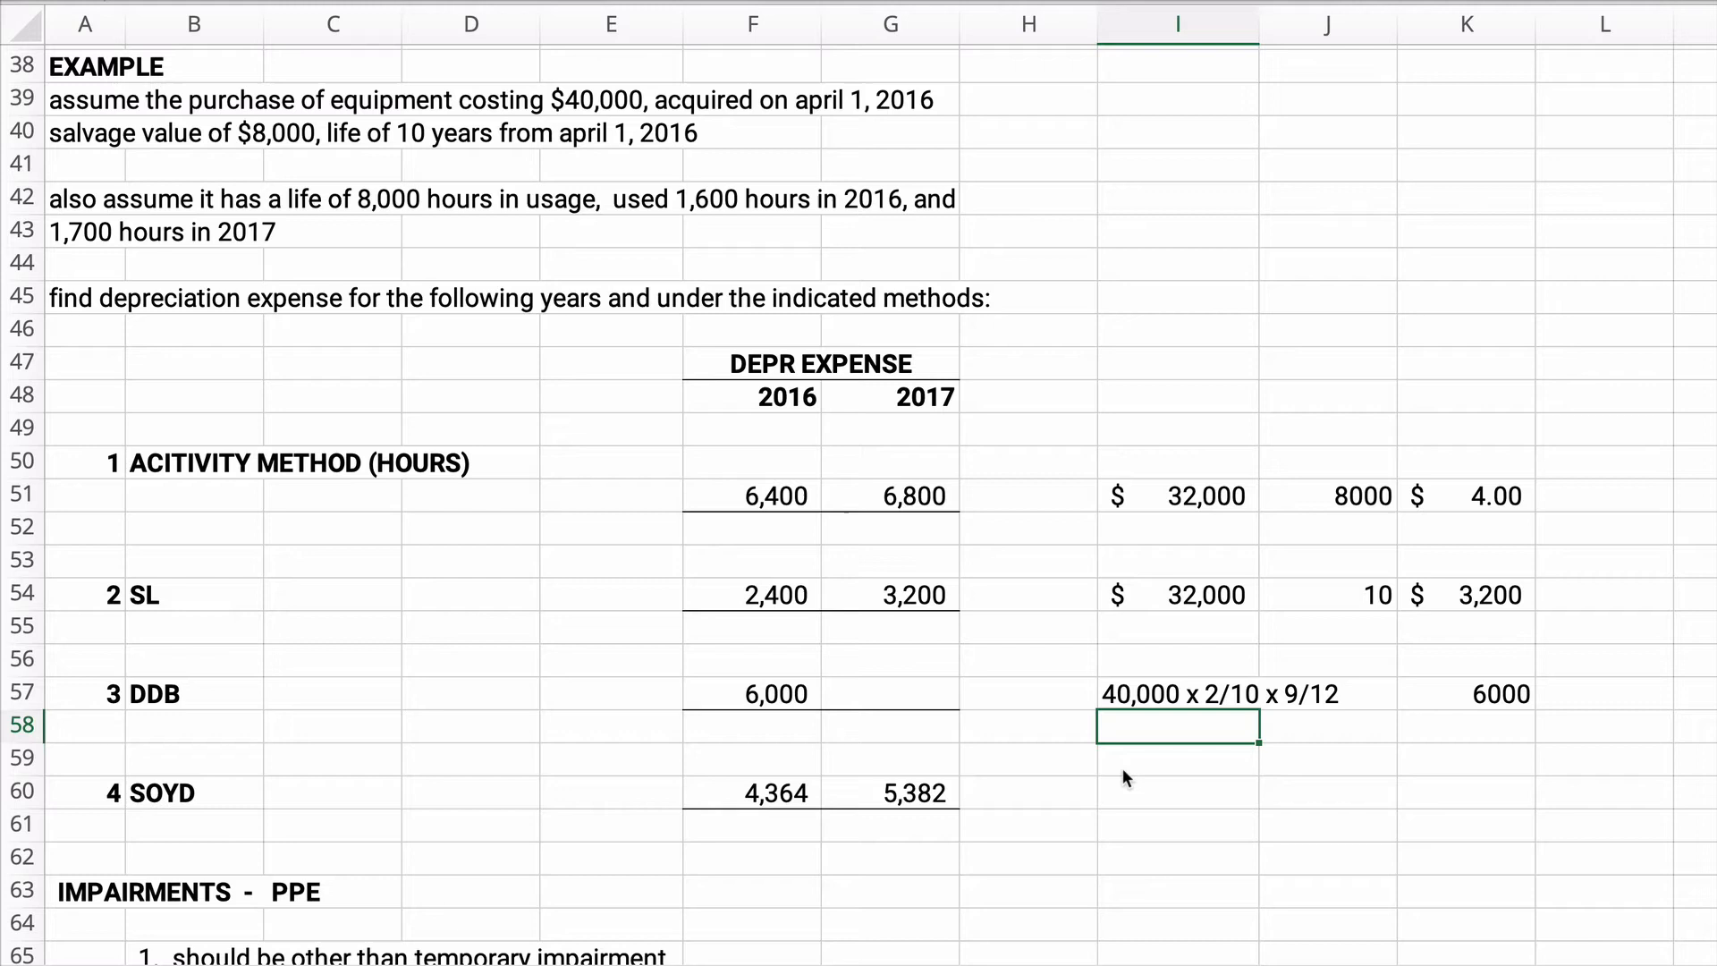
text(34000)
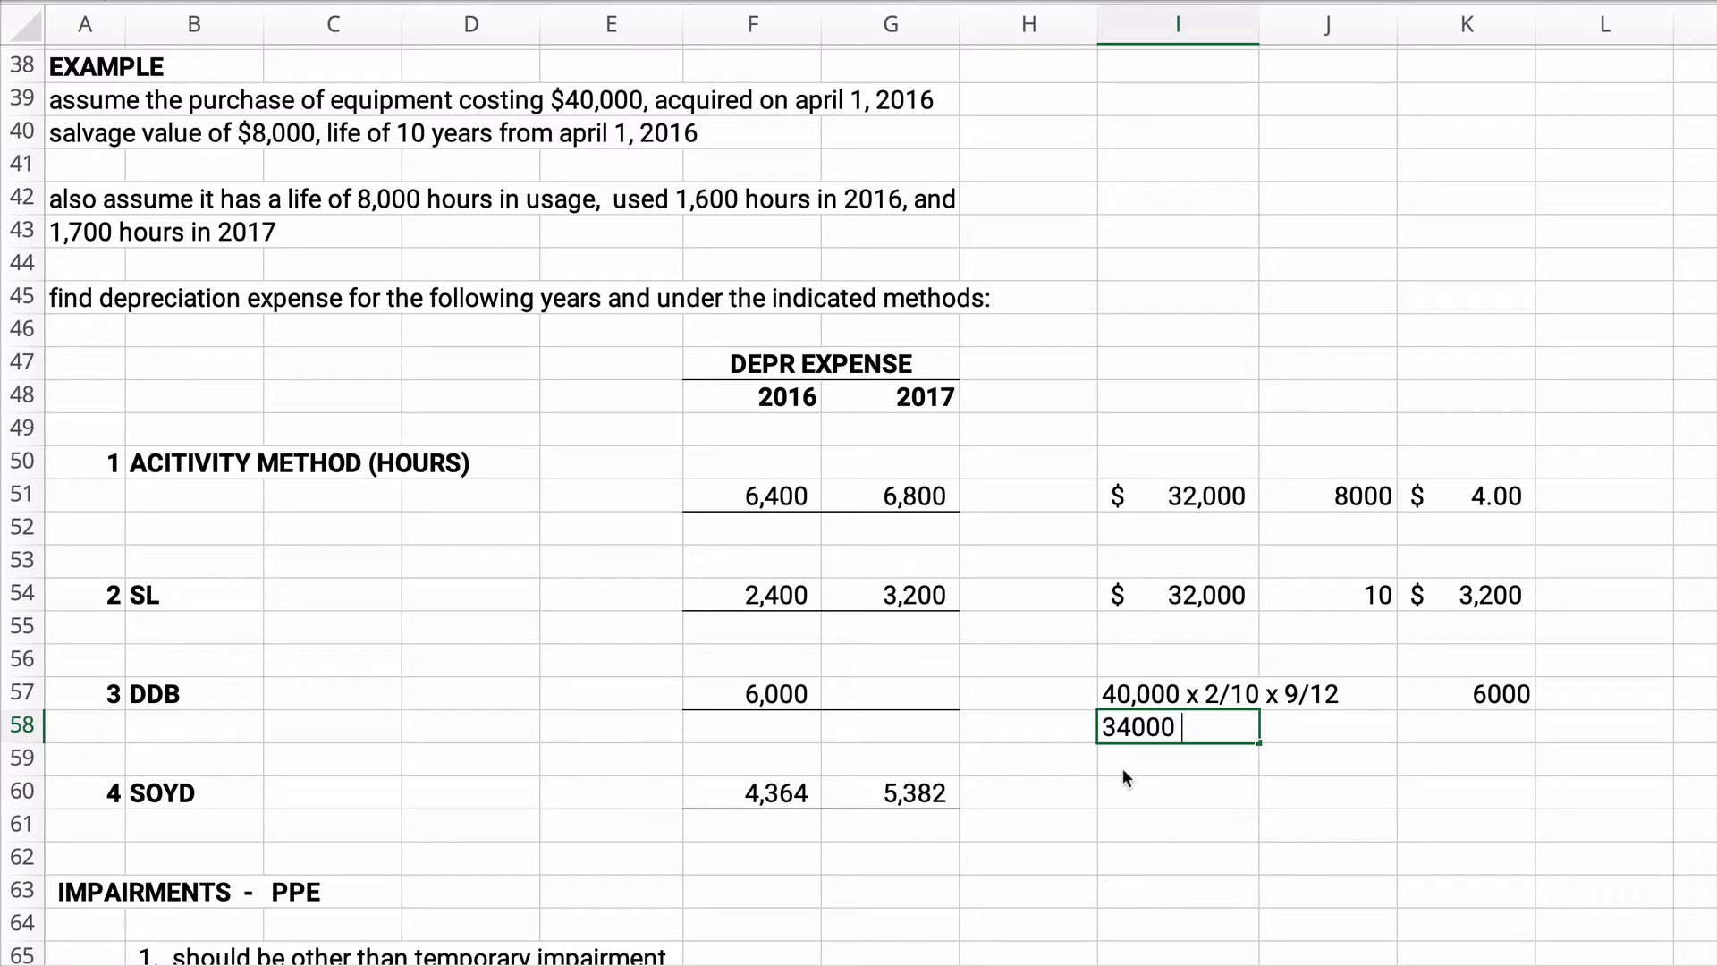
text(x 2)
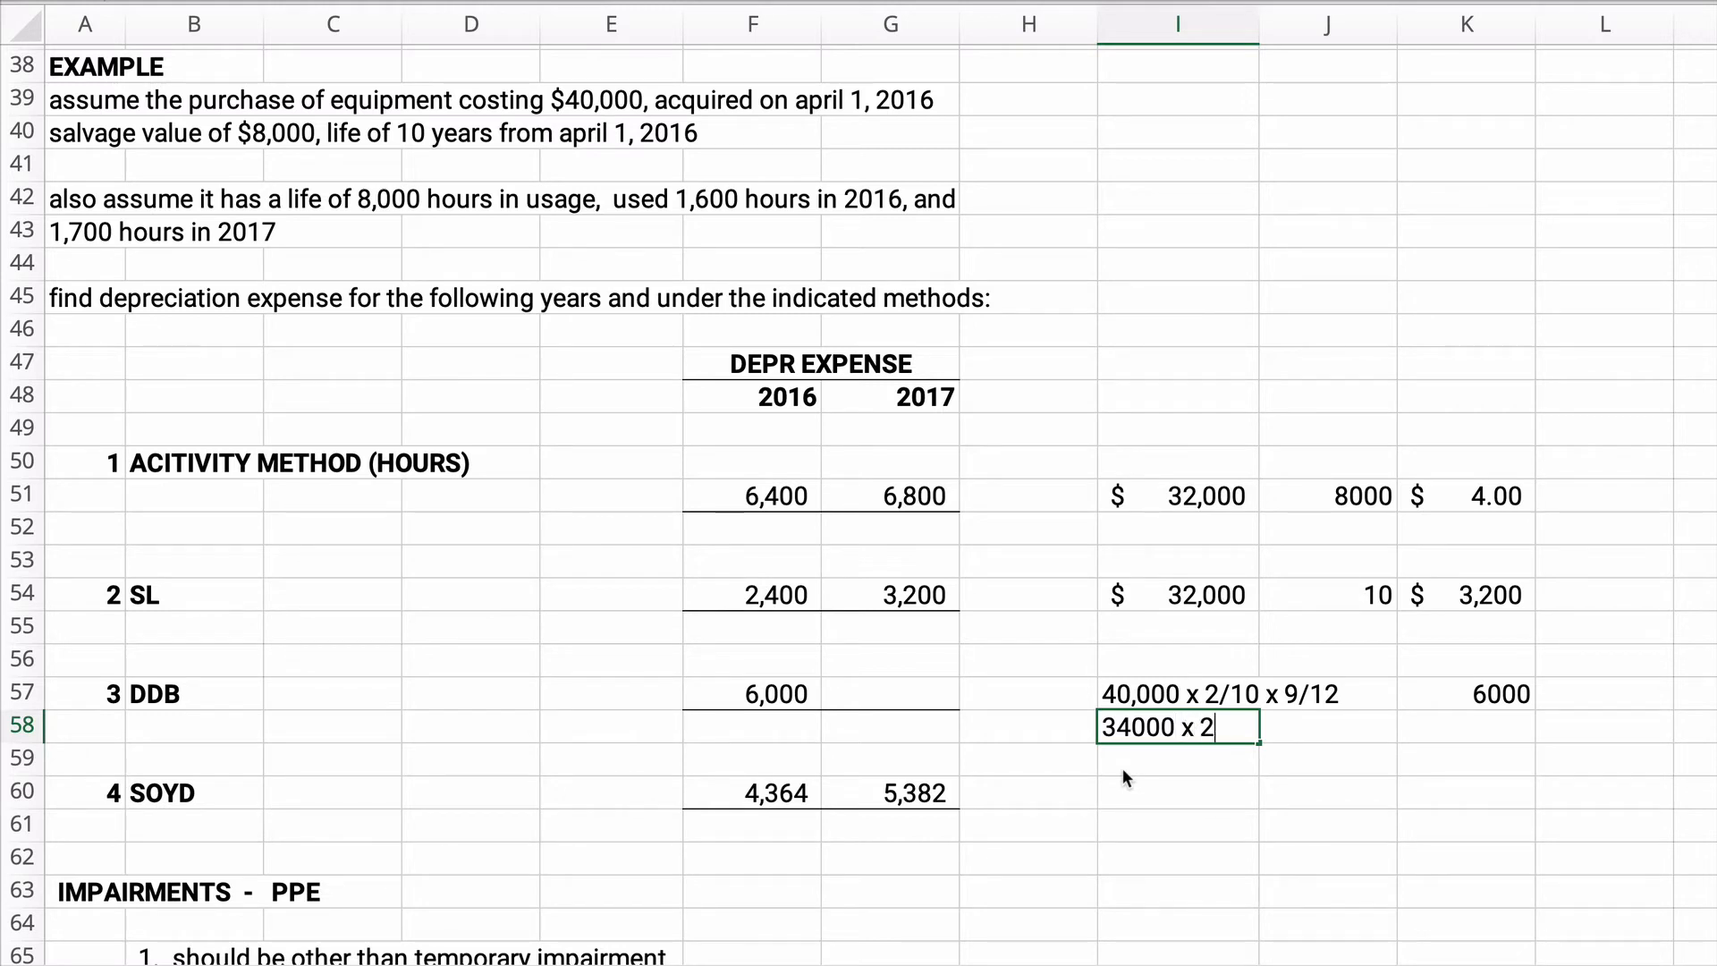
text(/10)
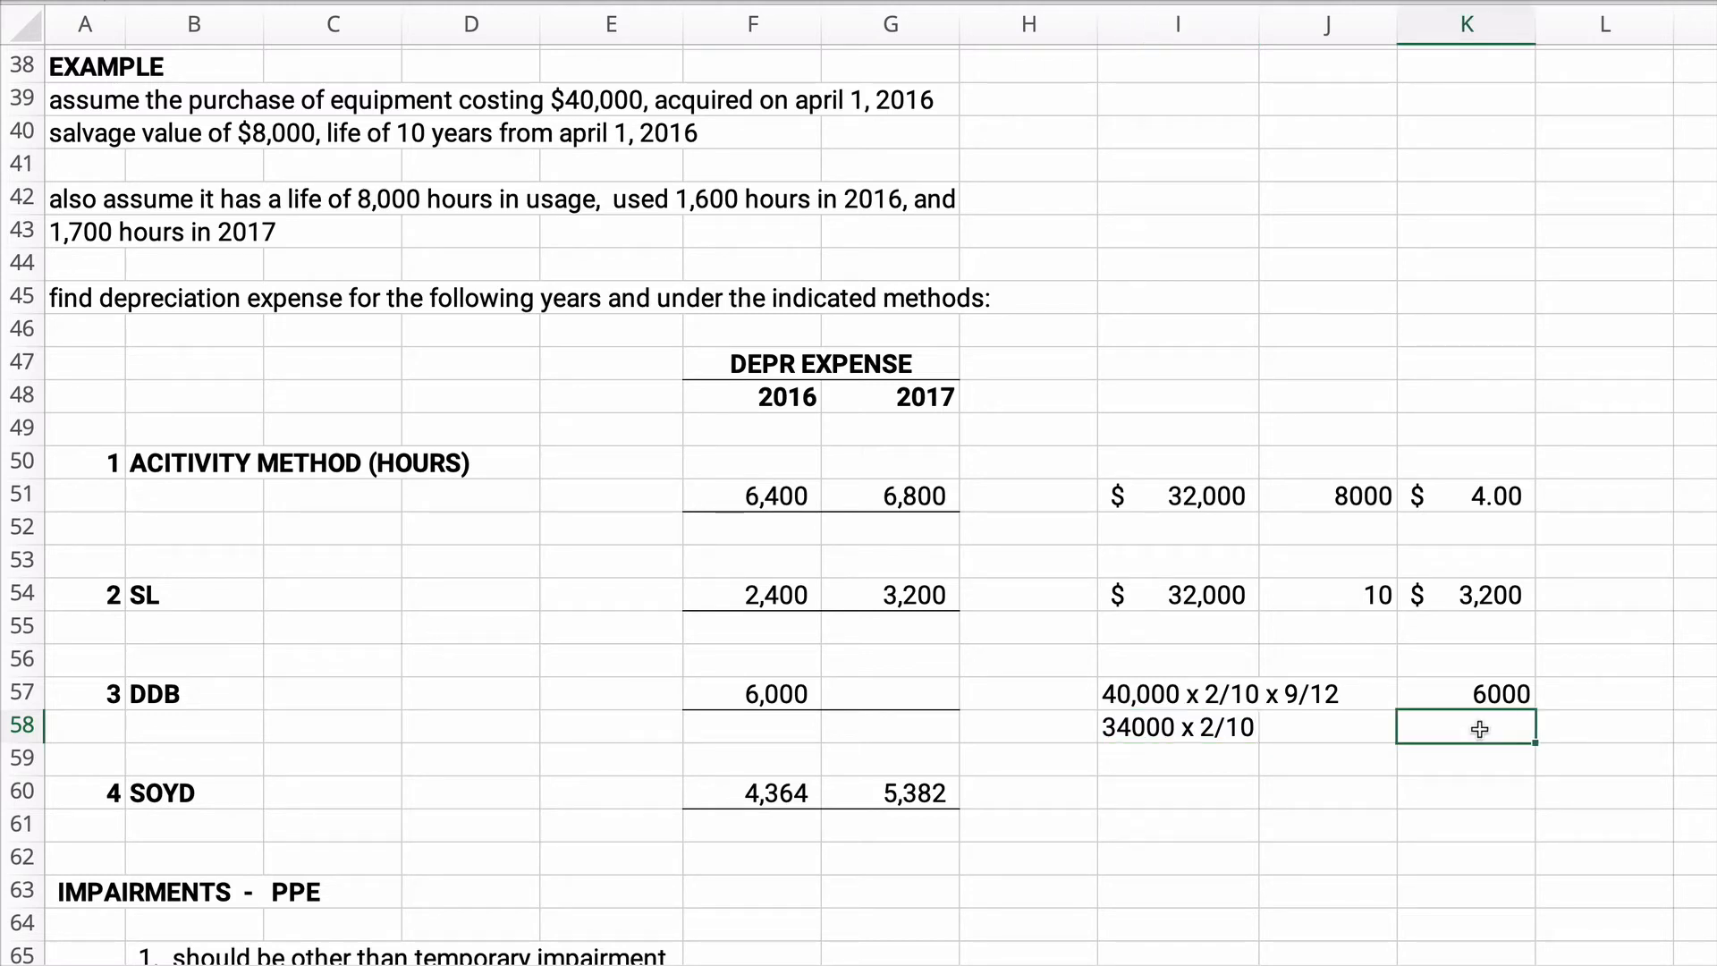
Compute =34000*2/10 to 6,800 and carry it to the 2017 DDB expense
text(=34000)
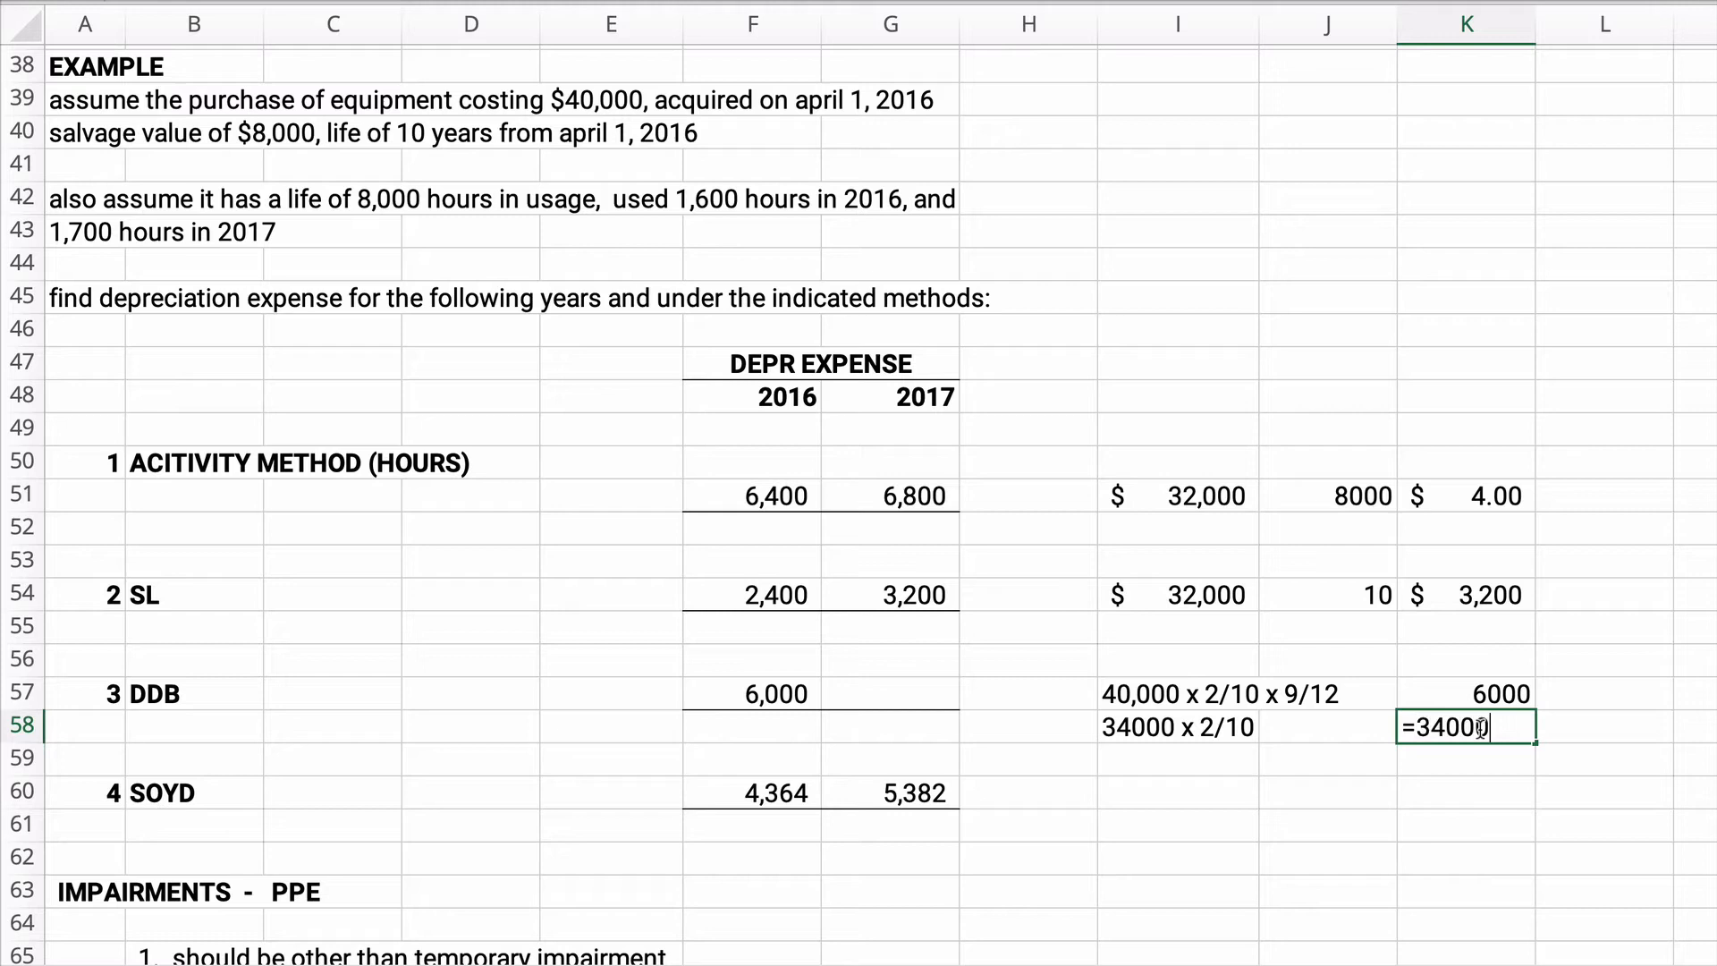
text(*2)
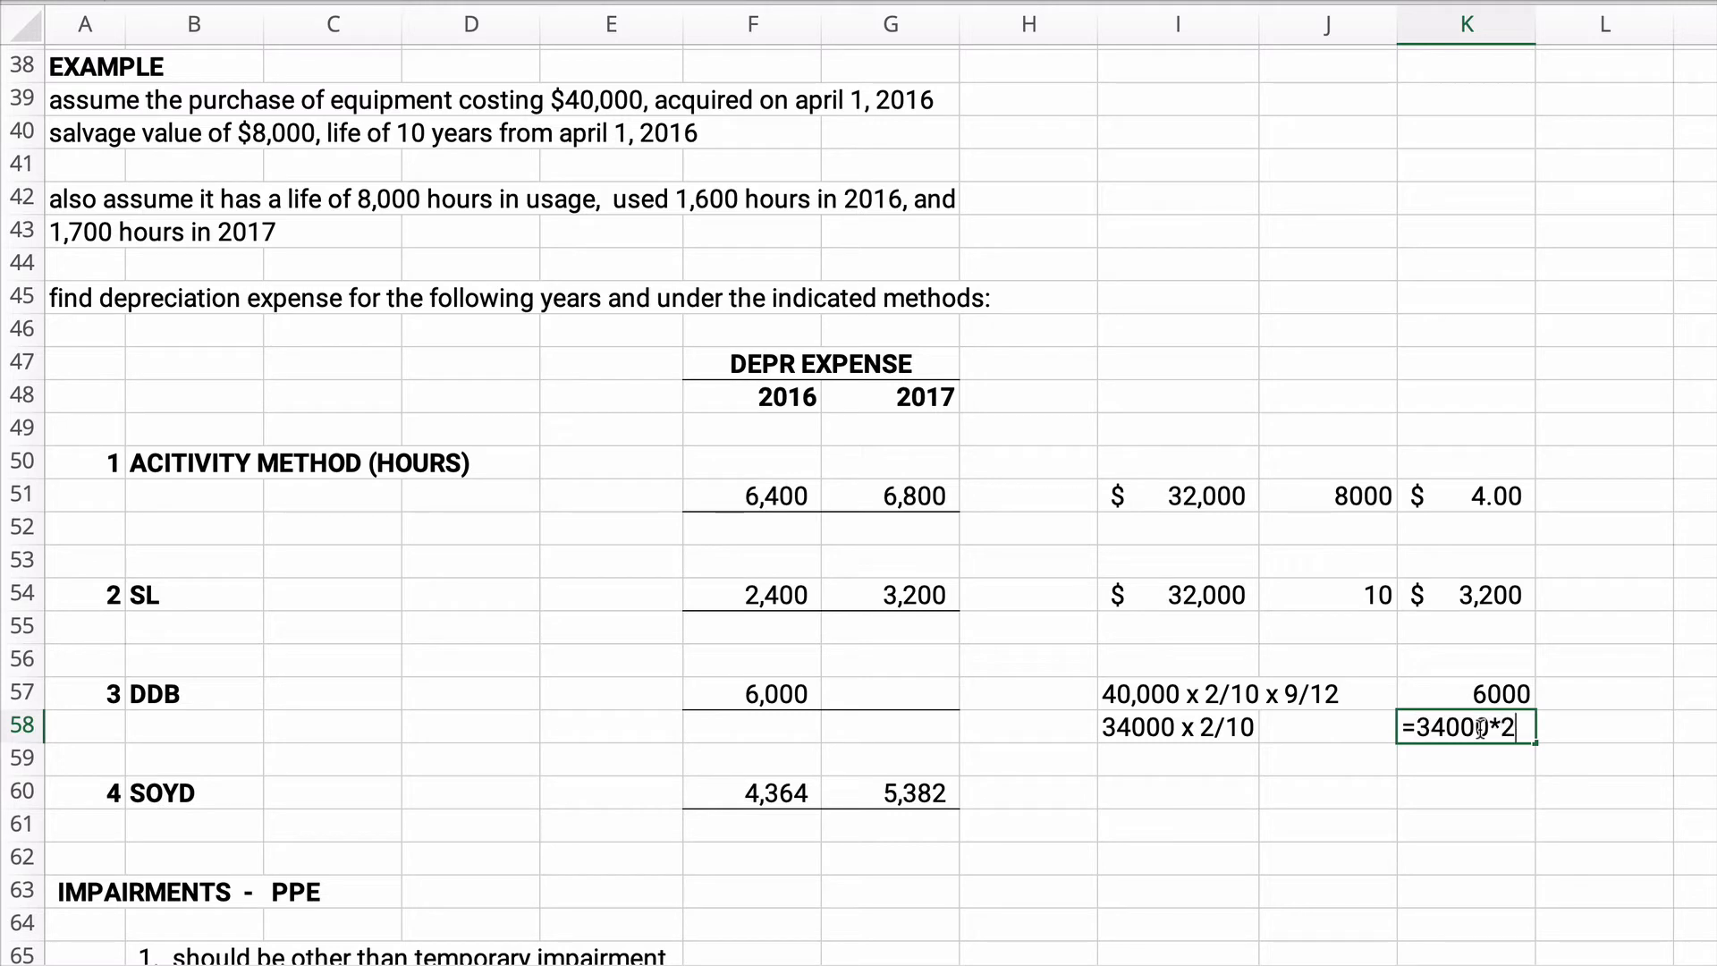
key(enter)
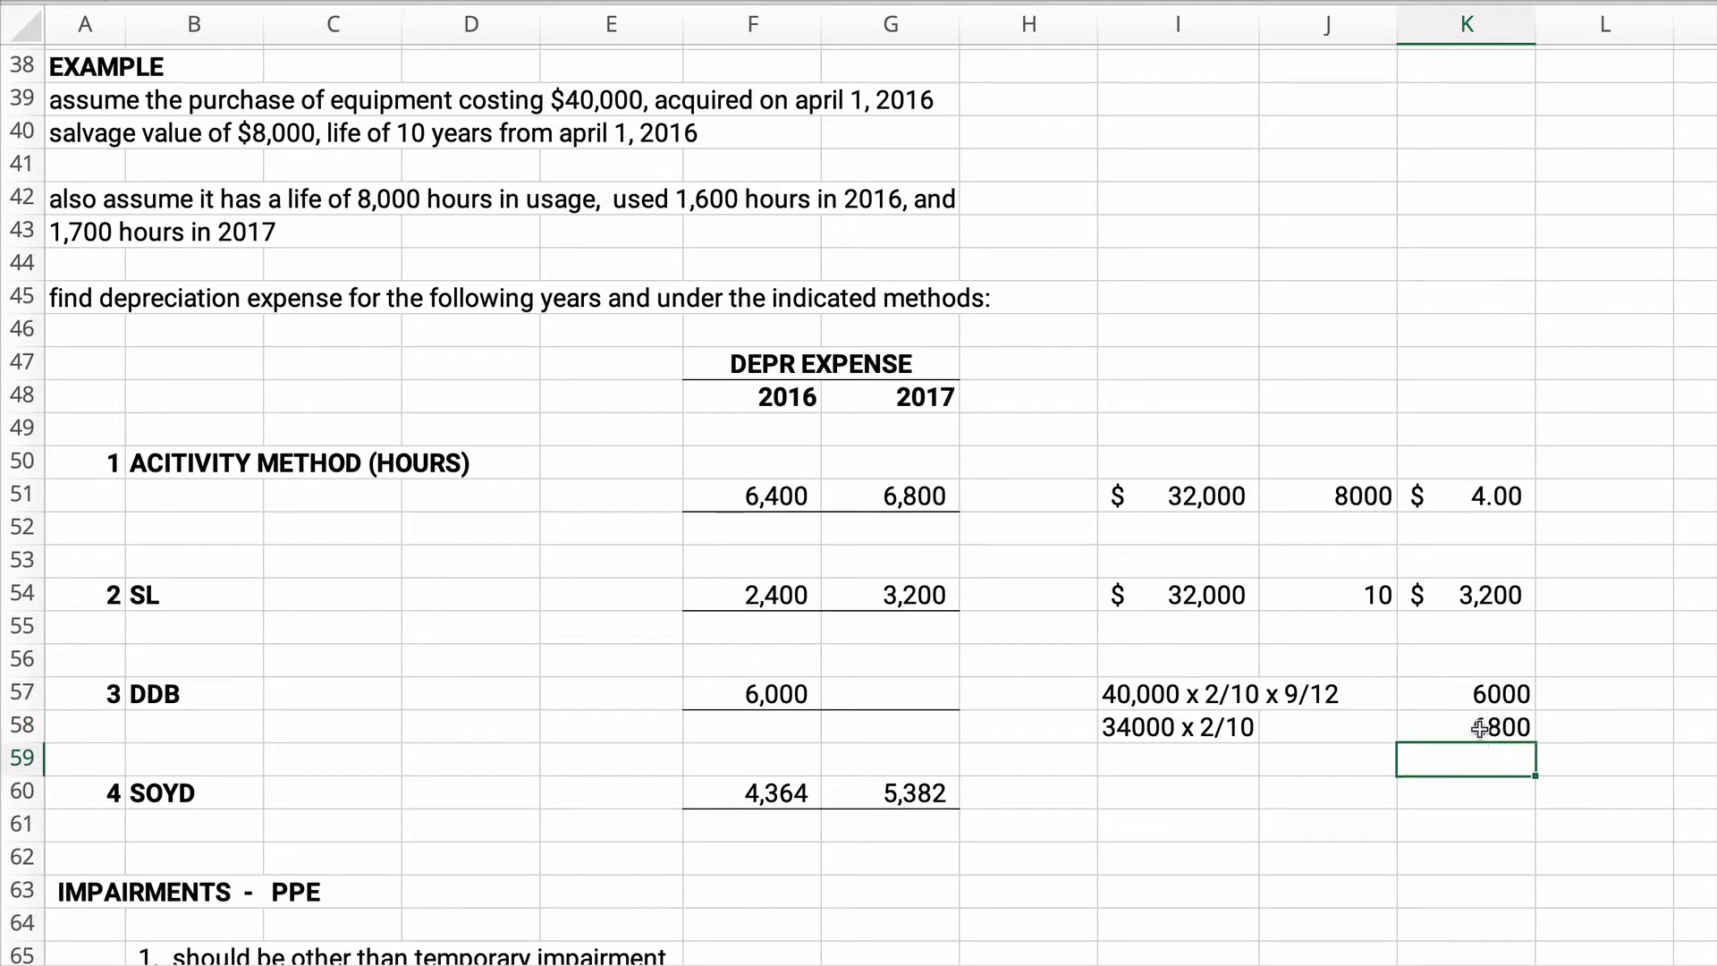
click(891, 694)
text(6,800)
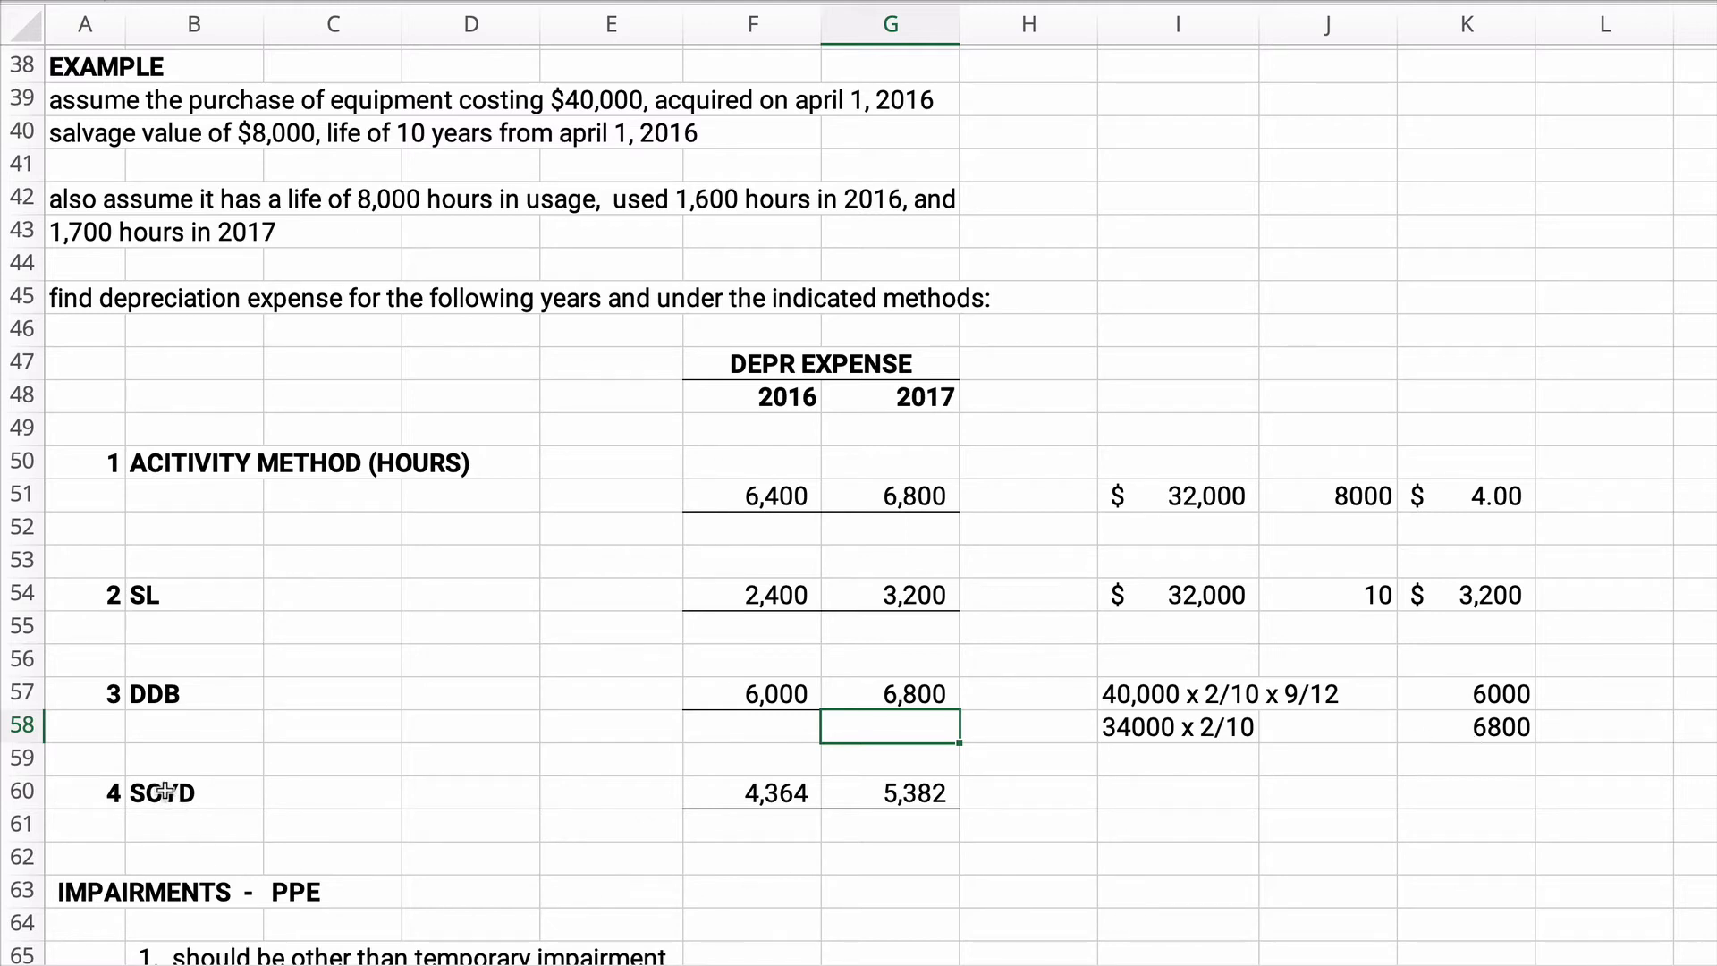
Note the sum-of-years-digits formula n (n +1) / 2 beside the SOYD example
scroll(down, 3)
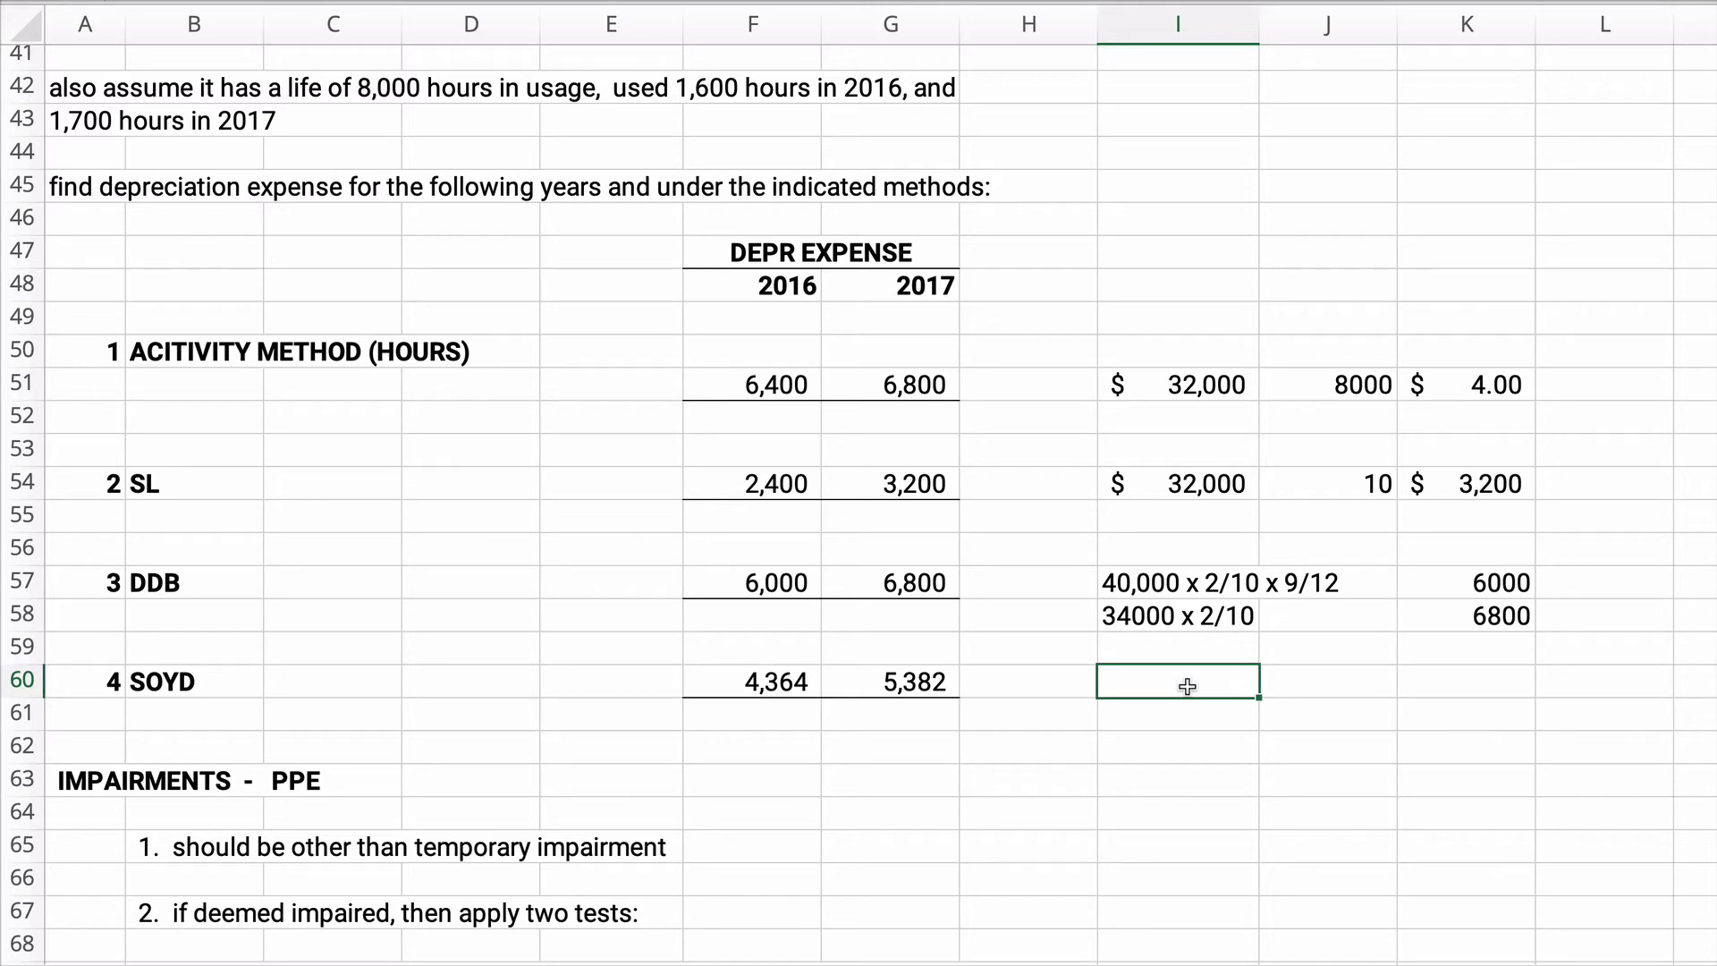
text(n ()
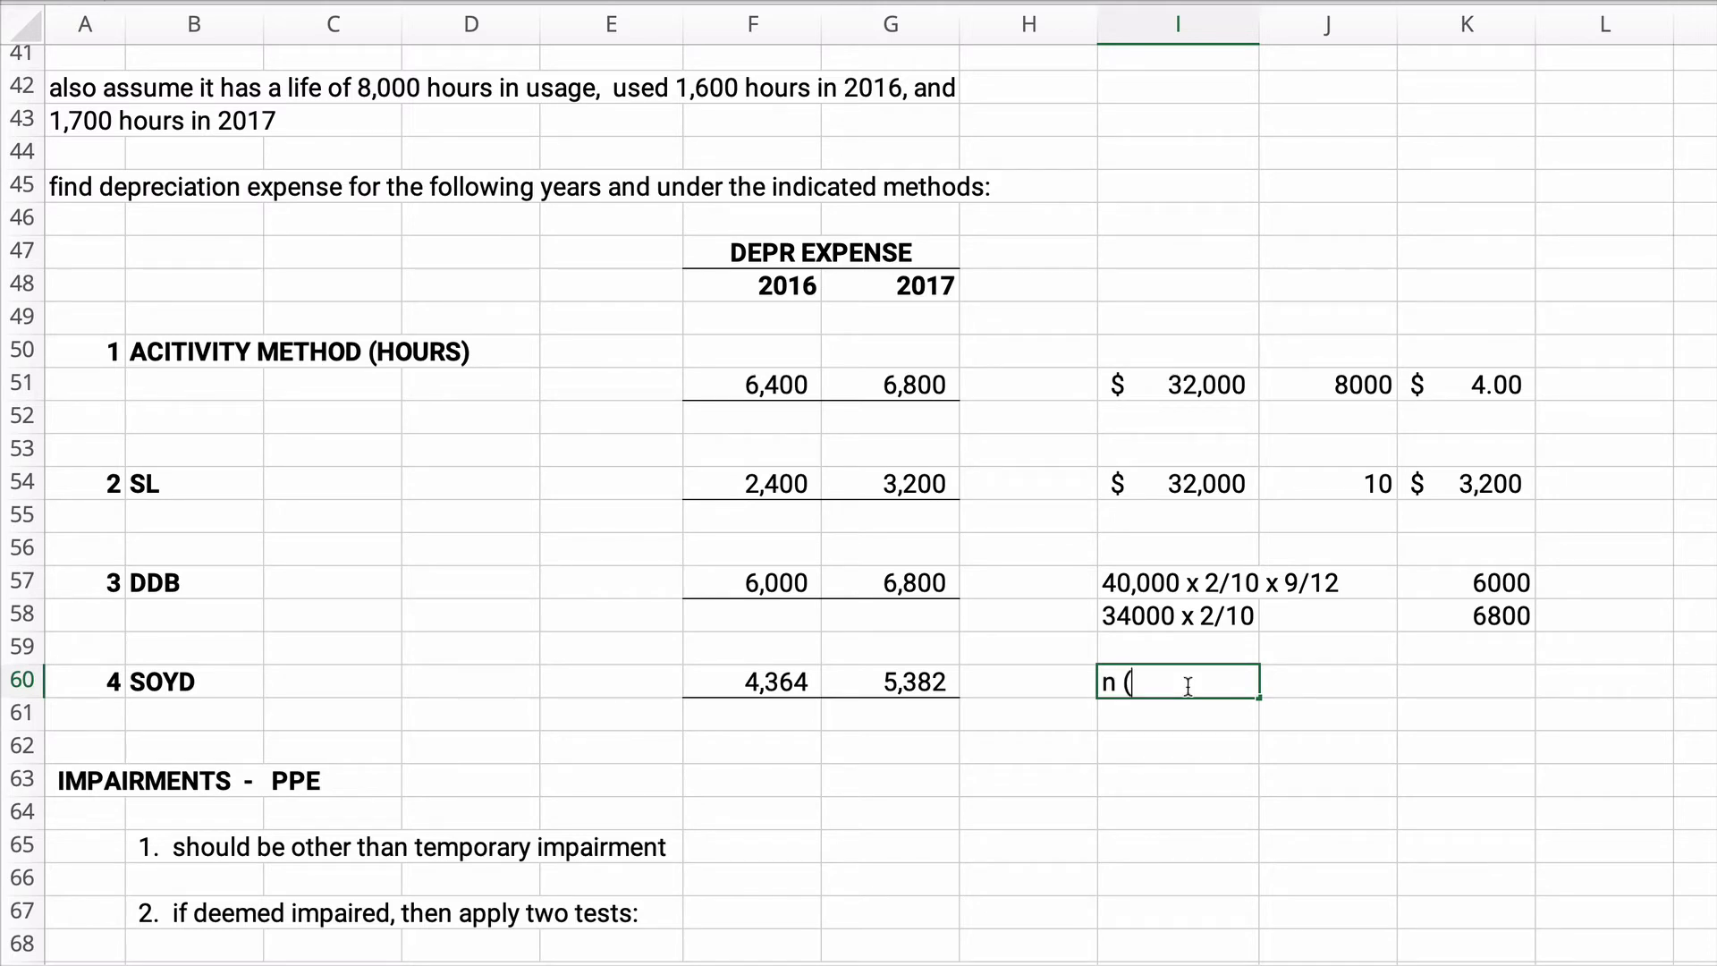
text(n)
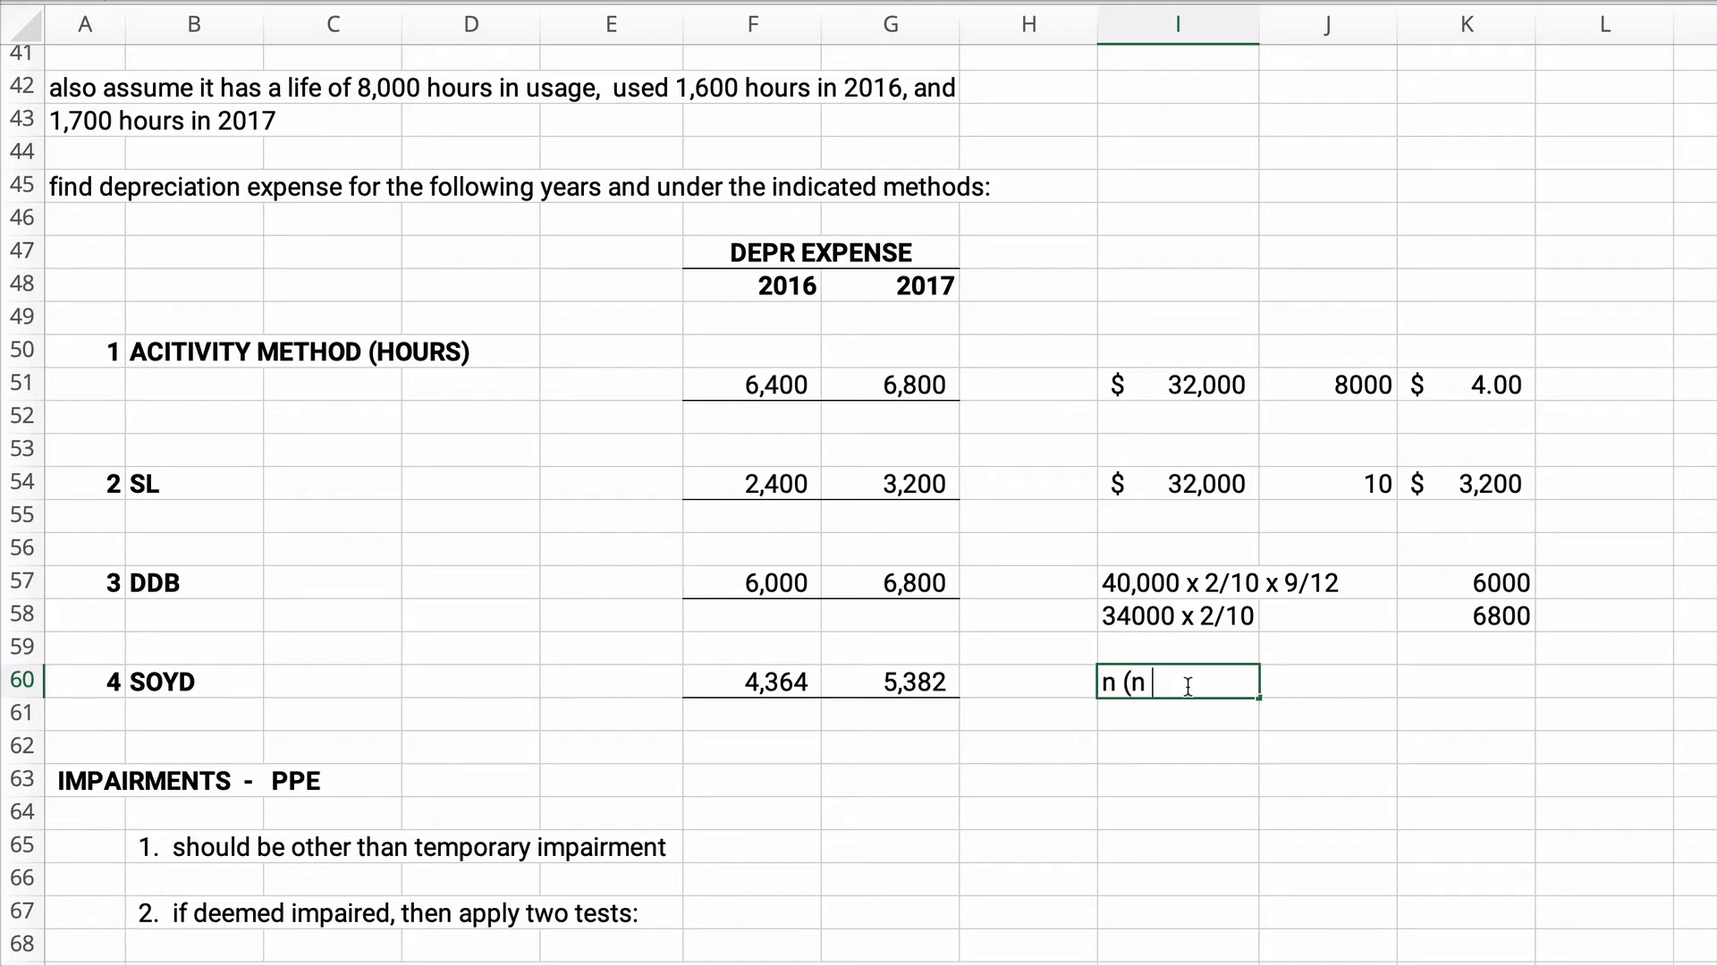
text(-1))
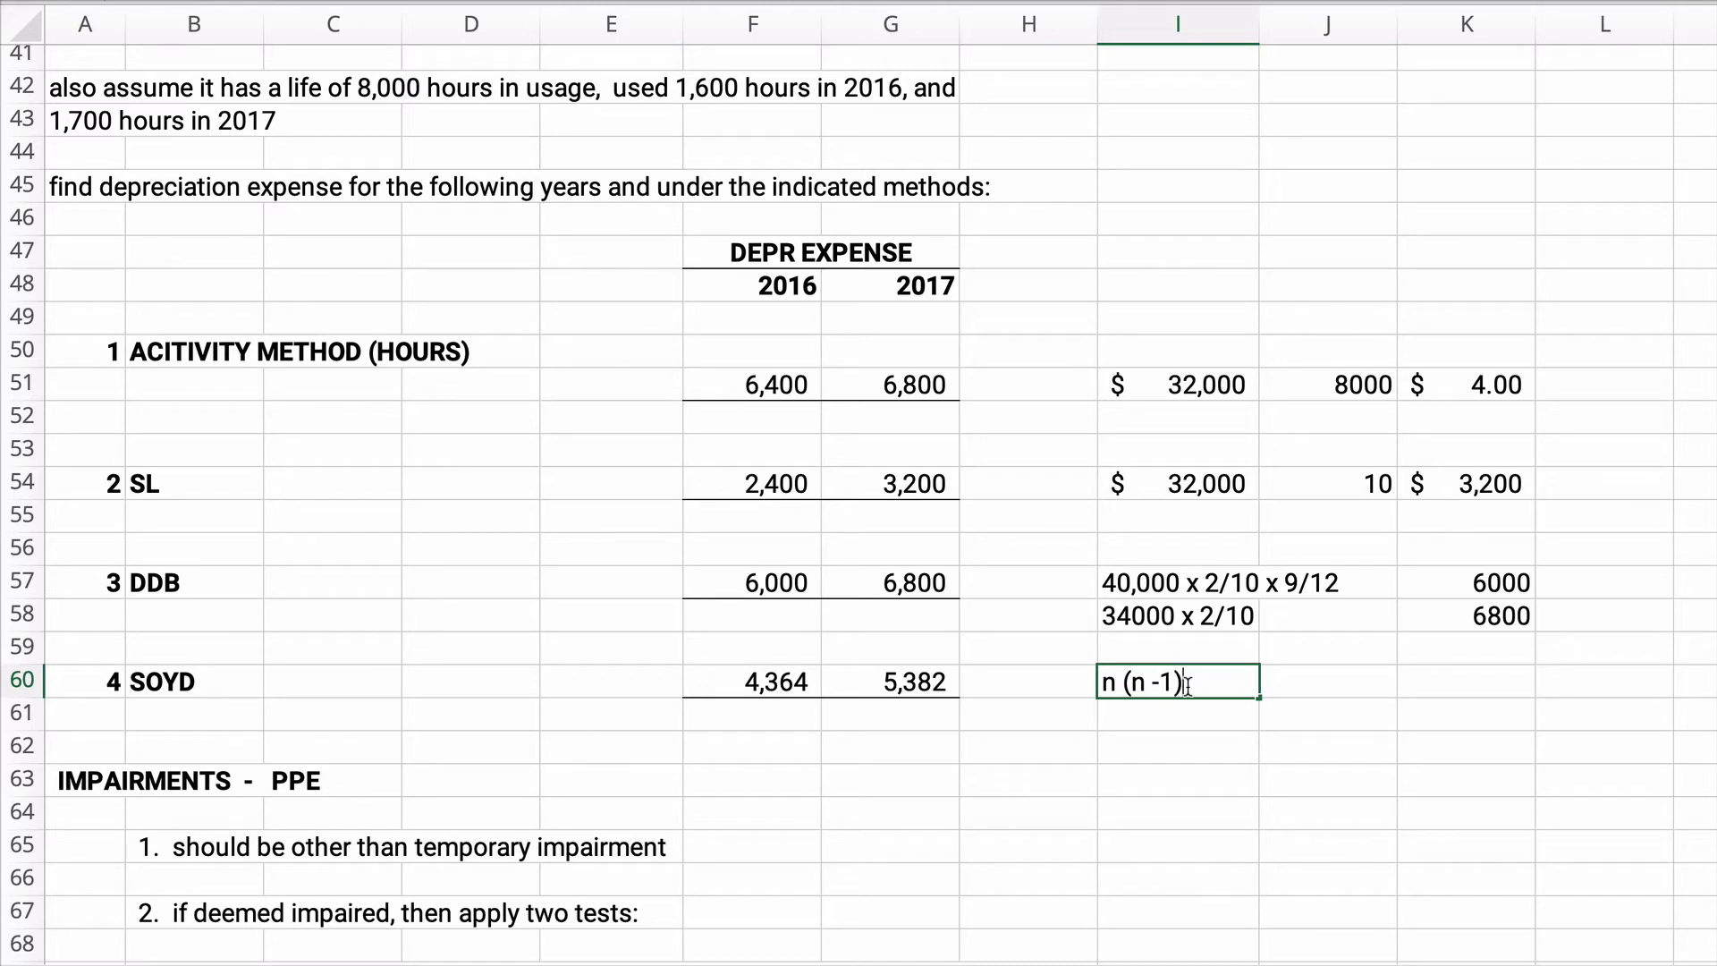
text(/ 2)
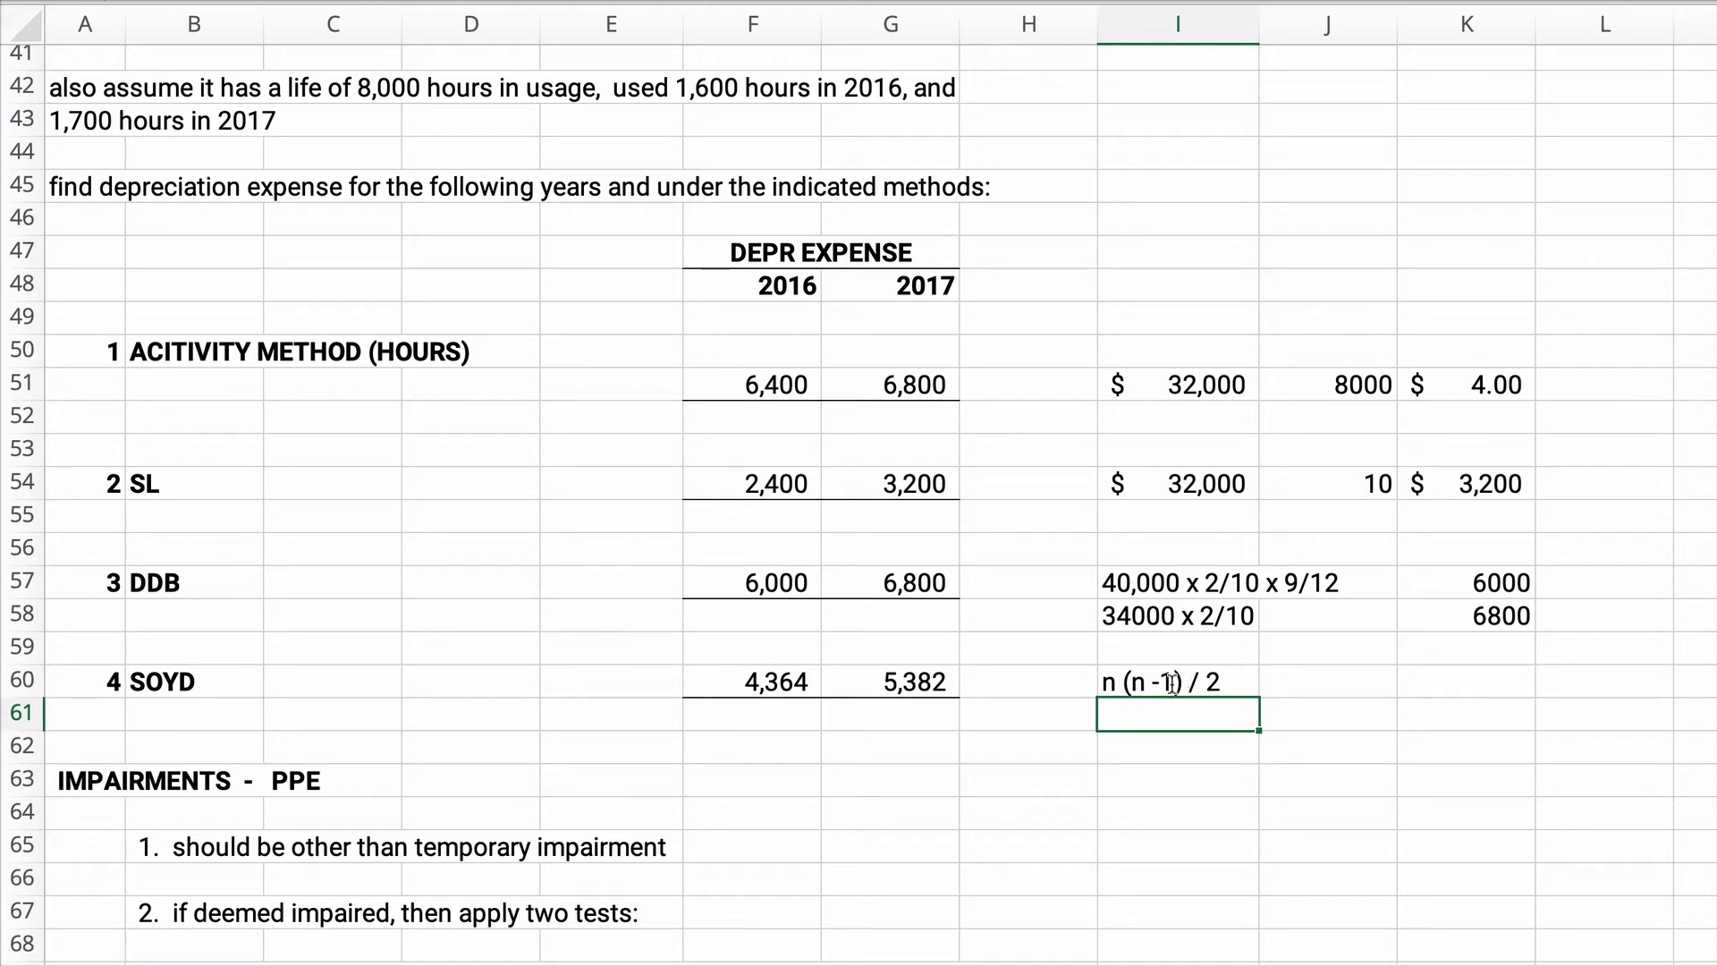
click(1177, 681)
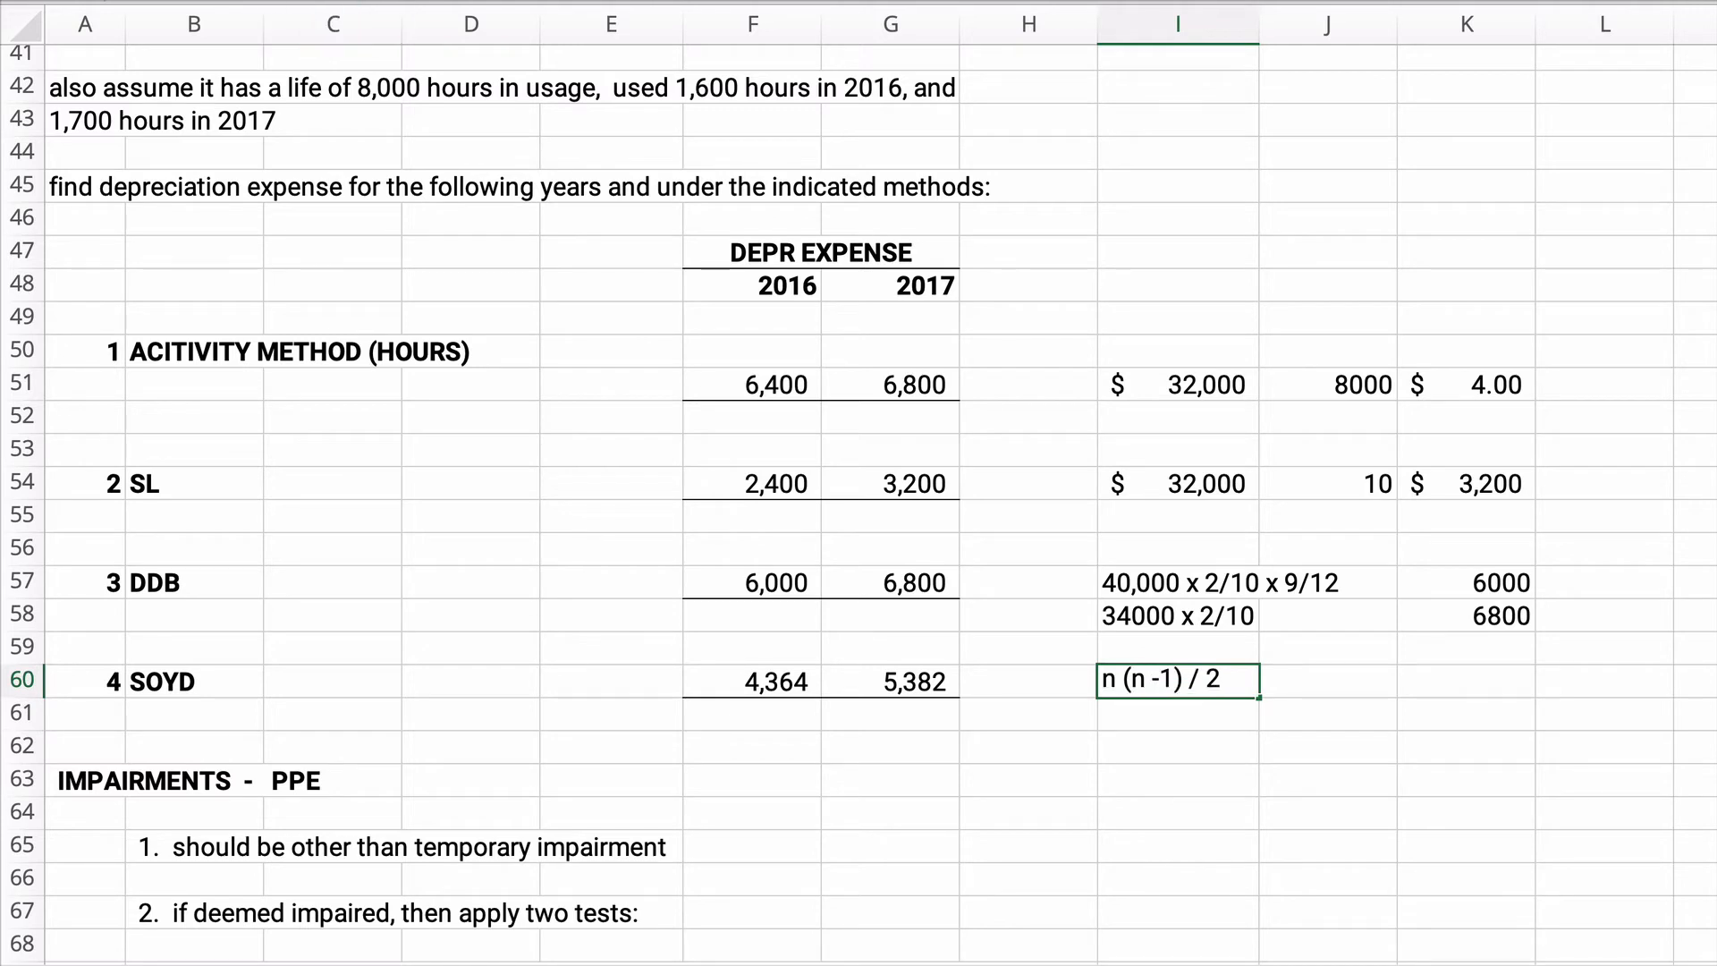
text(n (n +1) / 2)
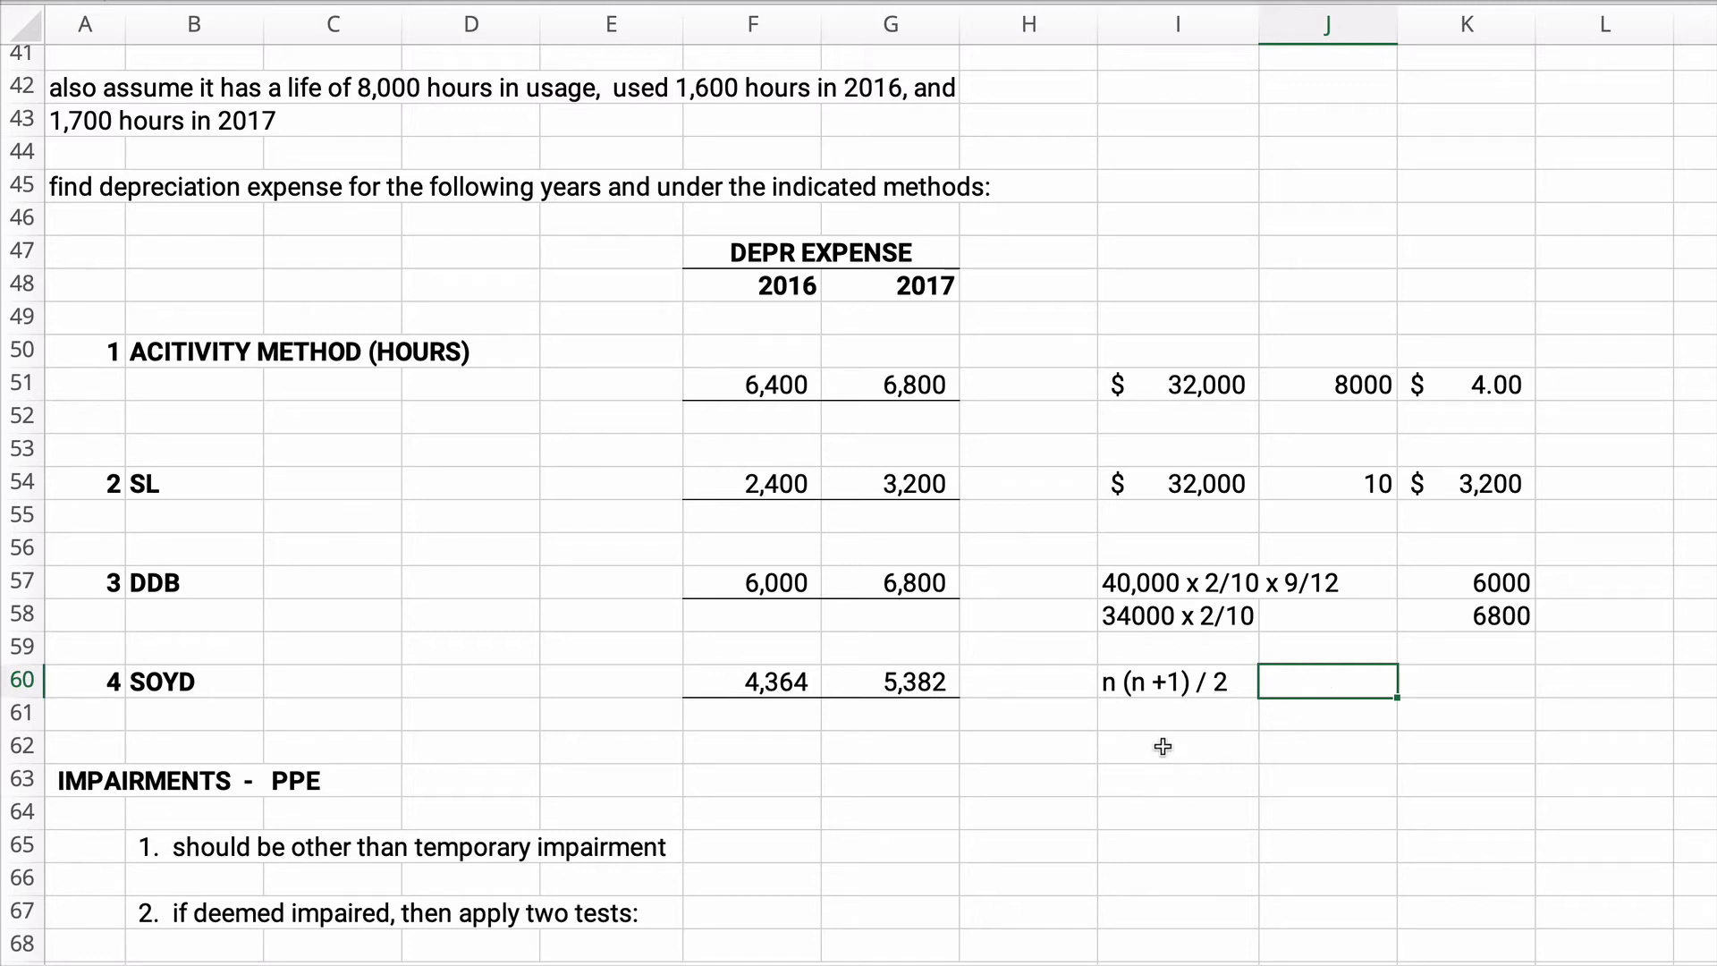
Note the 2016 SOYD working 32000 x 10/55 x 9/12
click(1177, 745)
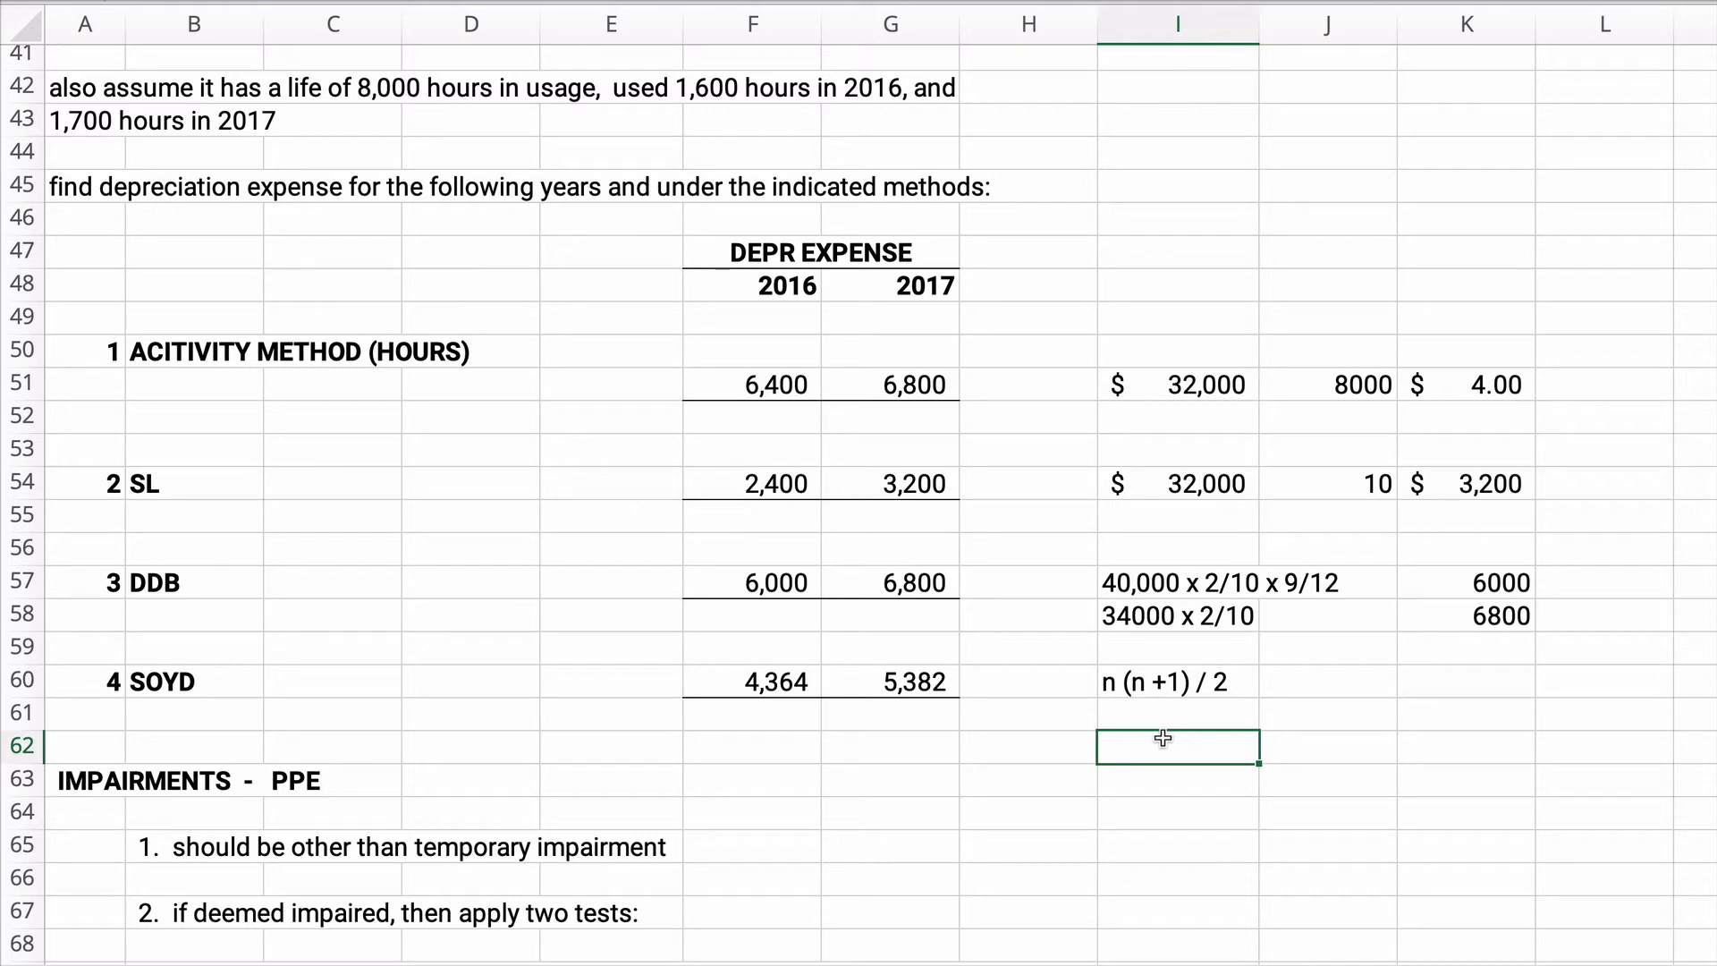
text(32000)
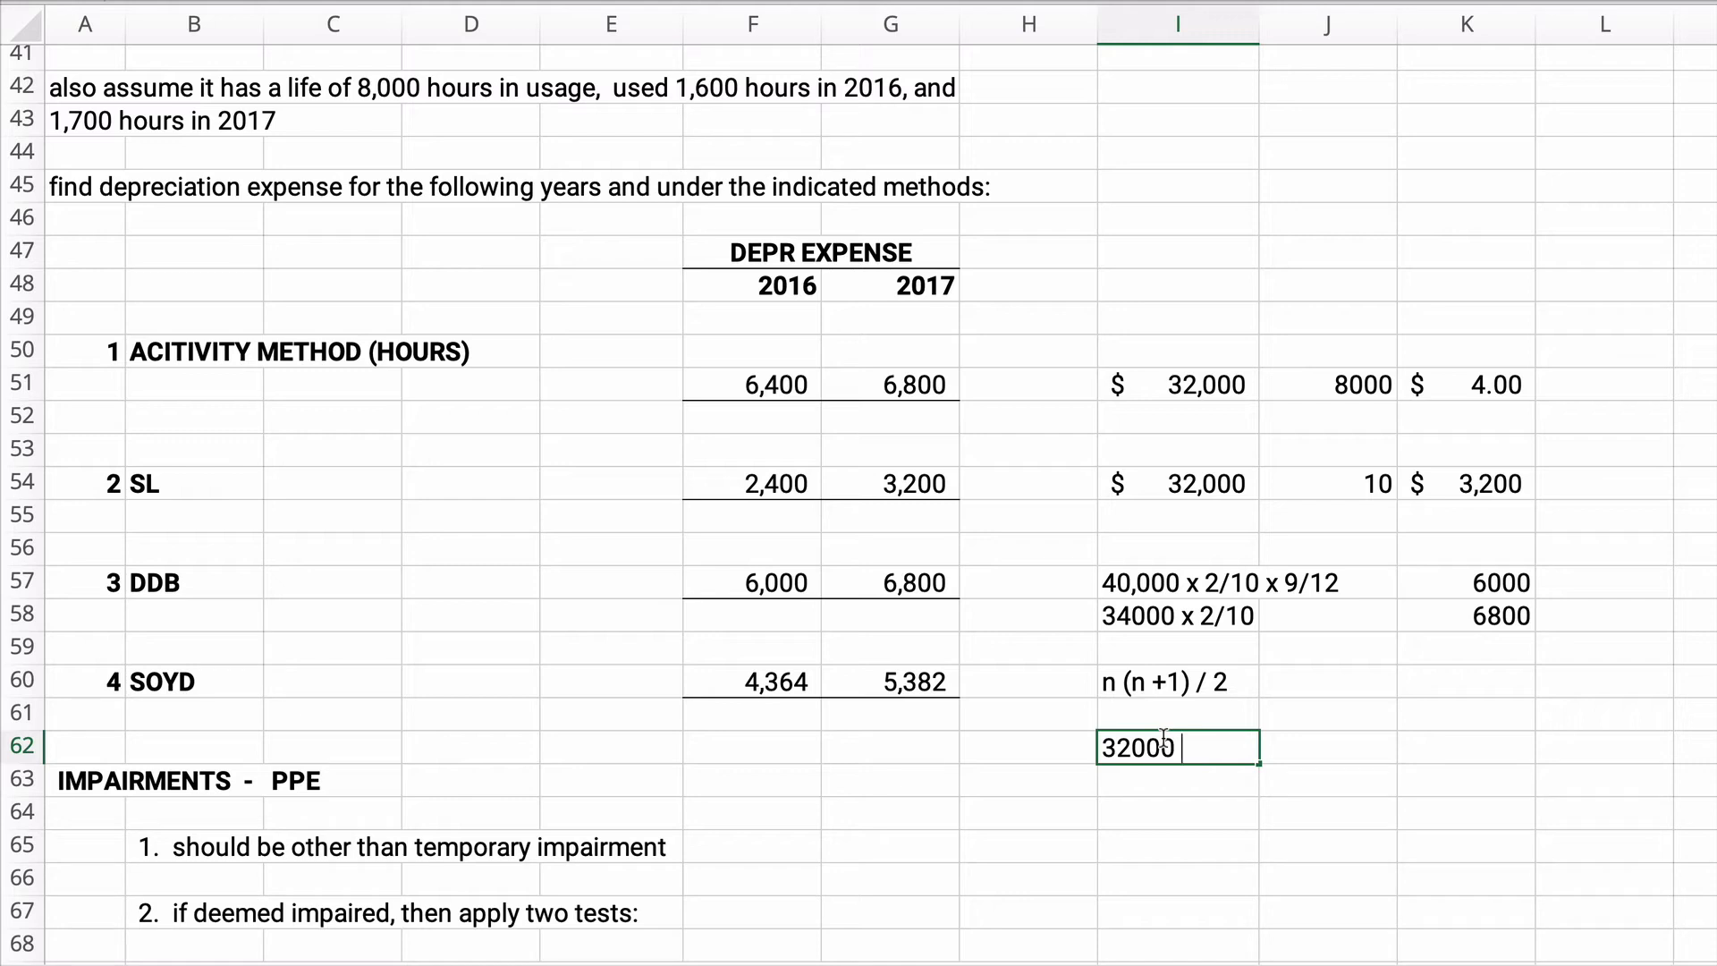
text(x)
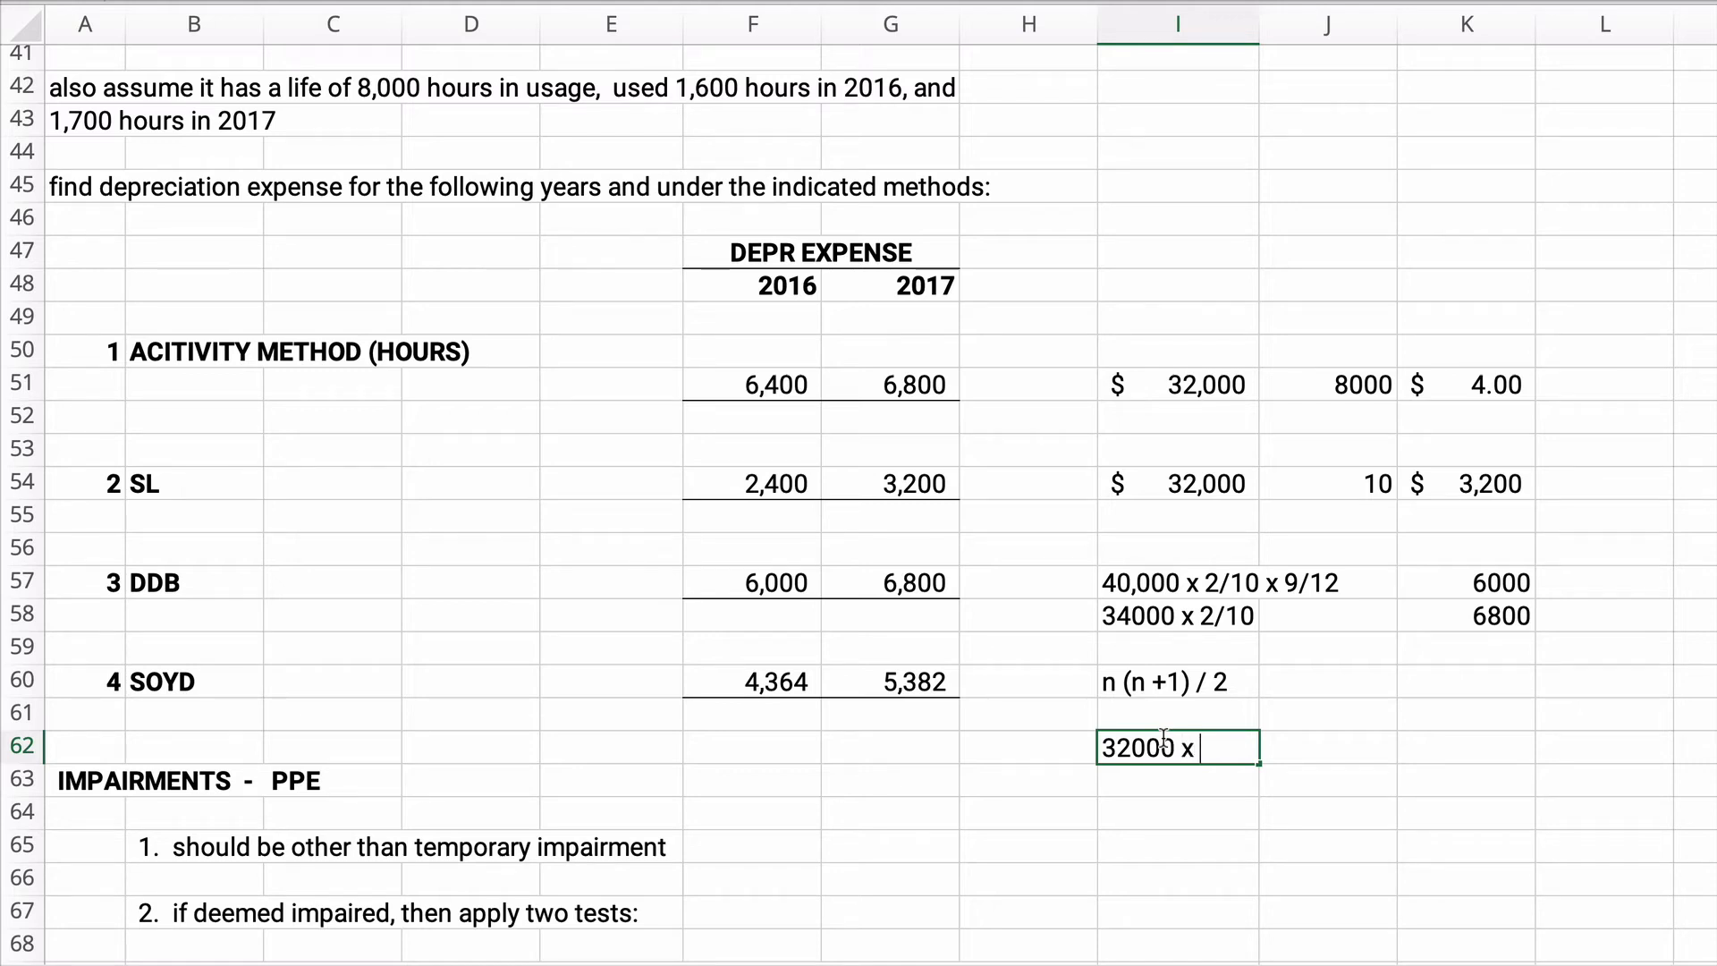
text(10)
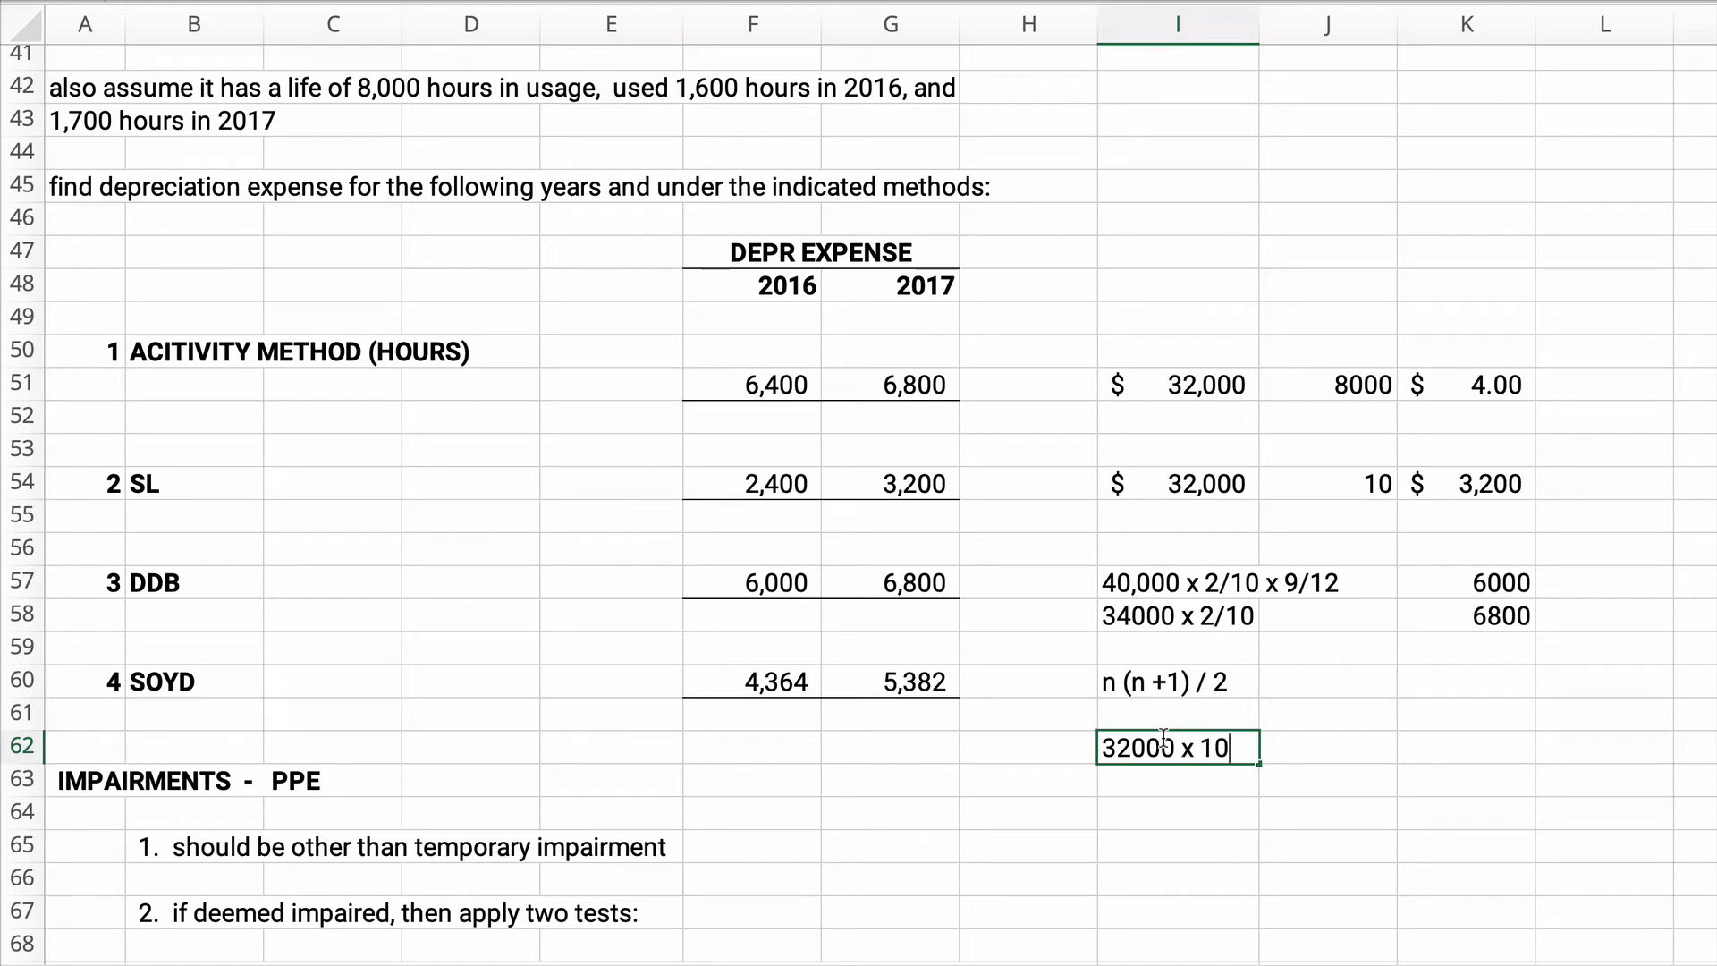
text(/55)
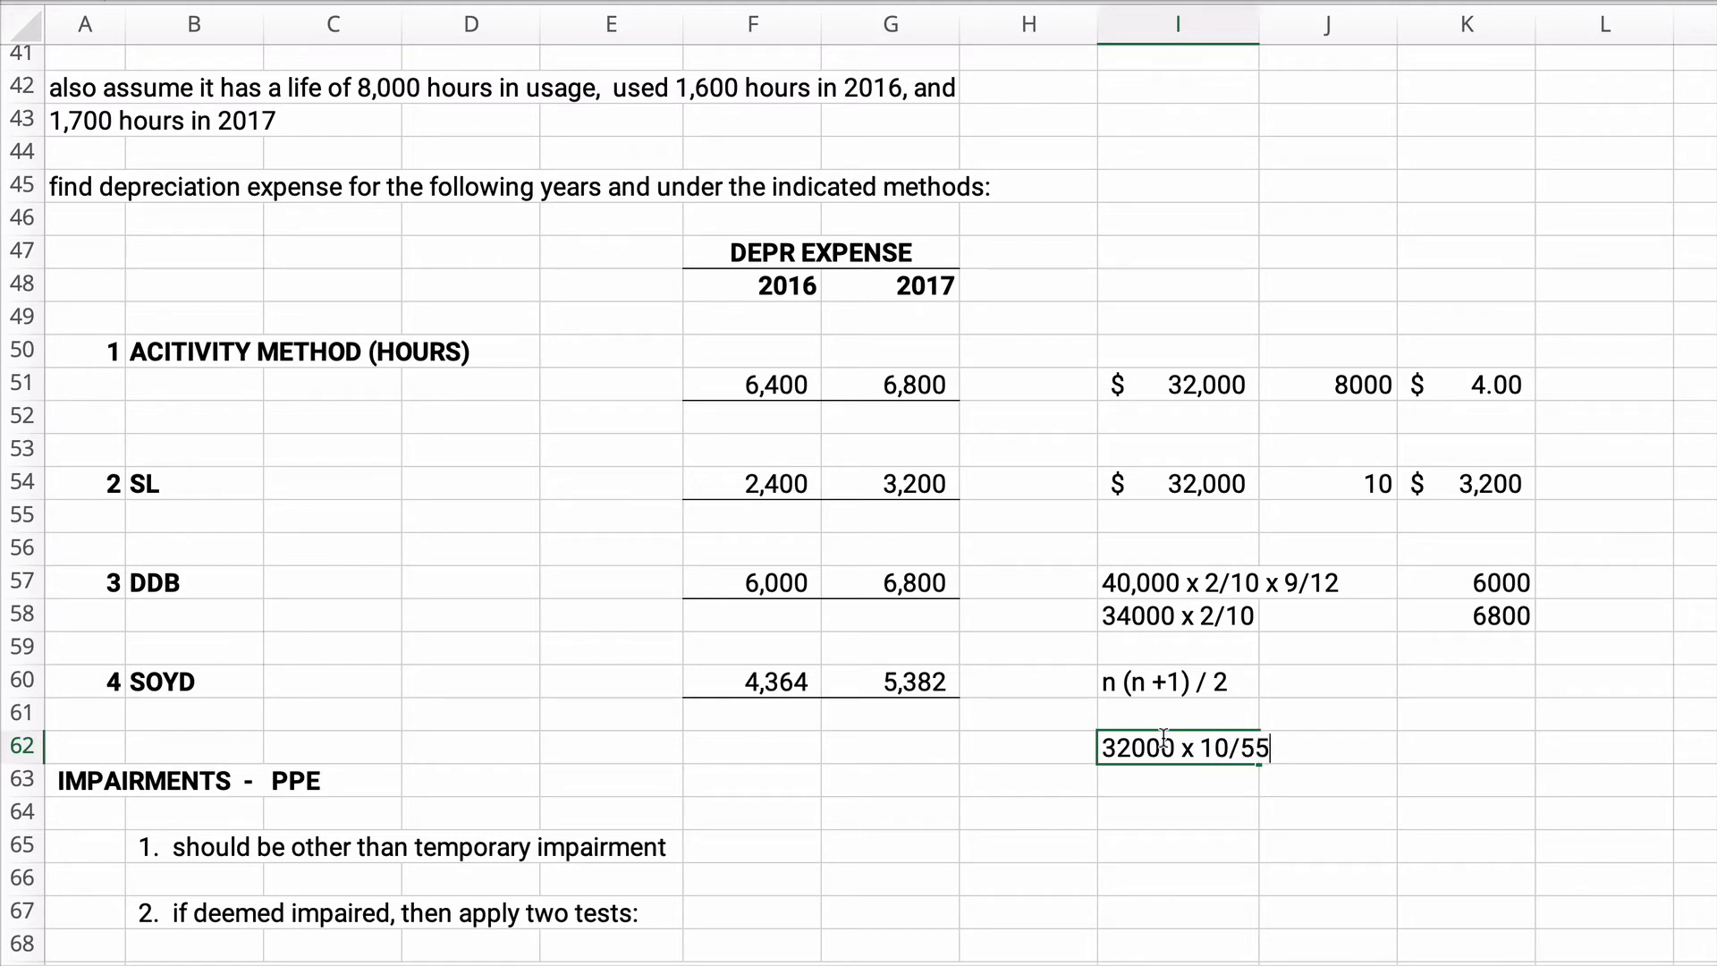
text(x)
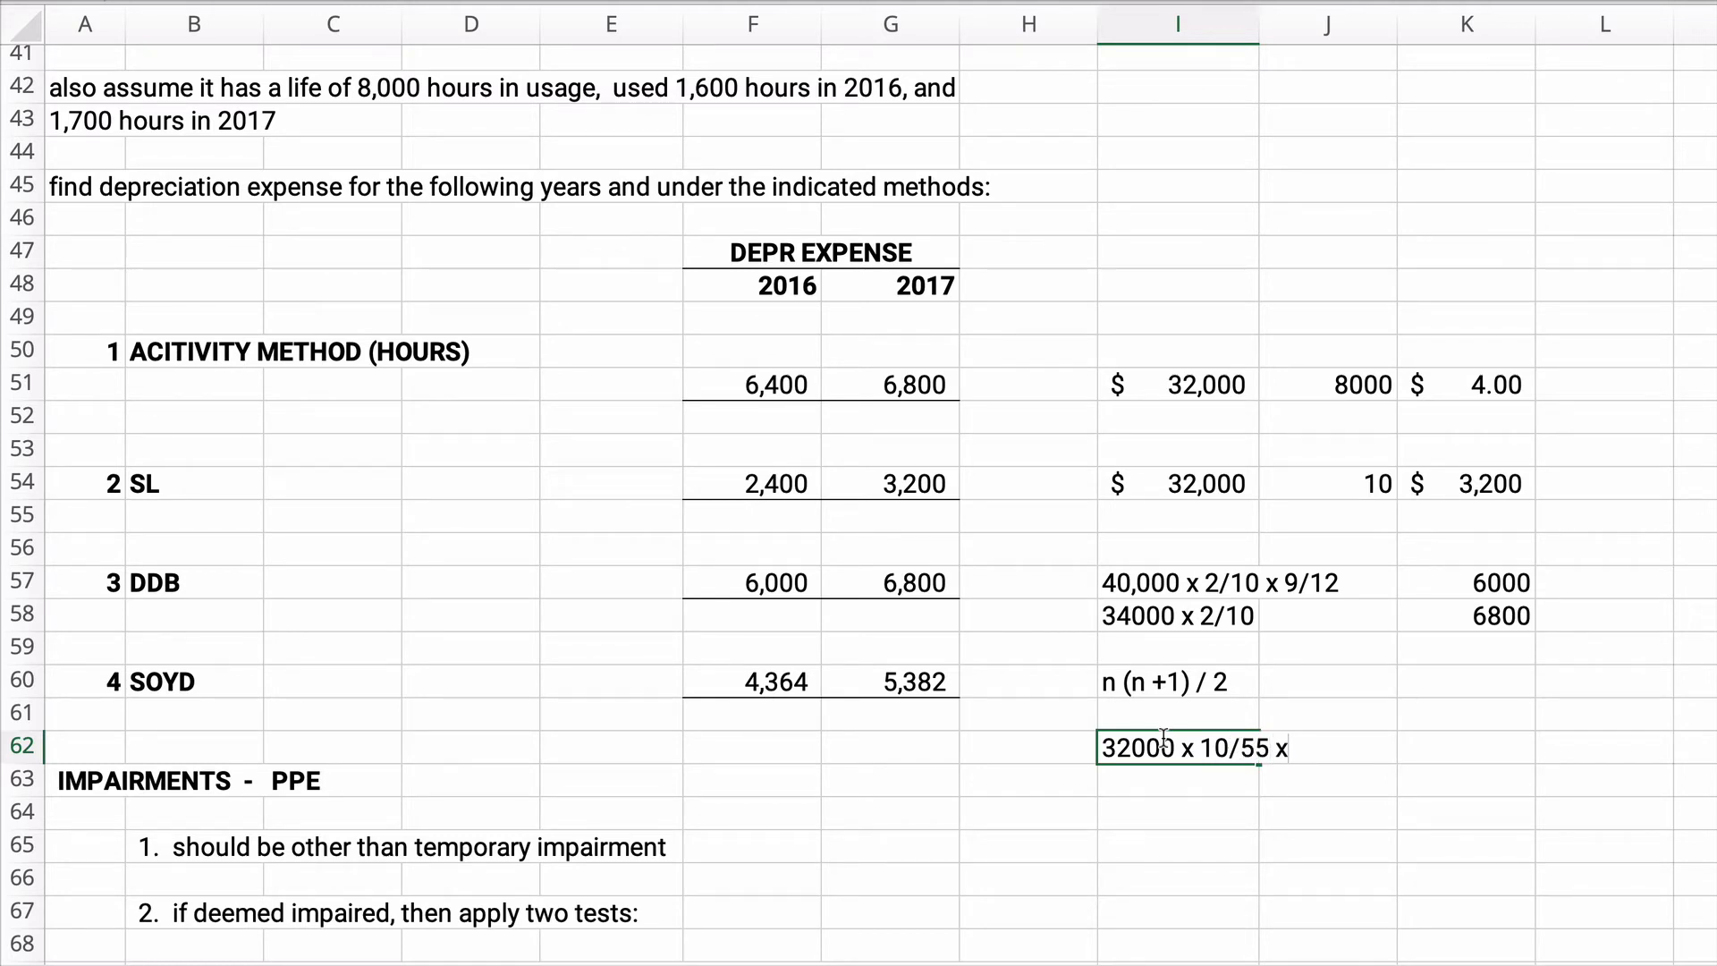
text(9/12)
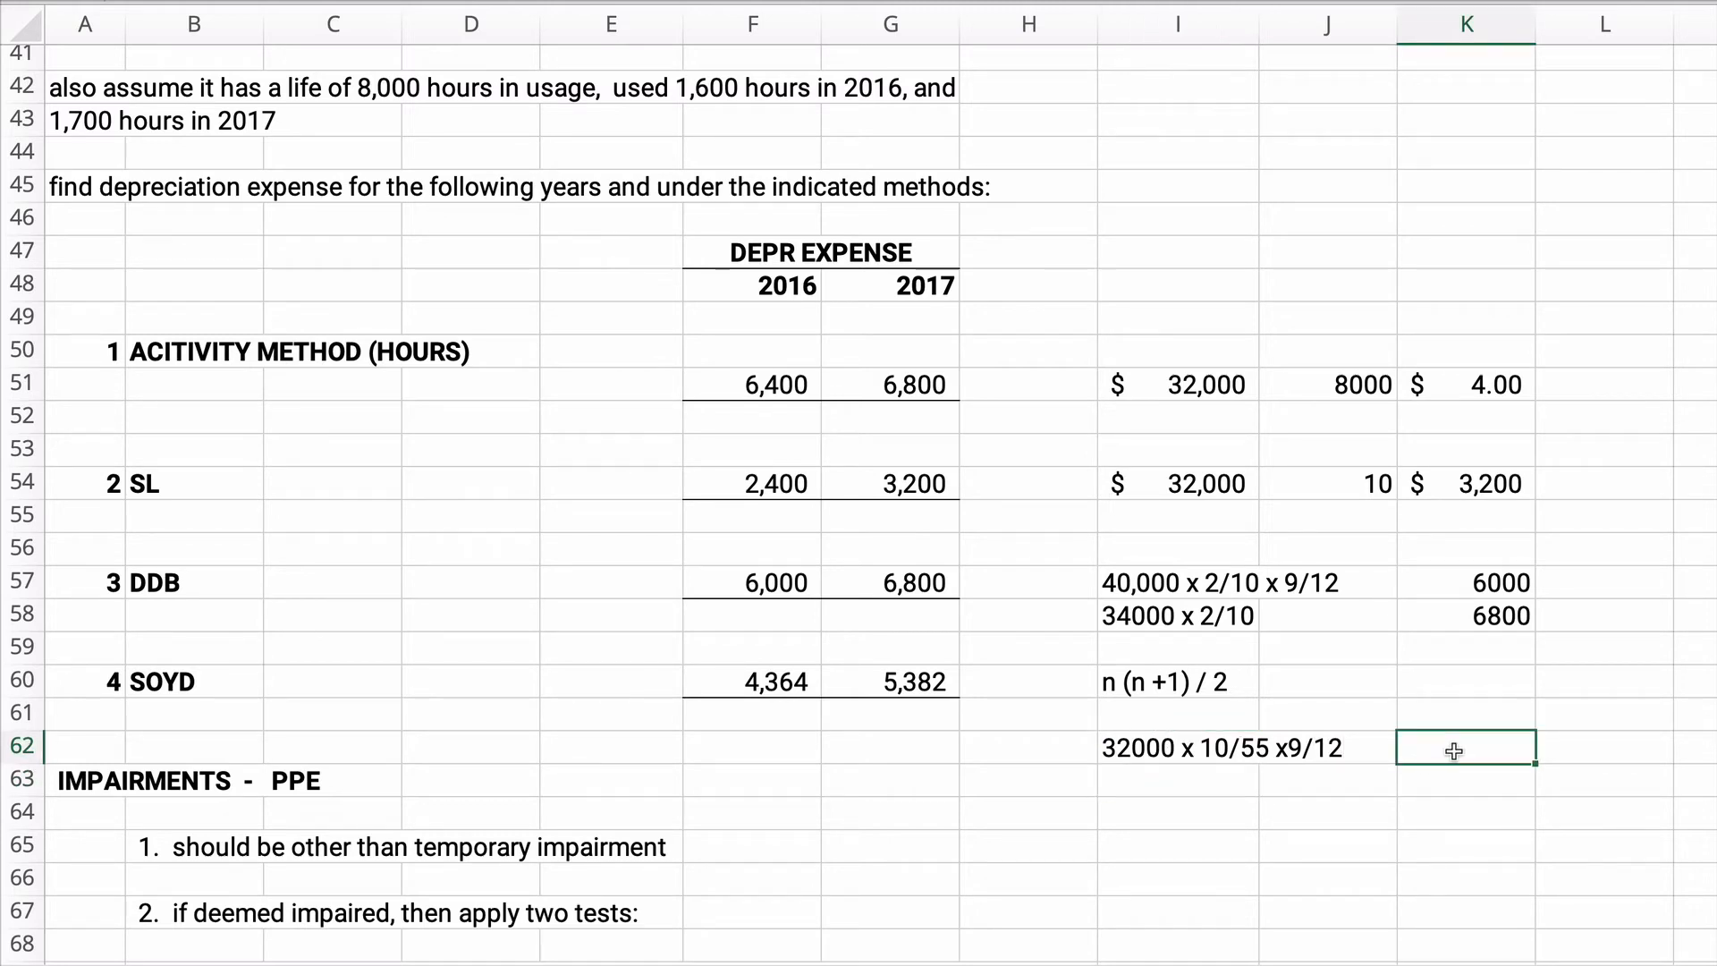
Compute =32000*10/55*9/12 to 4363.636 and check it against the 4,364 answer
text(=)
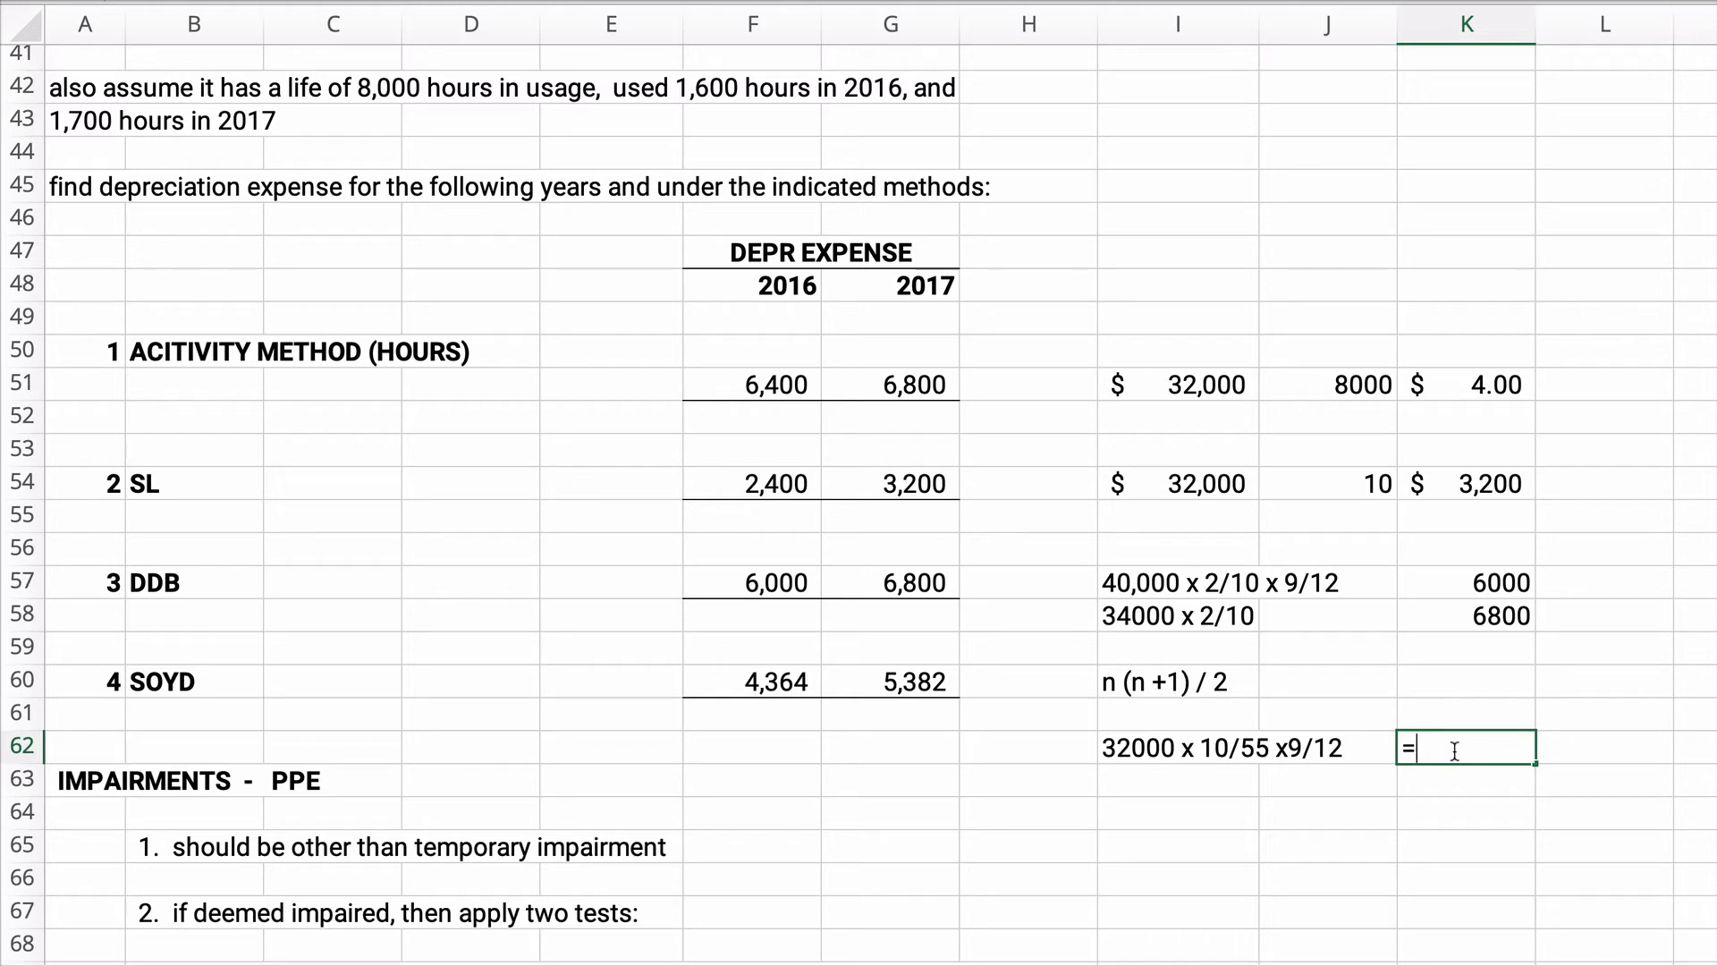
text(32000*)
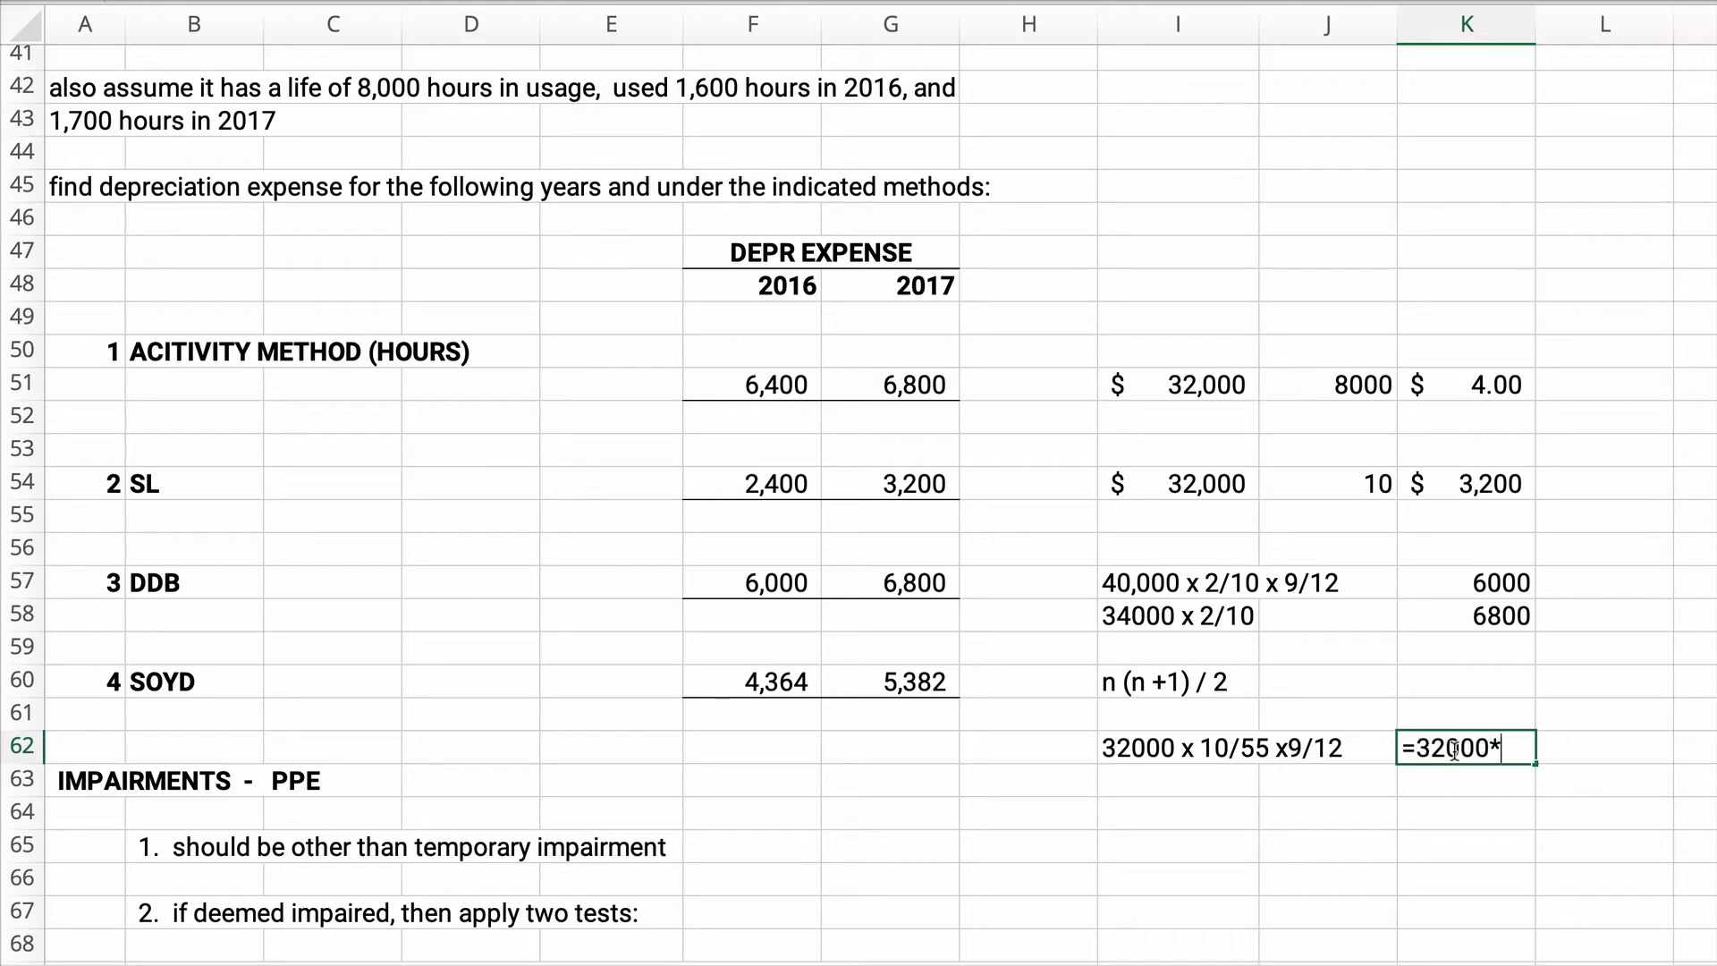
text(10/55)
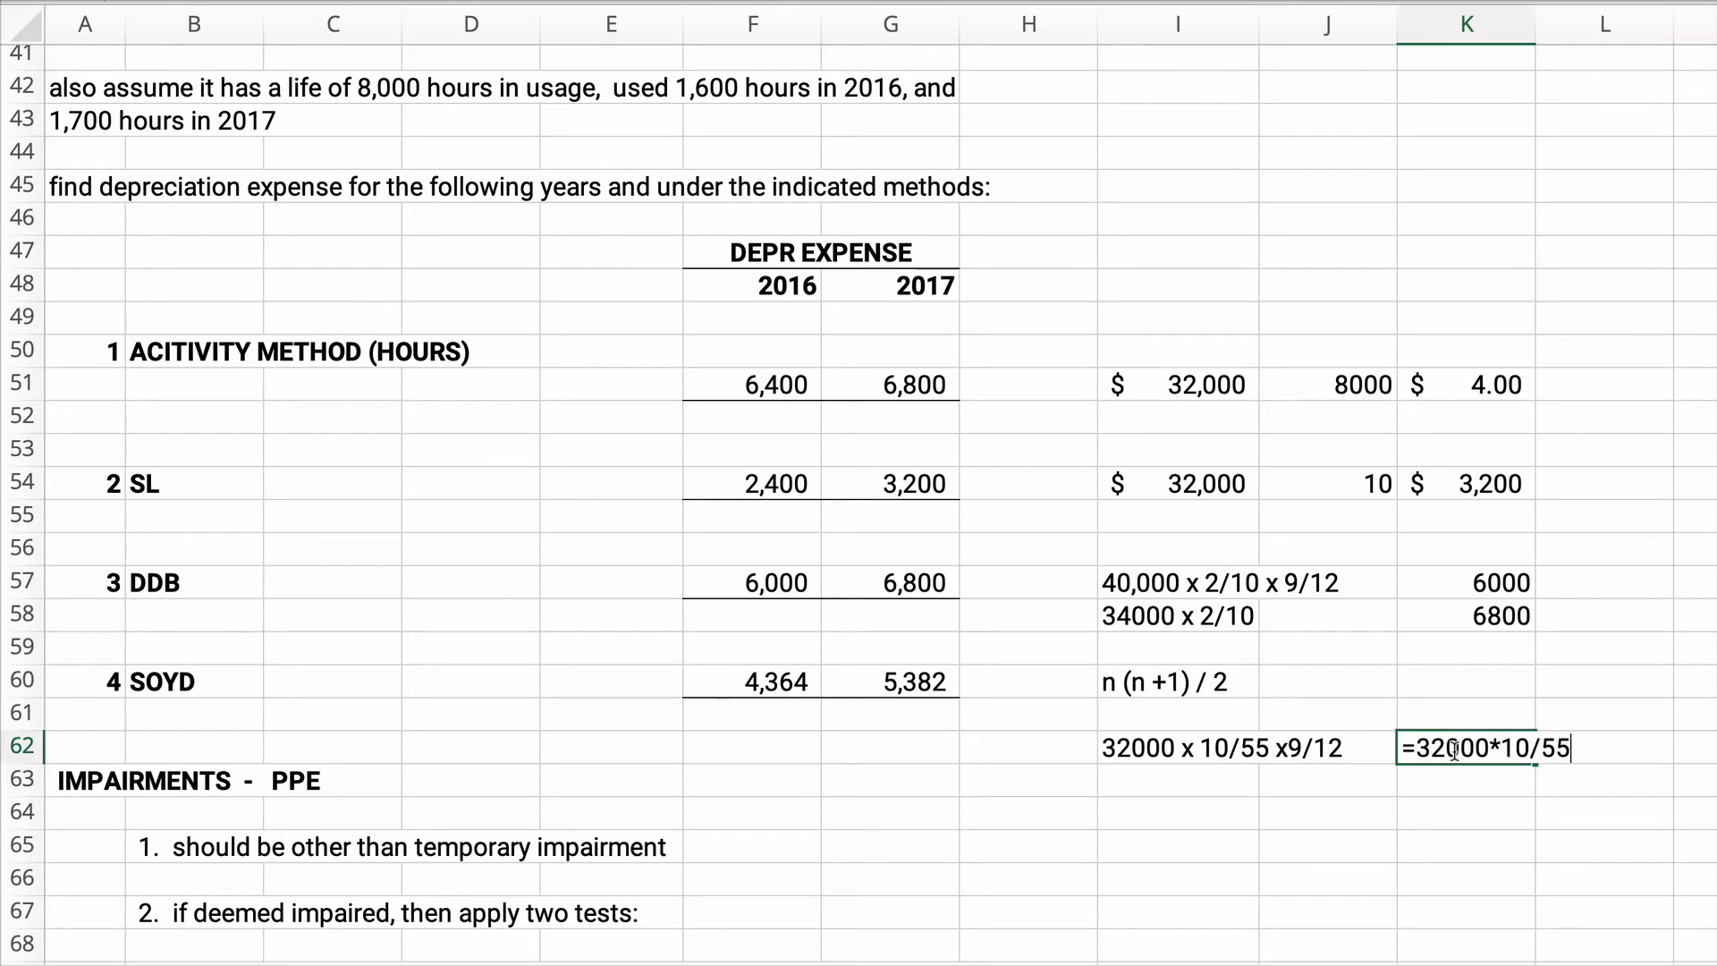
text(*9/)
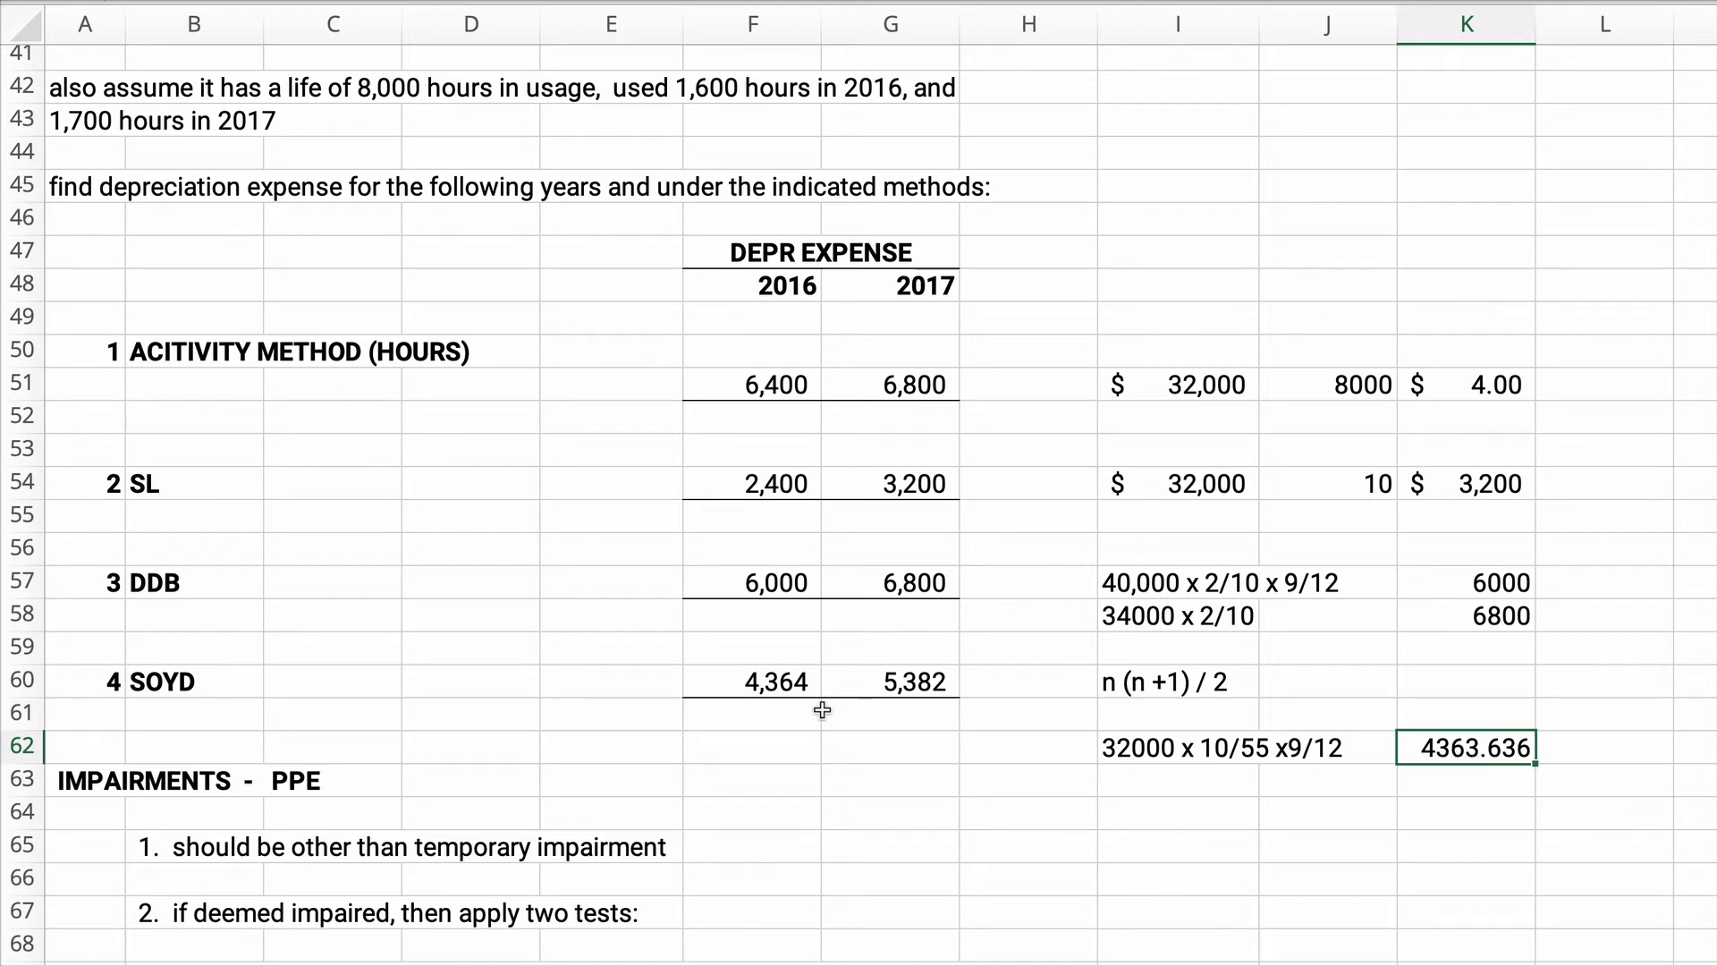
click(753, 681)
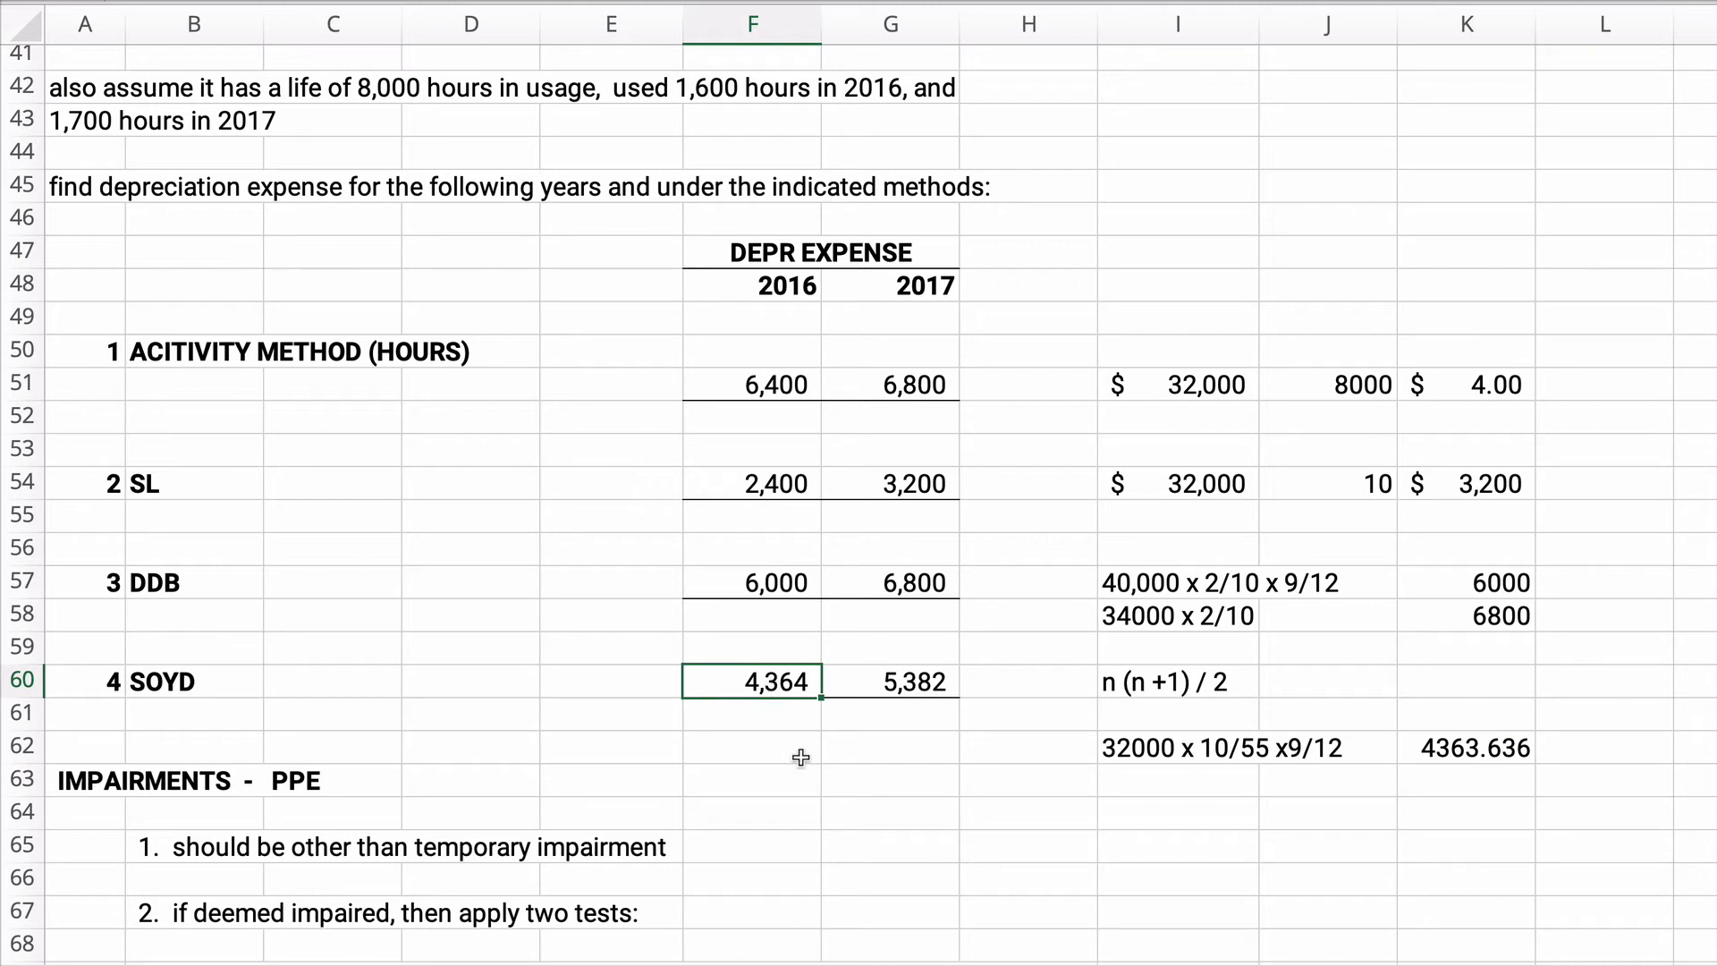
mouse_move(1152, 798)
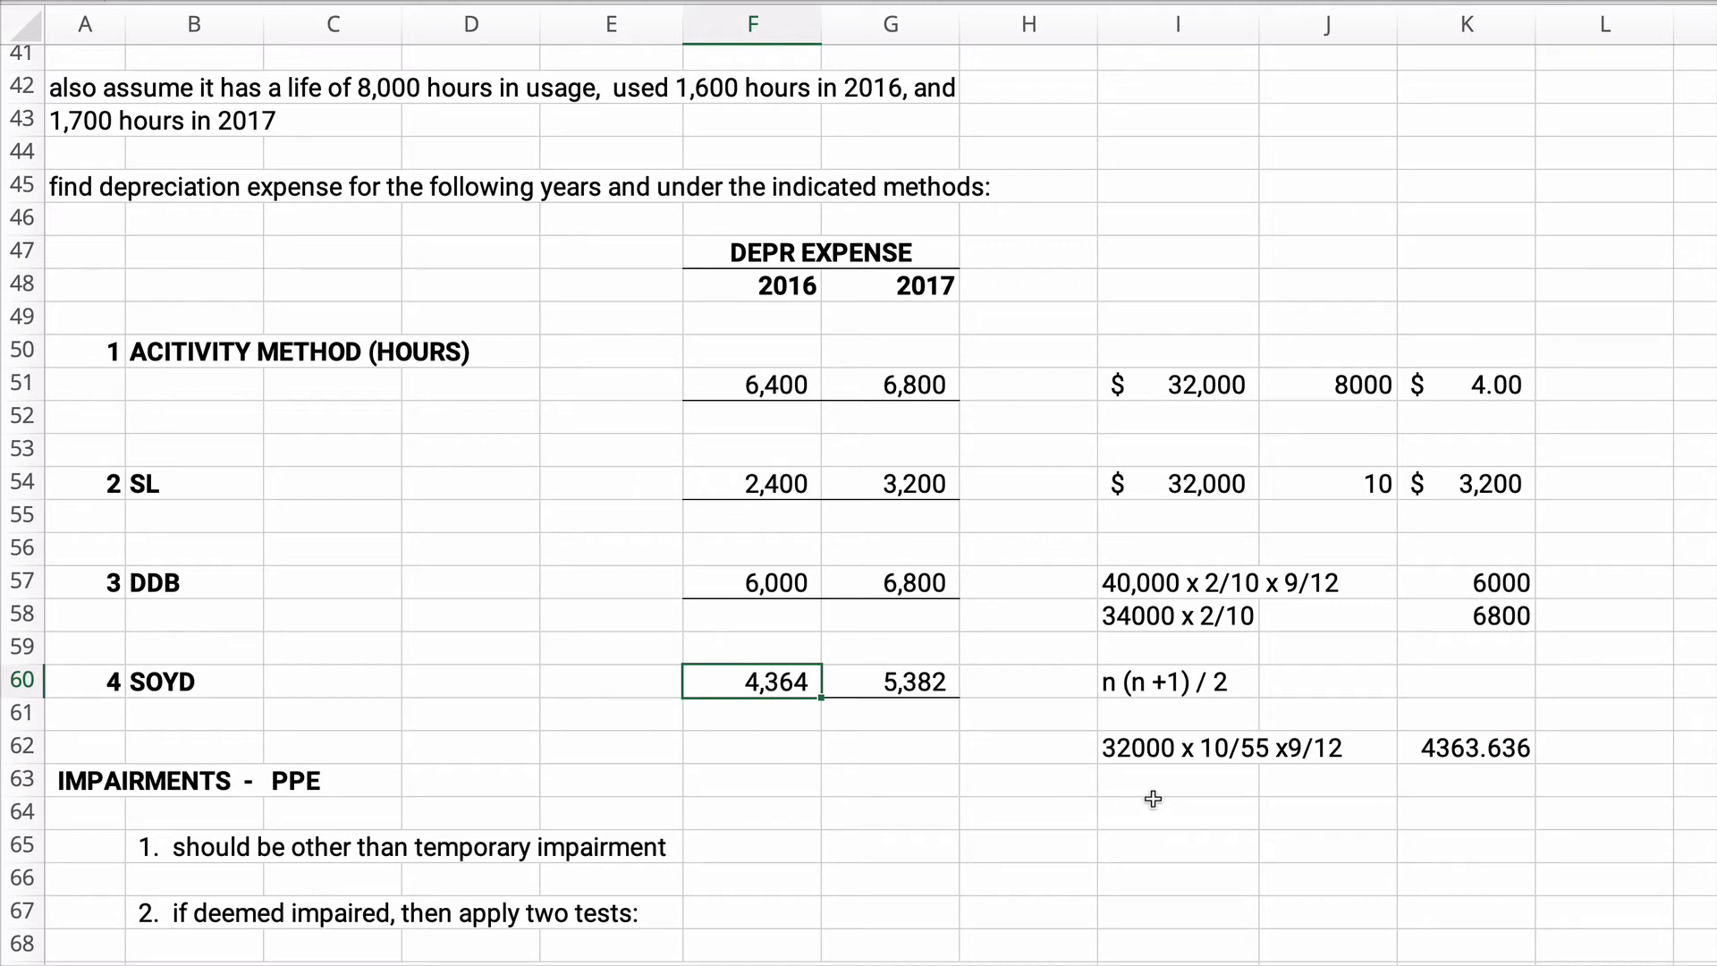
click(1177, 812)
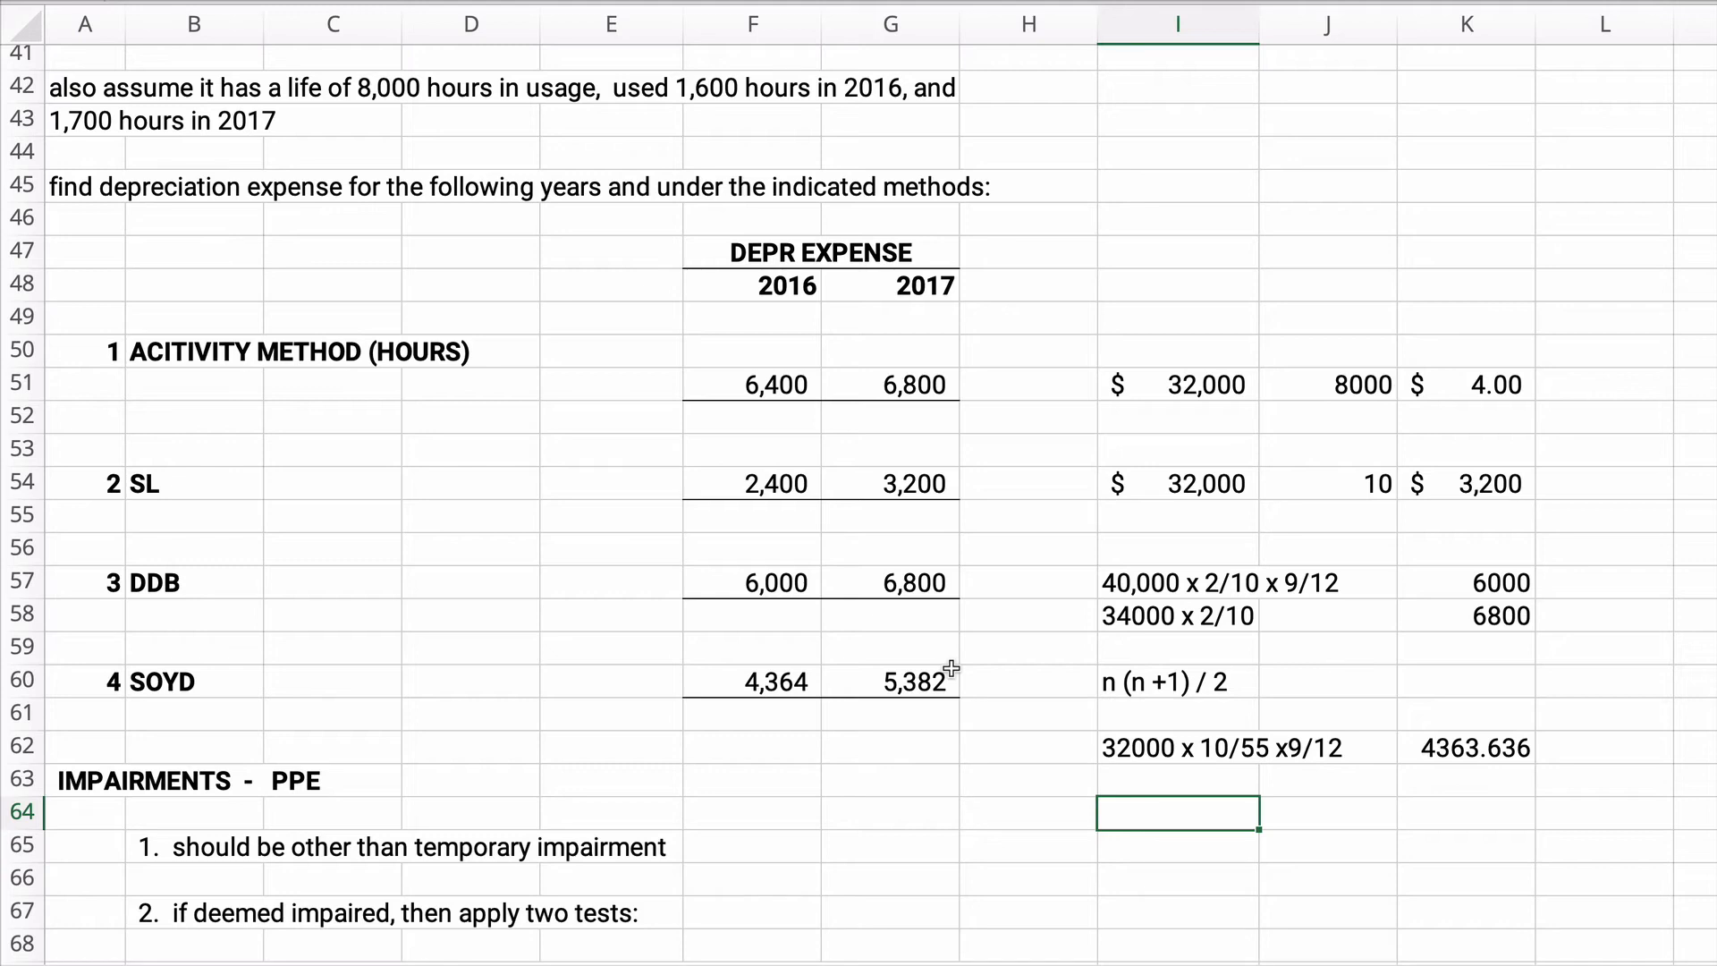
Note the two 2017 SOYD pieces, 32000 x 10/55 x 3/12 and 32000 x 9/55 x 9/12
text(3)
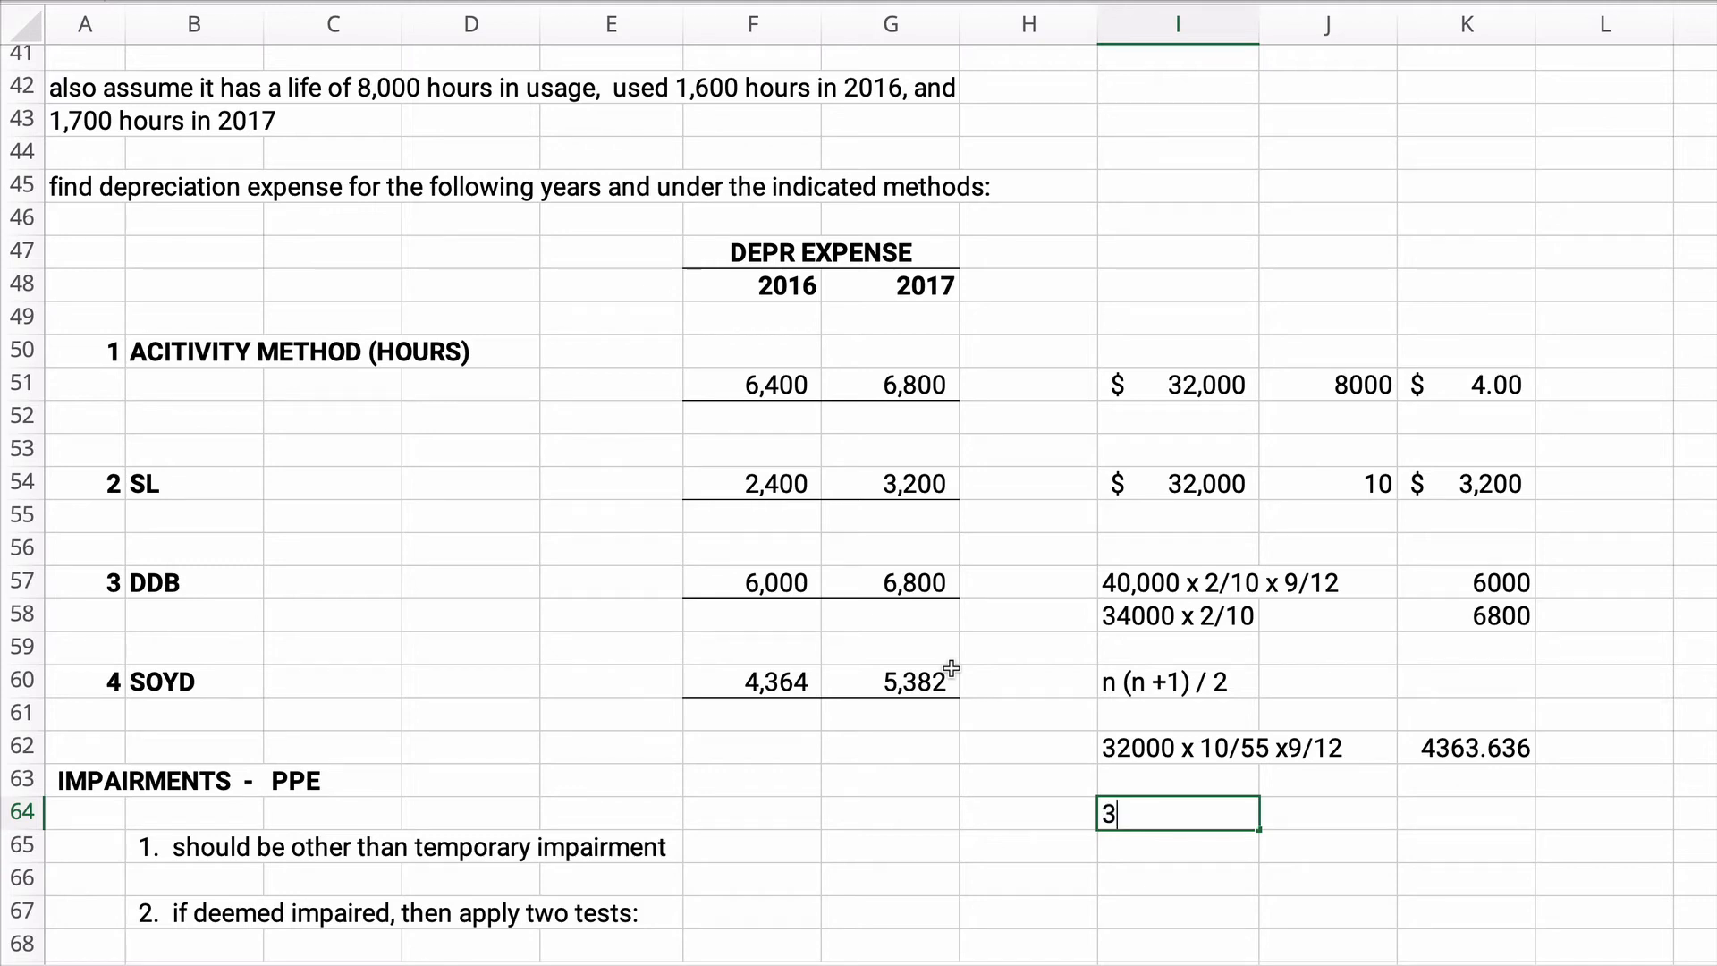
text(2000 x 10/)
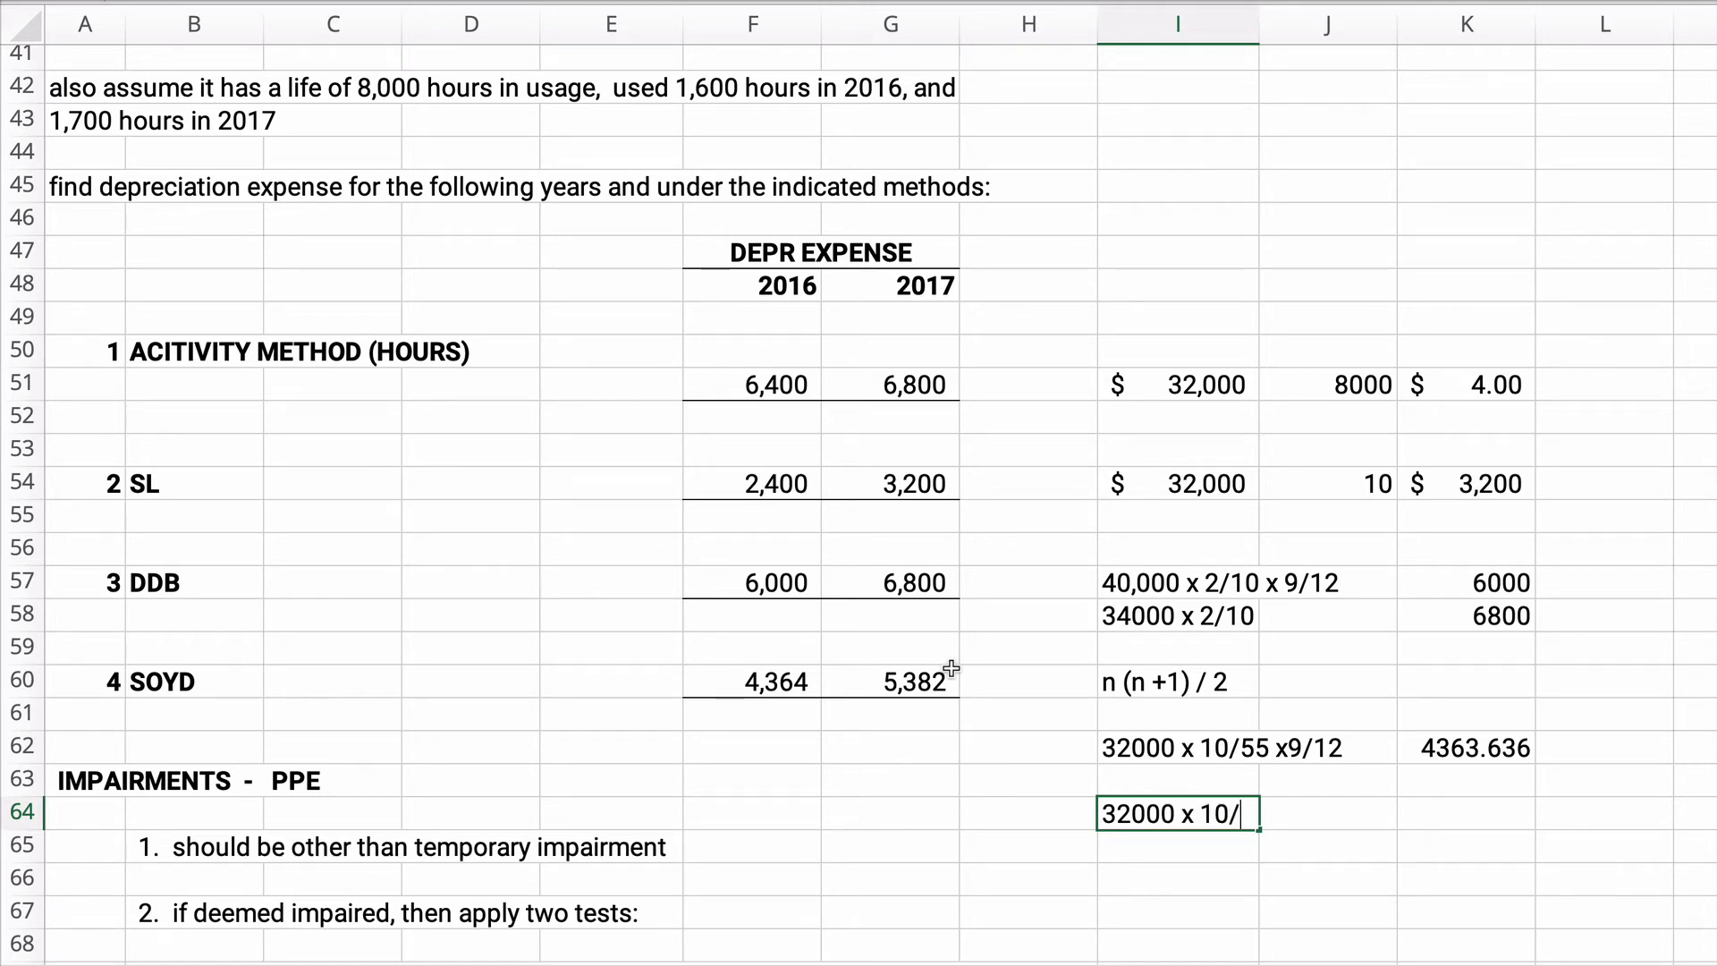
text(55)
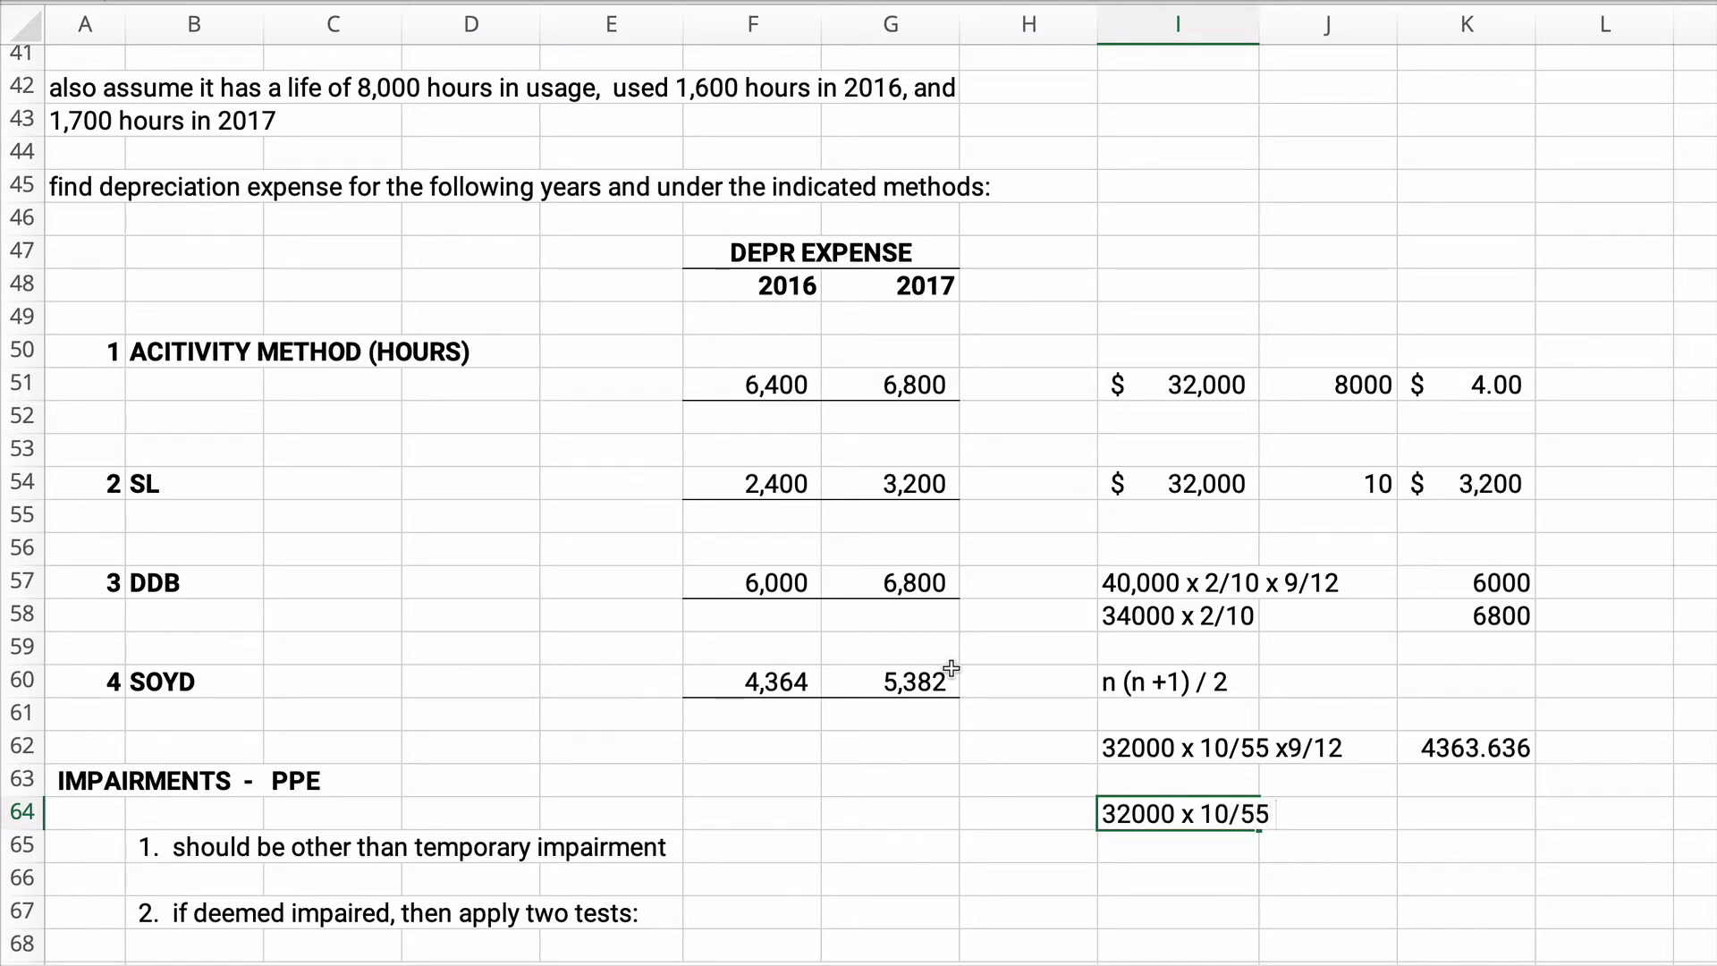
text(x)
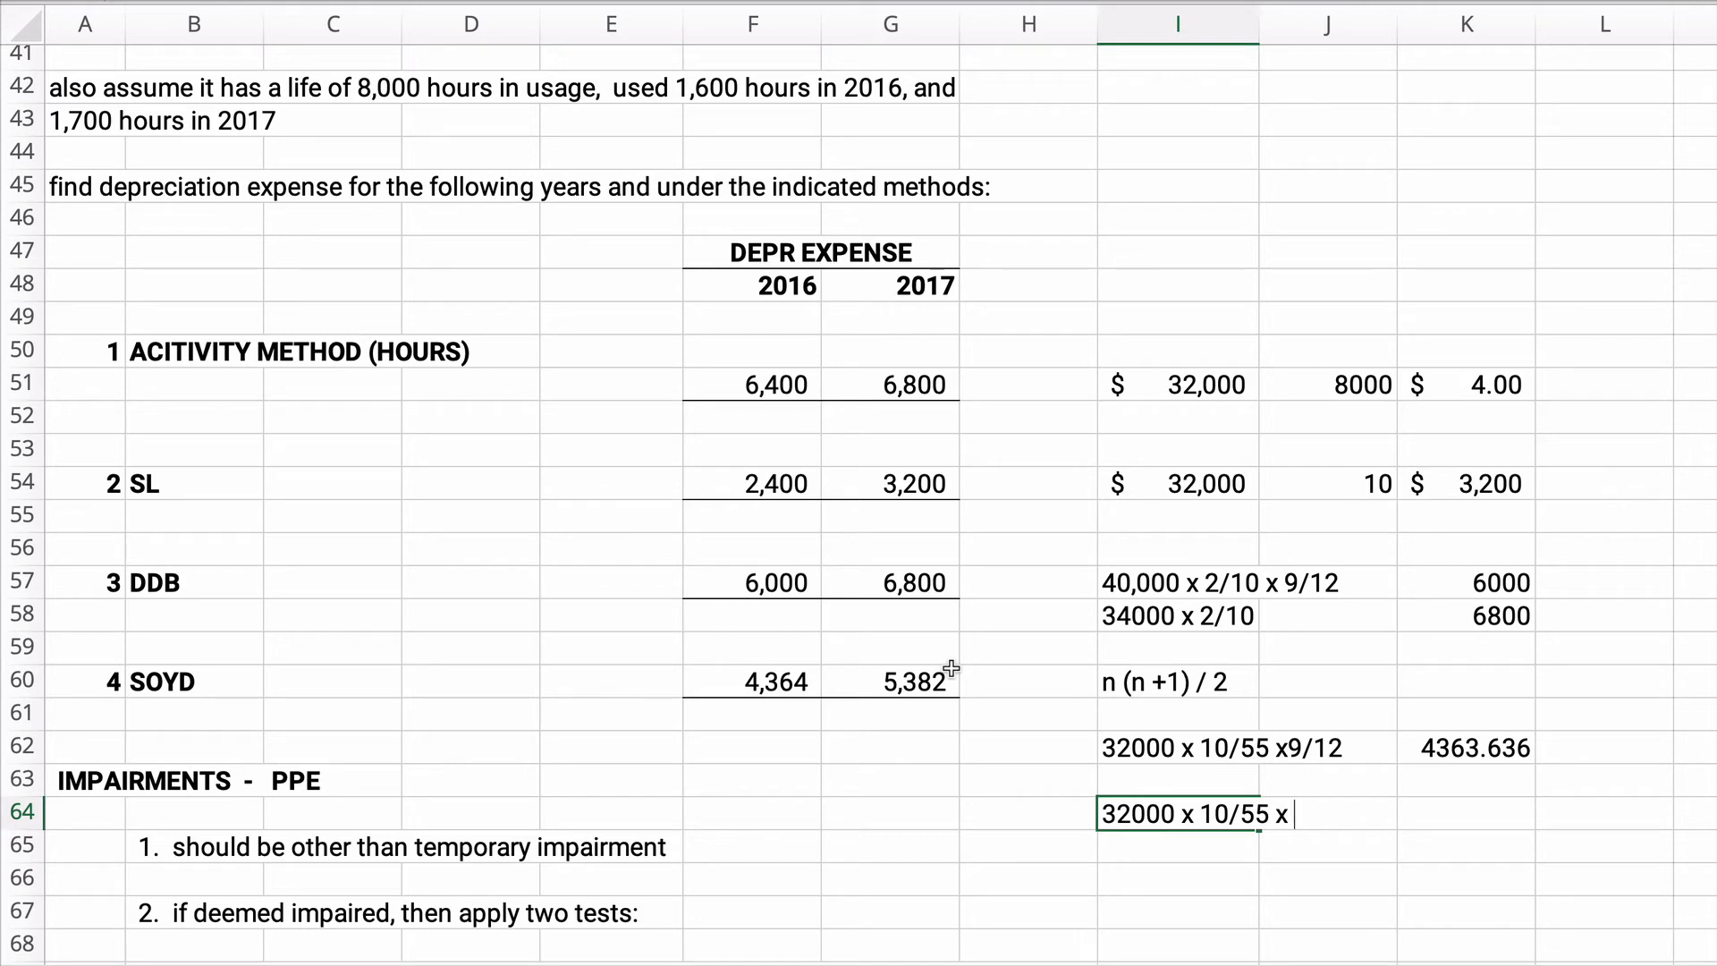
text(3/12)
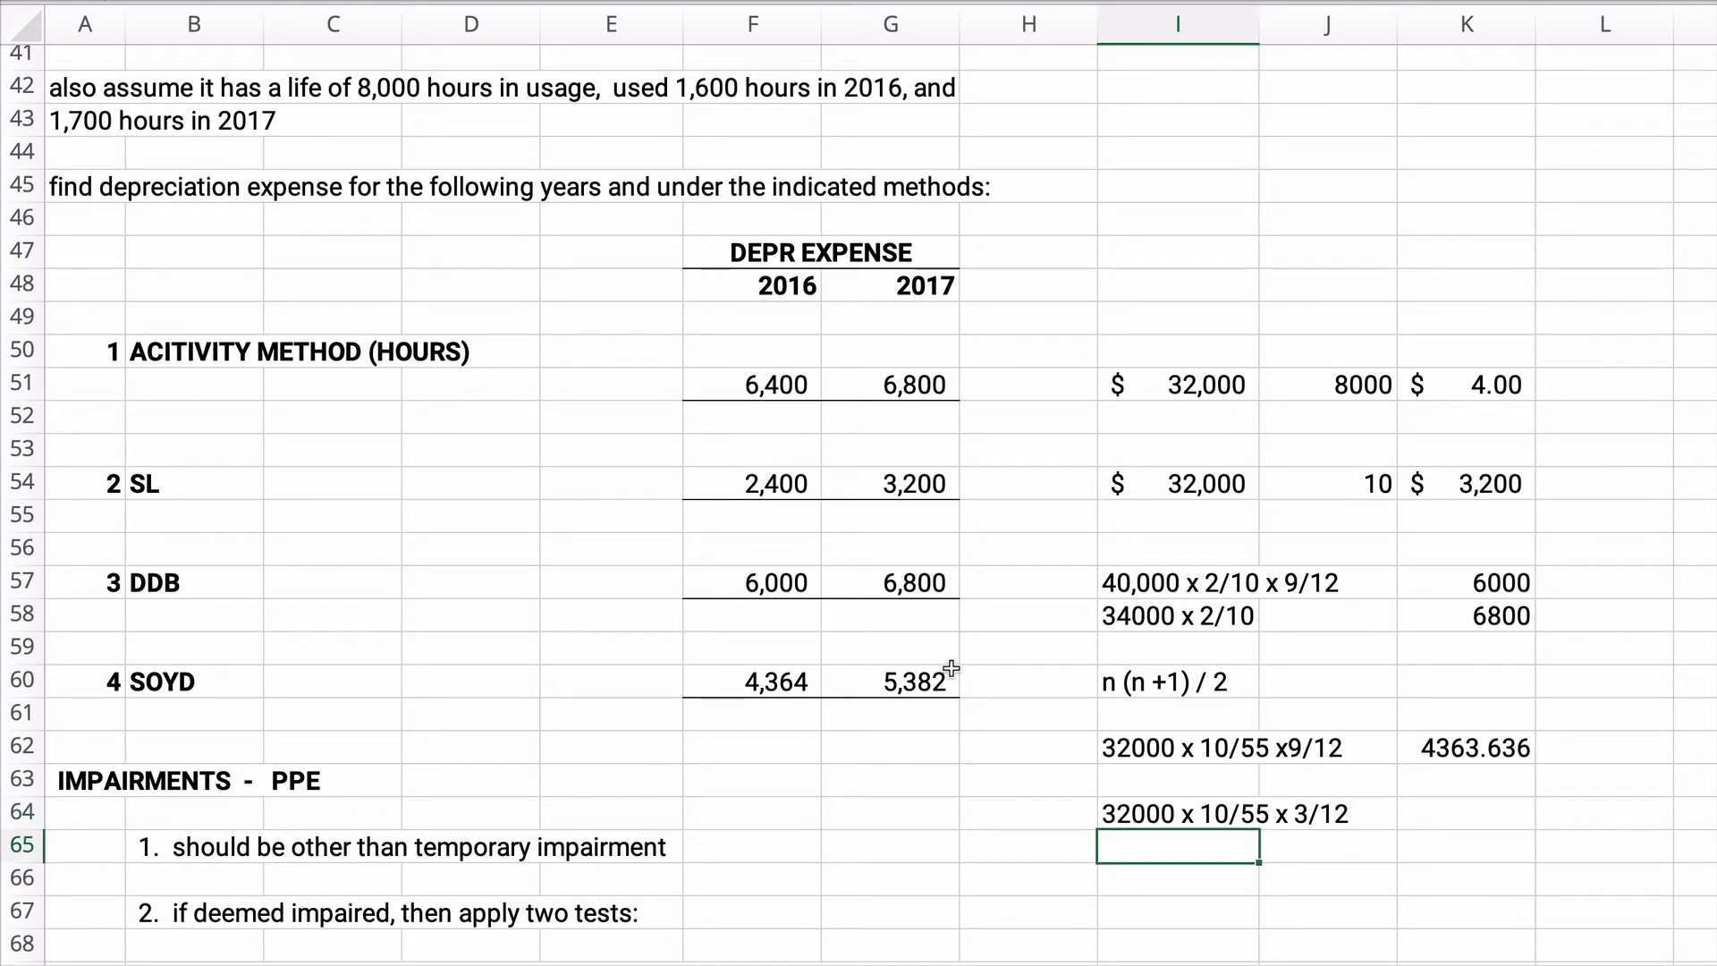
text(32000 x 9/55 x 9/12)
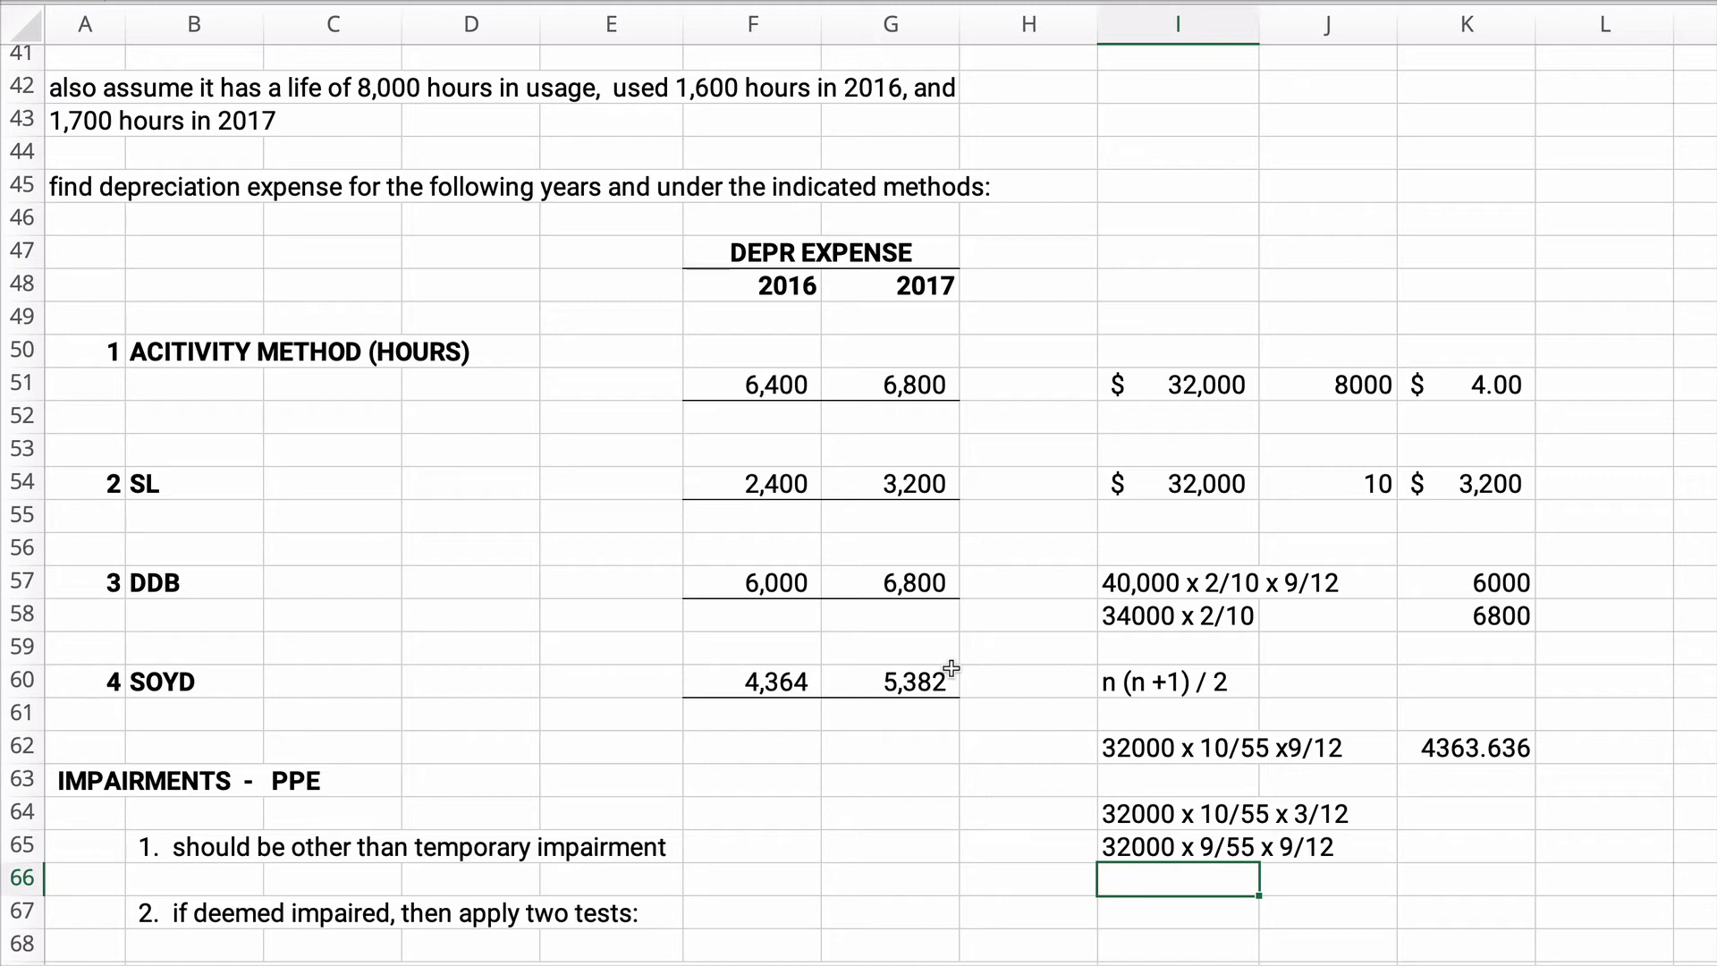
mouse_move(1291, 800)
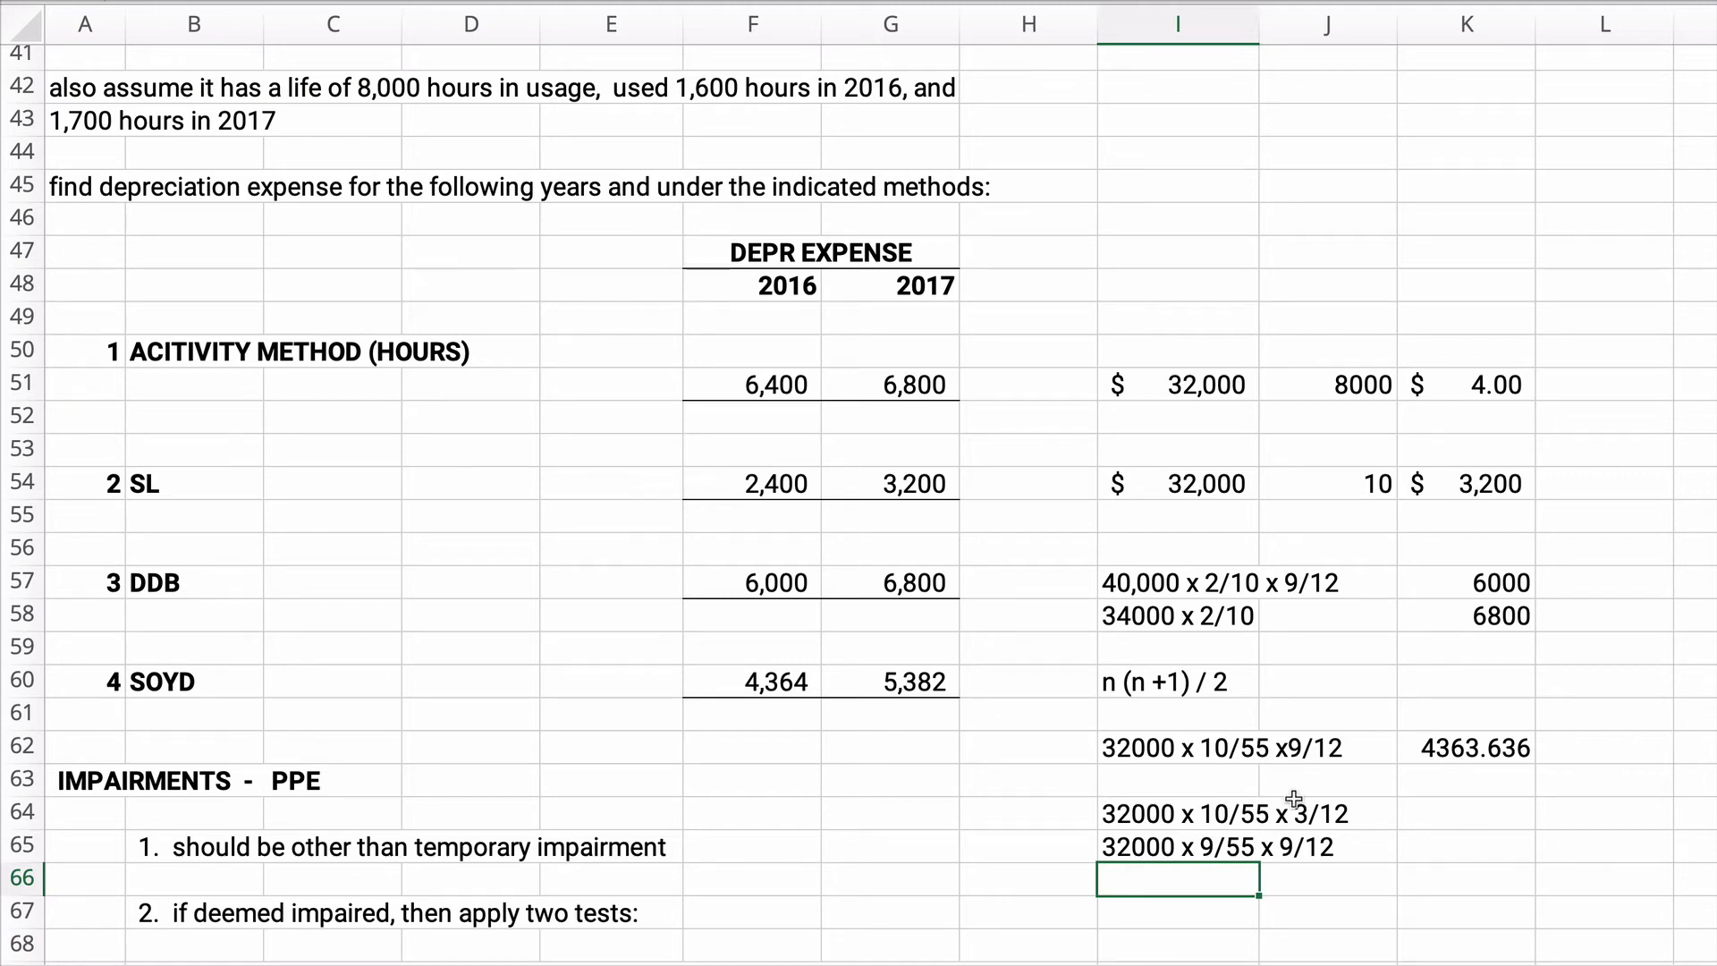
Compute =32000*10/55*3/12 to 1454.545 beside the first note
click(1467, 812)
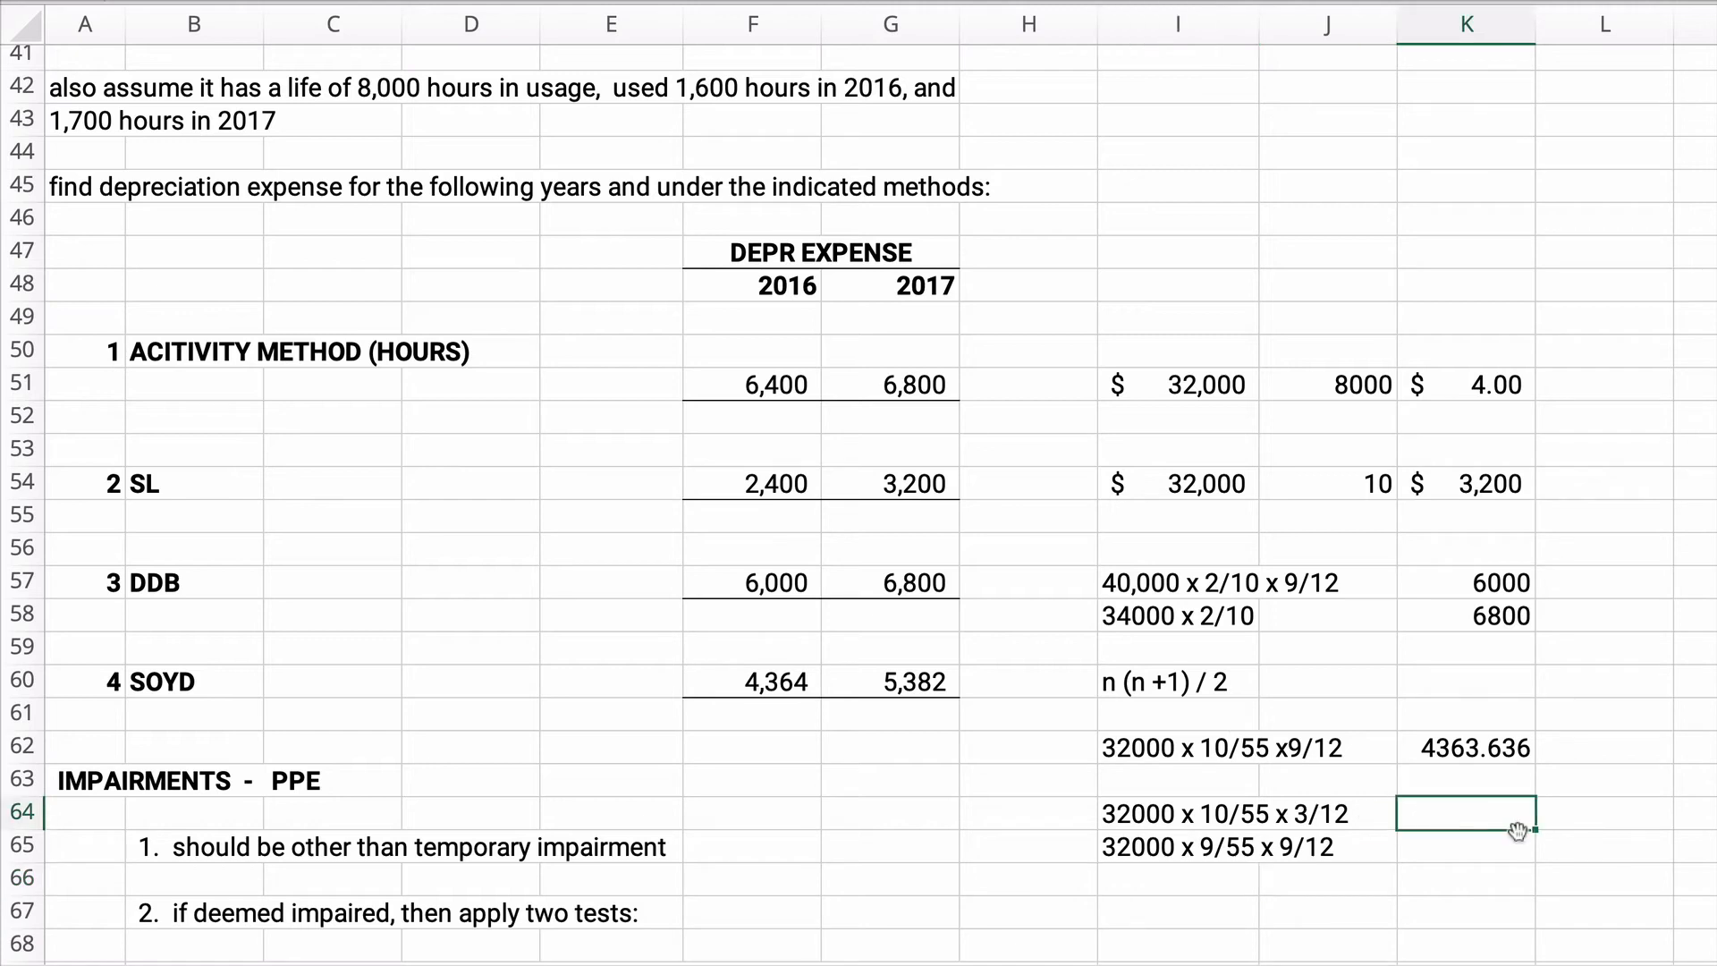
text(=32000)
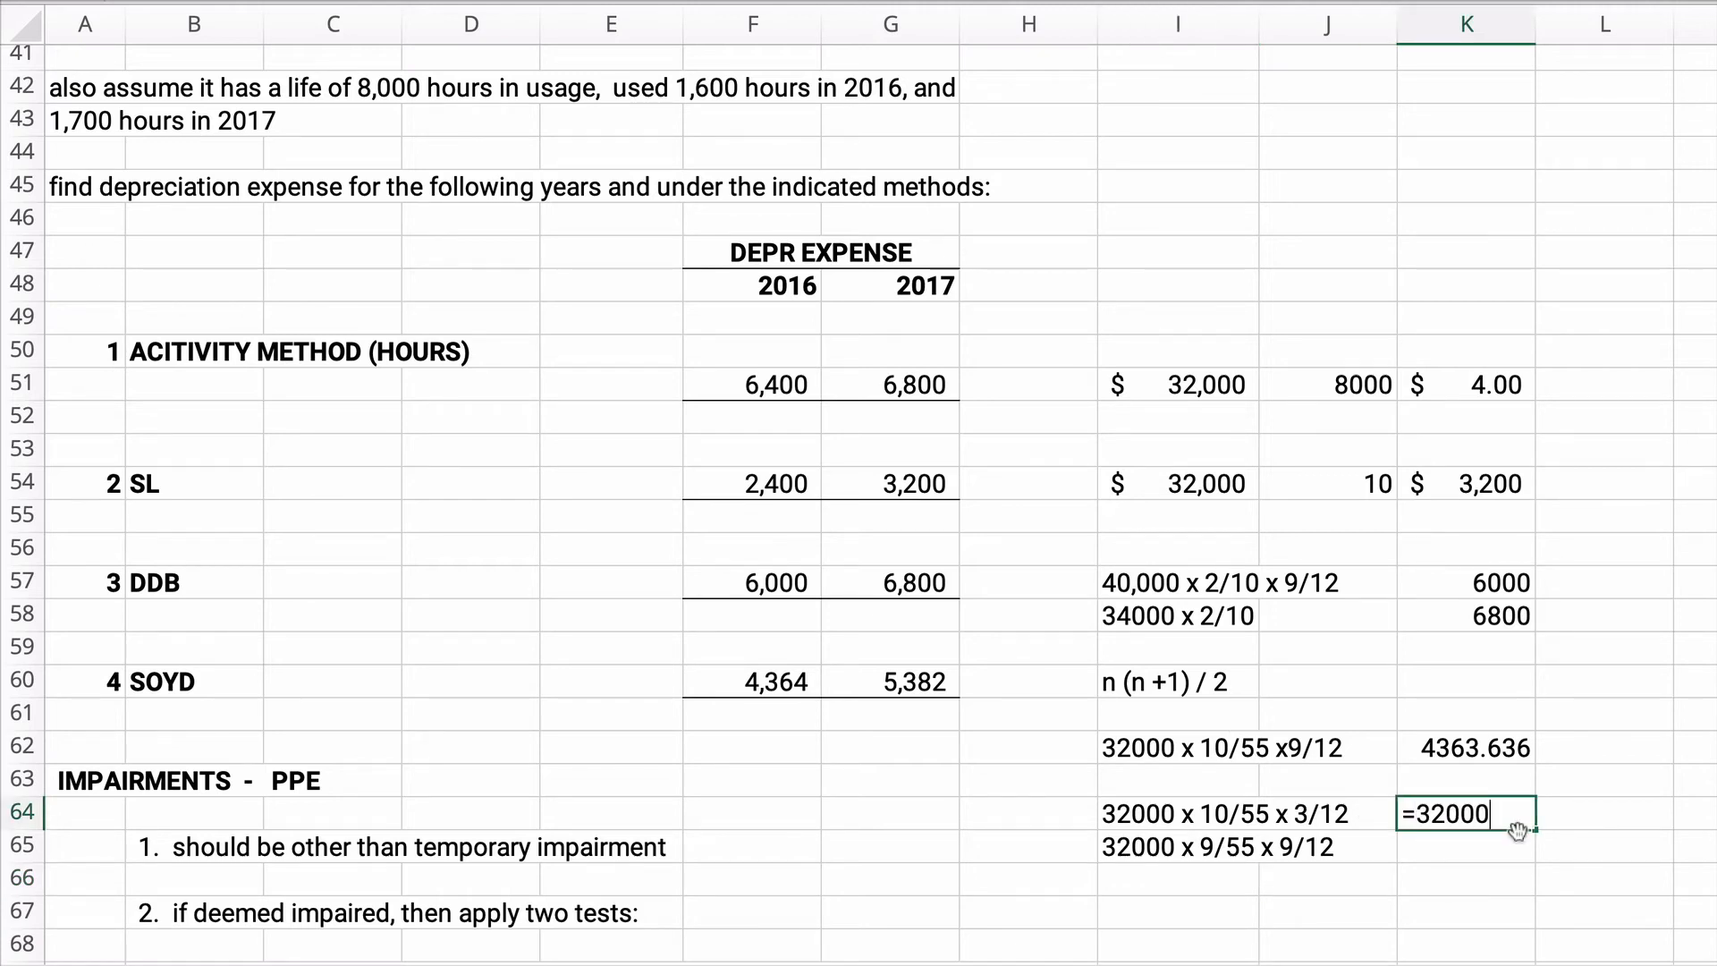
text(*10)
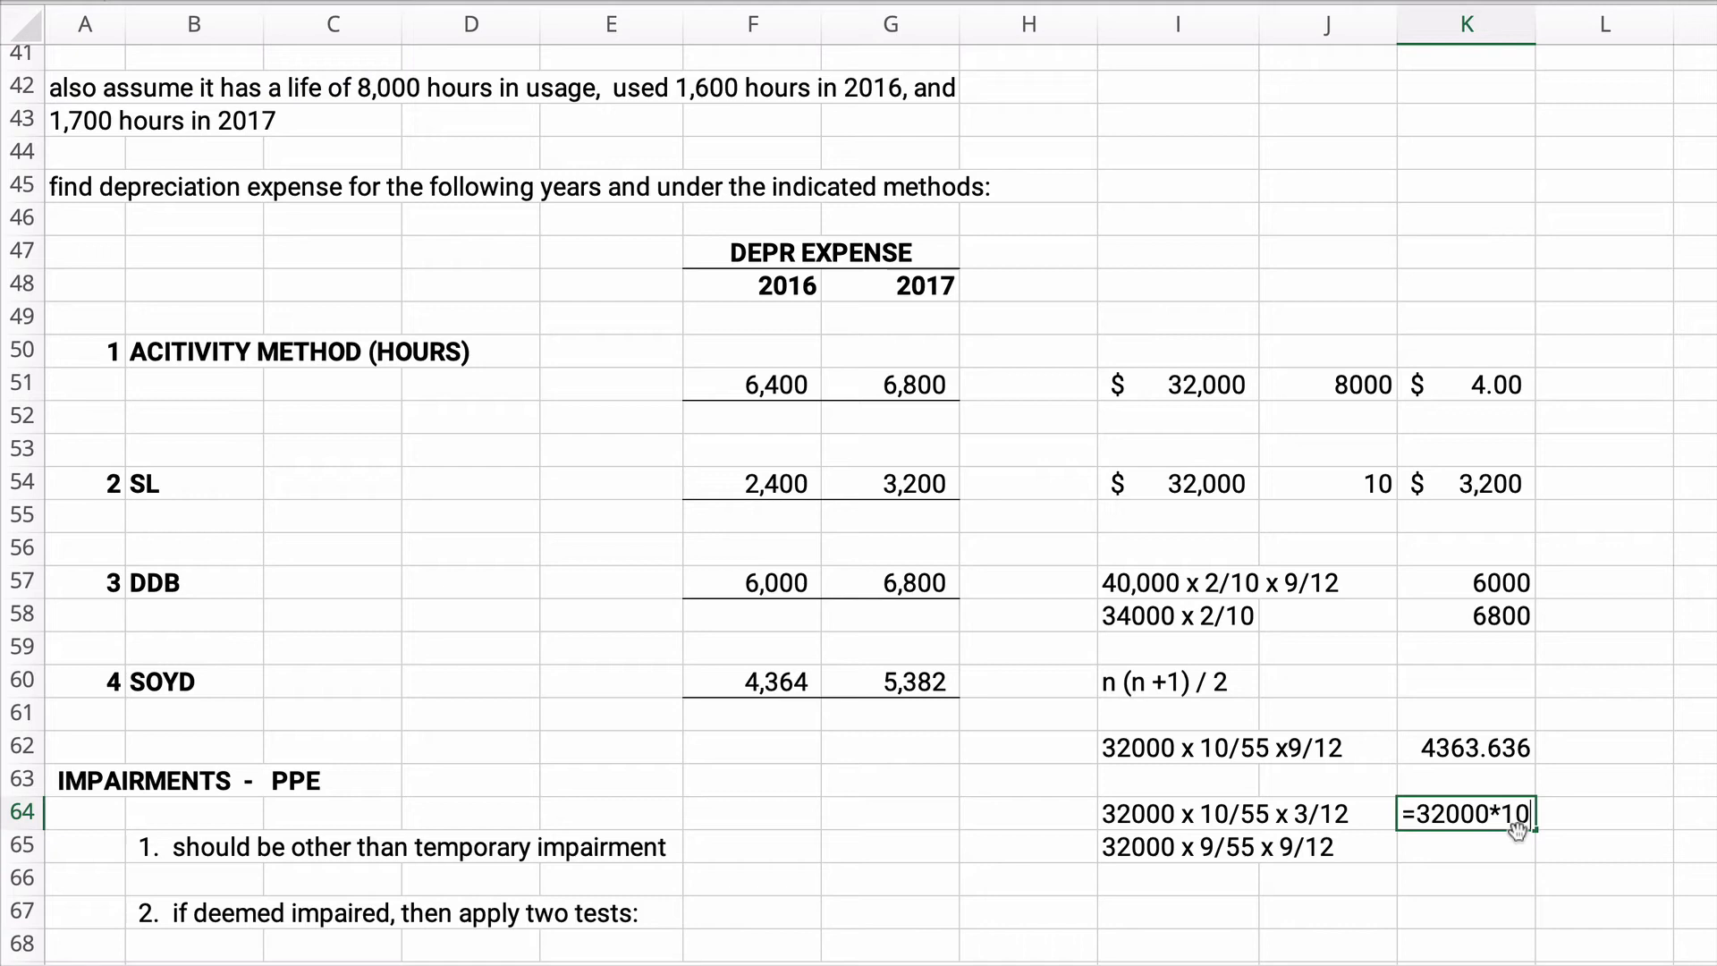
text(/55)
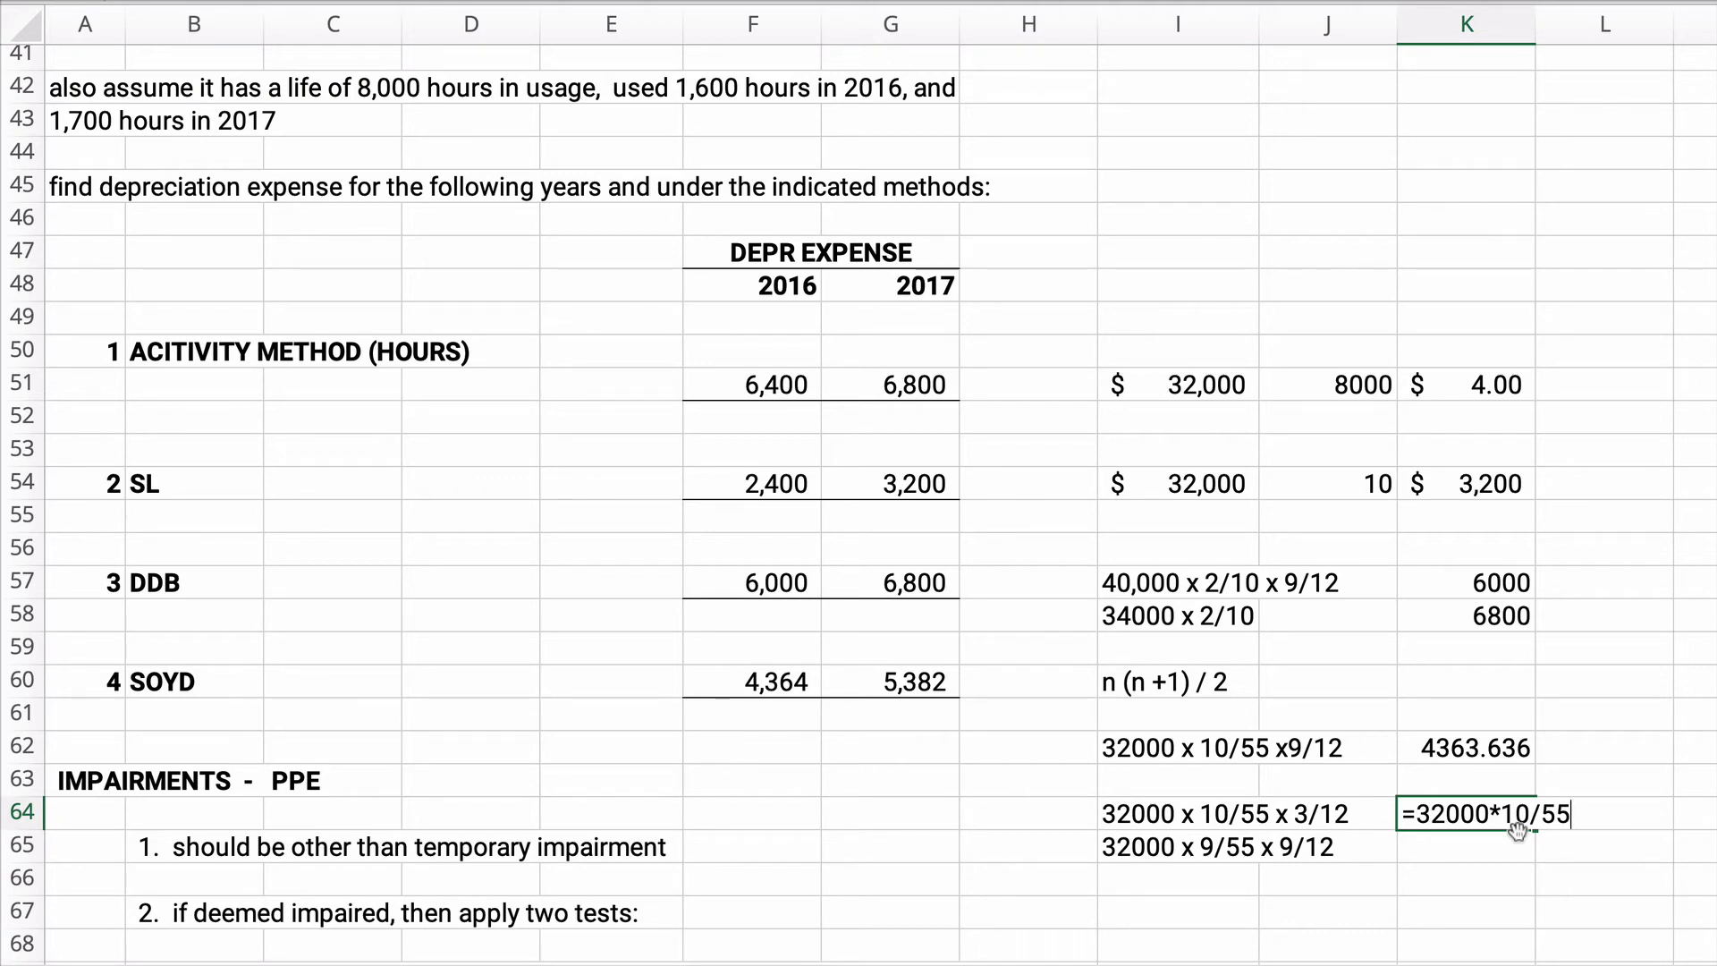
text(*3/1)
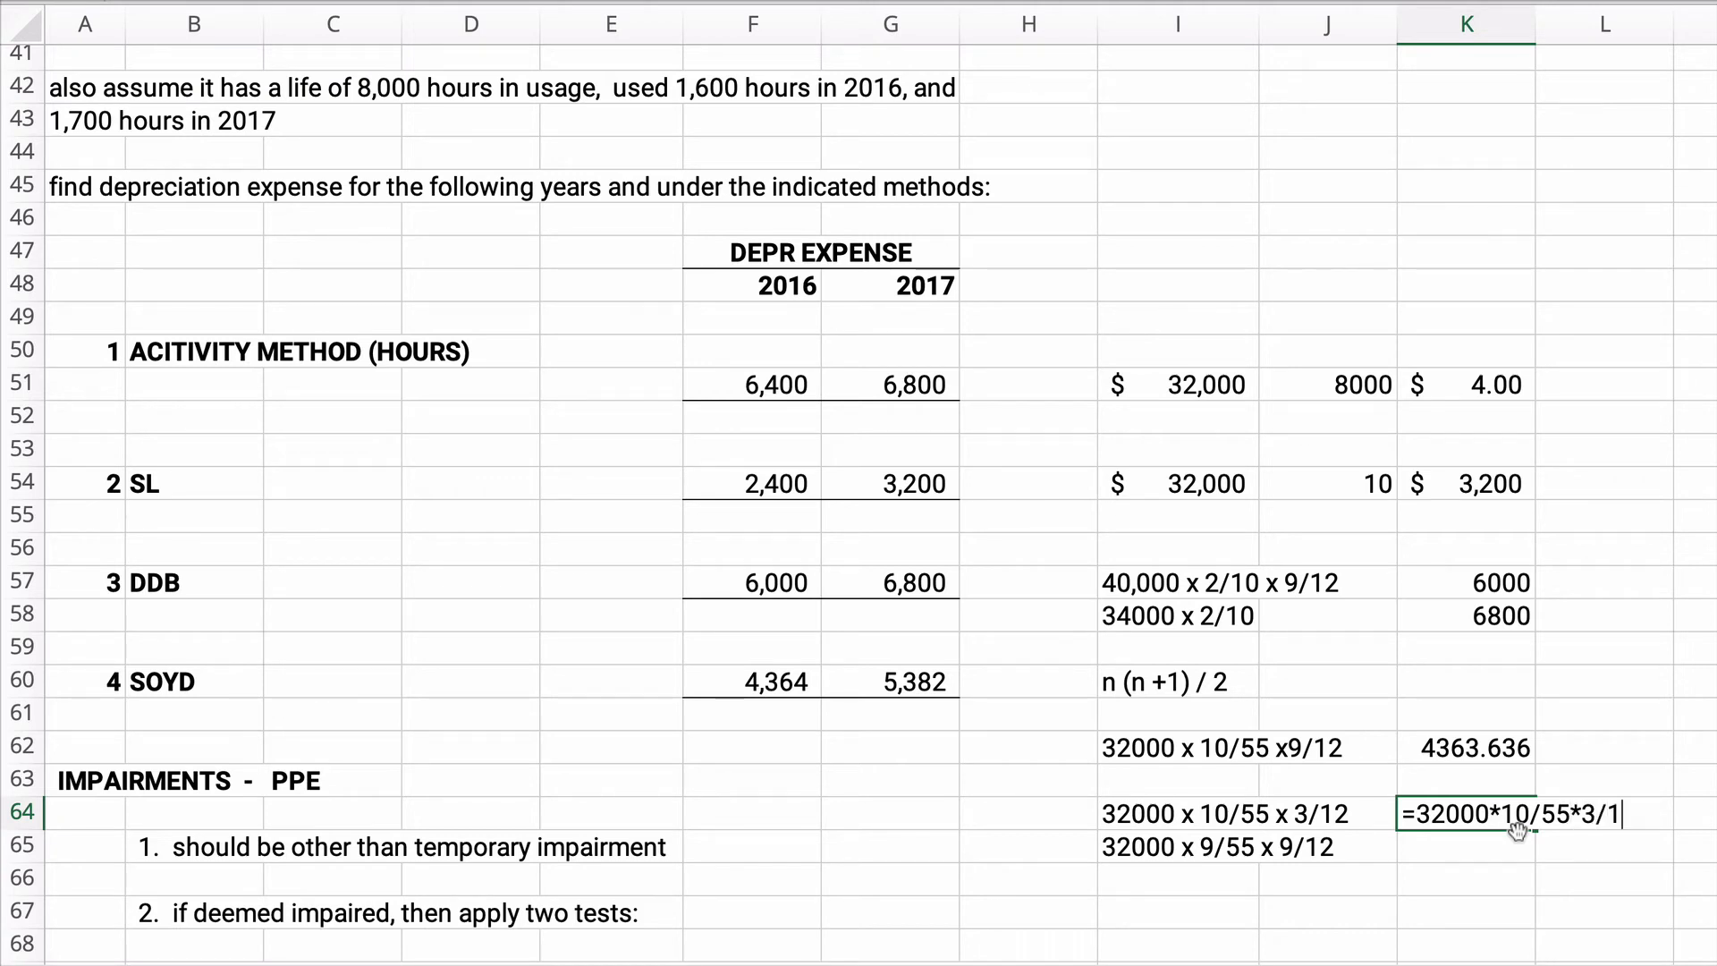
key(enter)
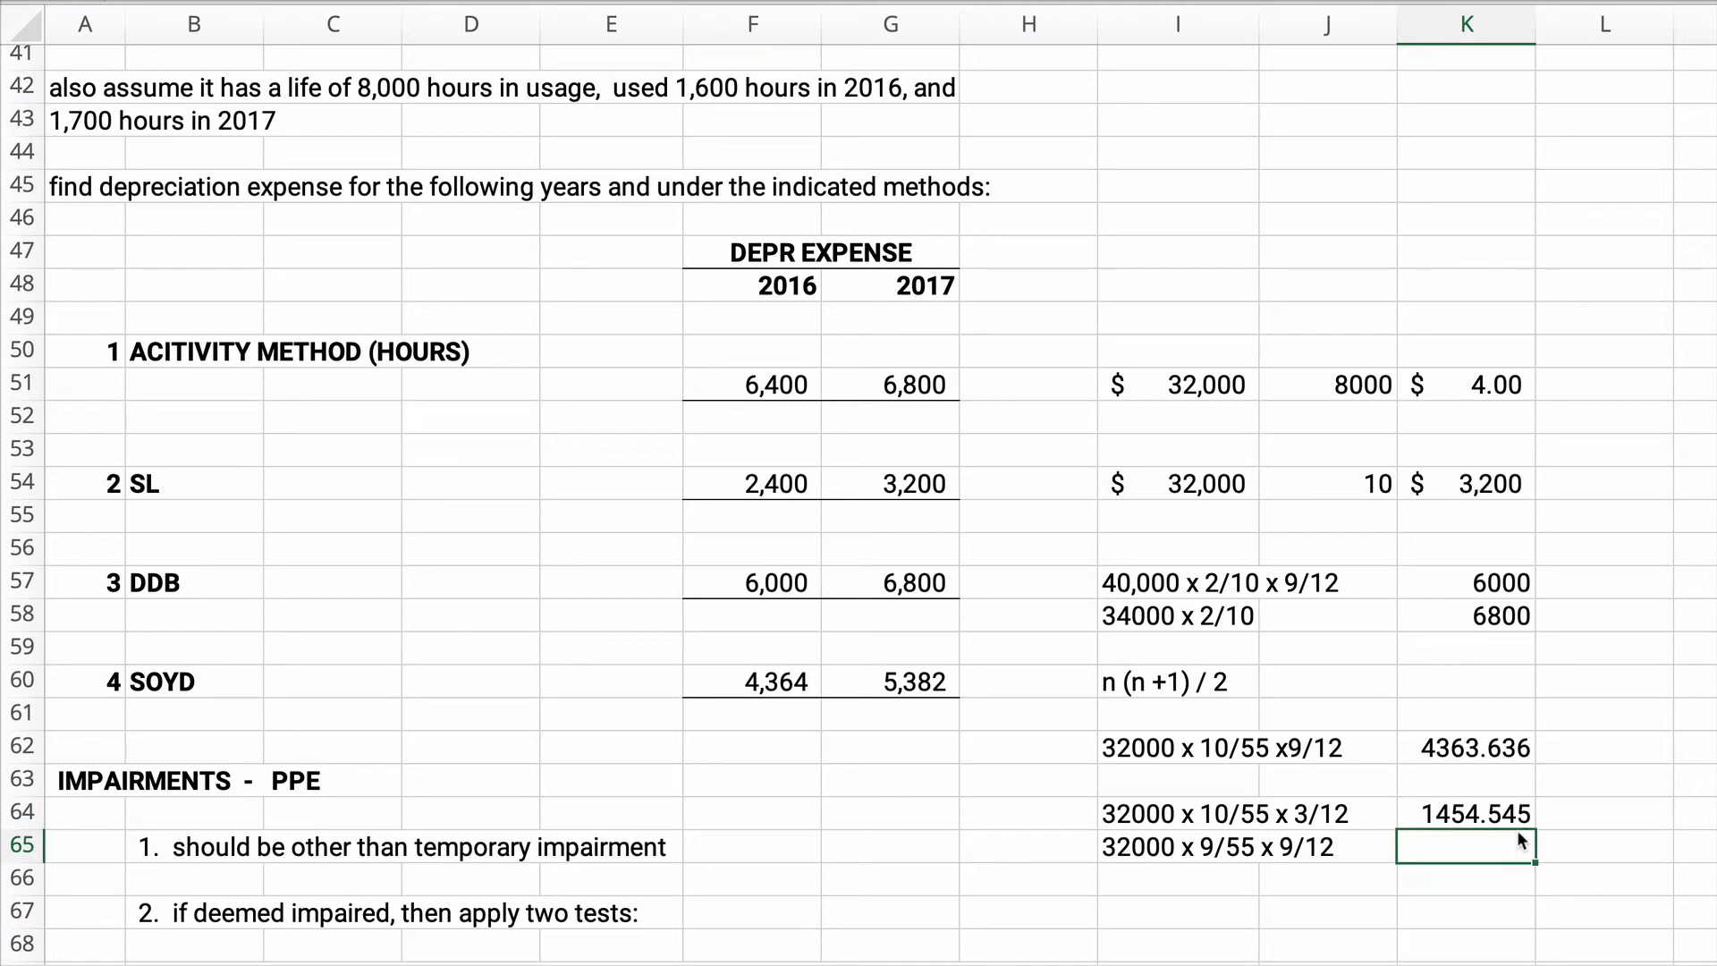
Compute =32000*9/55*9/12 to 3927.273 and total the pieces to 5381.818
text(=32000)
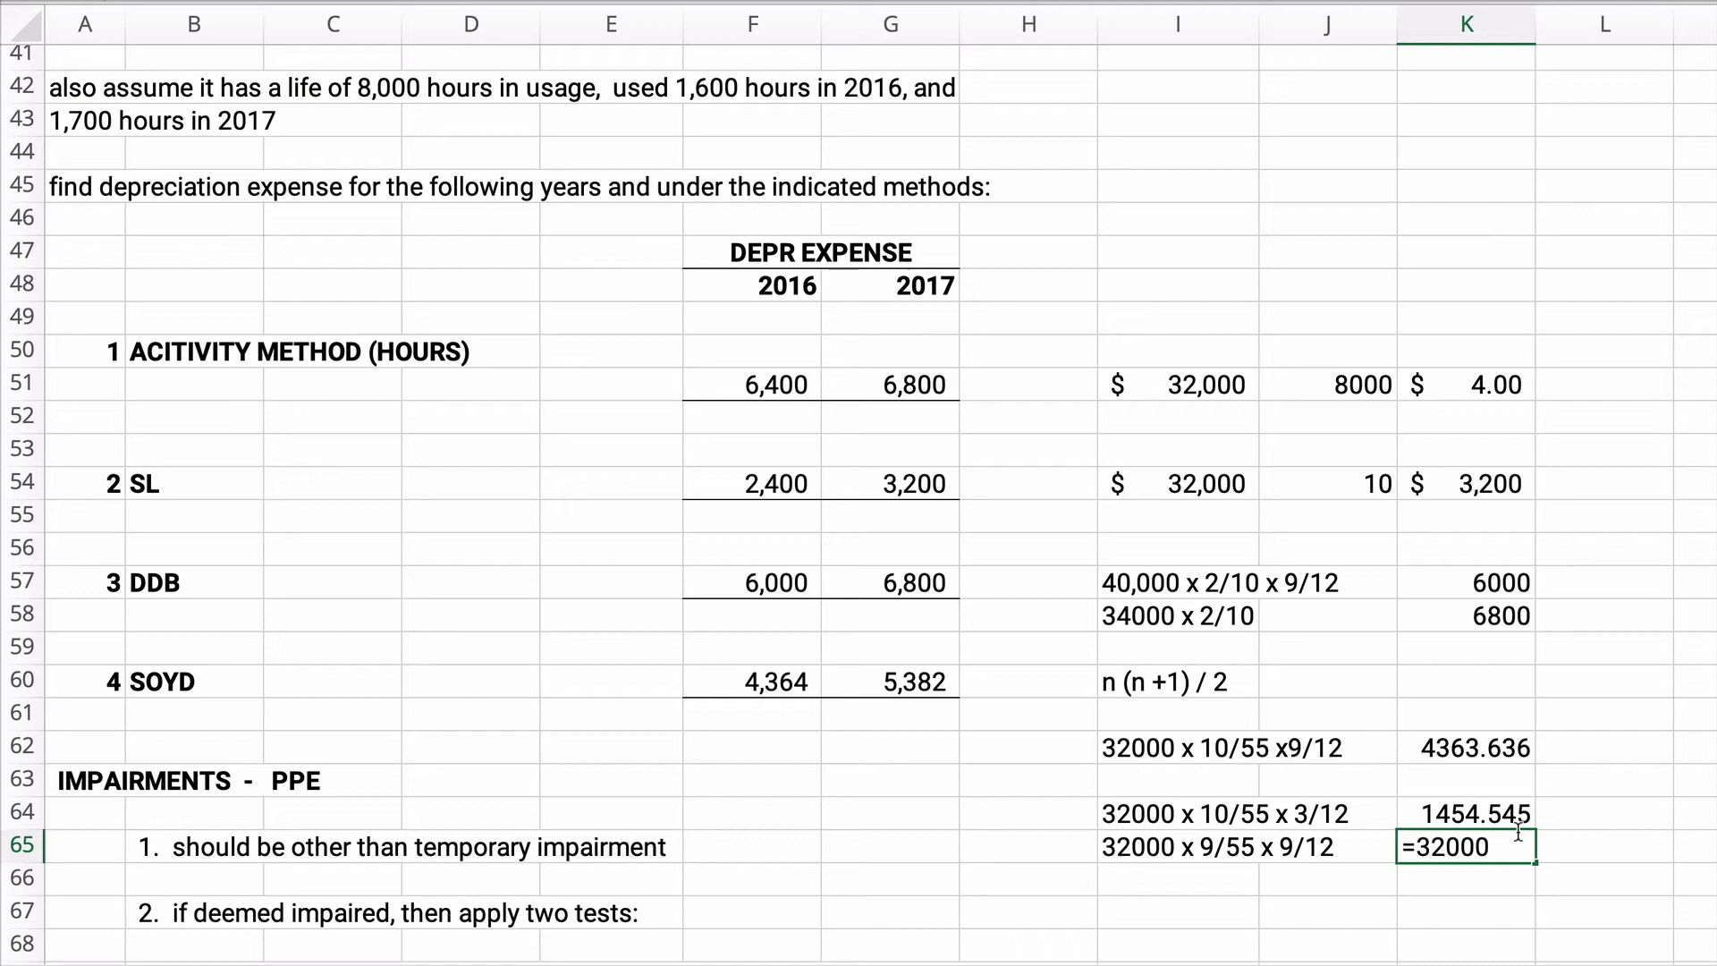
text(*9)
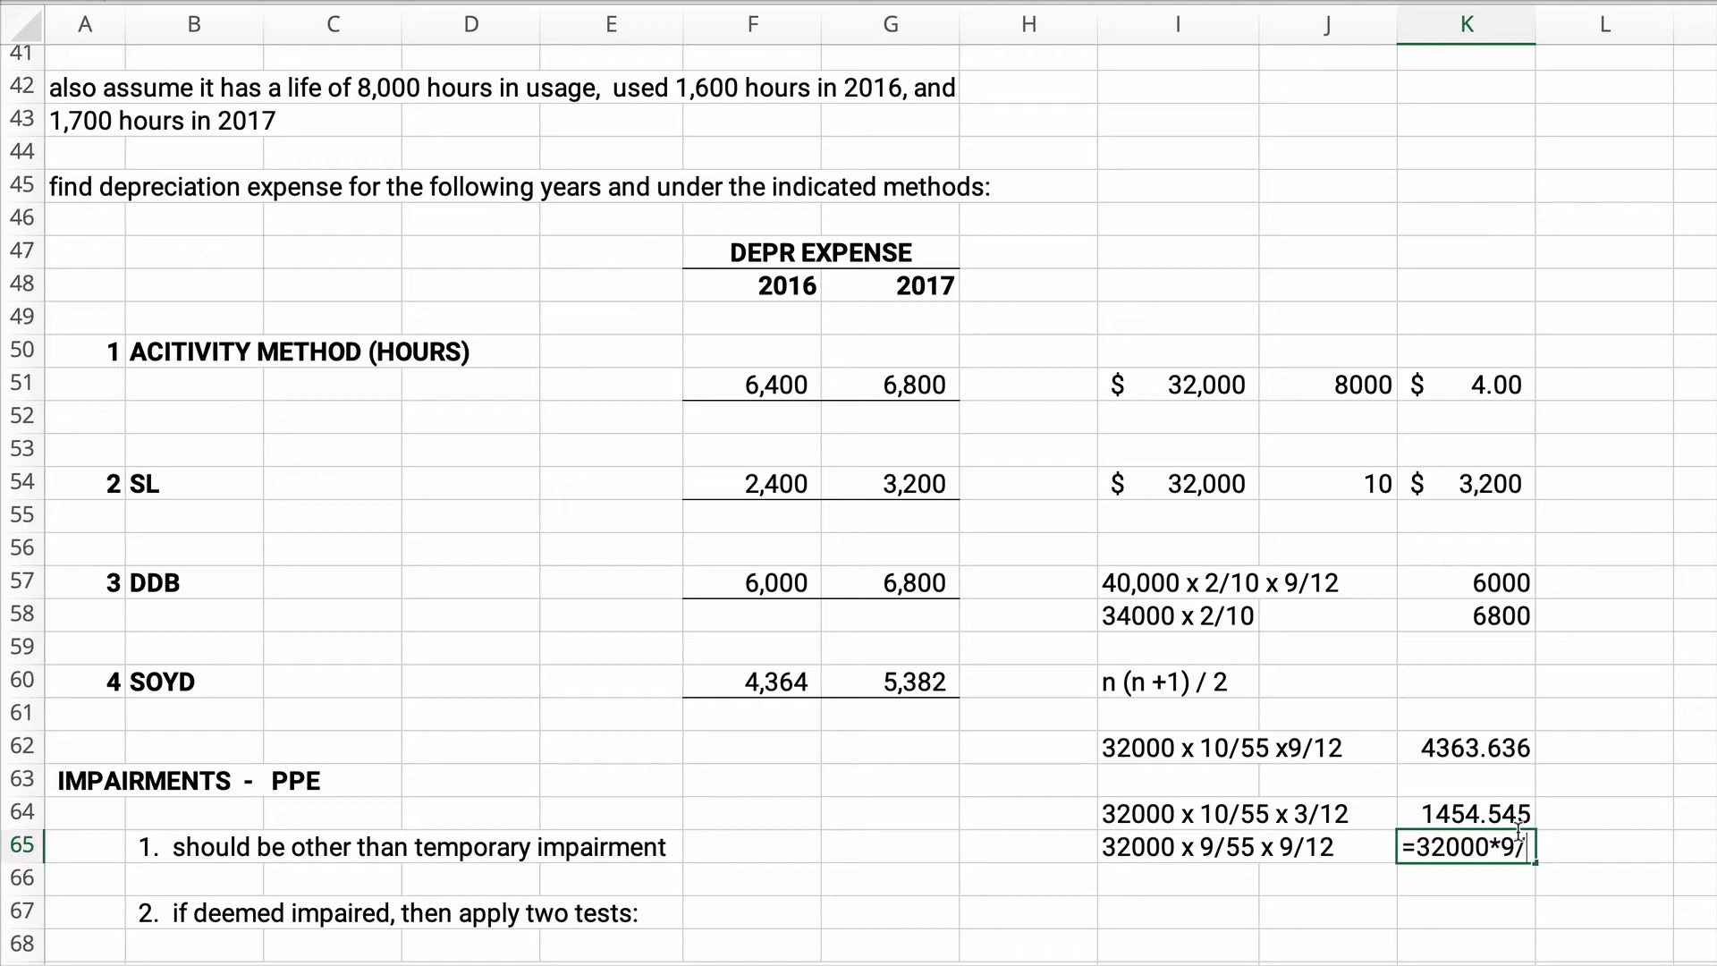
text(/55)
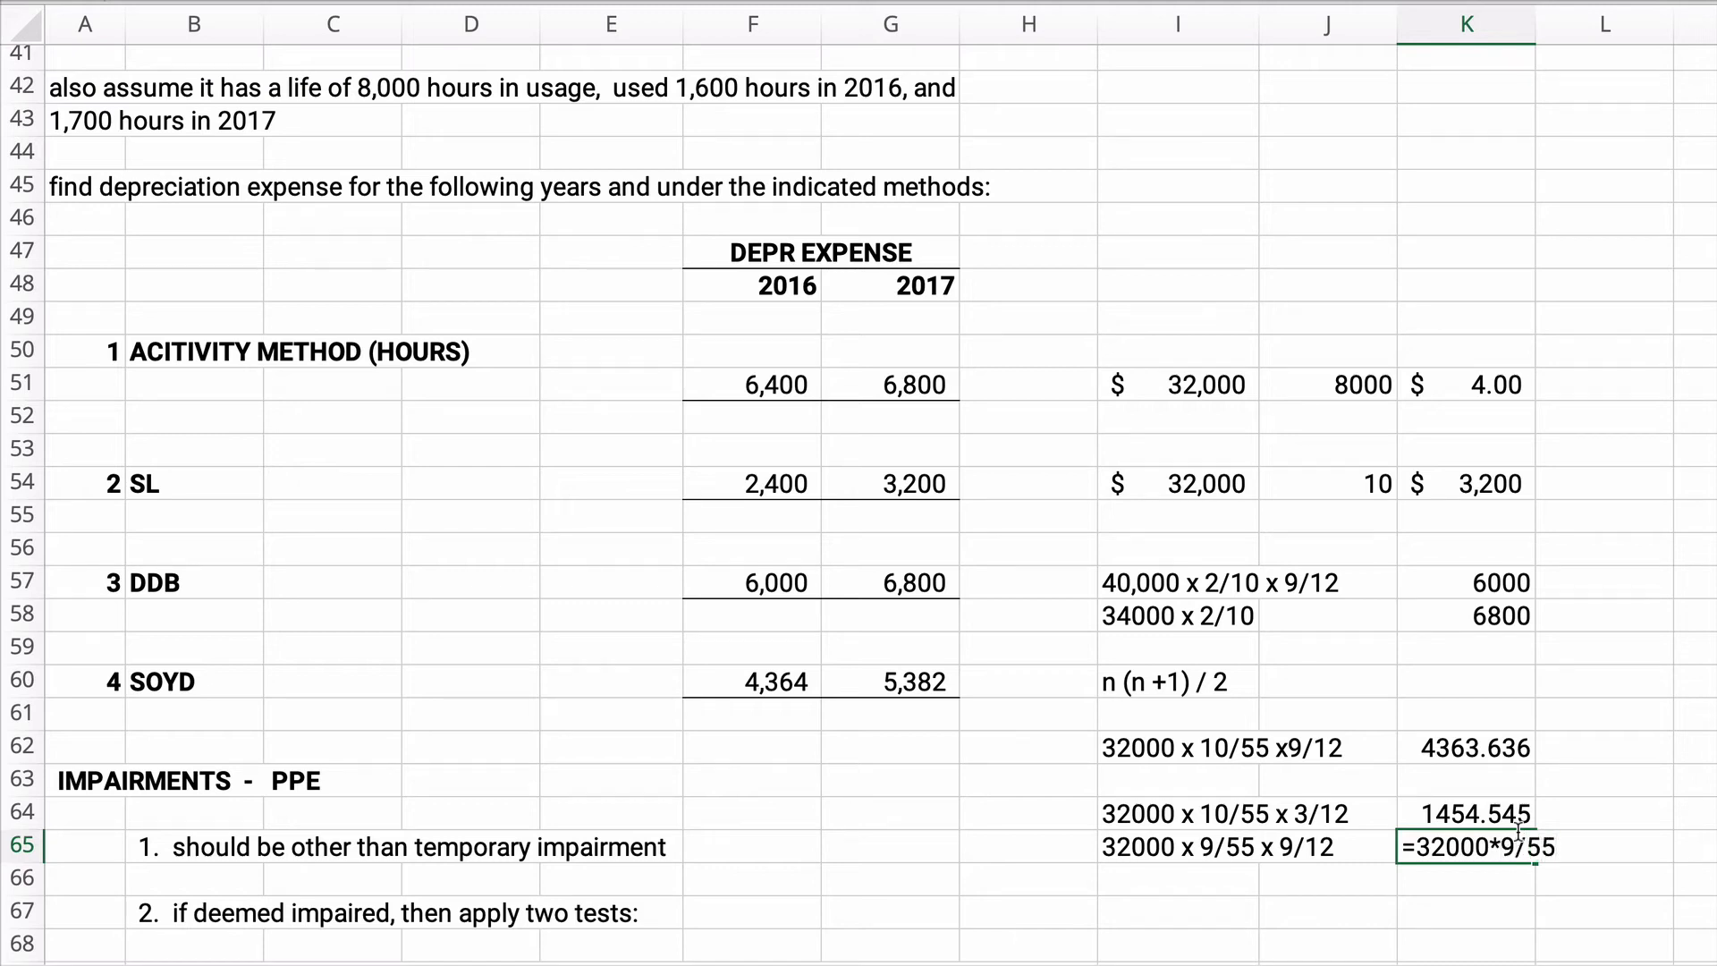
text(*)
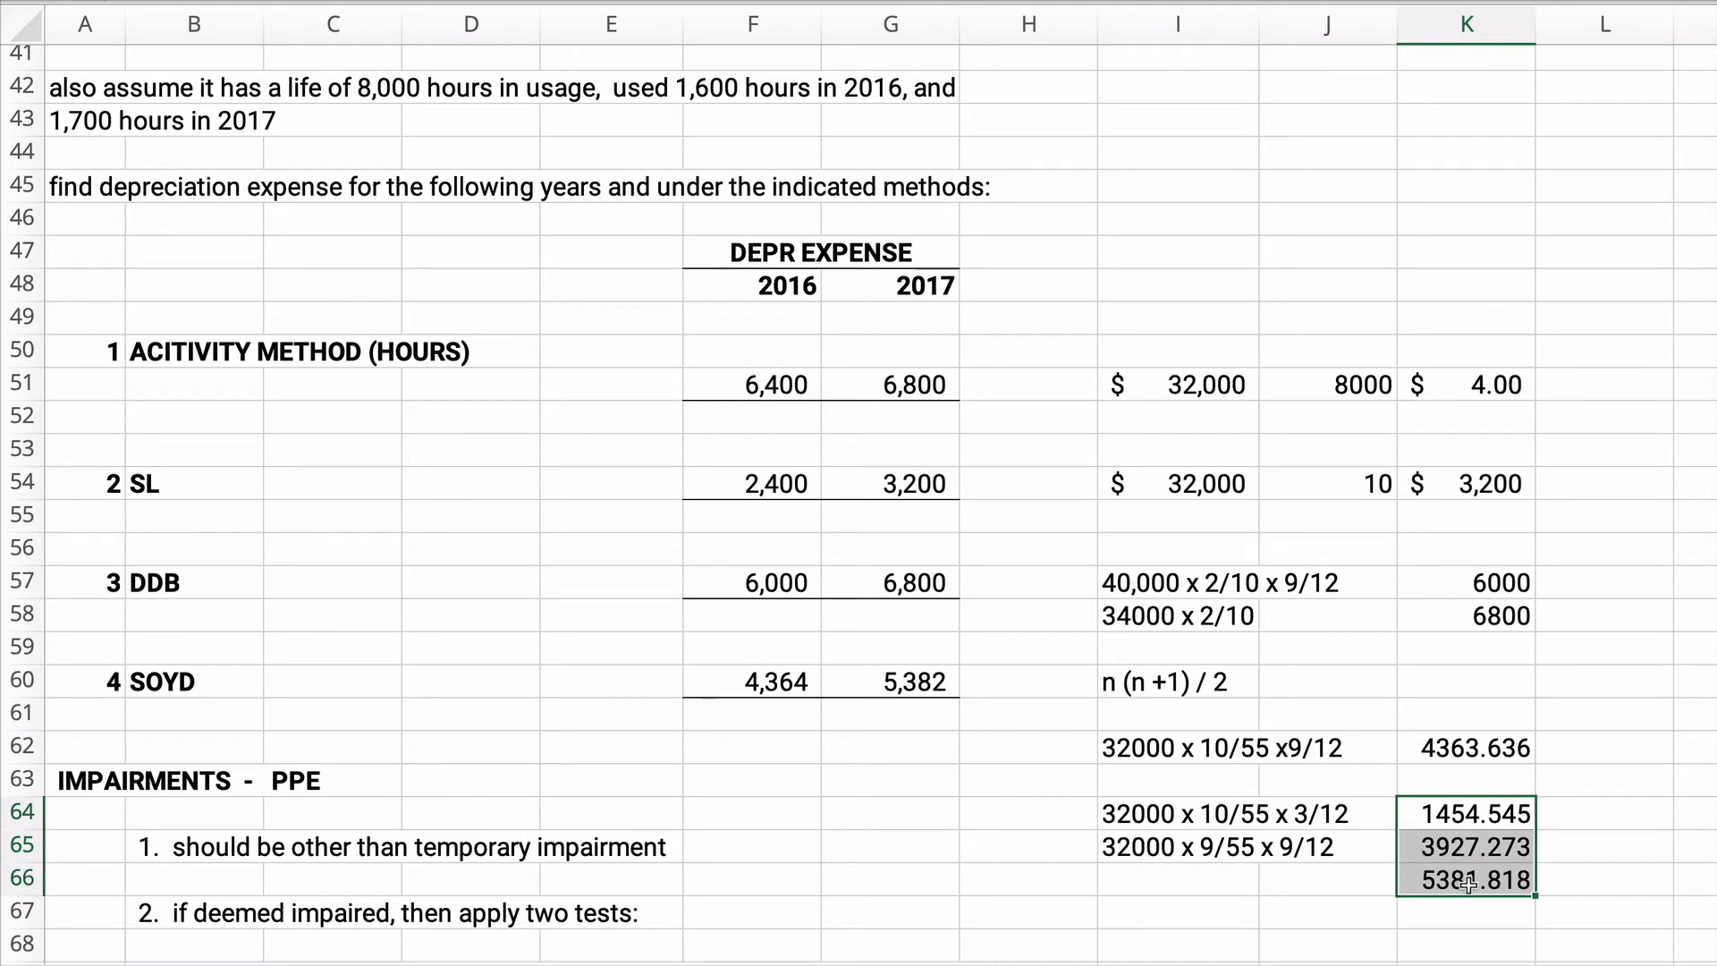
click(1467, 878)
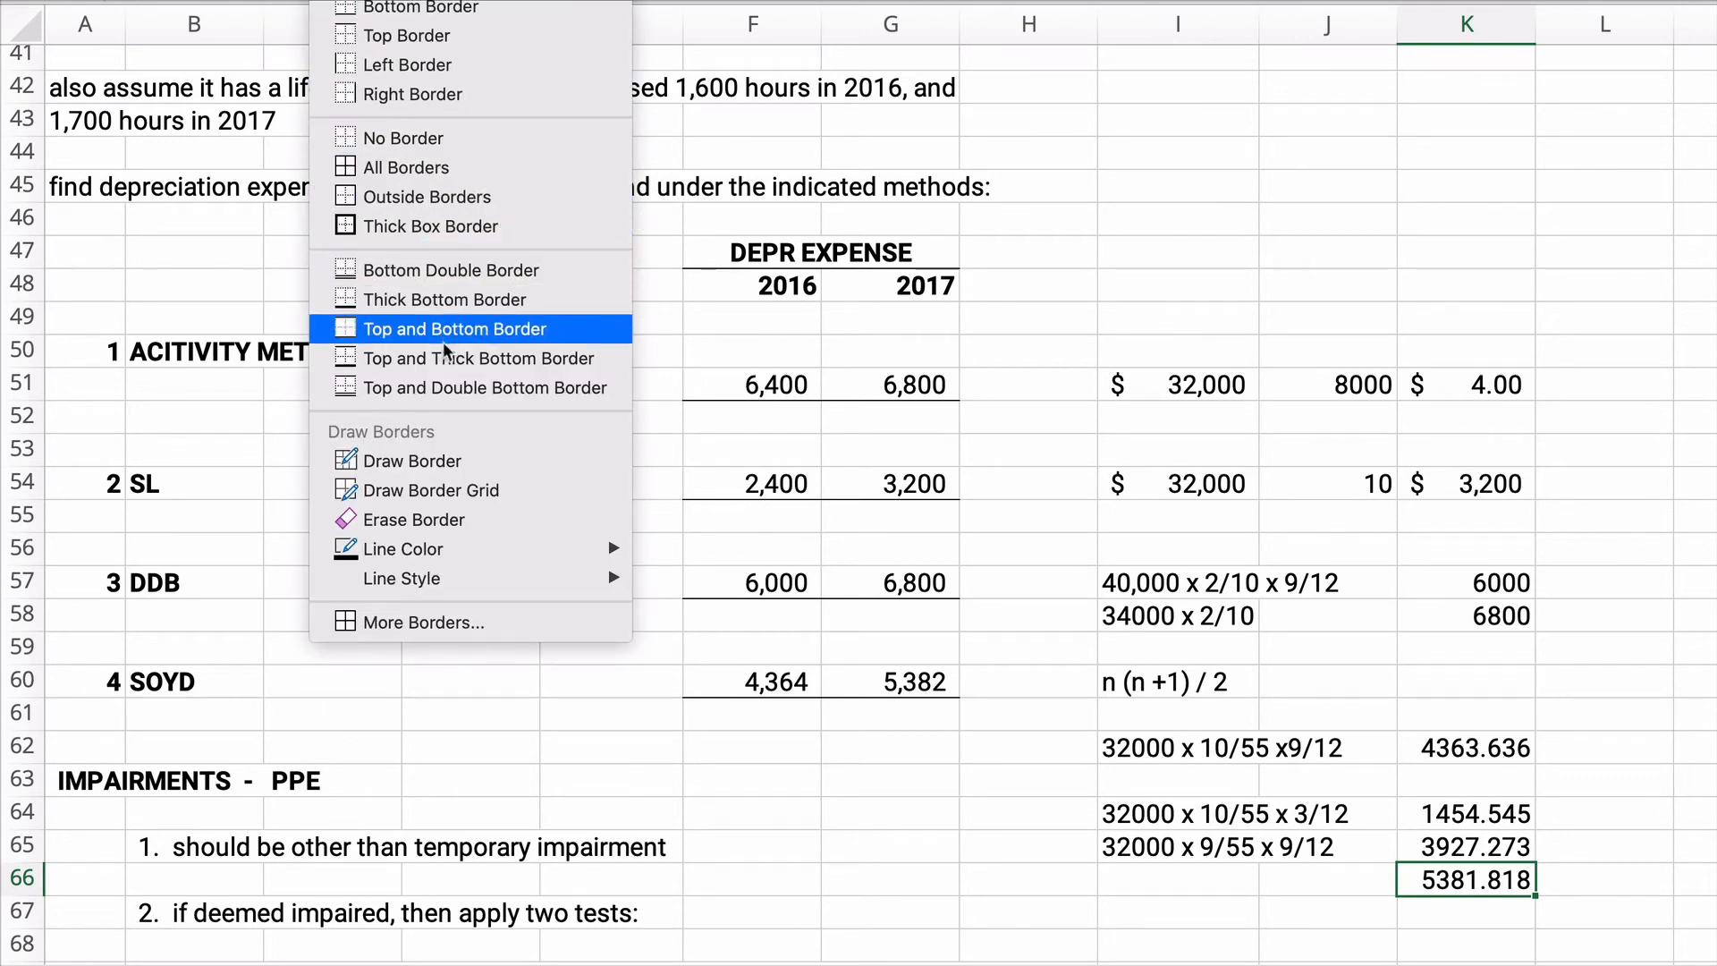
click(452, 330)
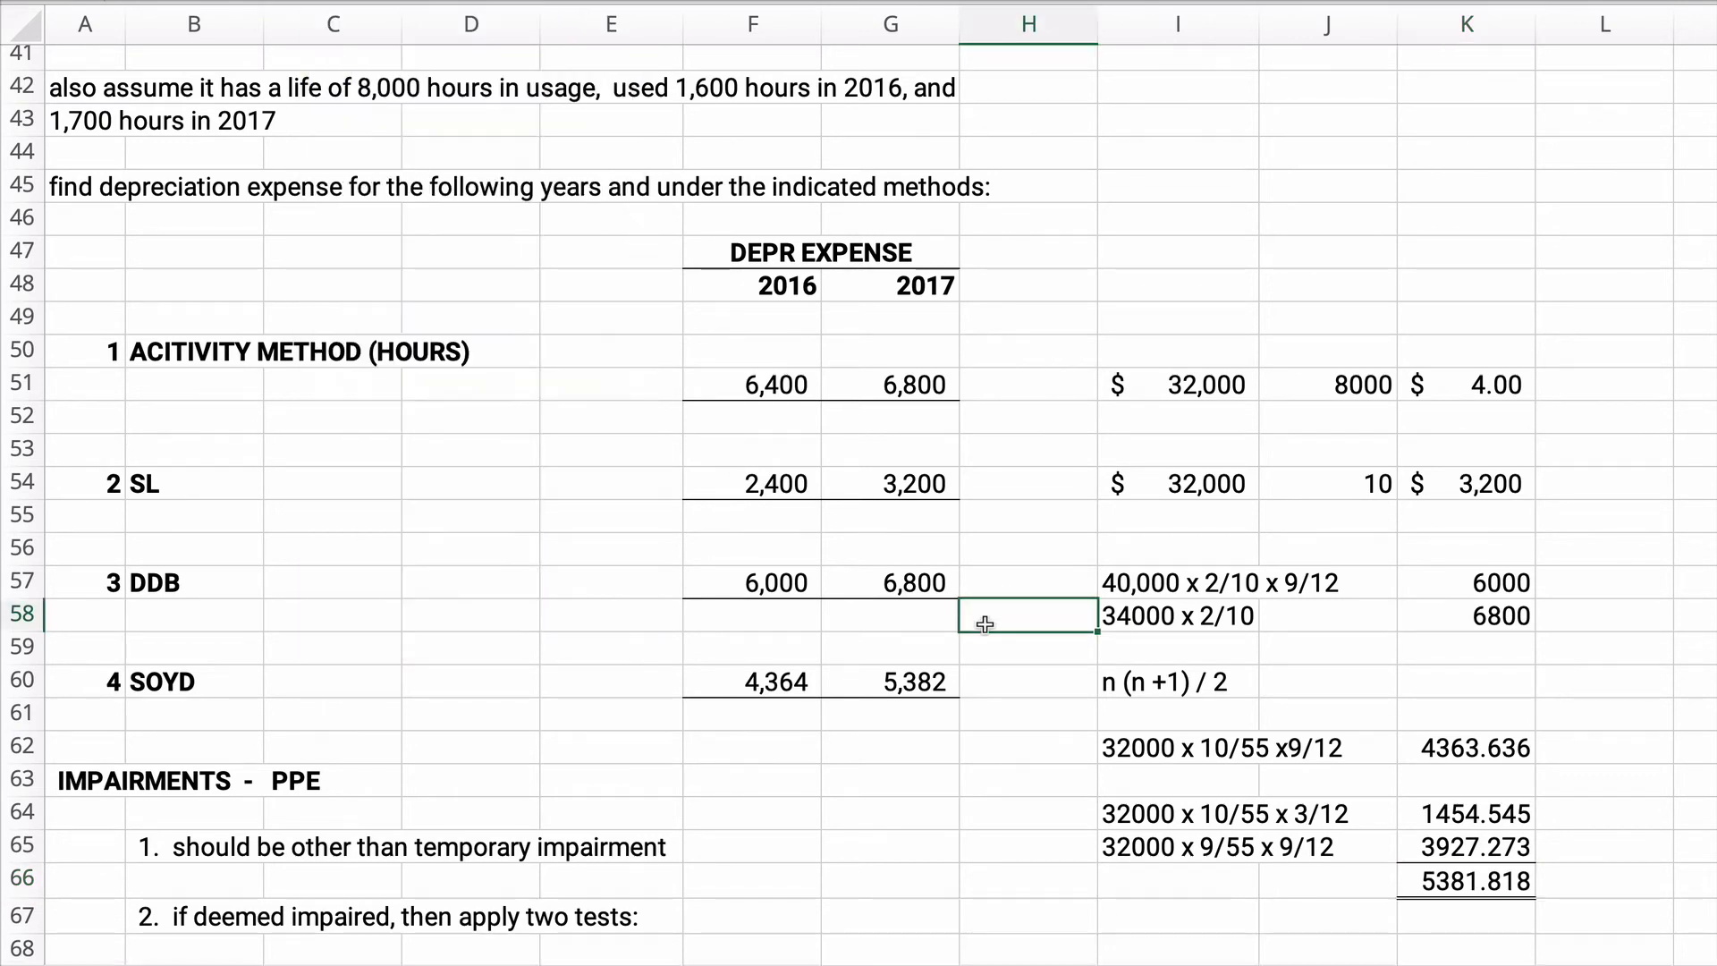
drag(1467, 748, 1467, 880)
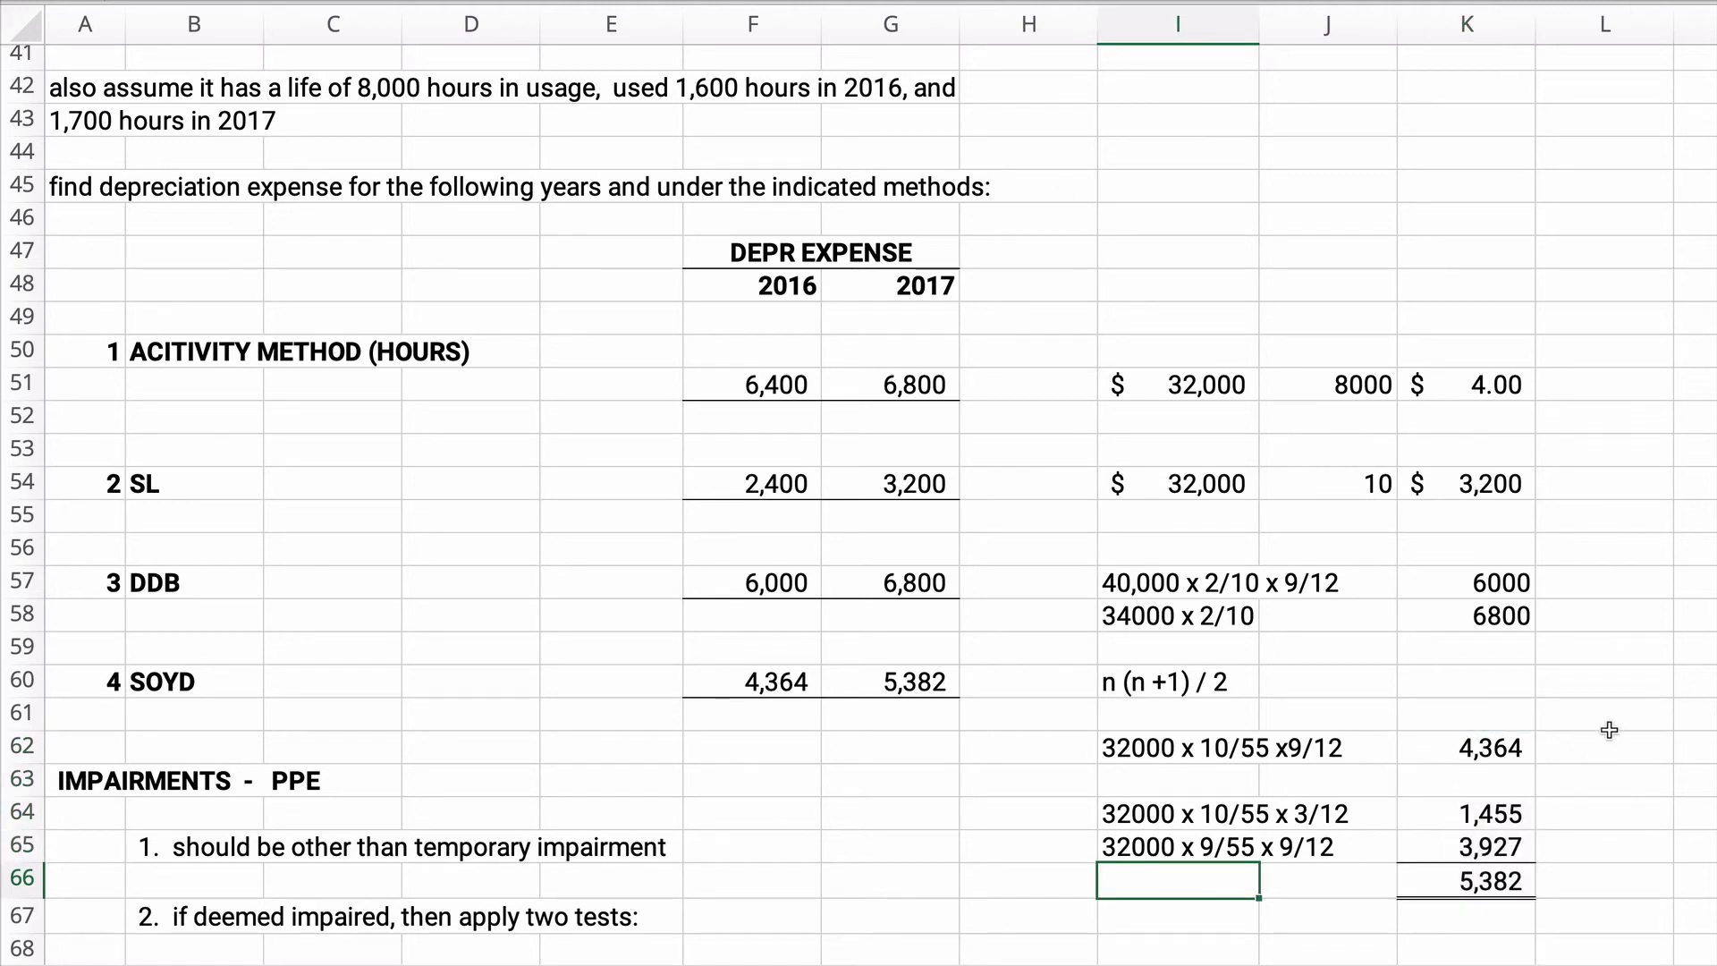
mouse_move(964, 702)
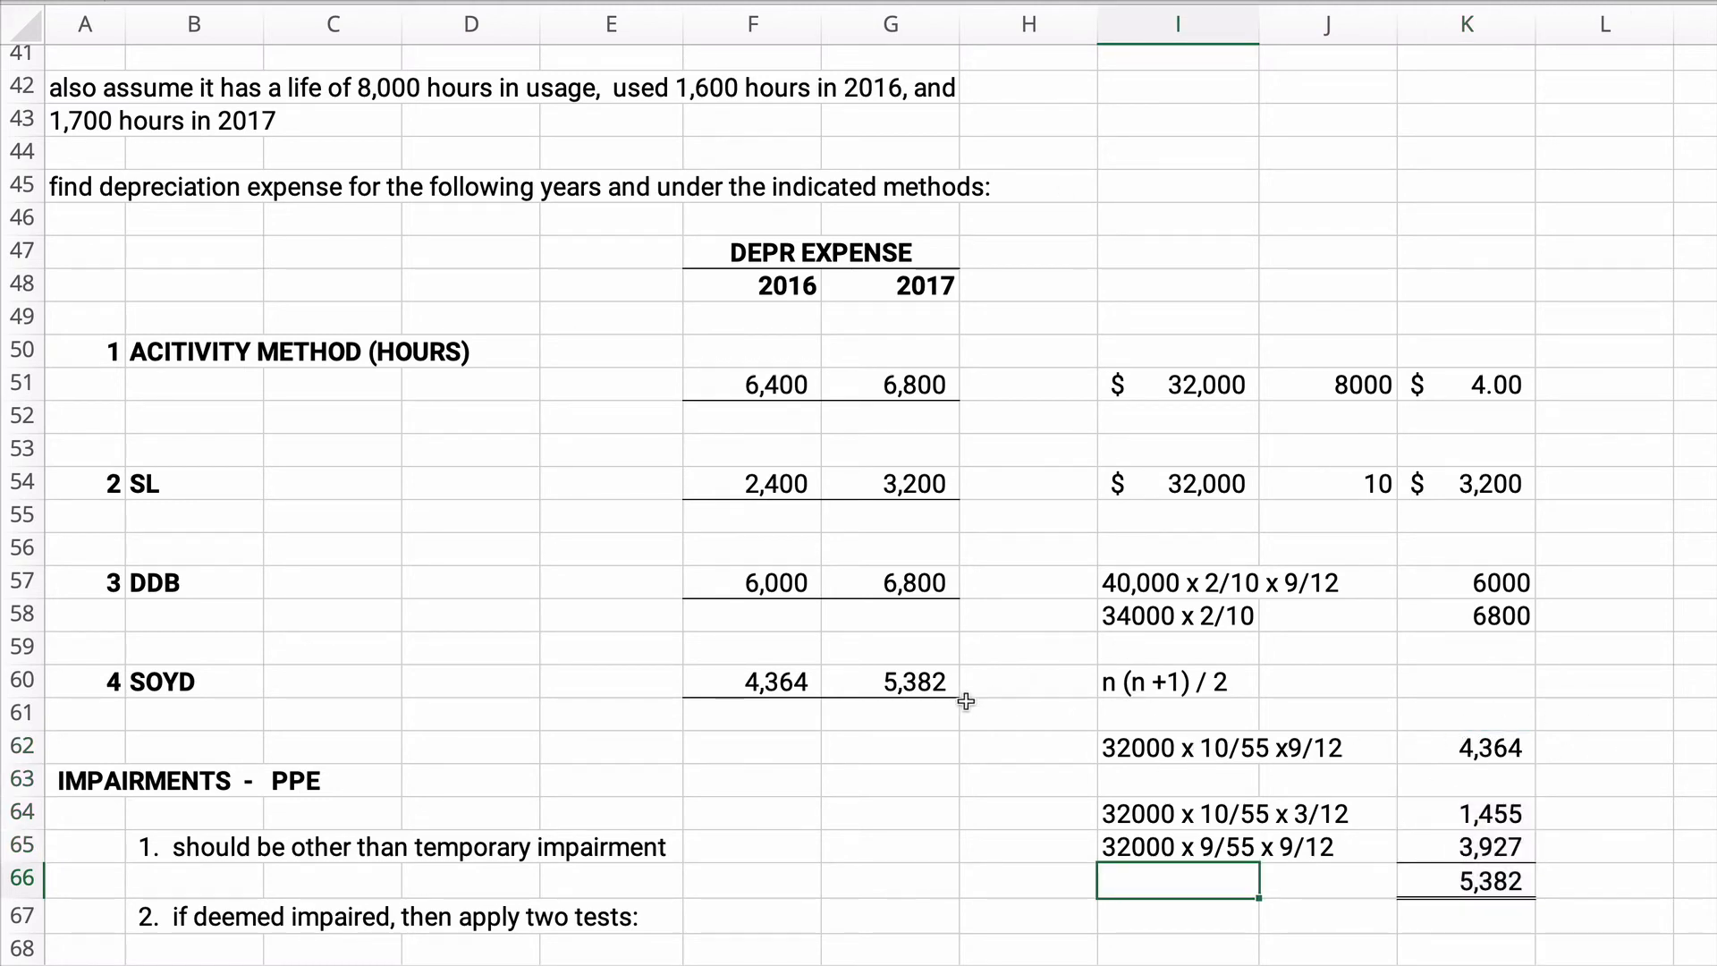
mouse_move(974, 685)
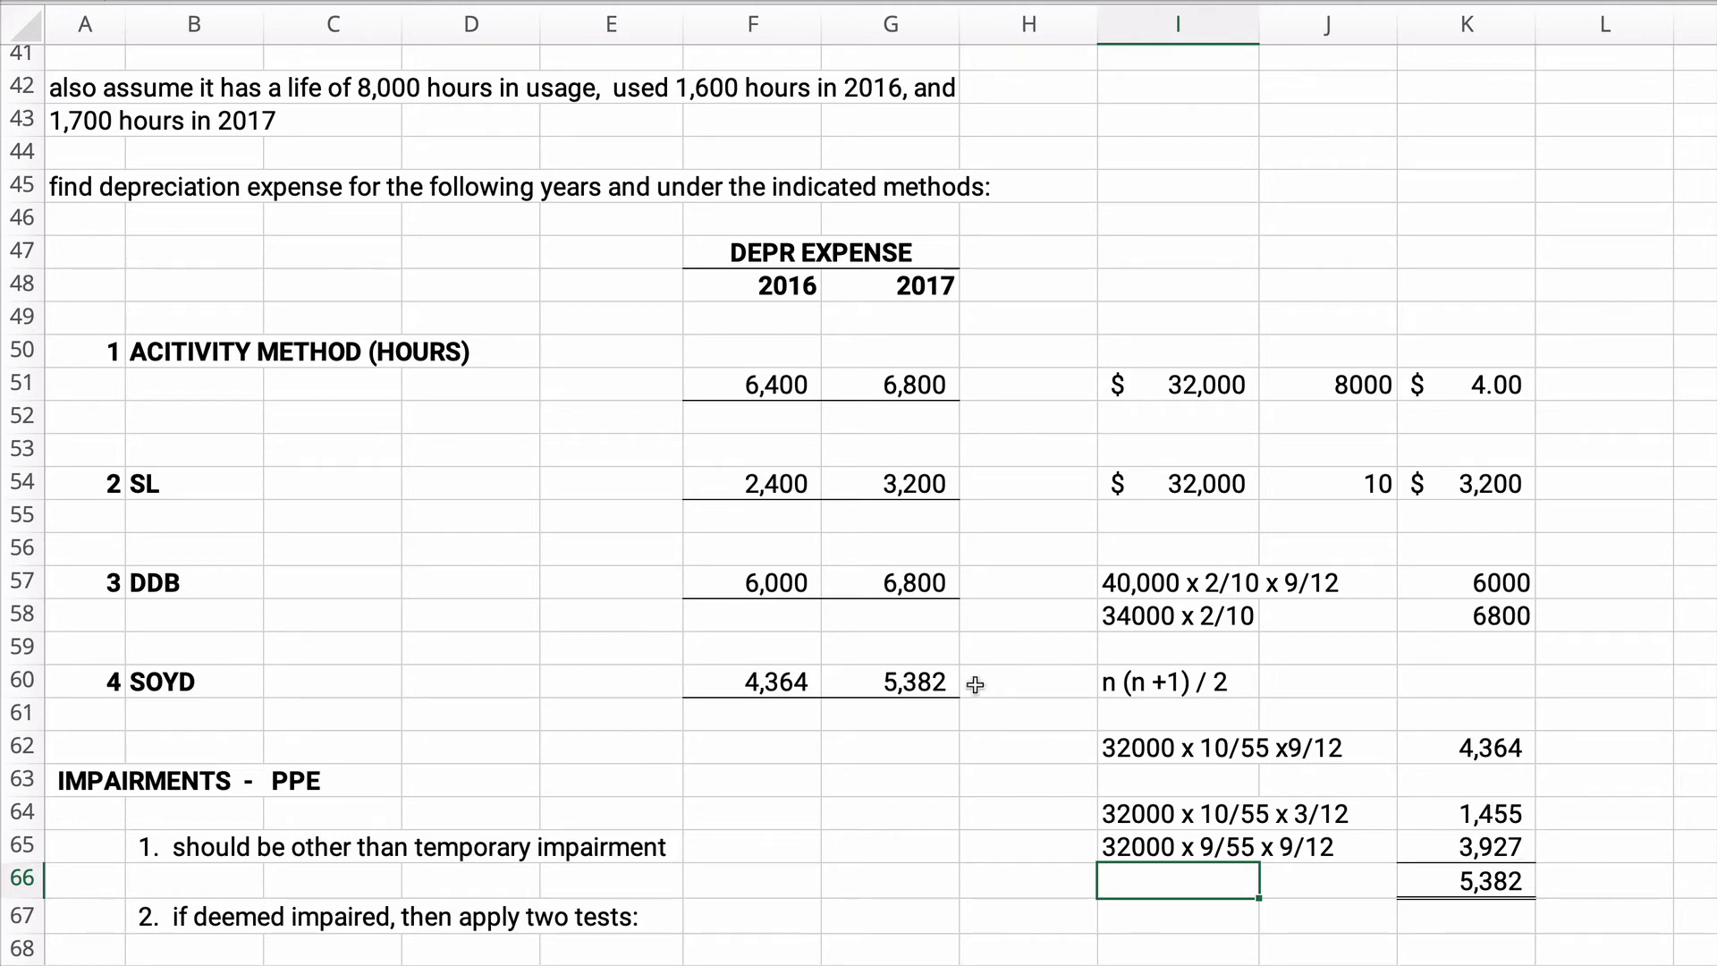
Scroll to the impairment rules and highlight the recoverability test and loss lines
scroll(down, 3)
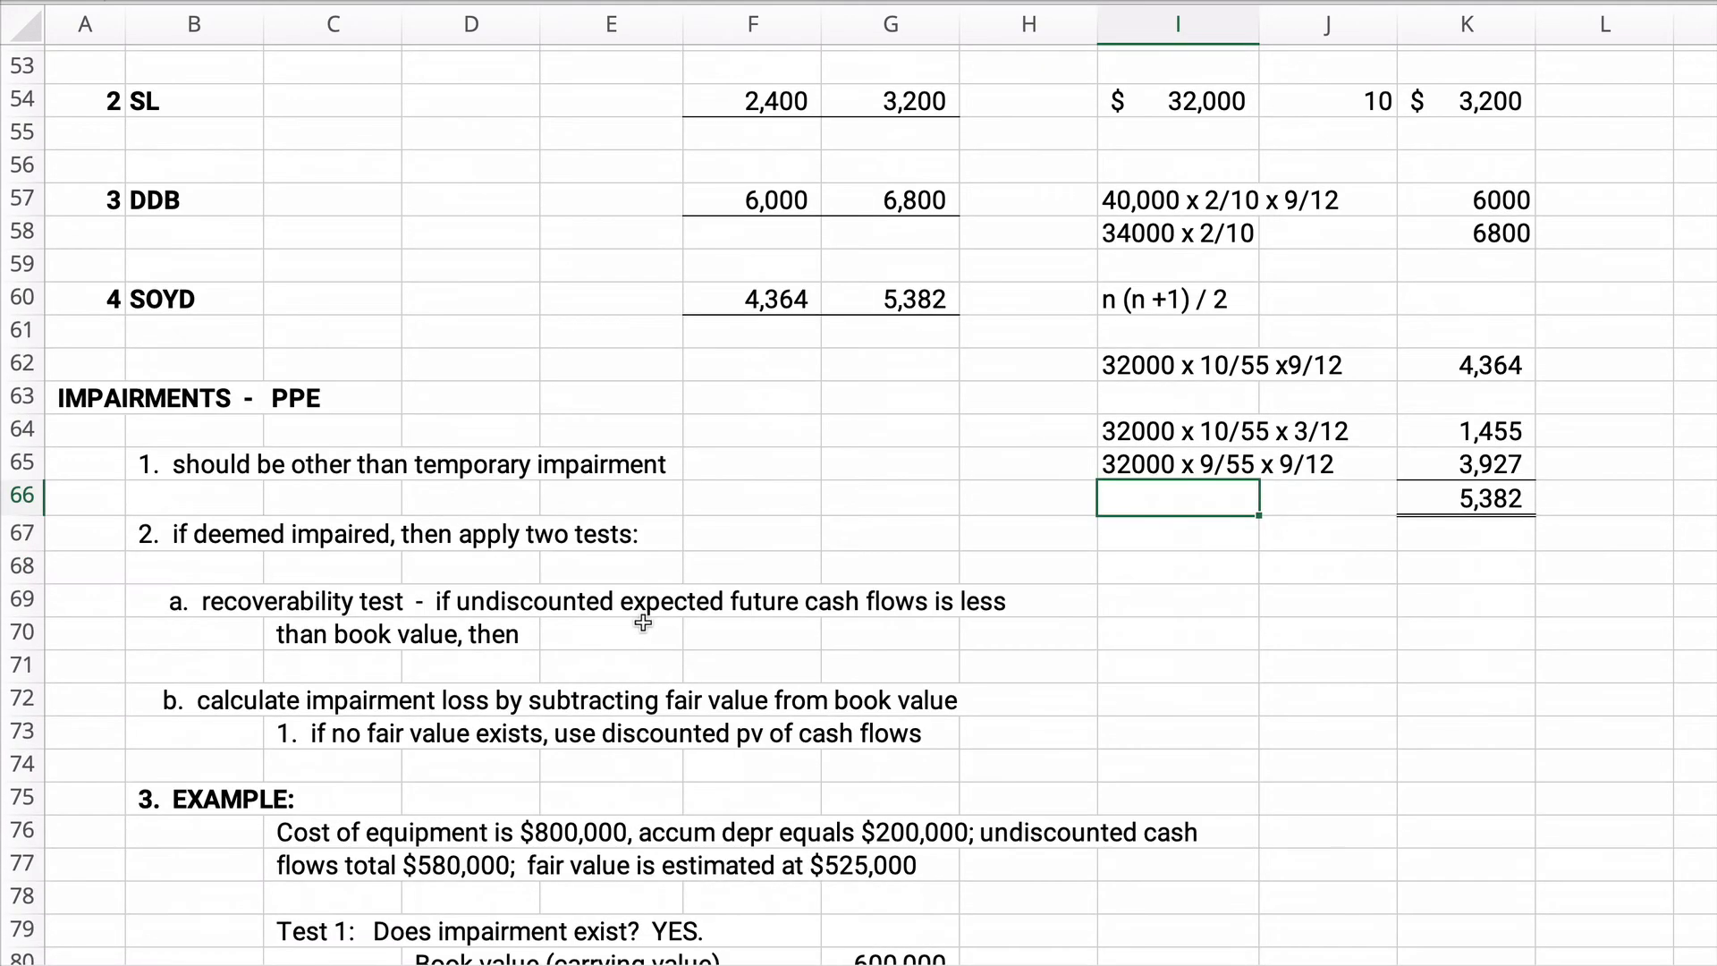
scroll(down, 3)
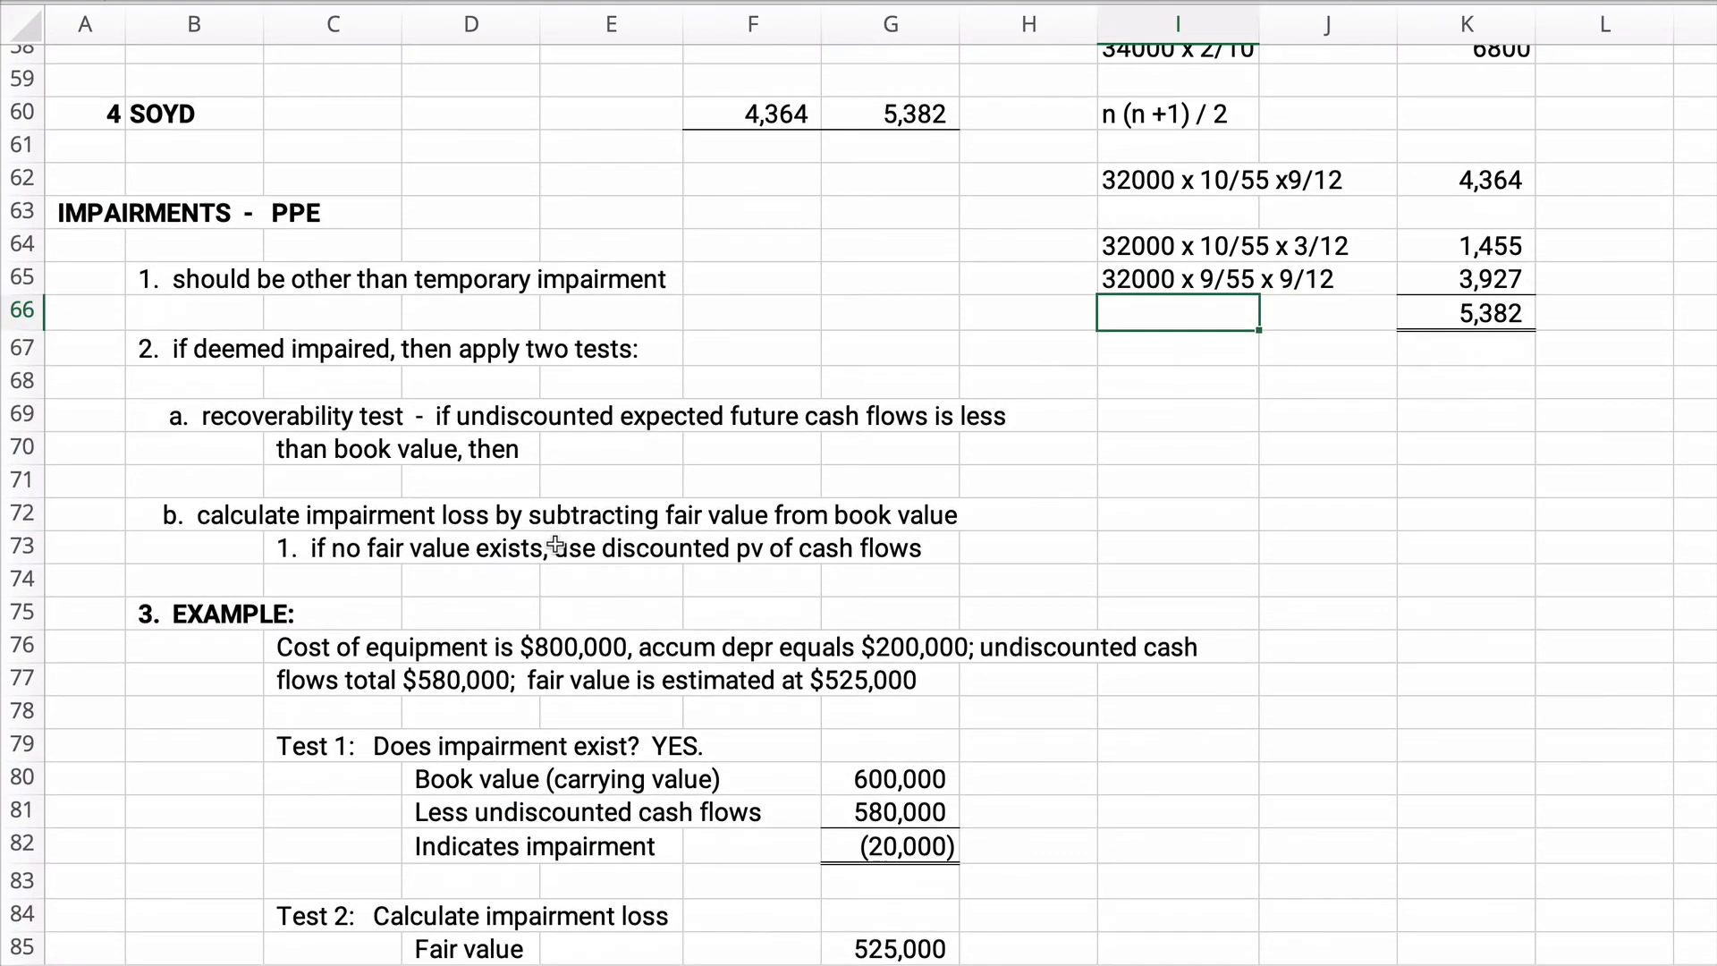
scroll(down, 3)
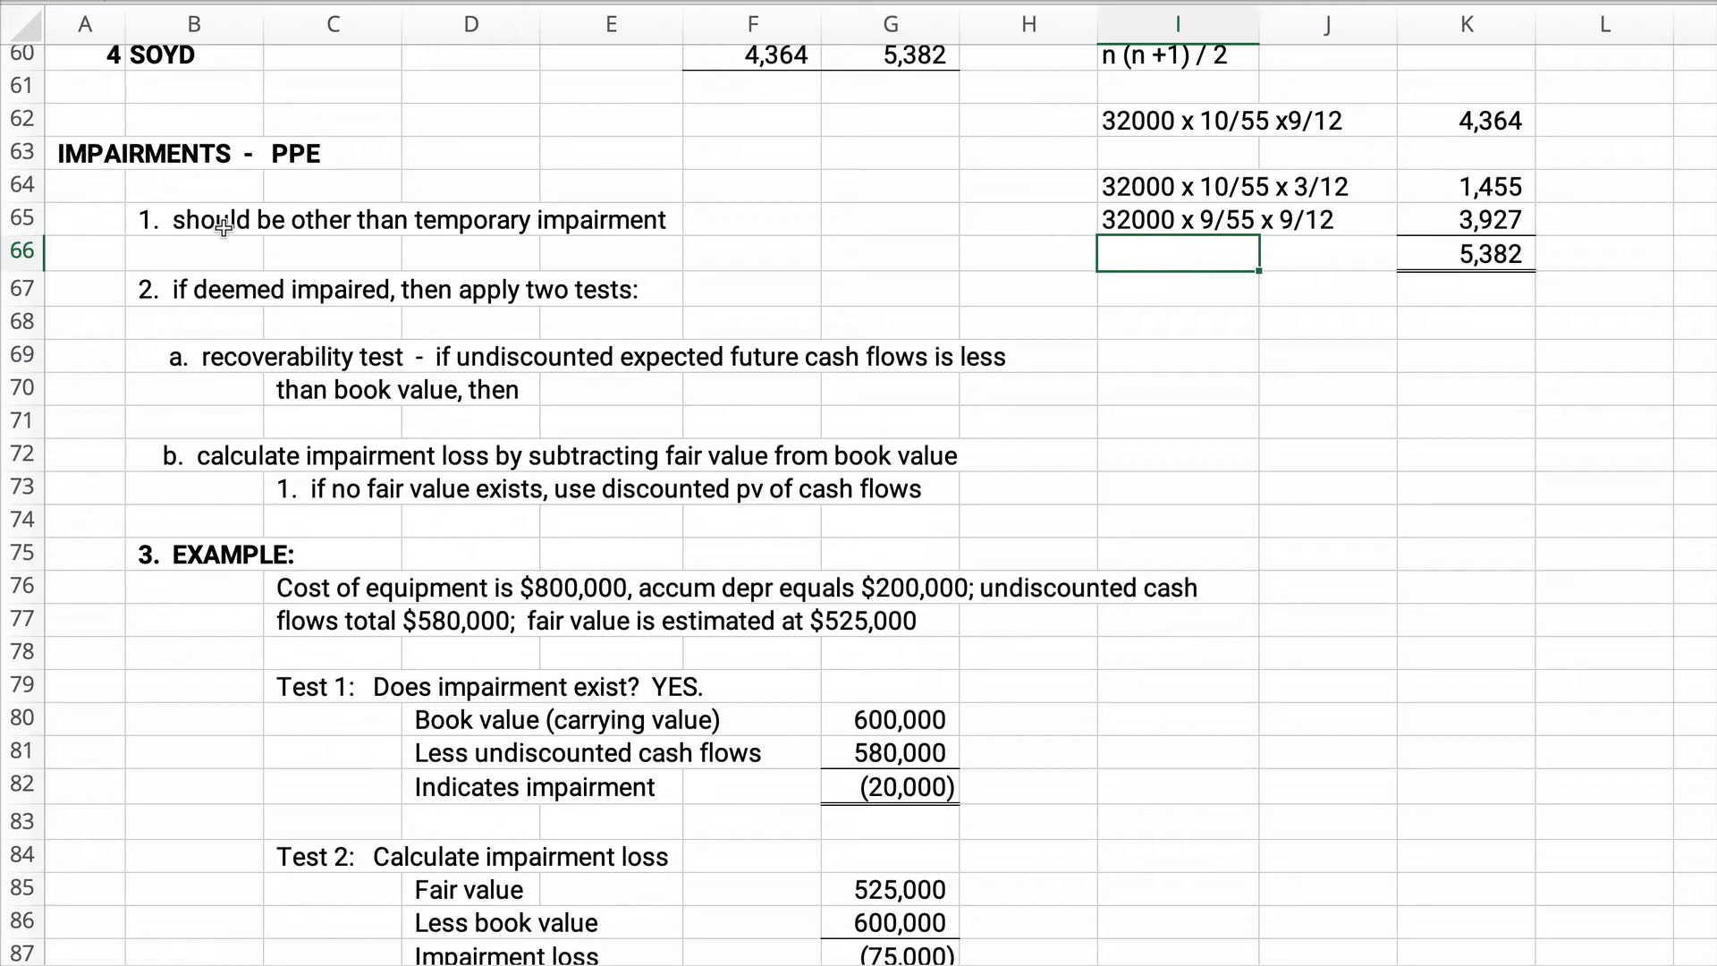
mouse_move(186, 211)
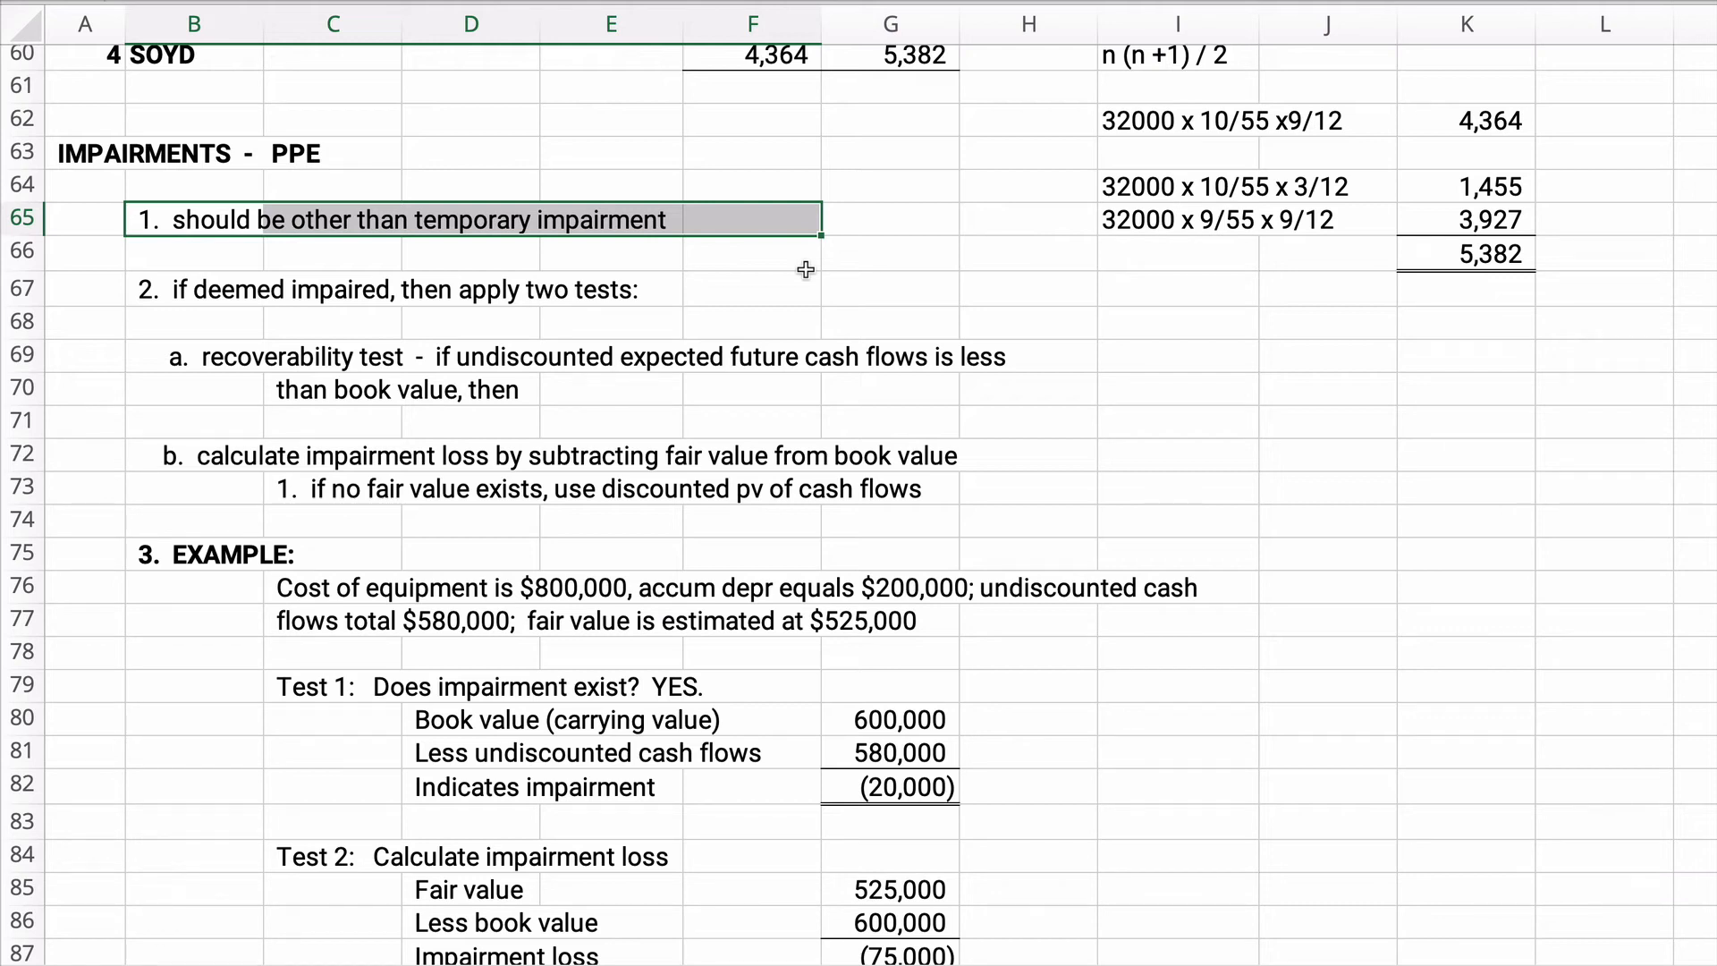
mouse_move(744, 267)
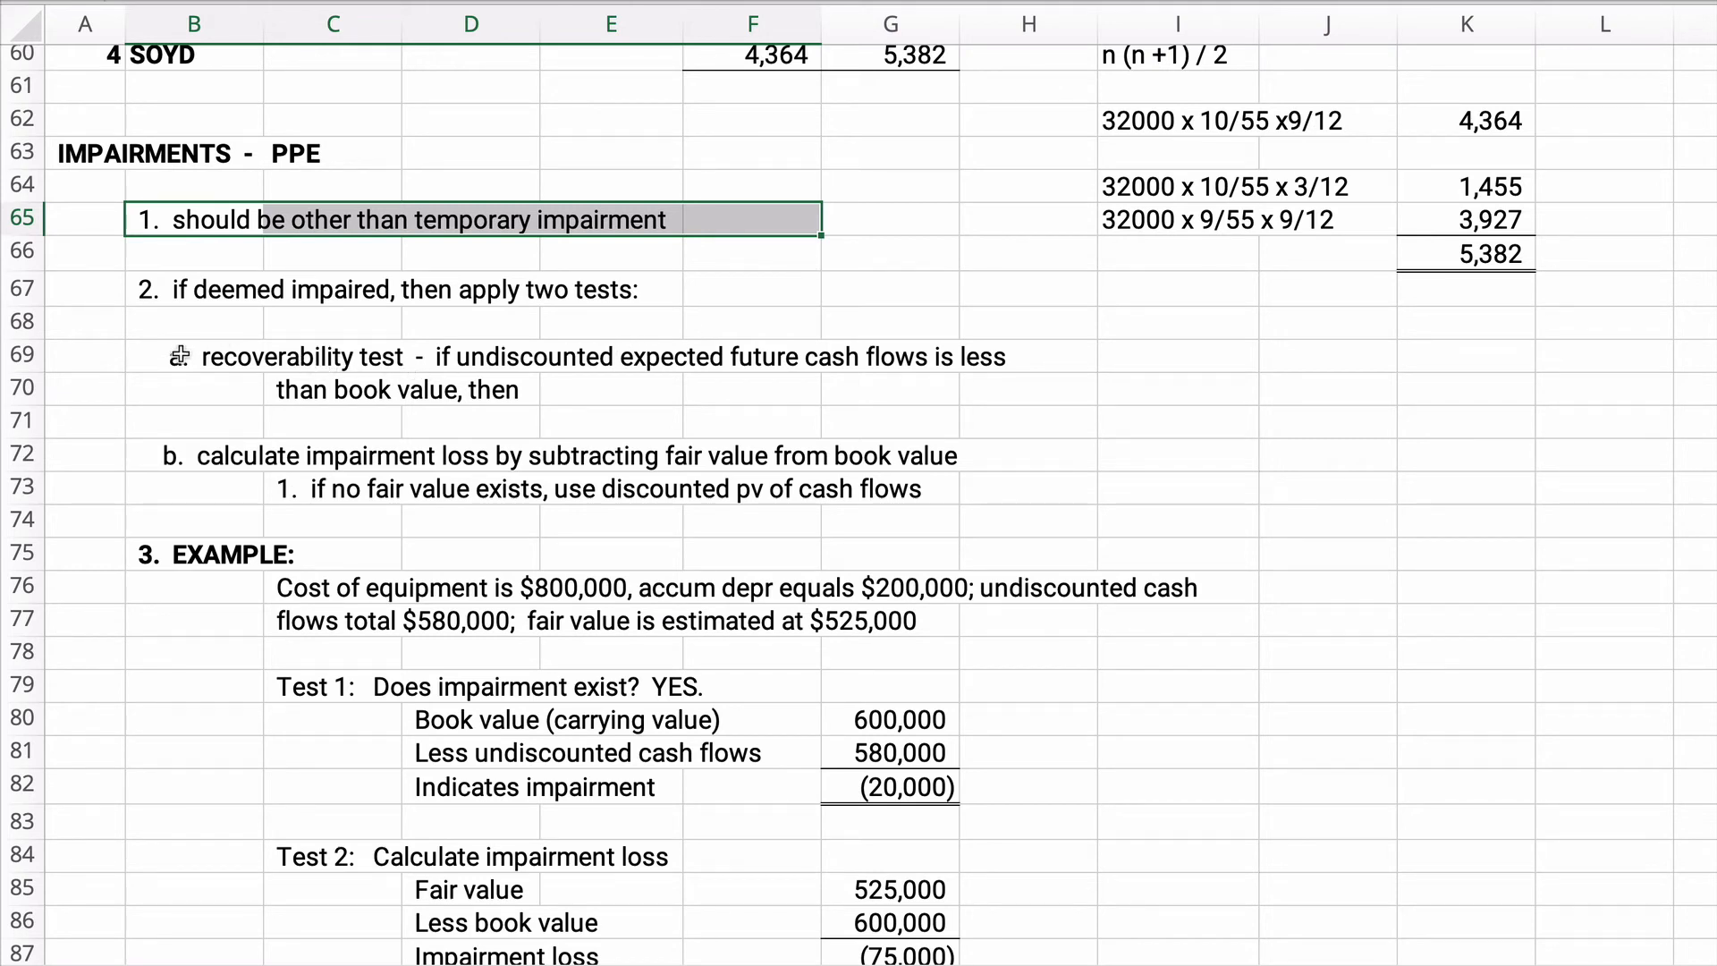
click(284, 356)
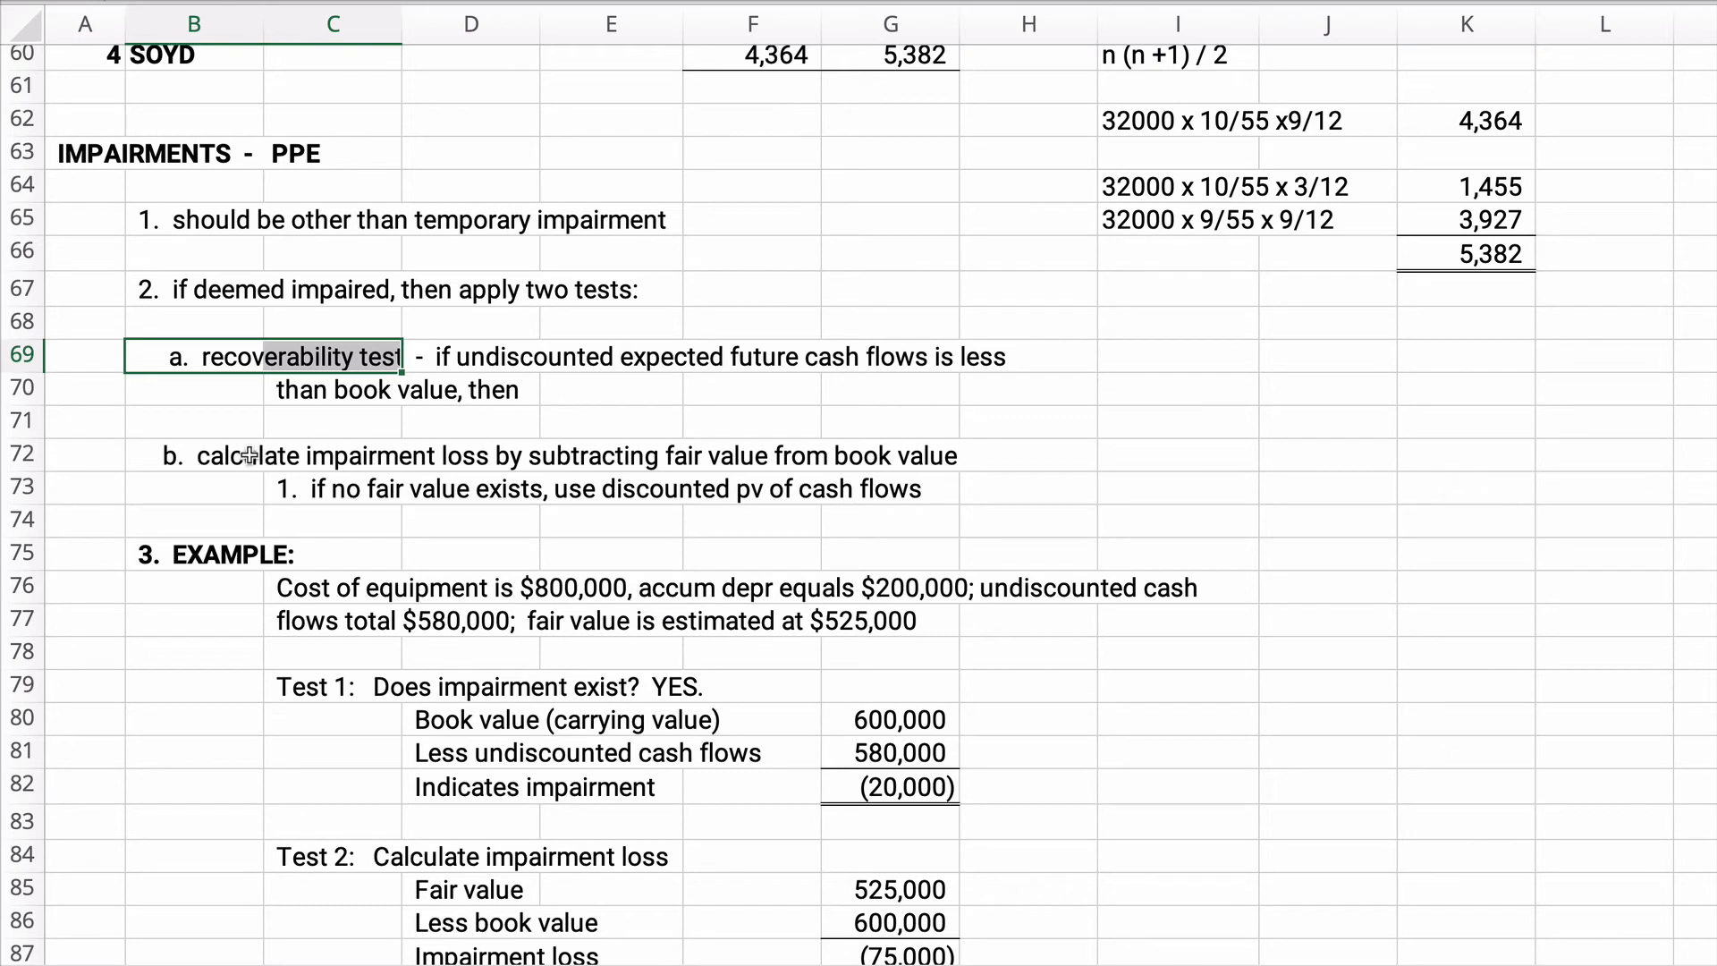
click(383, 456)
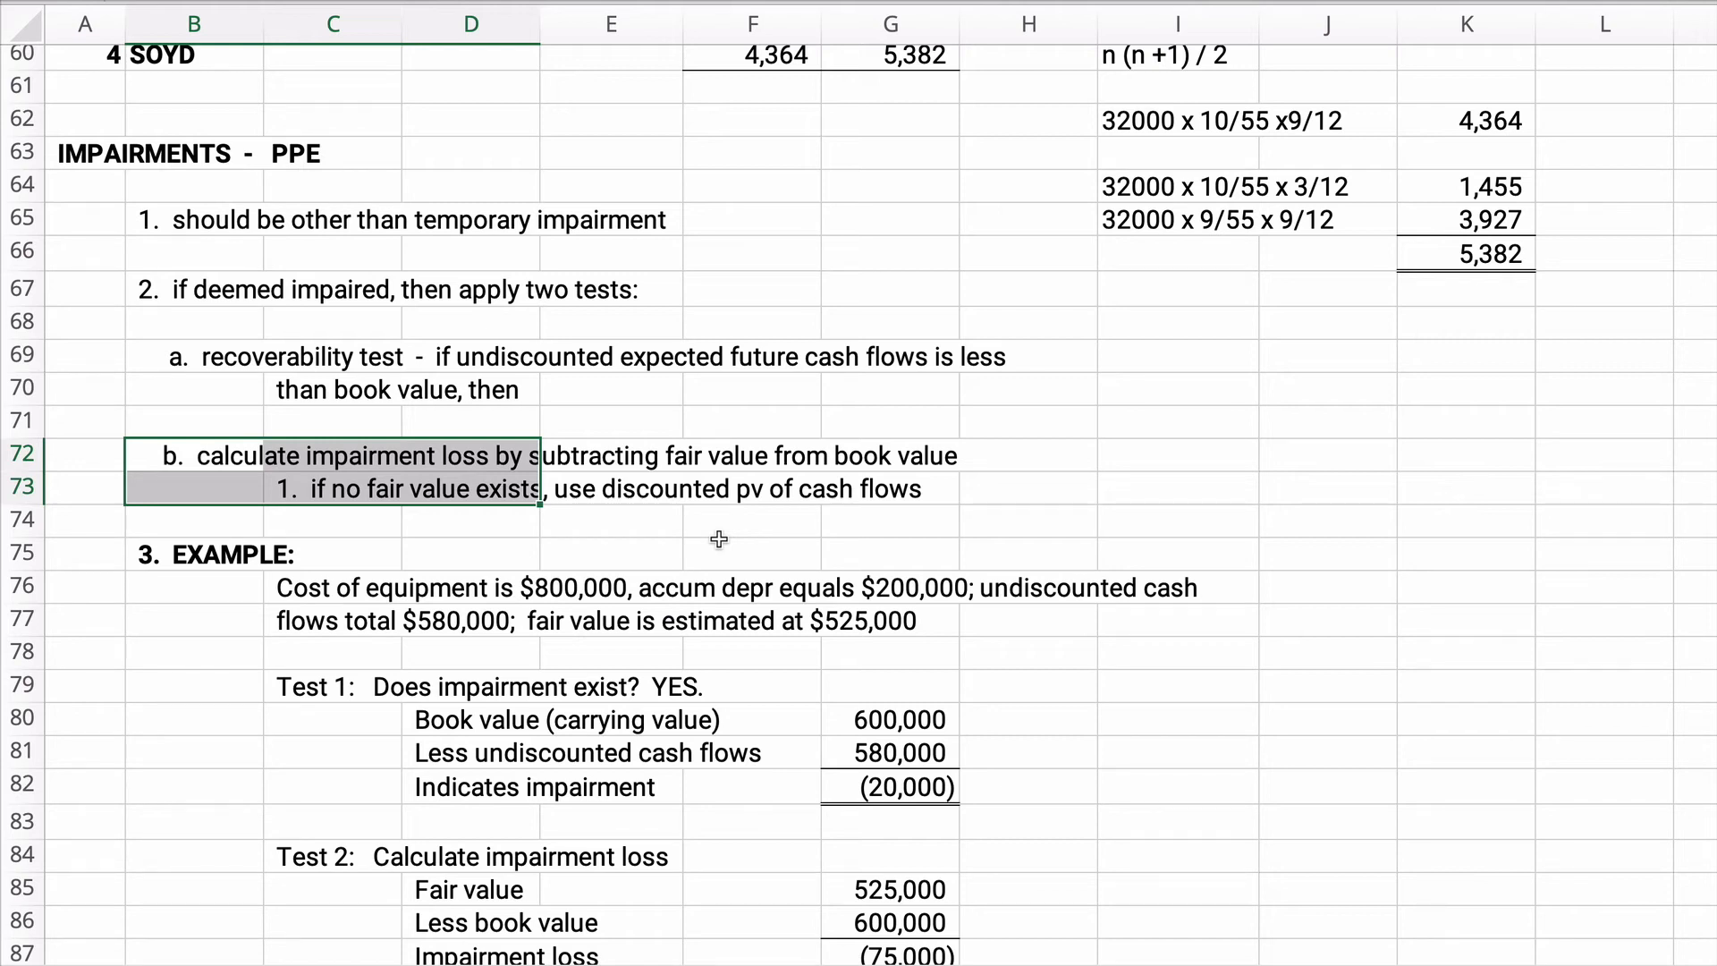
mouse_move(1189, 377)
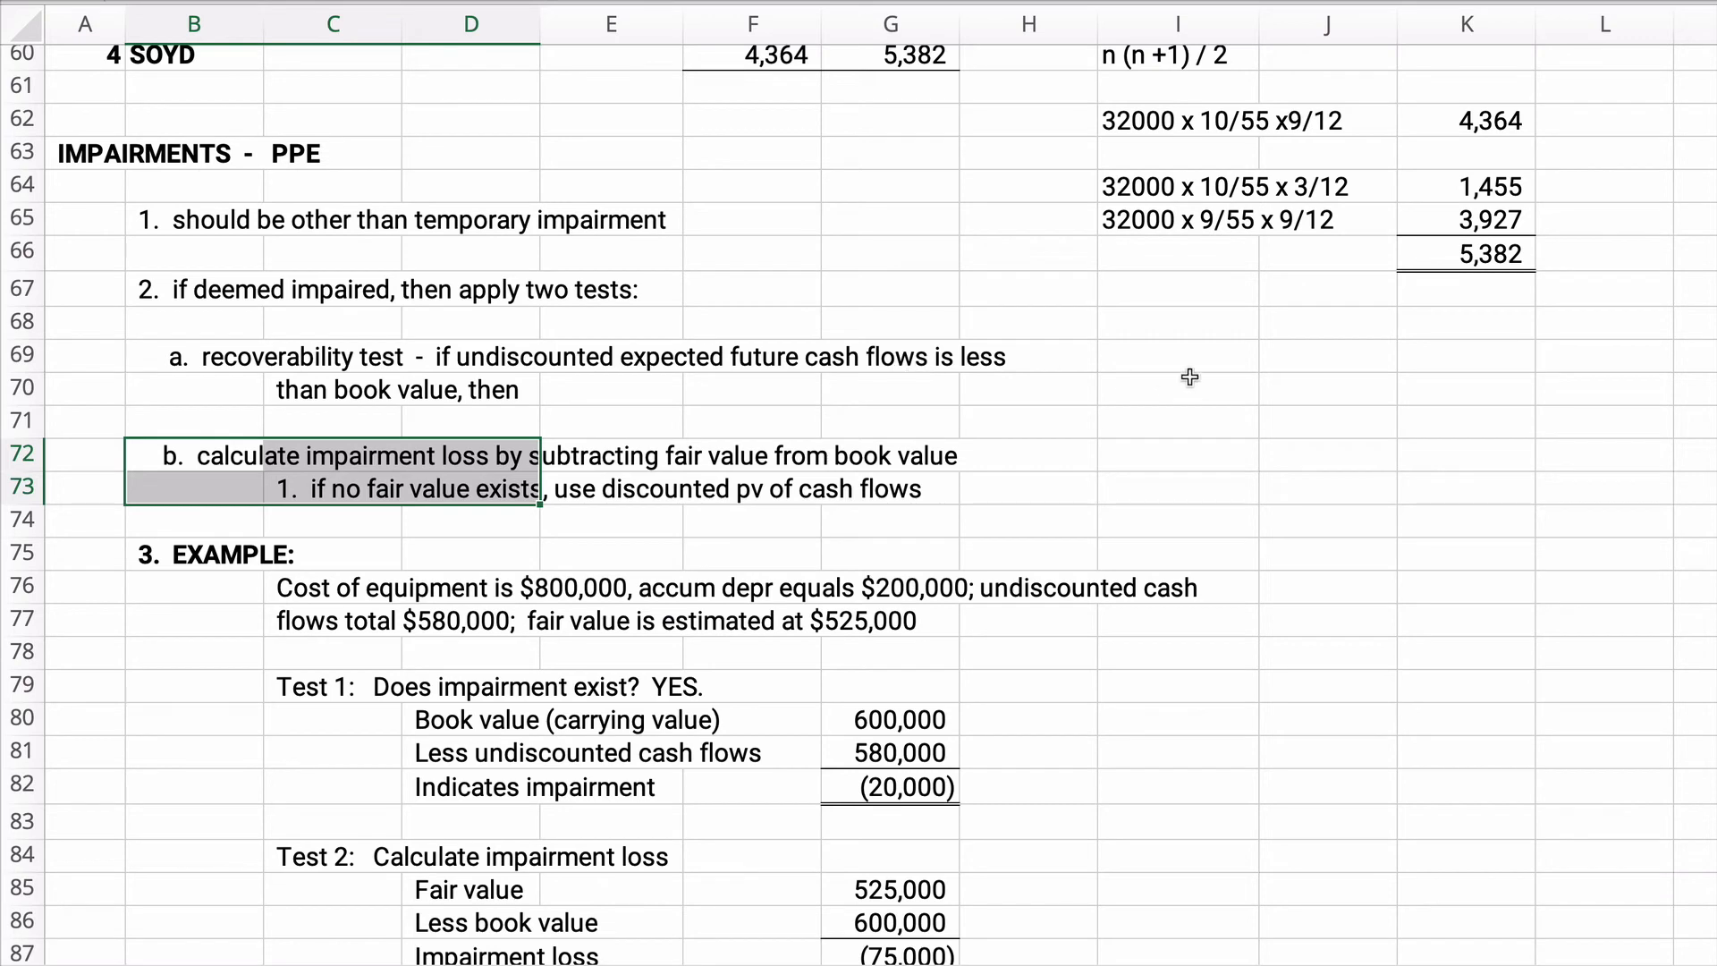
Add YES/NO and LOSS notes beside the two impairment tests
text(YES or NO)
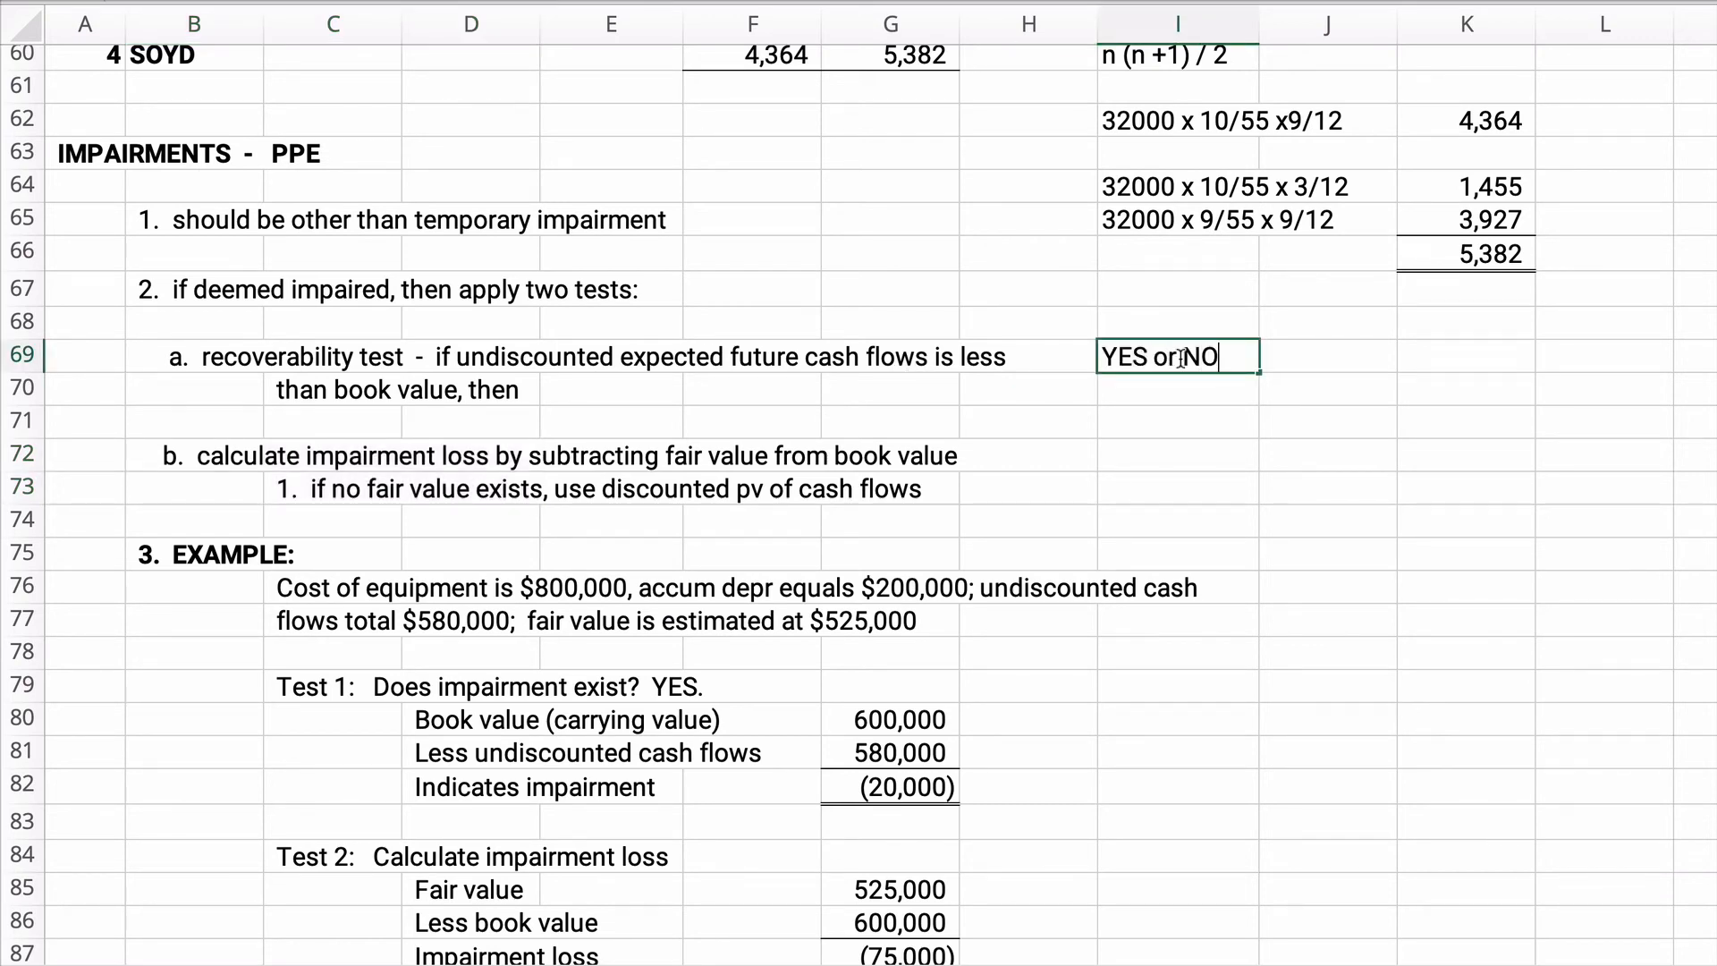
key(enter)
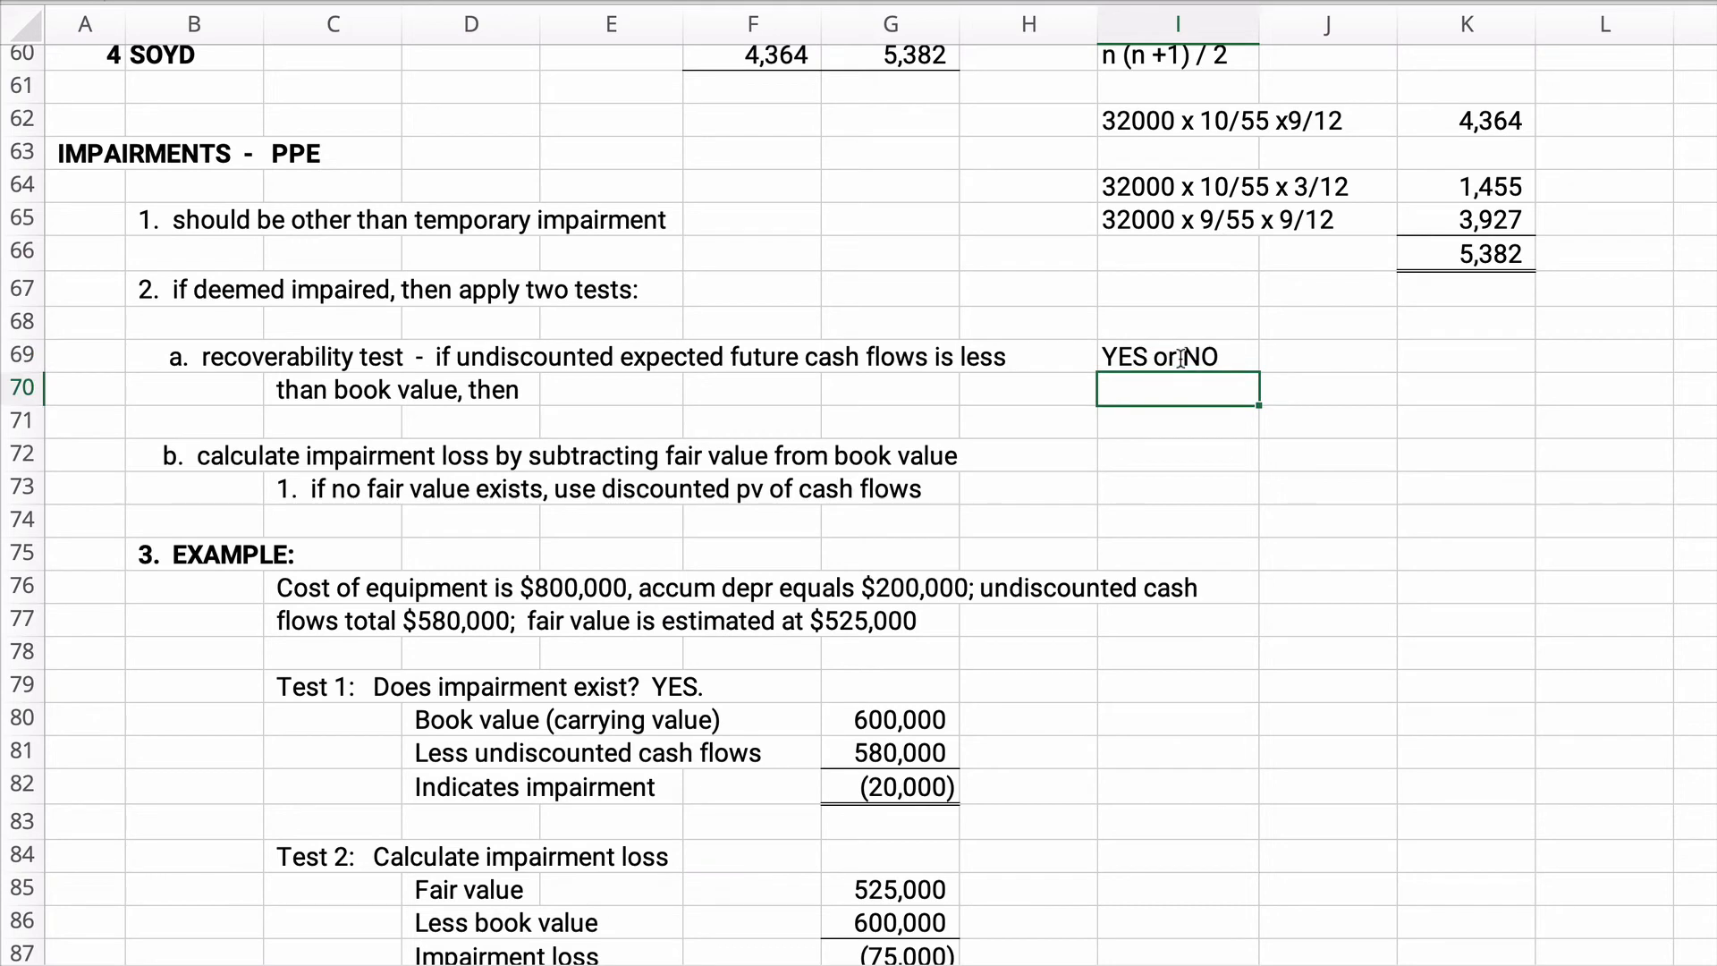
click(1177, 456)
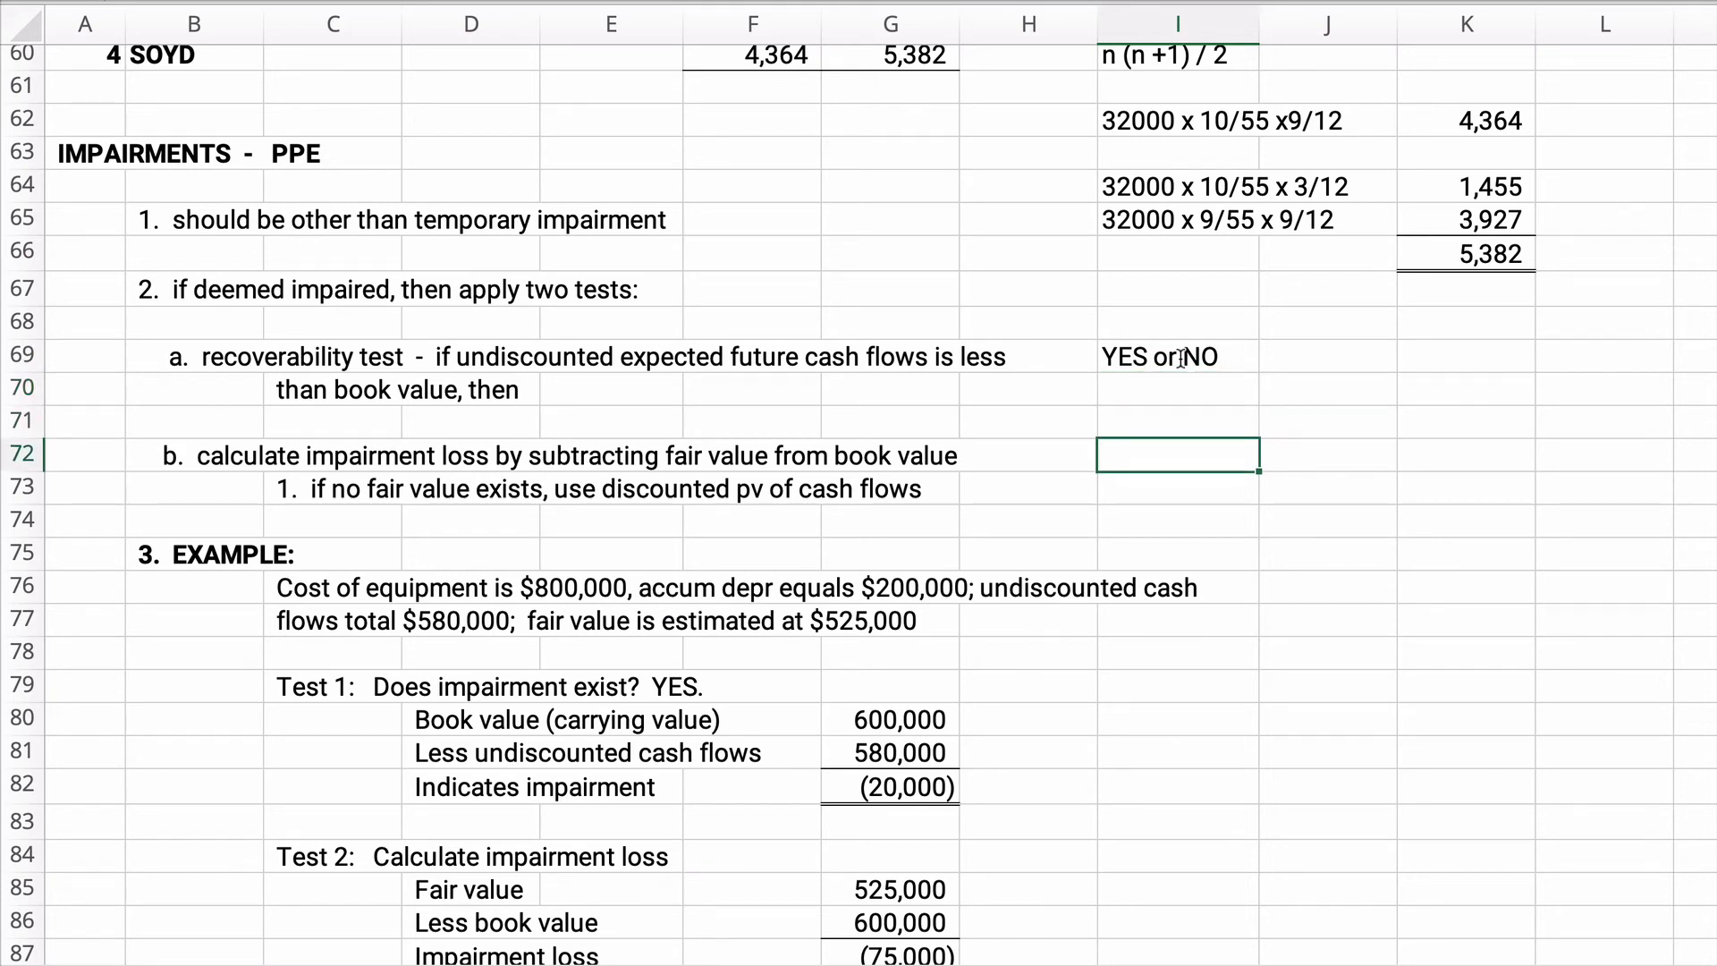
text(LOSS)
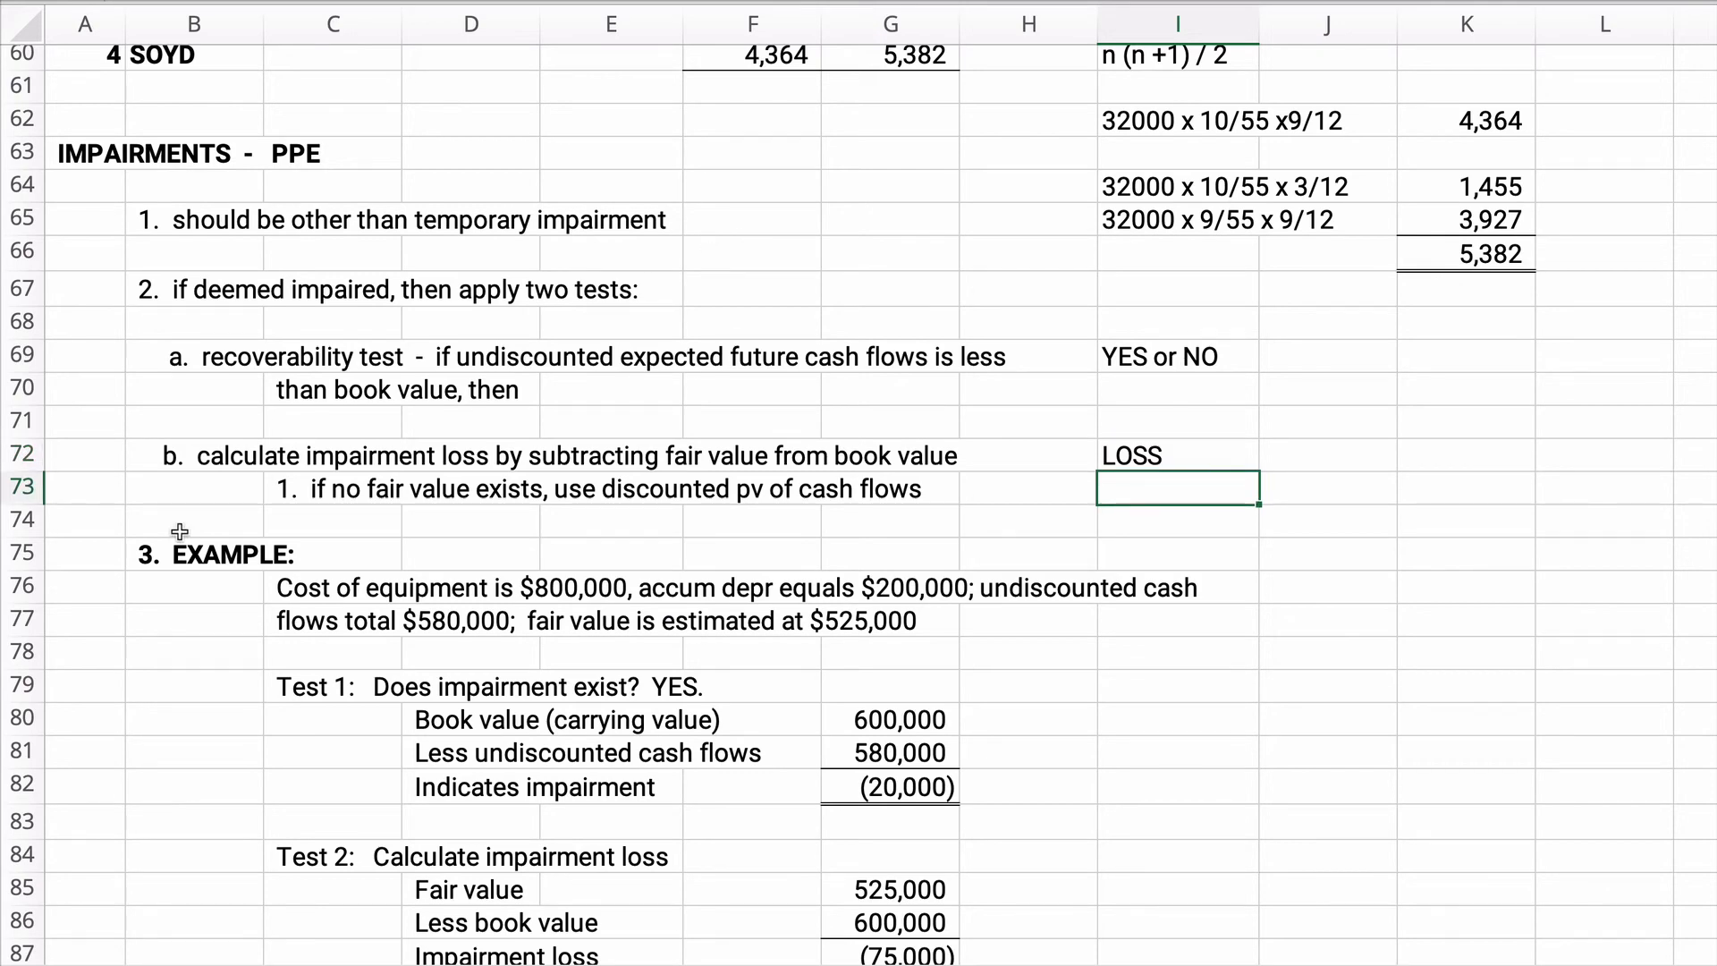
scroll(down, 3)
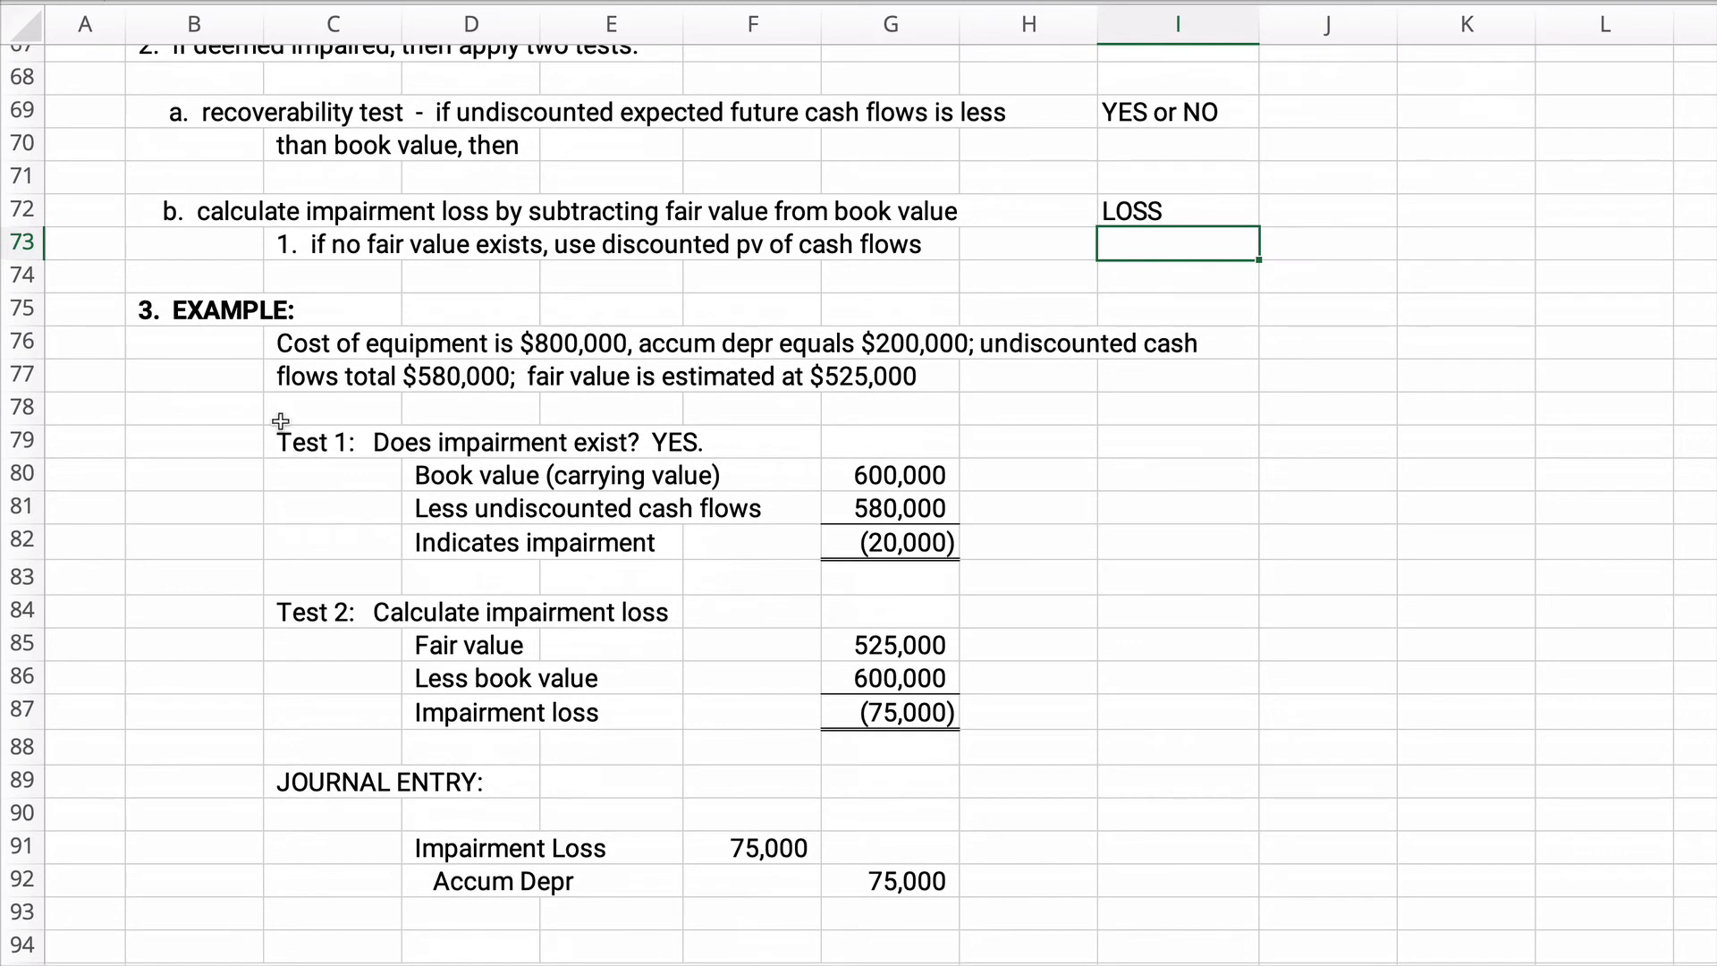
mouse_move(343, 433)
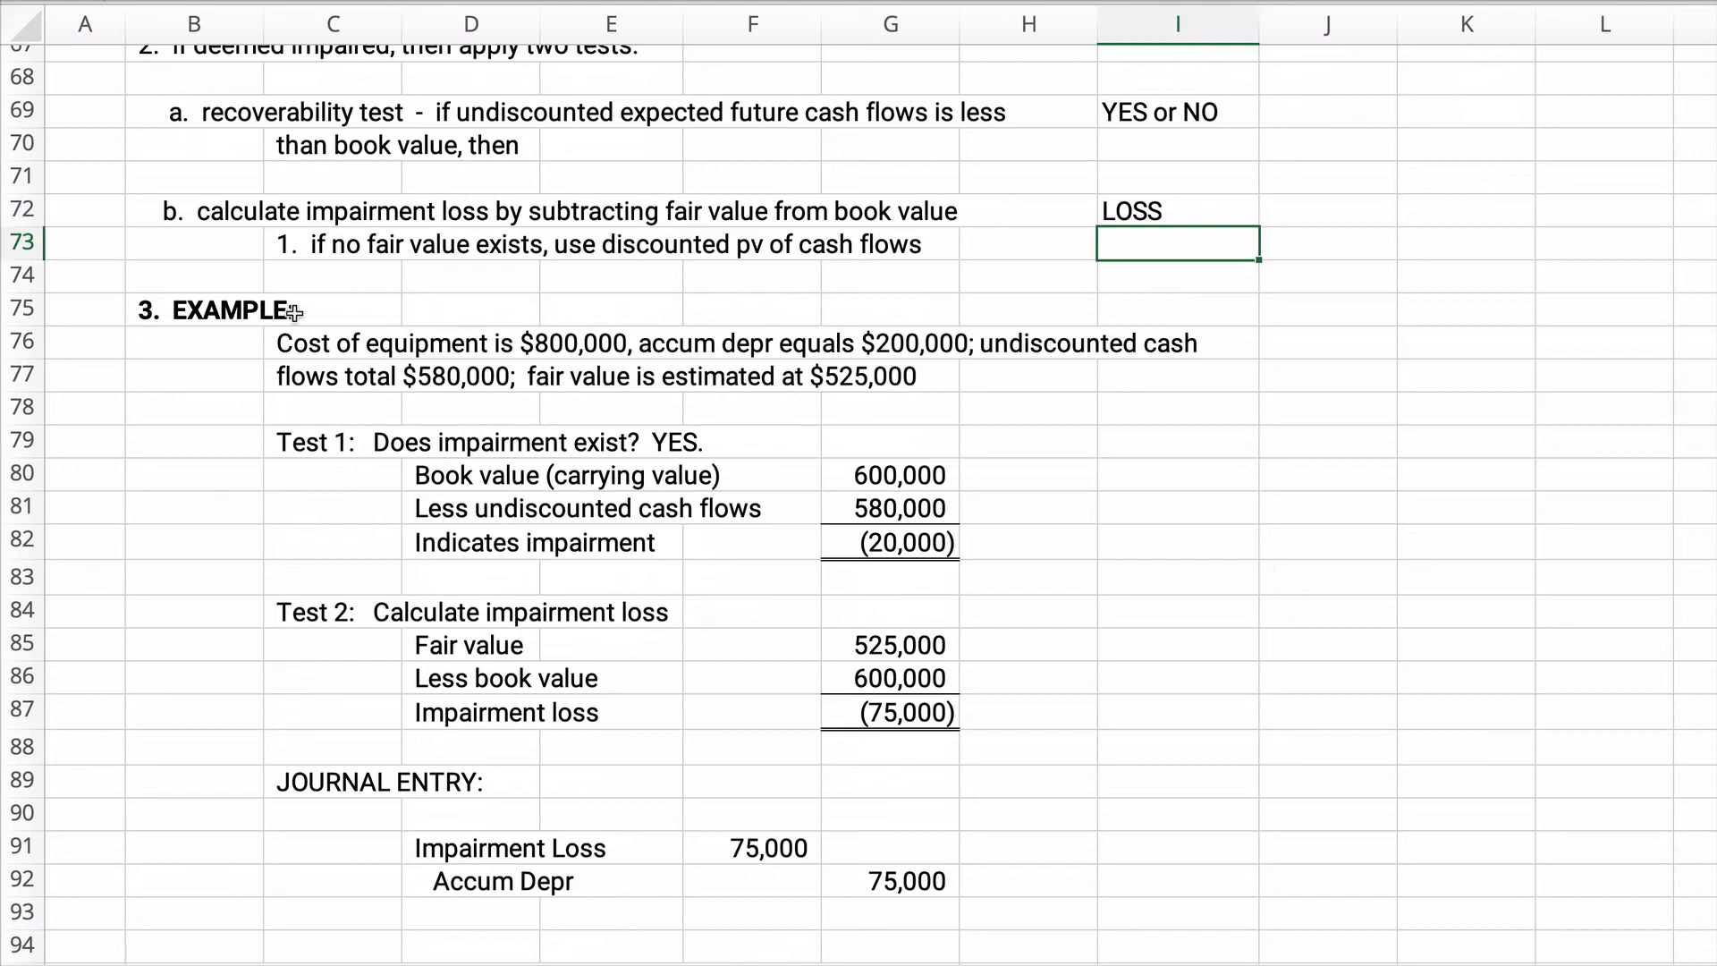
Walk through the example's Test 1 (20,000) shortfall, Test 2 75,000 loss and its journal entry
click(333, 442)
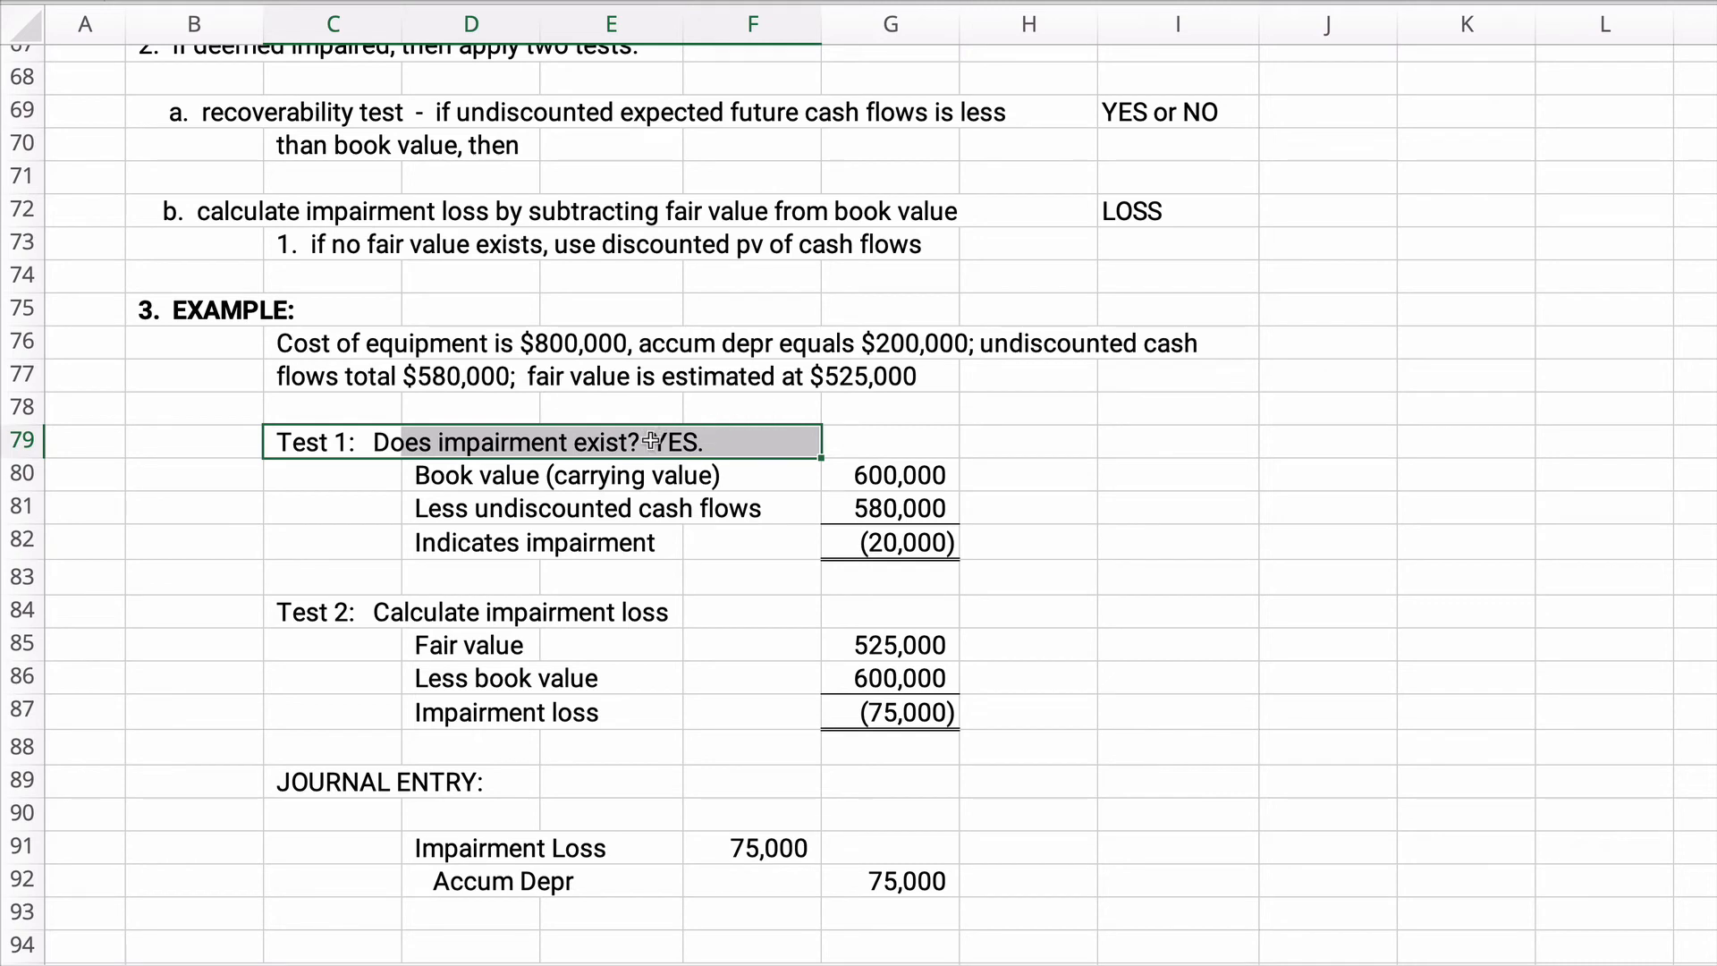
mouse_move(490, 476)
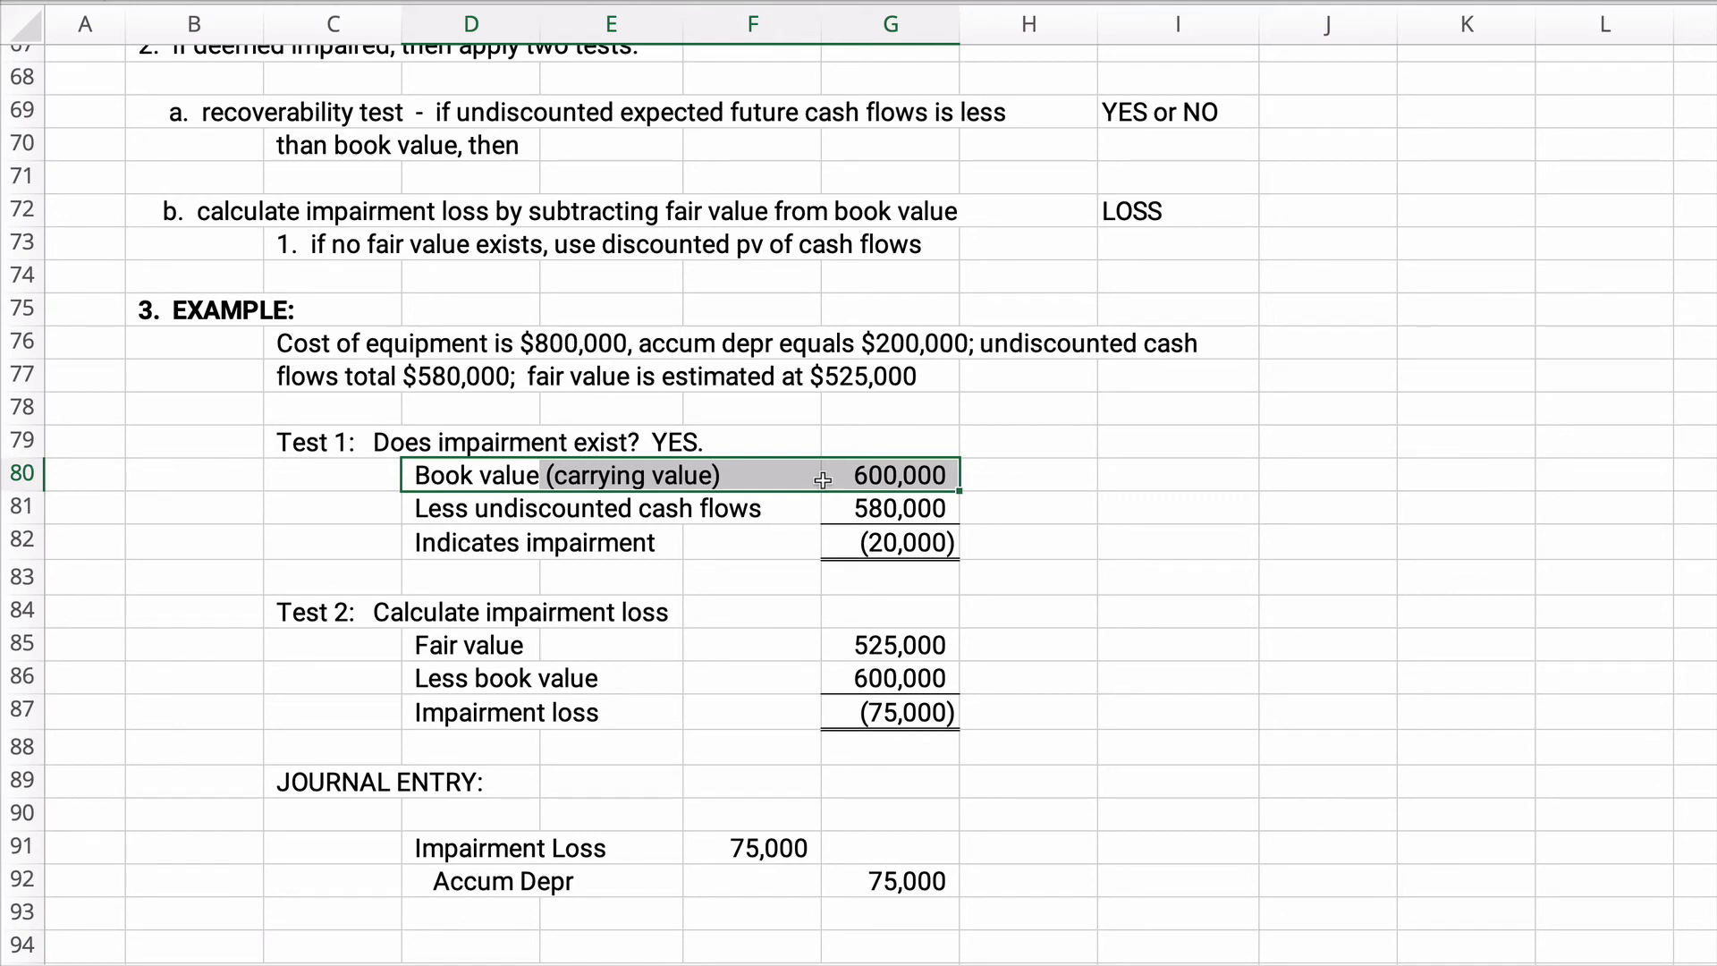
mouse_move(504, 513)
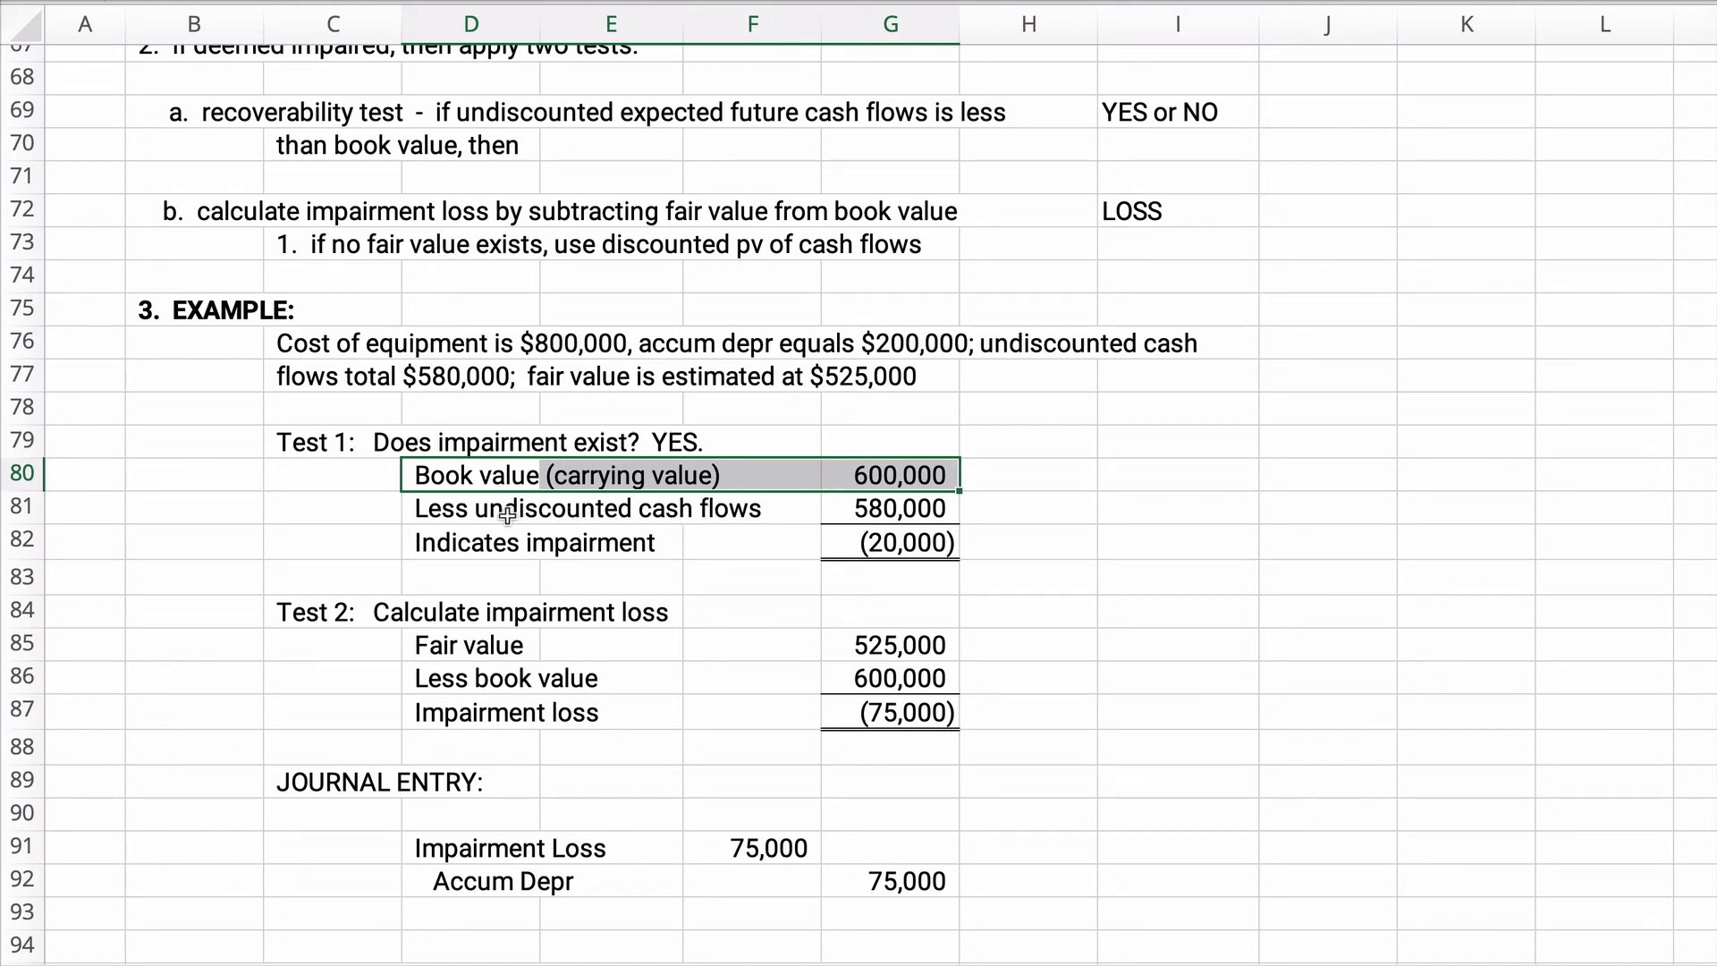
click(611, 506)
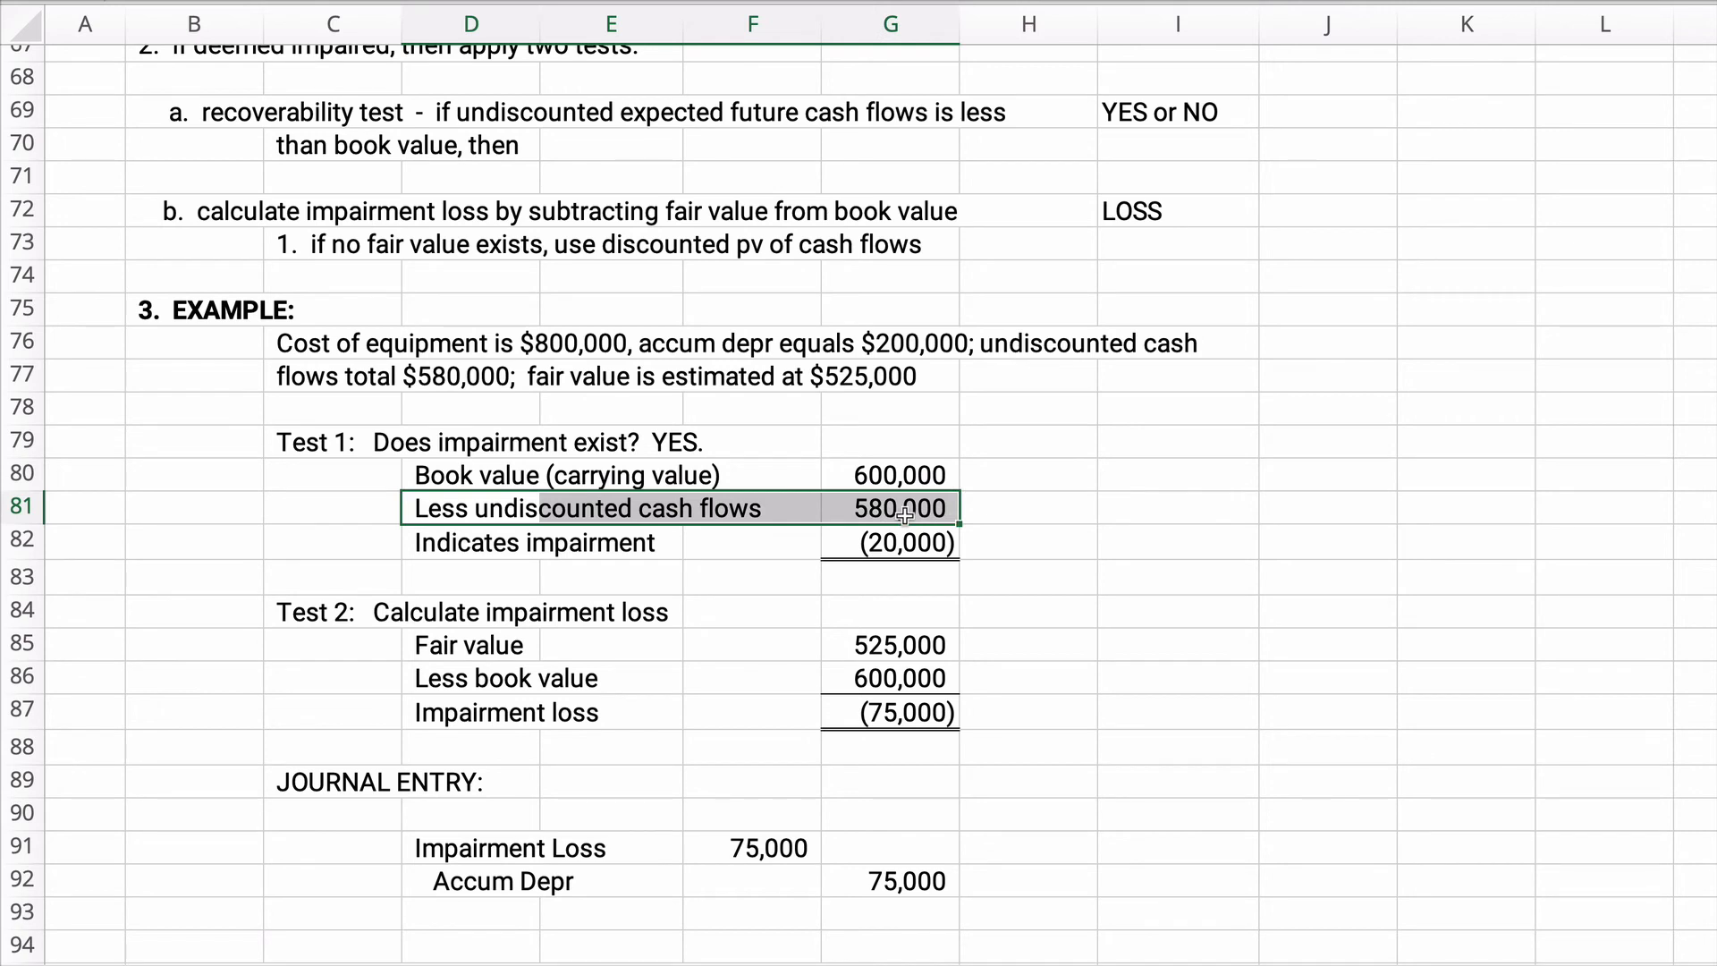
mouse_move(977, 503)
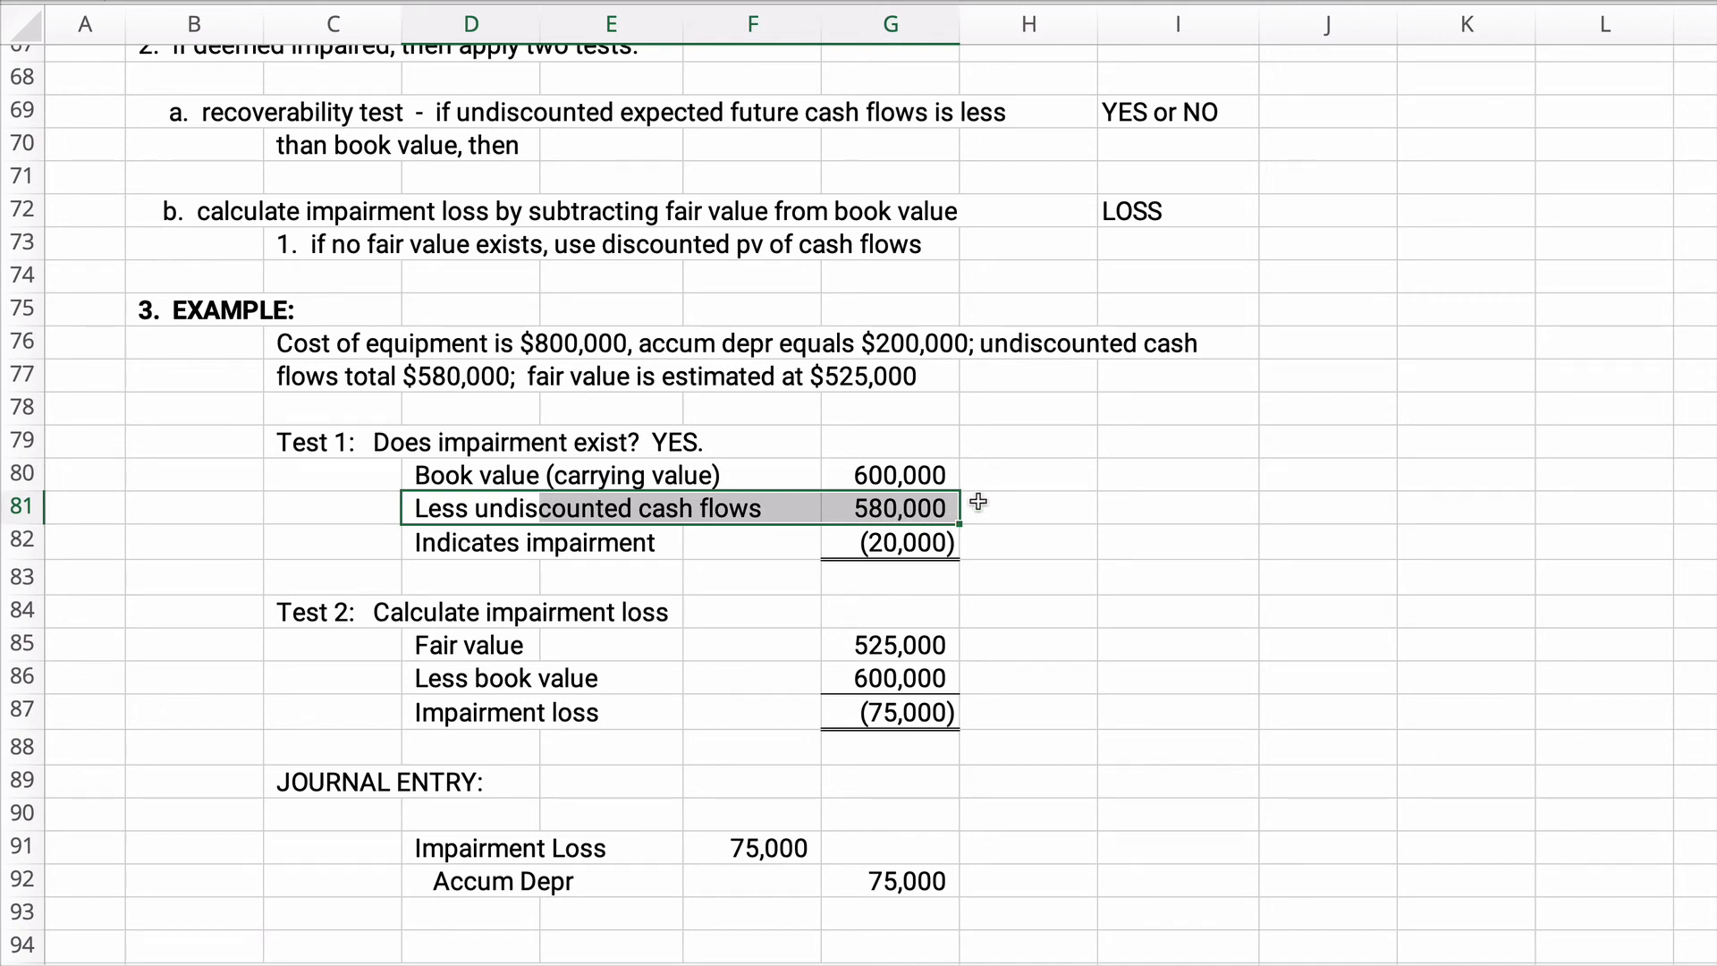
click(470, 542)
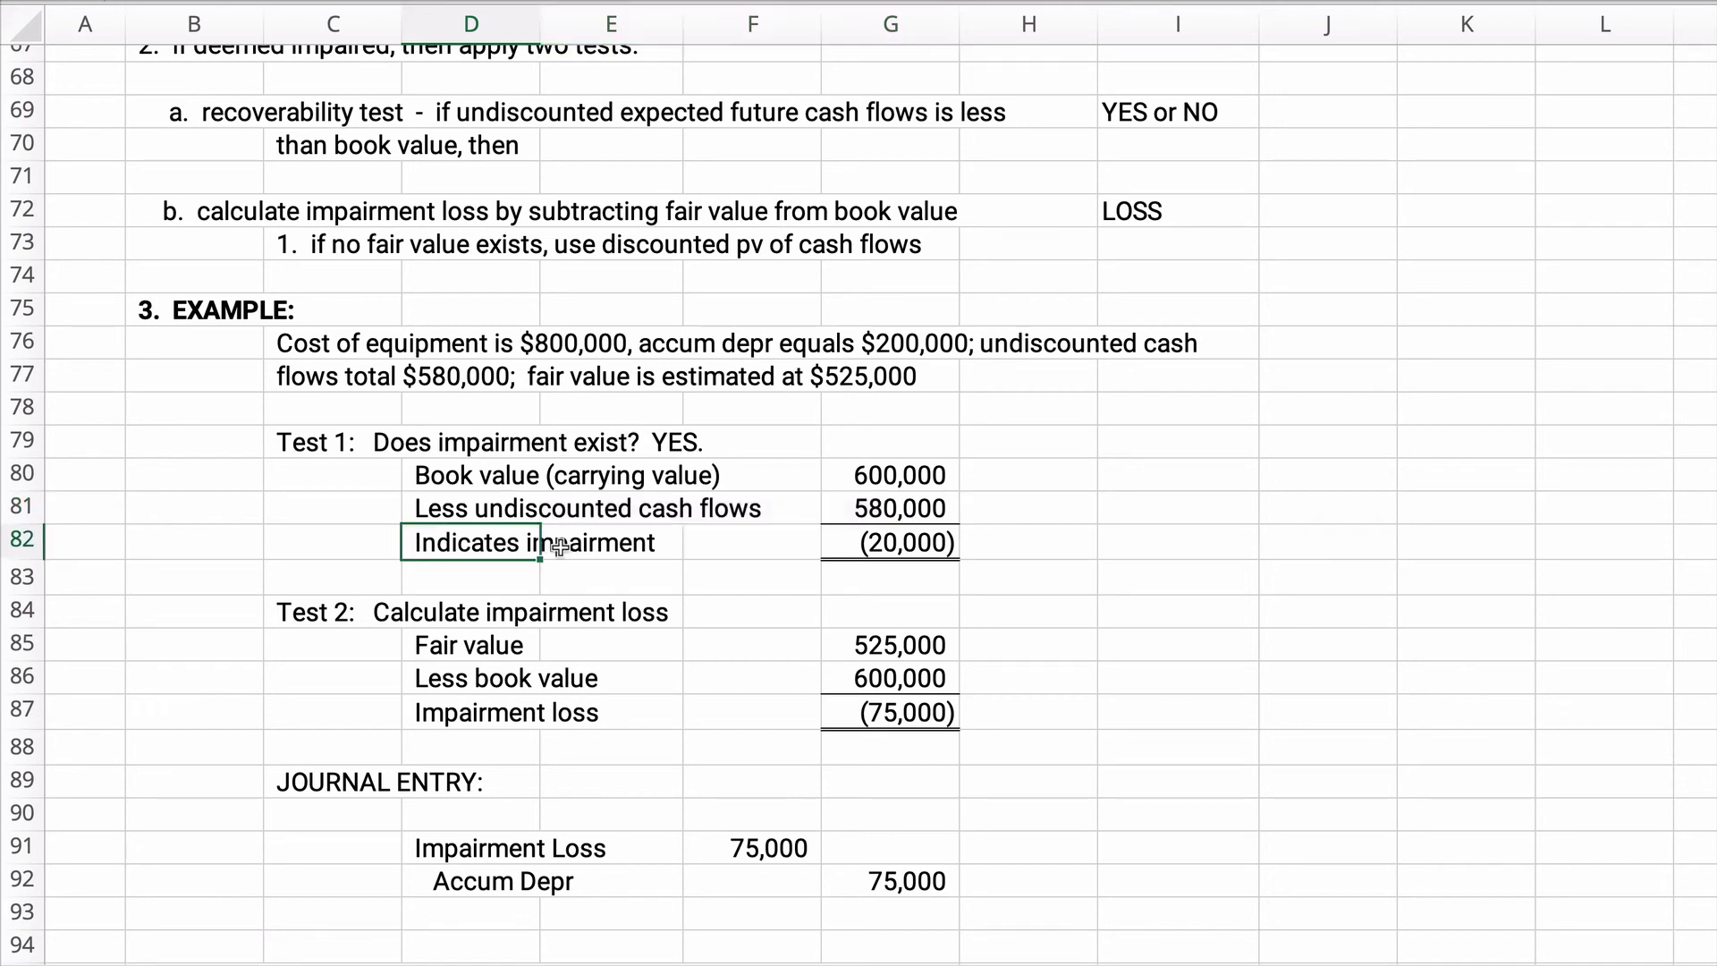
drag(471, 542, 890, 542)
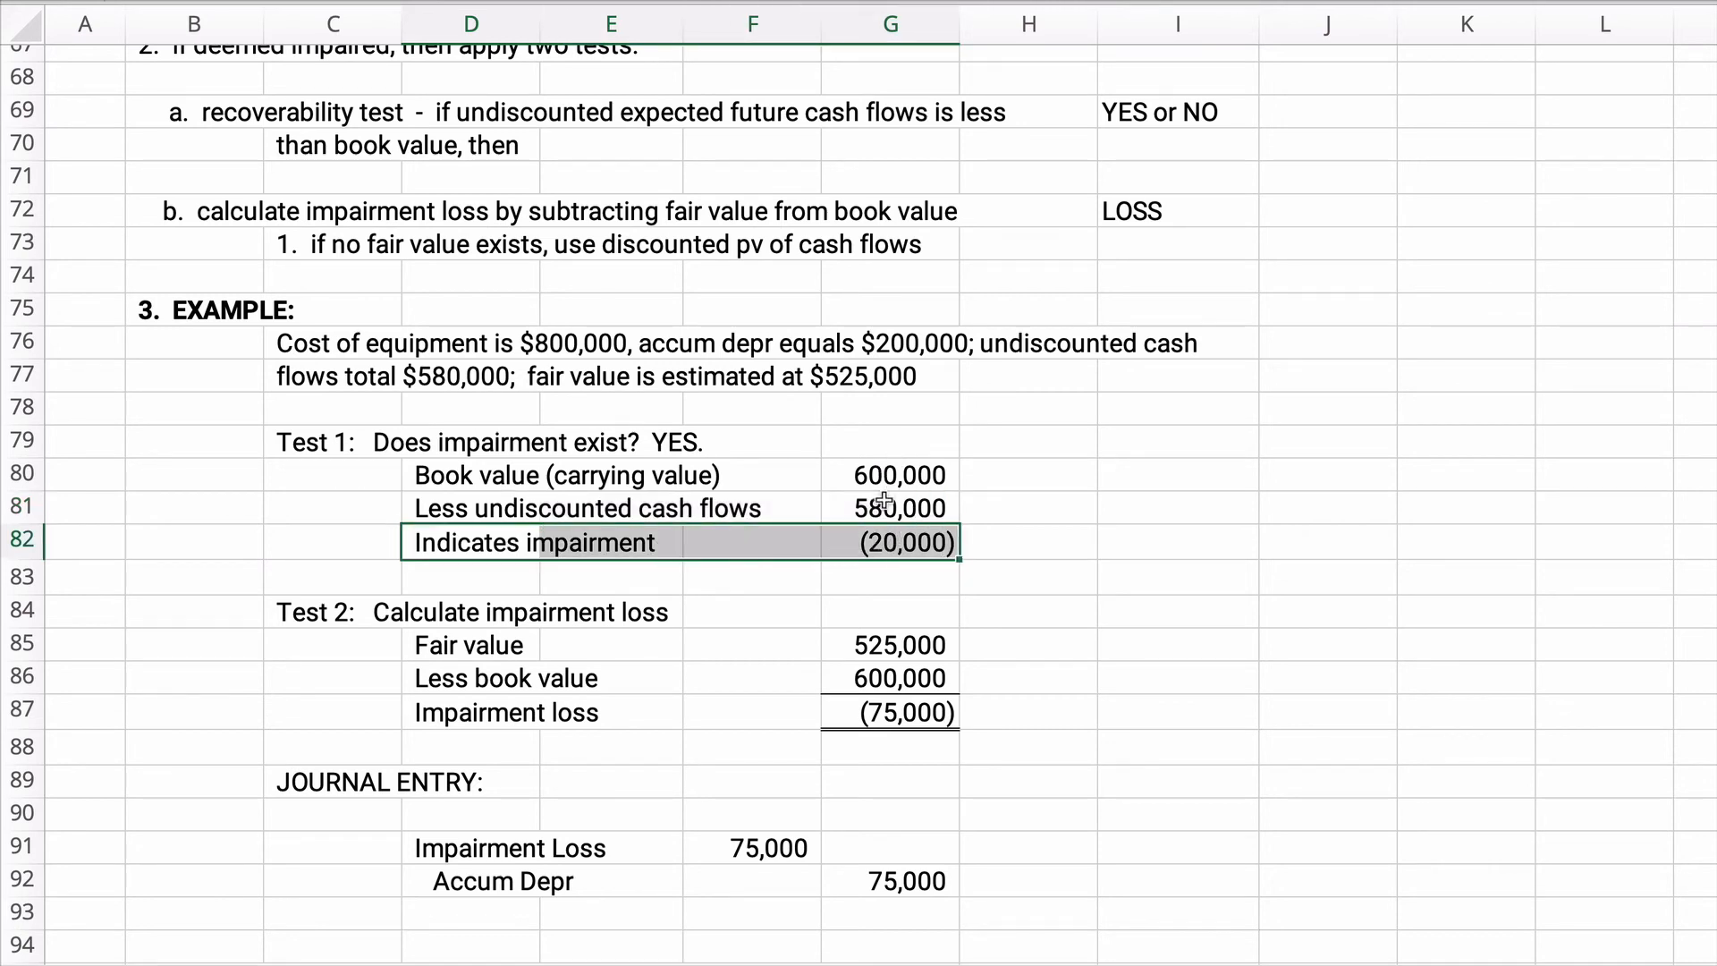
mouse_move(551, 474)
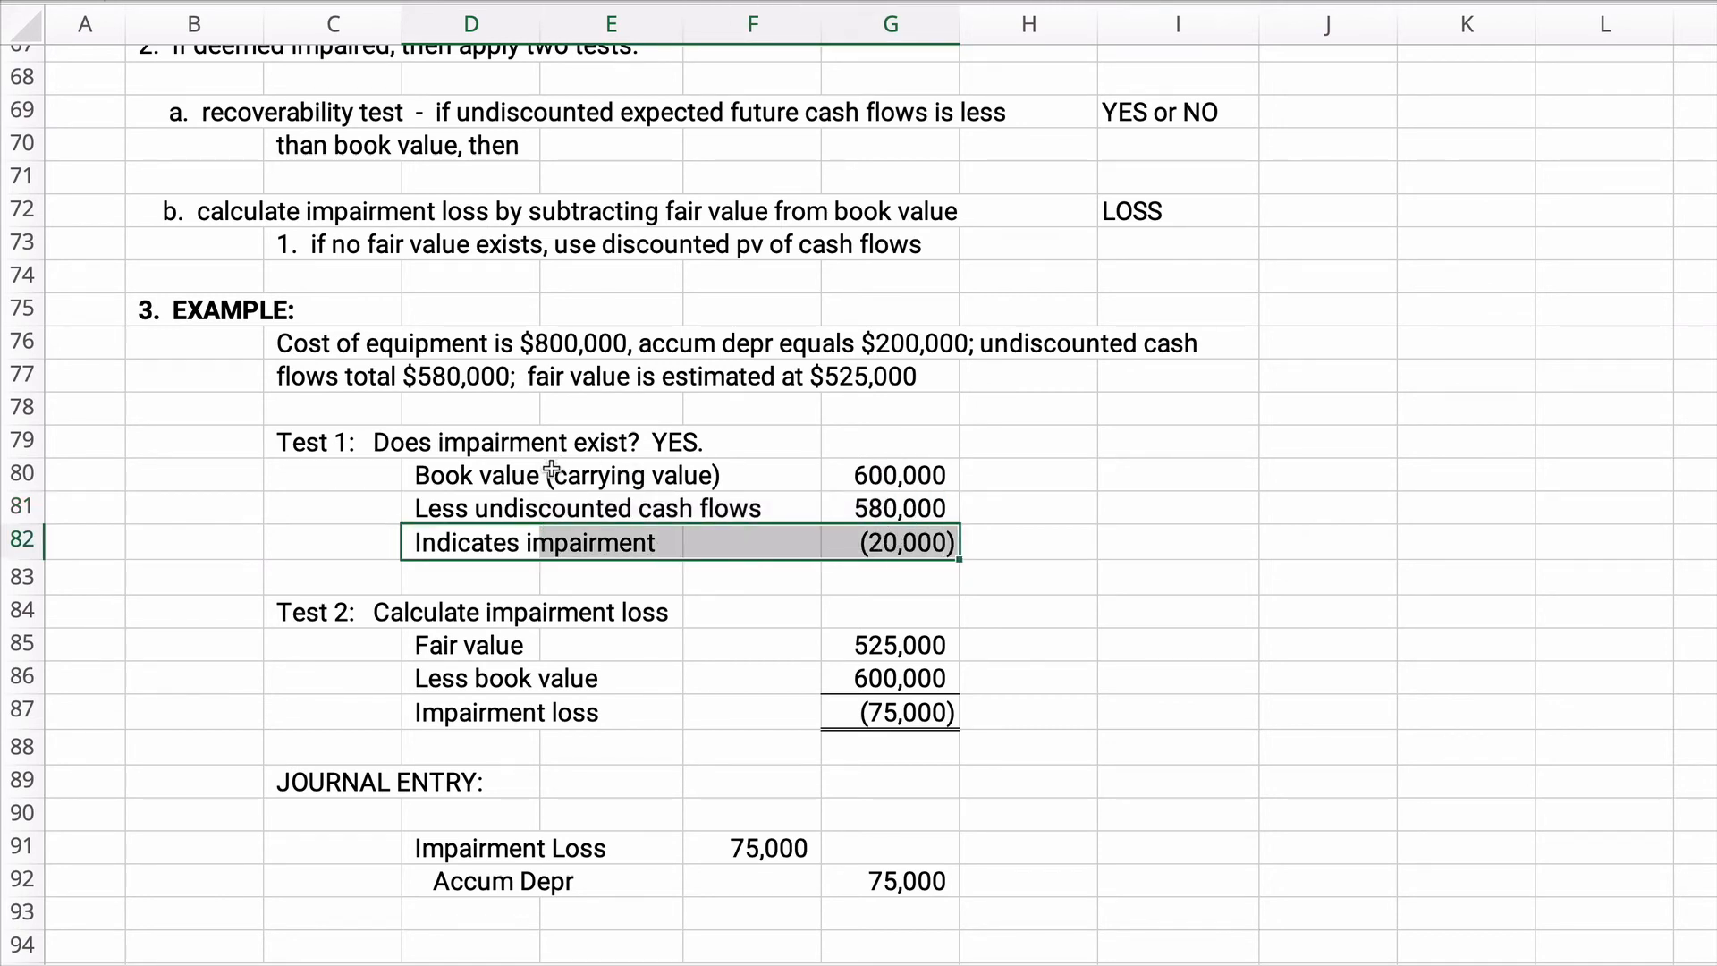
mouse_move(1074, 481)
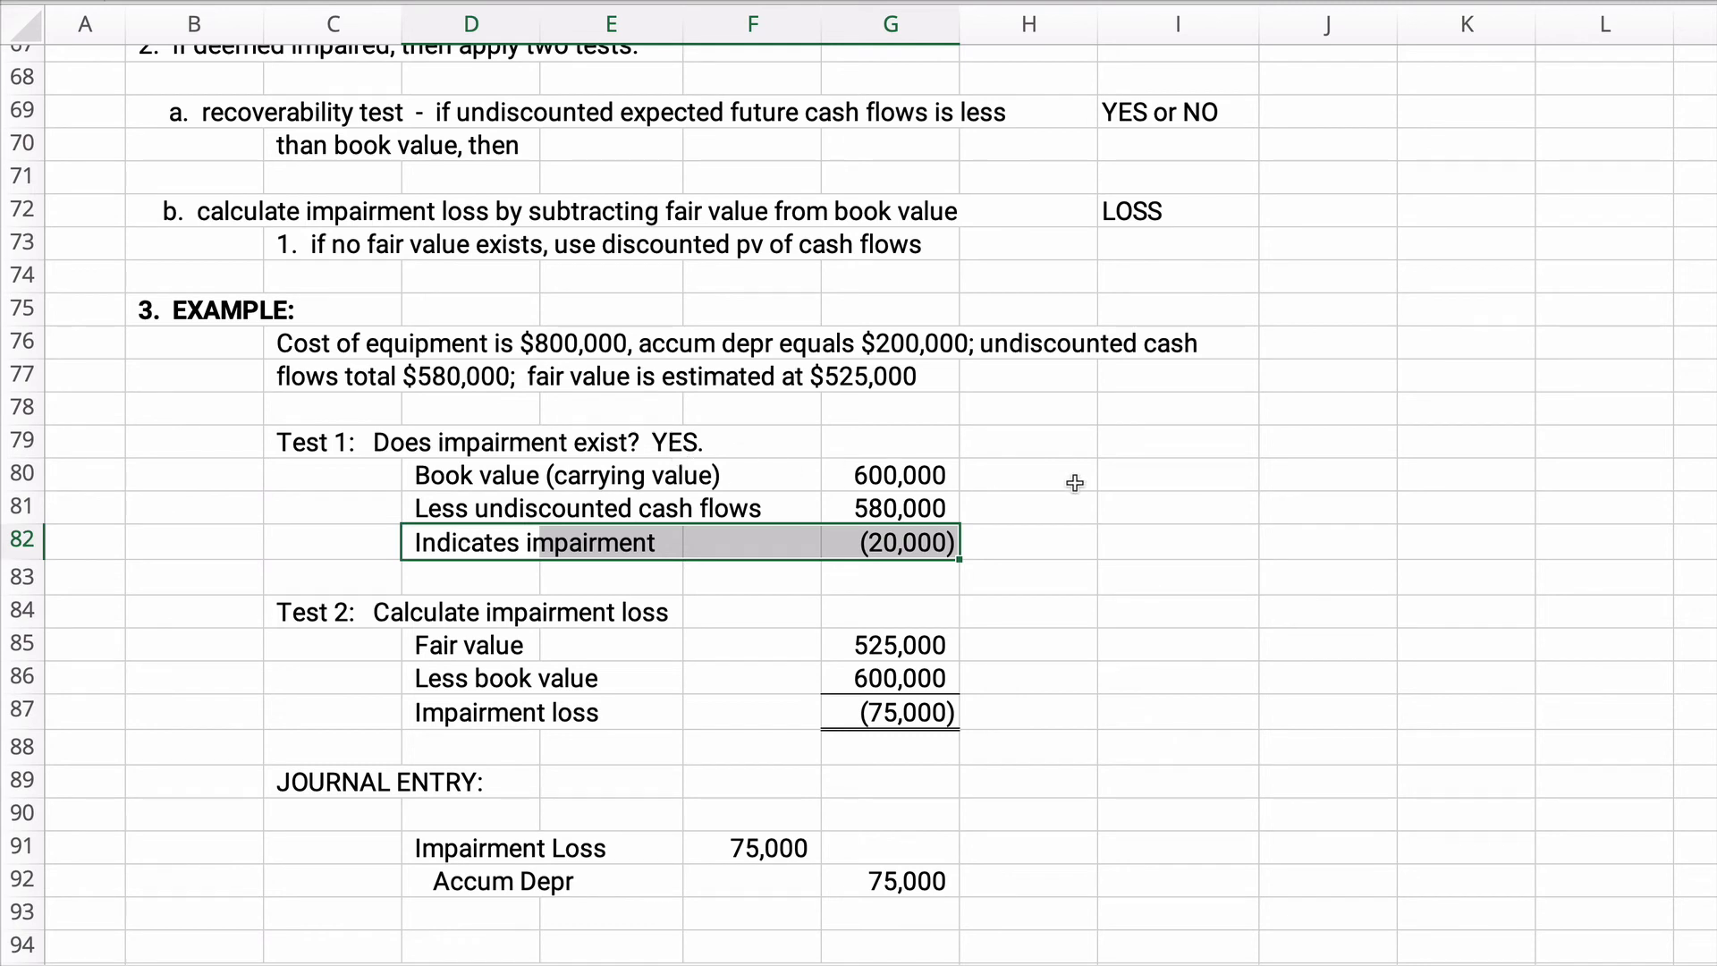
mouse_move(1123, 504)
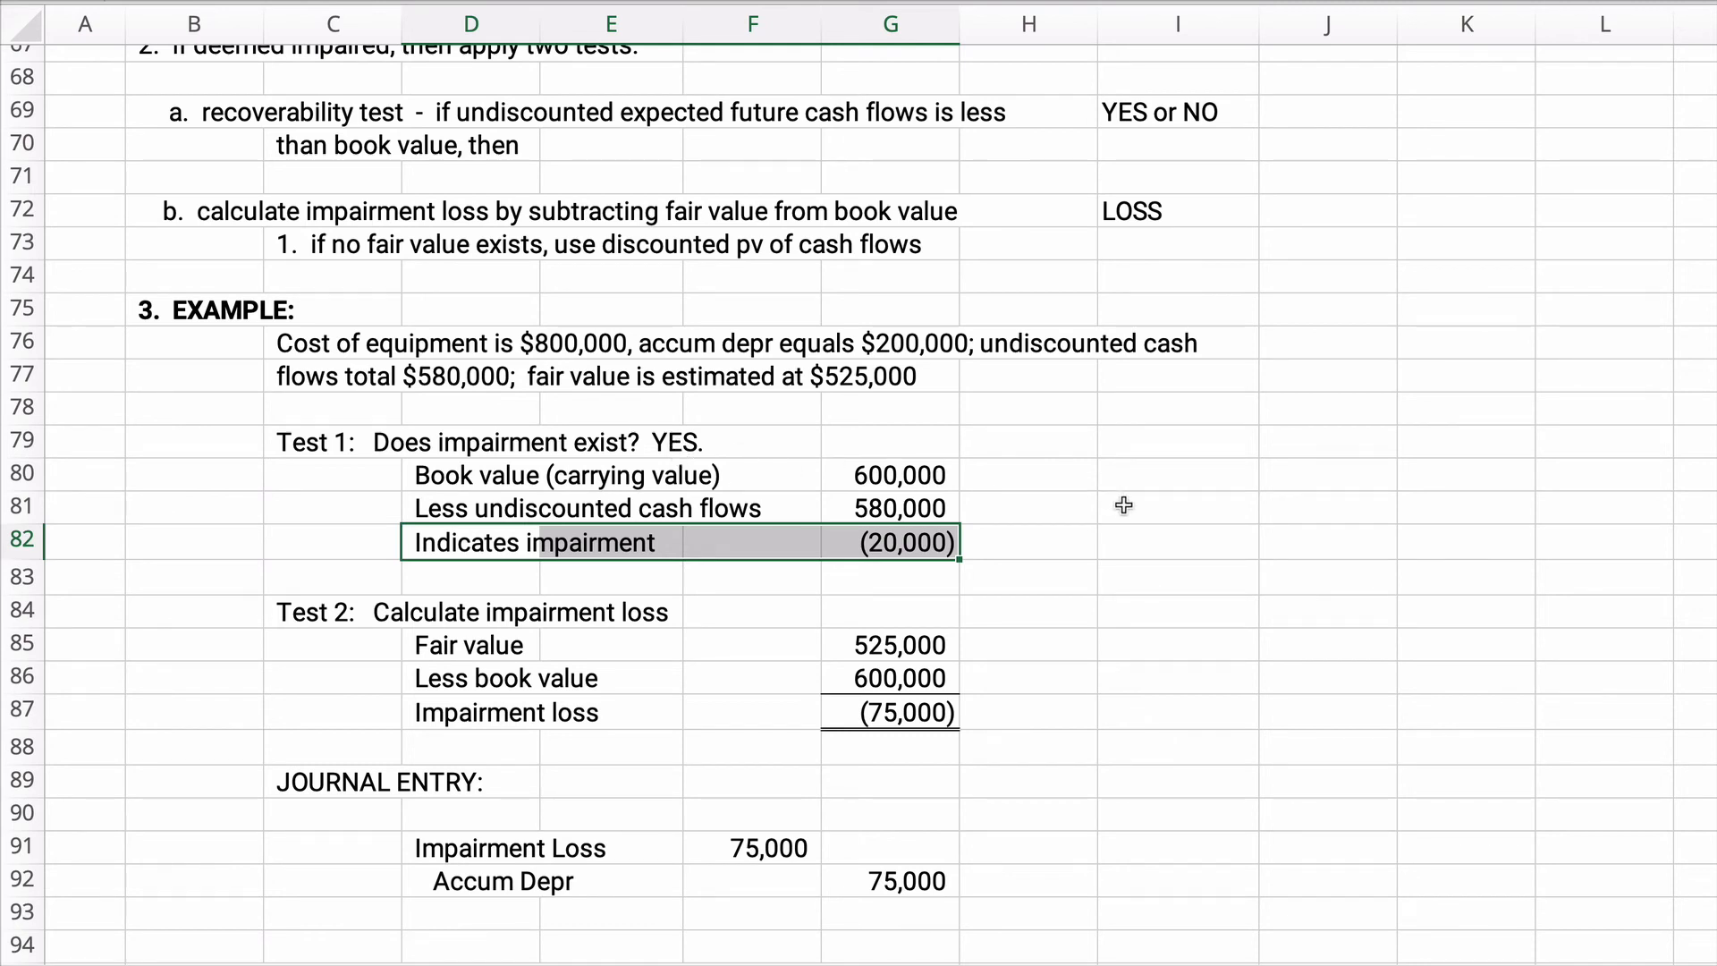
mouse_move(1094, 540)
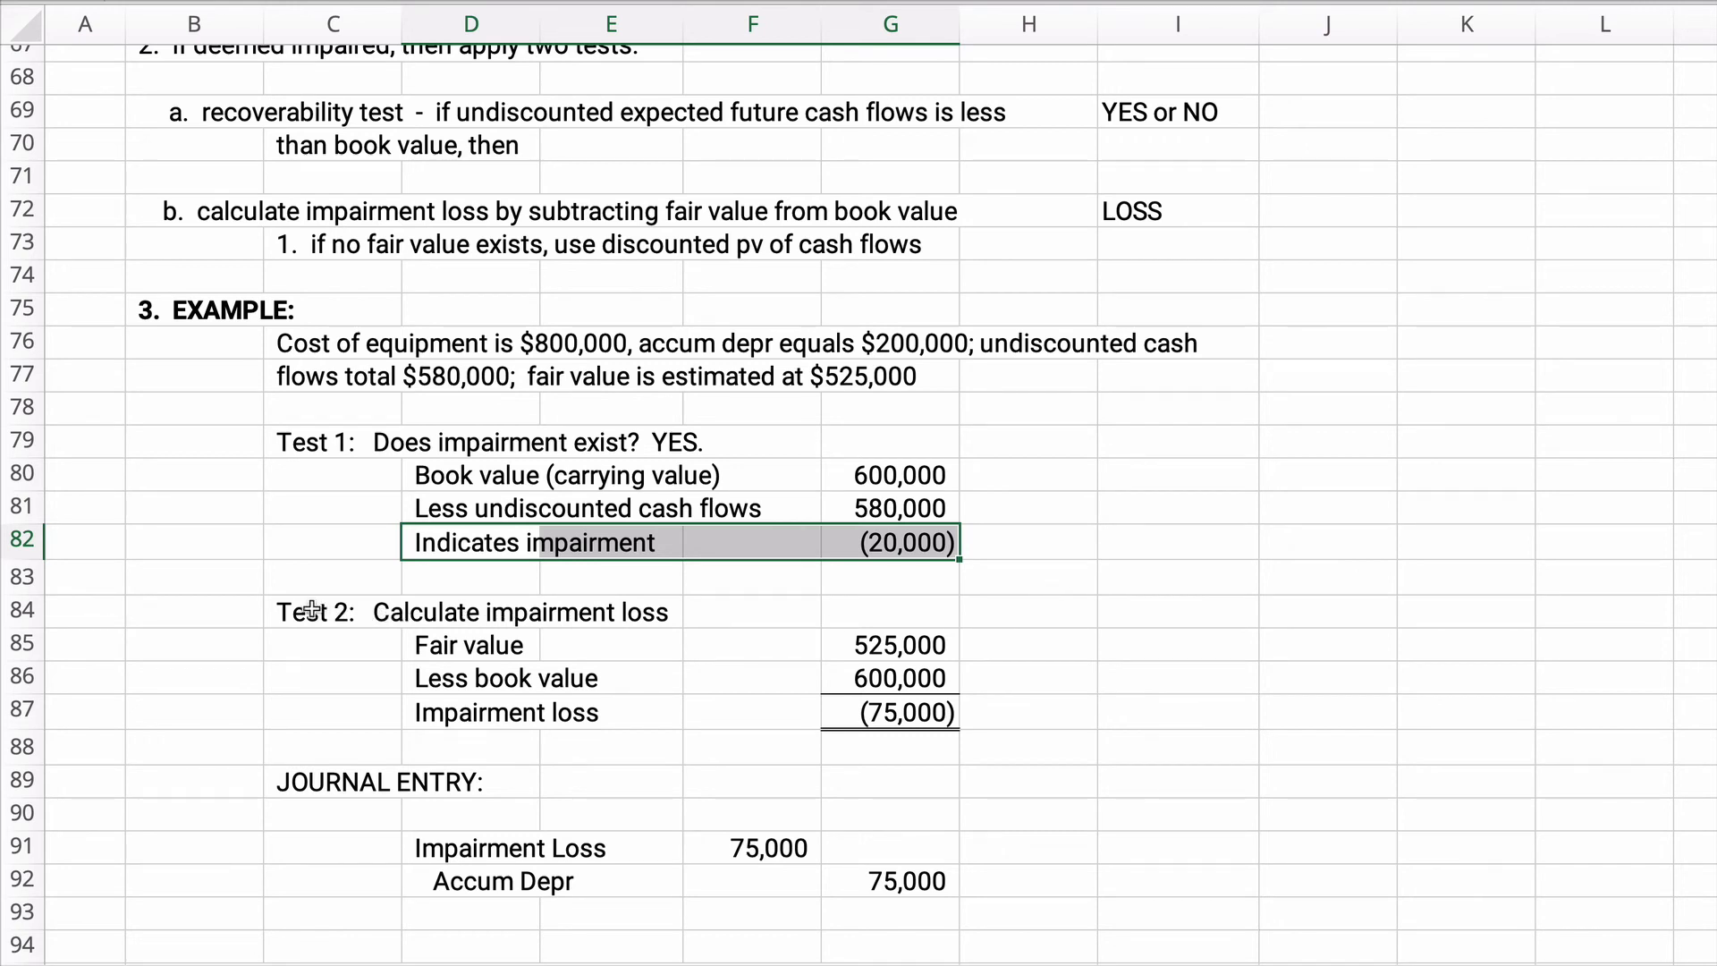
mouse_move(553, 612)
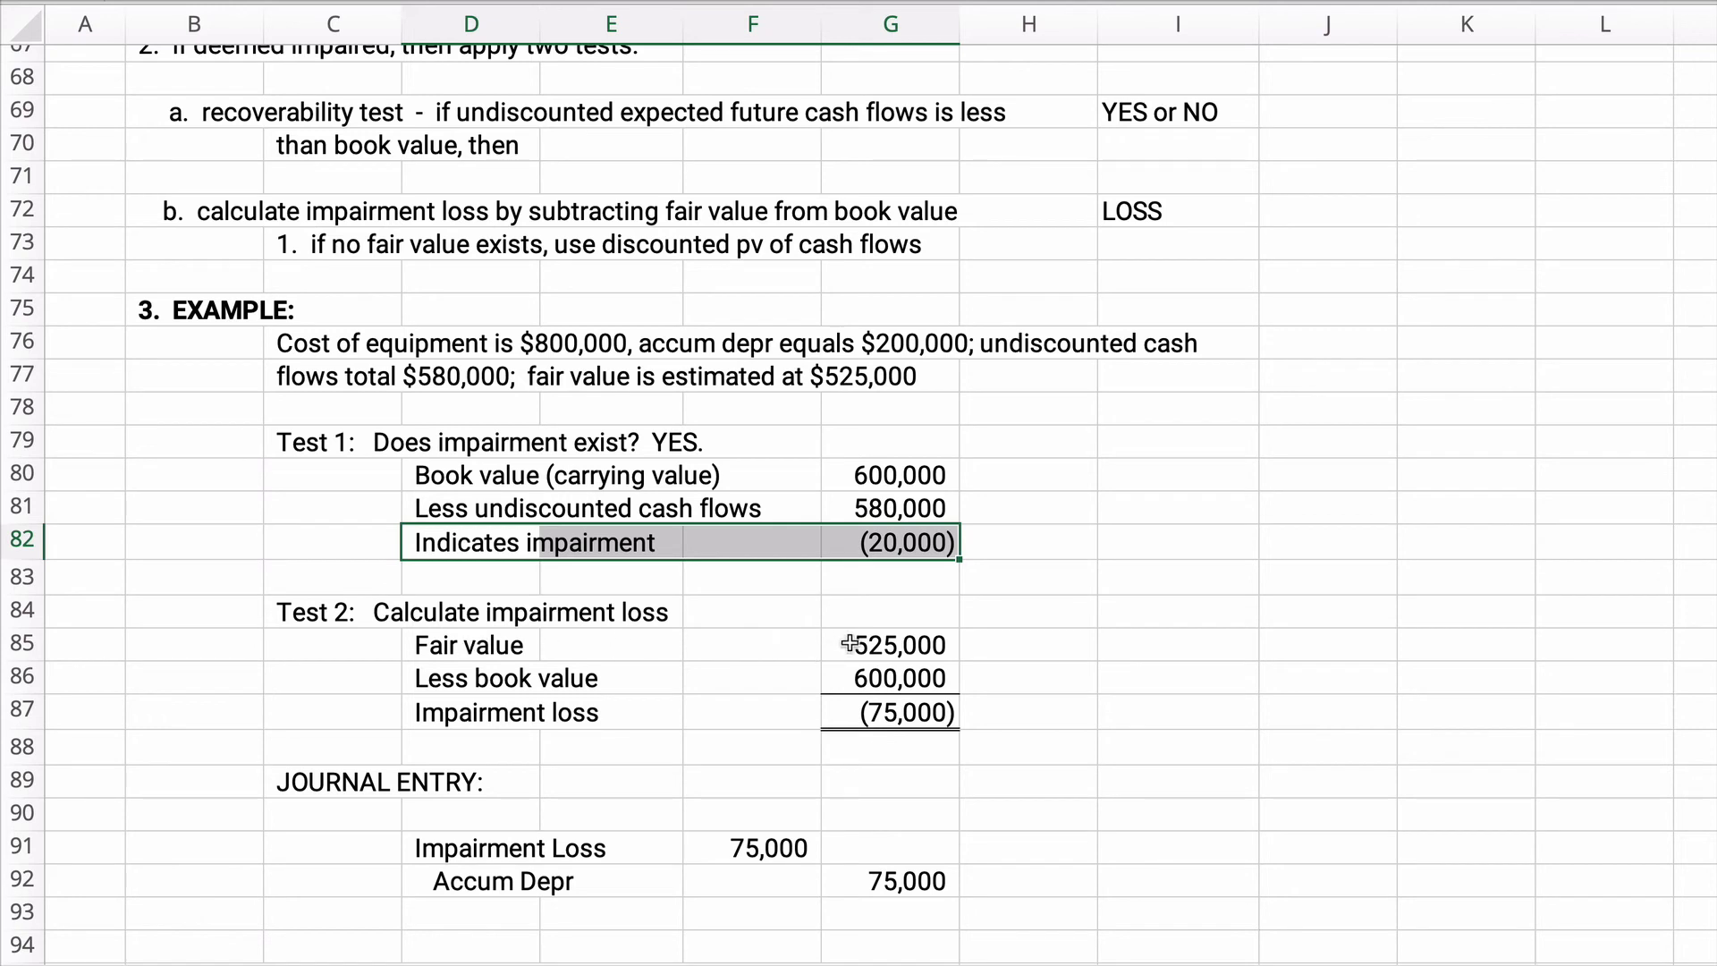
click(890, 644)
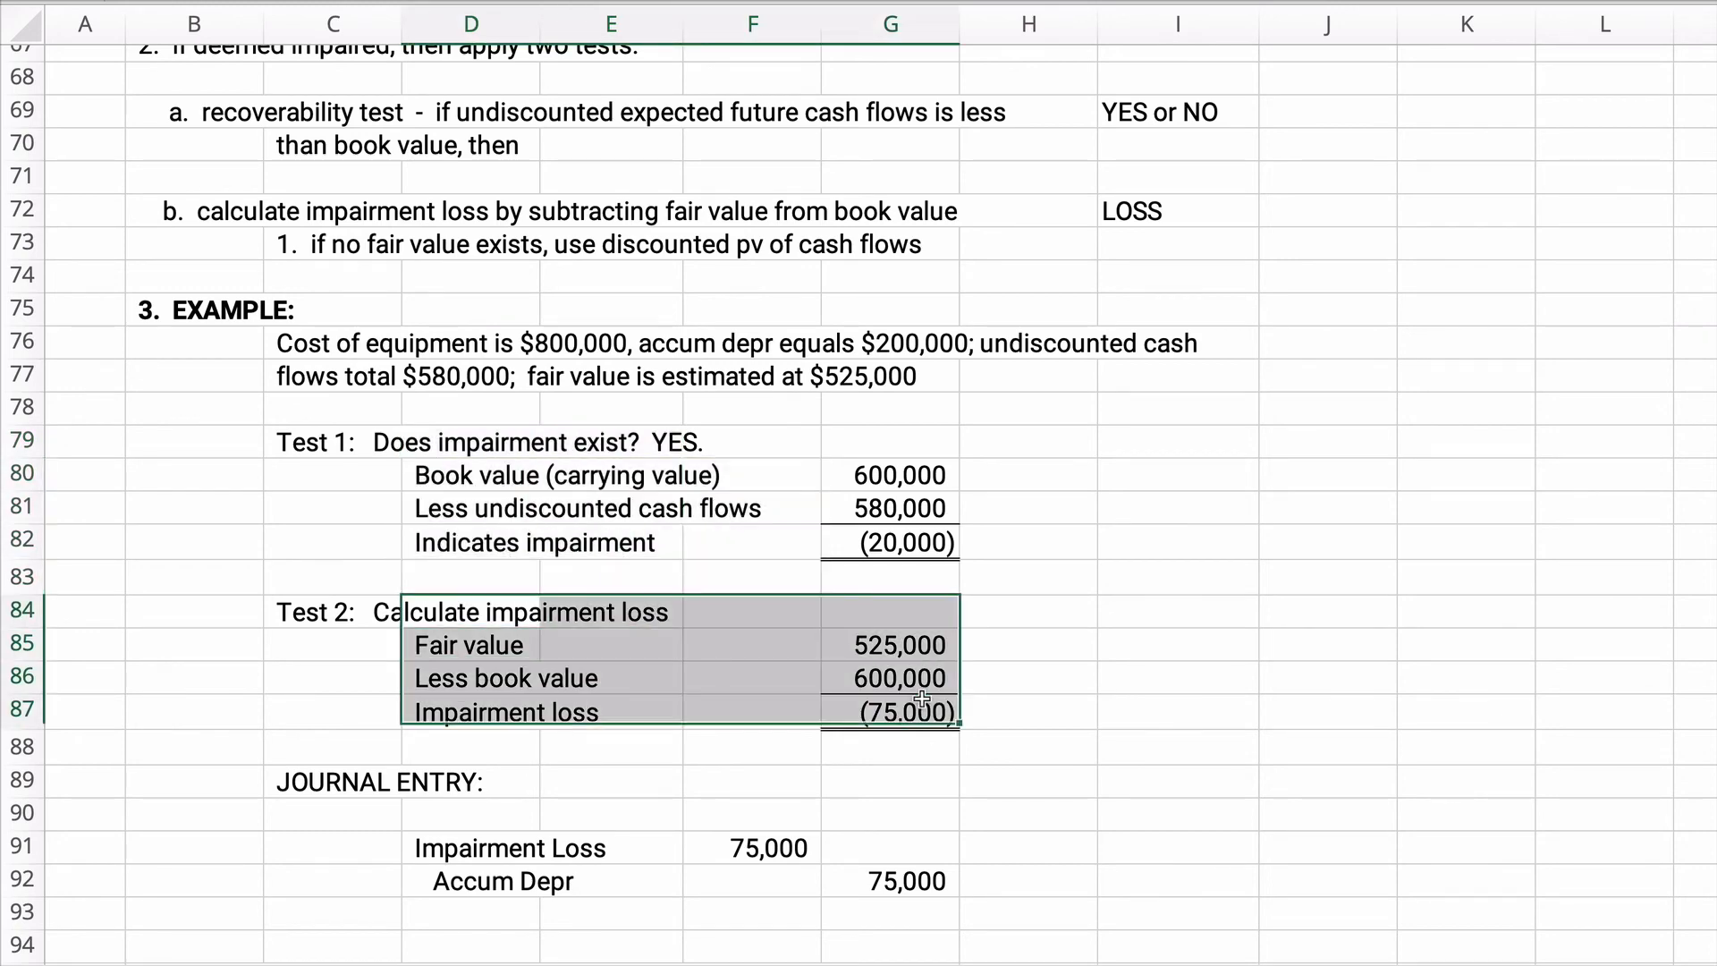
scroll(down, 3)
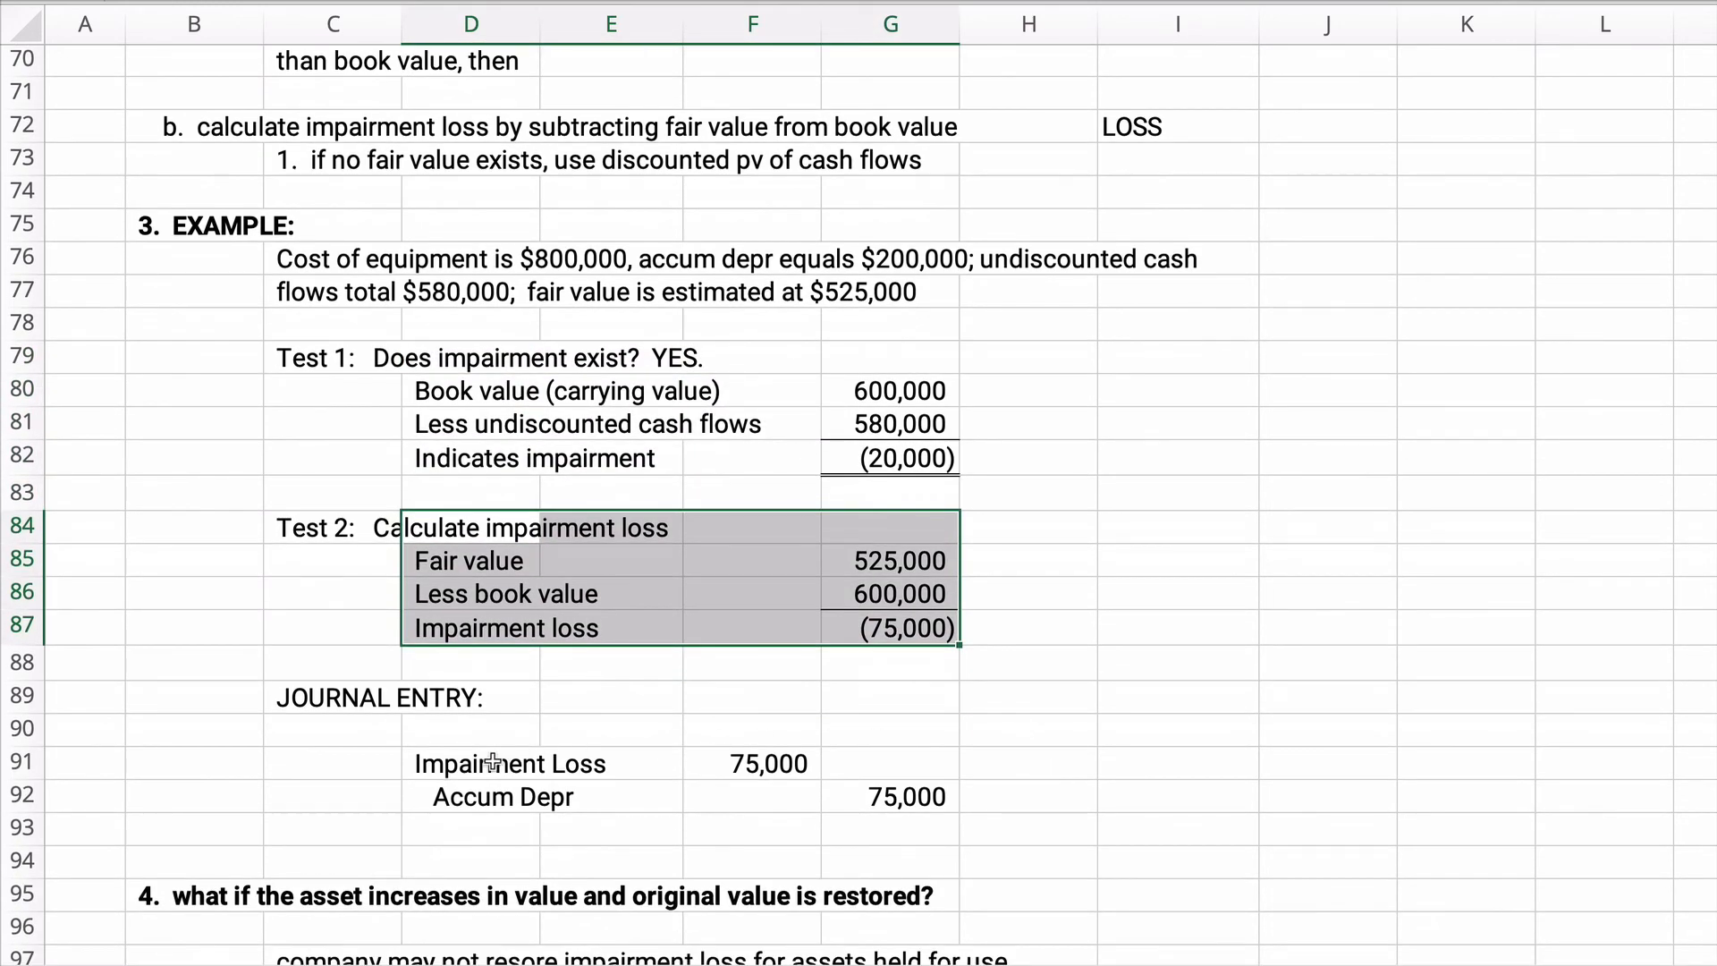
click(471, 764)
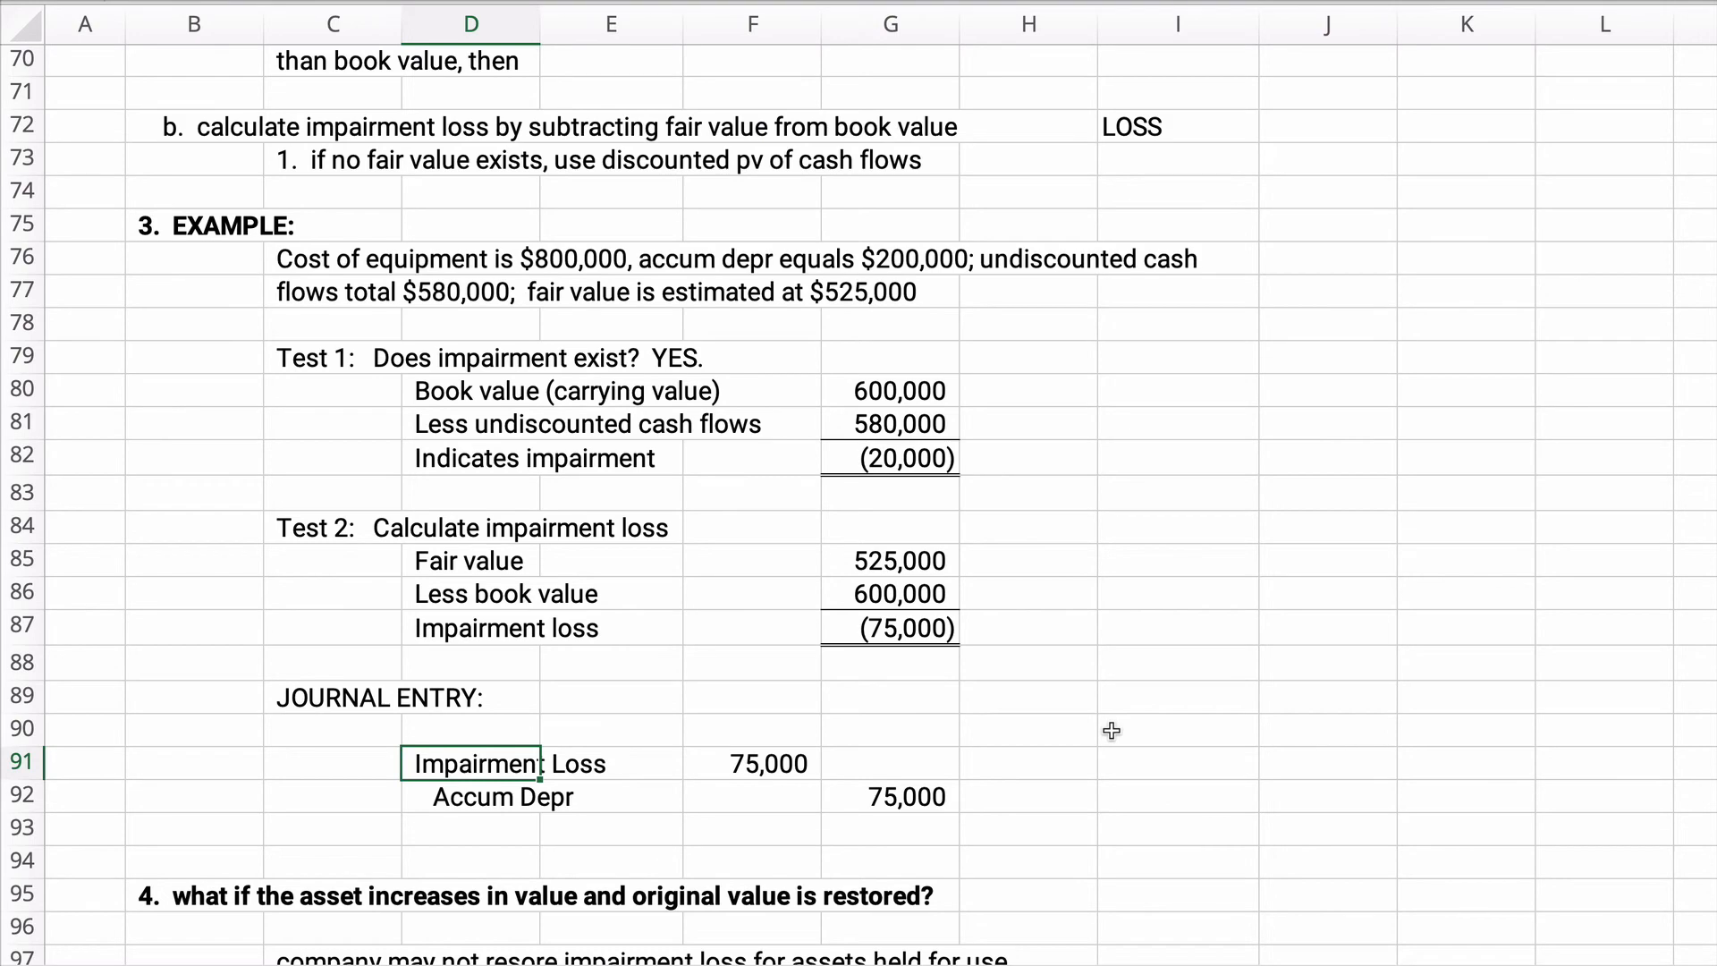
scroll(down, 3)
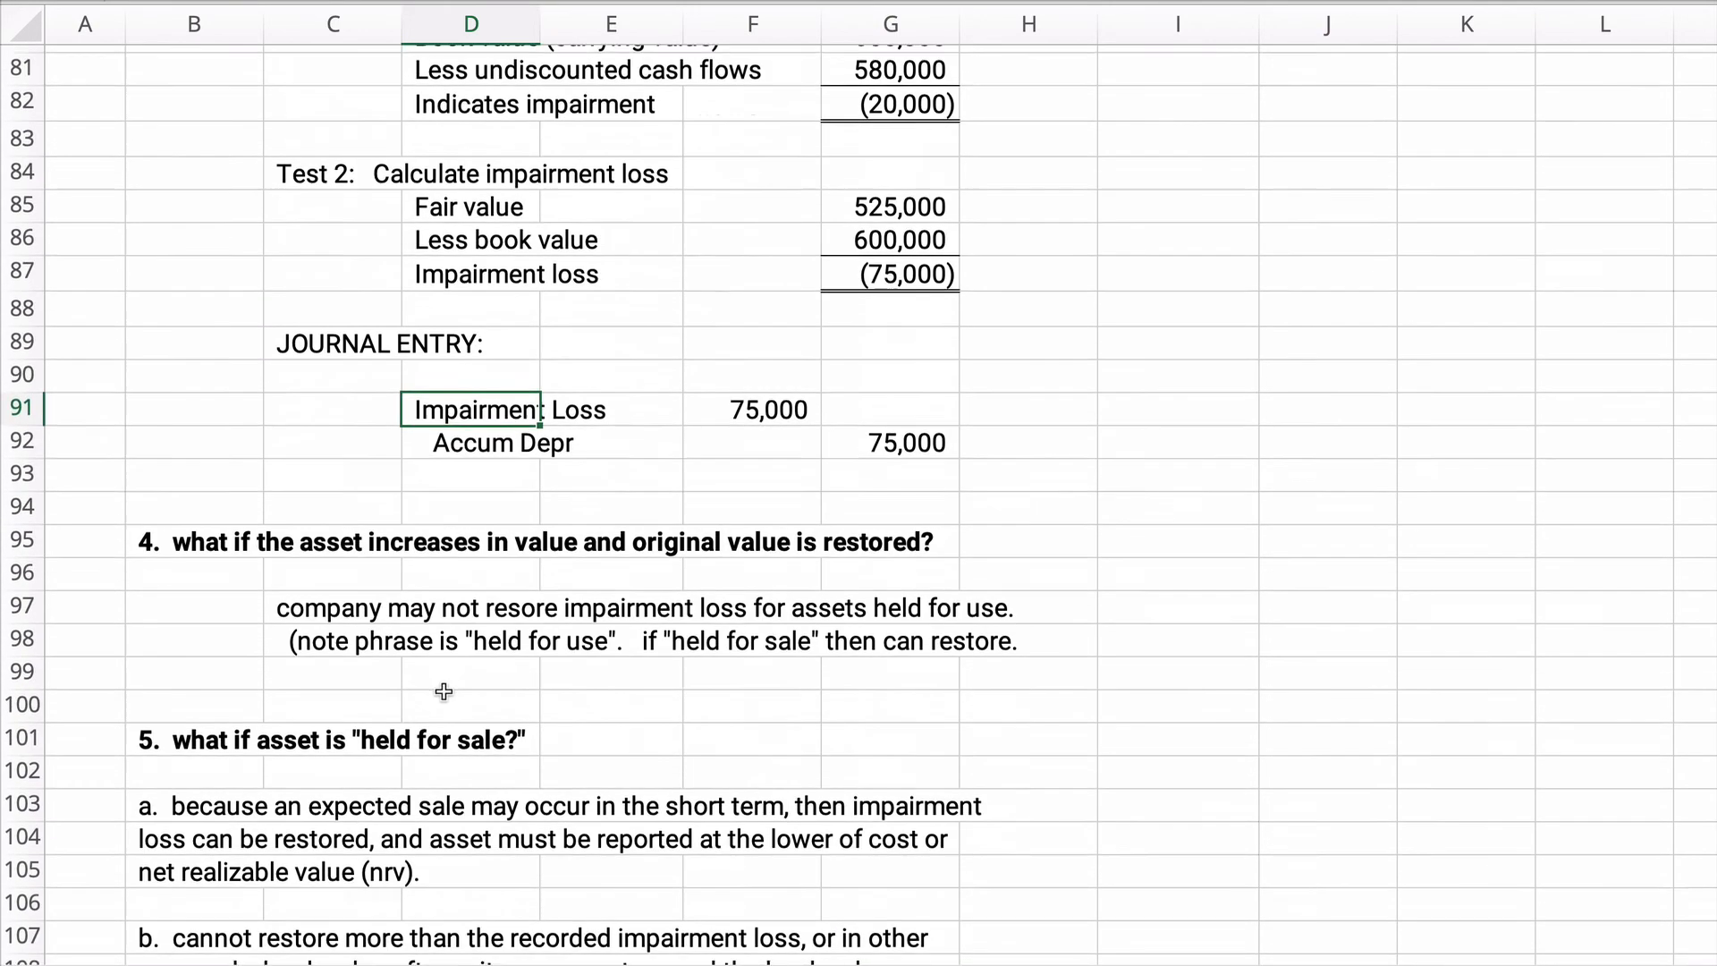
scroll(down, 3)
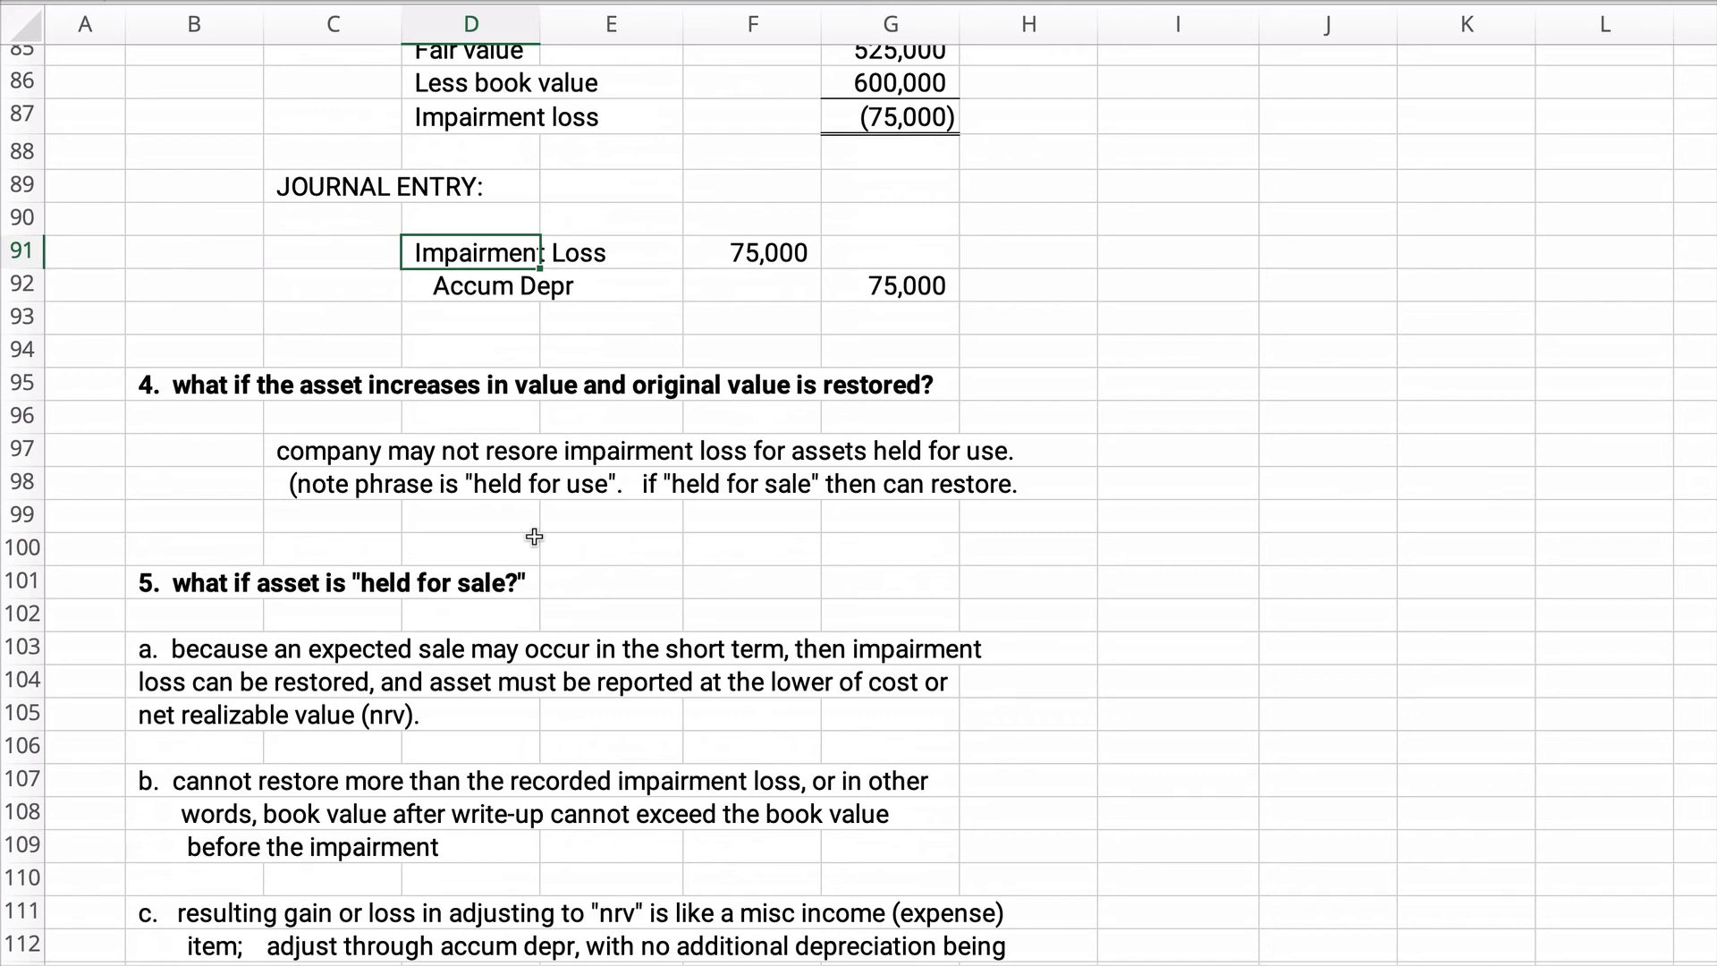
mouse_move(367, 606)
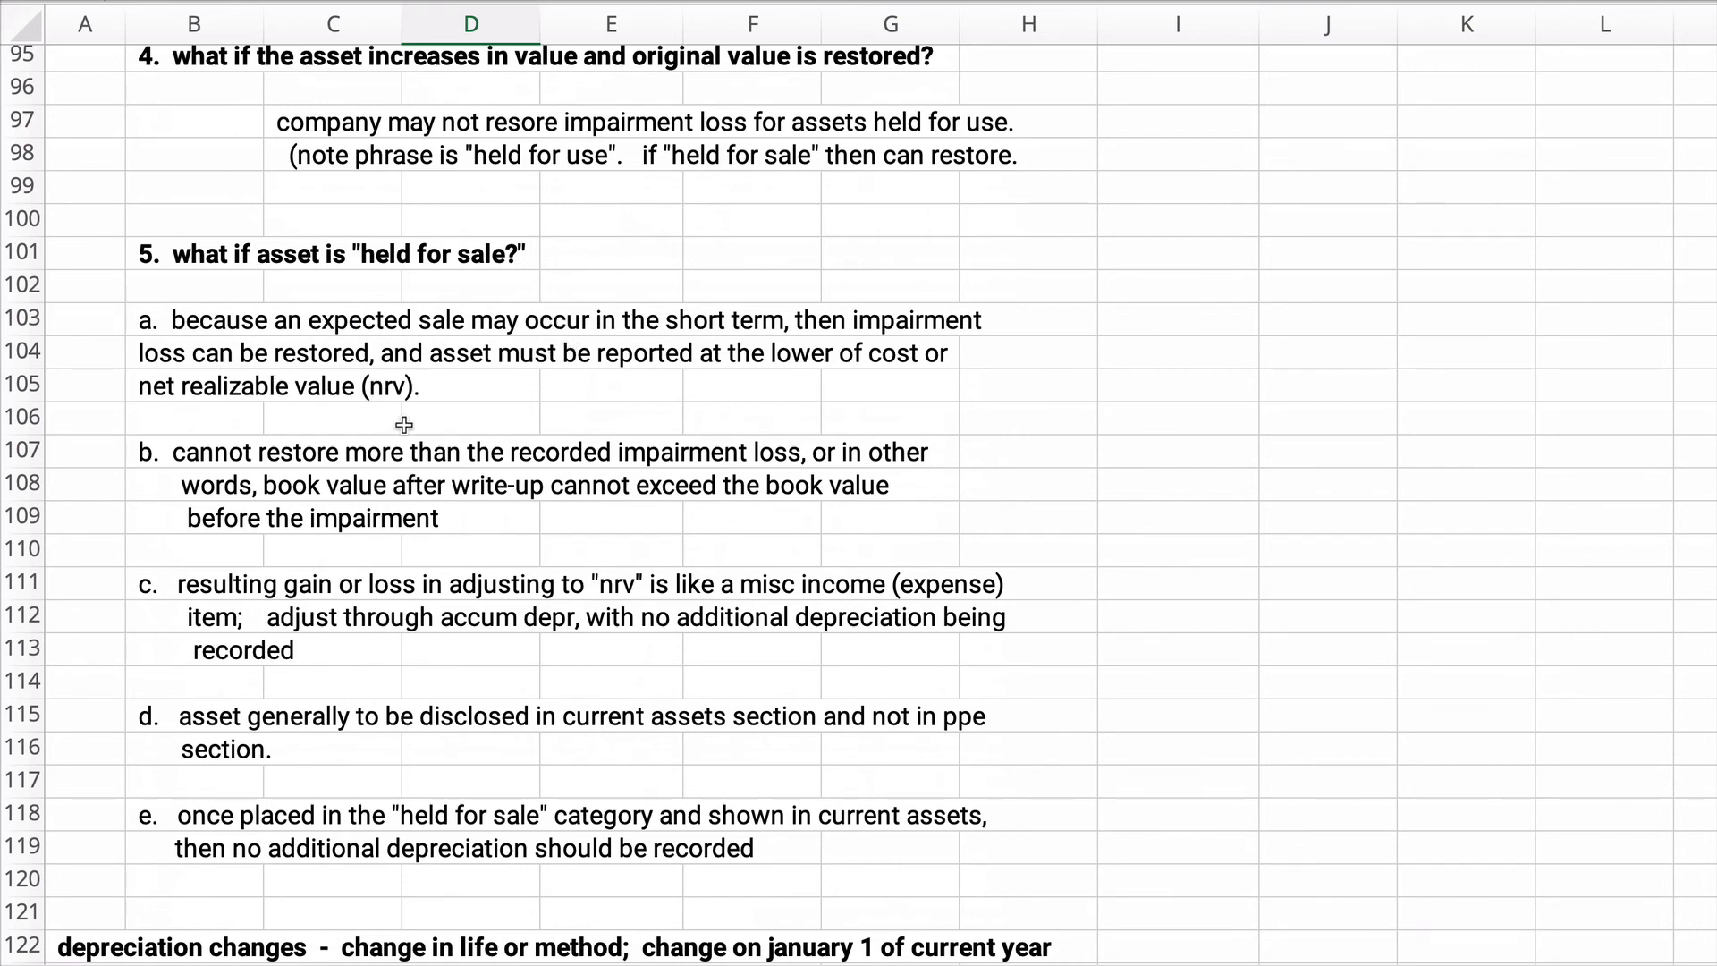
mouse_move(451, 479)
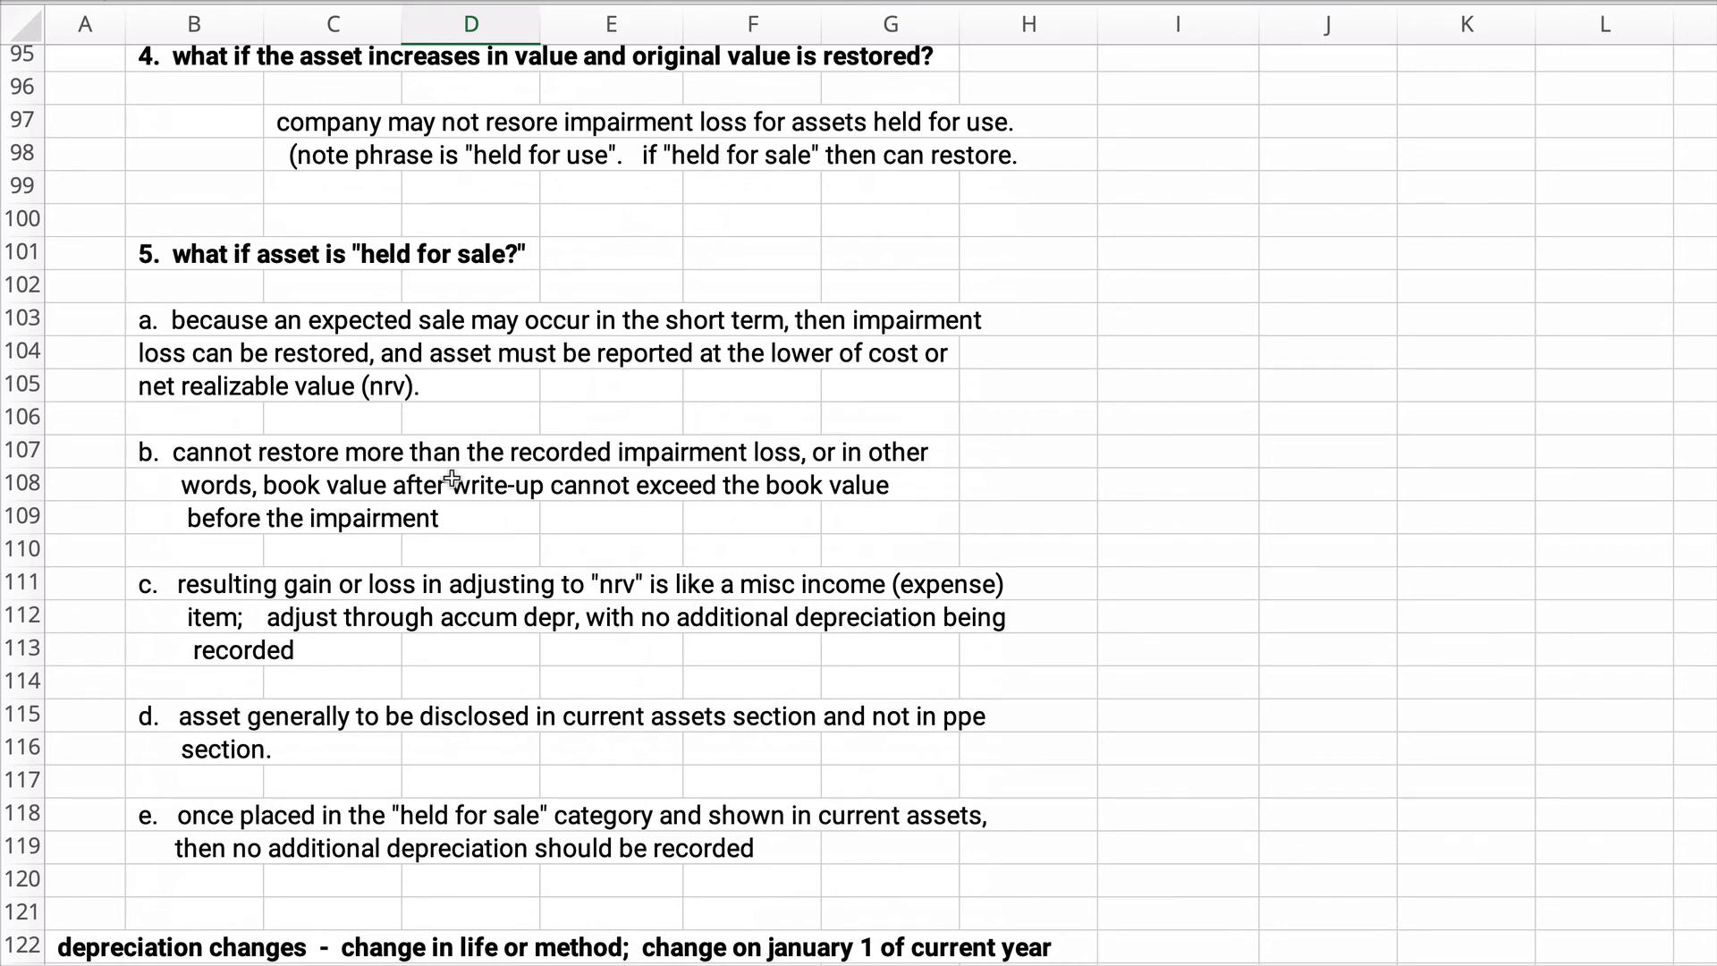
mouse_move(428, 521)
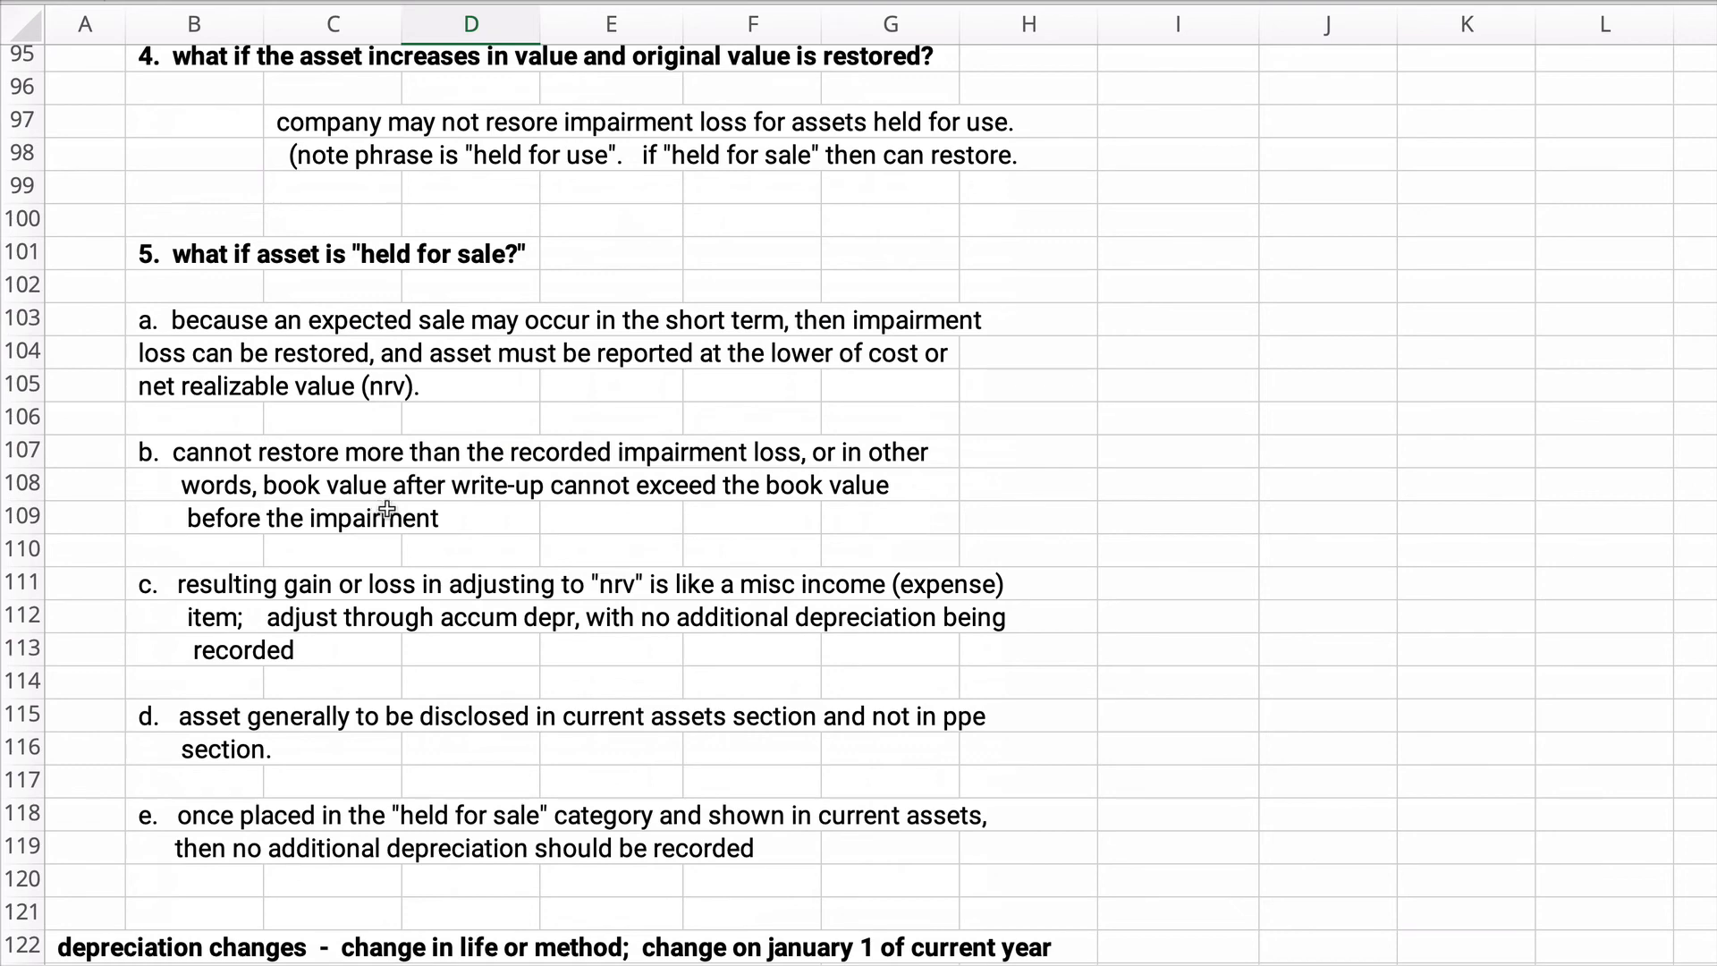
mouse_move(431, 506)
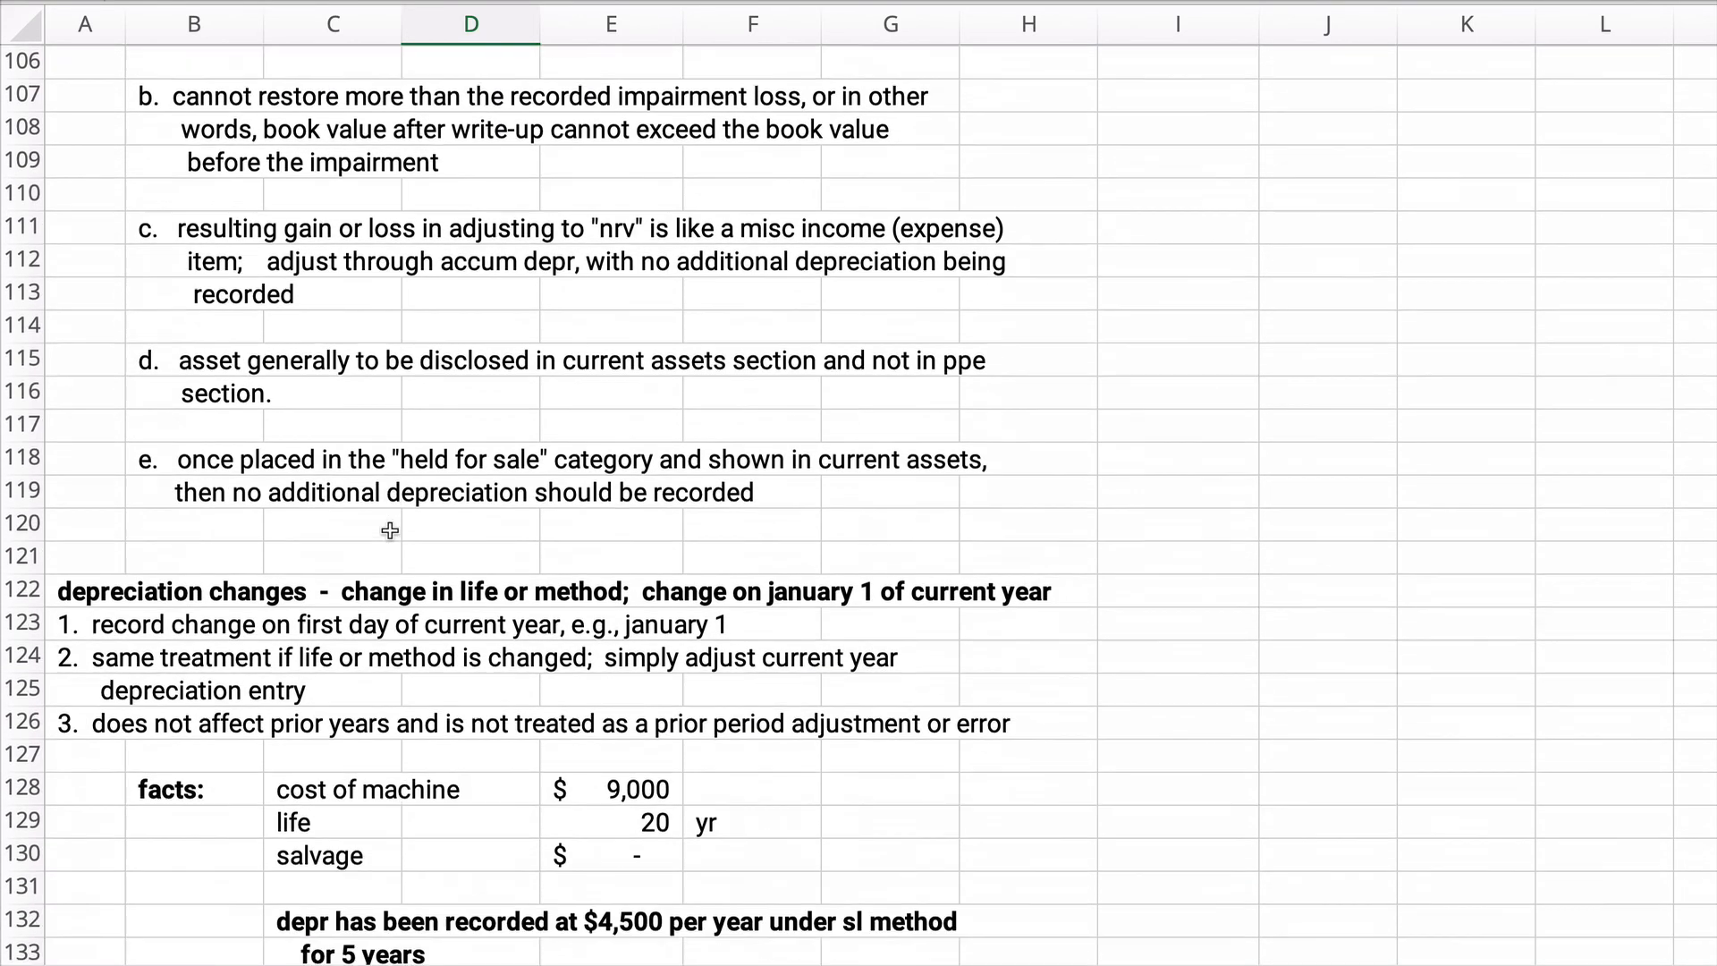
Scroll to the depreciation-changes rules and review the example facts
scroll(down, 3)
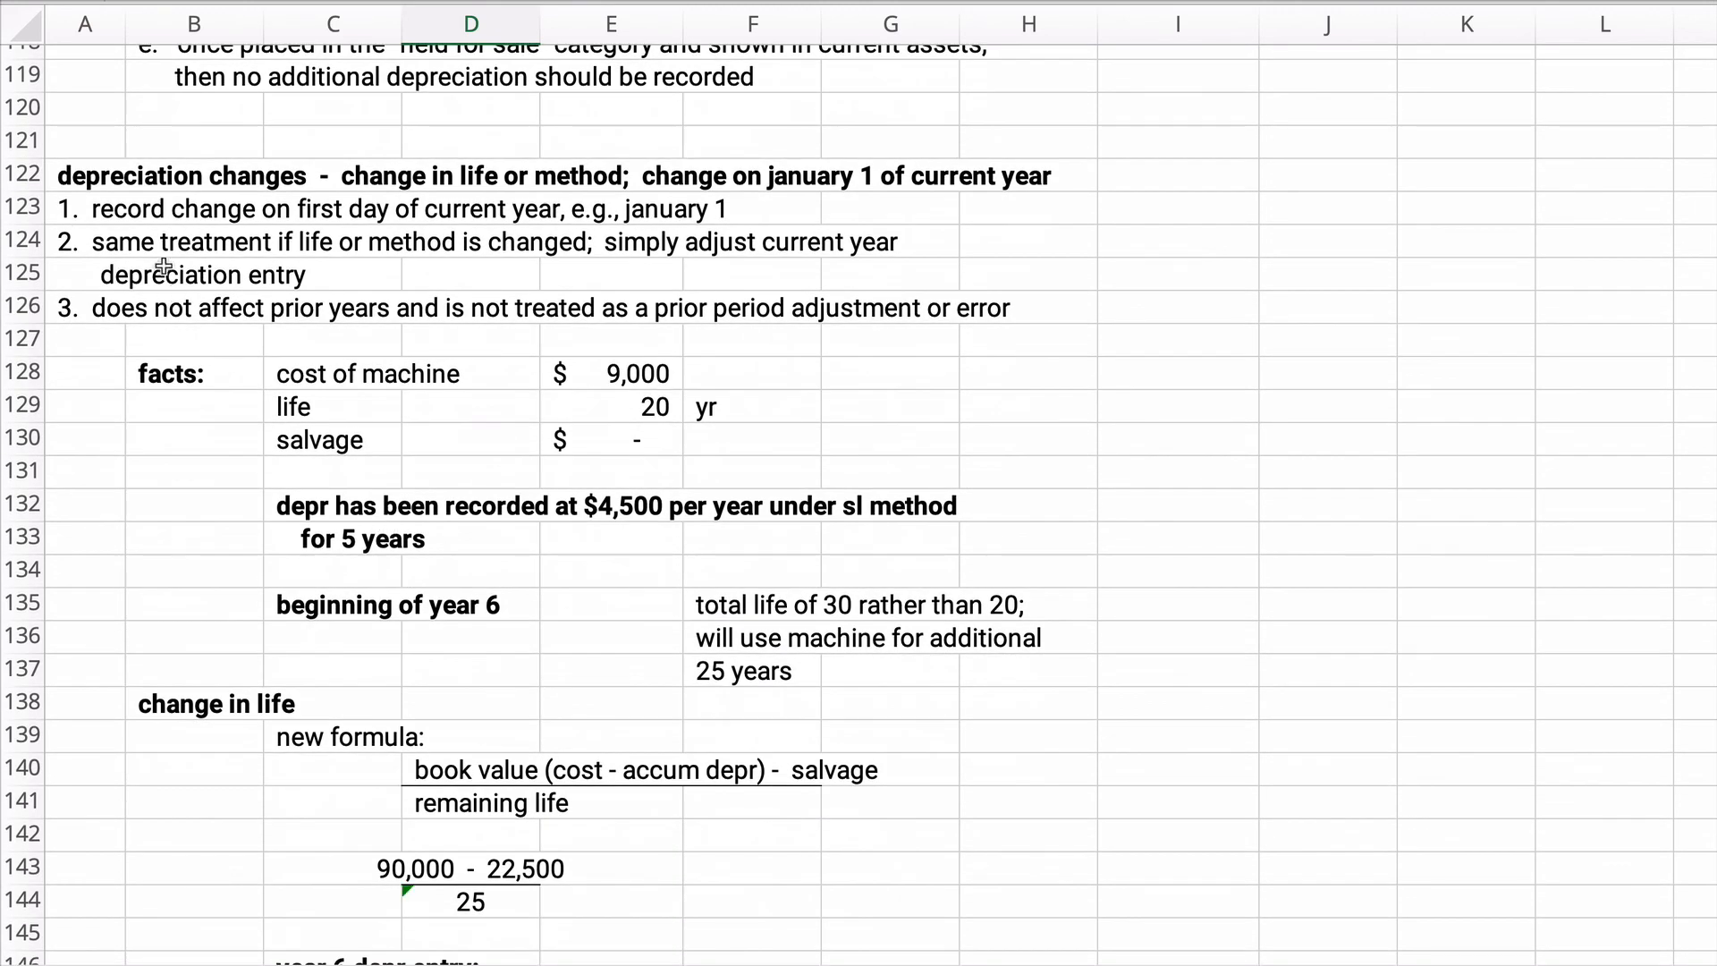
scroll(down, 3)
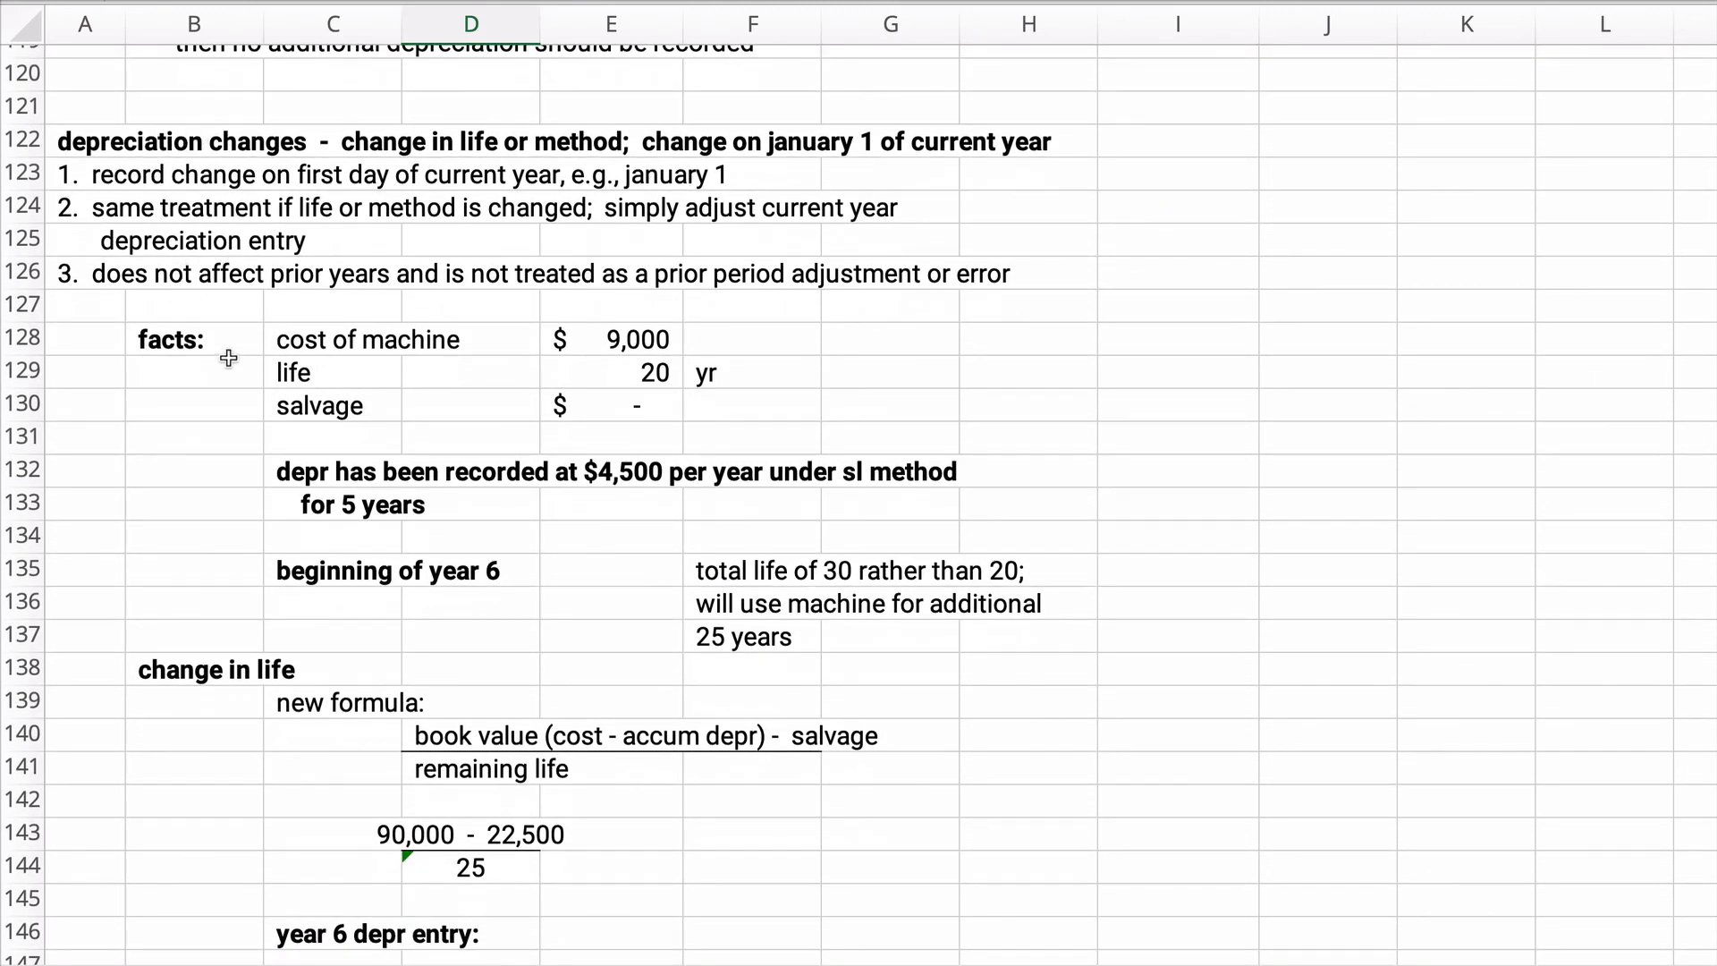
mouse_move(277, 470)
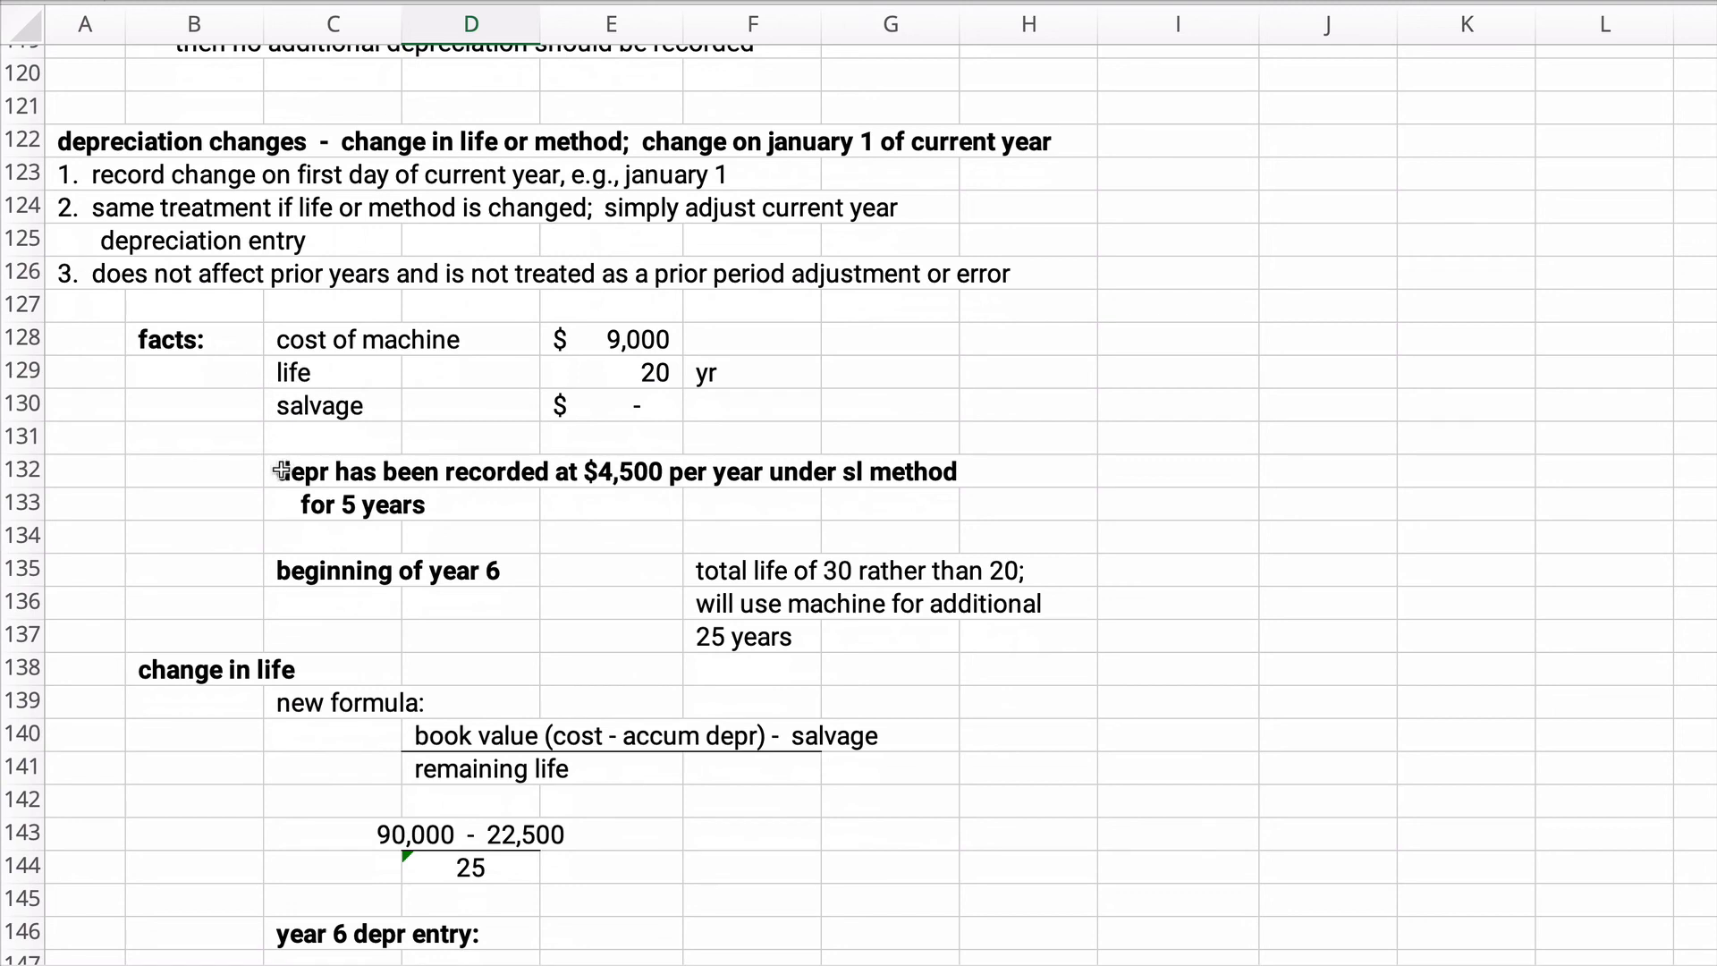
mouse_move(154, 291)
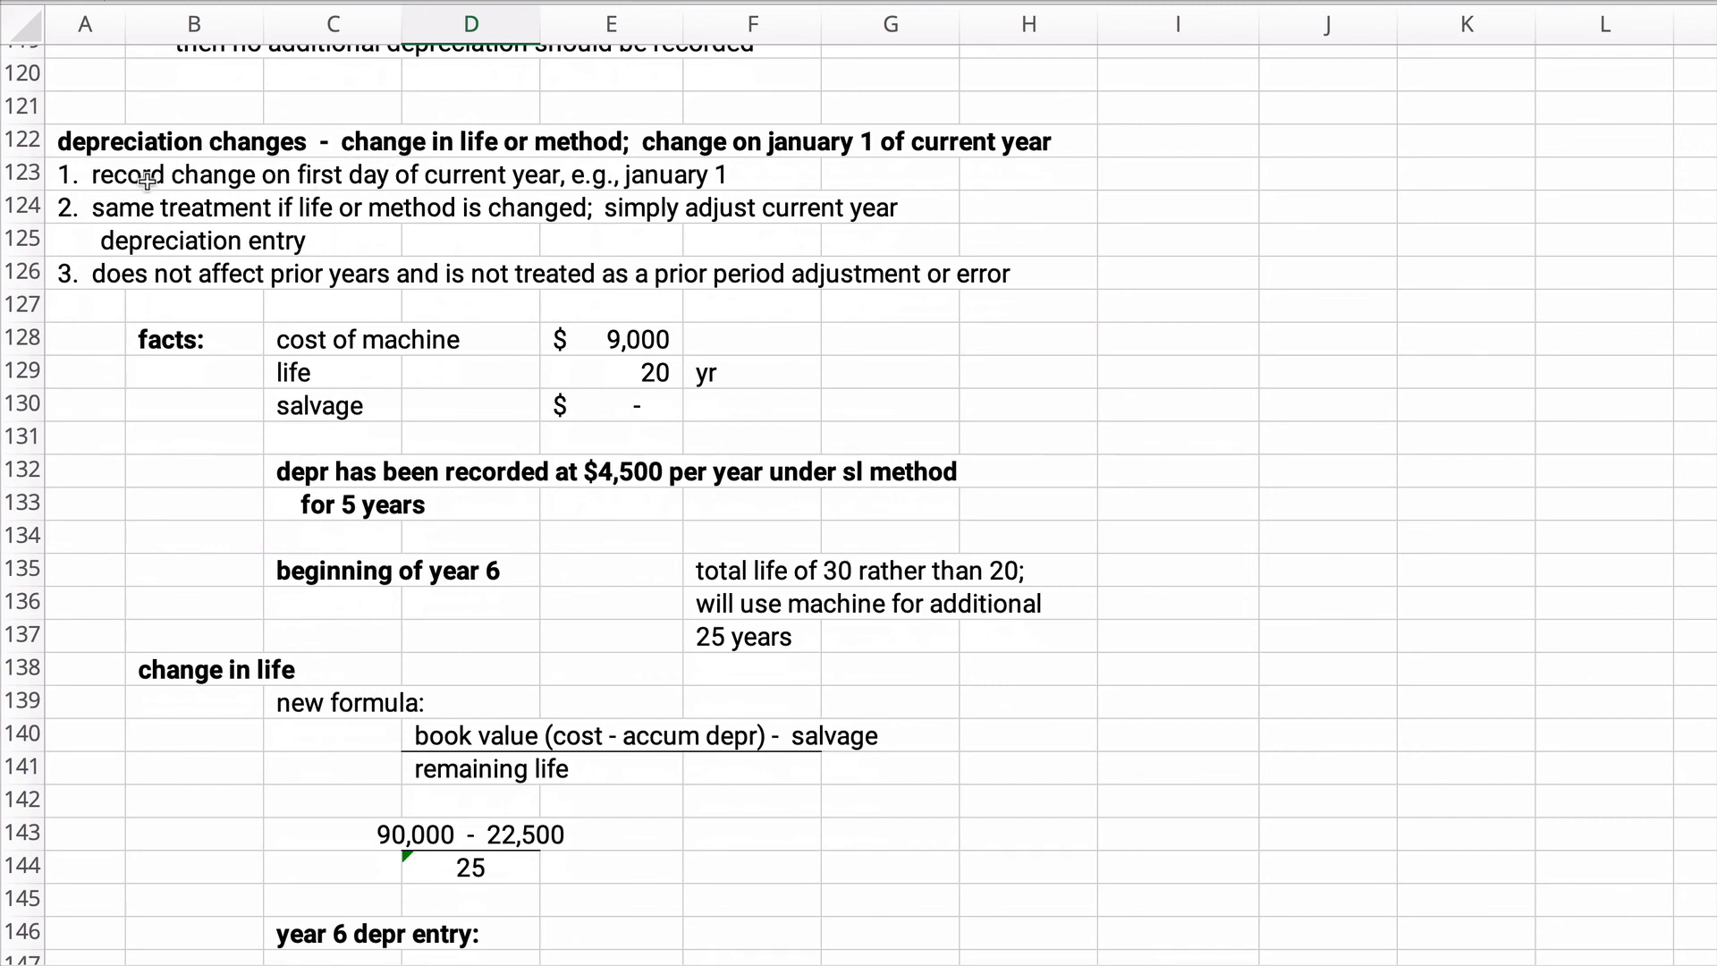
drag(145, 173, 710, 207)
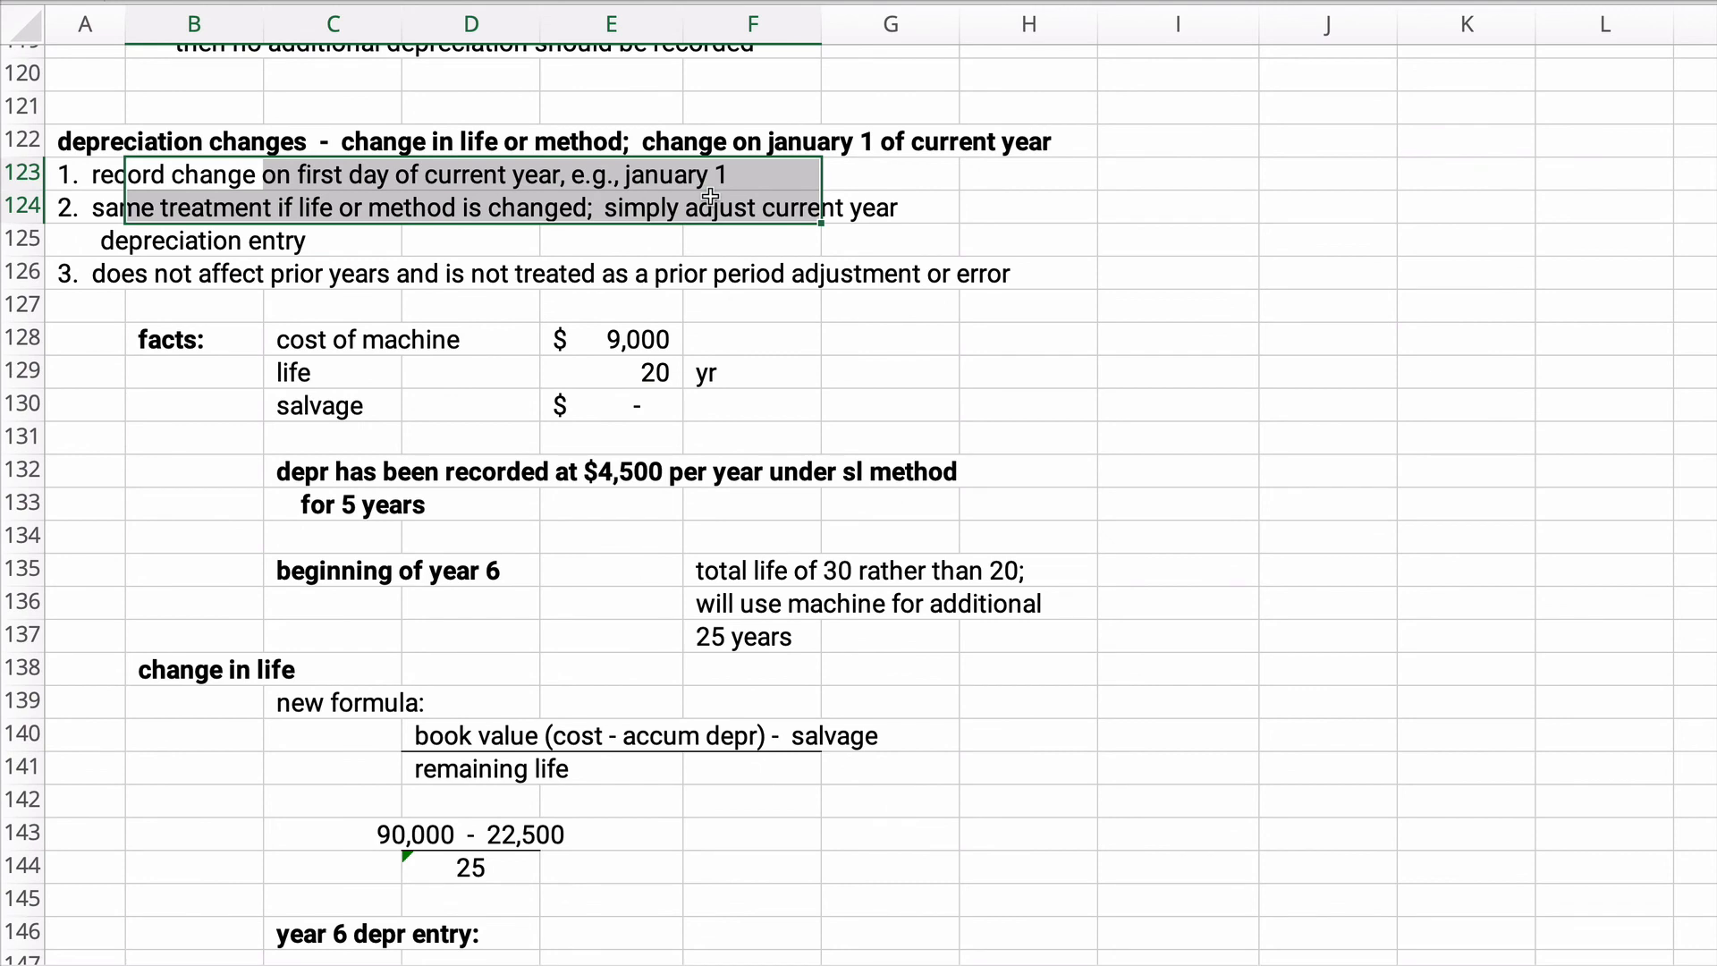
mouse_move(424, 303)
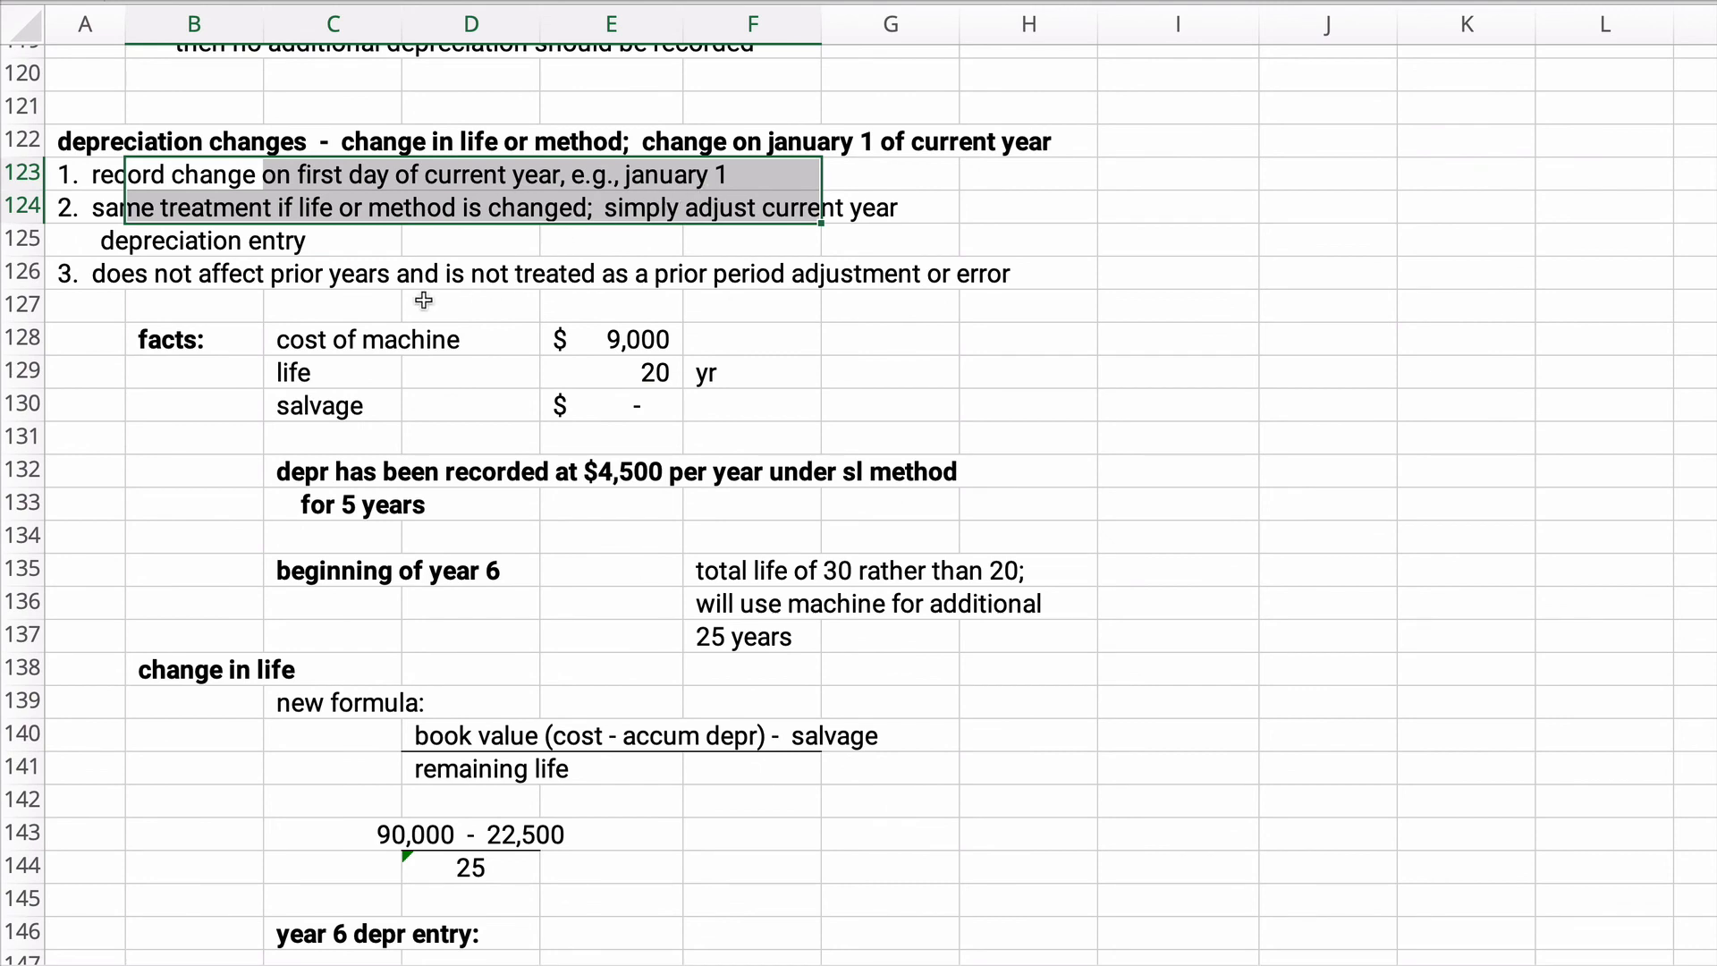
click(193, 338)
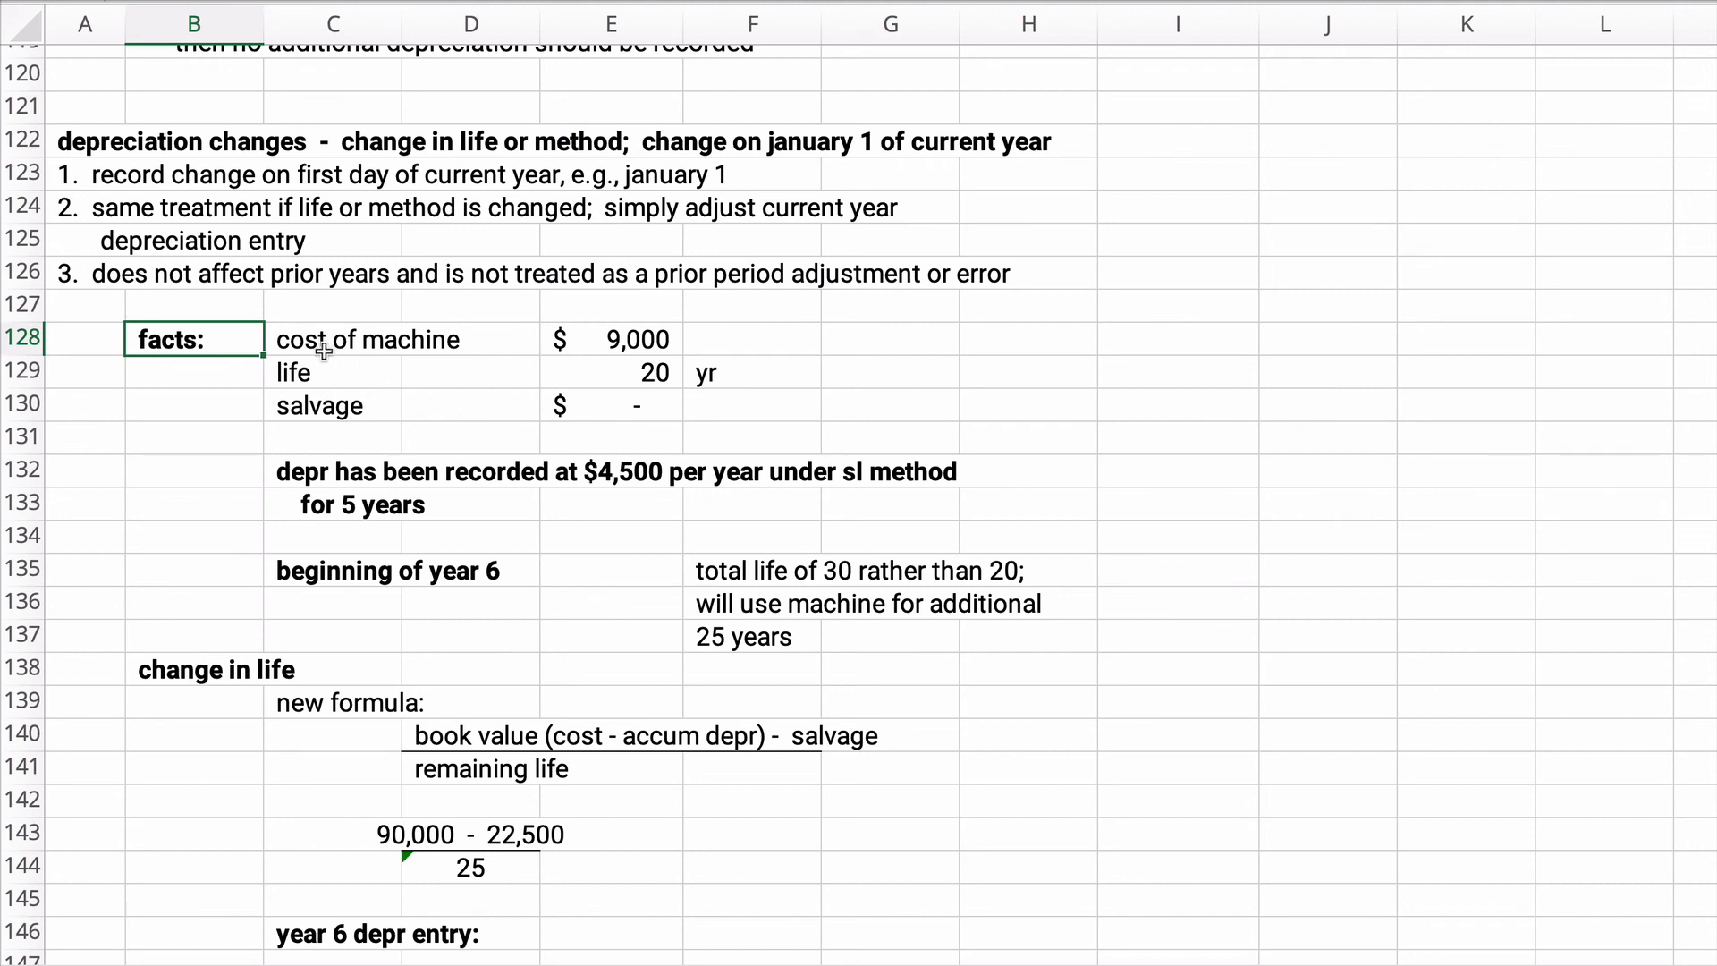
click(332, 338)
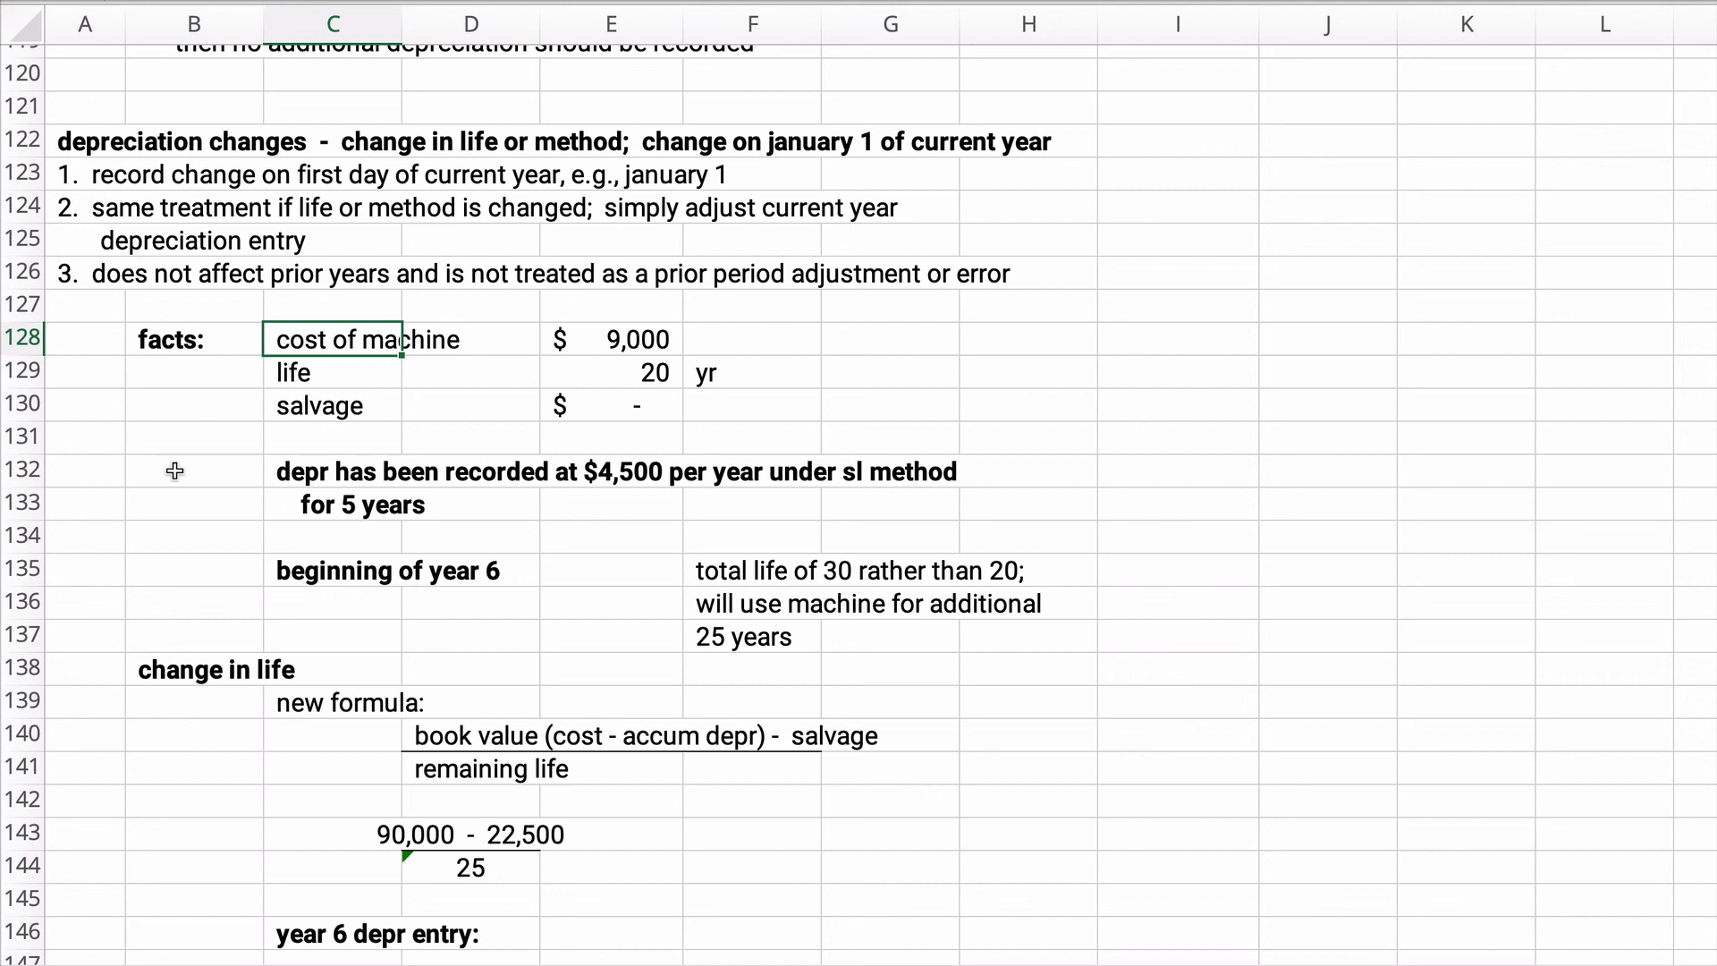
mouse_move(333, 476)
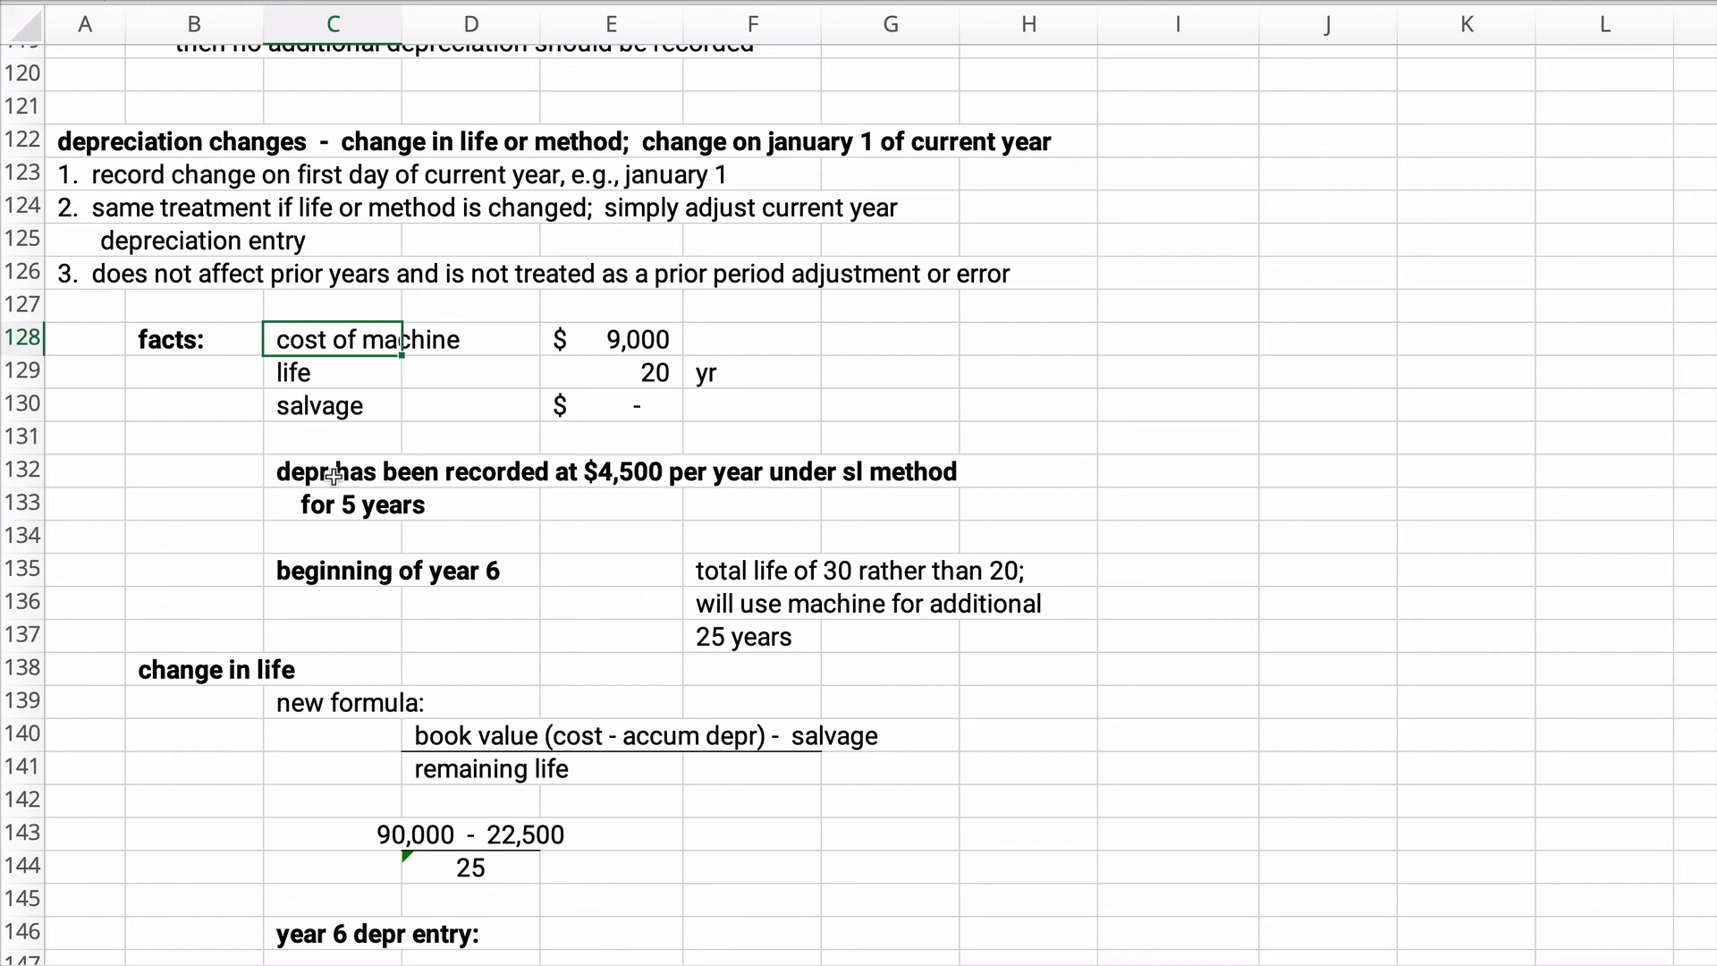
Correct the machine cost to 90000 and the note to depr recorded at $4500 per year under sl method
click(335, 471)
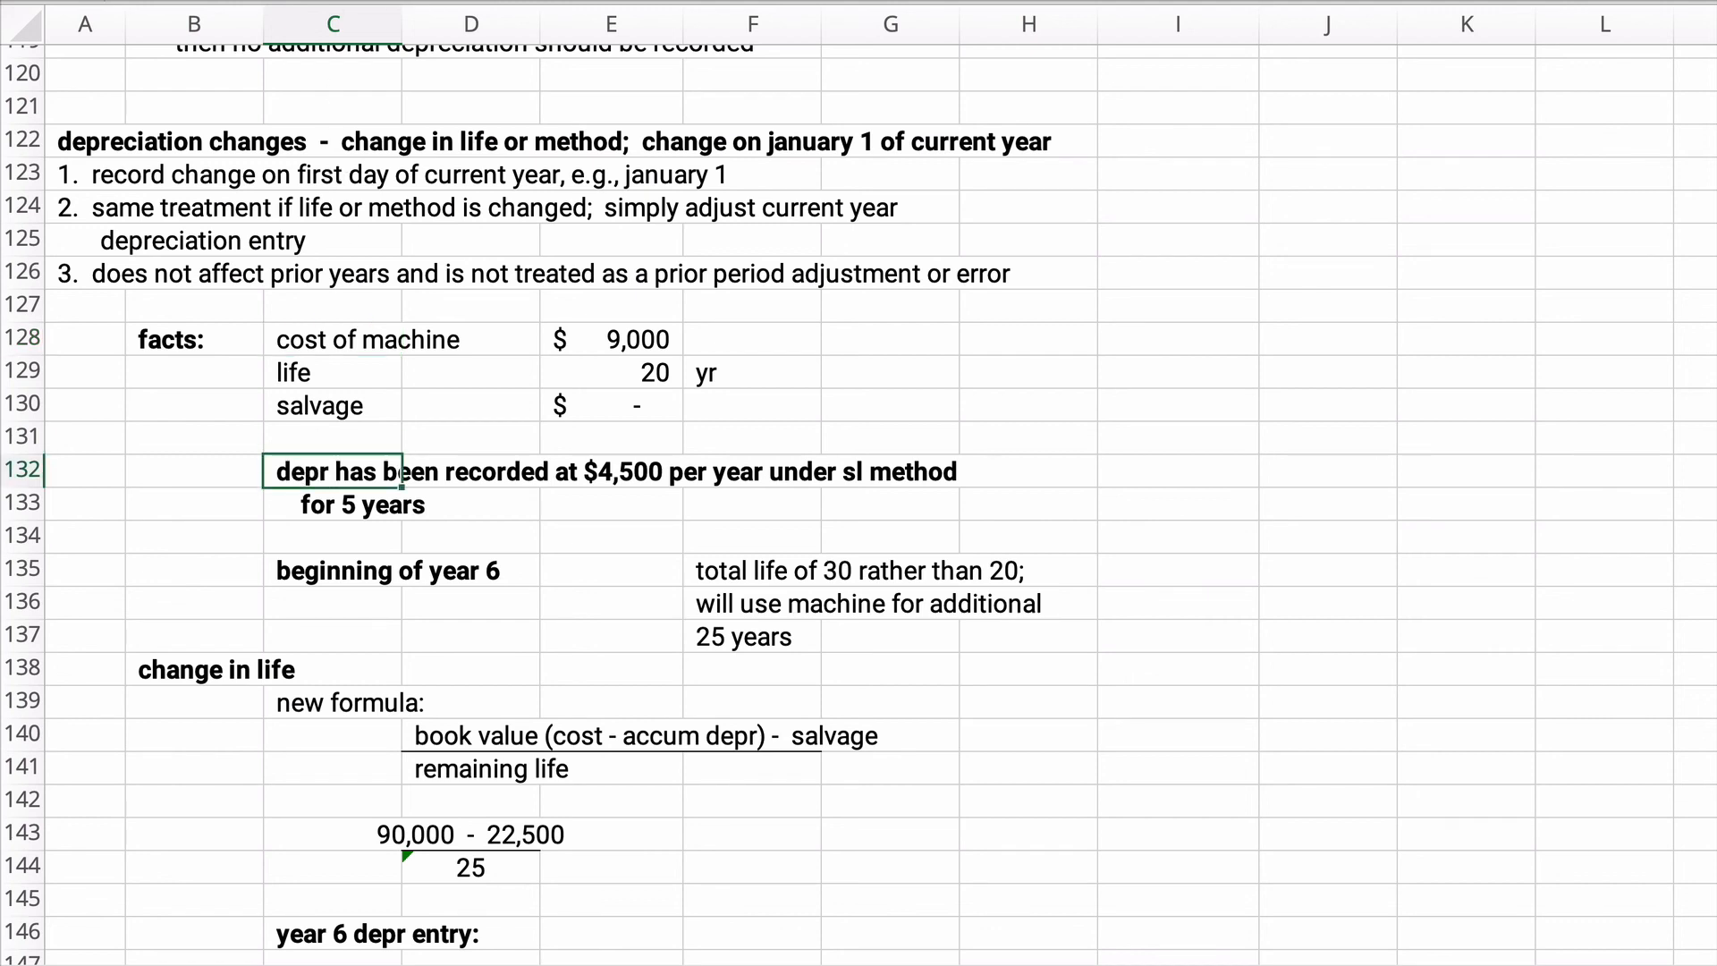
text($4,500 per)
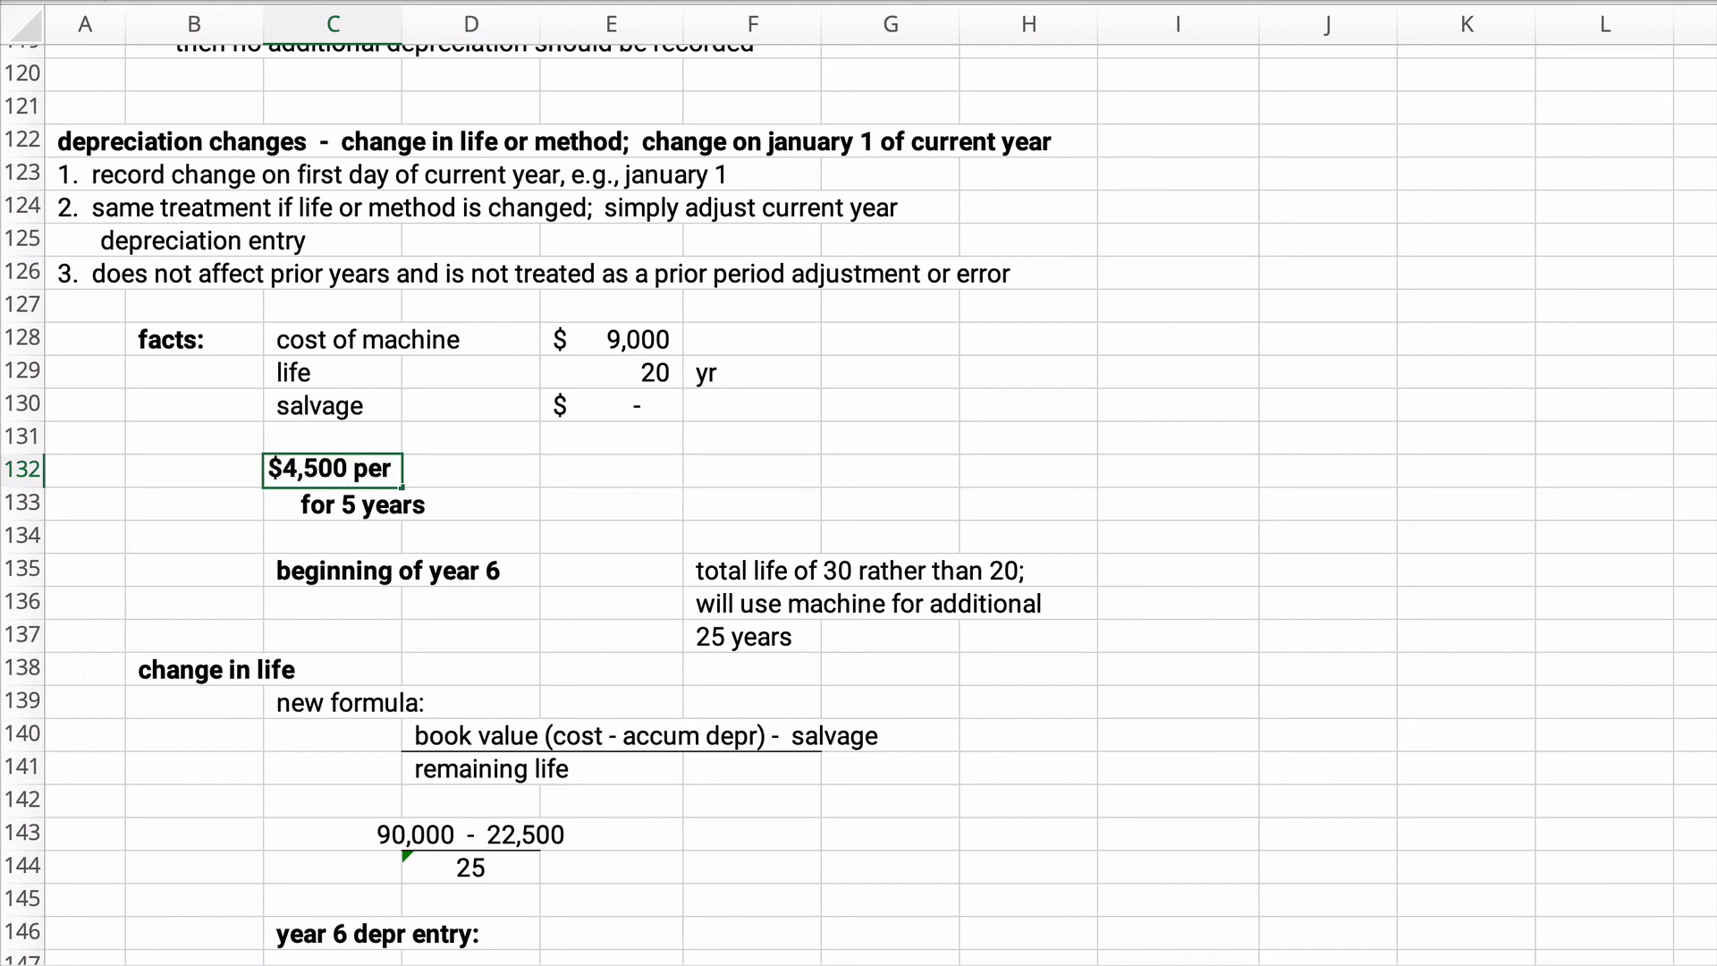
text($4500 per)
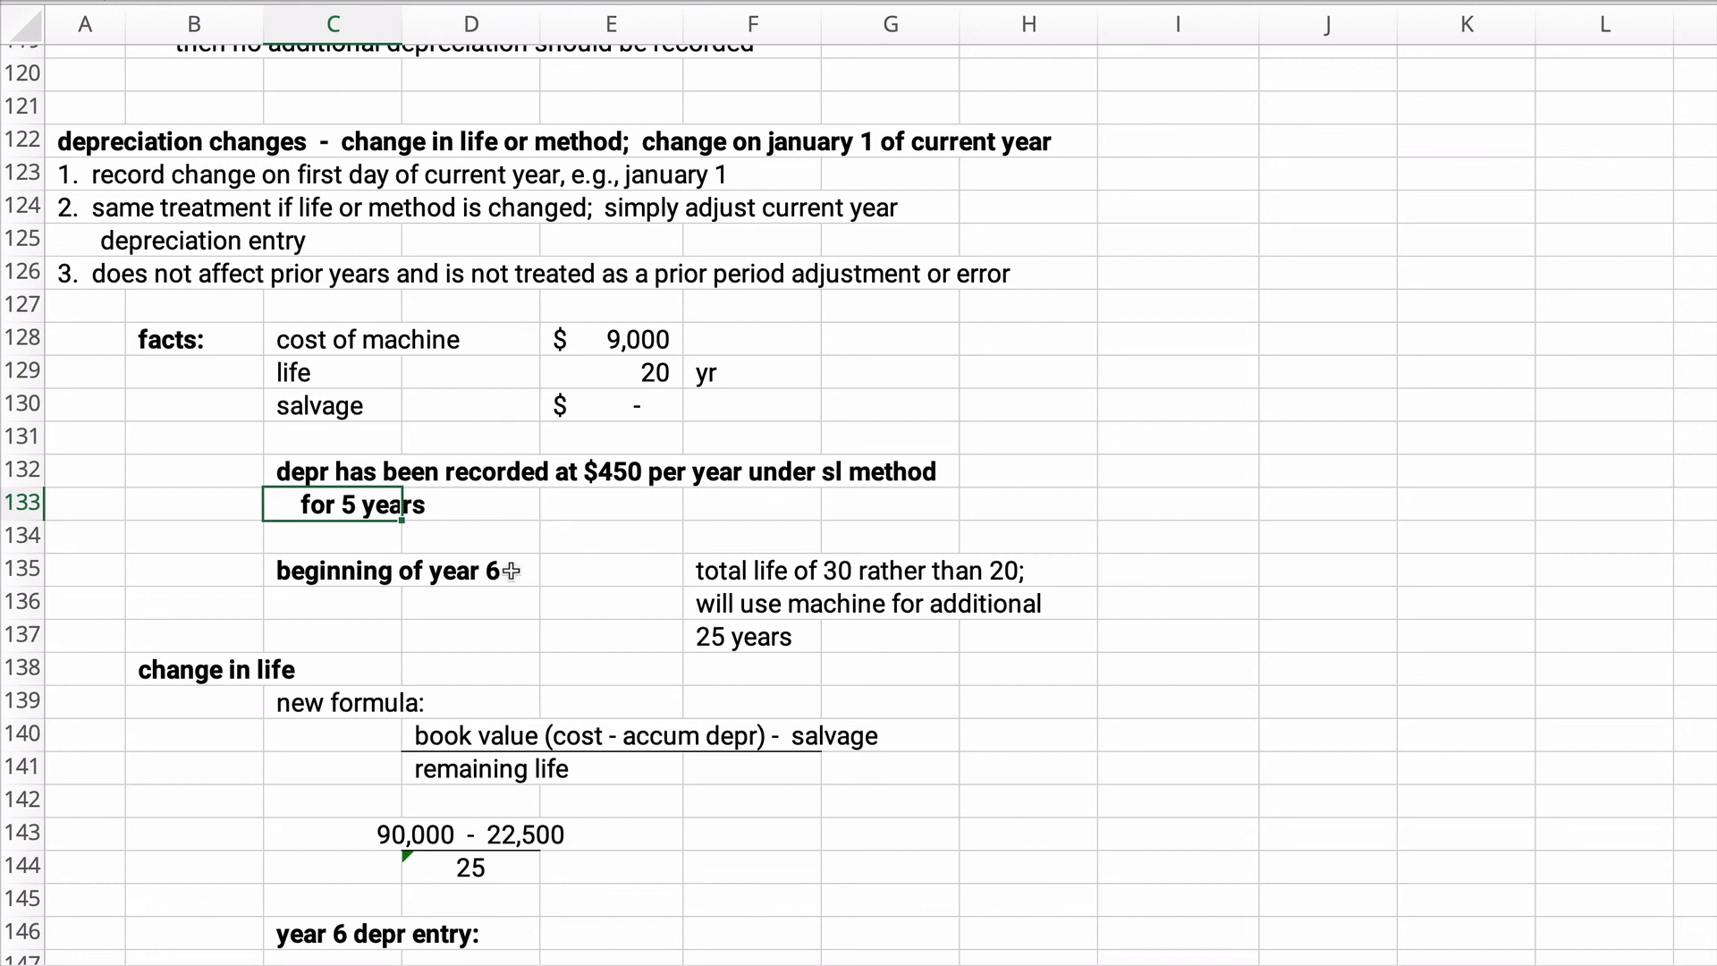
click(471, 833)
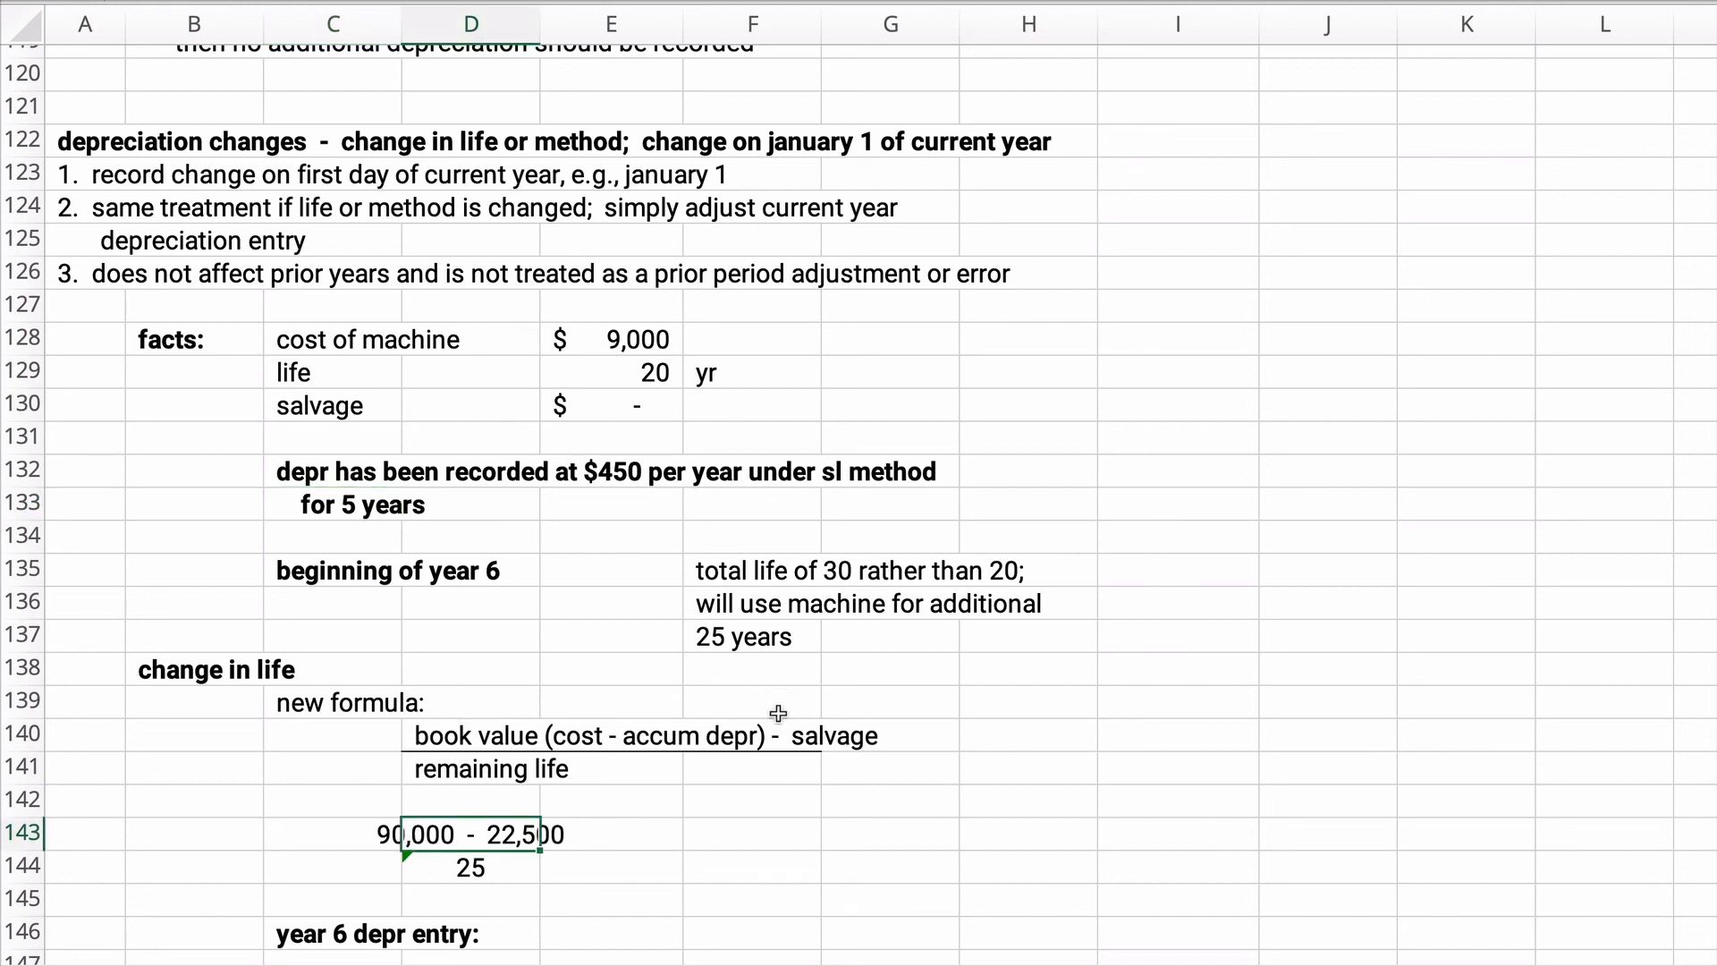
click(610, 372)
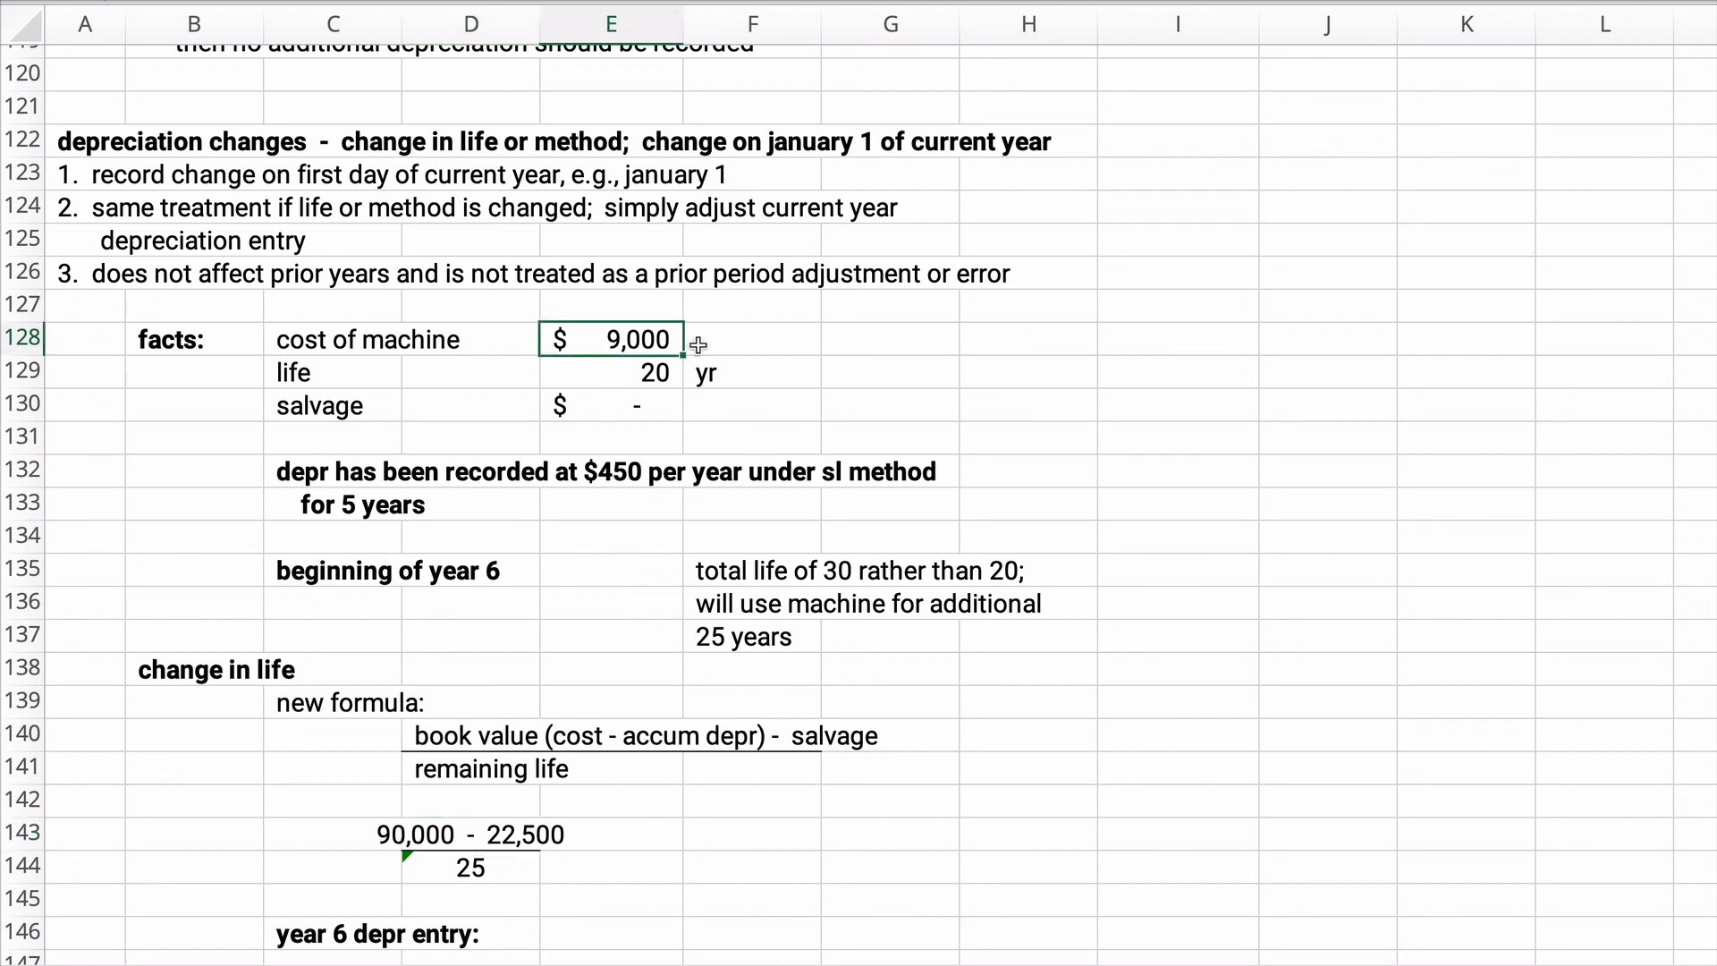
text(9000)
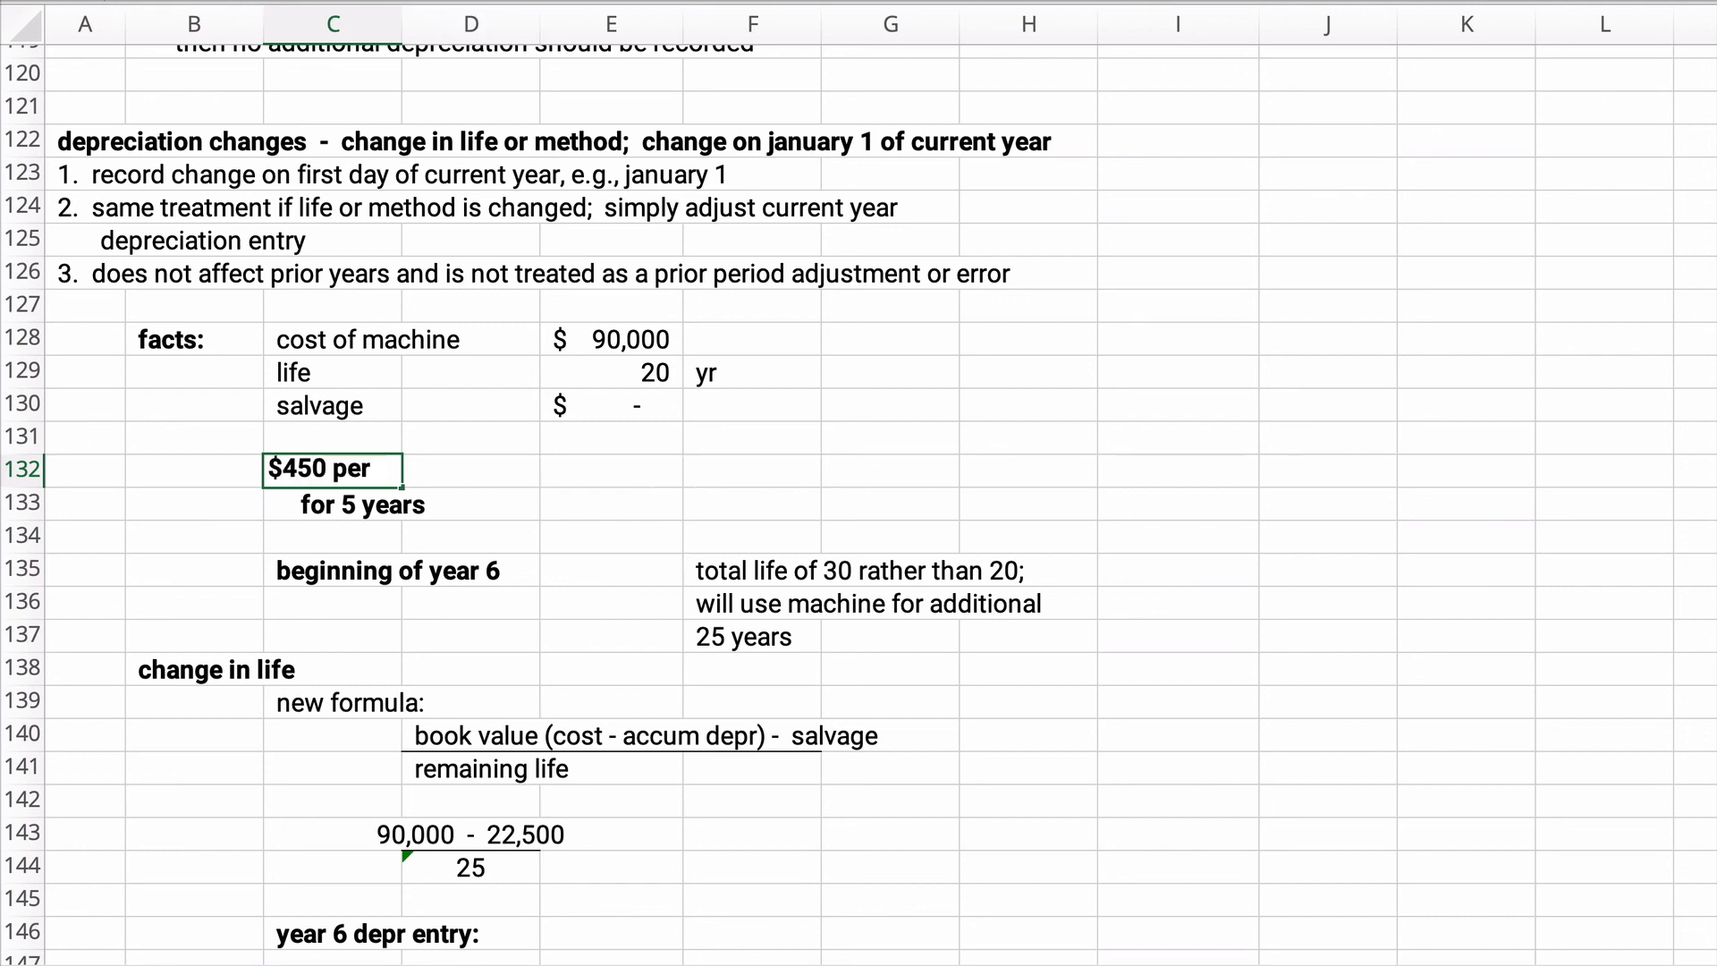
text(depr has been recorded at $4500 per year under sl method)
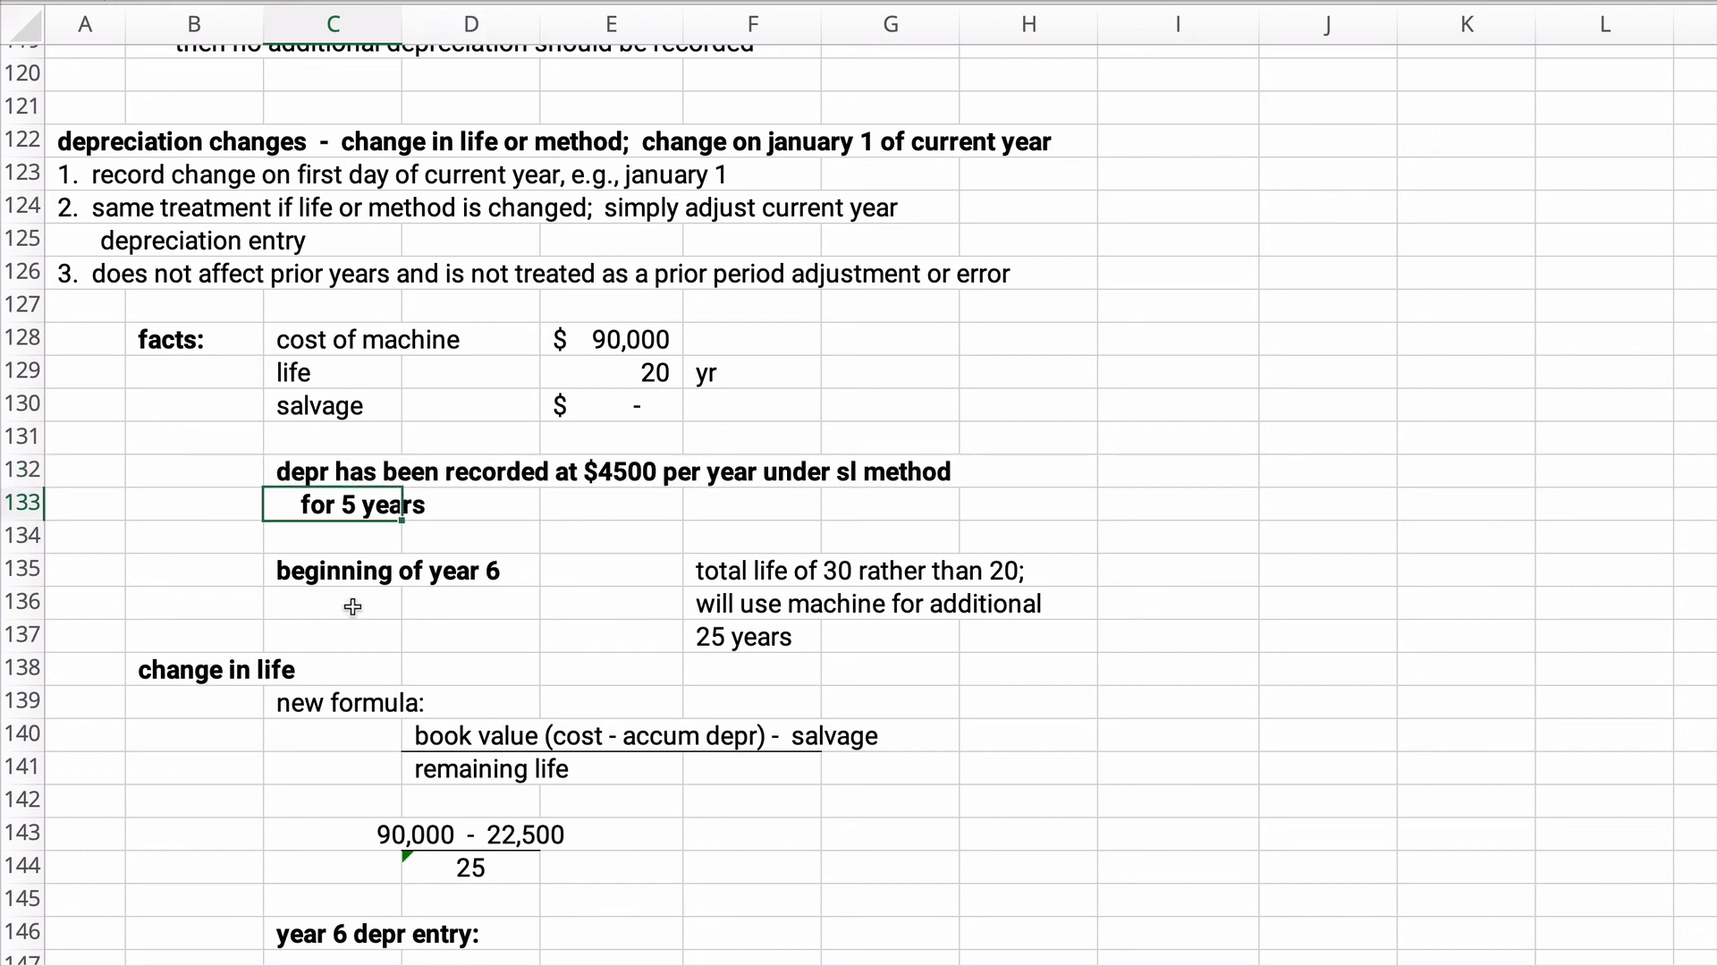
mouse_move(535, 853)
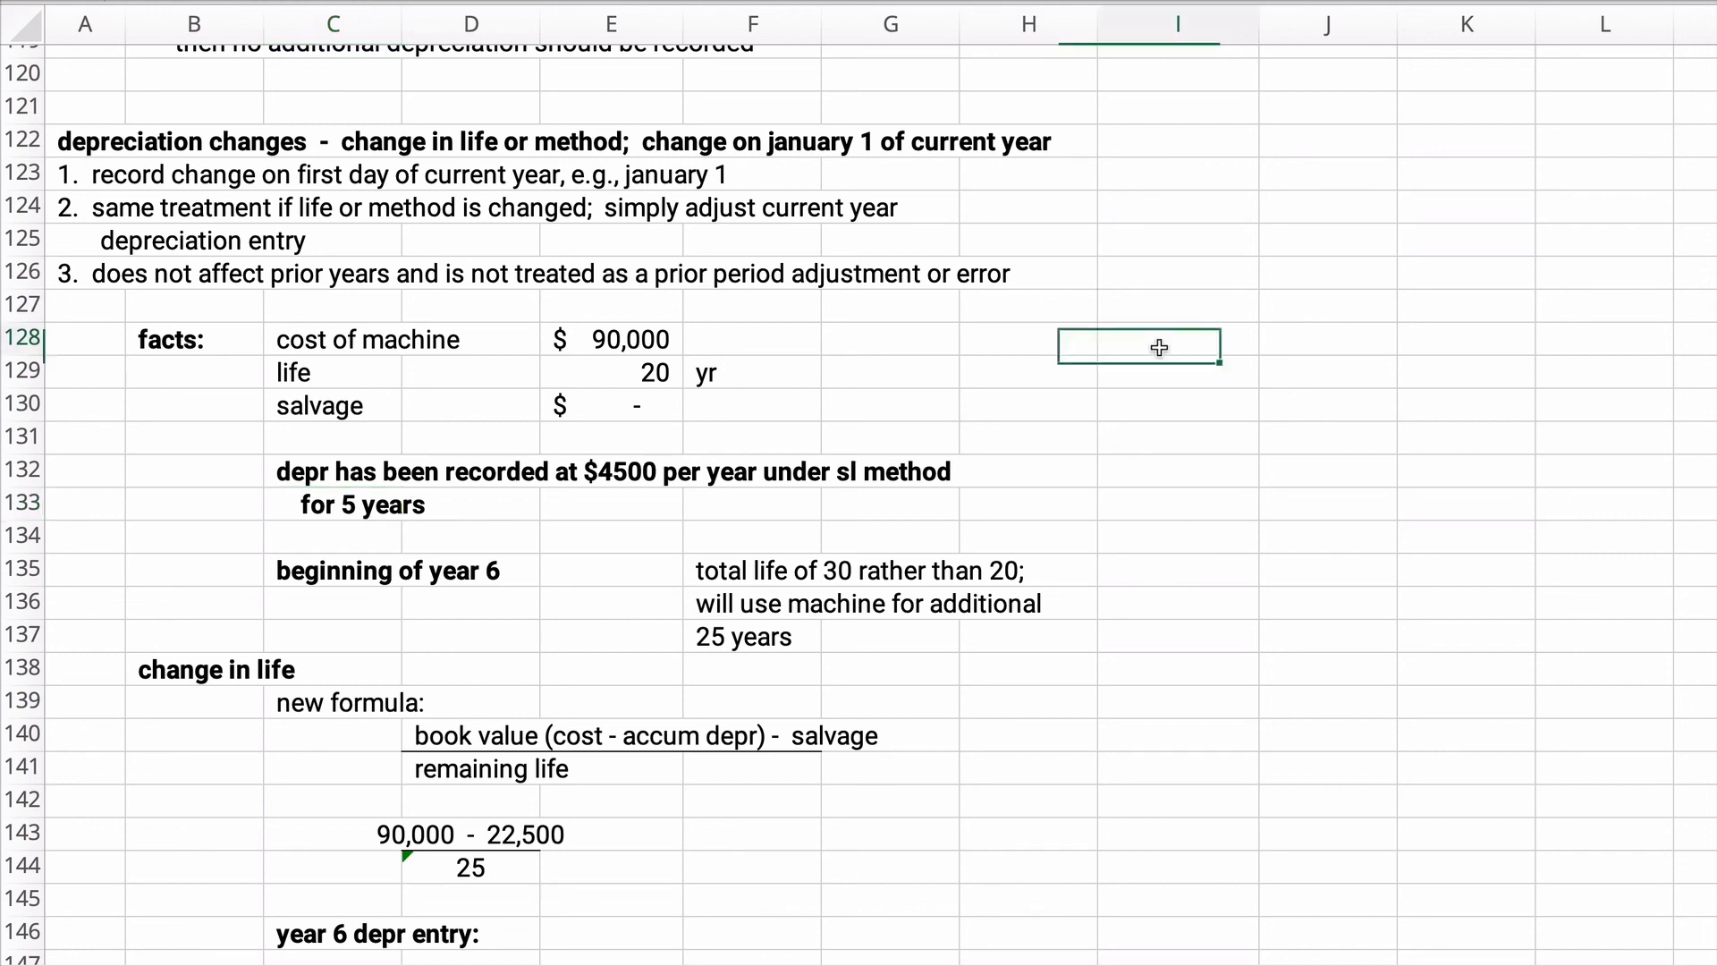
Type the note Prospectively in the empty cell beside the facts
click(1176, 338)
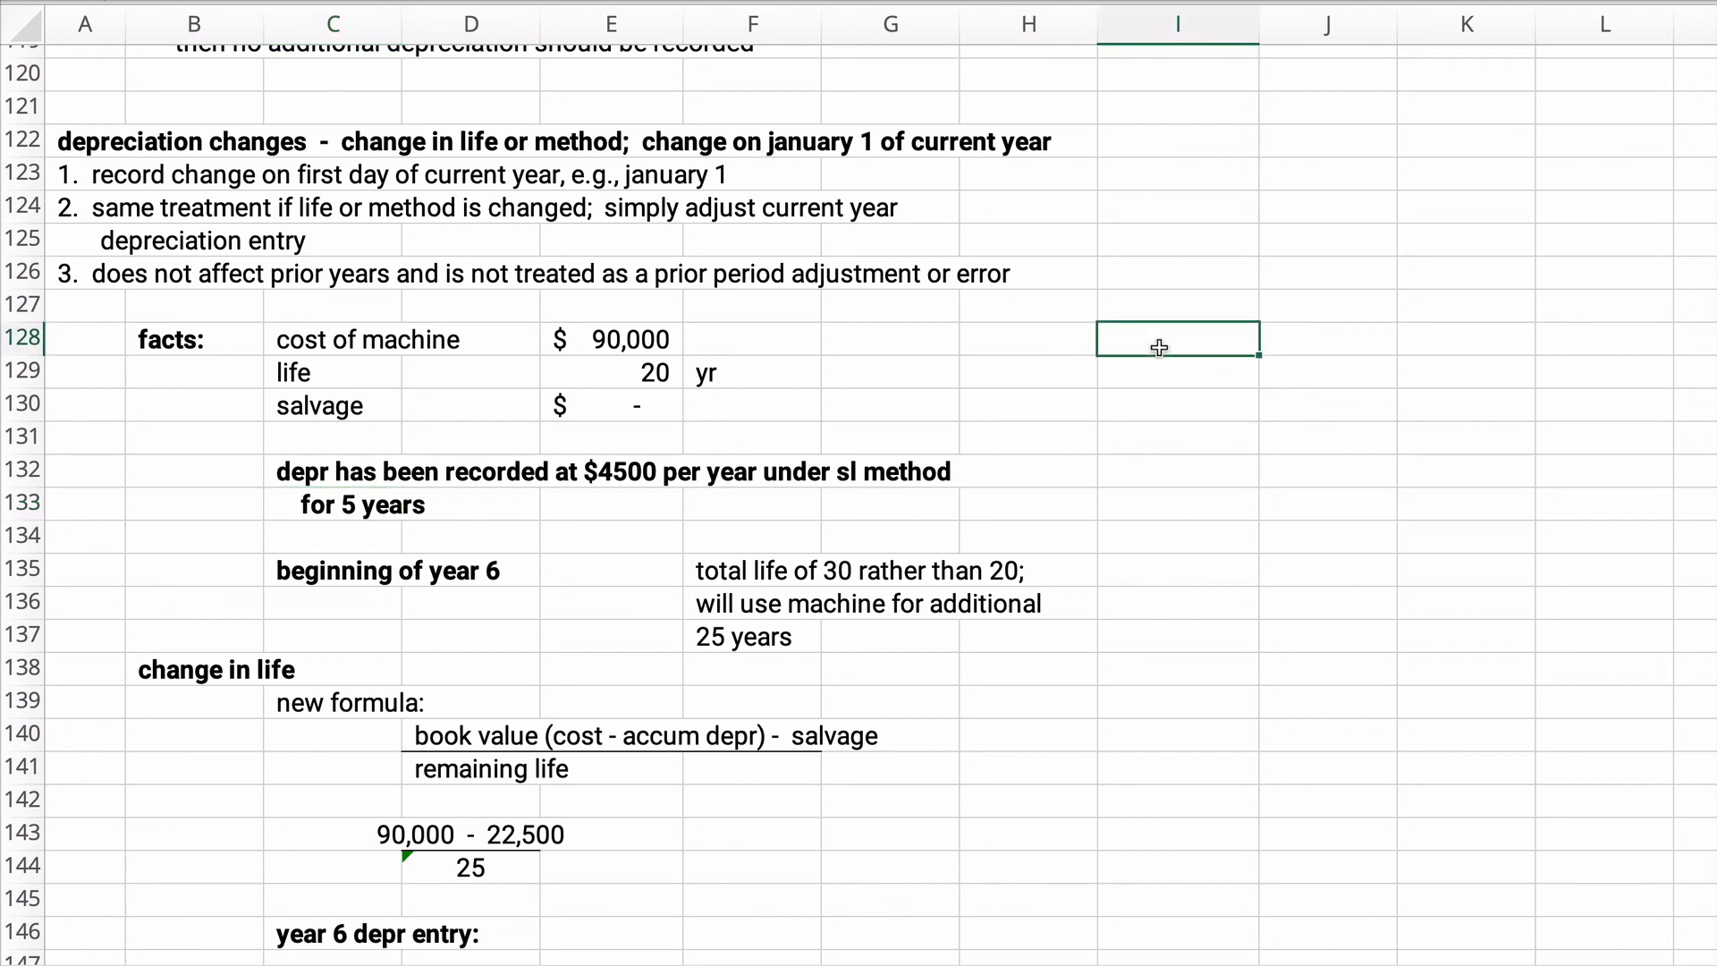
text(Prospectively)
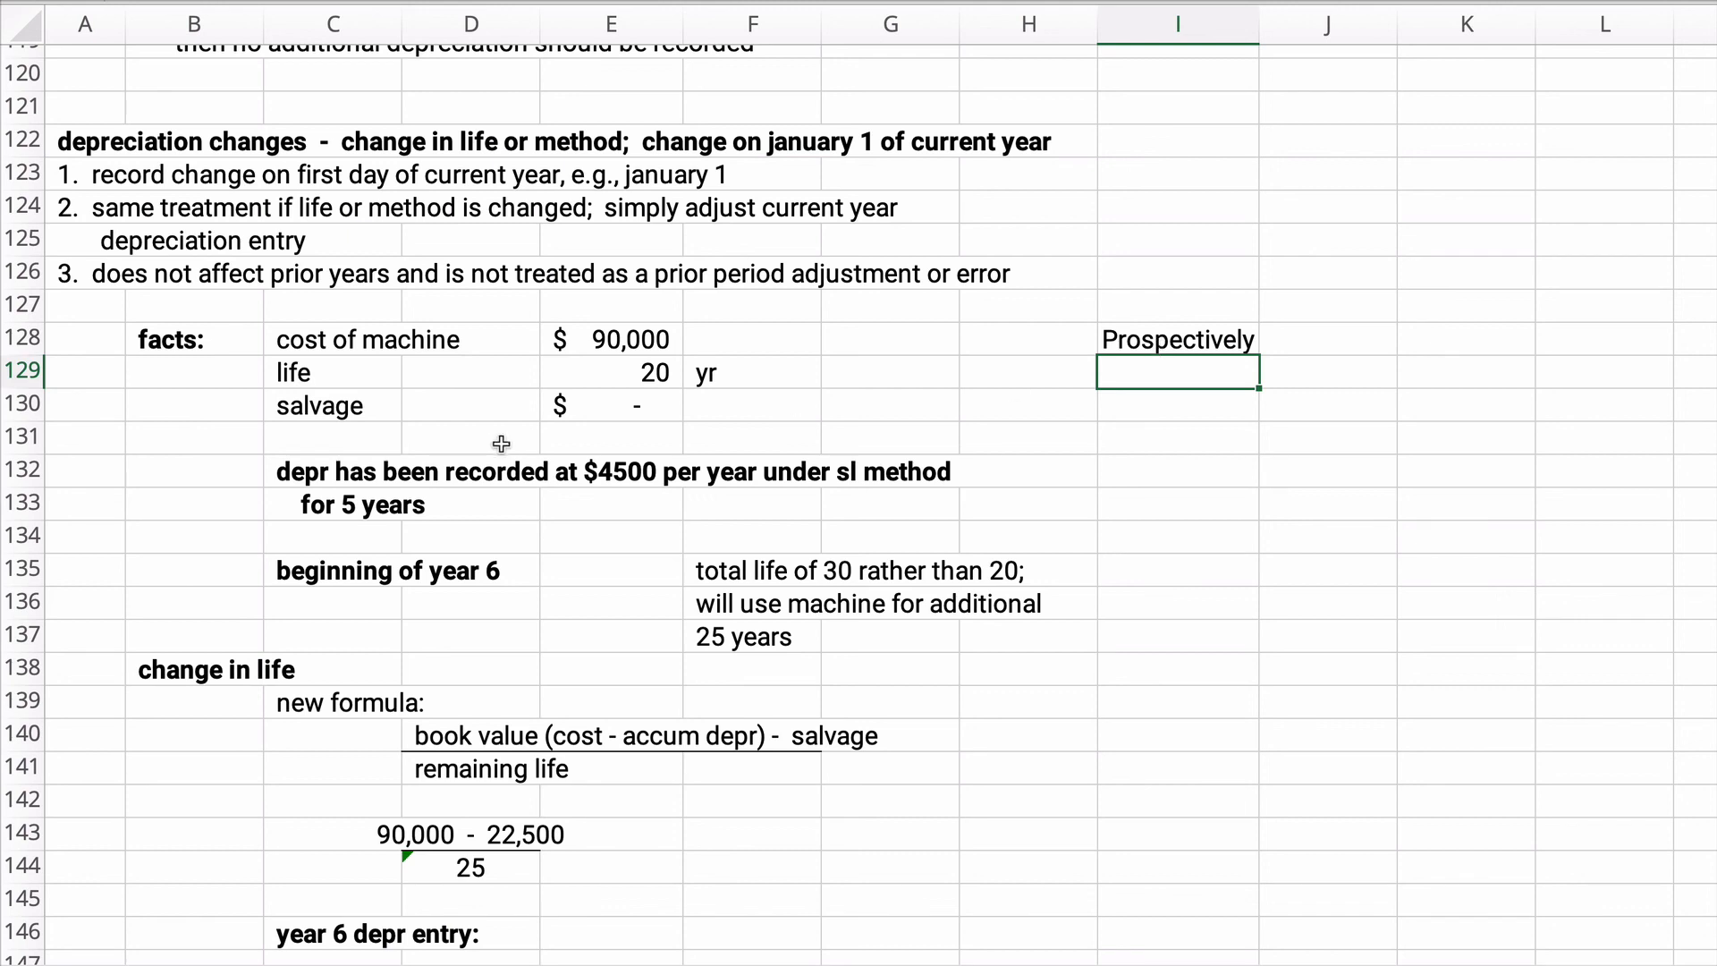
scroll(down, 3)
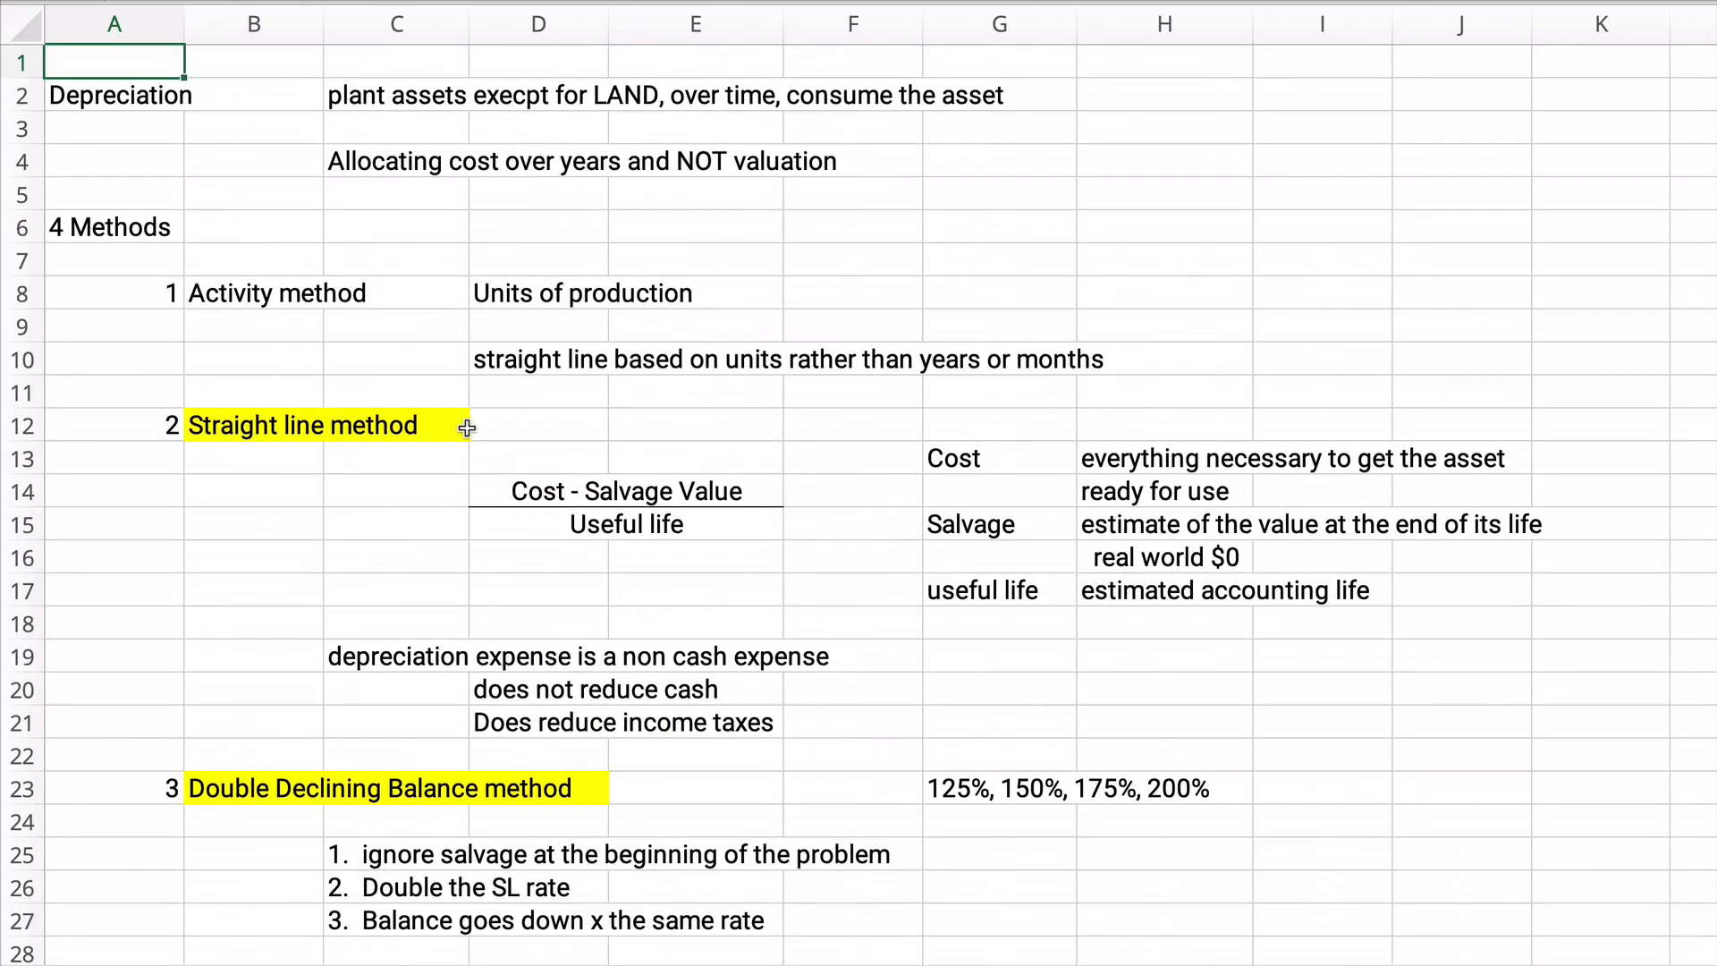
mouse_move(496, 329)
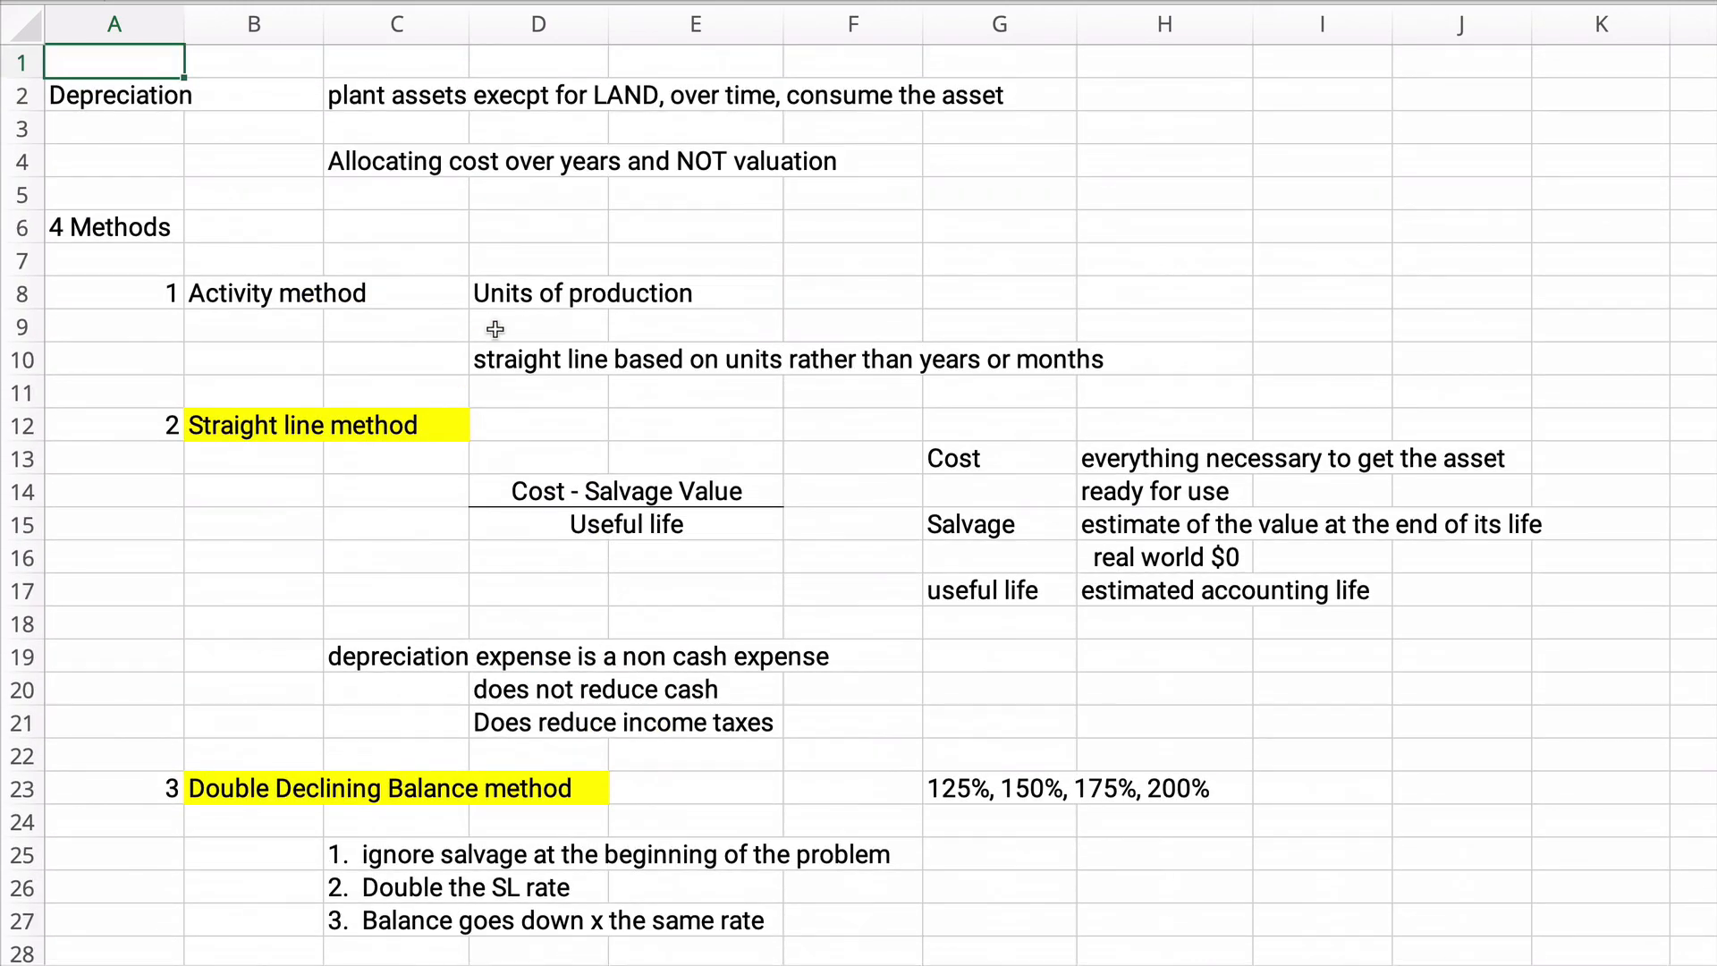